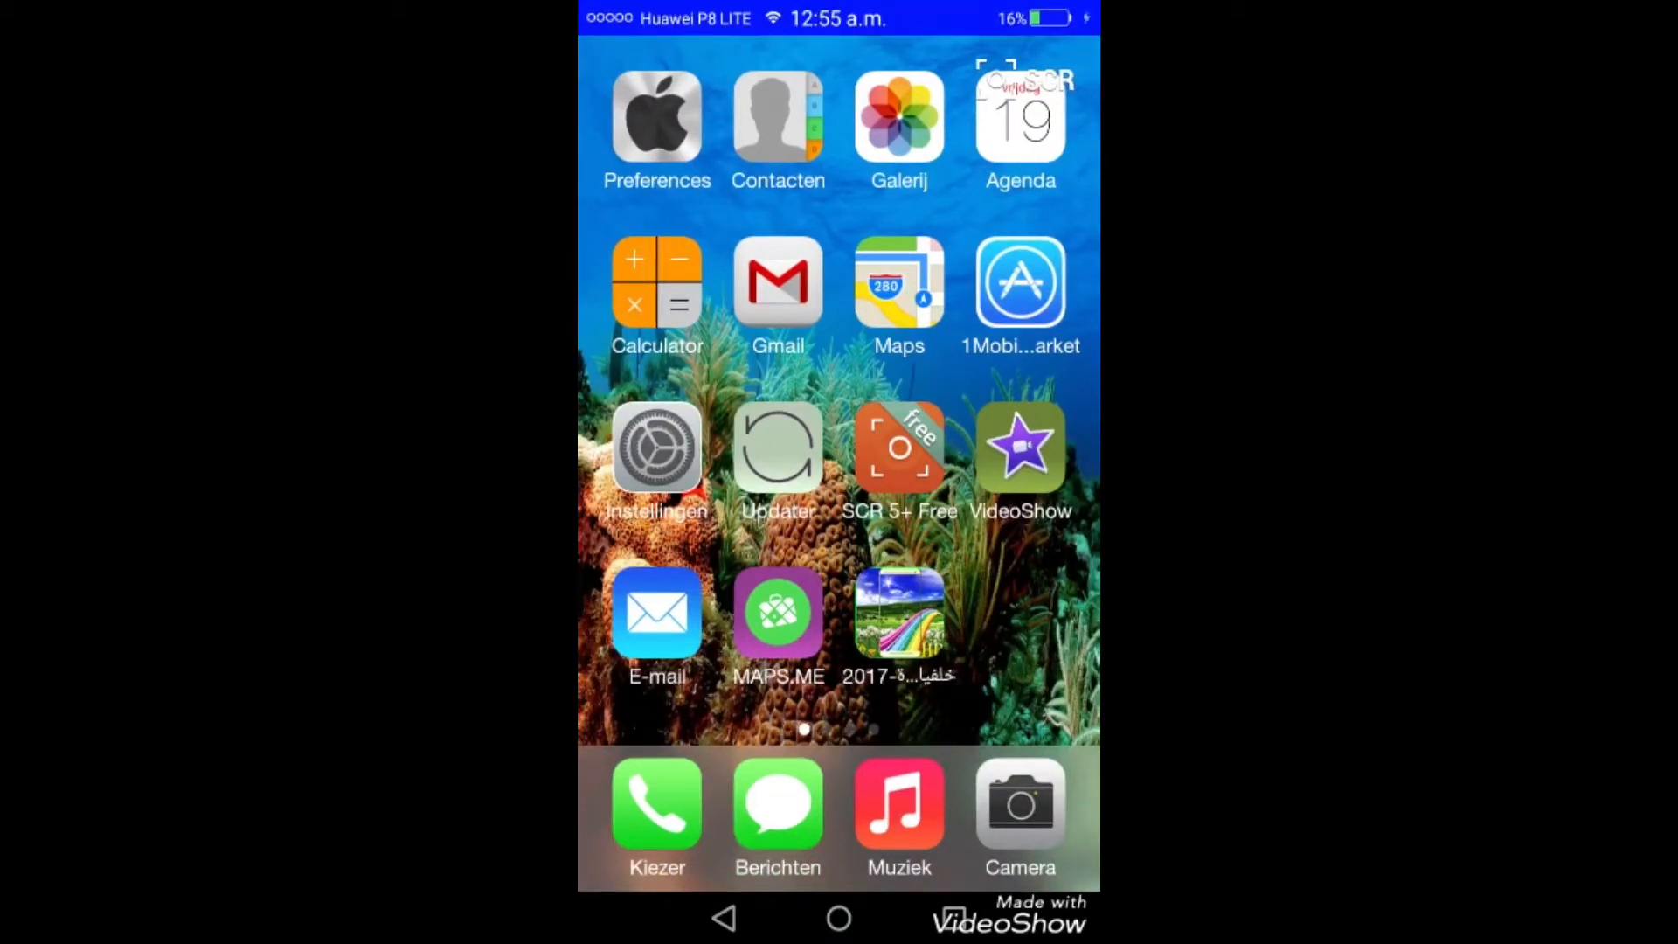
Swipe the home screen and bring up the Instellingen (Settings) main list
scroll(left, 3)
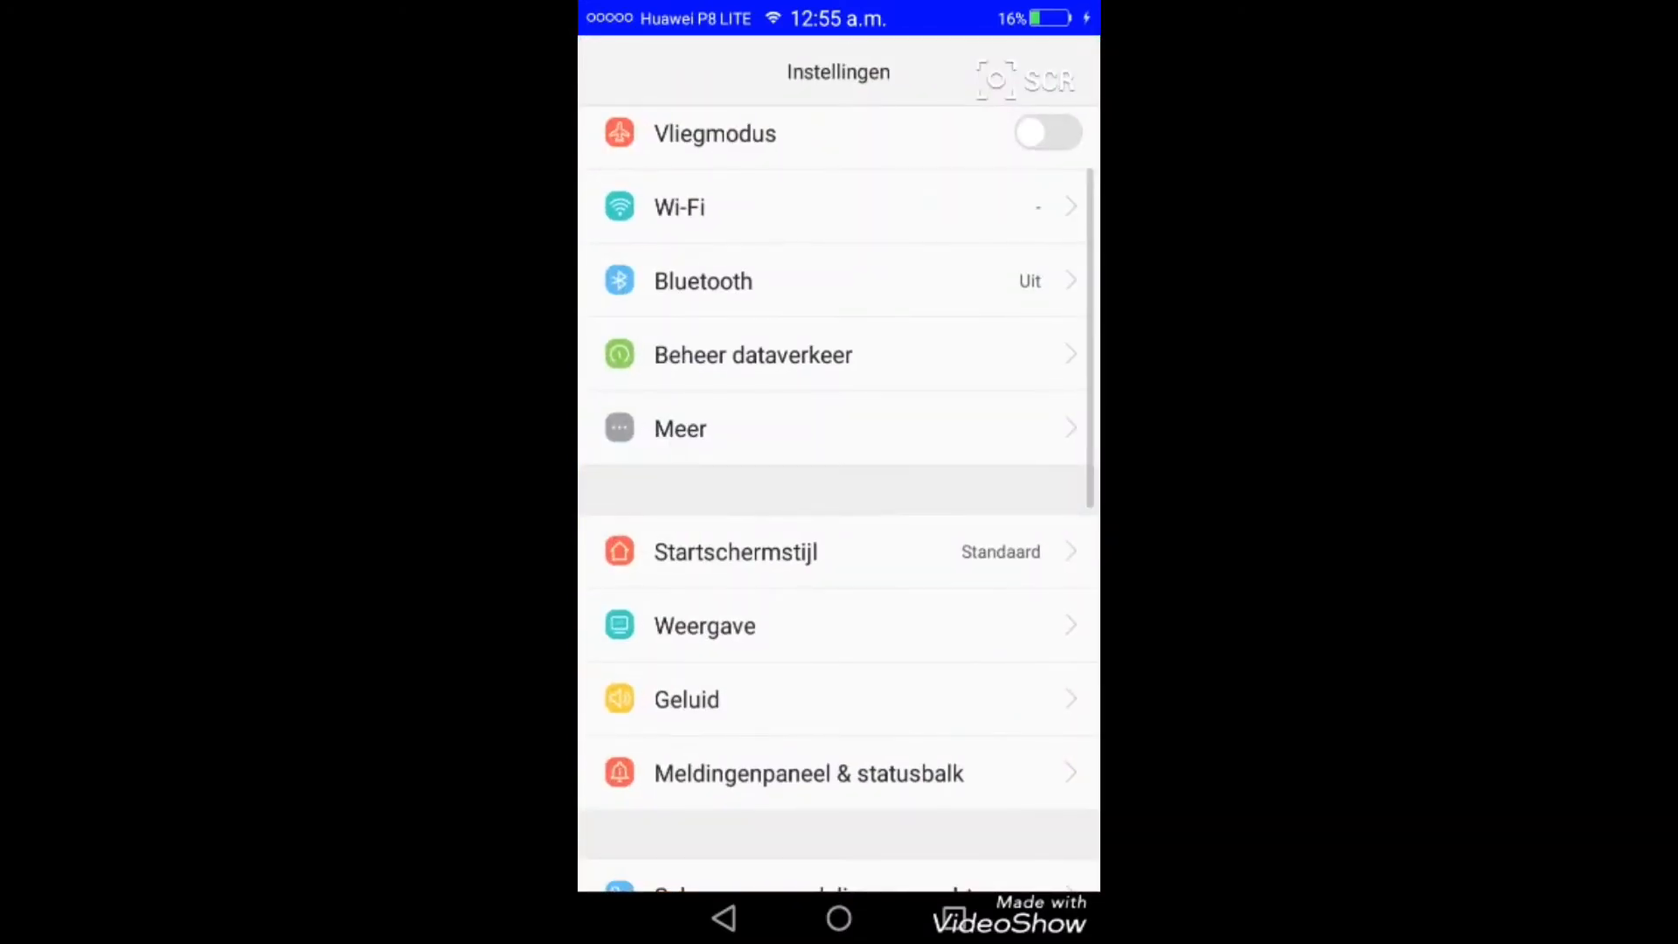
Scroll the Instellingen list down to its last entries, including Over de telefoon
scroll(down, 3)
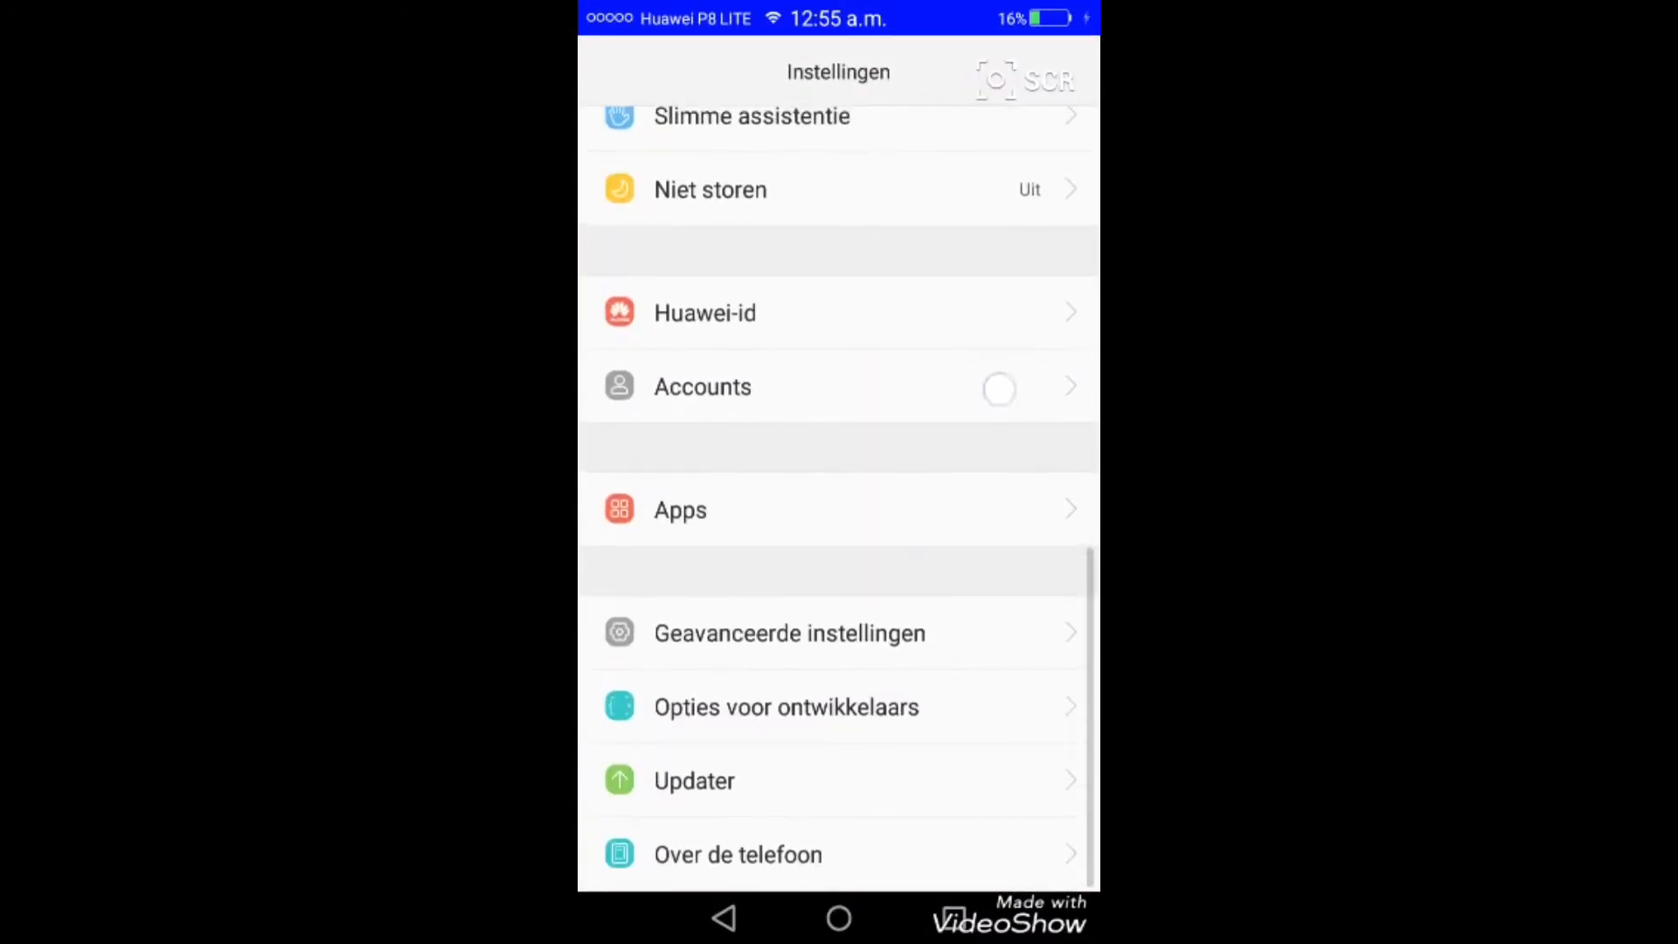
scroll(down, 3)
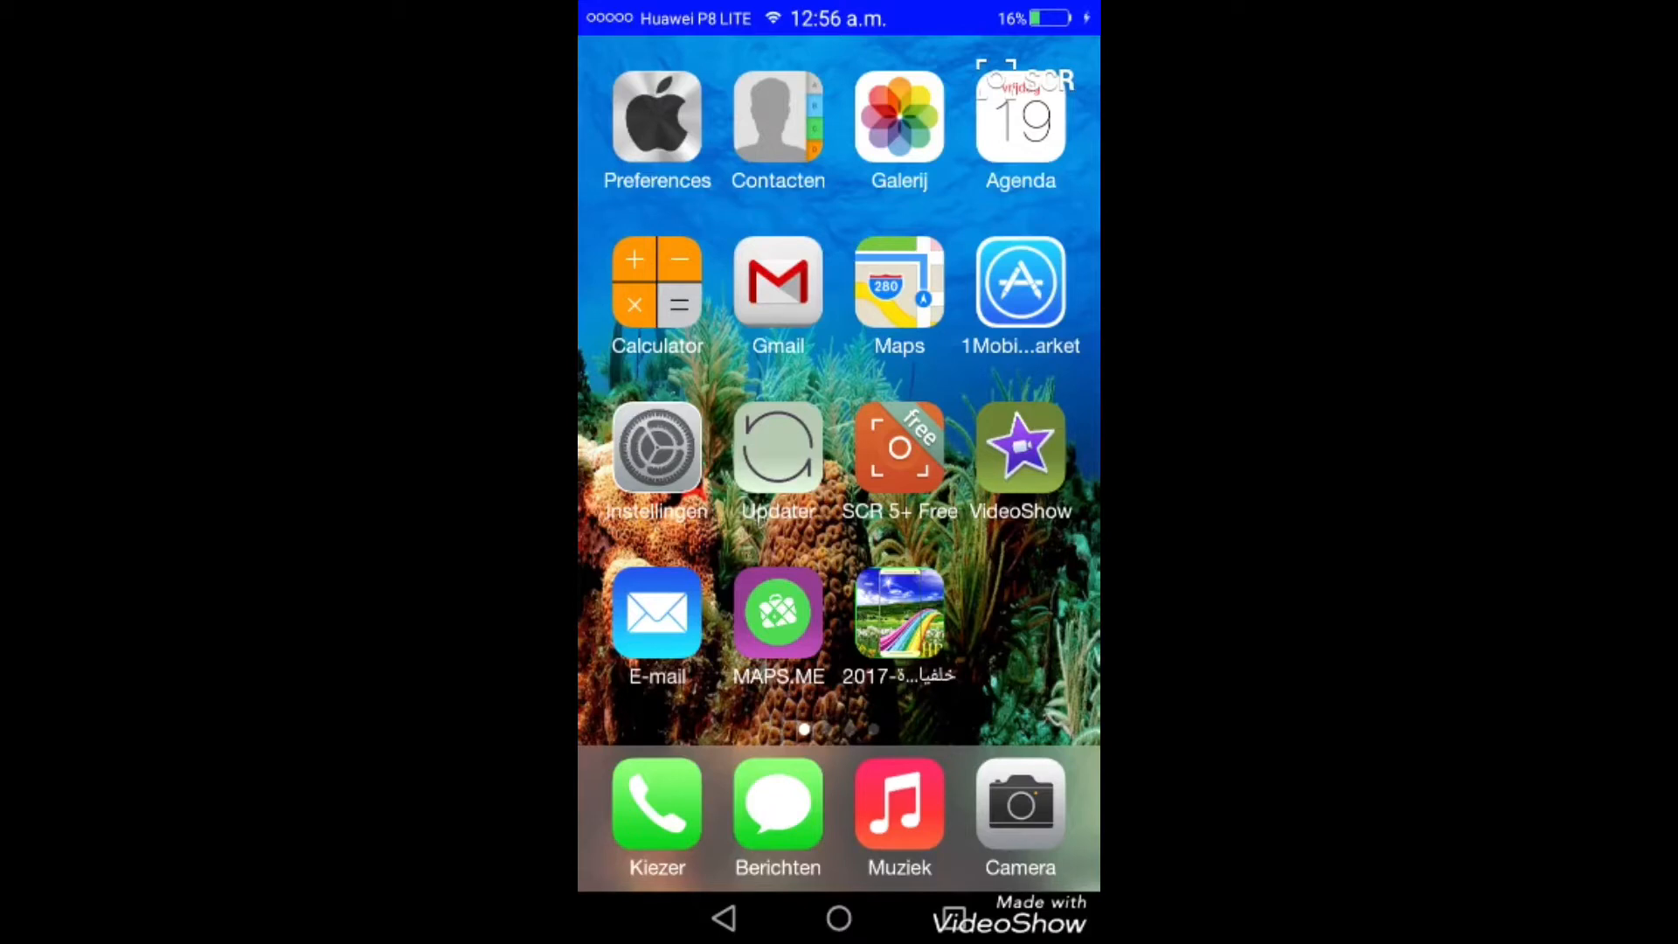
Swipe through the home pages and raise the iOS-style control center over page two
scroll(left, 3)
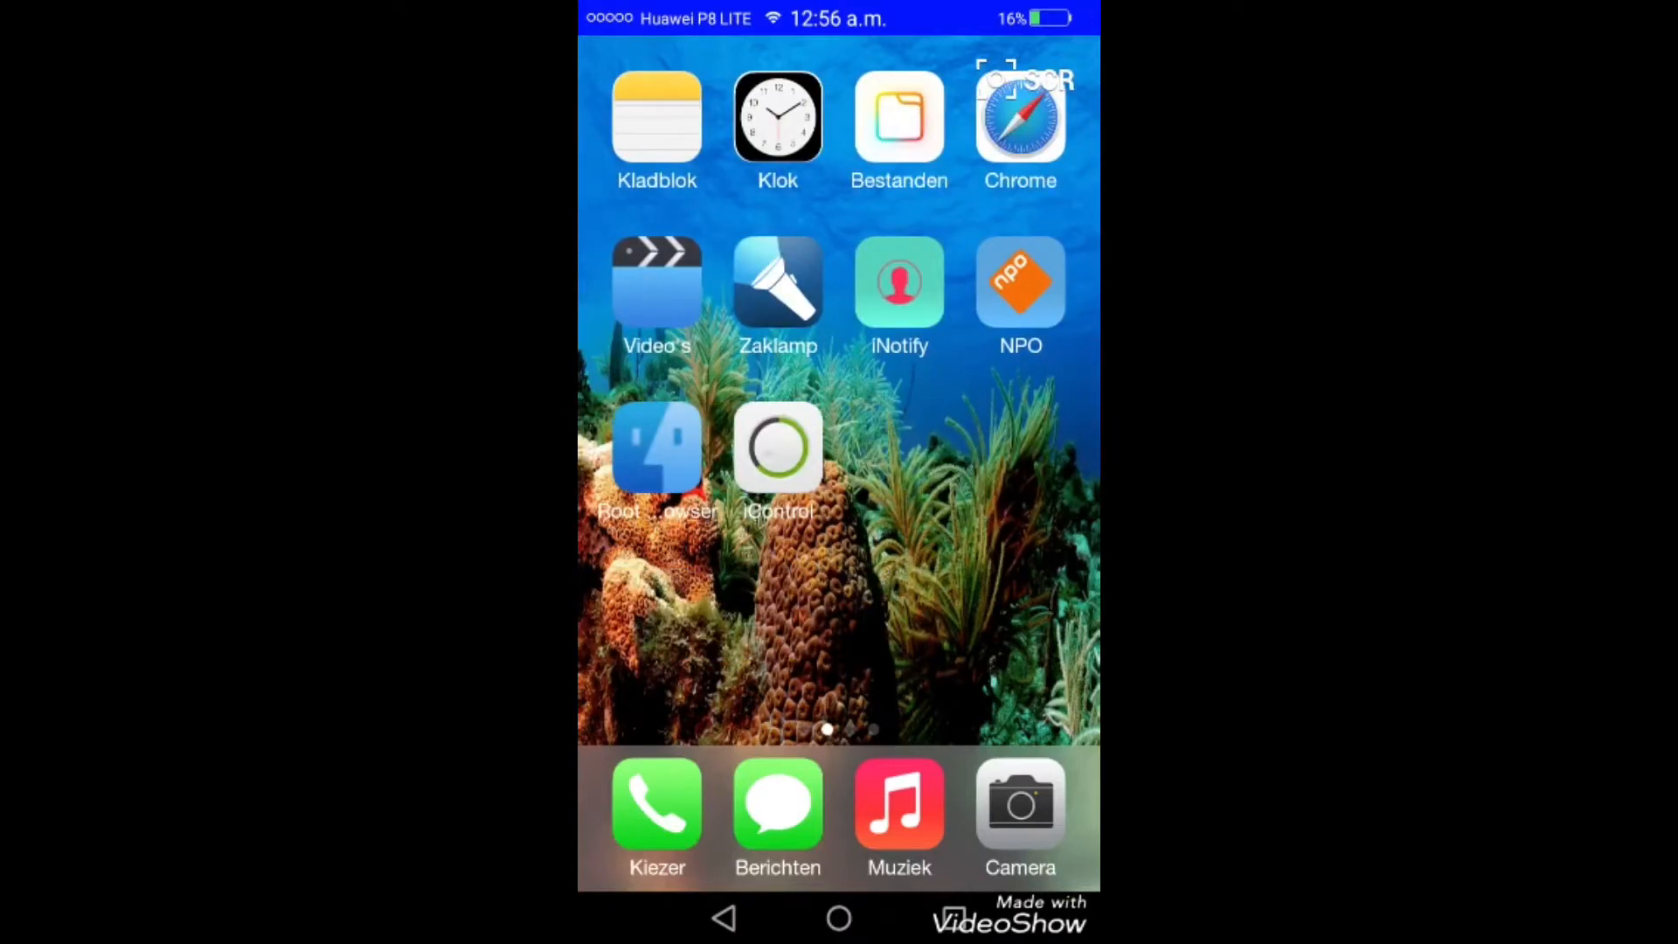
scroll(left, 3)
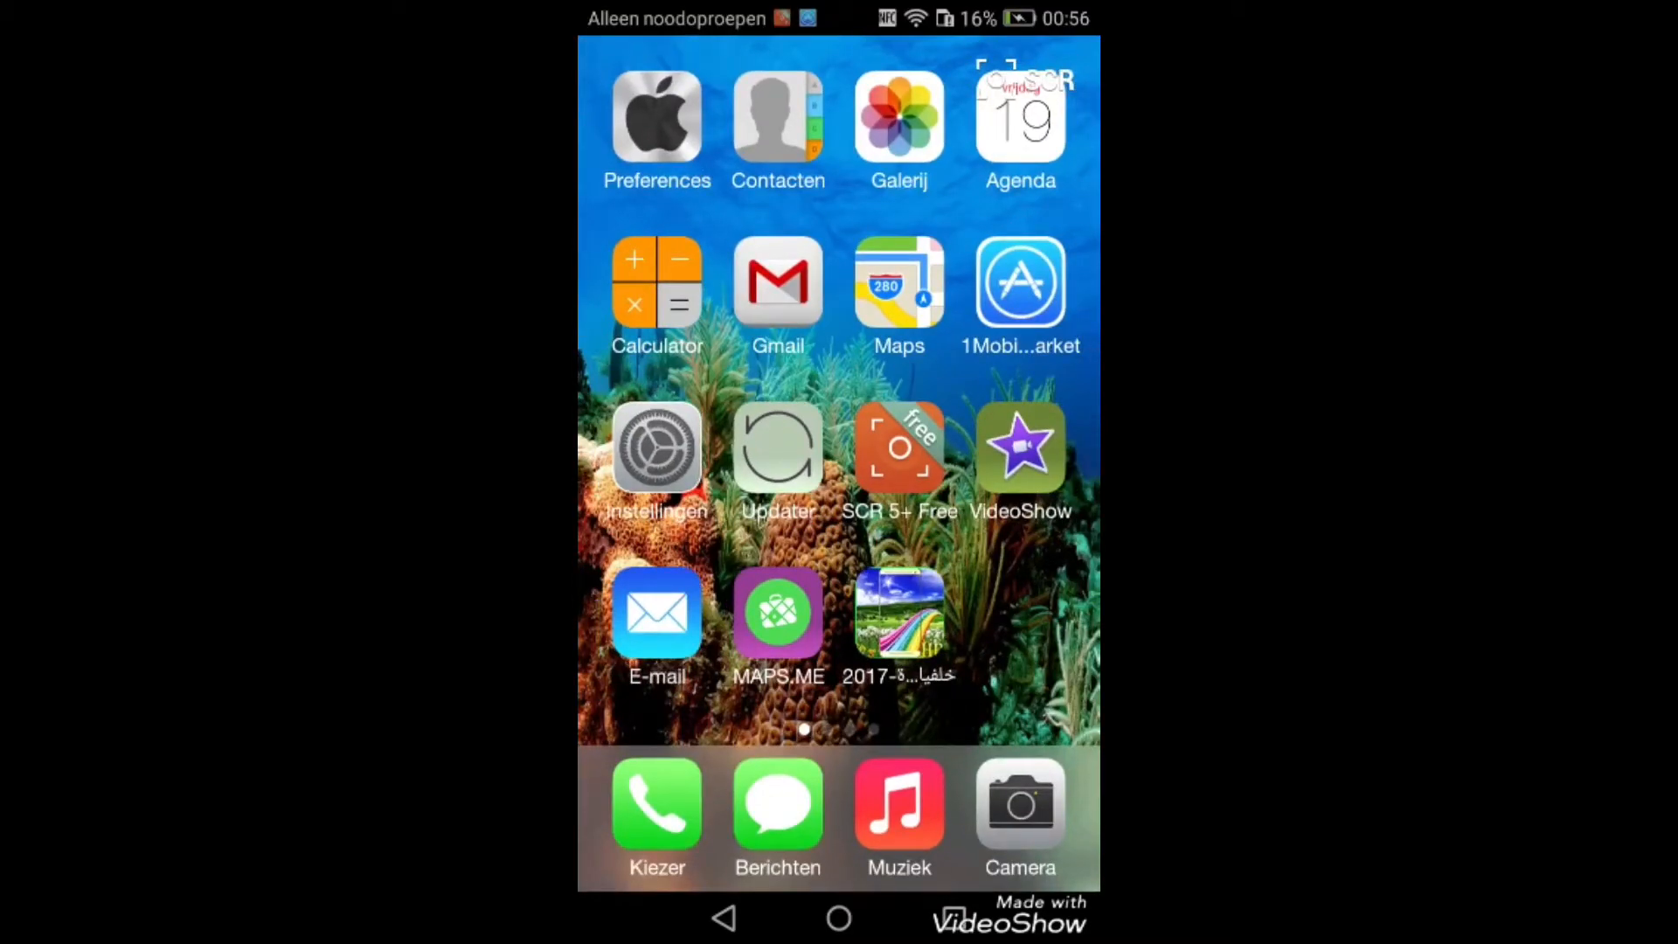
scroll(left, 3)
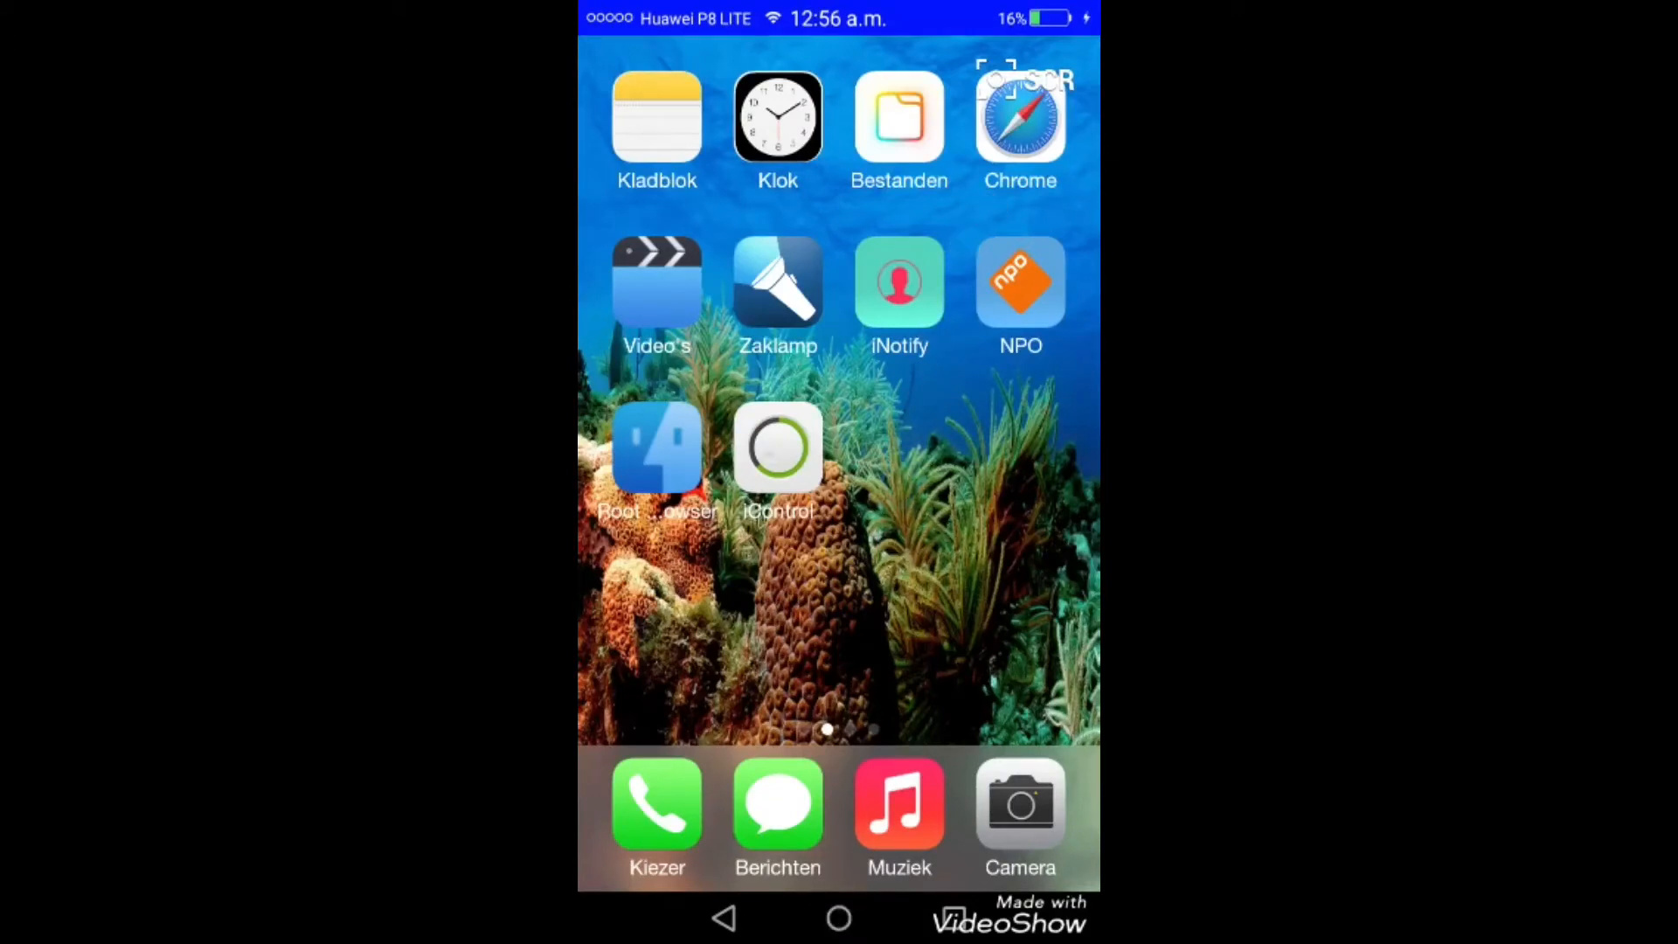
click(777, 445)
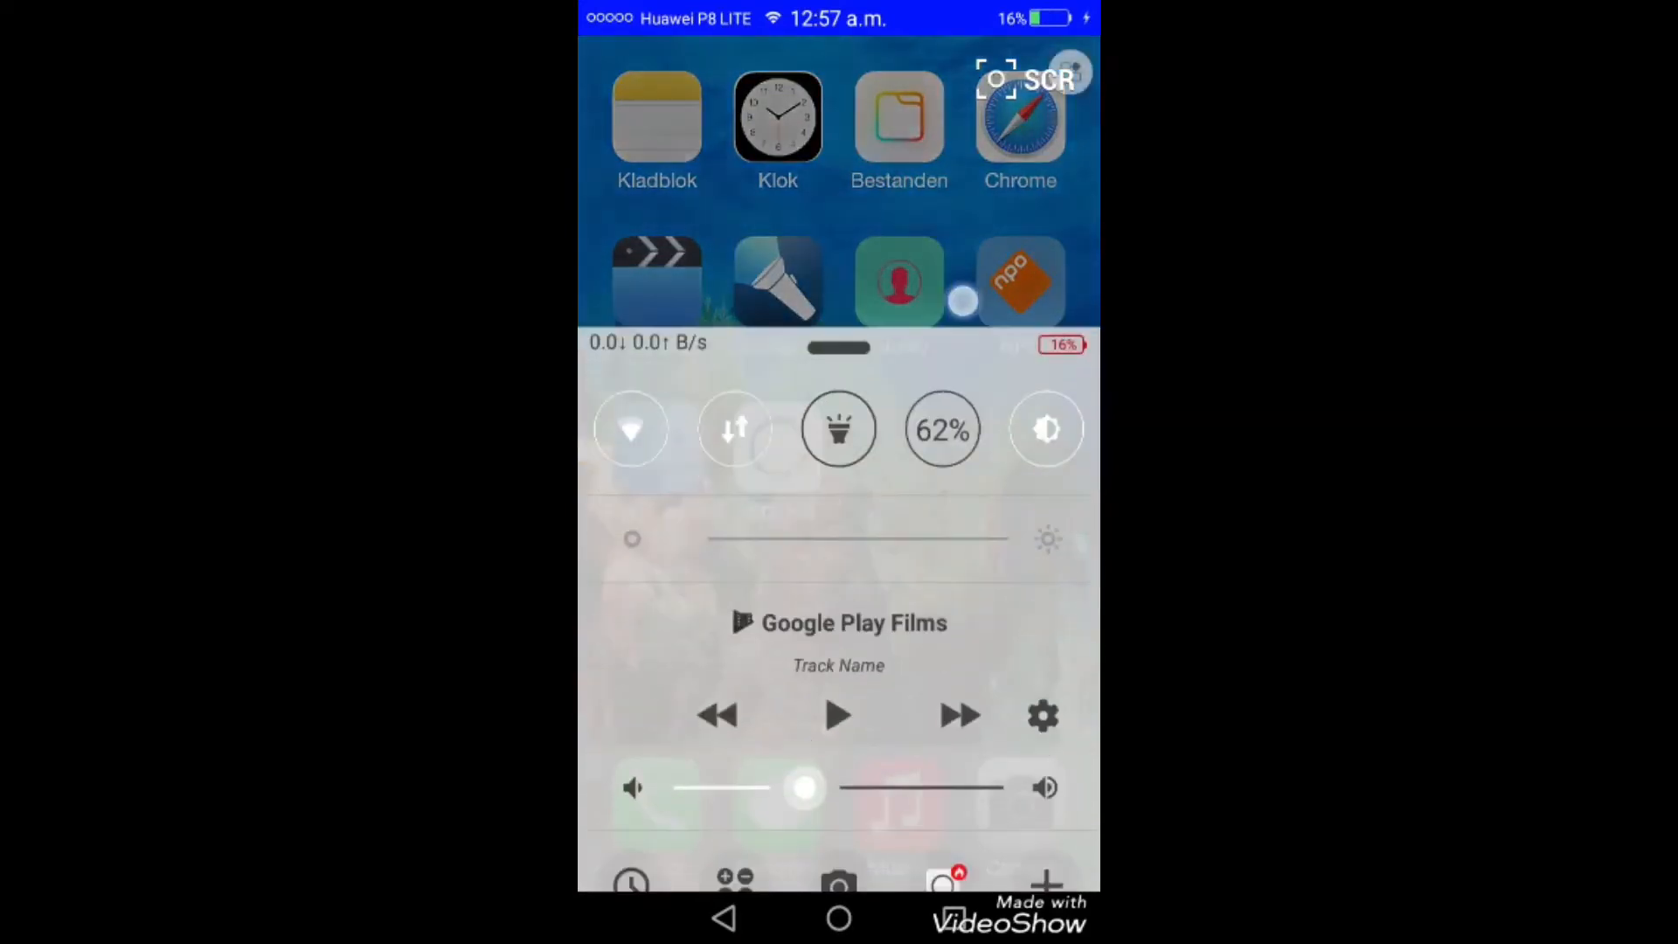
Dismiss the control center, browse pages three and four, and return to page one
scroll(down, 3)
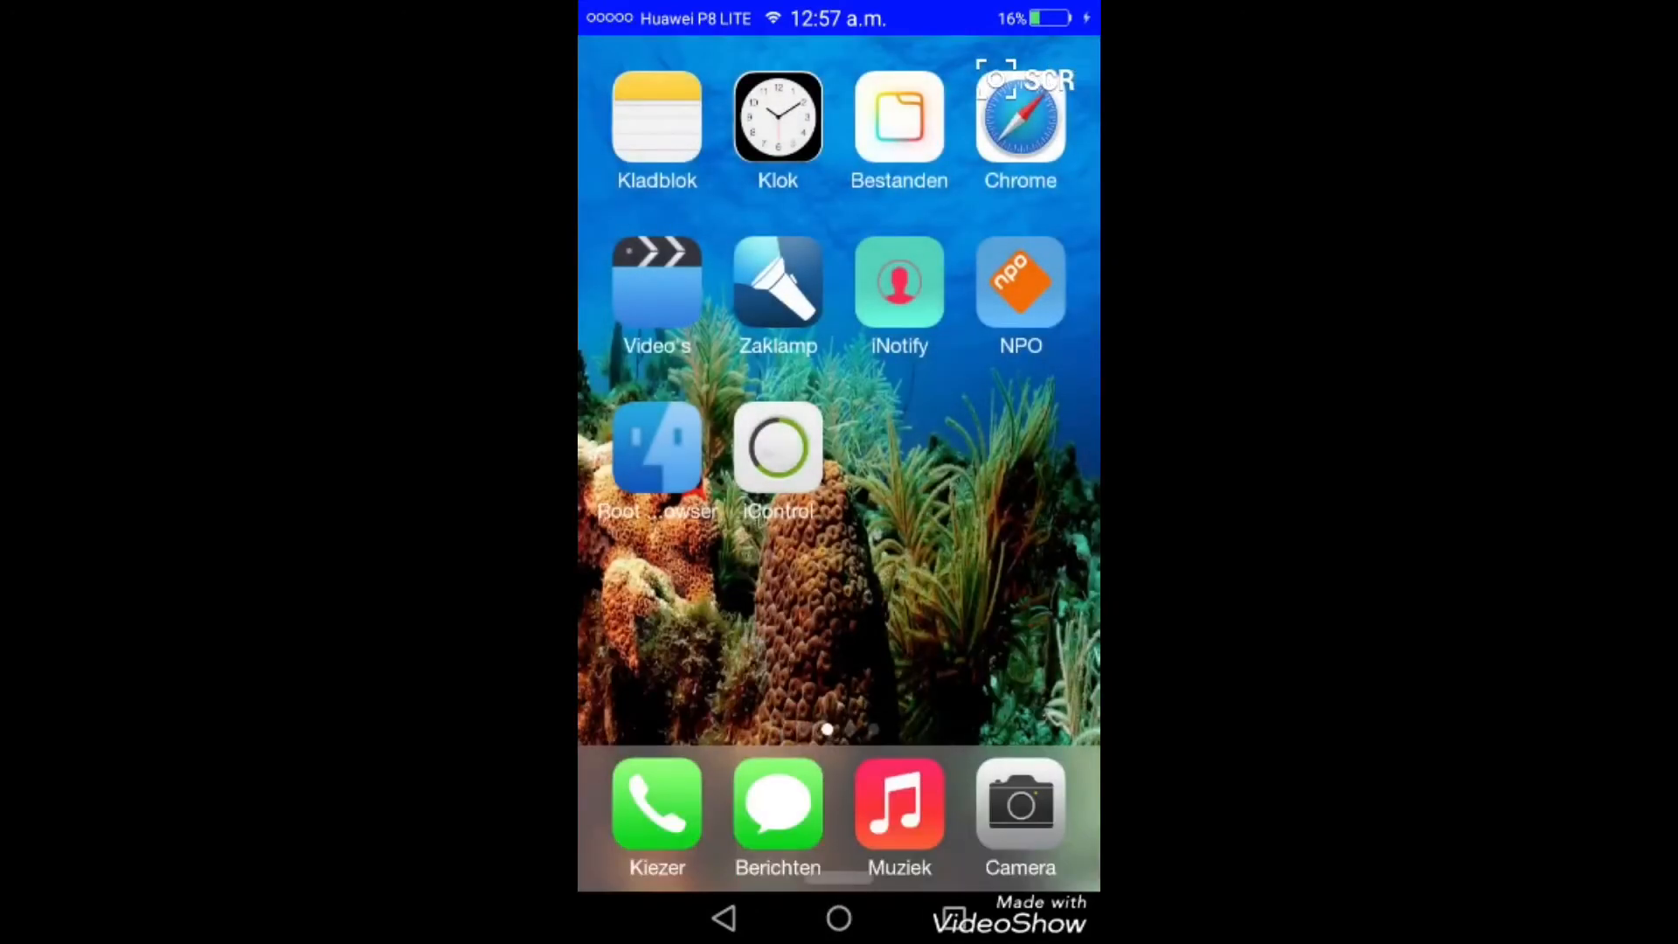
scroll(left, 3)
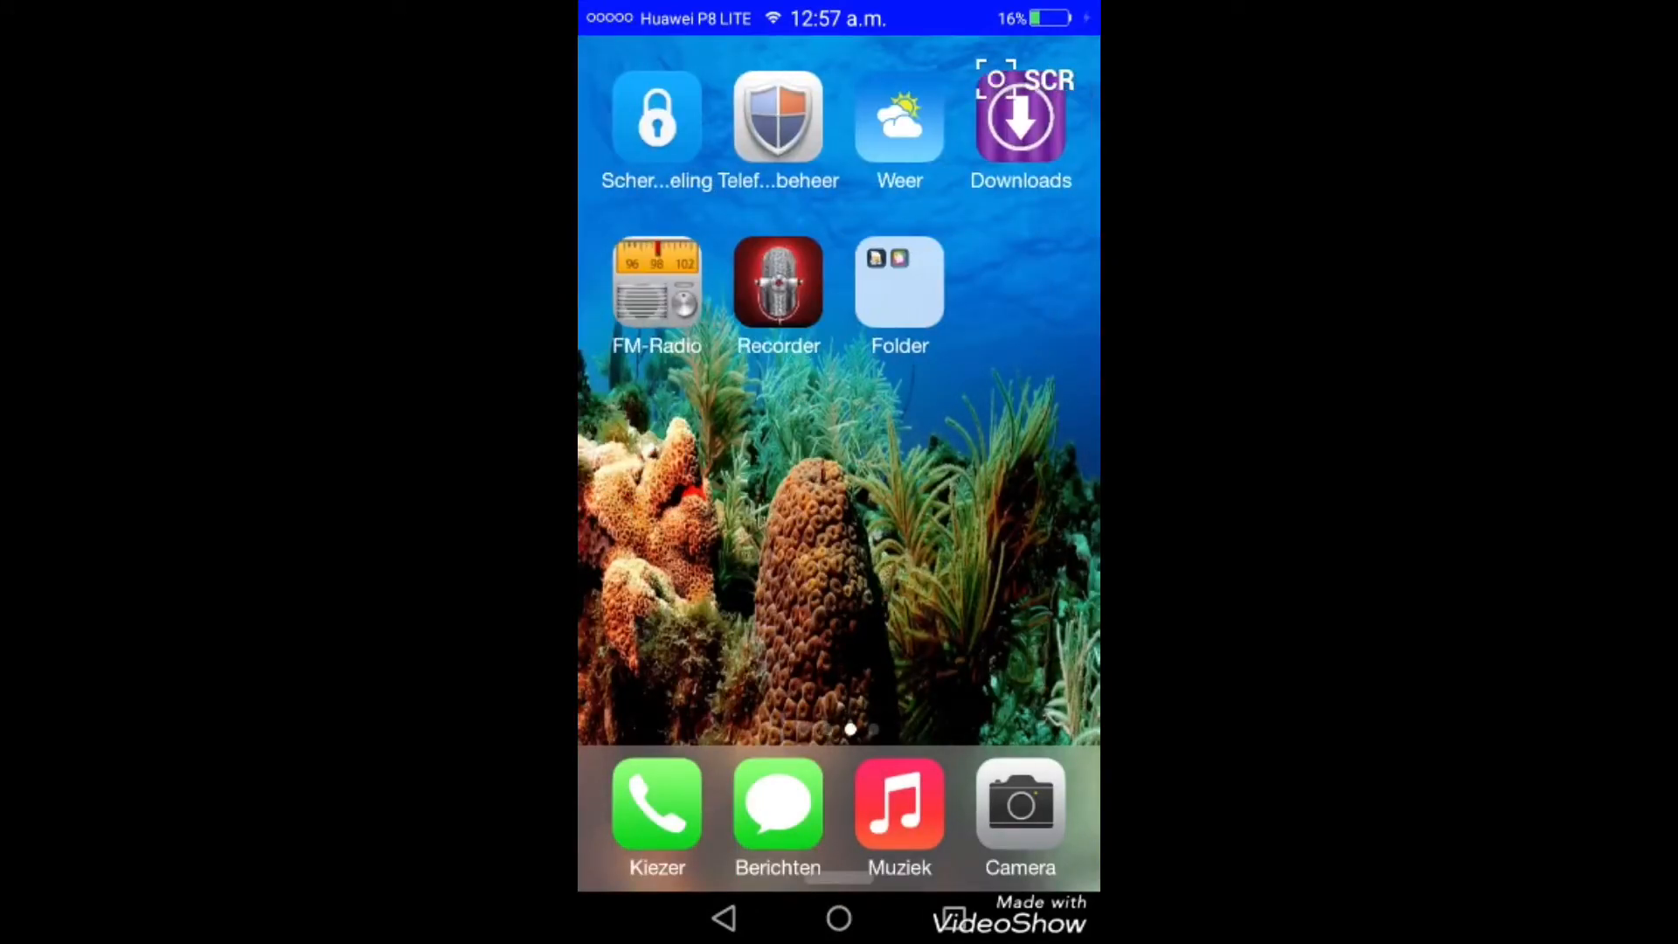
drag(837, 32, 837, 493)
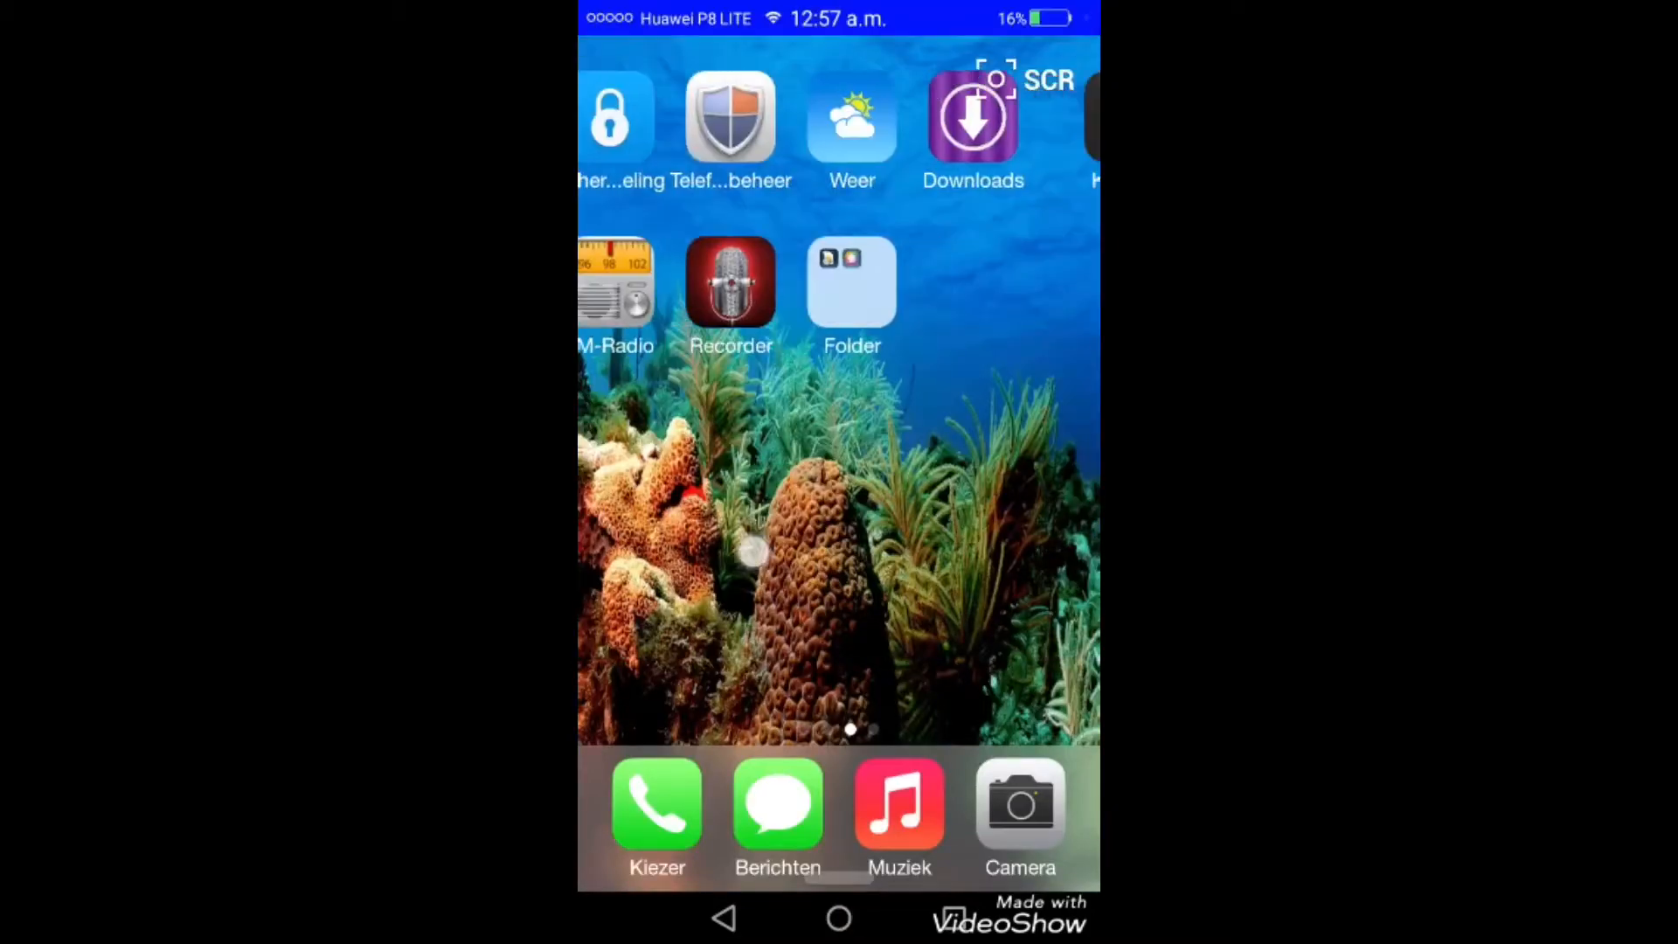
scroll(left, 3)
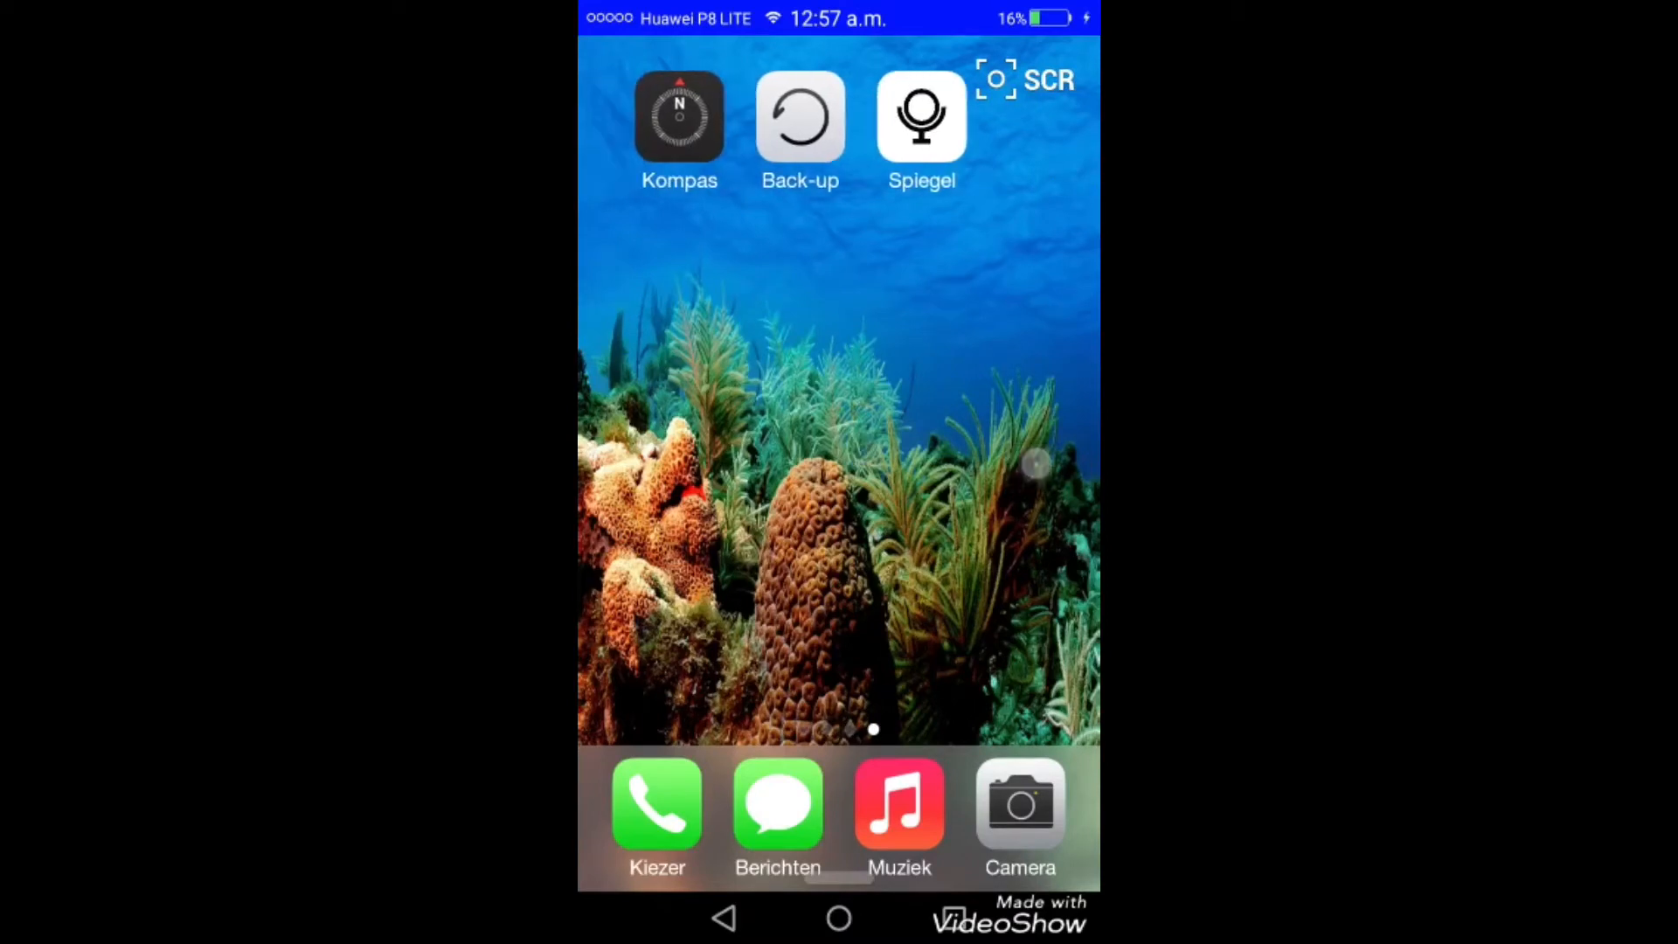
scroll(left, 3)
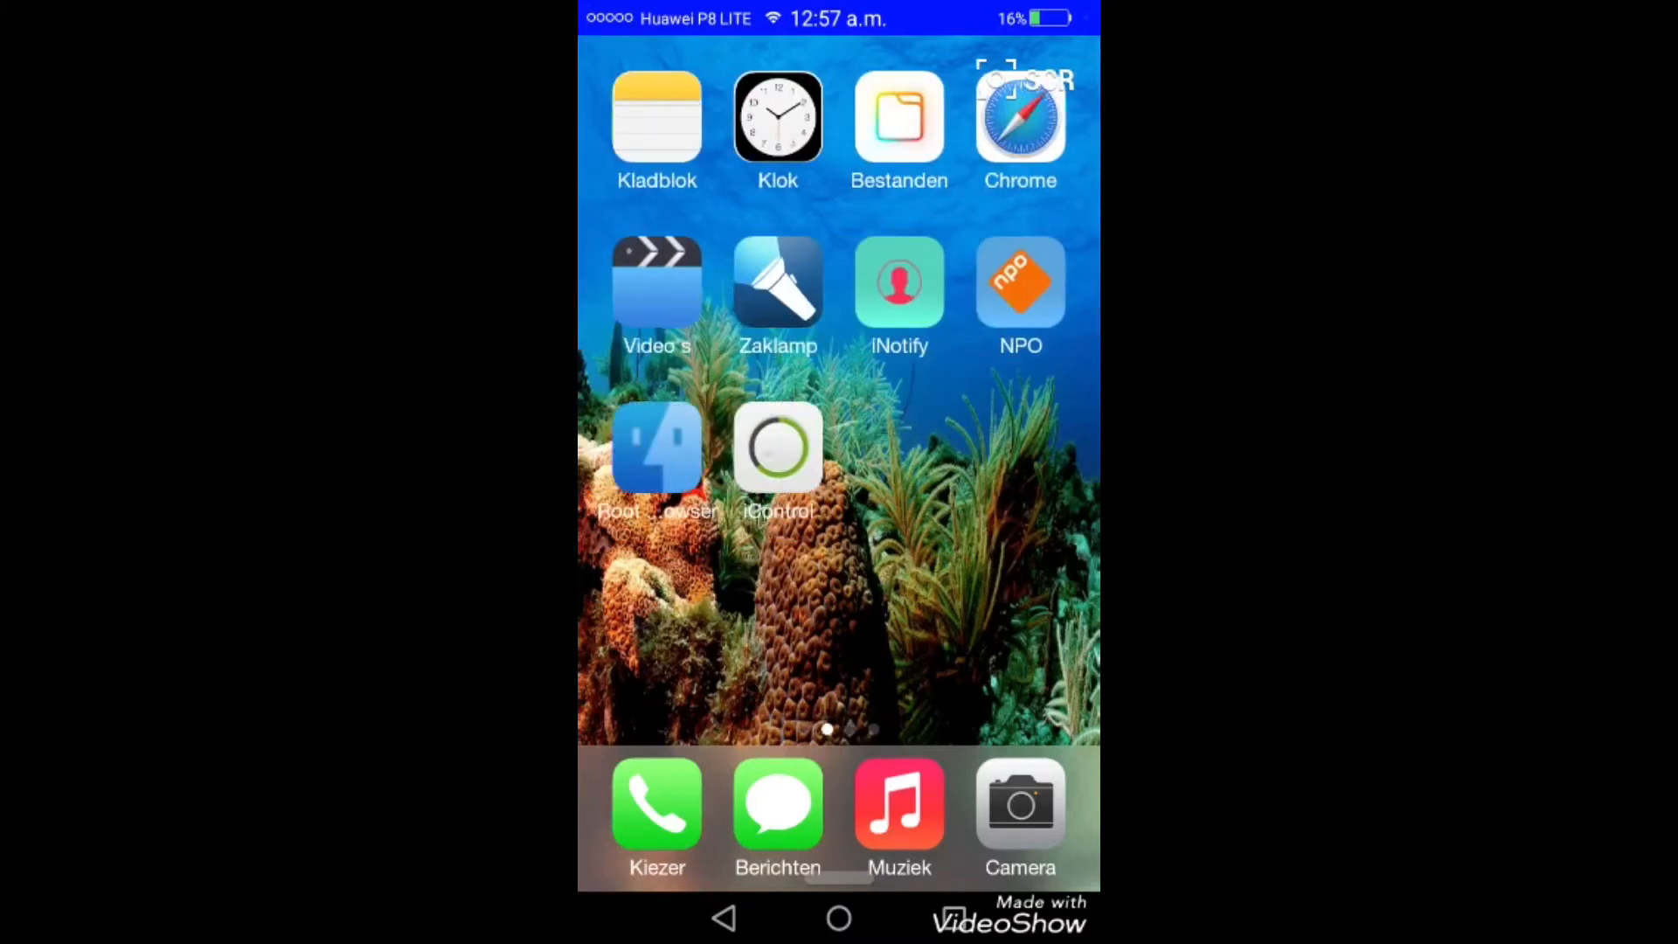
scroll(left, 3)
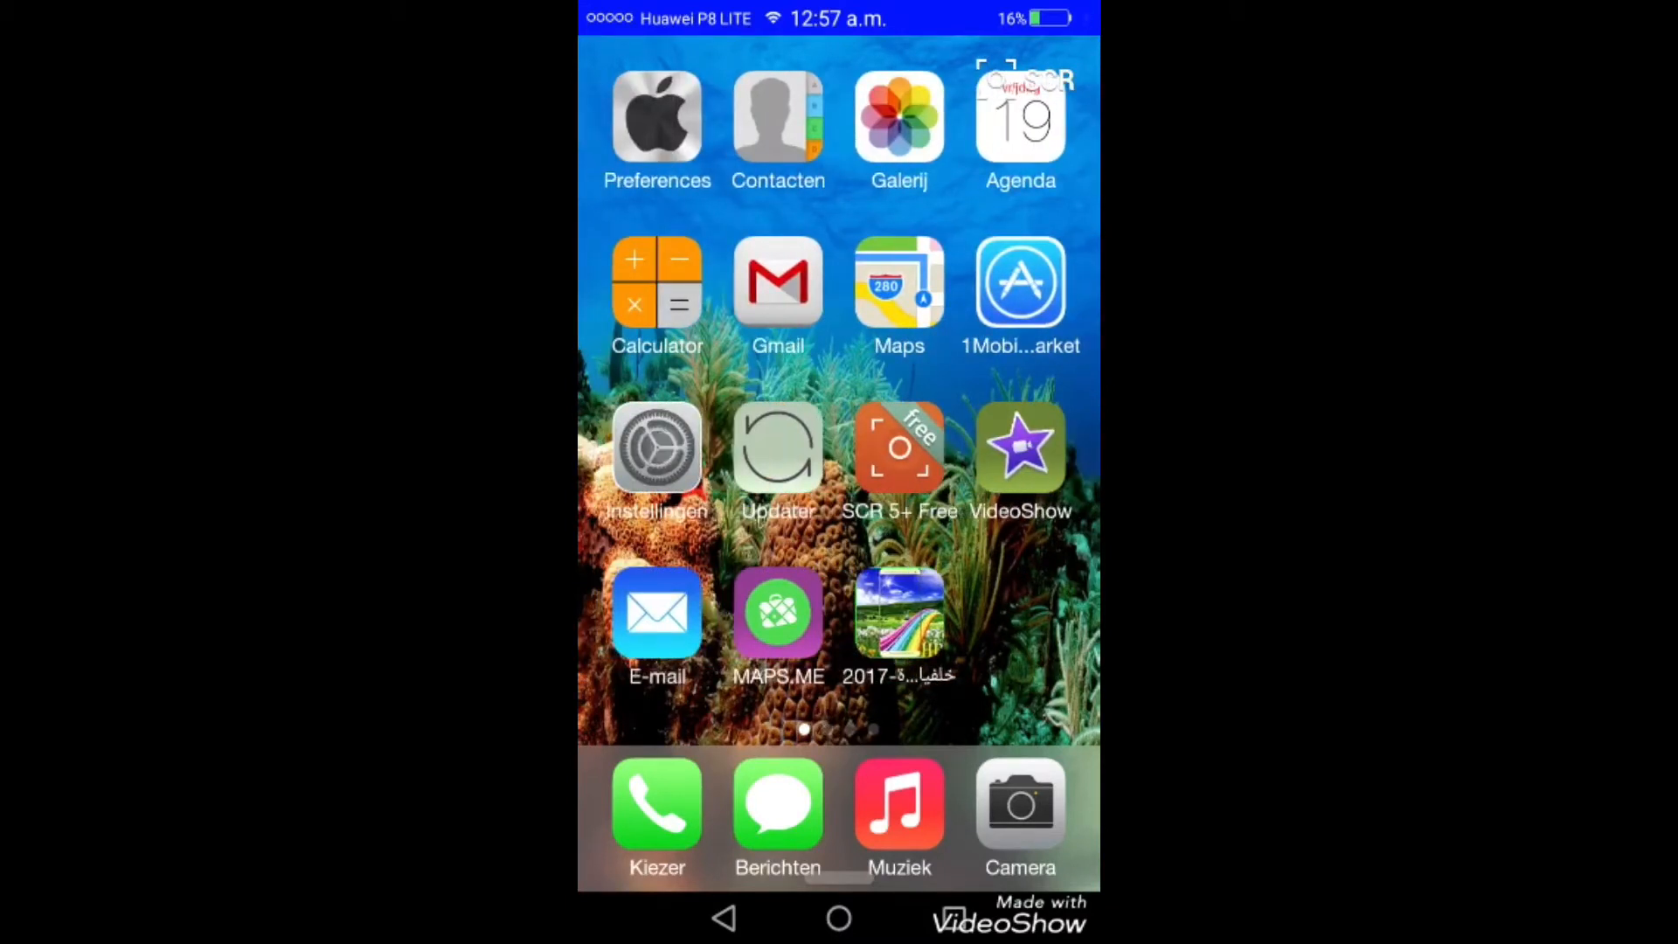
Reopen Instellingen and go to the Over de telefoon information page
click(656, 447)
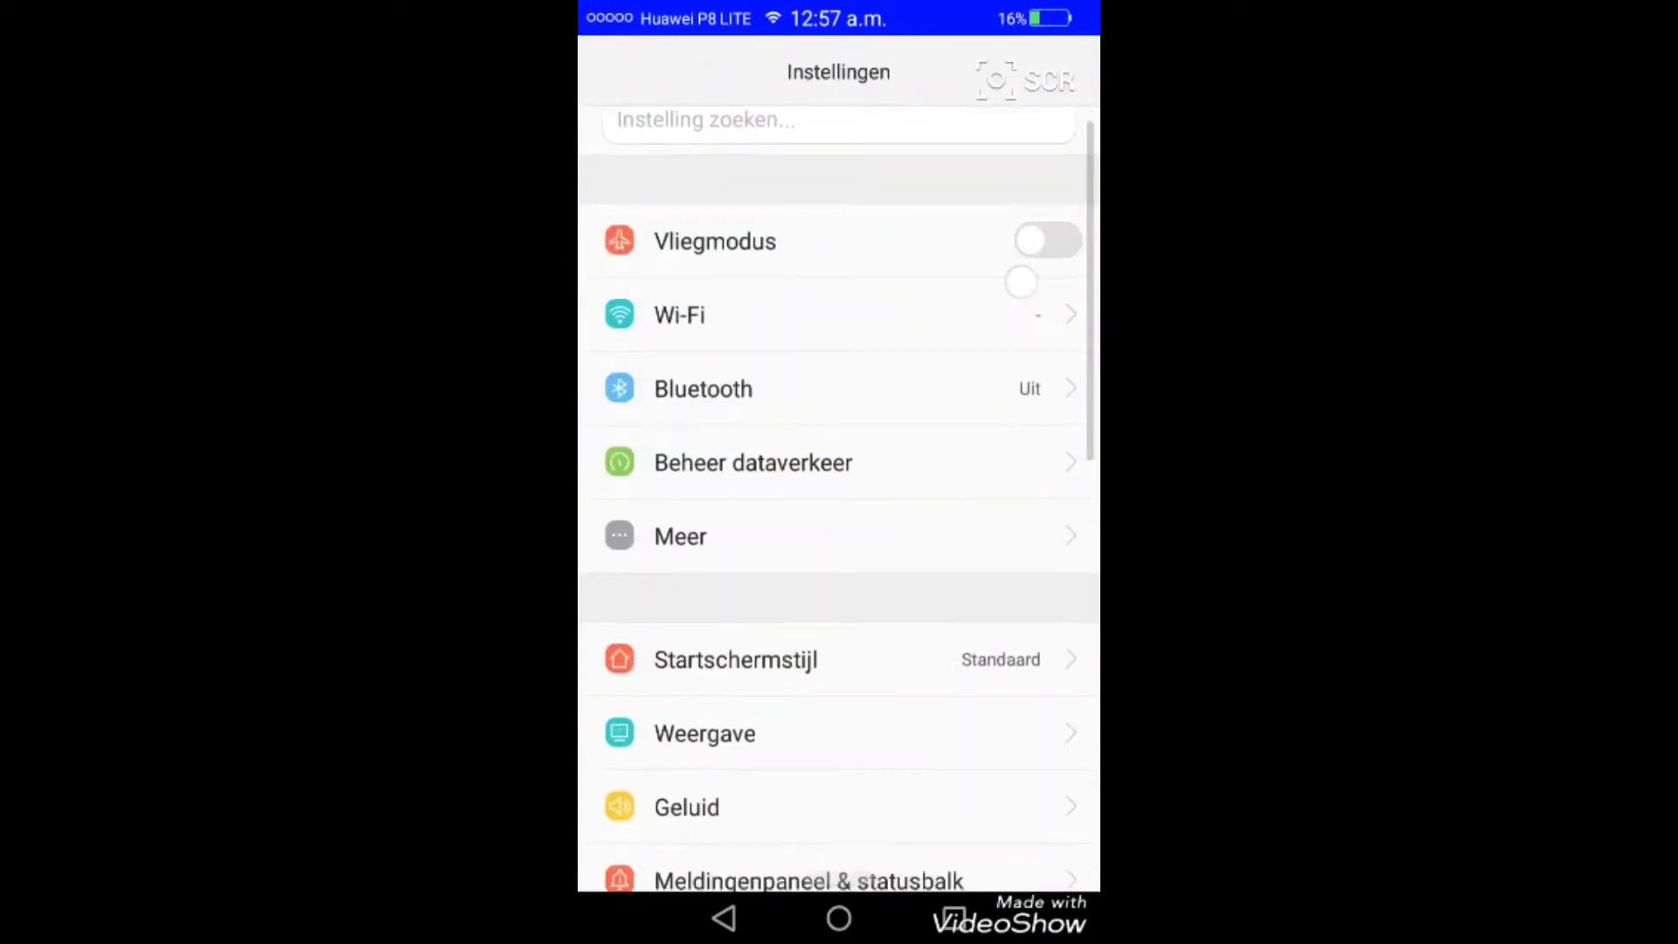
scroll(down, 3)
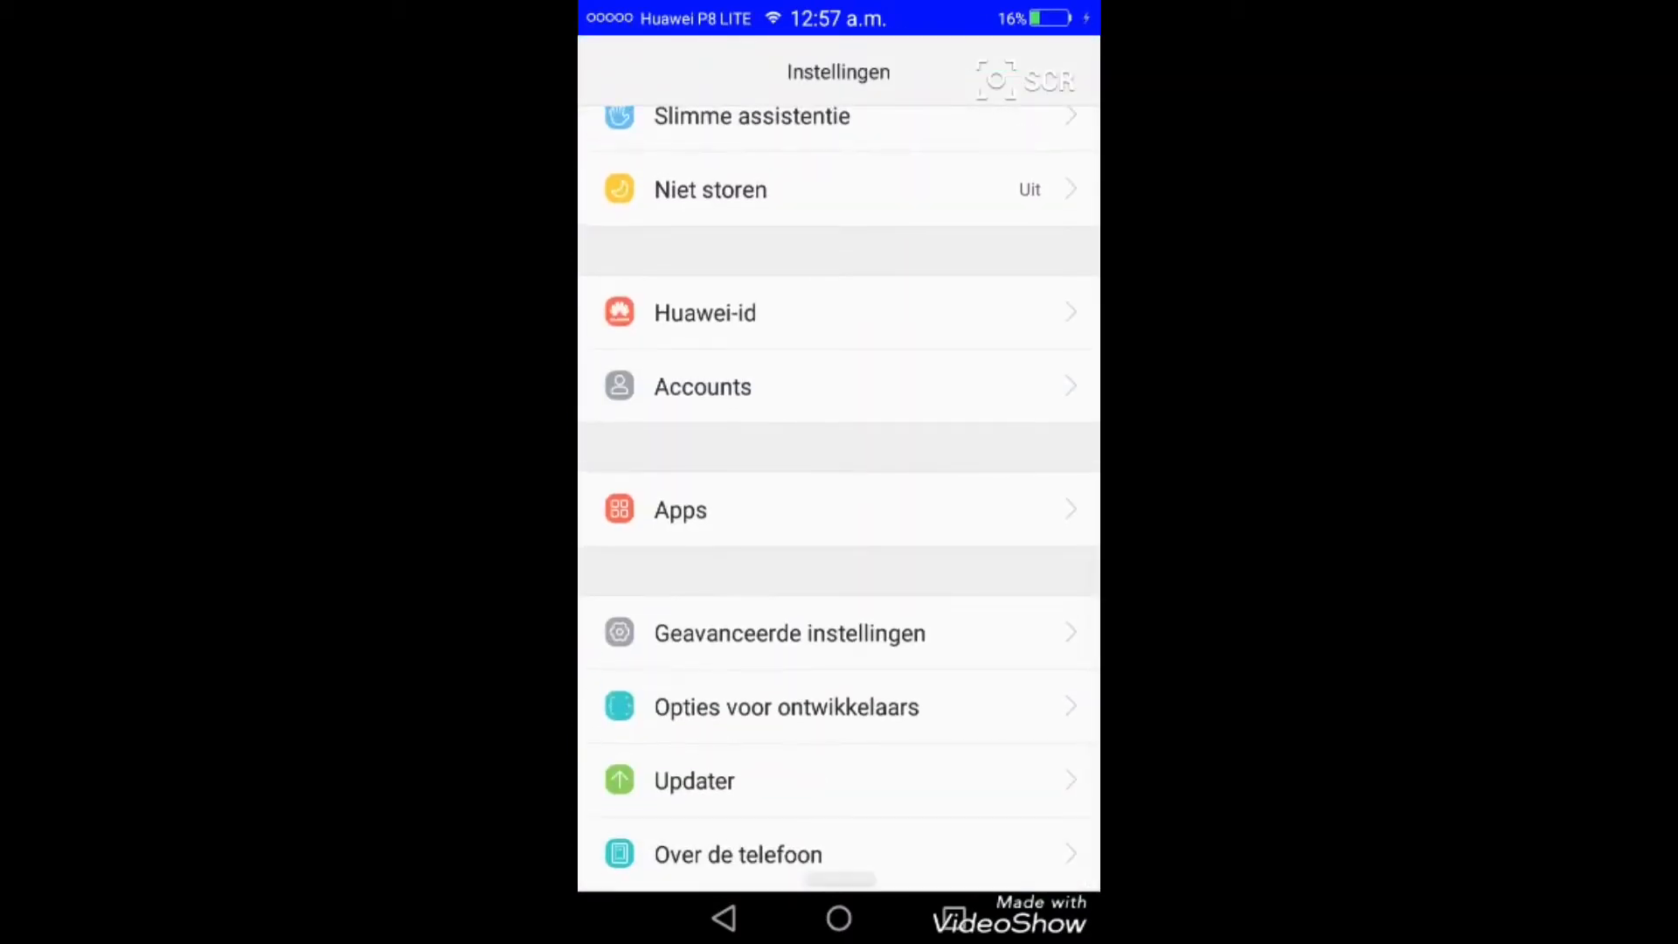
click(738, 854)
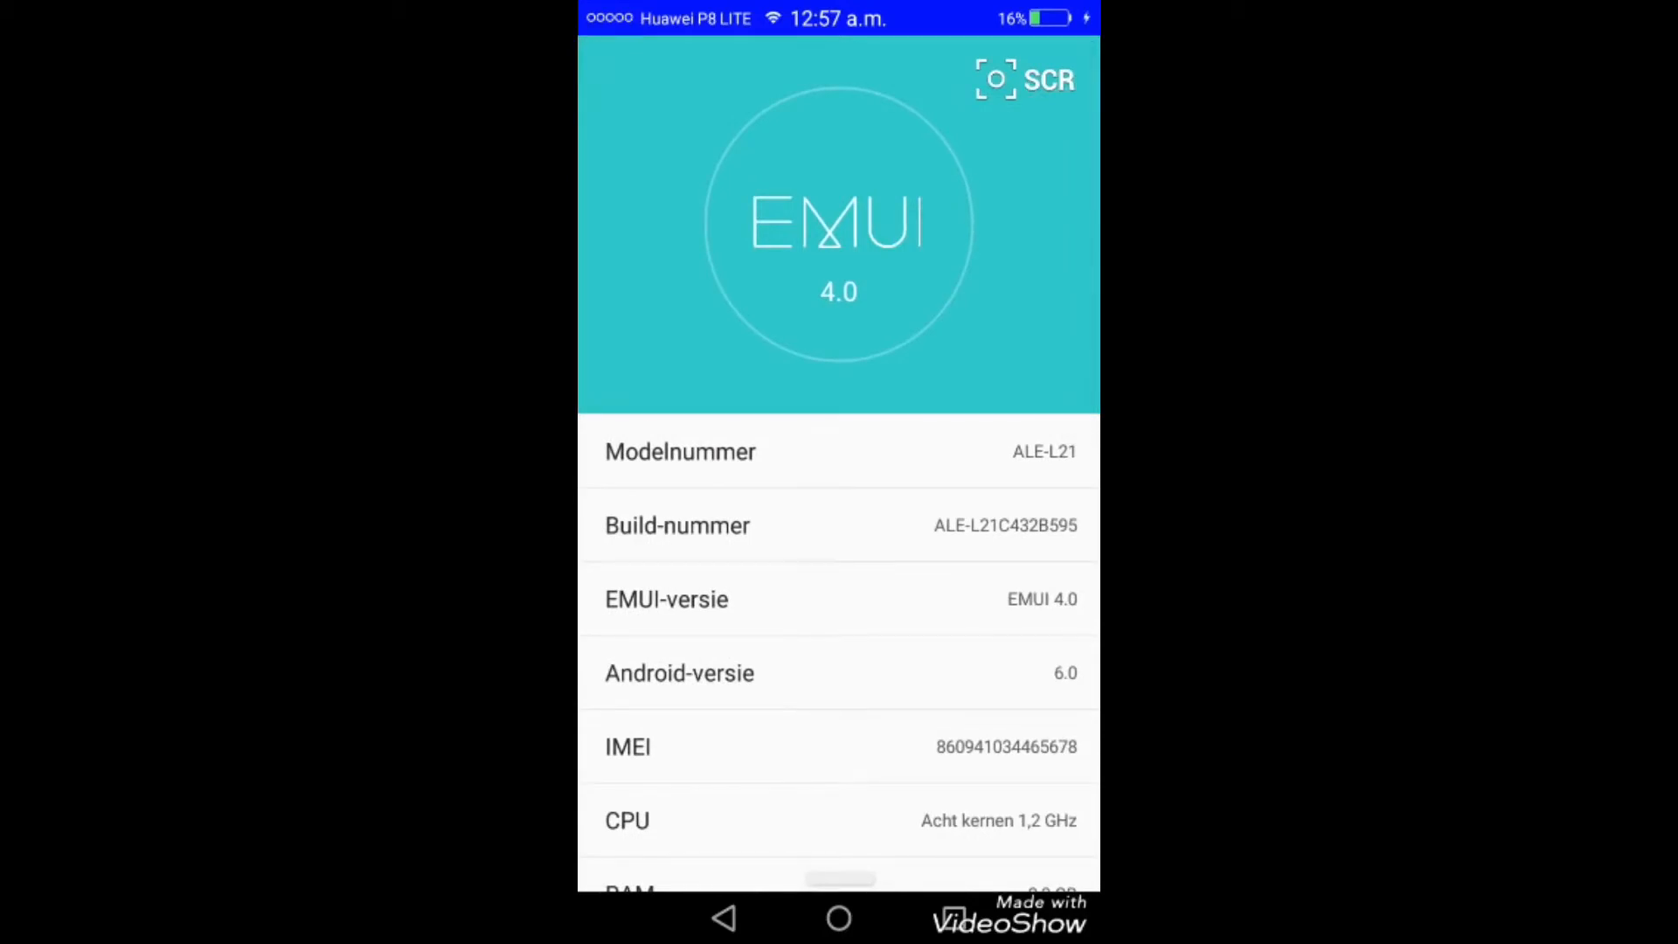
Scroll through the model, EMUI 4.0 and Android 6.0 details to the bottom
scroll(down, 3)
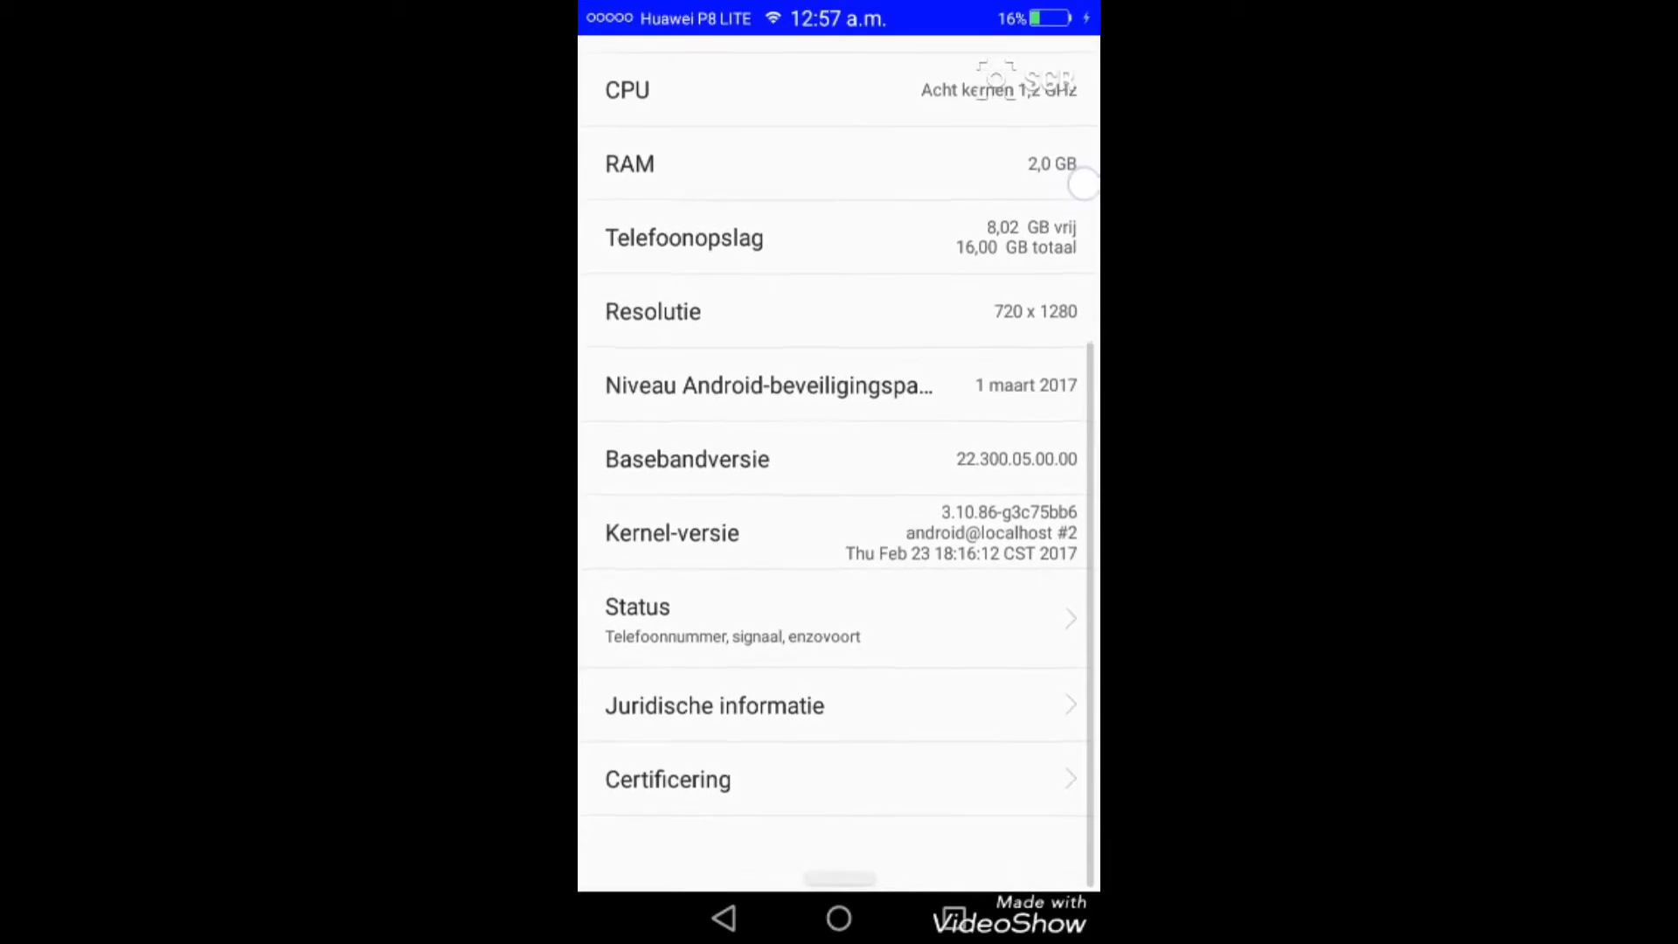
scroll(down, 3)
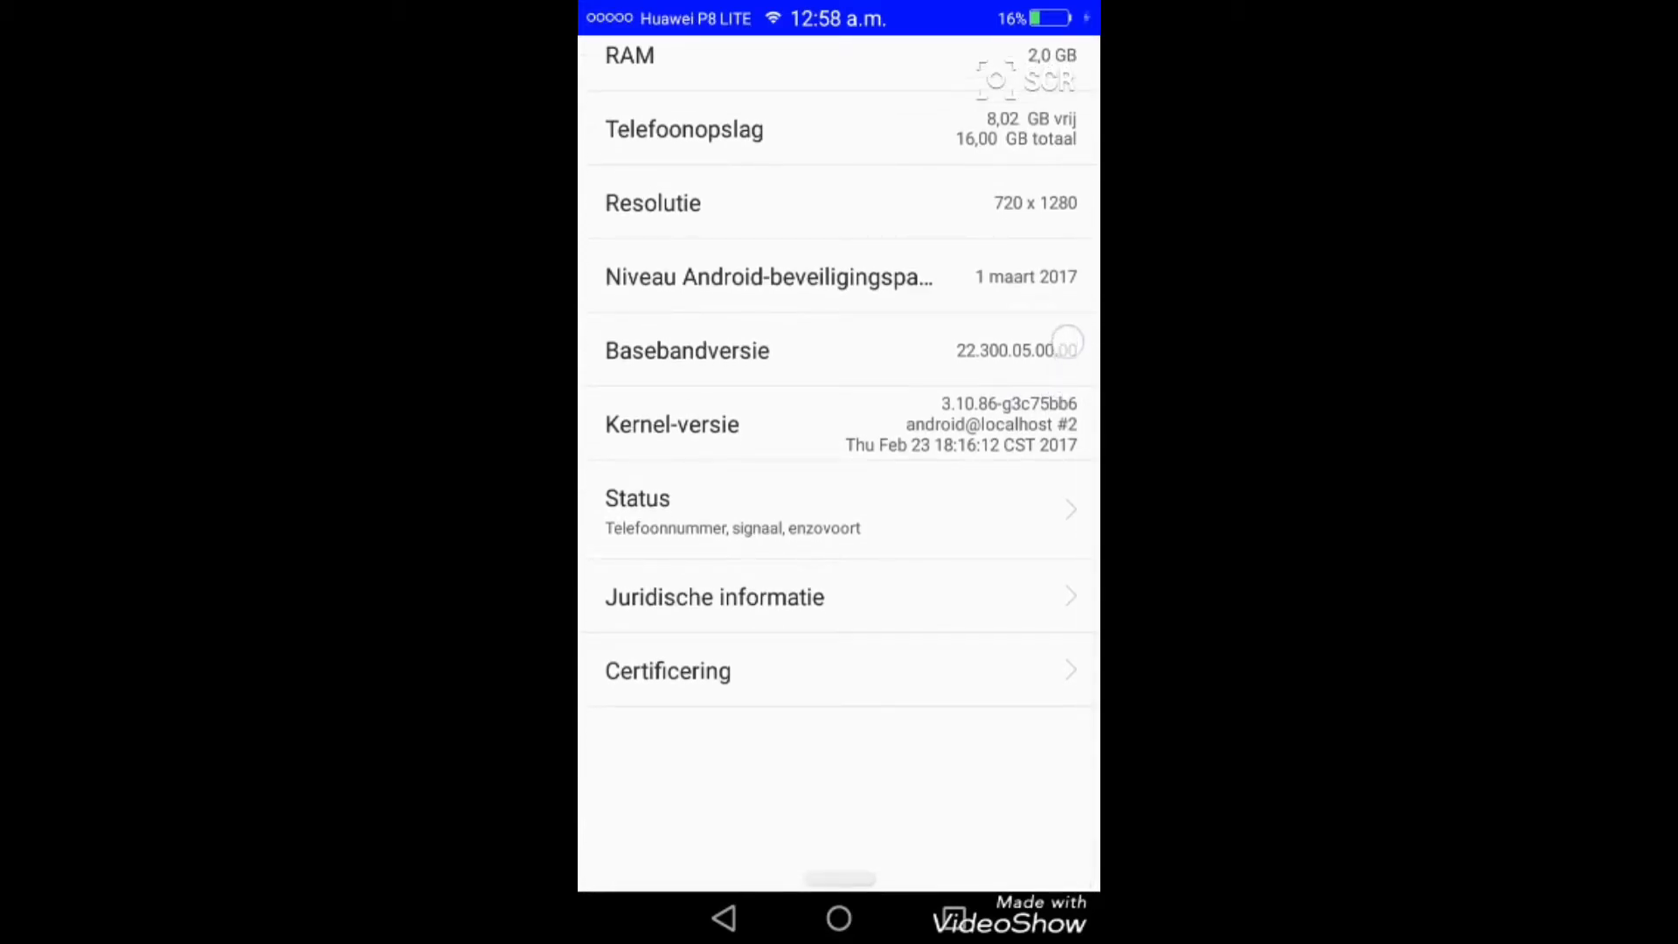
scroll(down, 3)
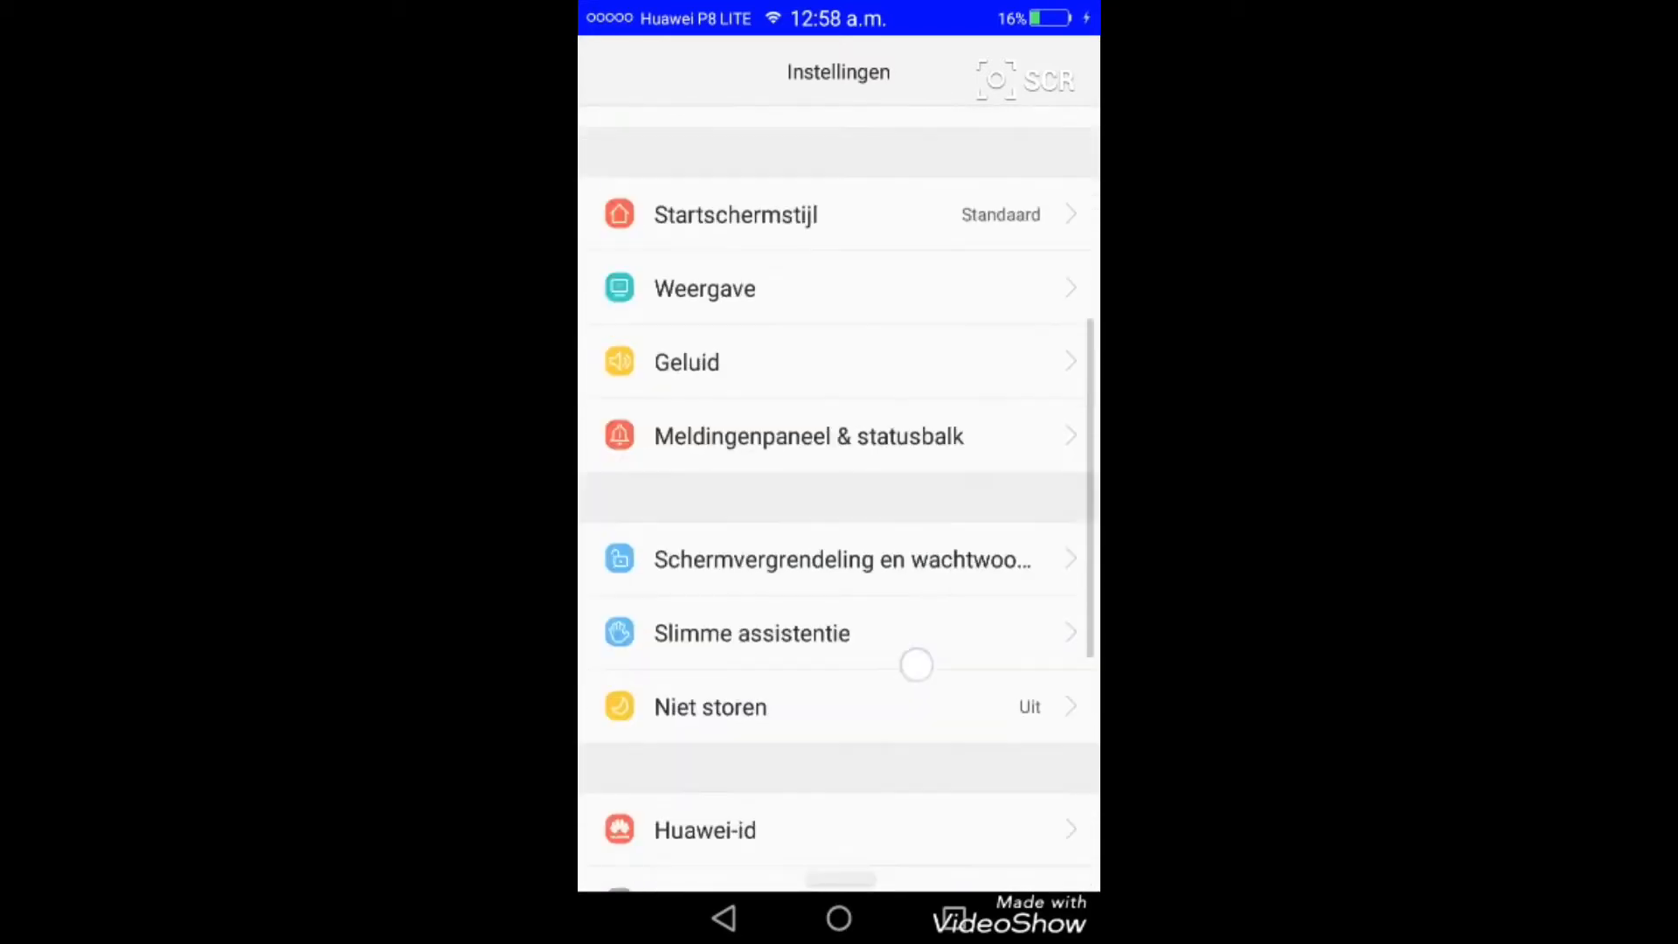
scroll(down, 3)
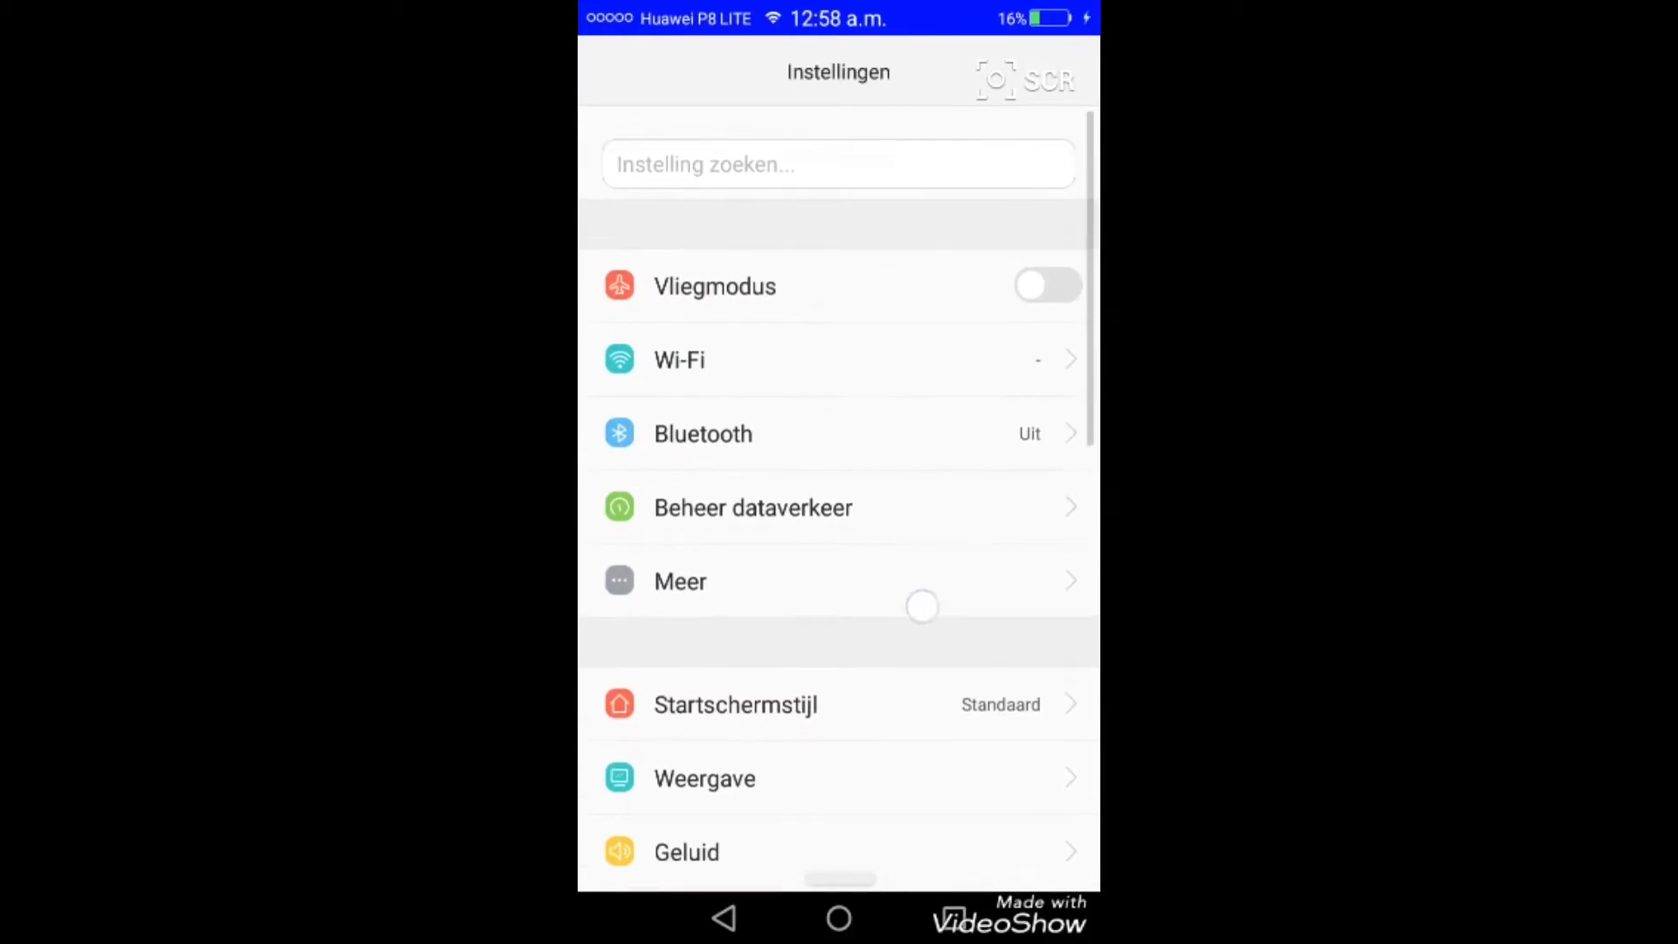
scroll(down, 3)
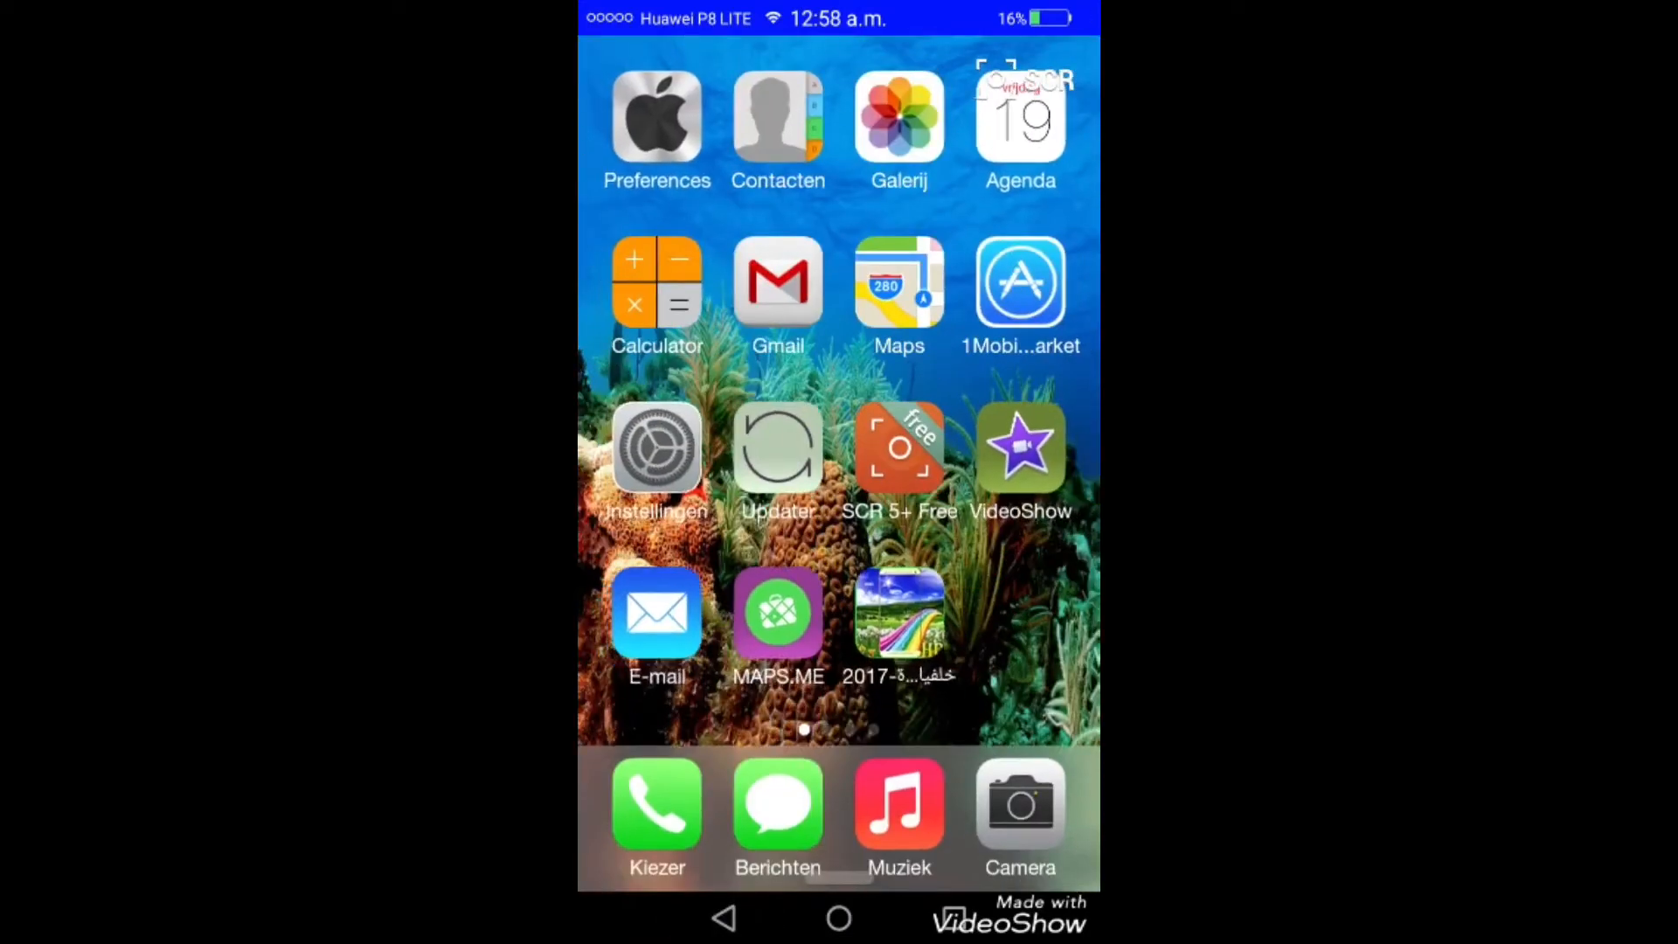
scroll(left, 3)
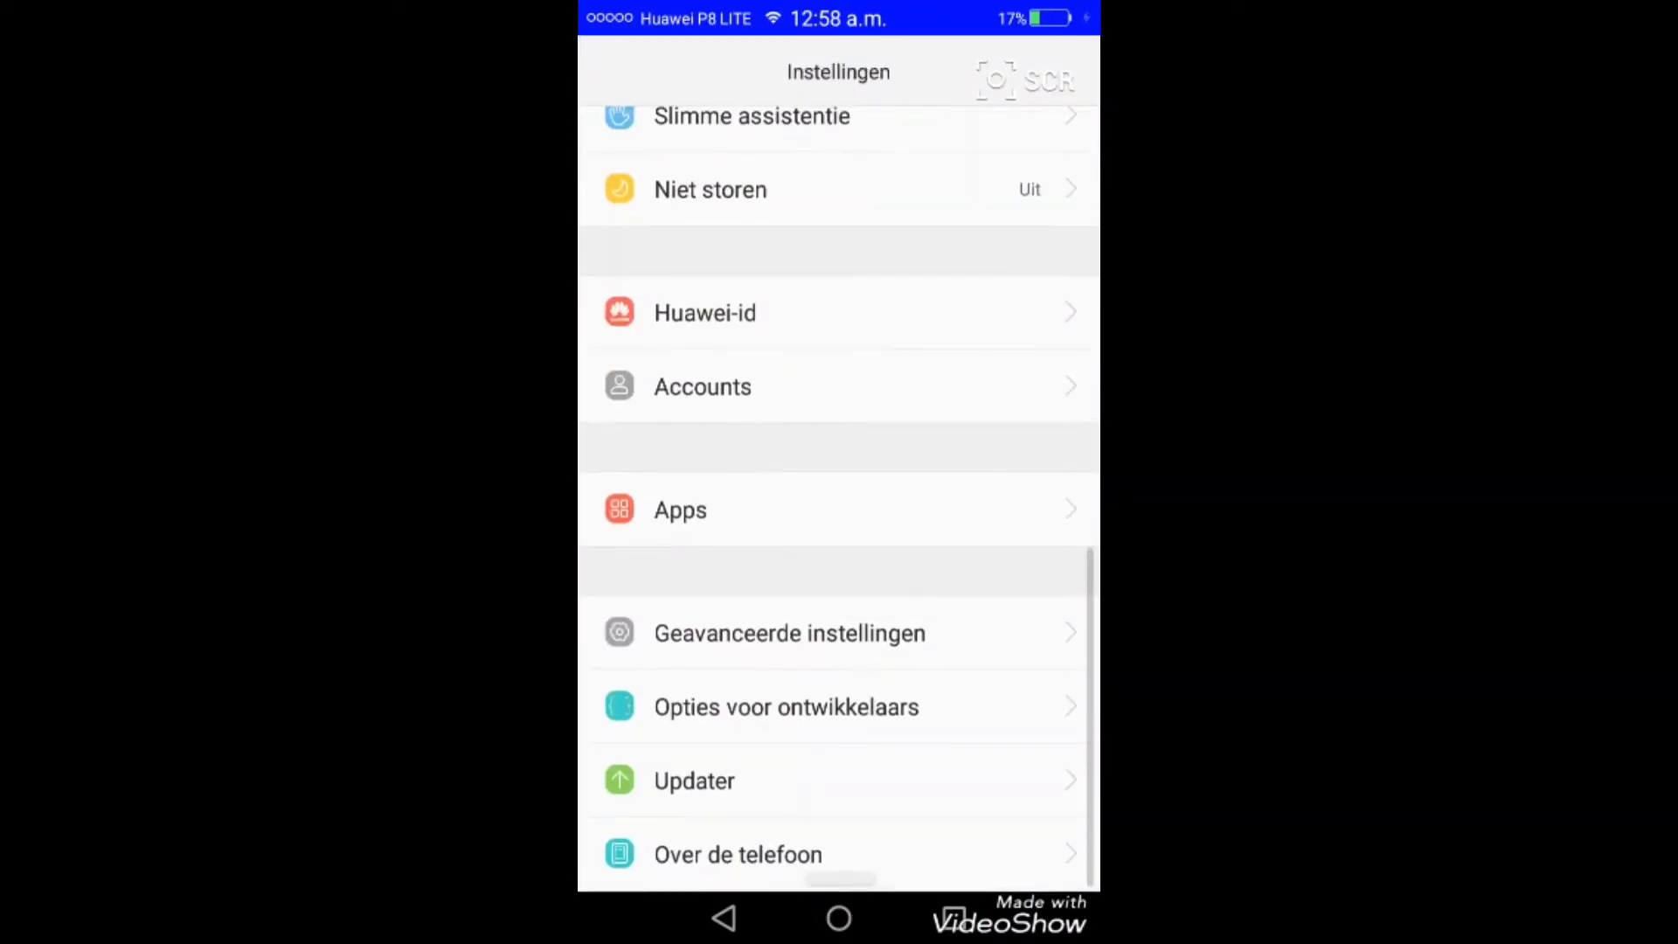
Enter Opties voor ontwikkelaars and decline the USB debugging confirmation
click(785, 706)
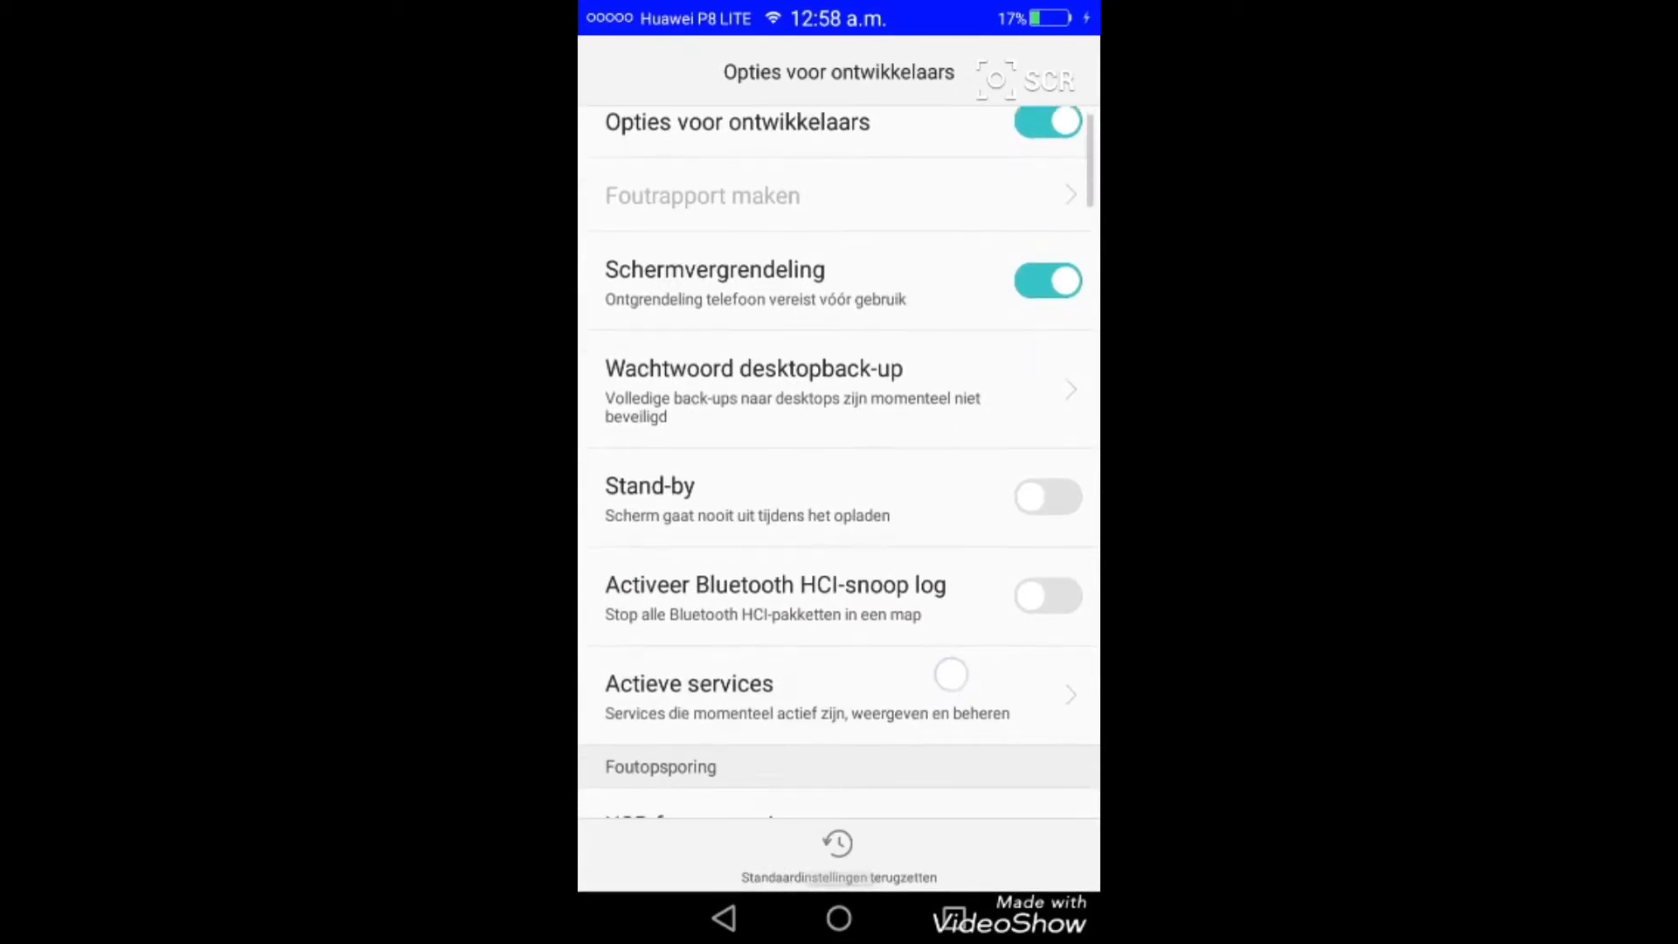
scroll(up, 3)
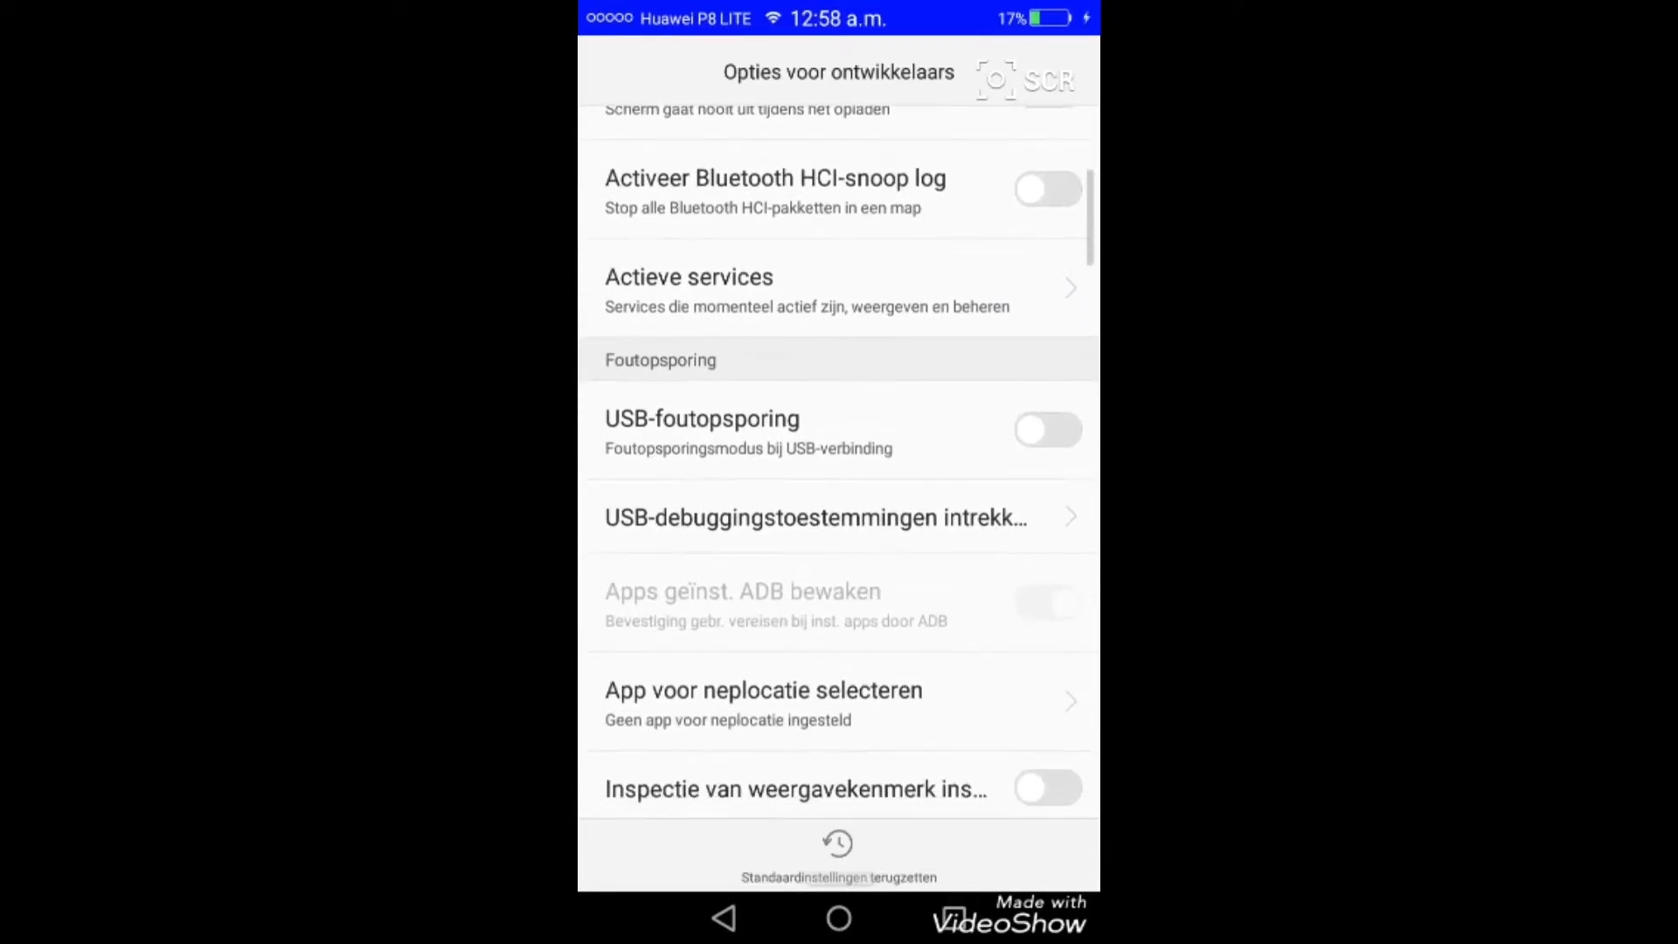
click(1046, 430)
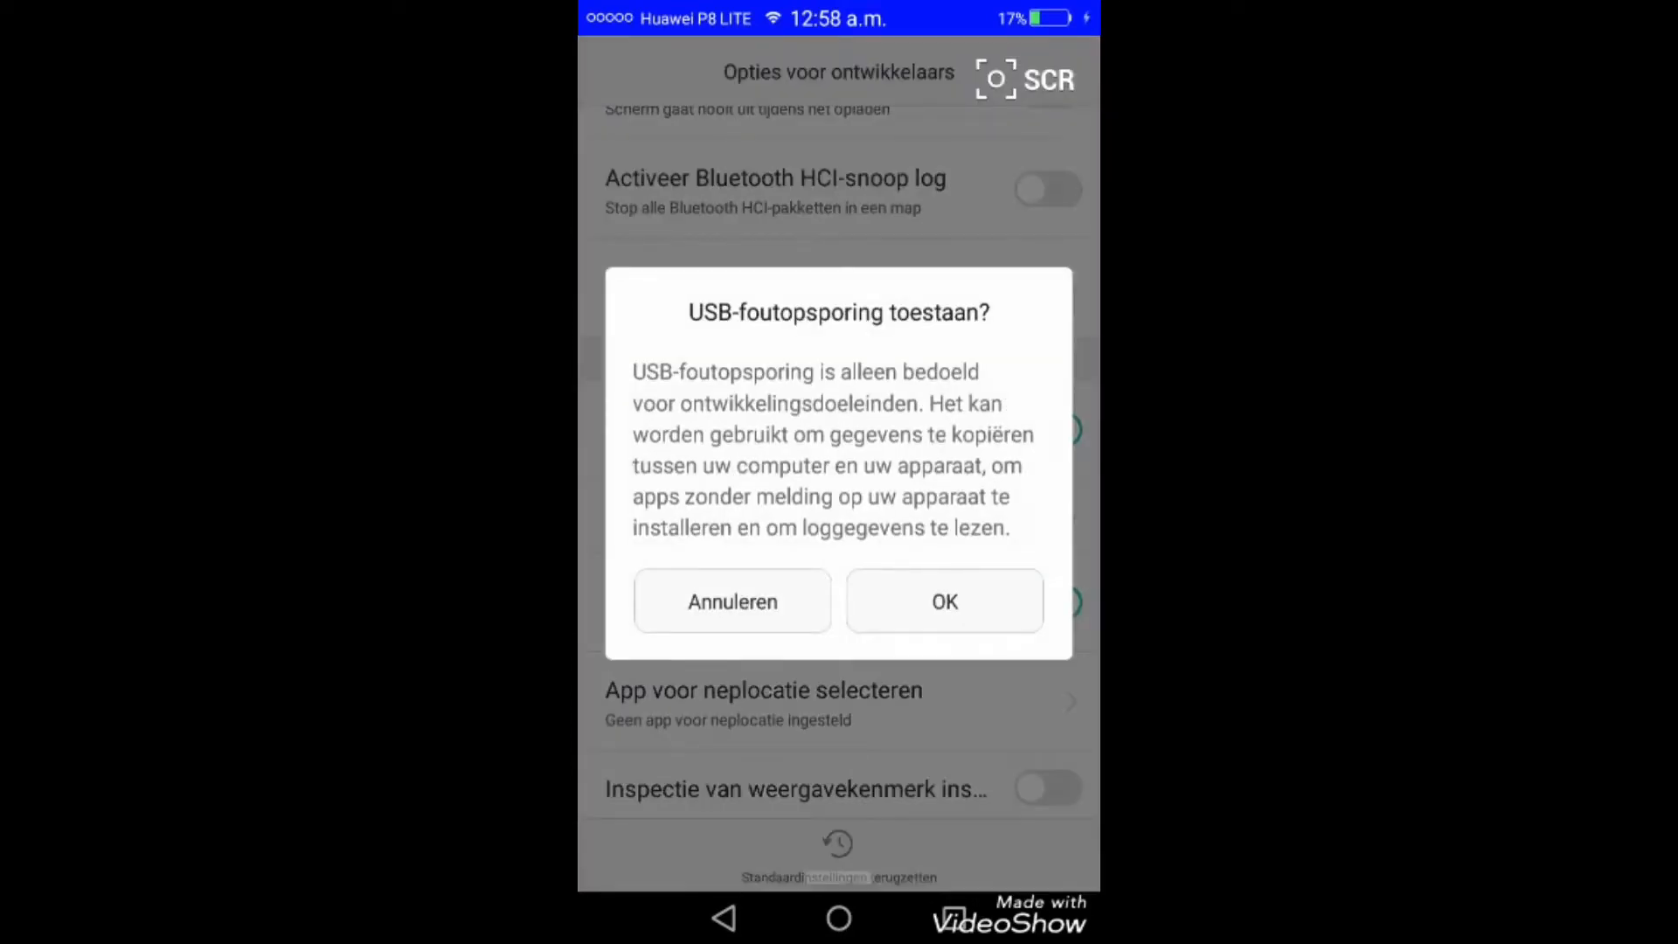
click(732, 600)
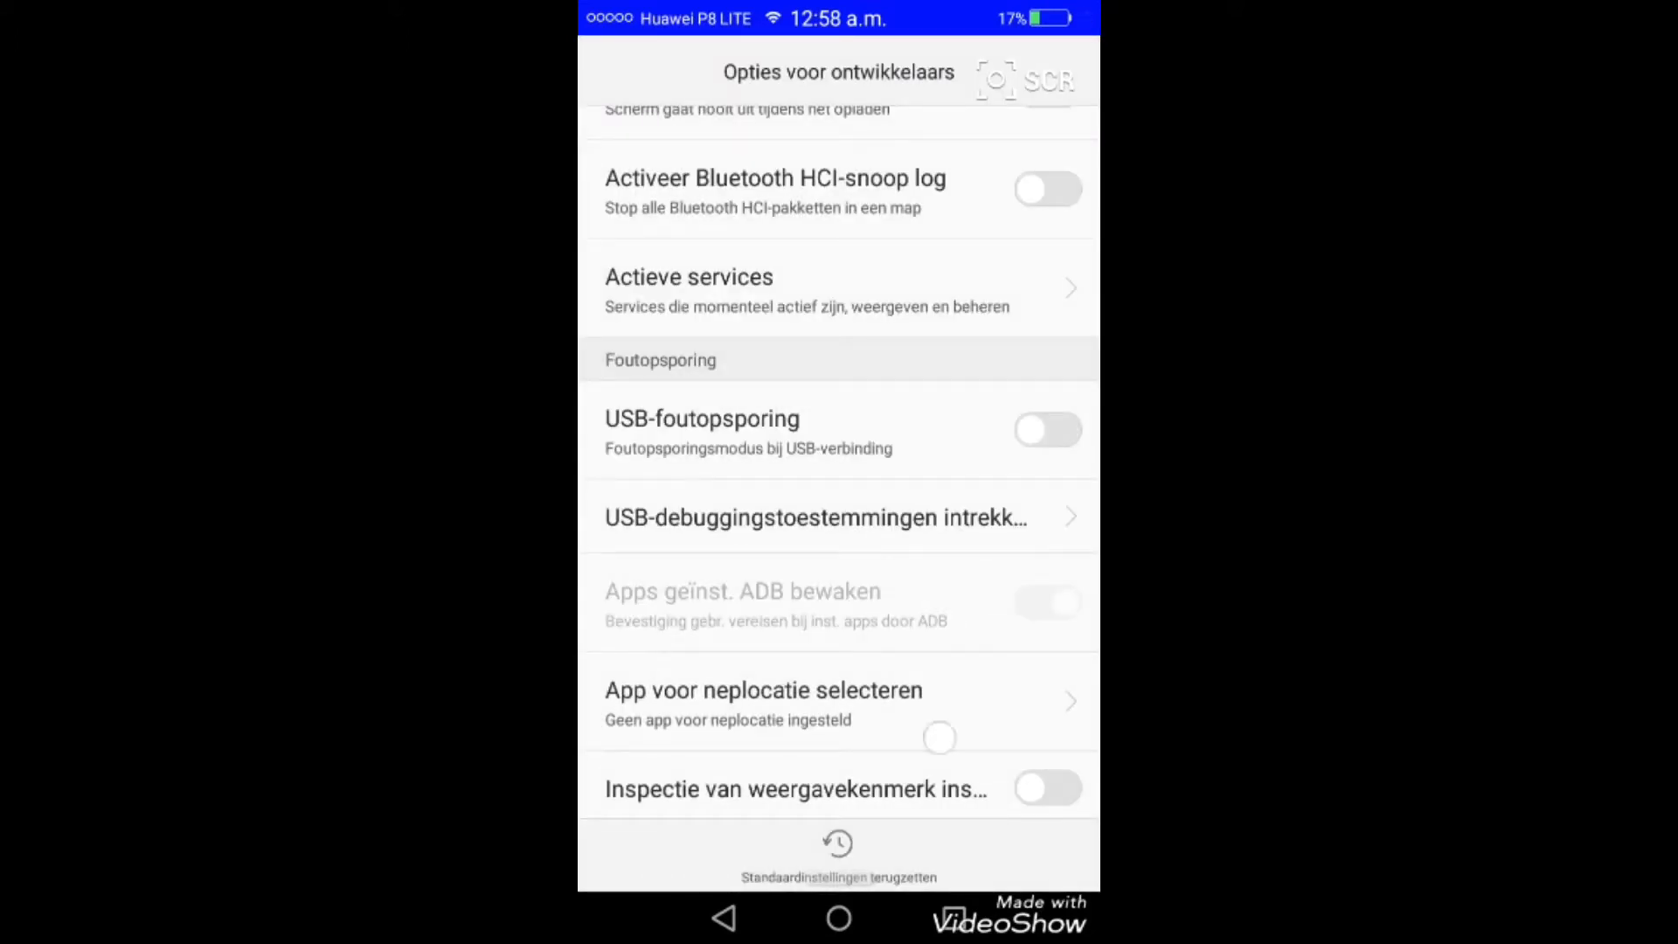
Scroll through the developer options sections, leaving the master switch and screen lock on
scroll(down, 3)
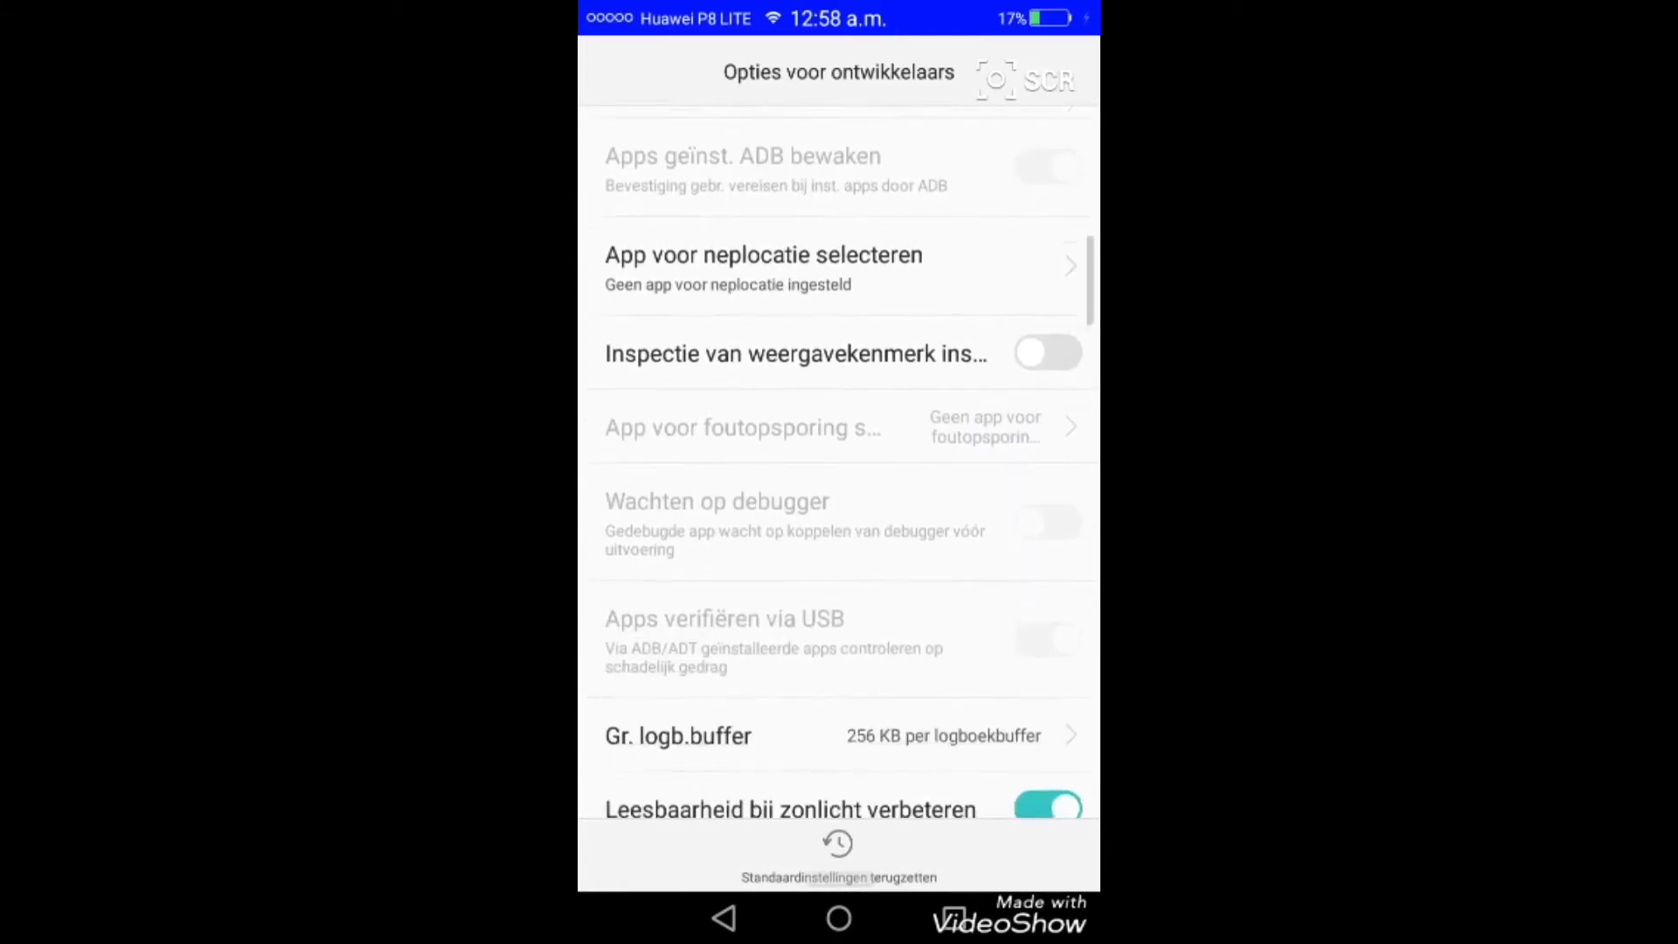
scroll(down, 3)
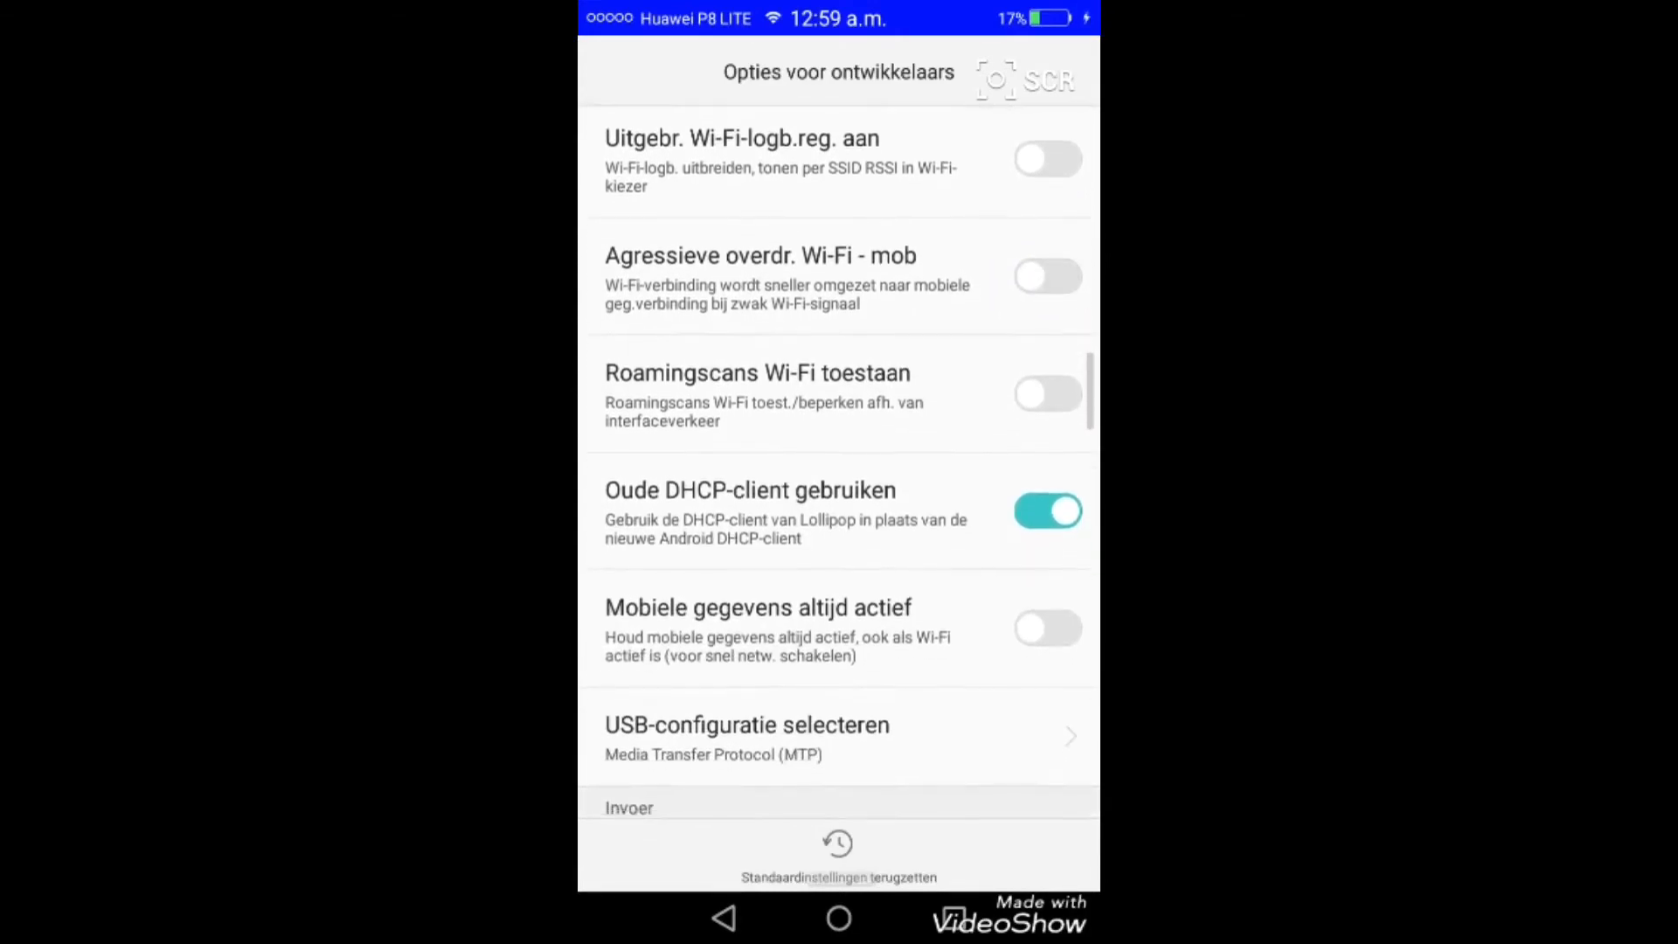
scroll(down, 3)
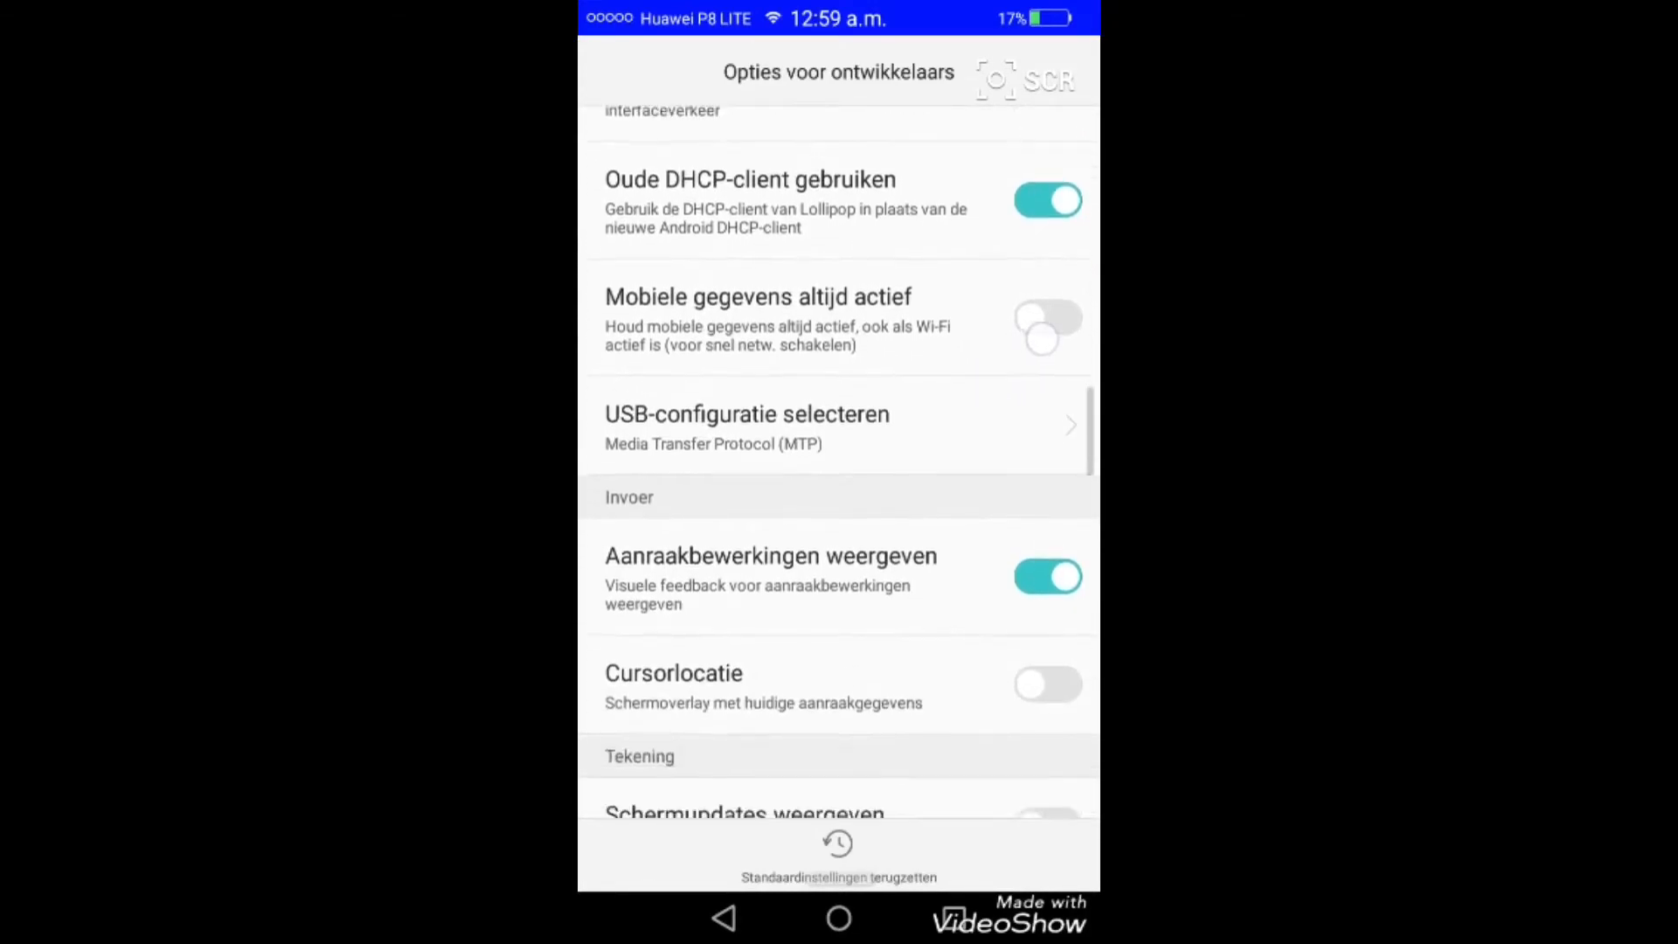
scroll(down, 3)
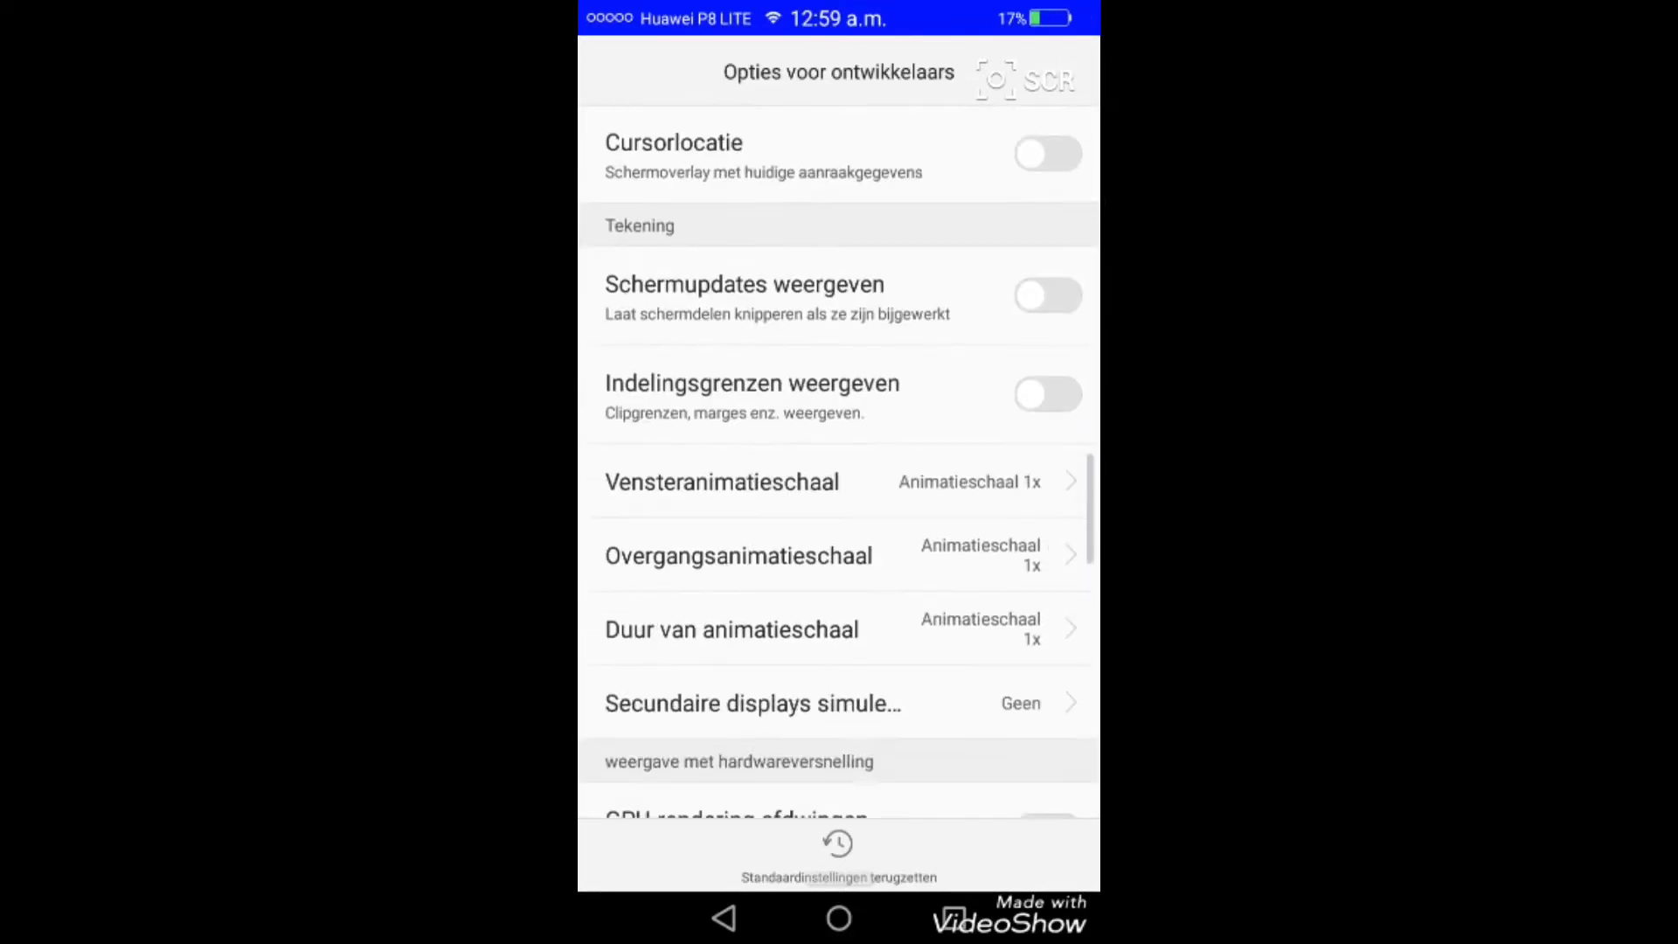
scroll(down, 3)
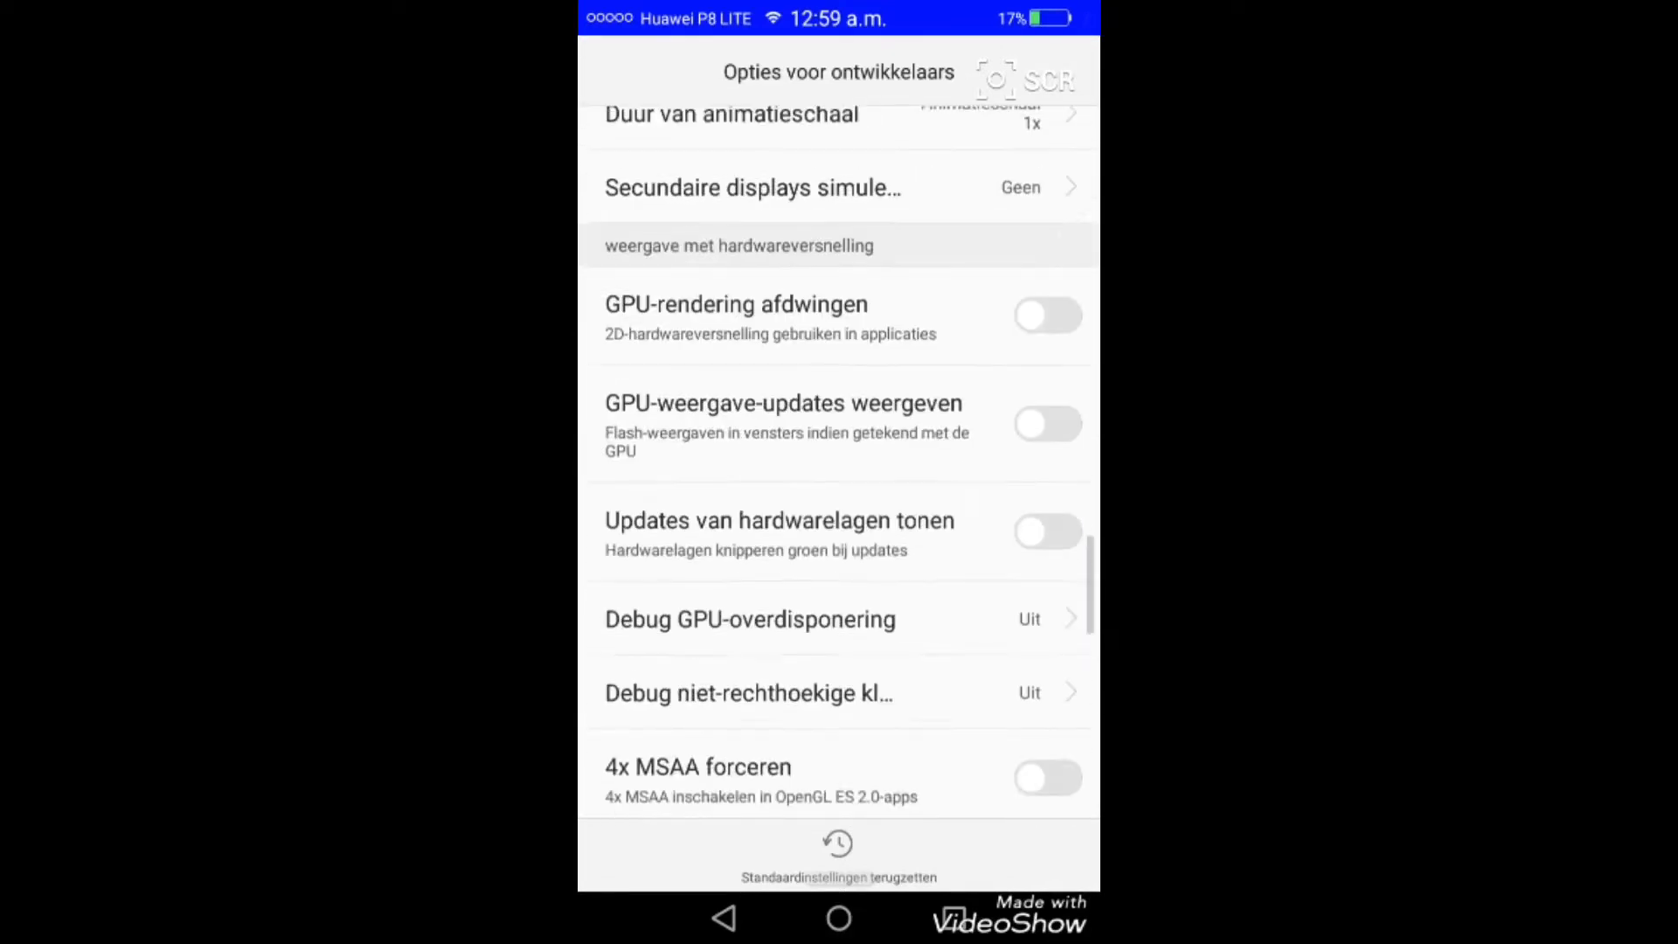
scroll(down, 3)
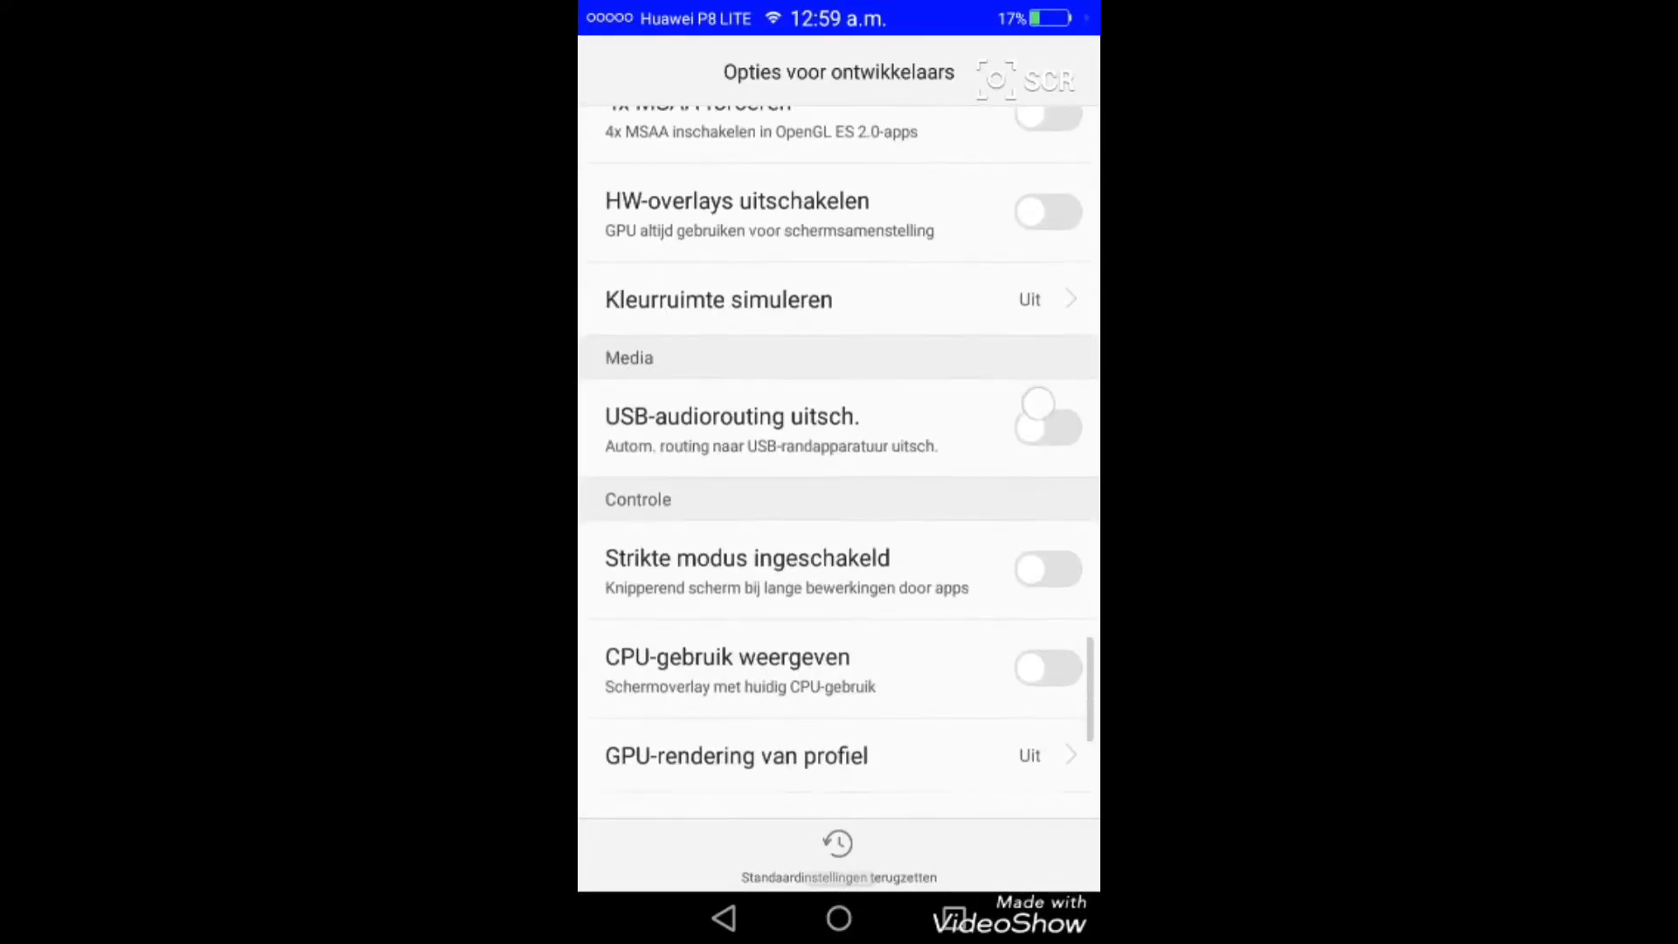
scroll(down, 3)
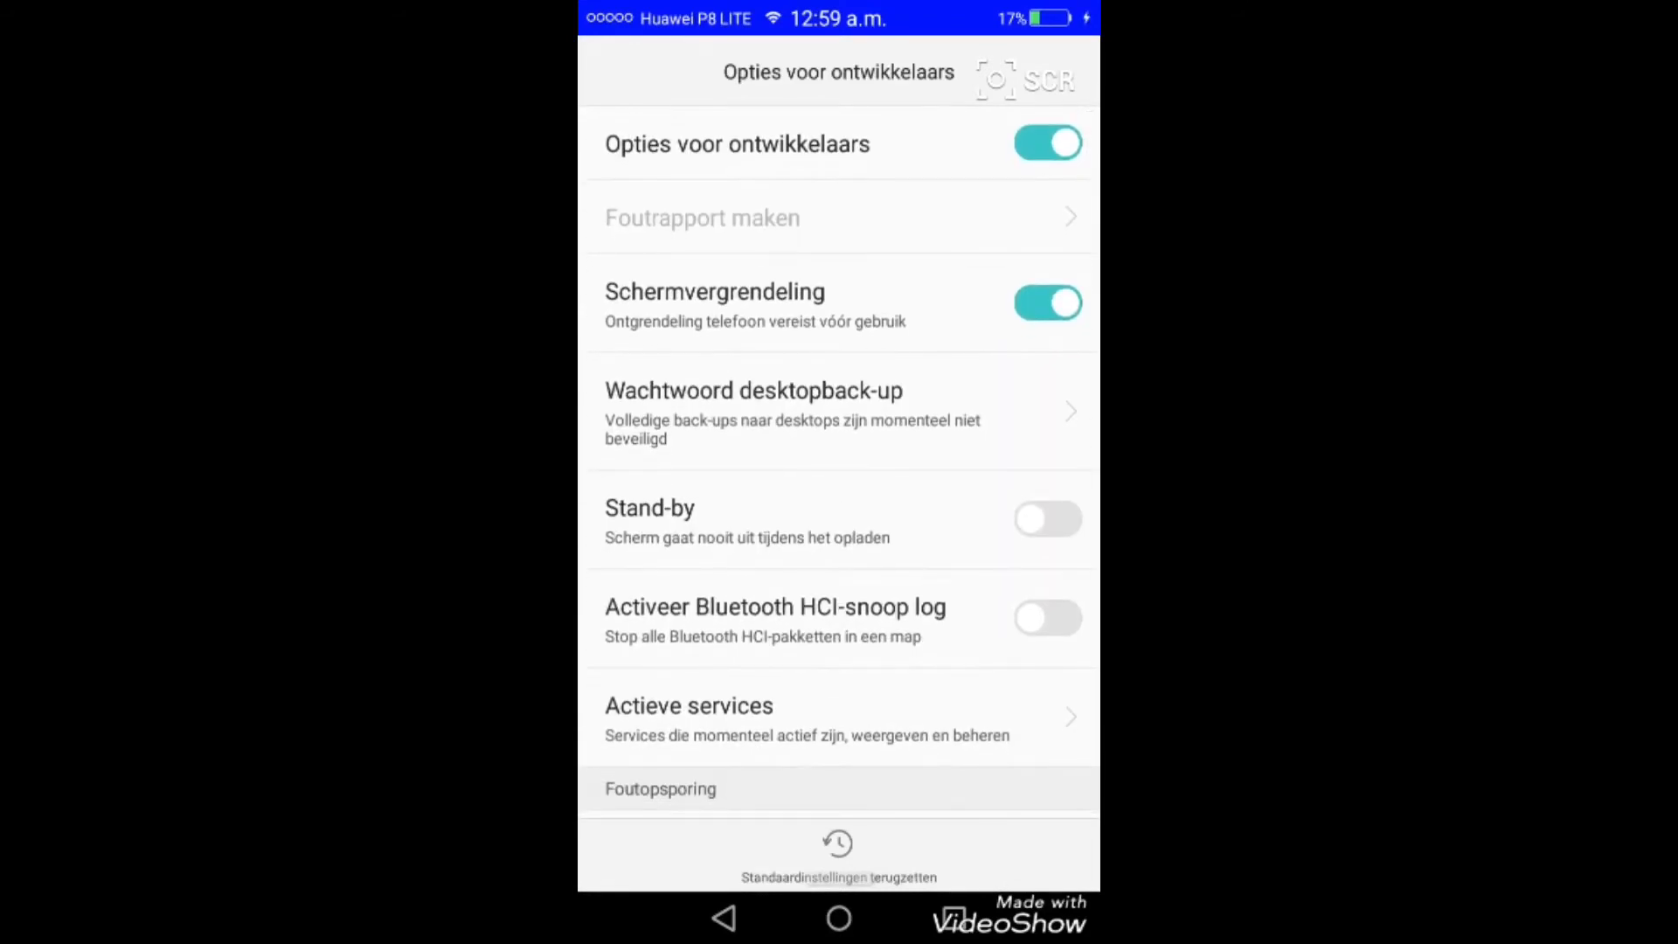
Leave the developer options and scroll down the main Instellingen list
click(723, 917)
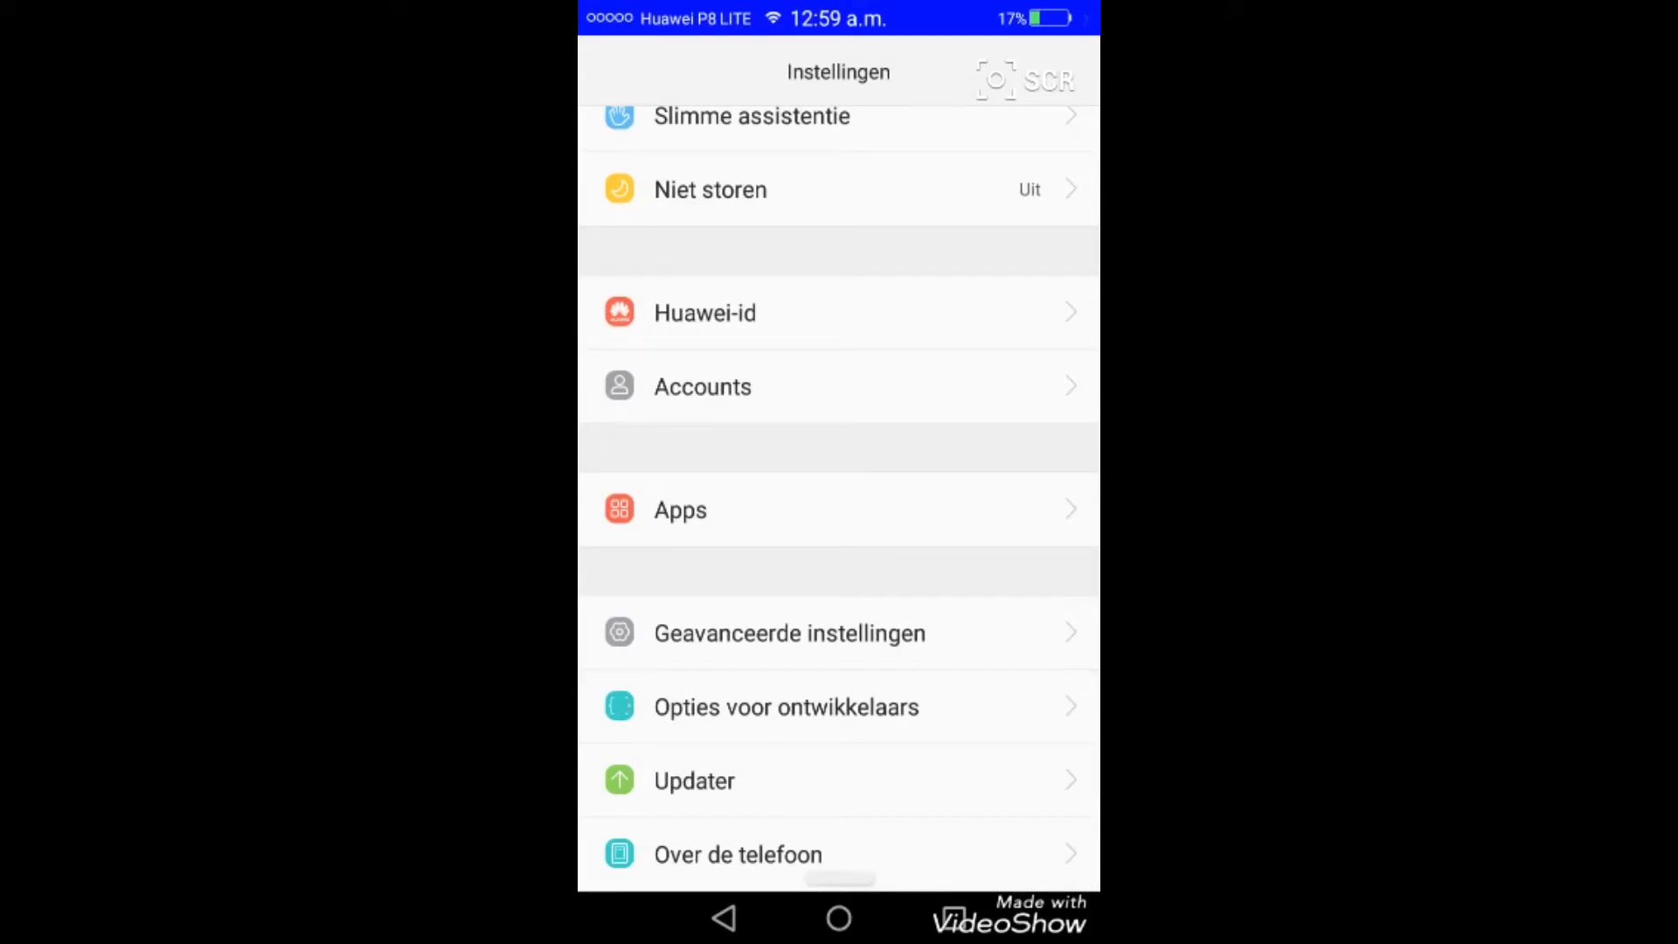
scroll(down, 3)
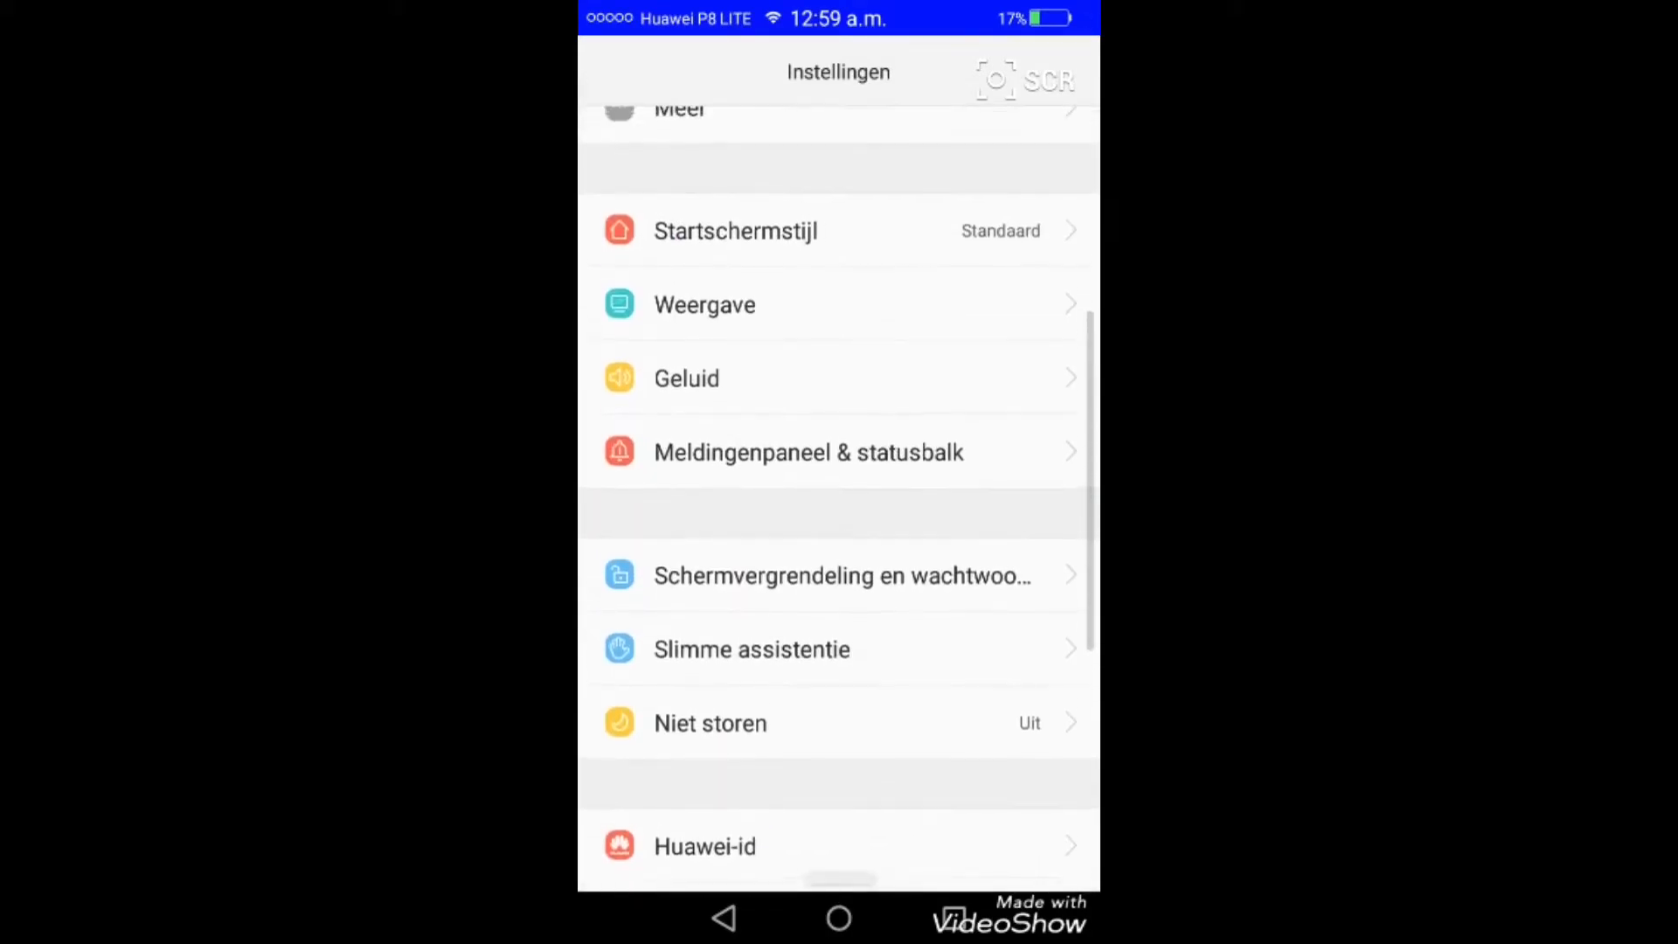
scroll(down, 3)
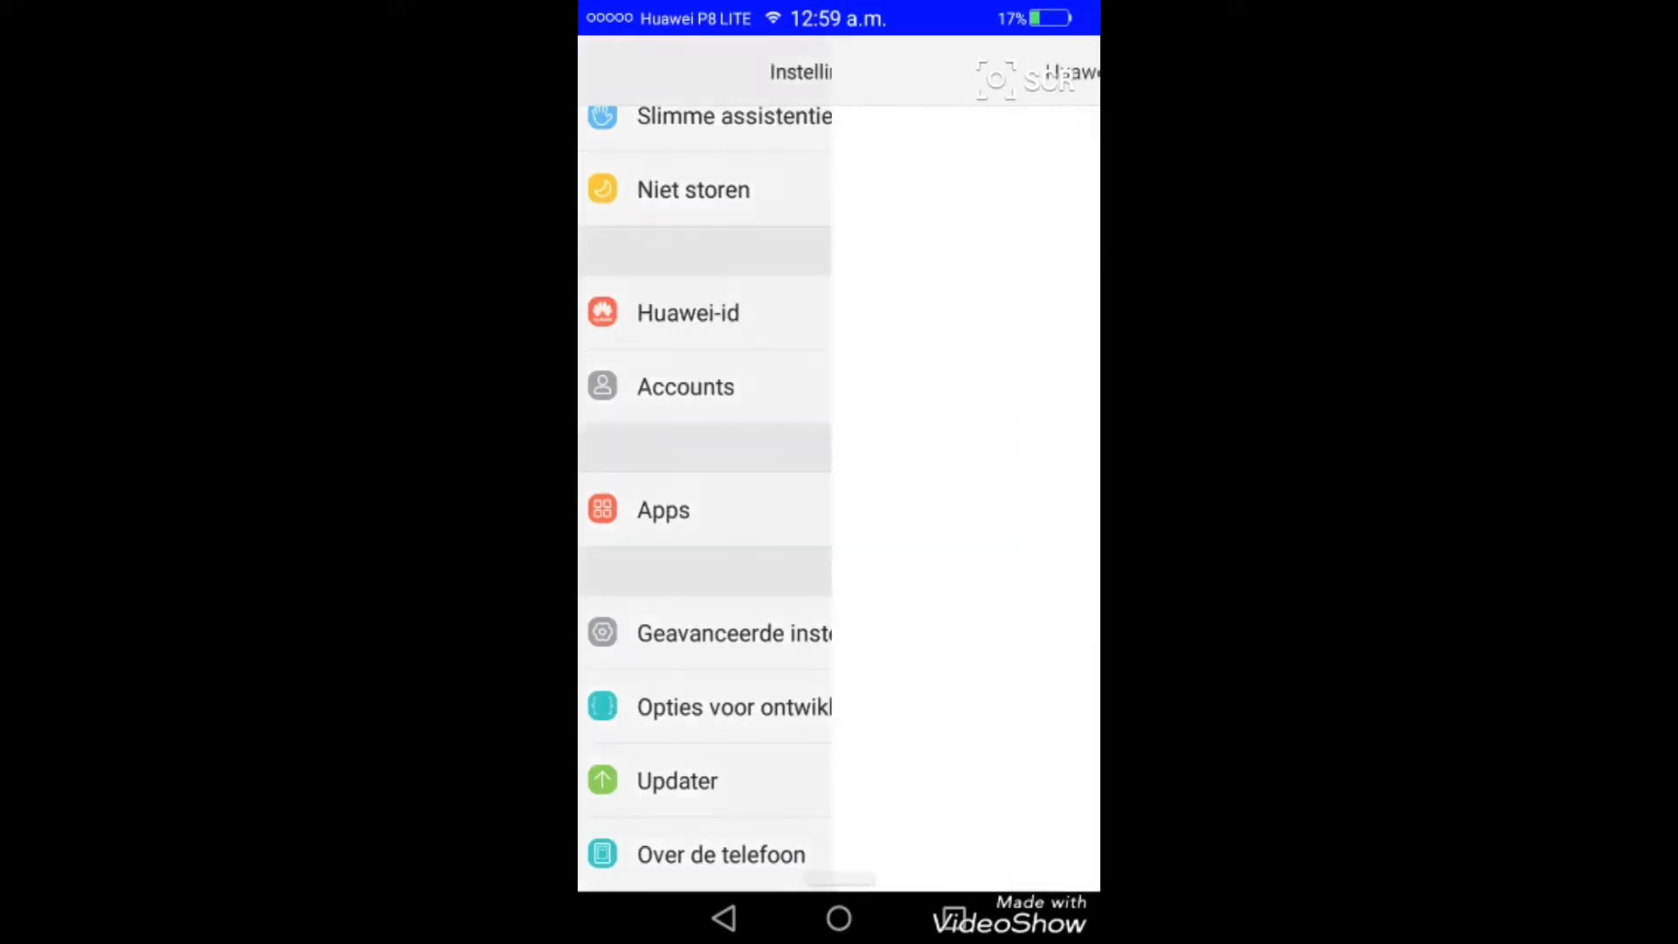
click(687, 313)
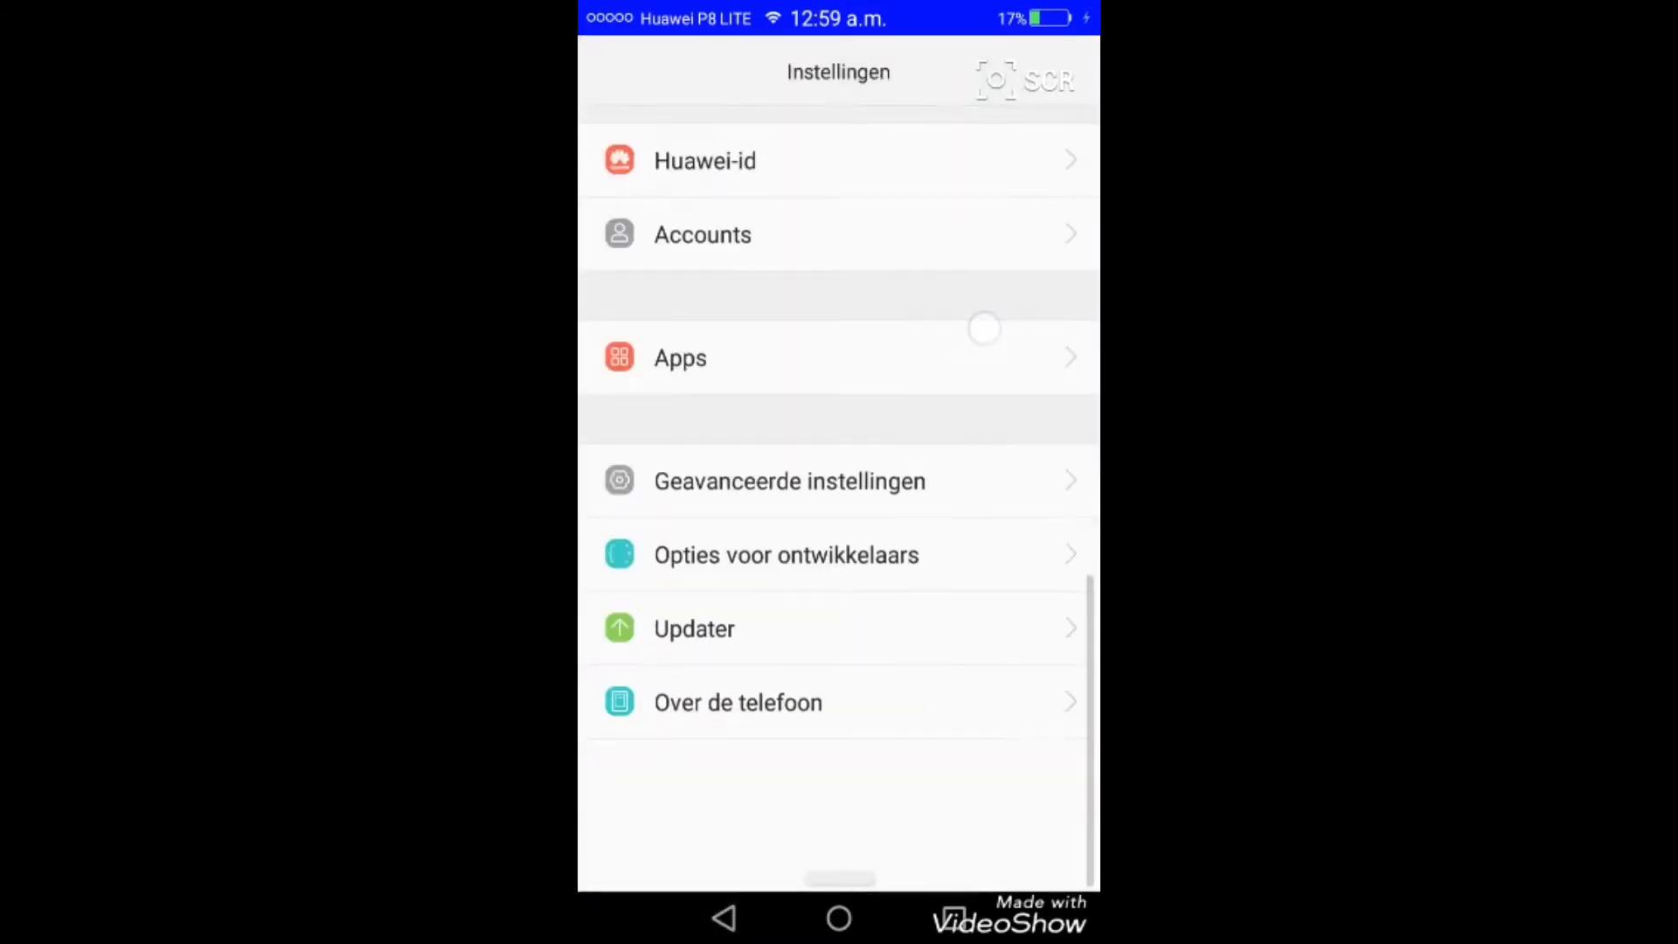
scroll(down, 3)
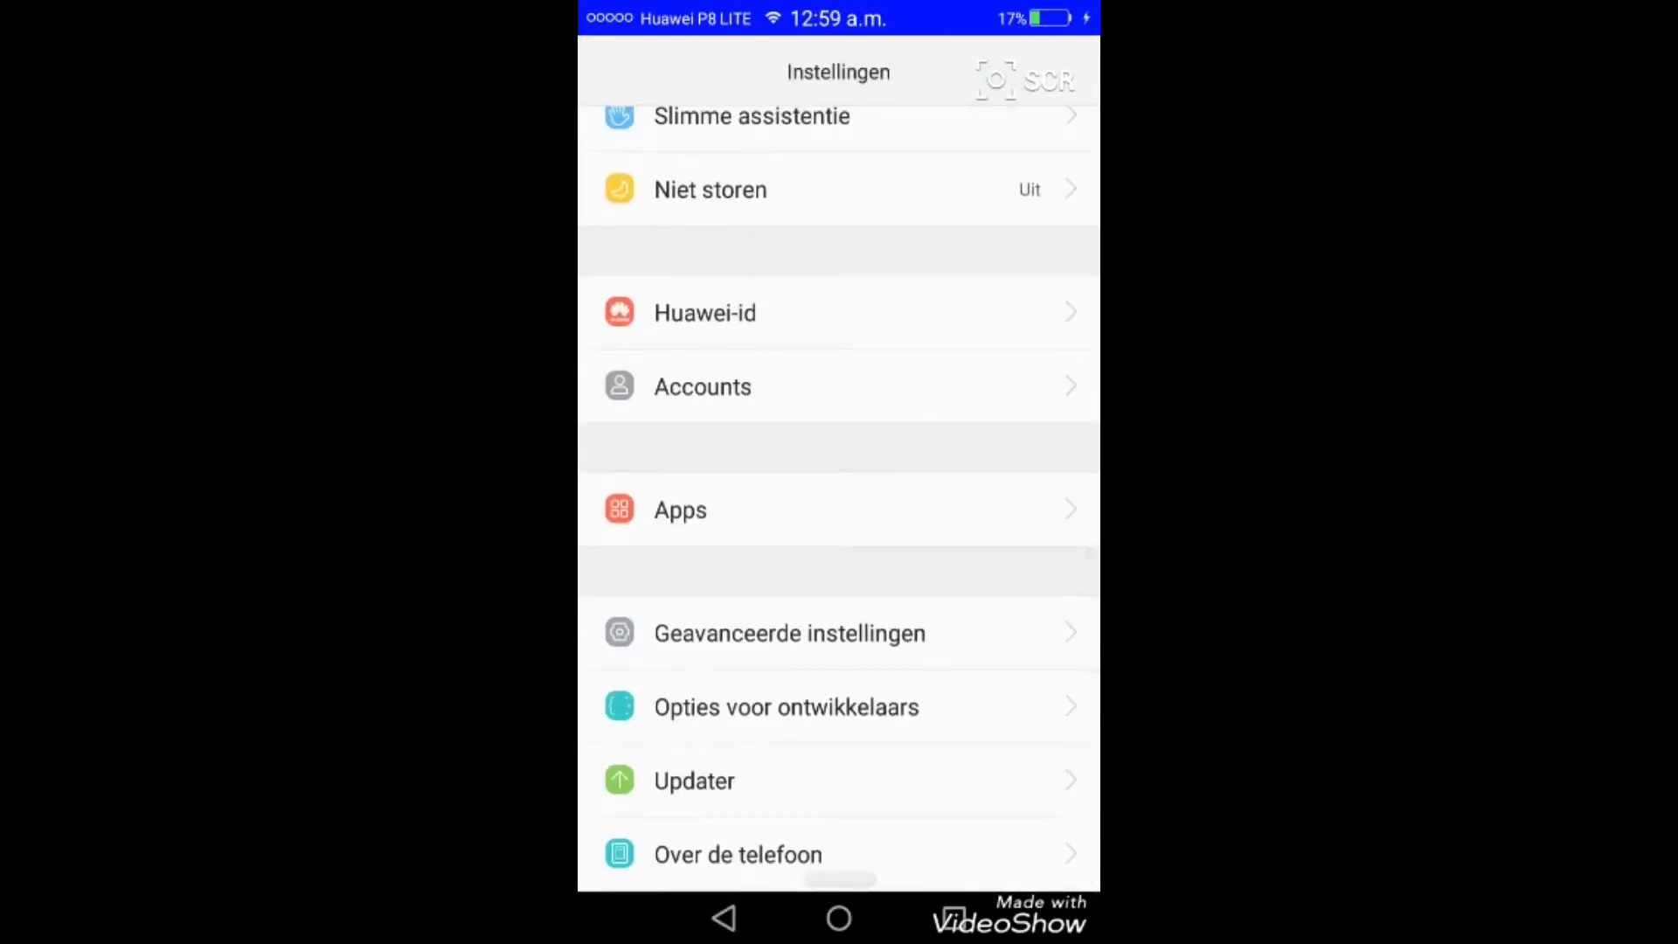
click(694, 780)
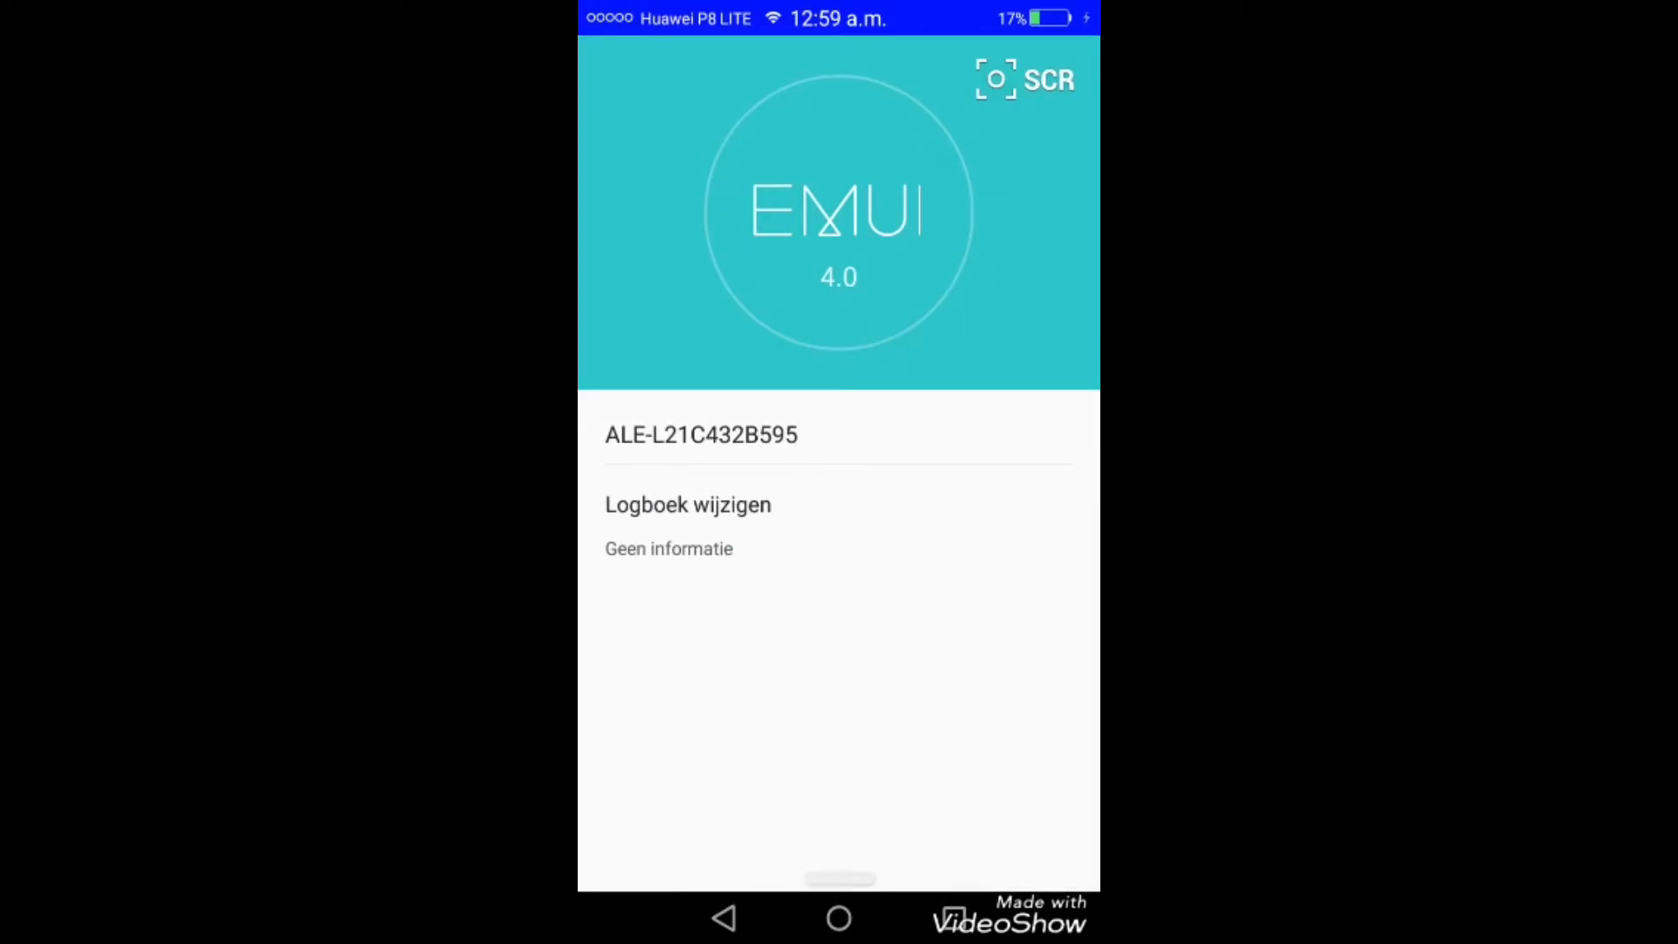
click(724, 918)
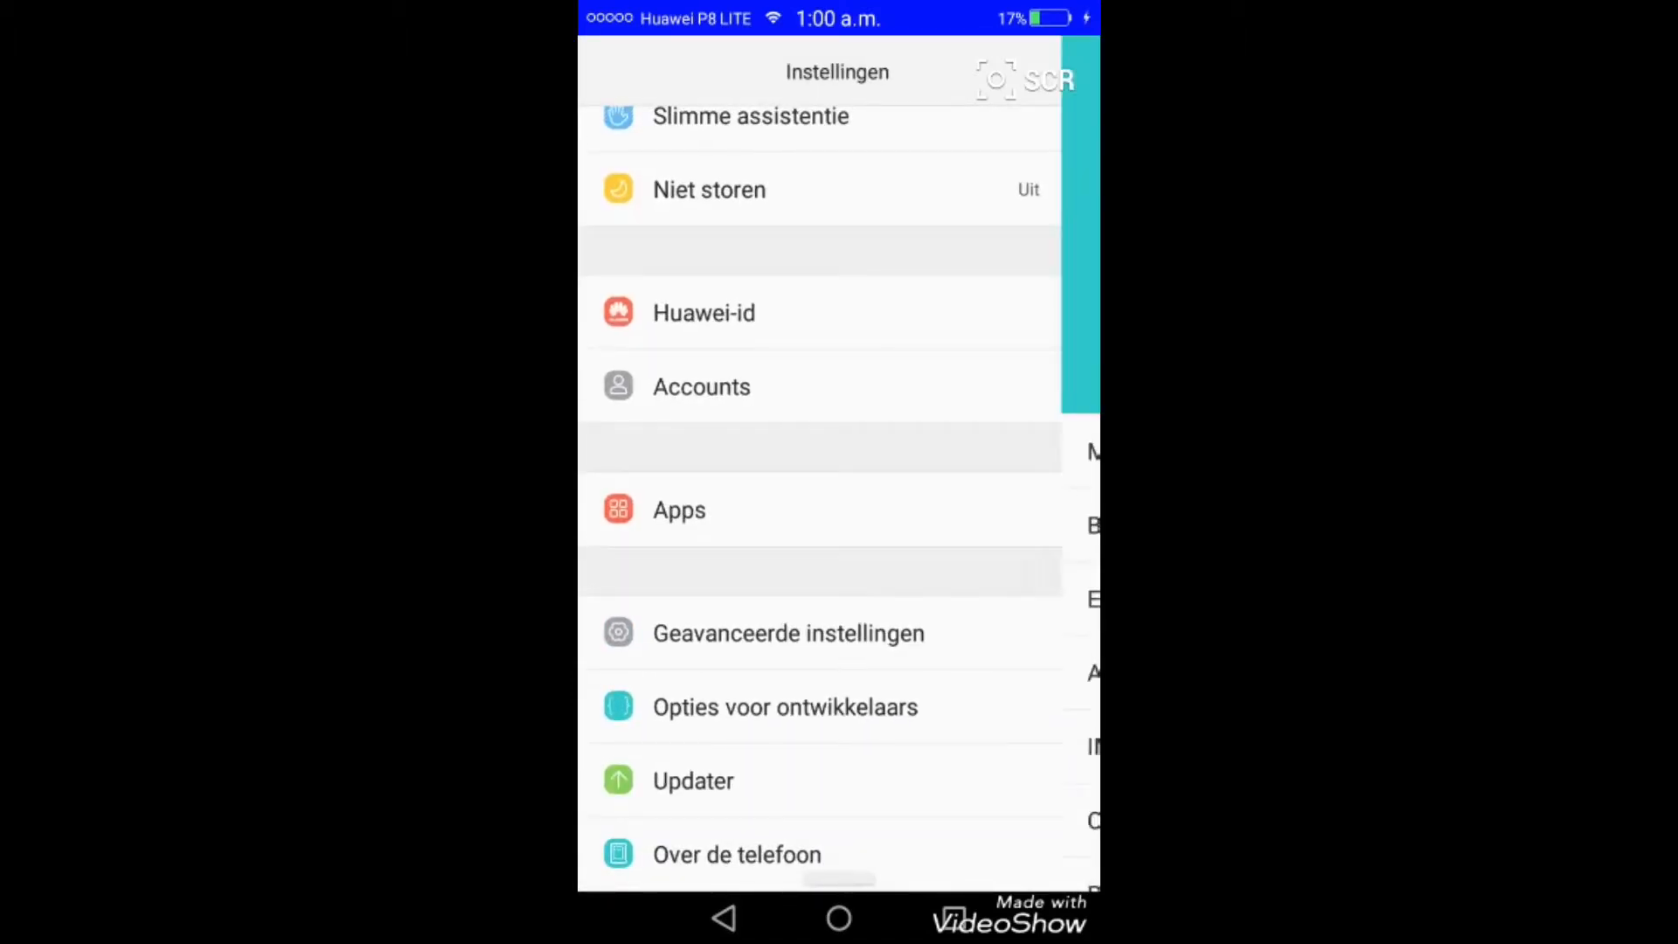
Return to Instellingen, go into Apps and reach the App-toestemmingen overview
click(735, 854)
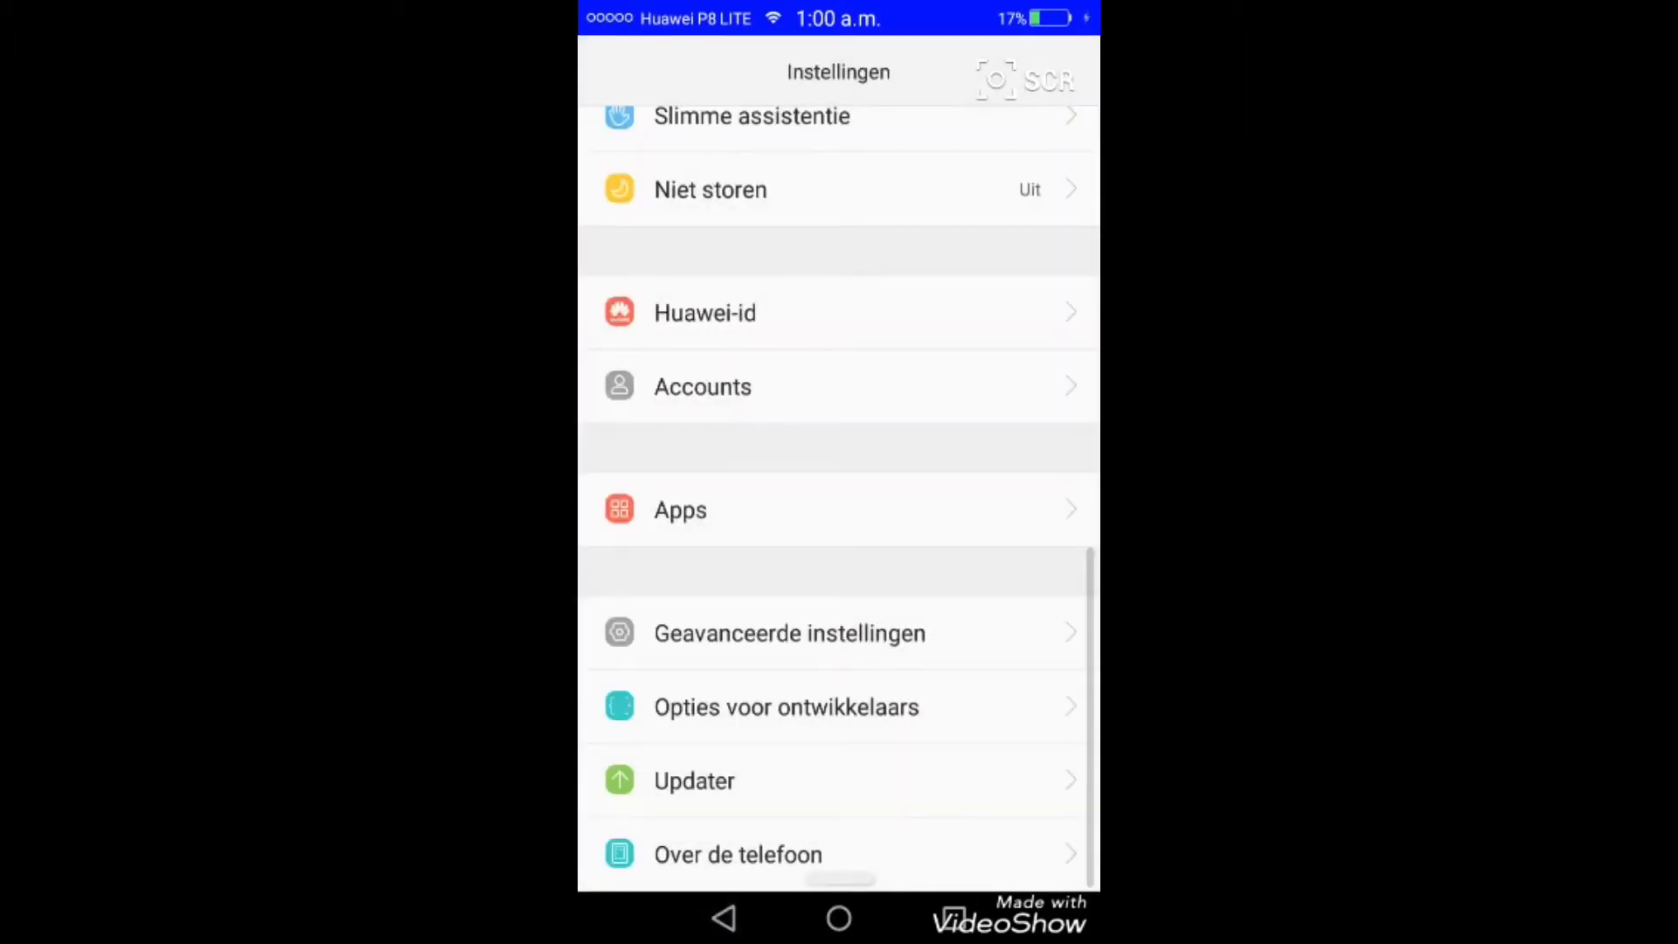
scroll(down, 3)
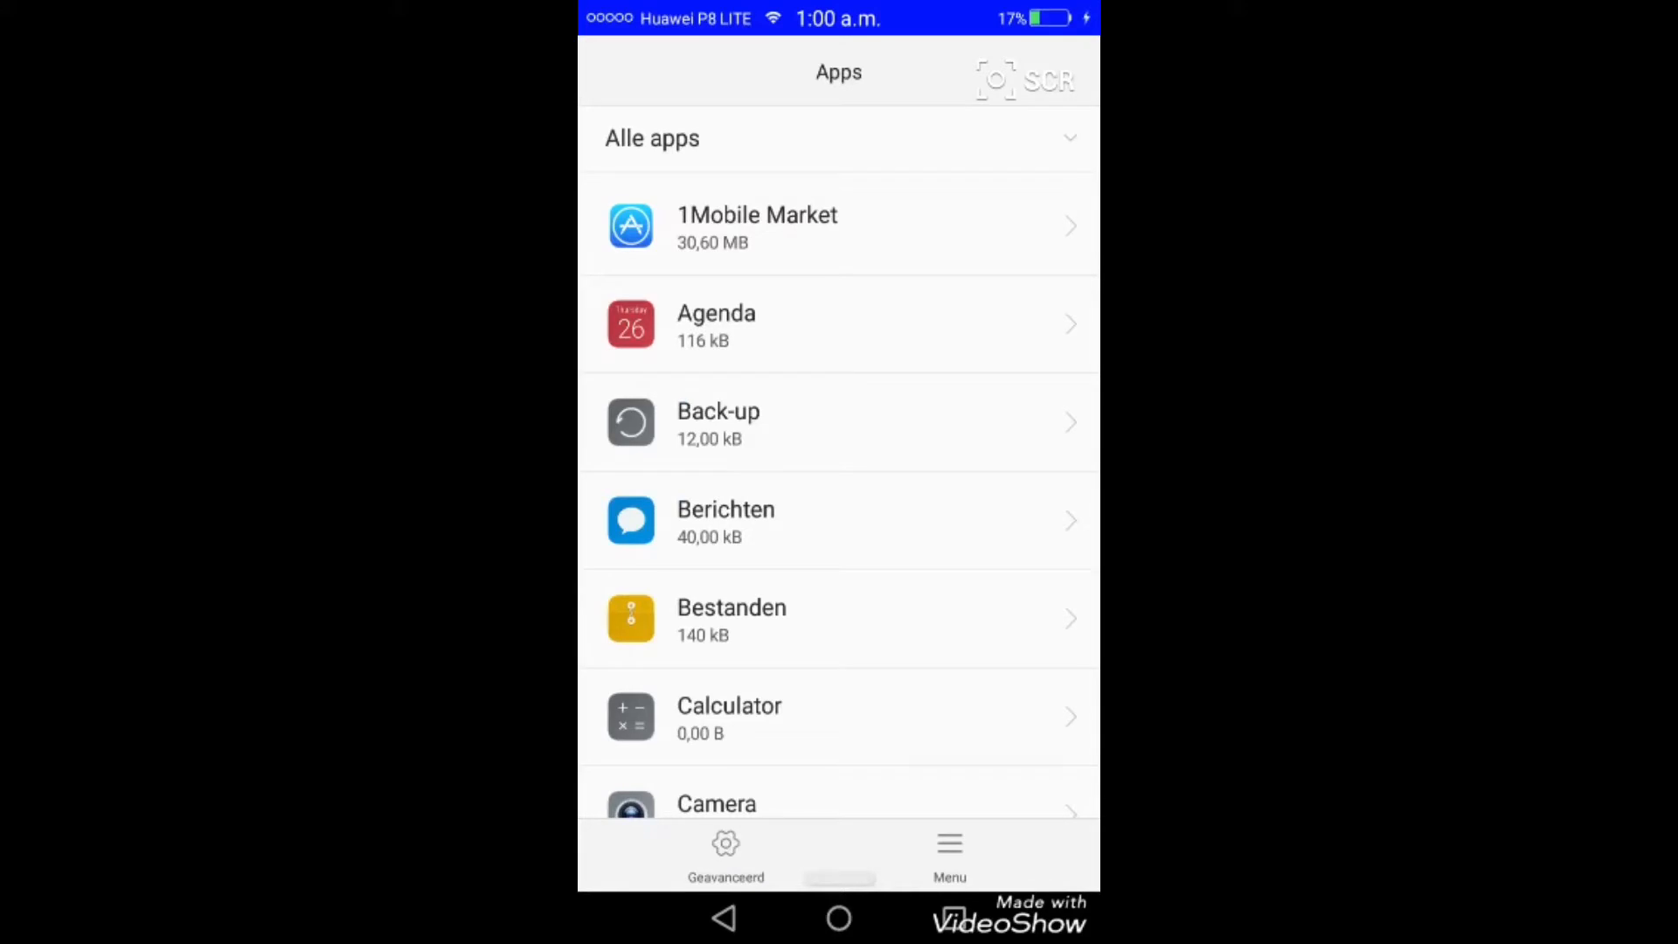
click(727, 851)
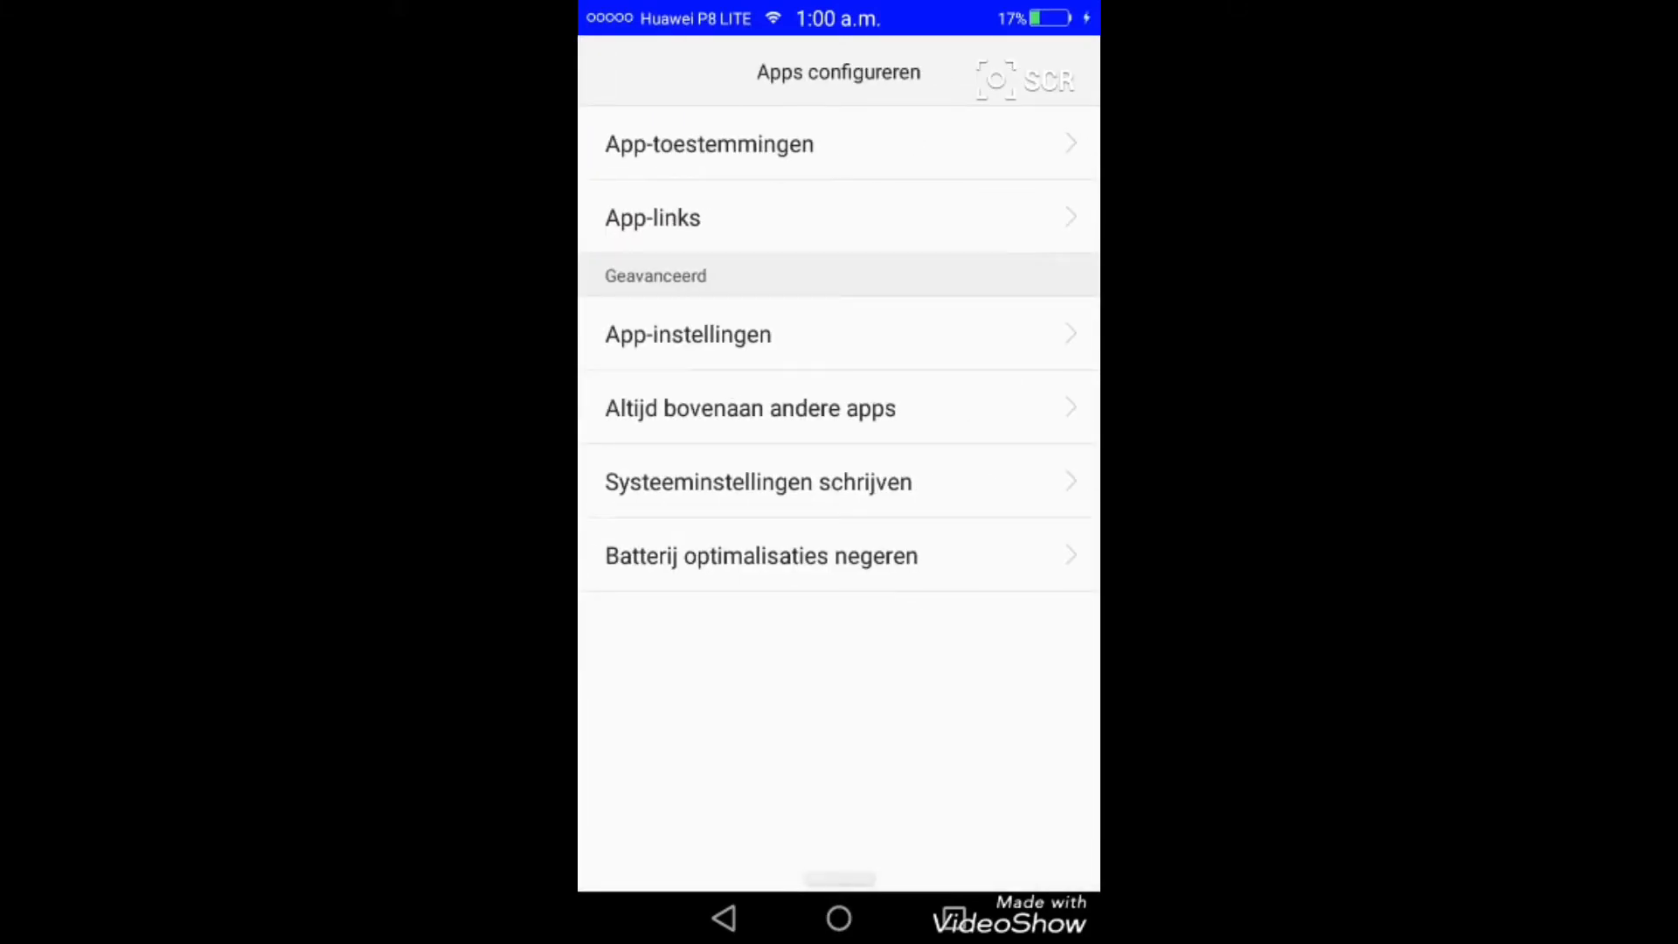
click(708, 143)
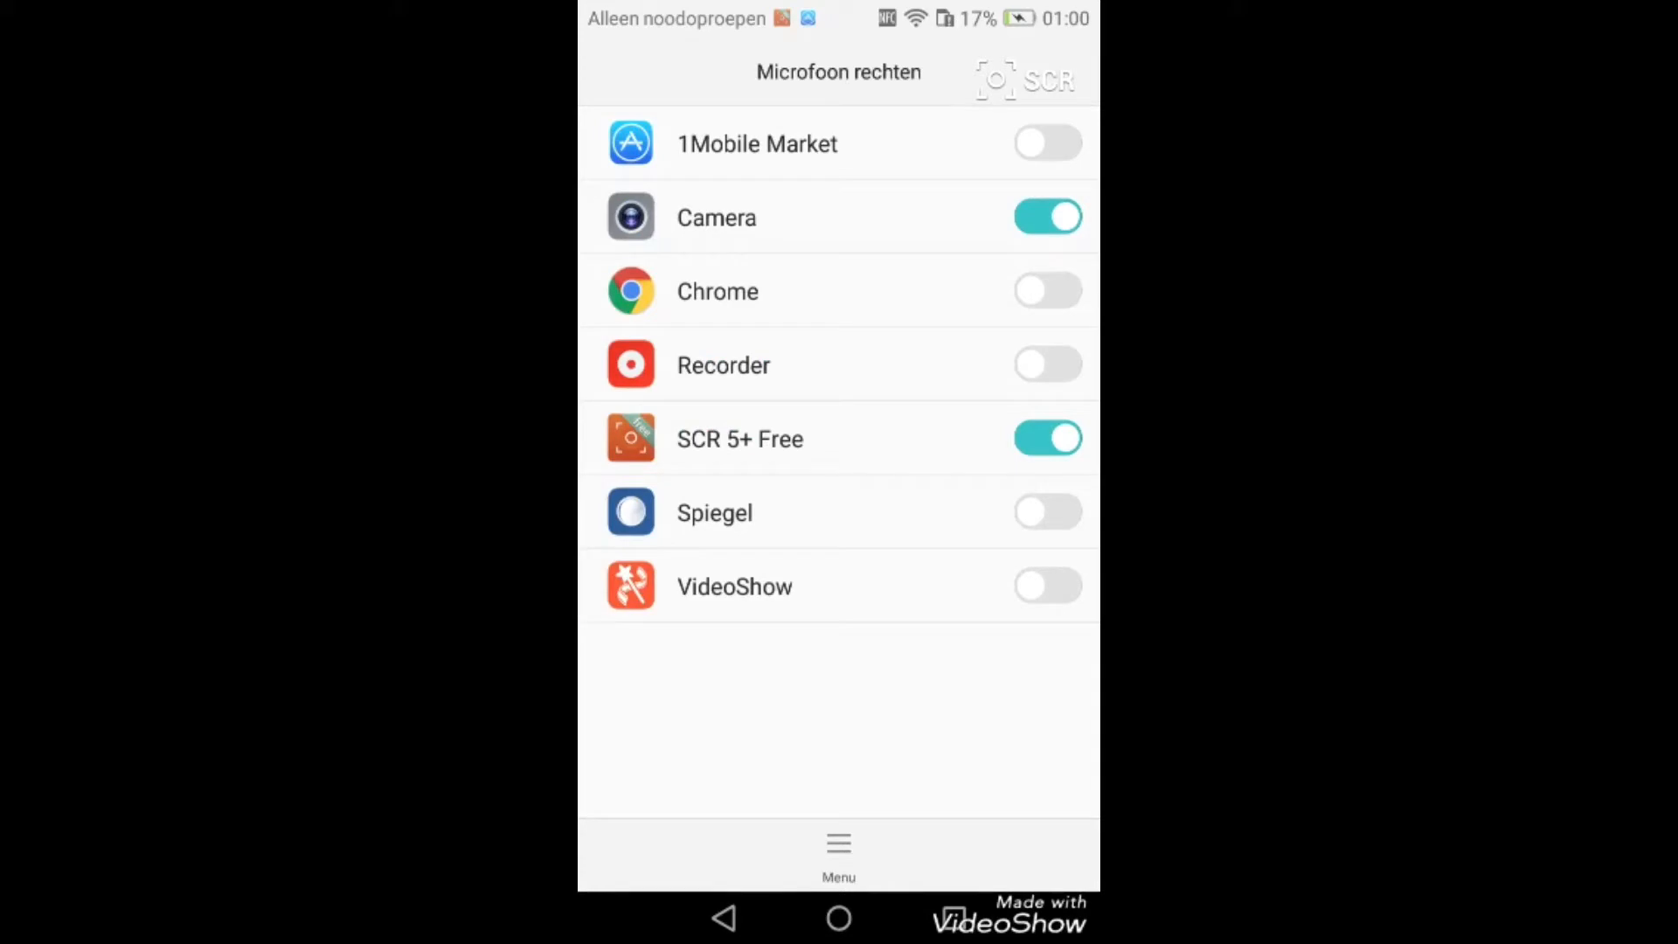
View the Microfoon permission apps, then scroll the App-machtigingen list
click(723, 918)
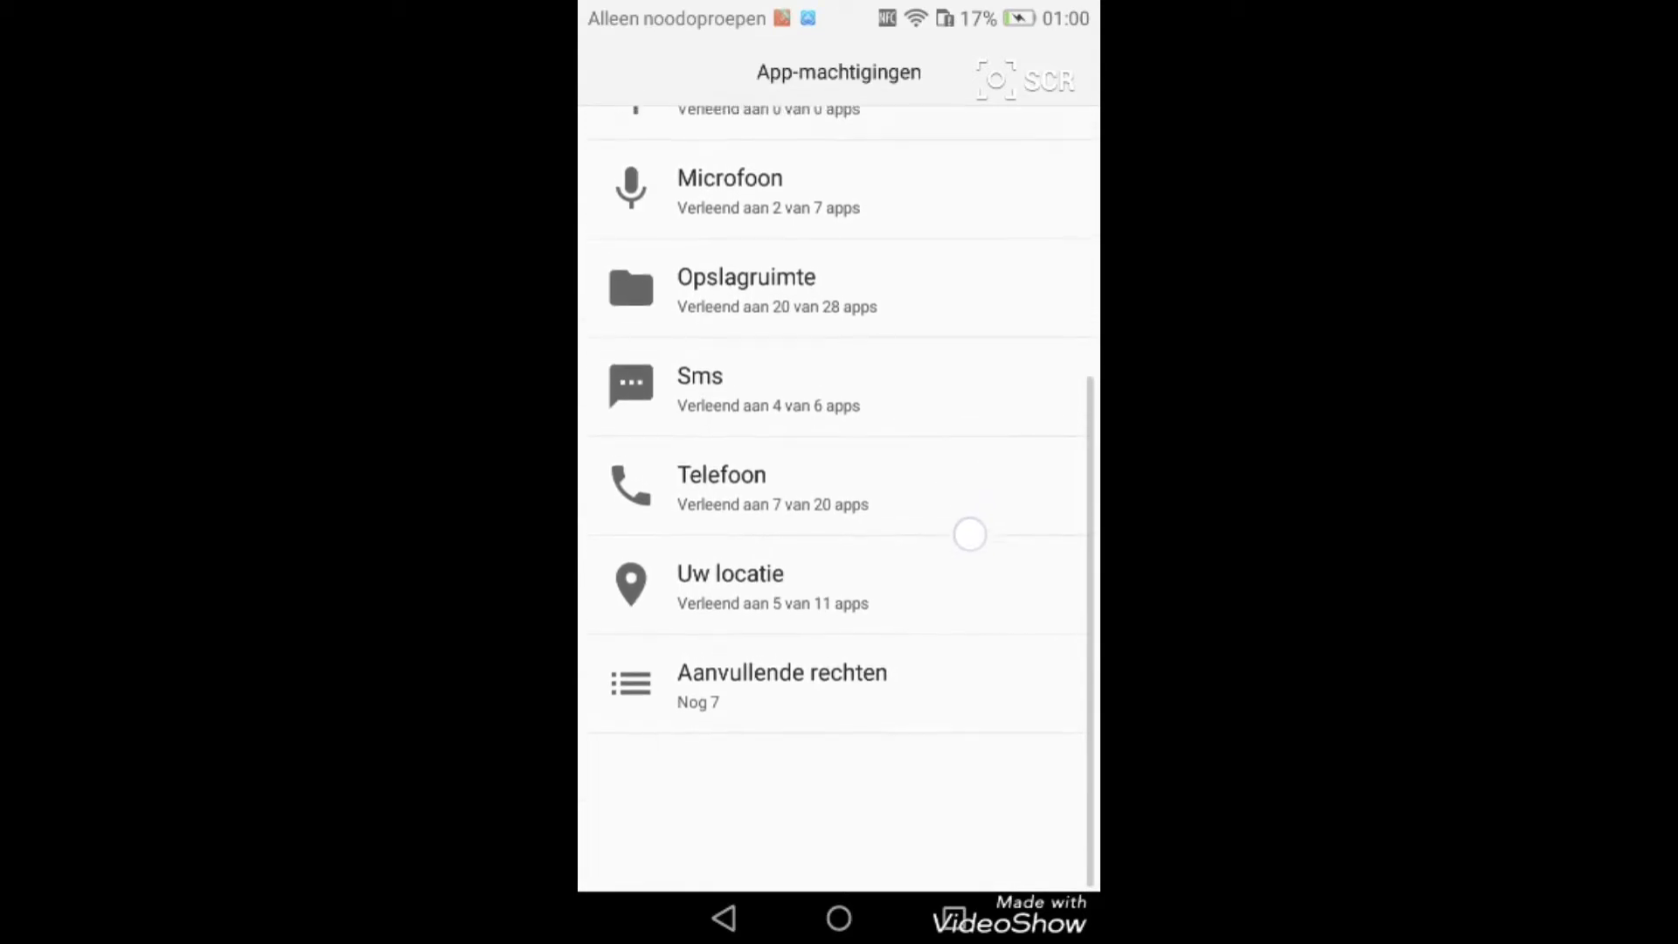
scroll(down, 3)
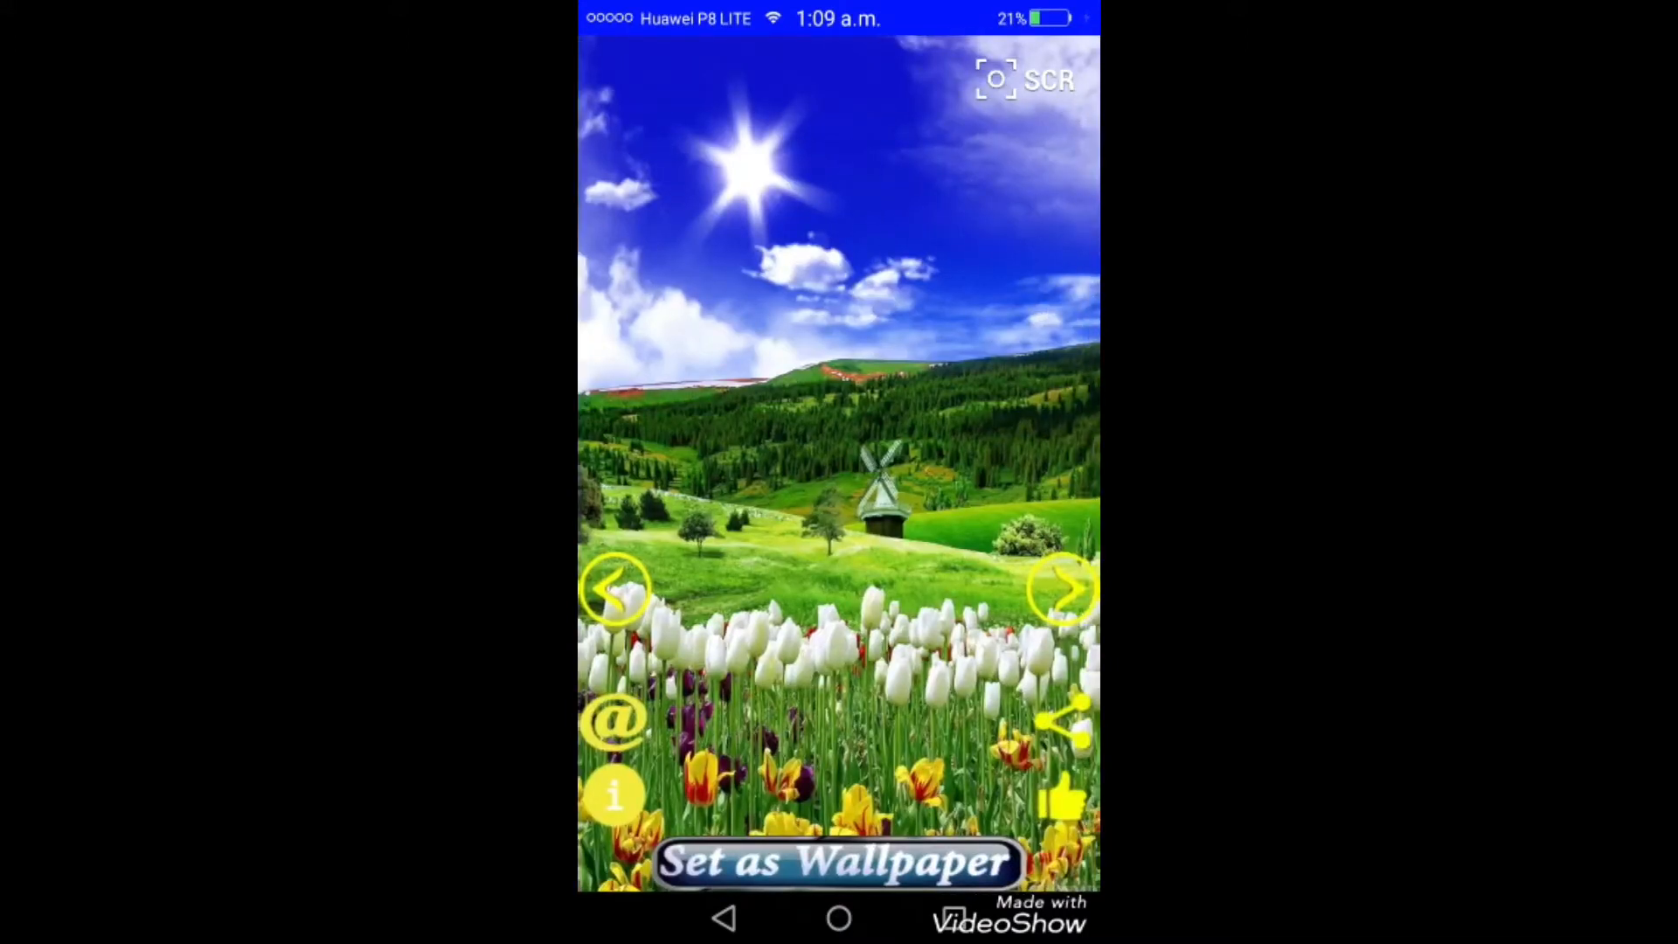
Flip through the wallpaper pictures one by one with the next arrow
click(1061, 589)
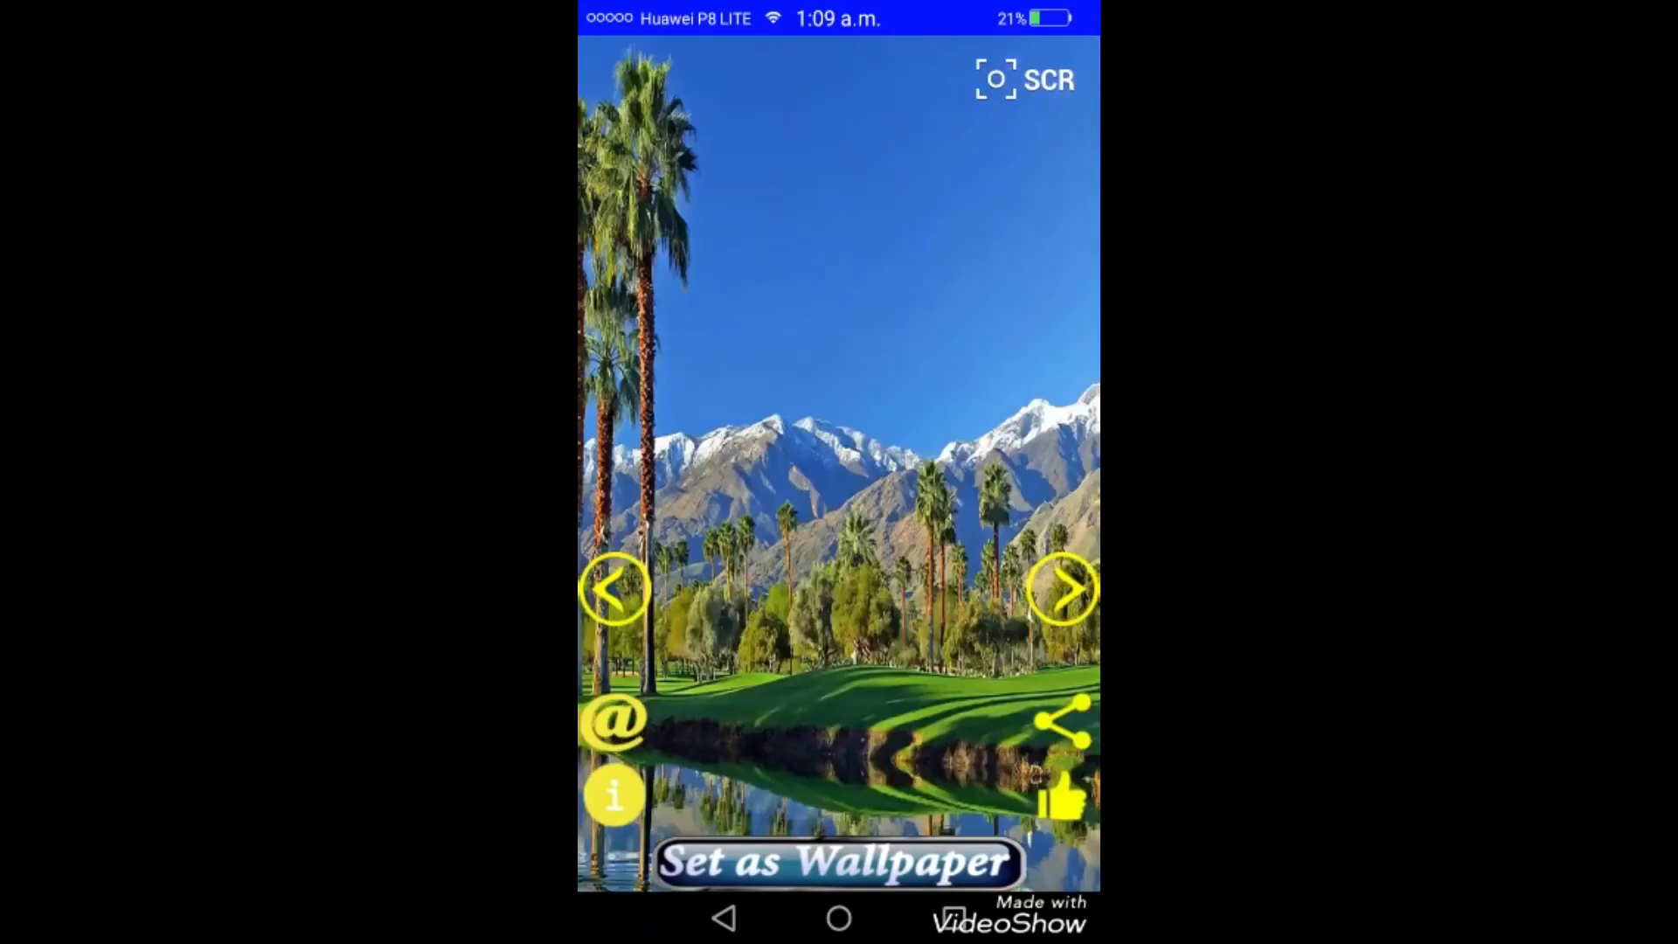
click(1061, 589)
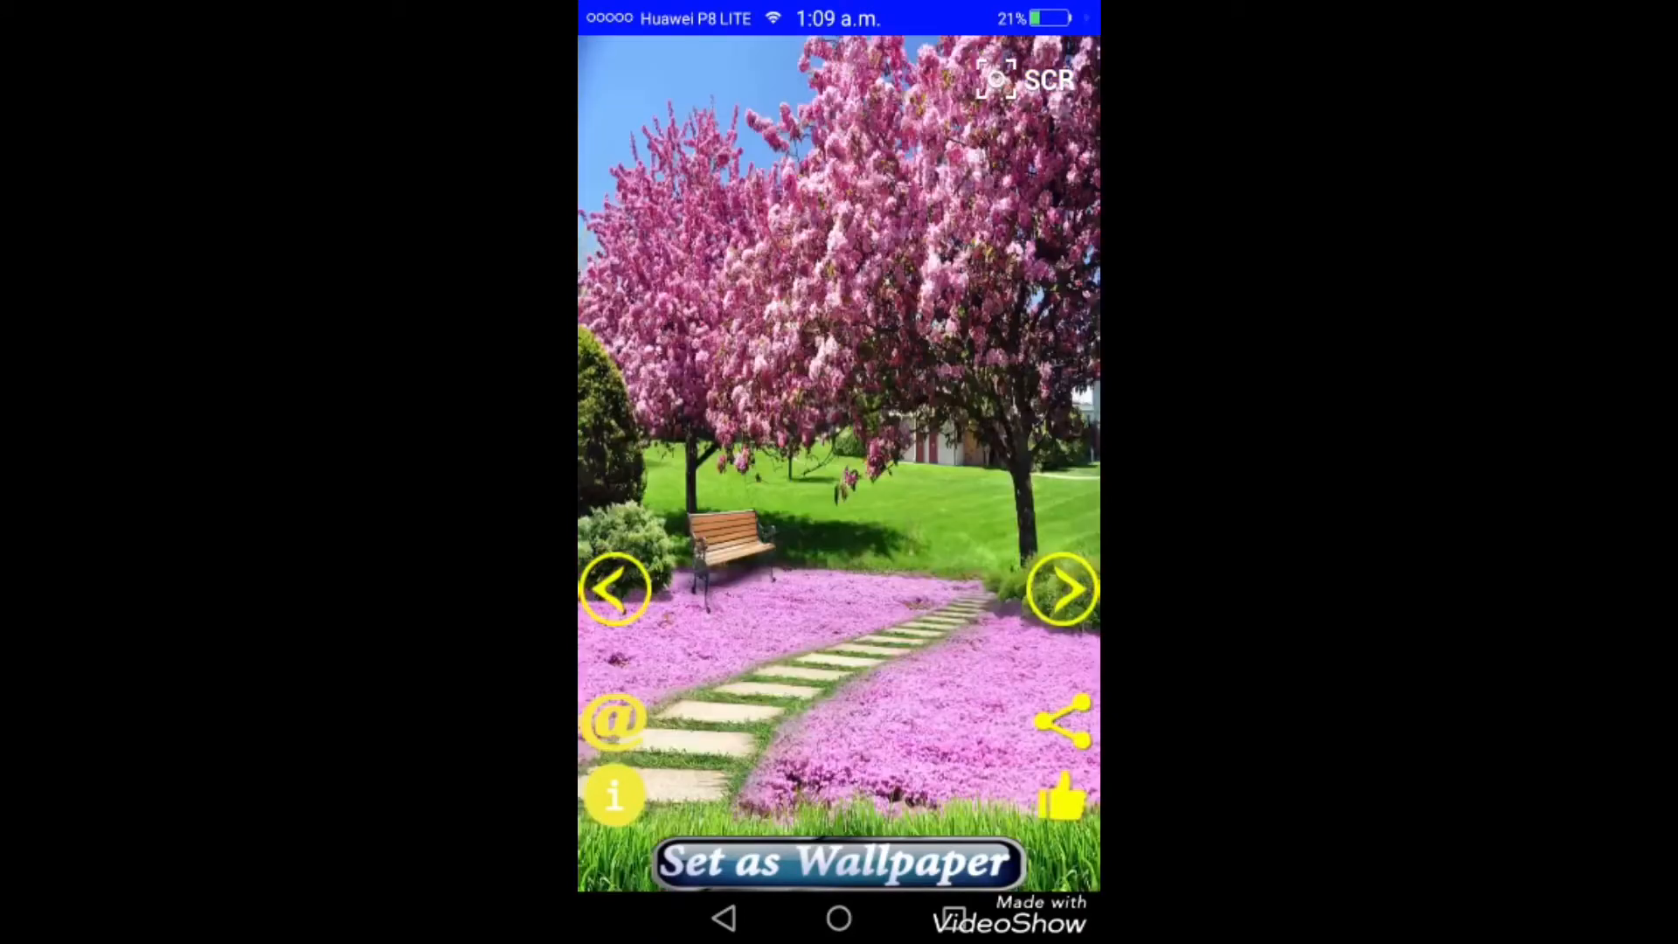
click(1061, 589)
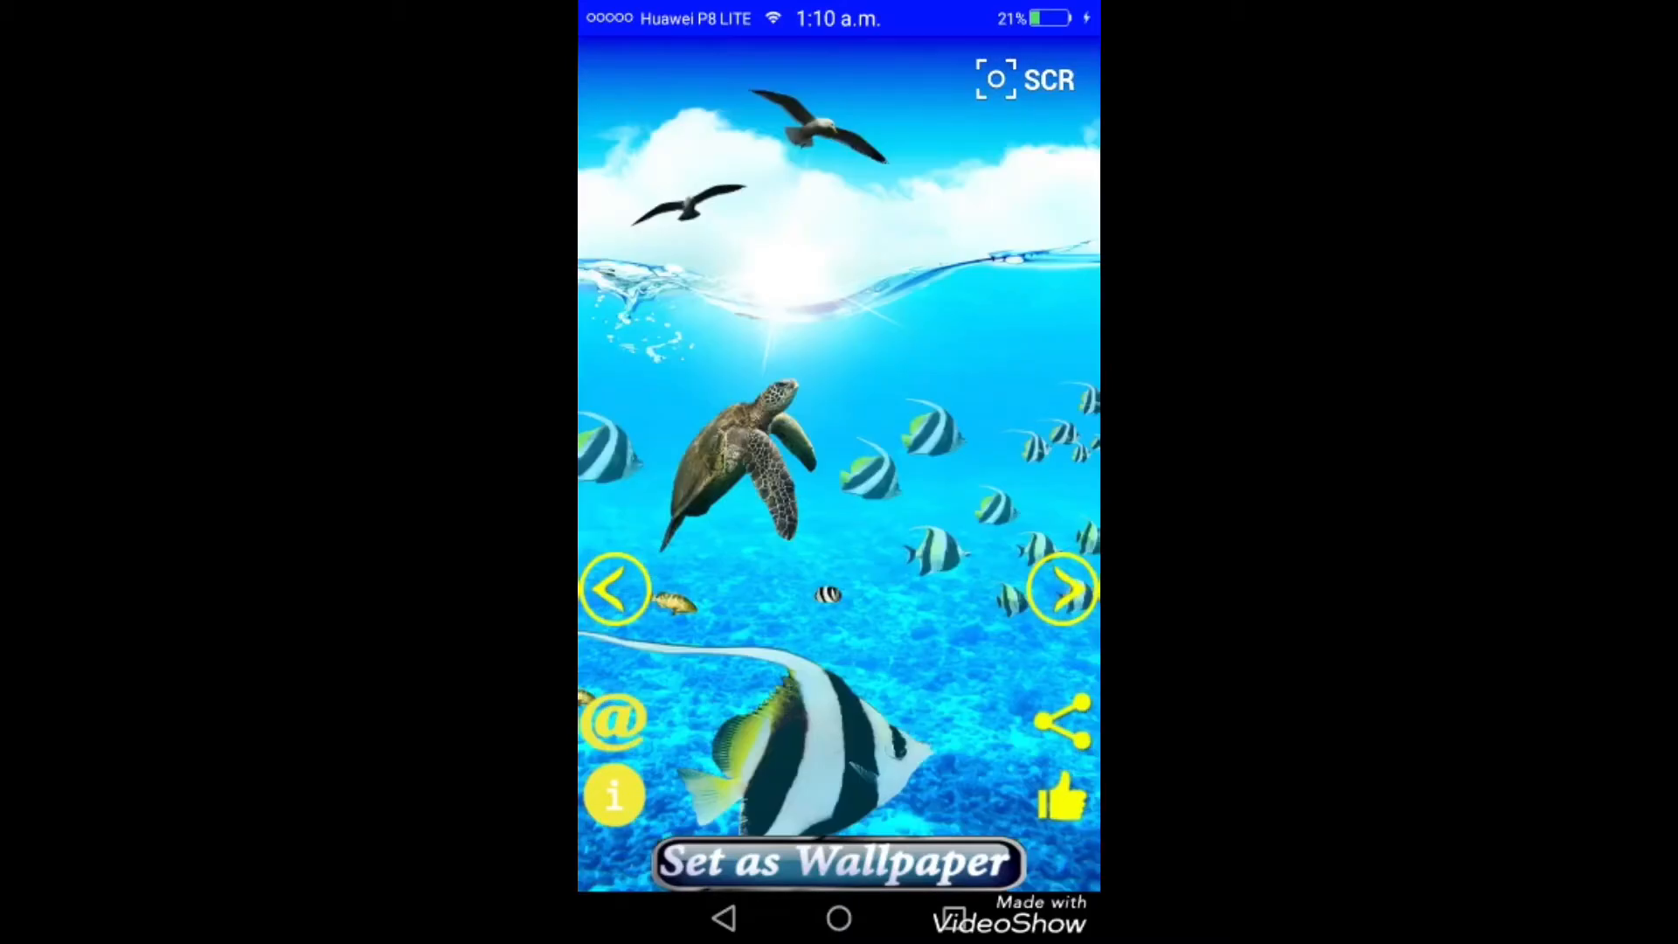
click(1061, 589)
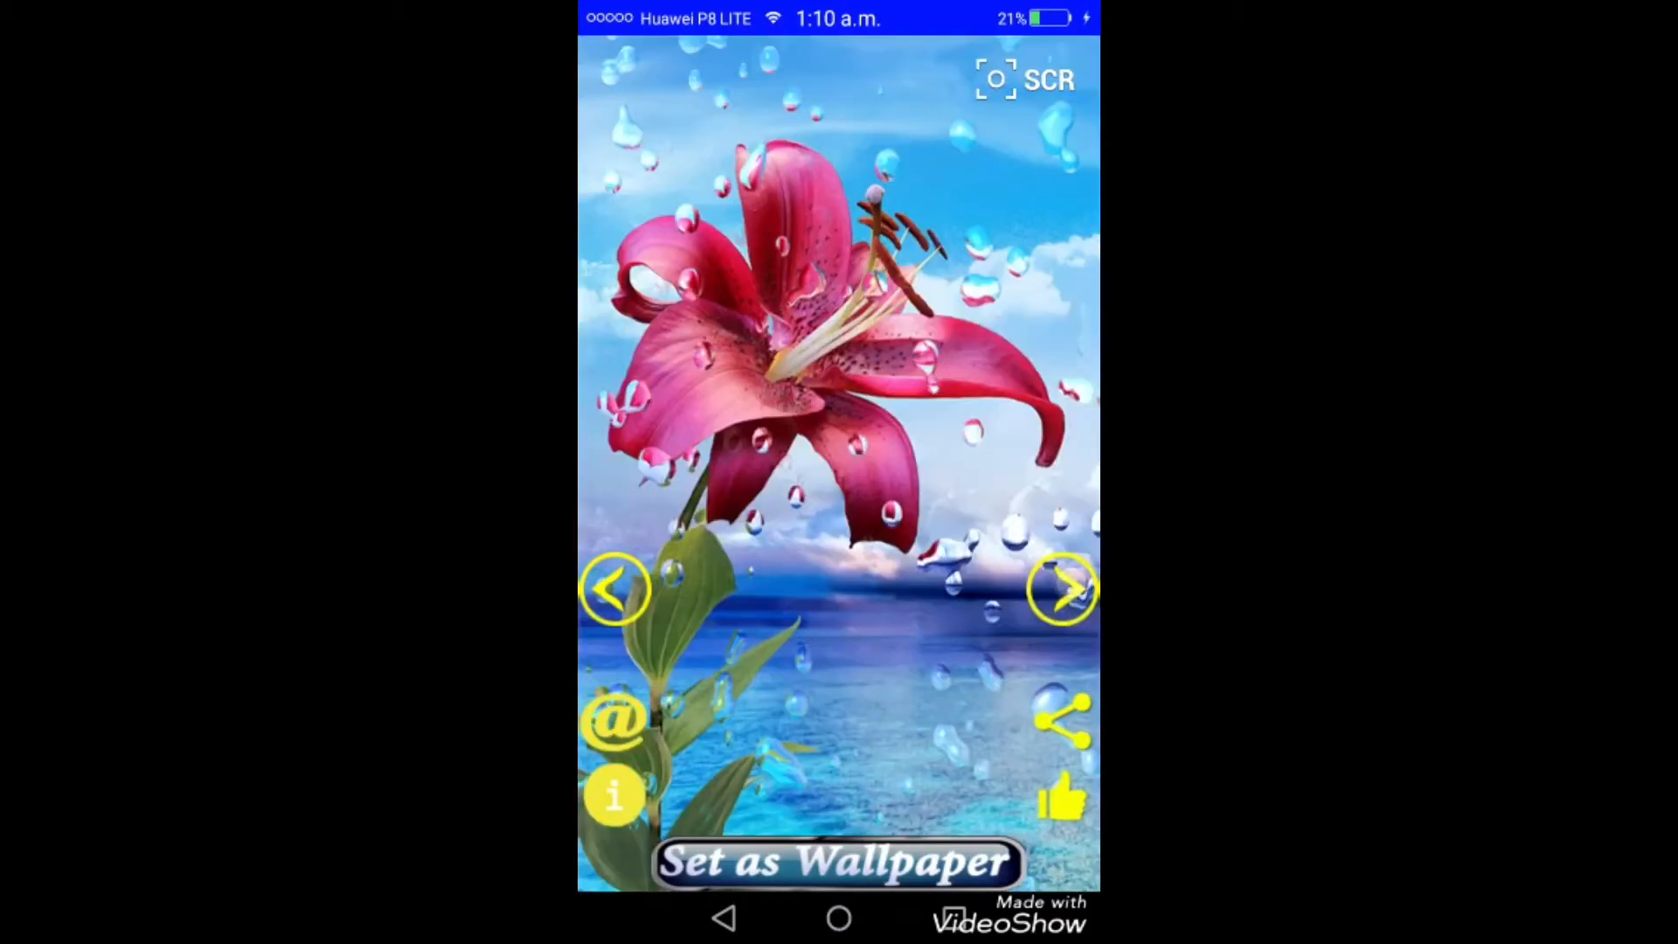
click(1061, 589)
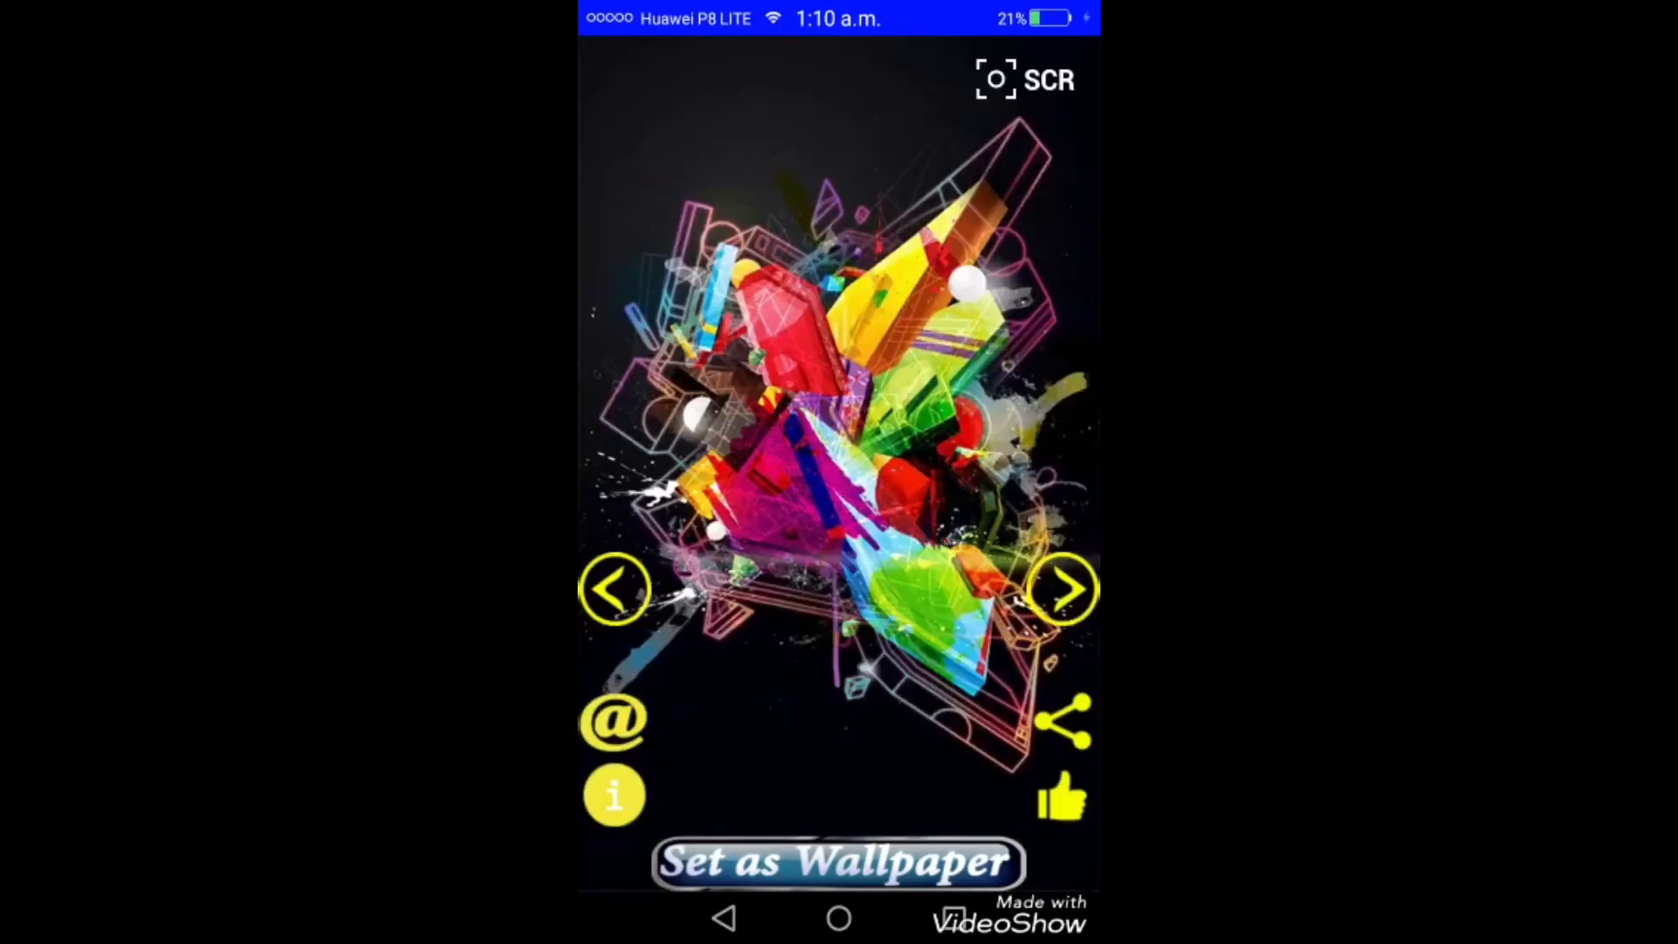
click(1061, 589)
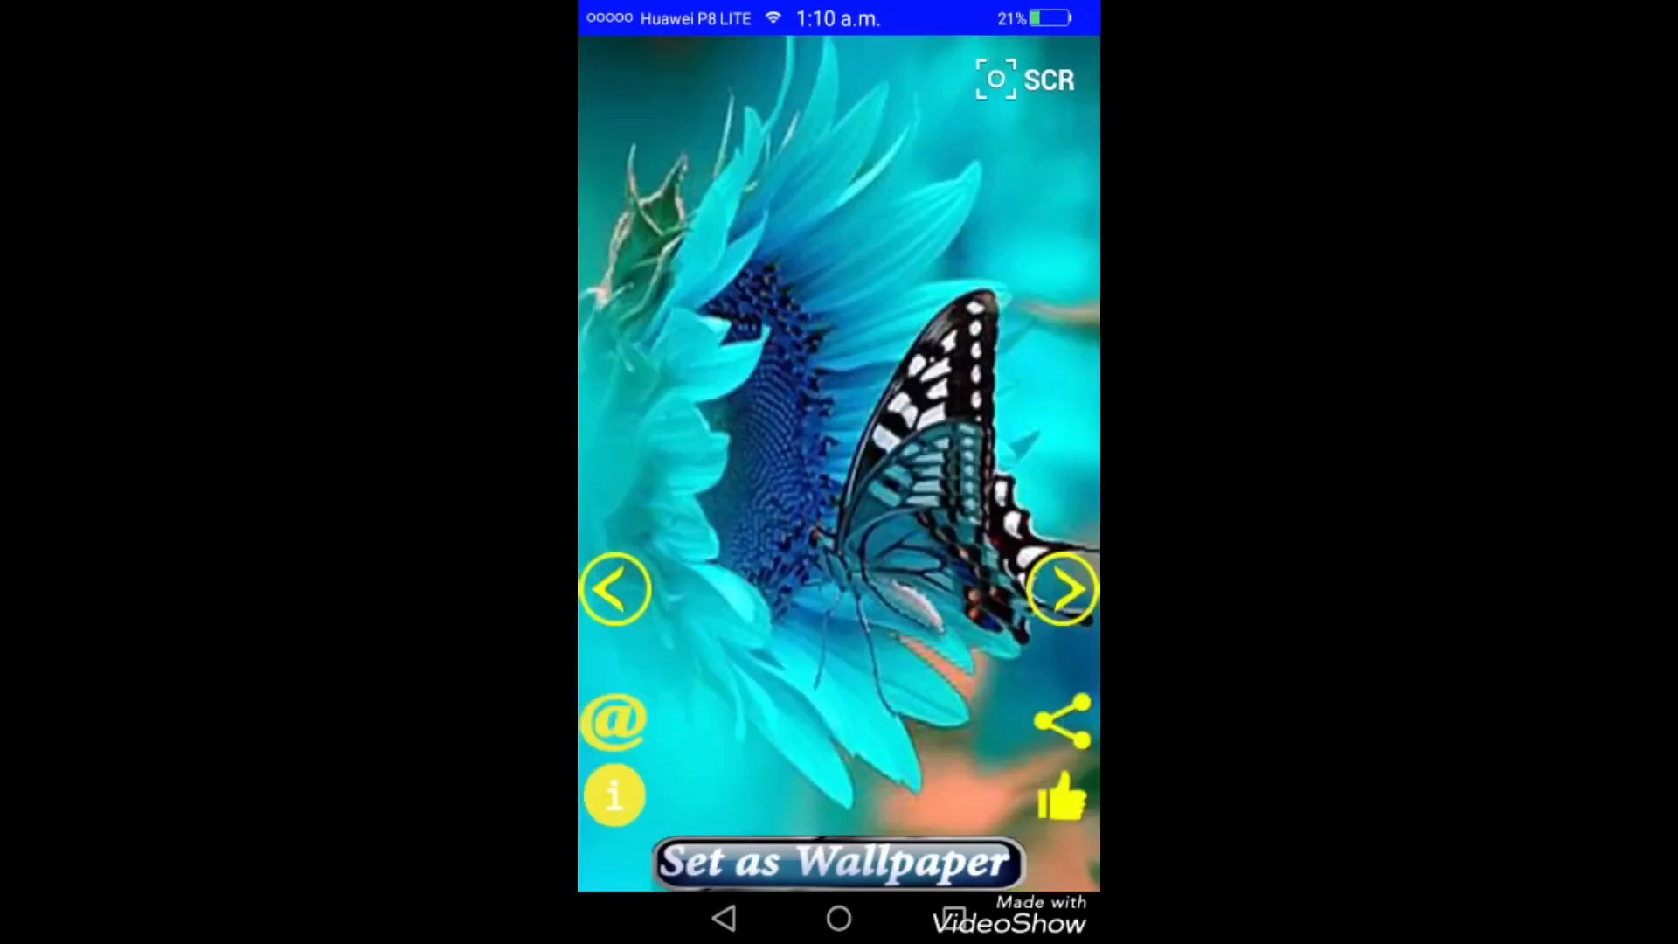
click(1061, 589)
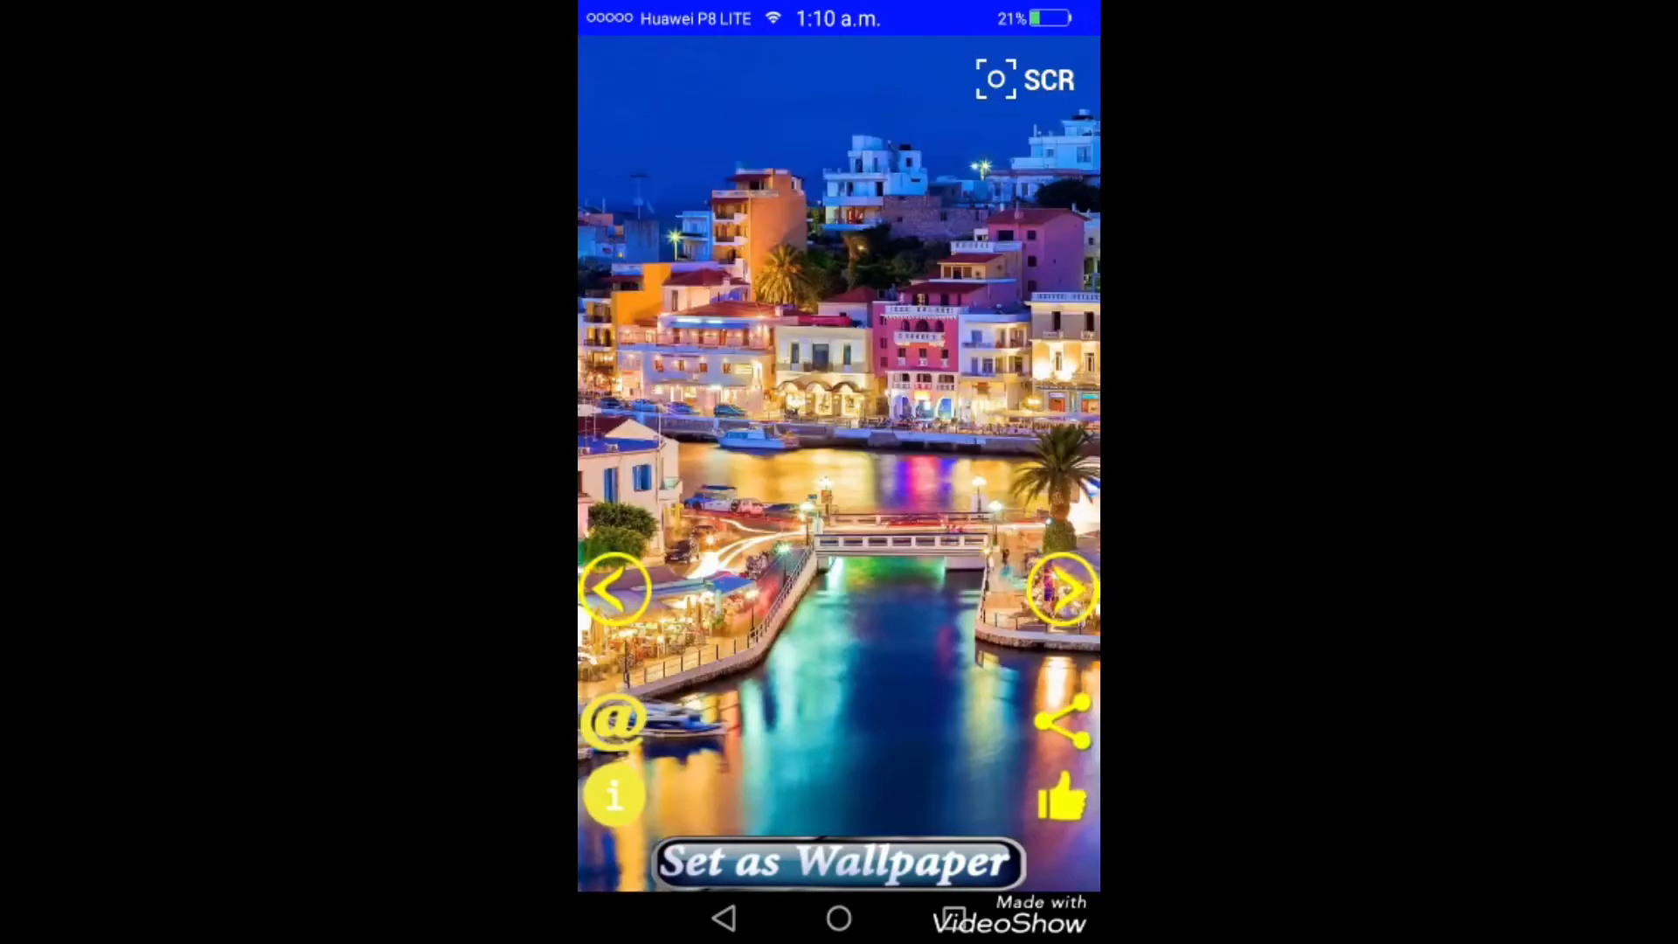
click(1061, 589)
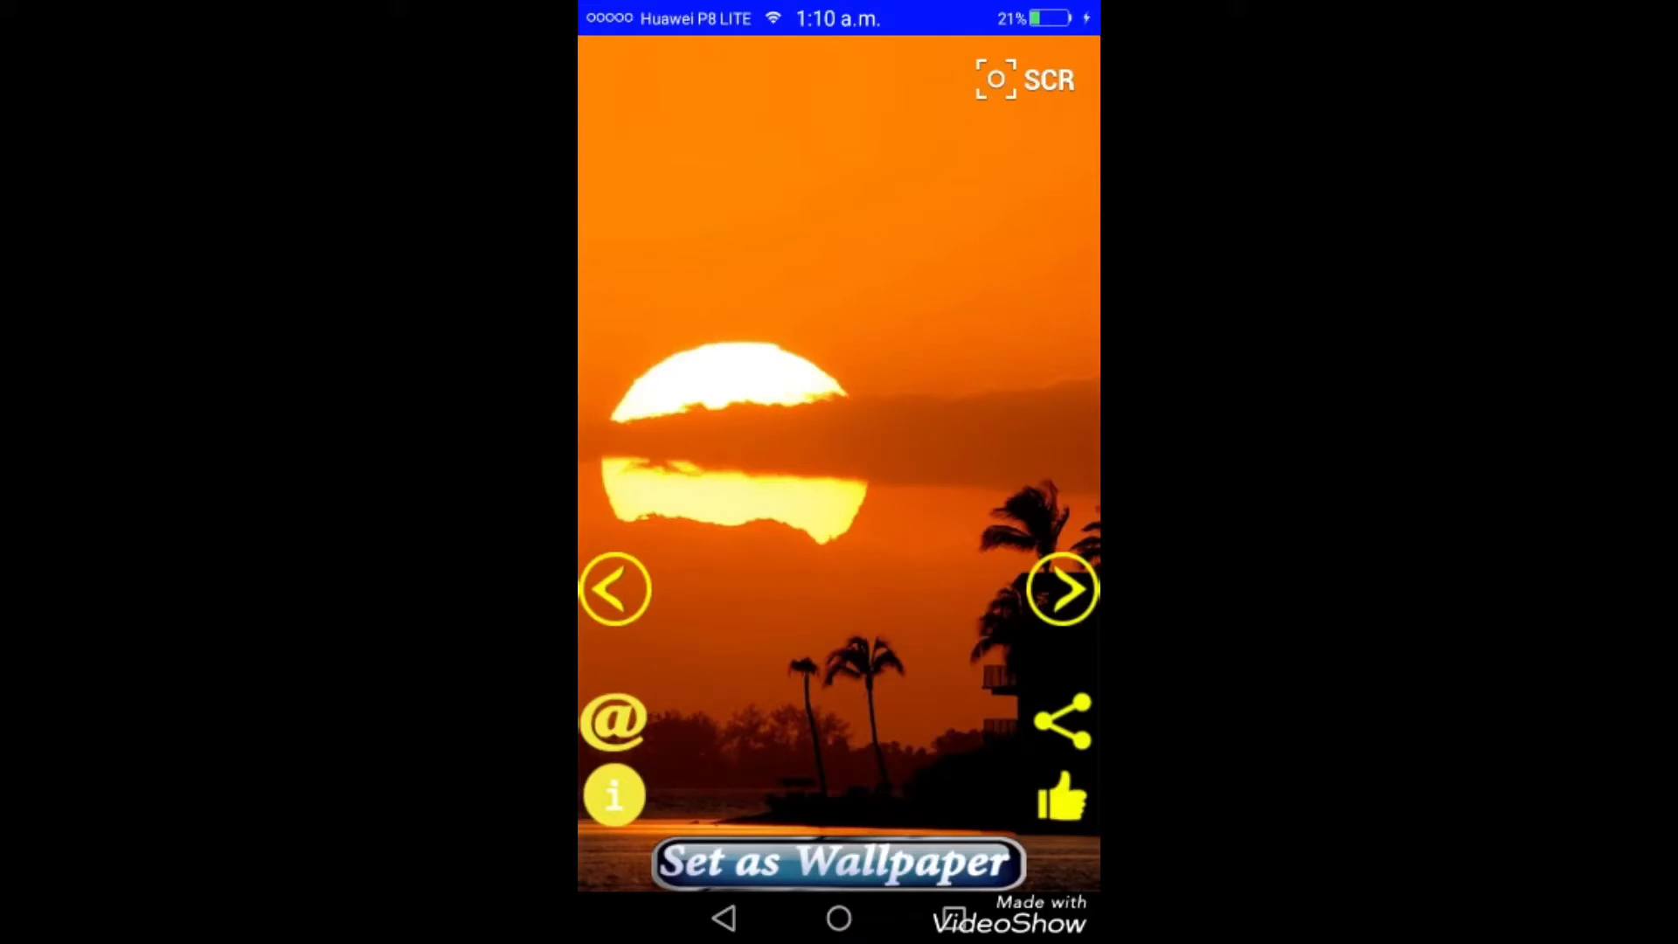
click(837, 863)
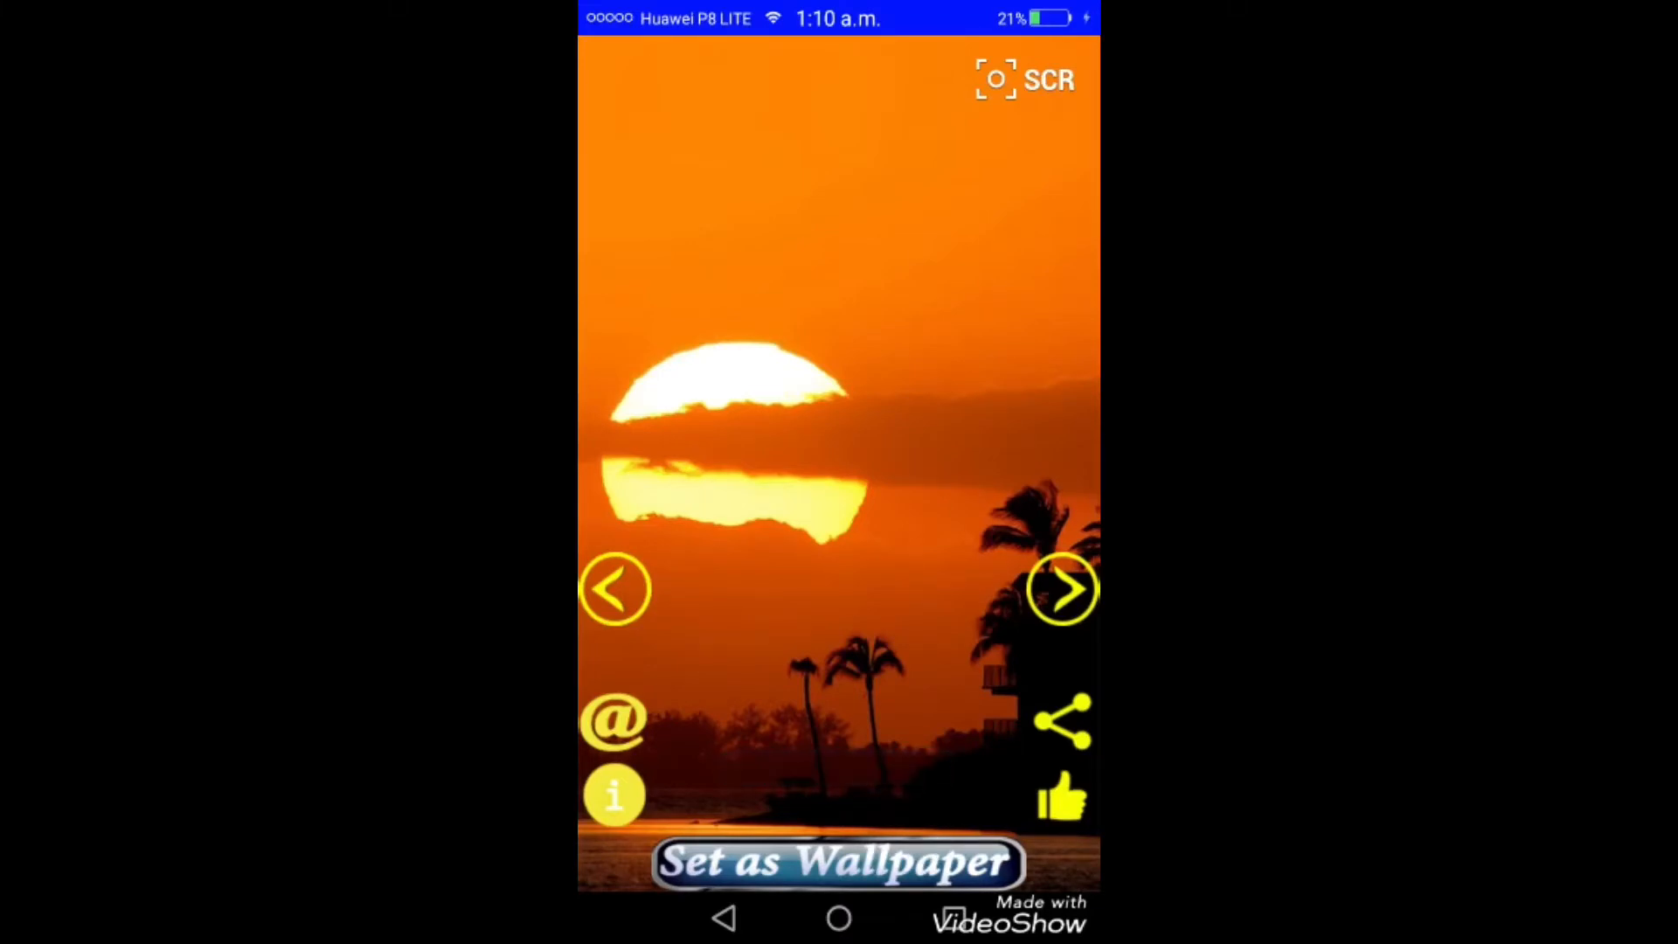
click(1061, 589)
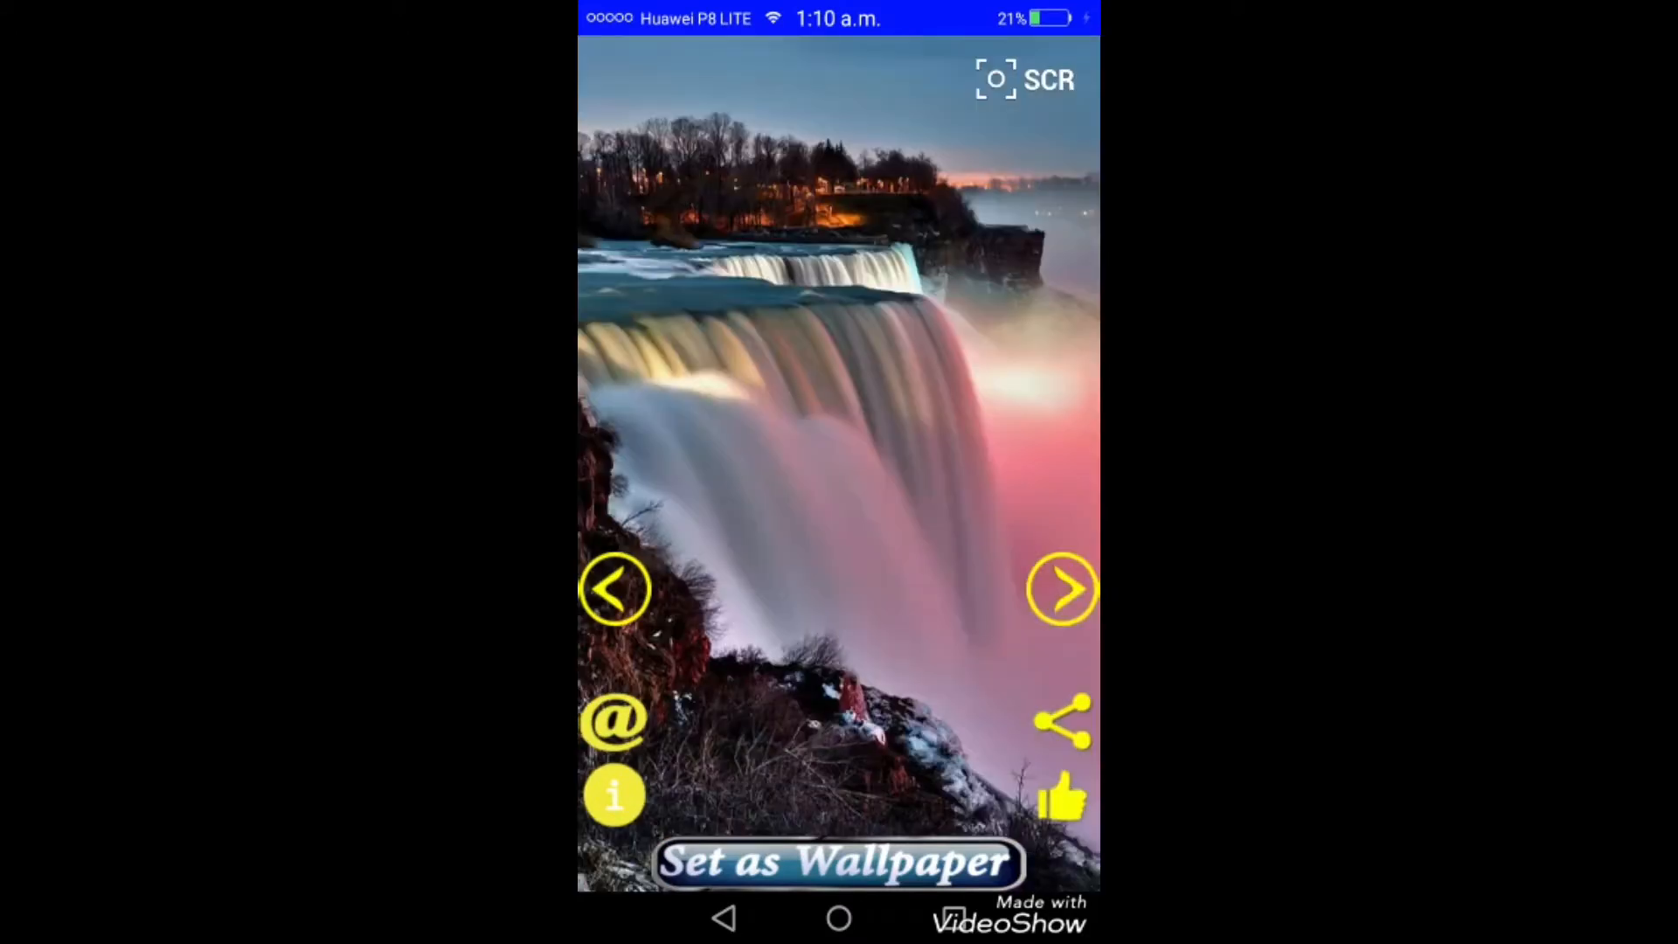
click(1061, 589)
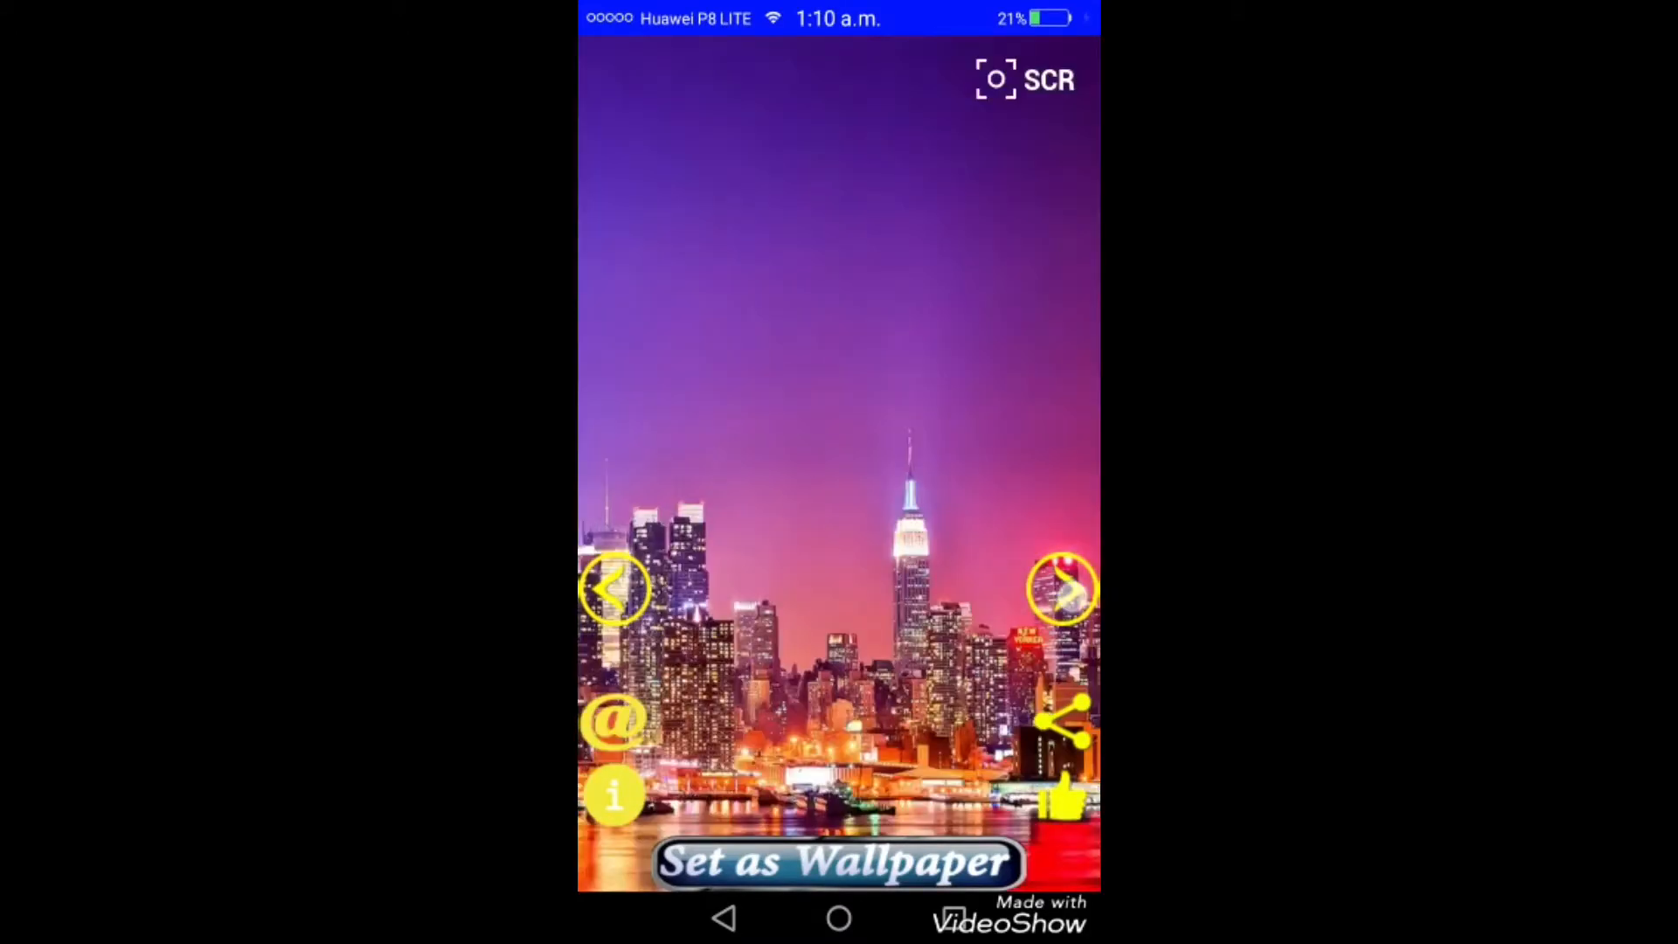
click(1061, 589)
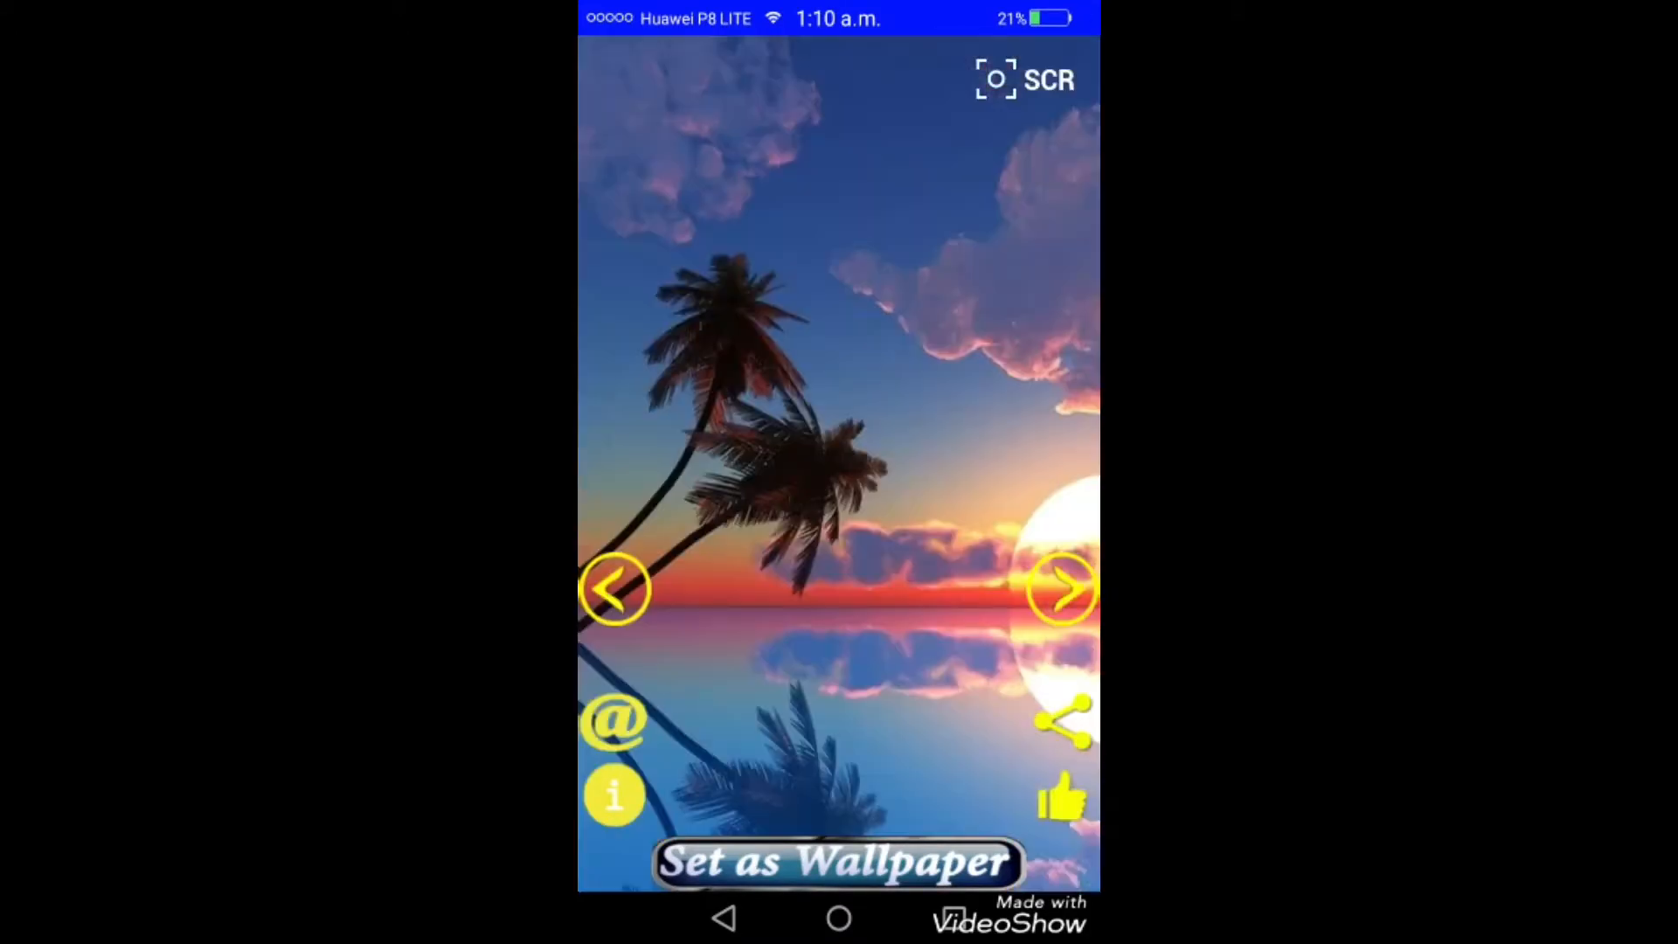
click(1061, 589)
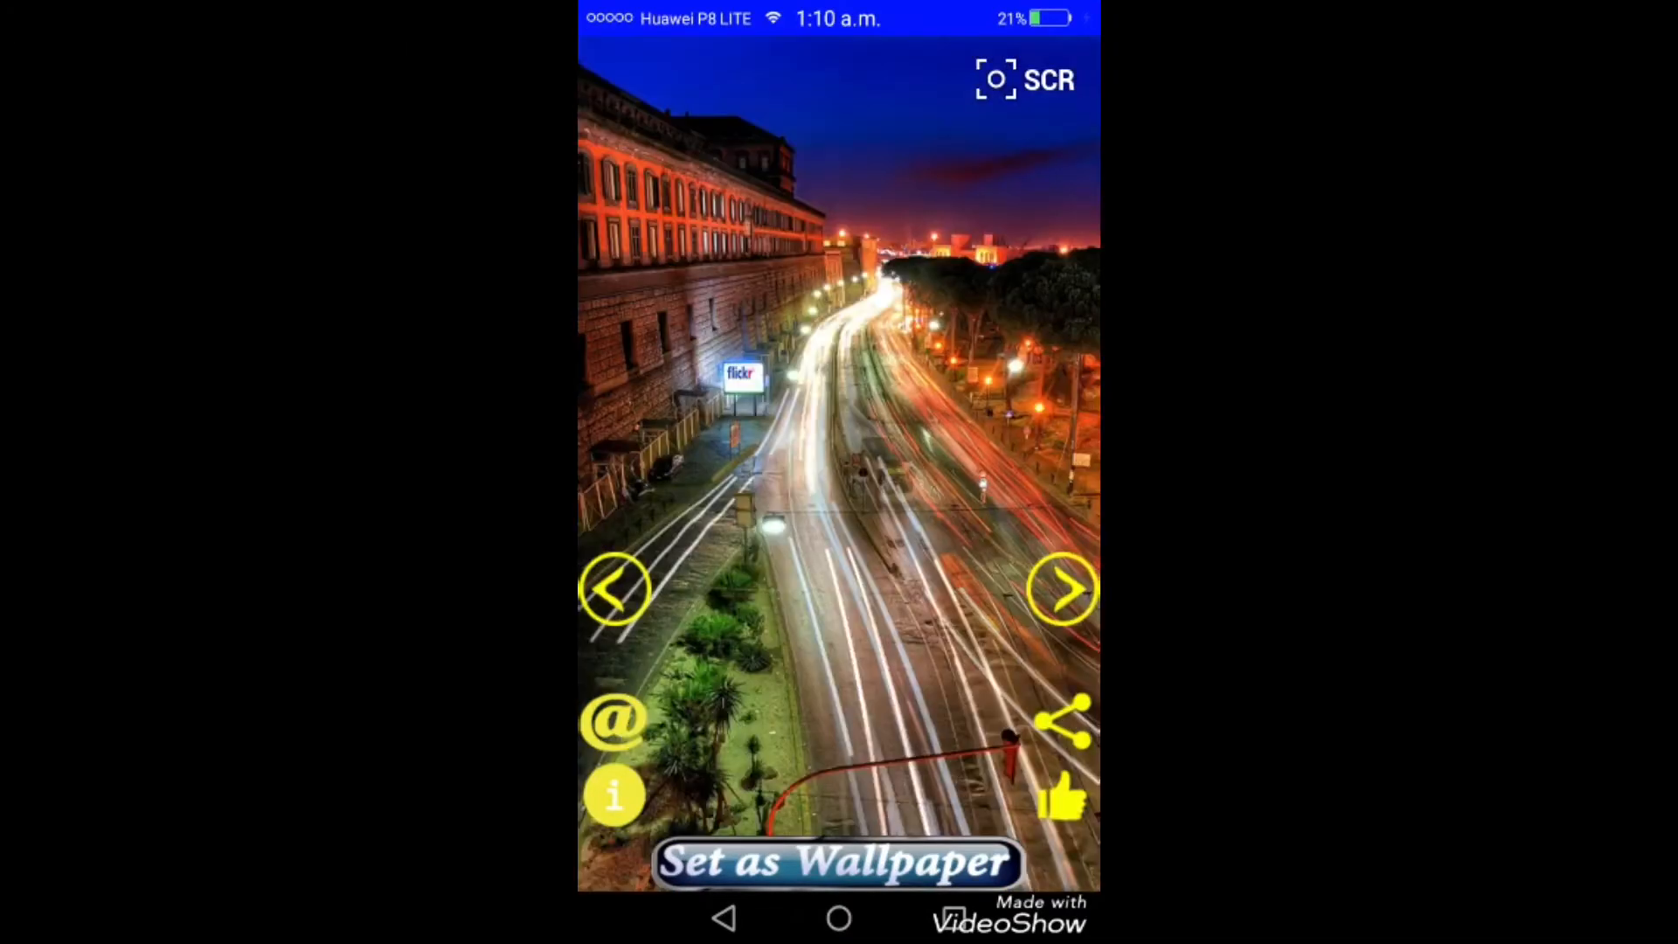
click(1061, 589)
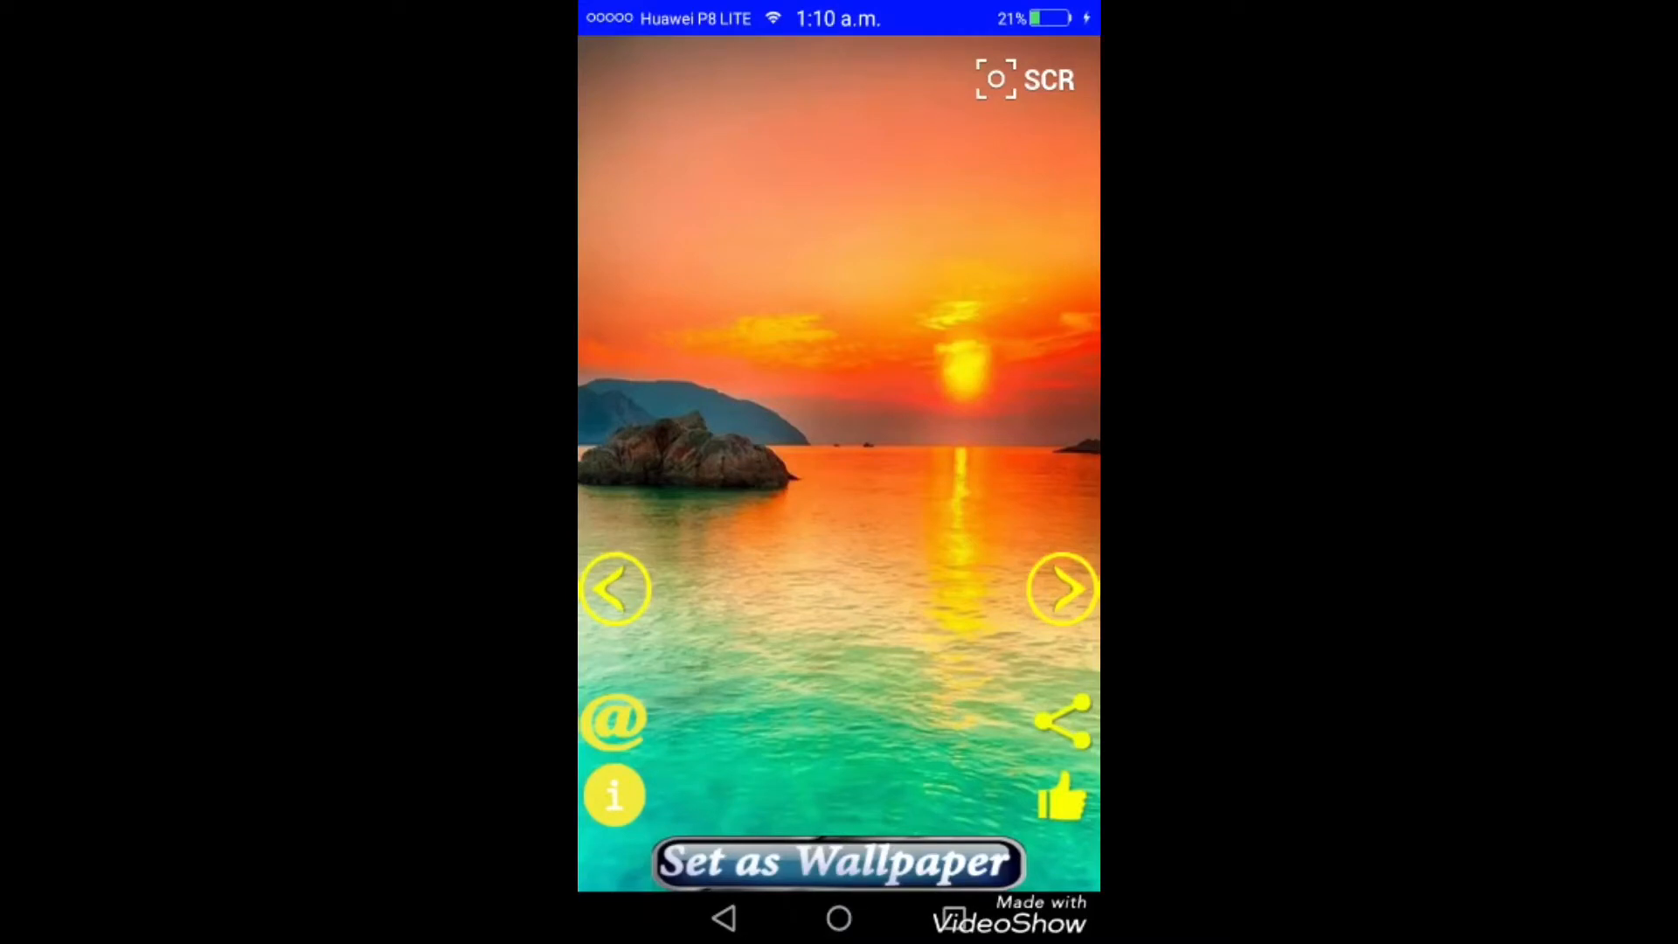
Set the orange sunset over turquoise sea as the home screen wallpaper
click(837, 862)
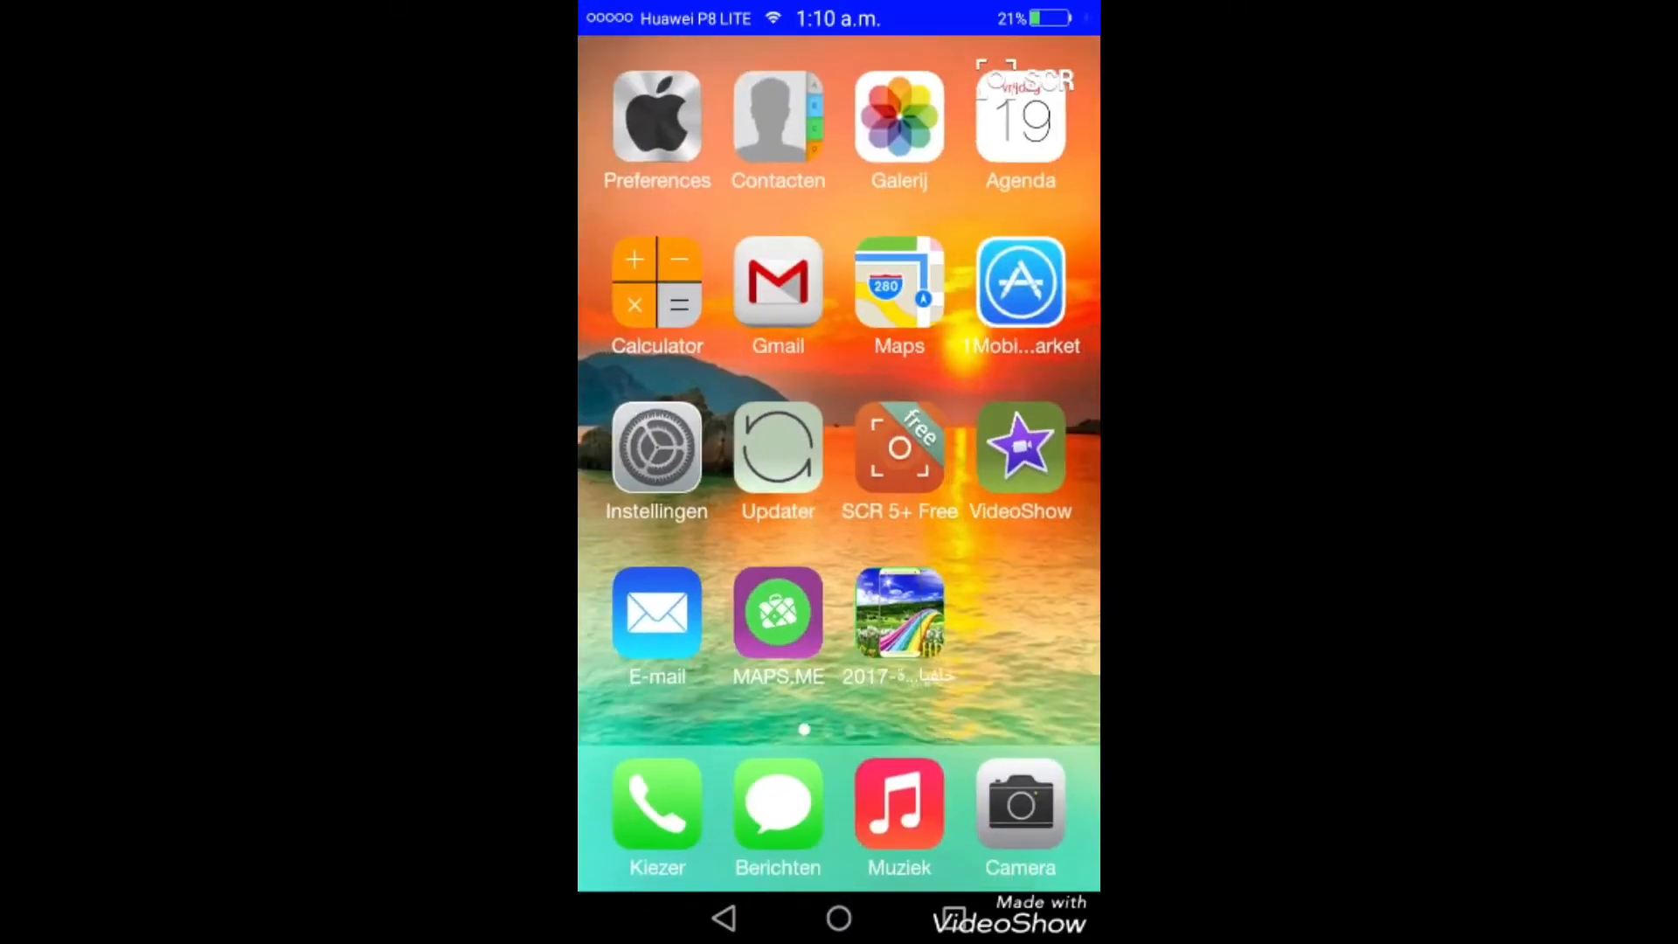
Swipe across the home pages over the new wallpaper and launch the Camera from the dock
scroll(left, 3)
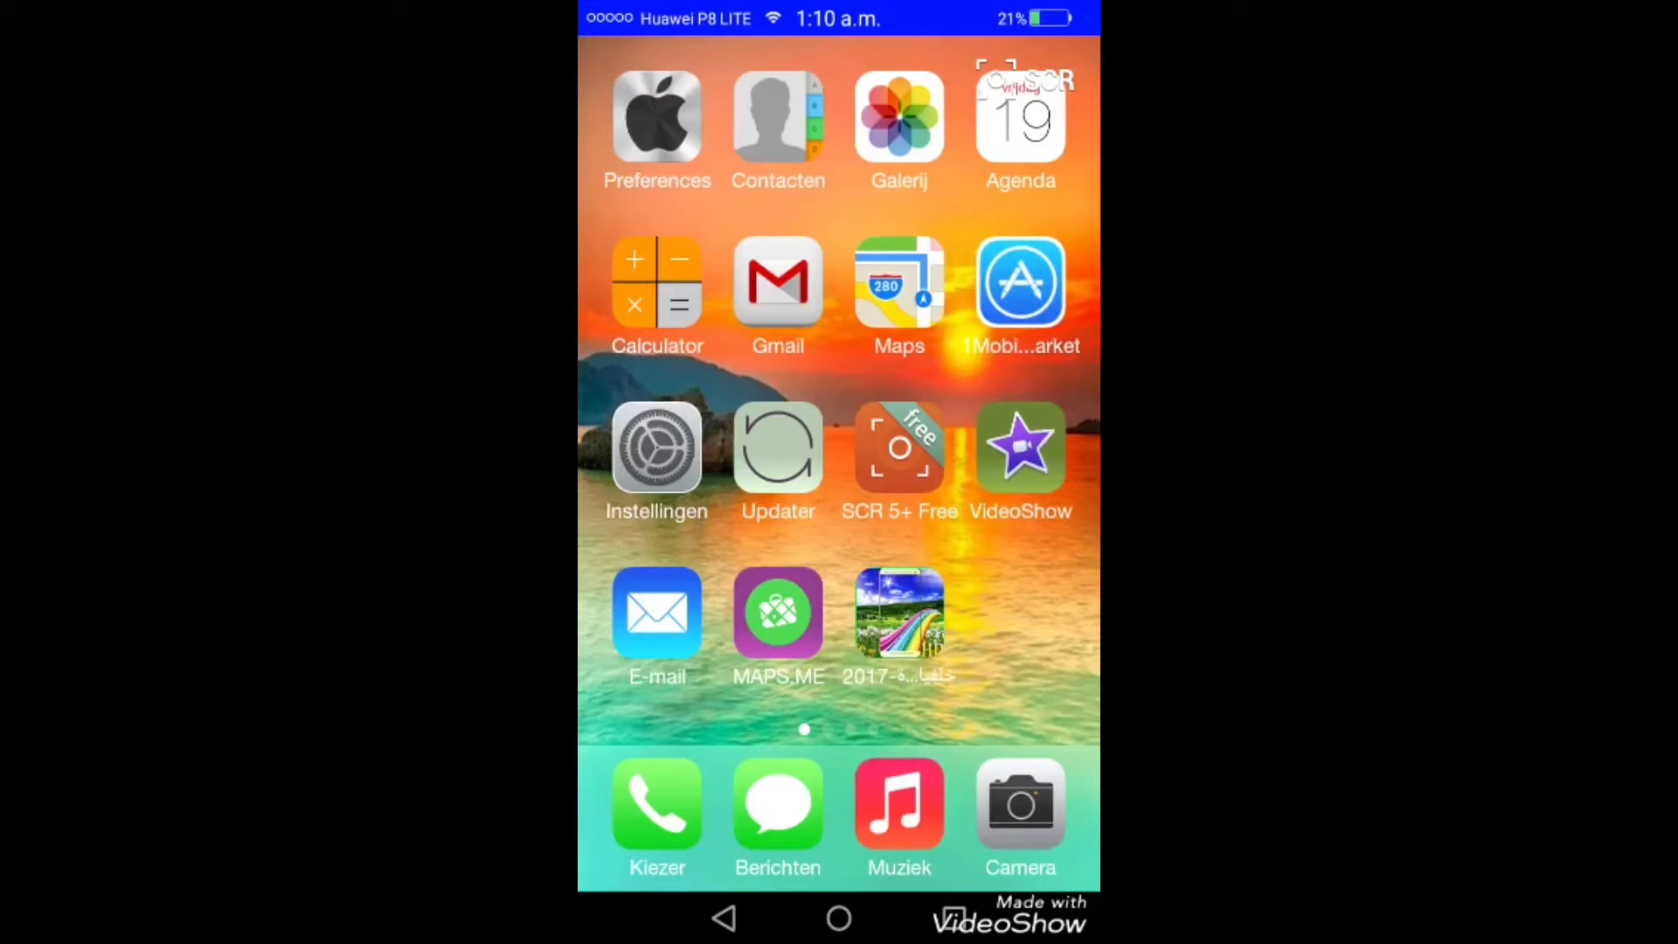
scroll(left, 3)
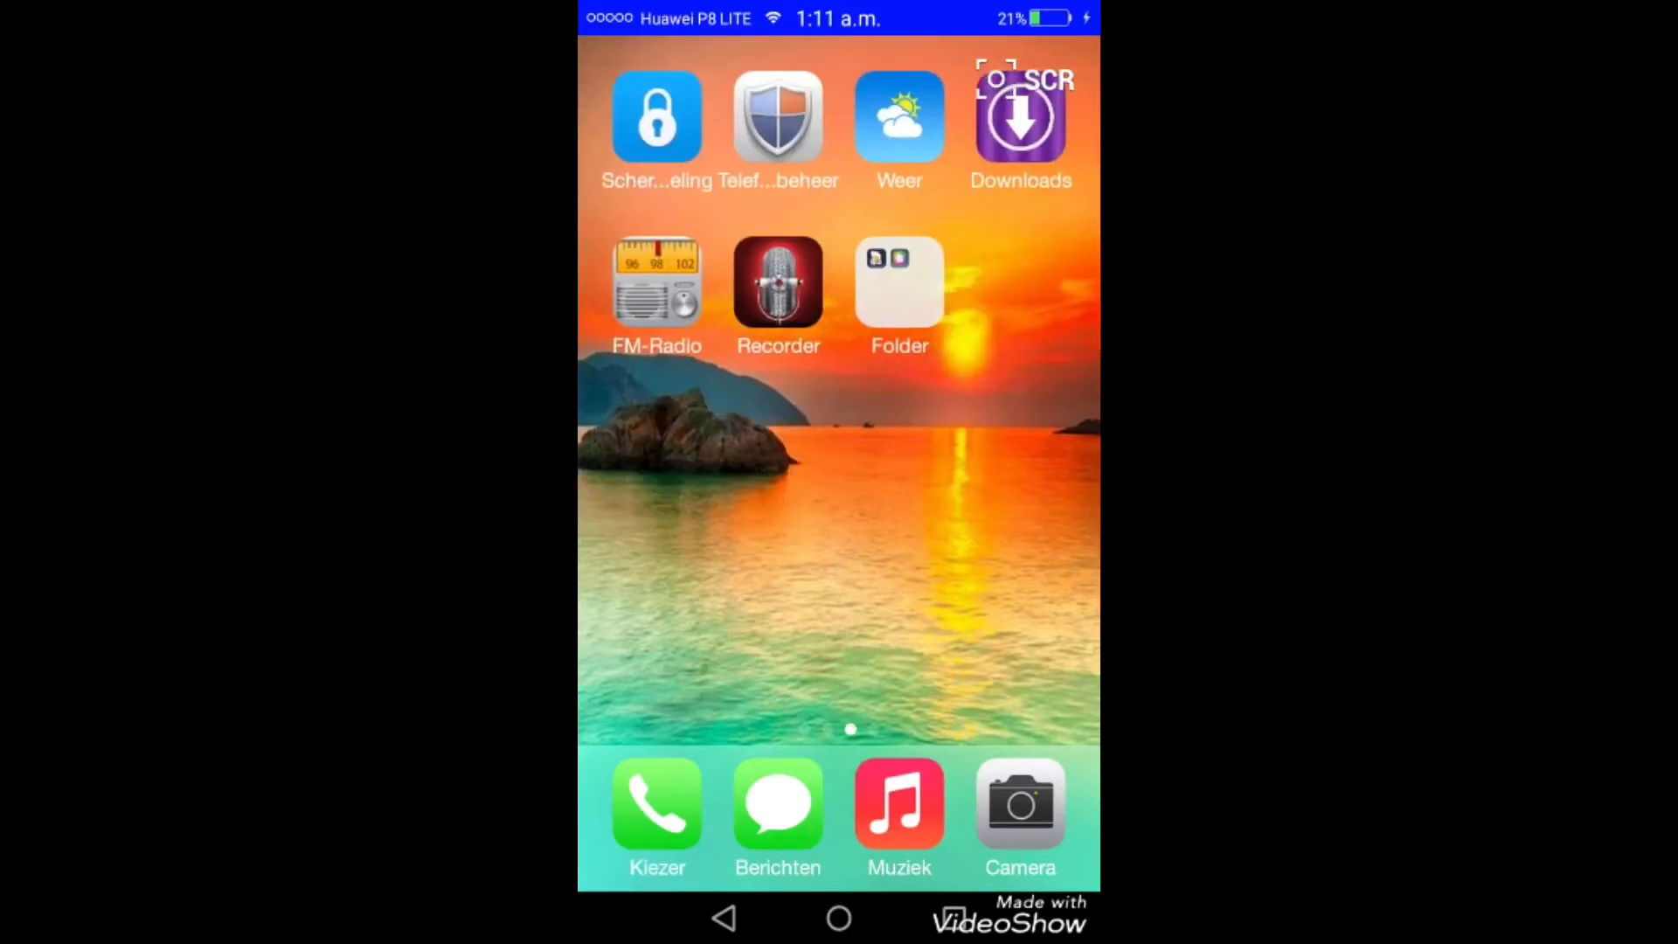
scroll(left, 3)
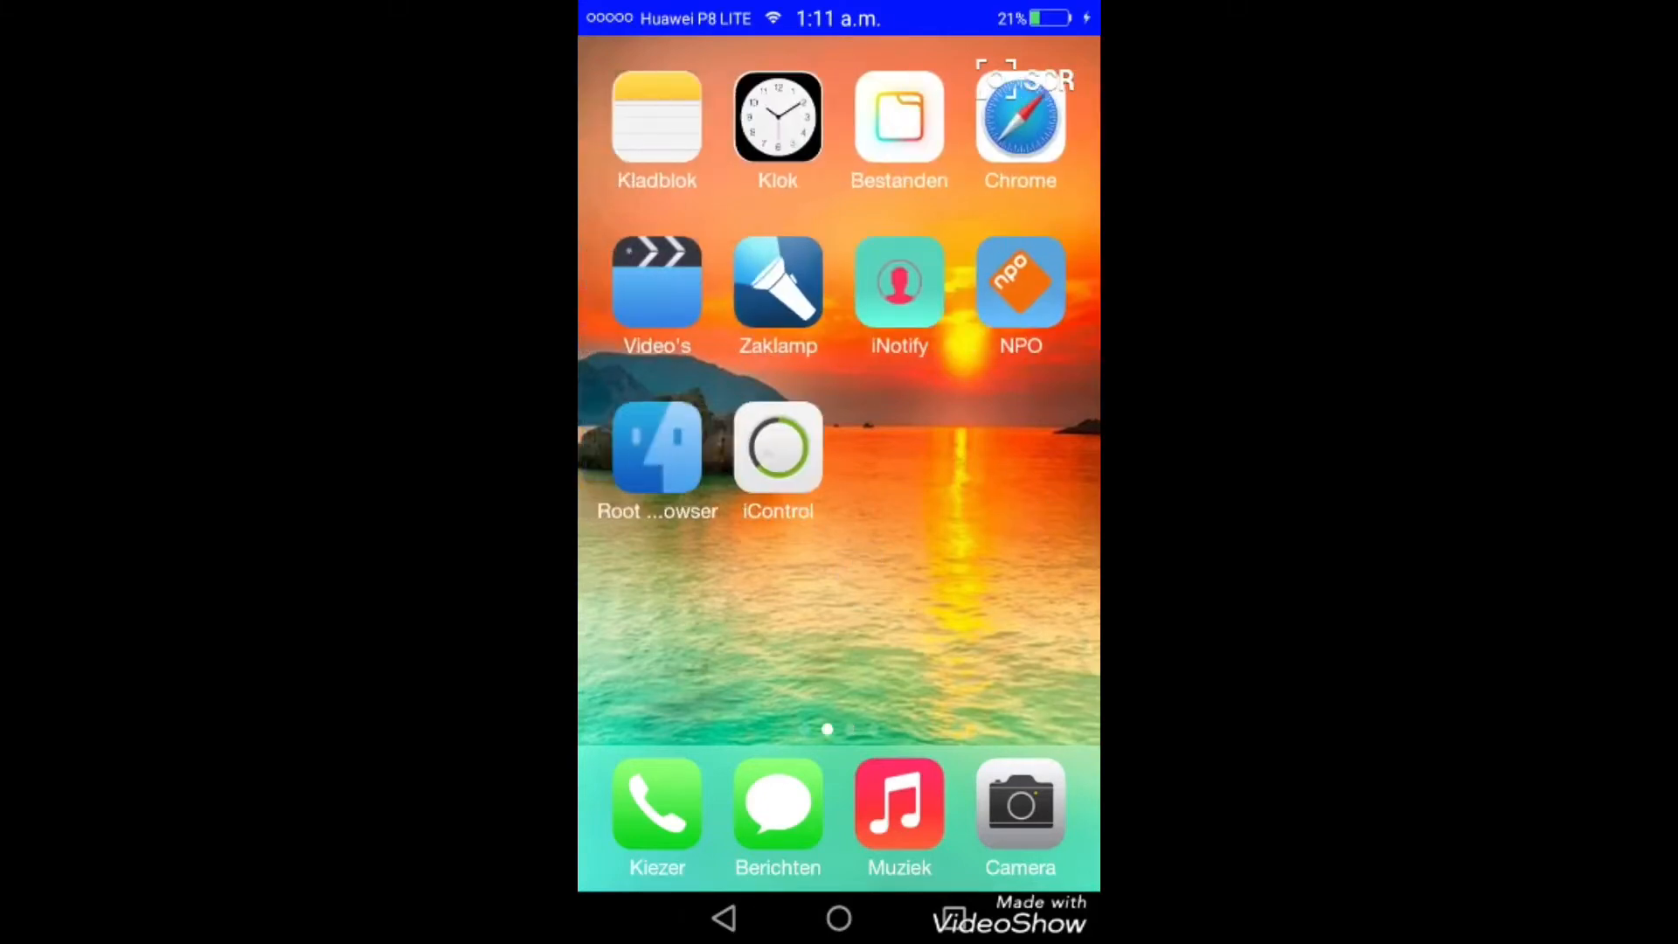
scroll(left, 3)
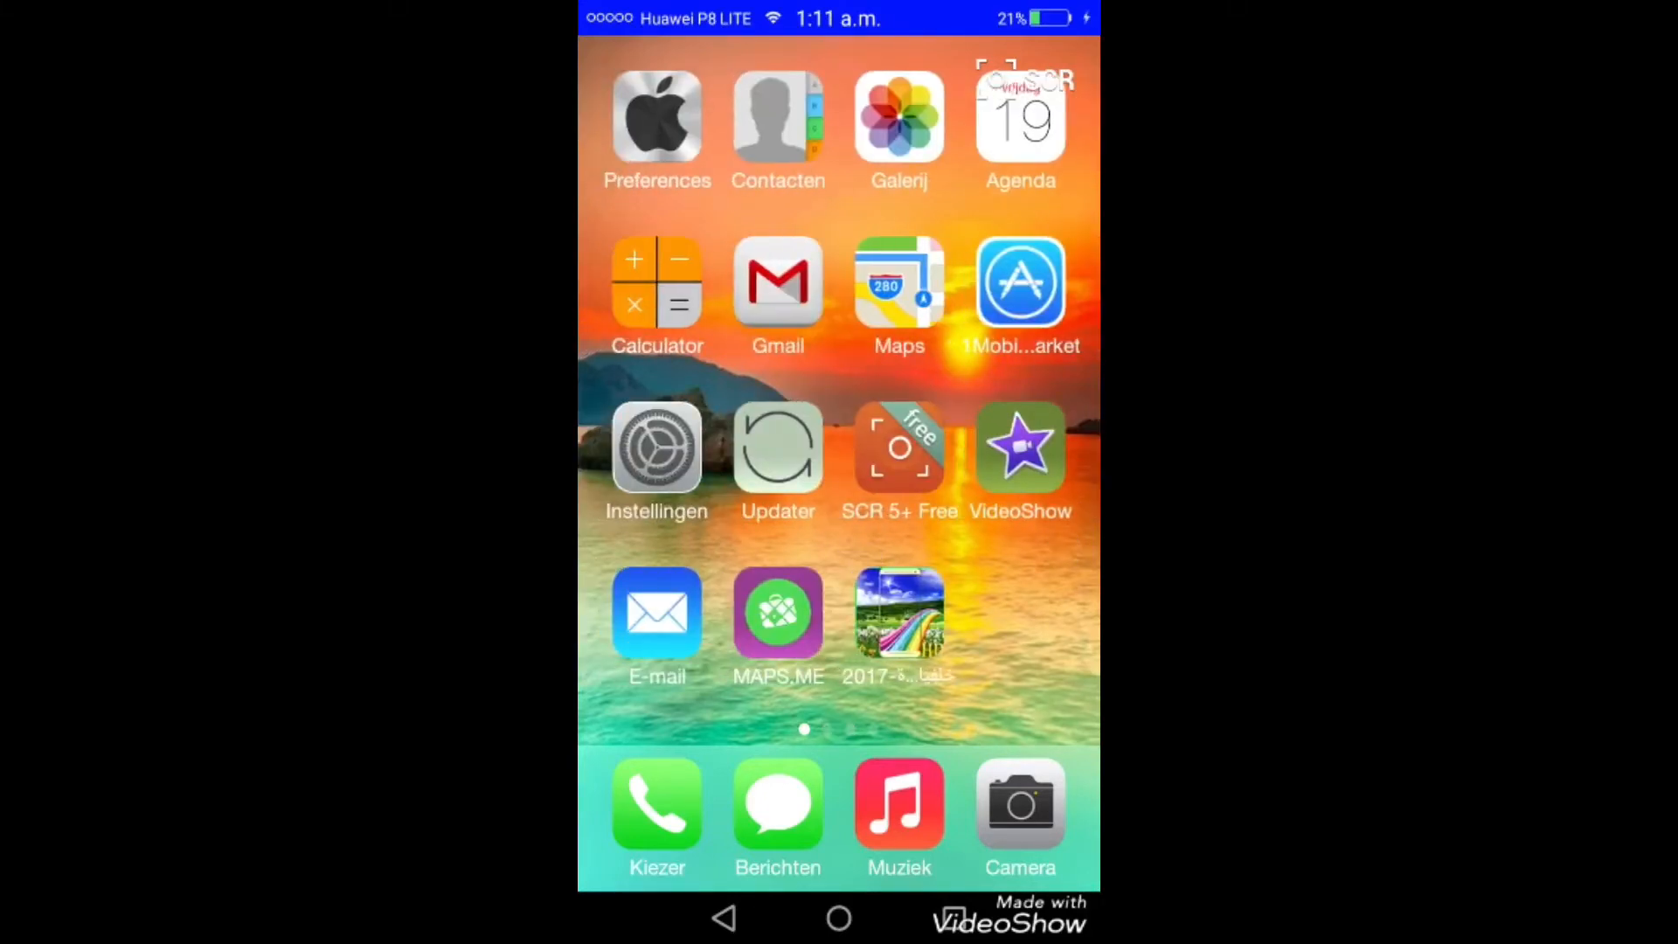
scroll(left, 3)
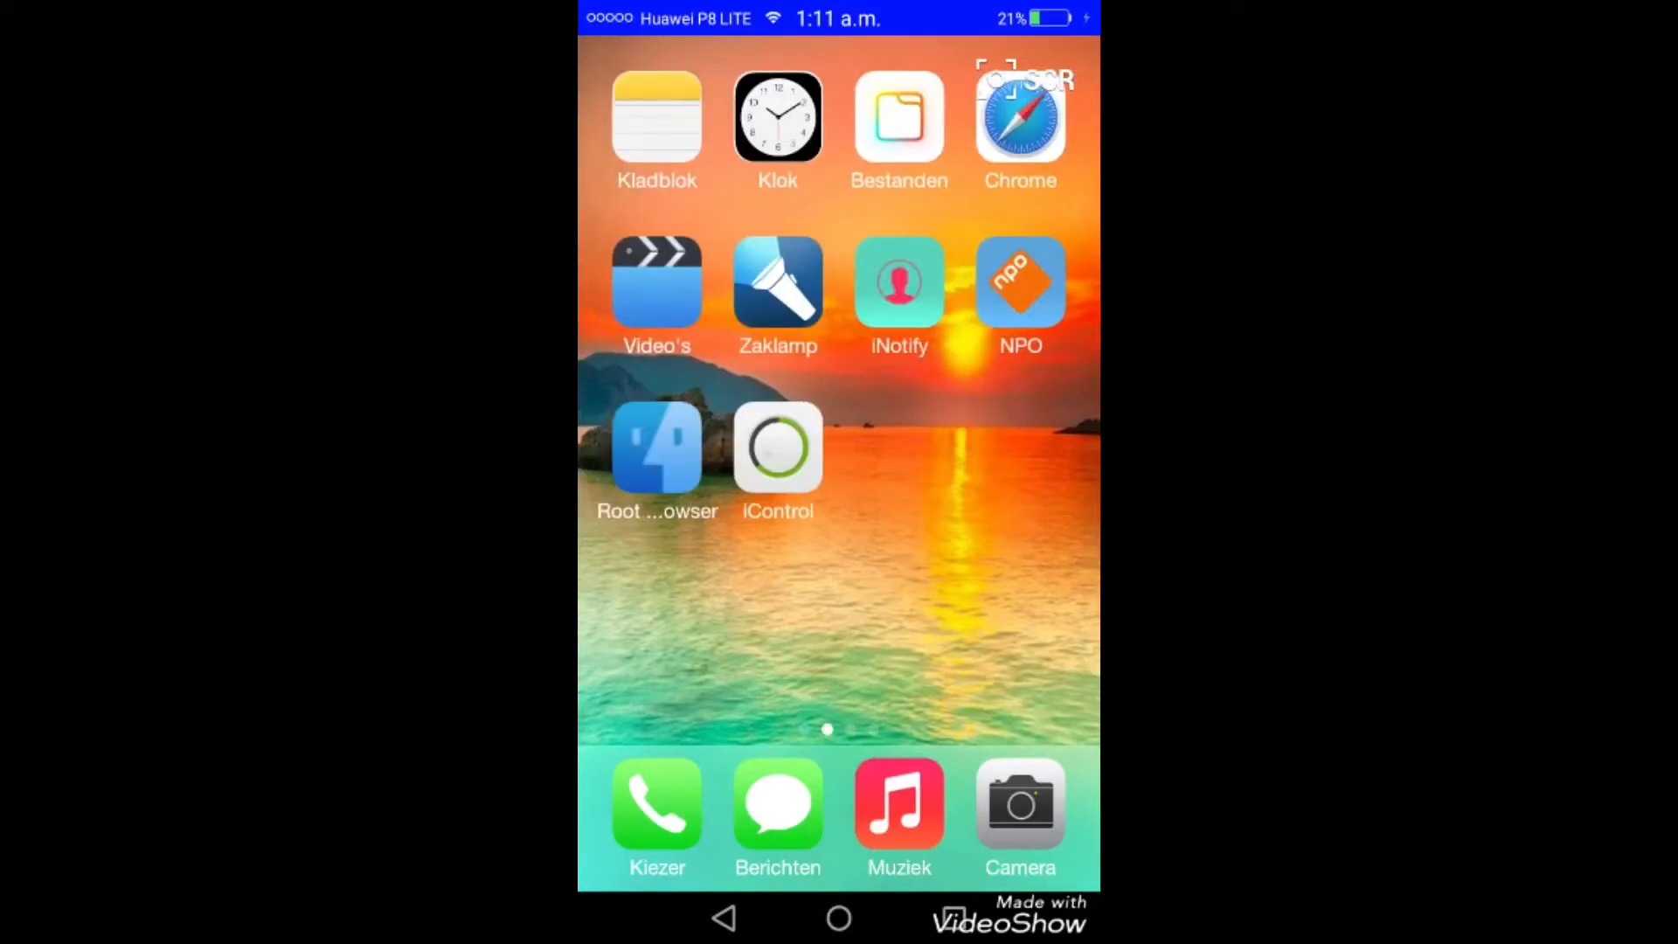
click(1019, 804)
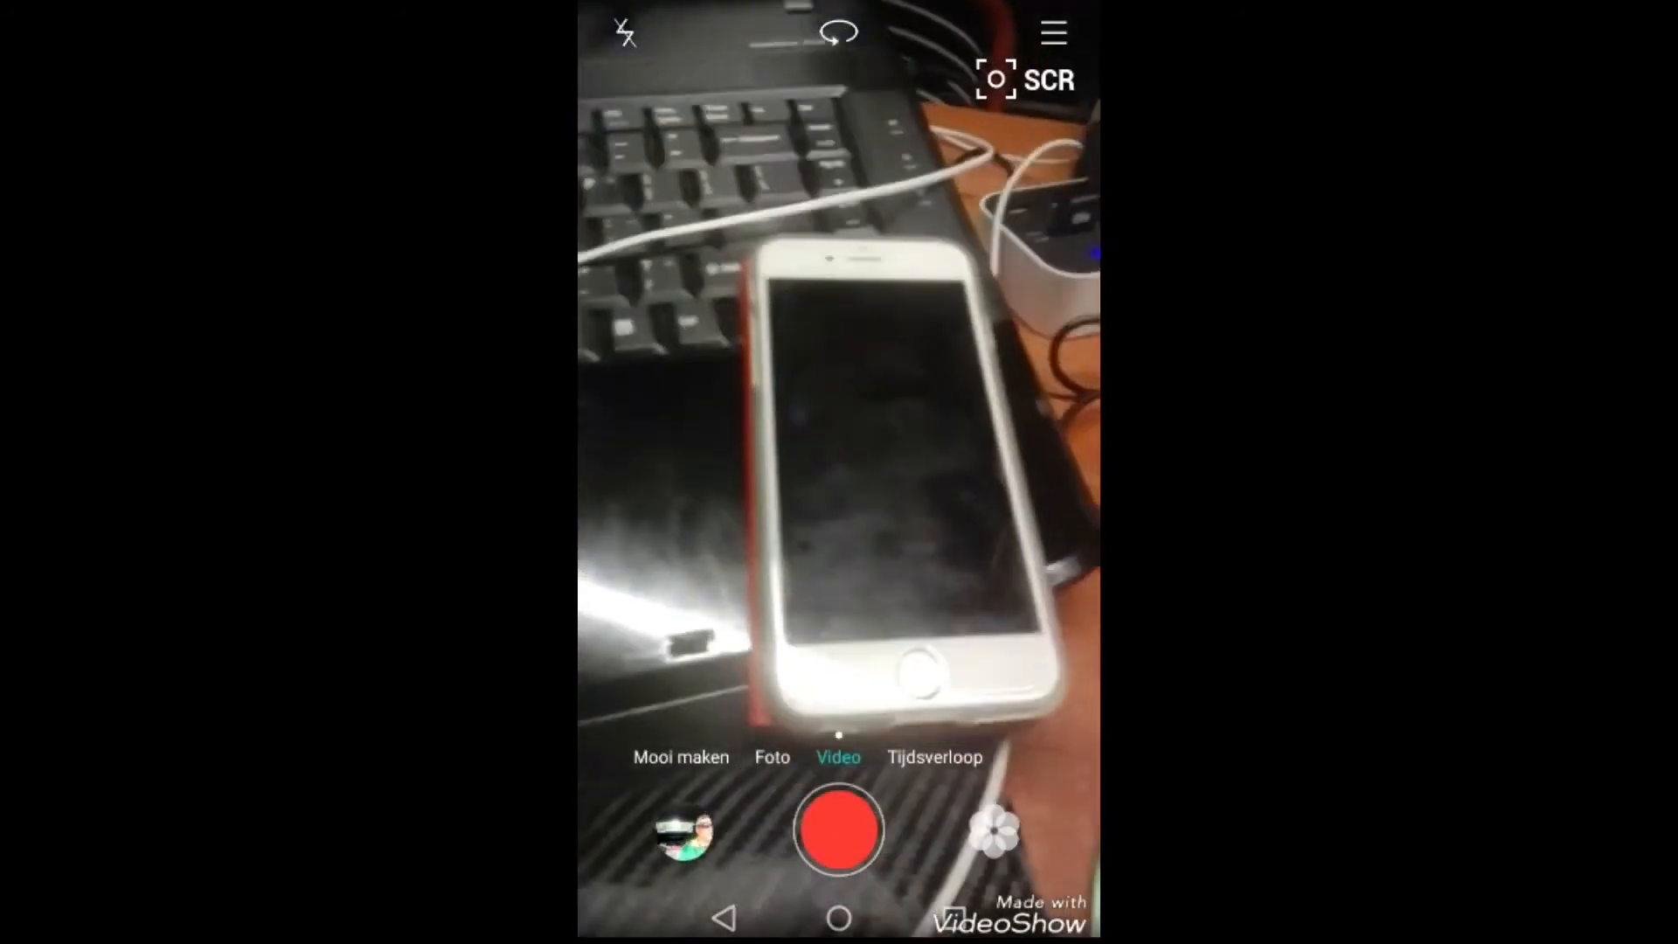
Attempt a video recording (blocked by the background-recorder warning), switch to Foto mode, and go home
click(838, 829)
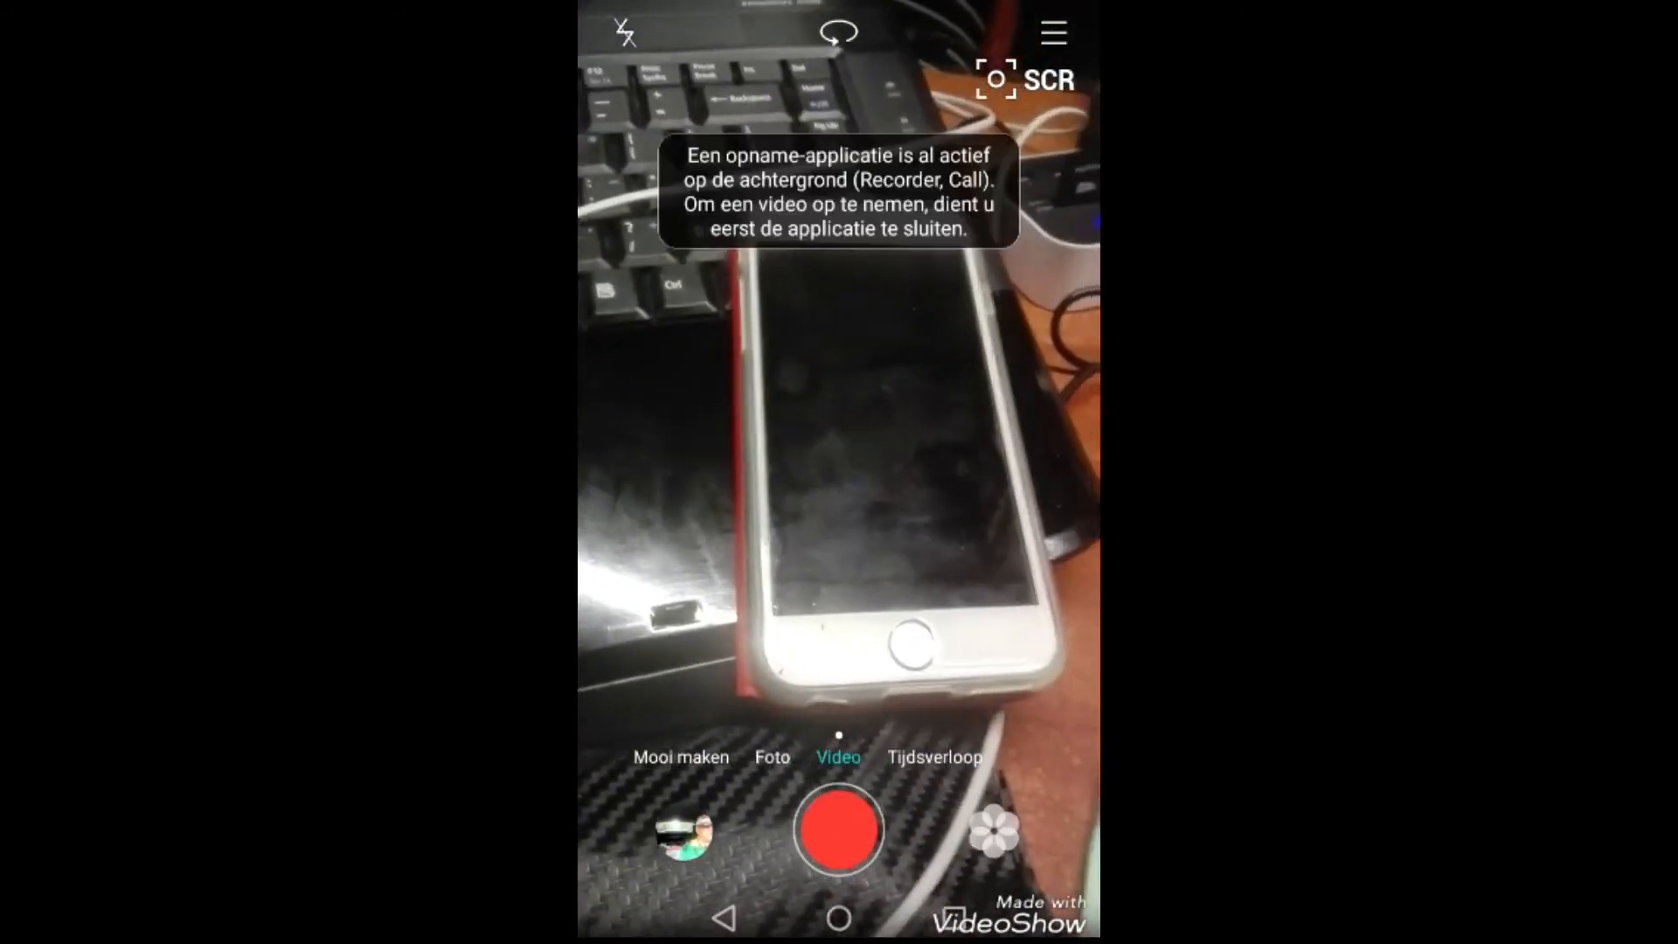
click(771, 756)
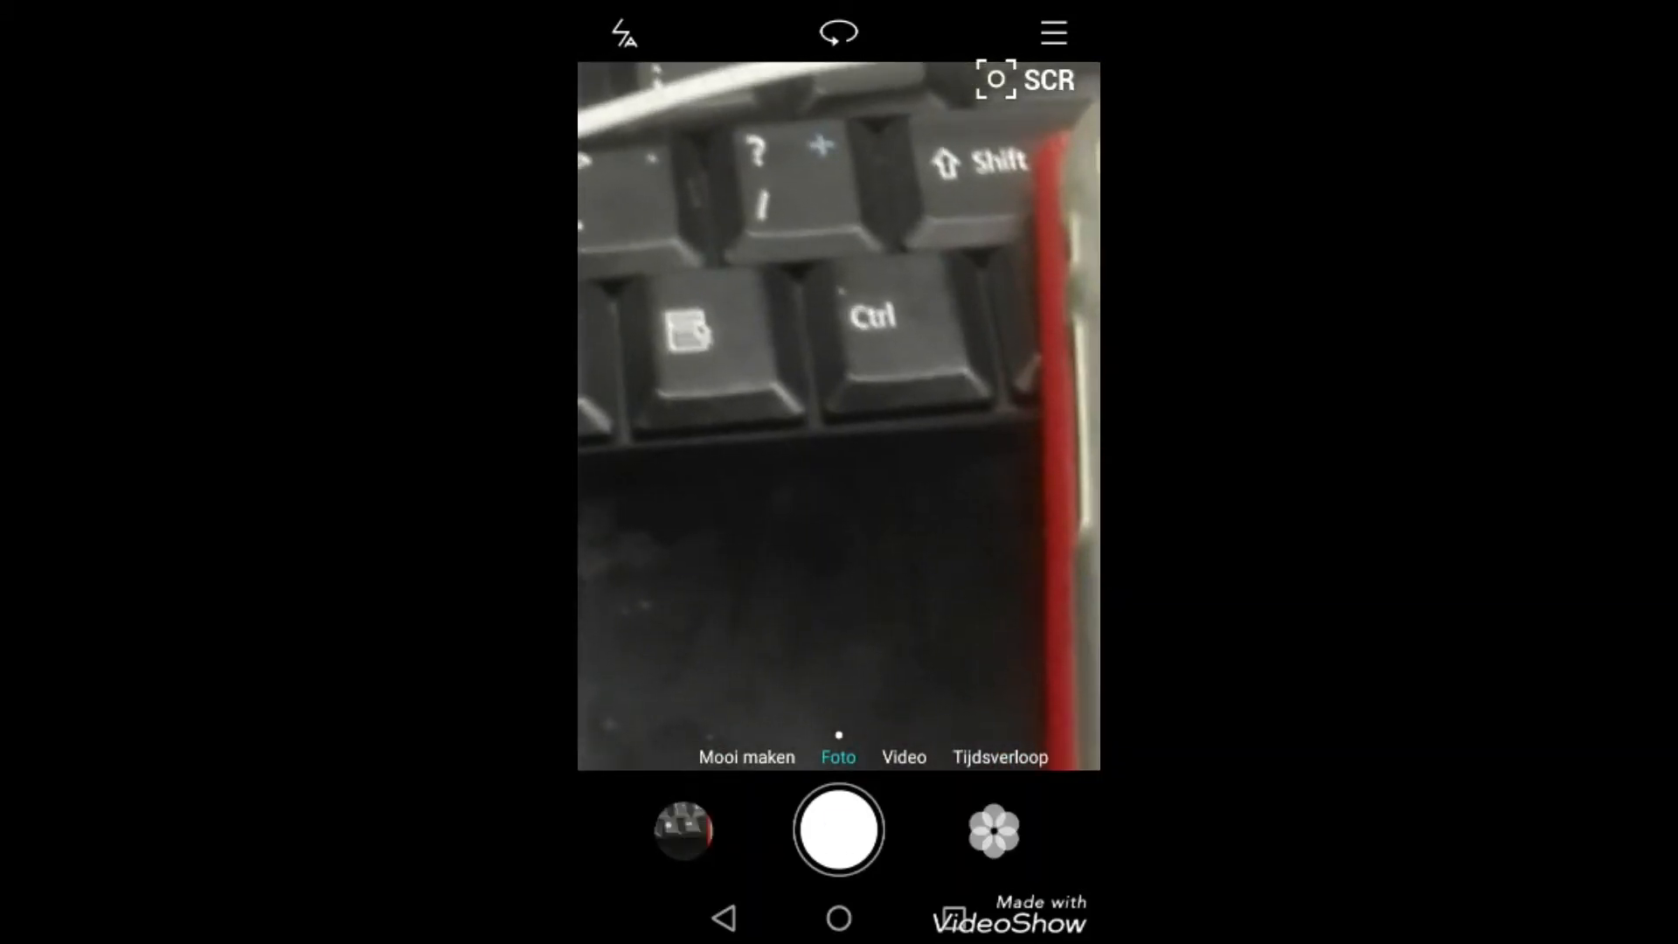
click(837, 828)
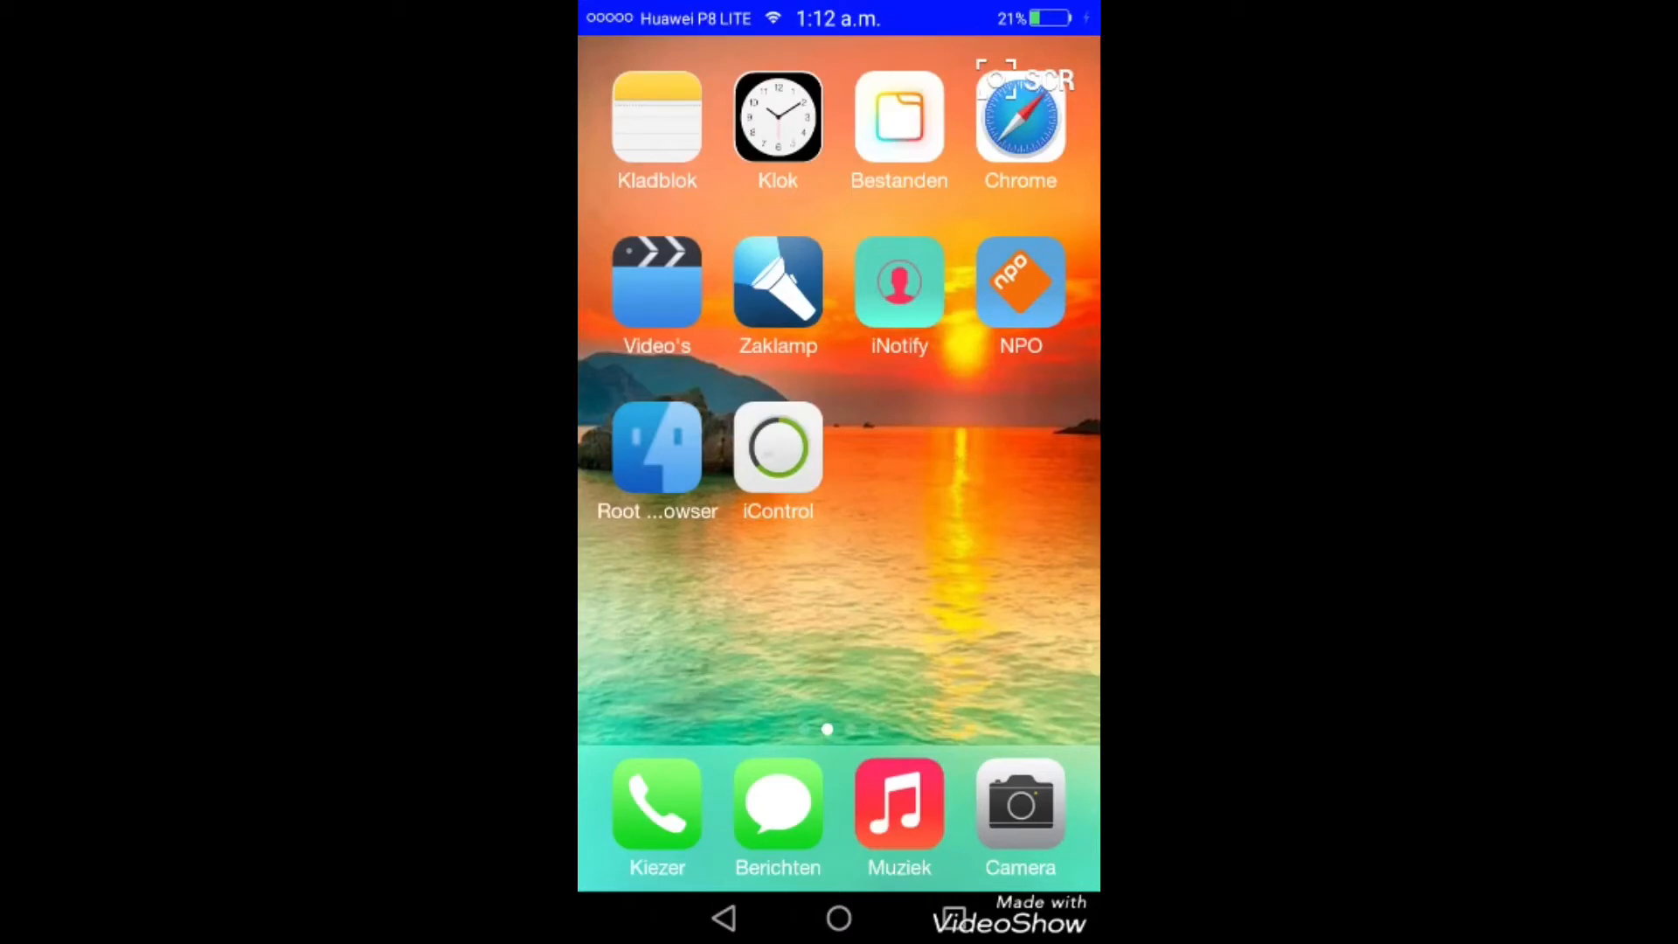
Swipe the home screen toward the dock page and reopen Huawei Camera in beauty mode
scroll(left, 3)
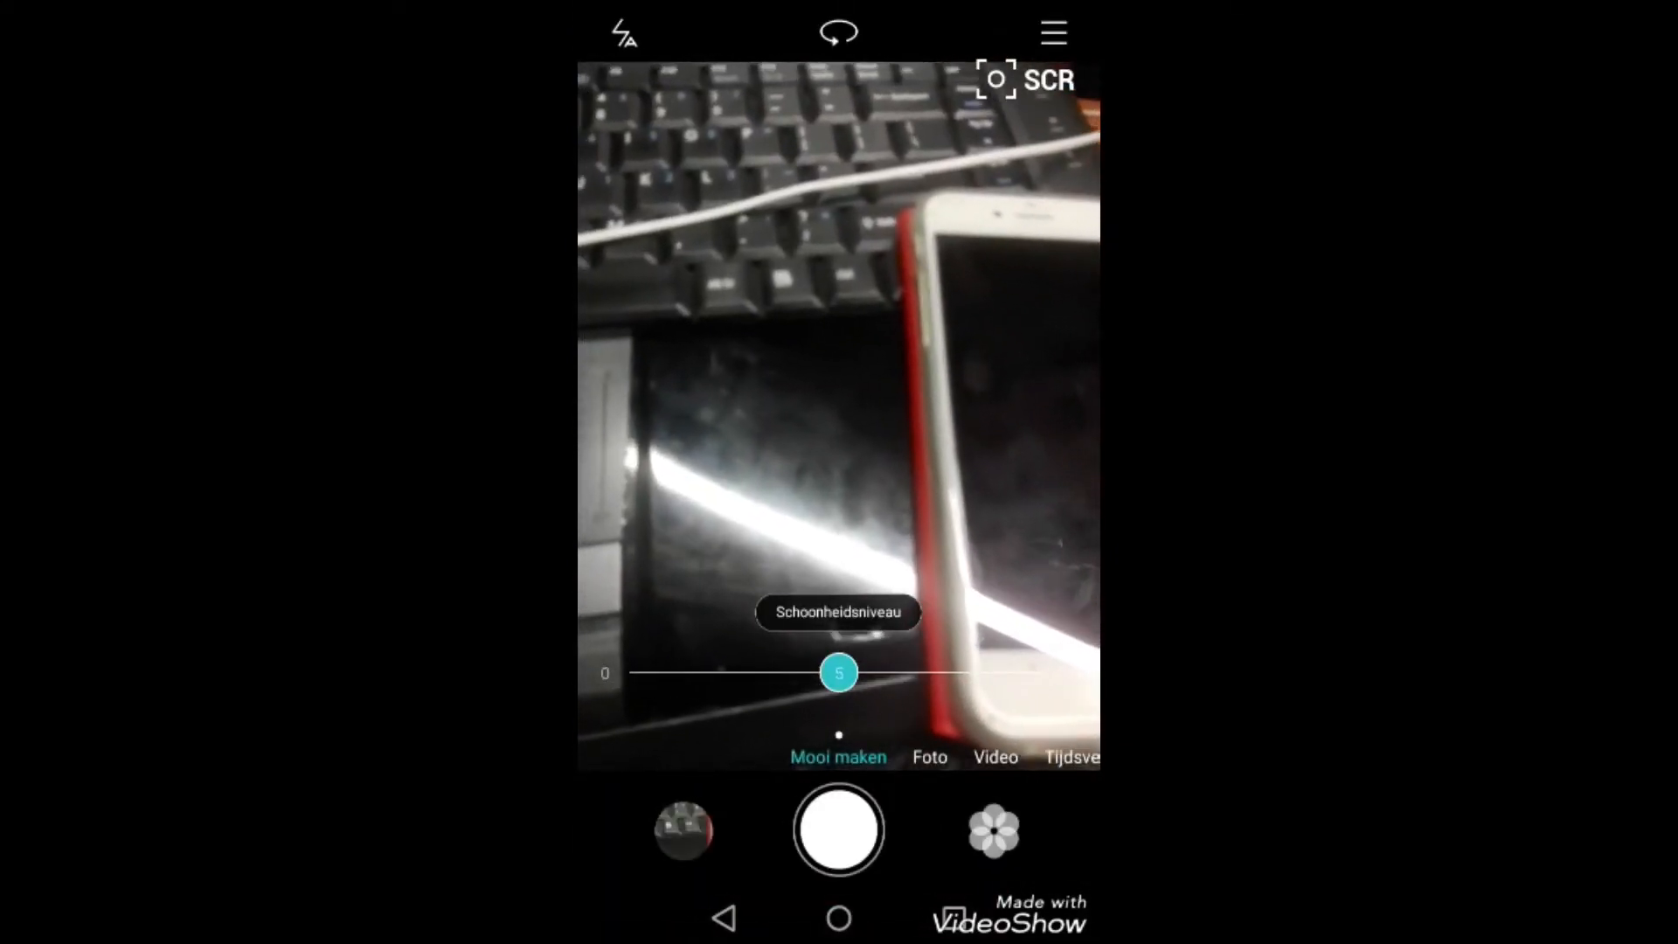
Cycle the camera through Foto, Video and Tijdsverloop modes, then open the latest capture thumbnail
click(837, 416)
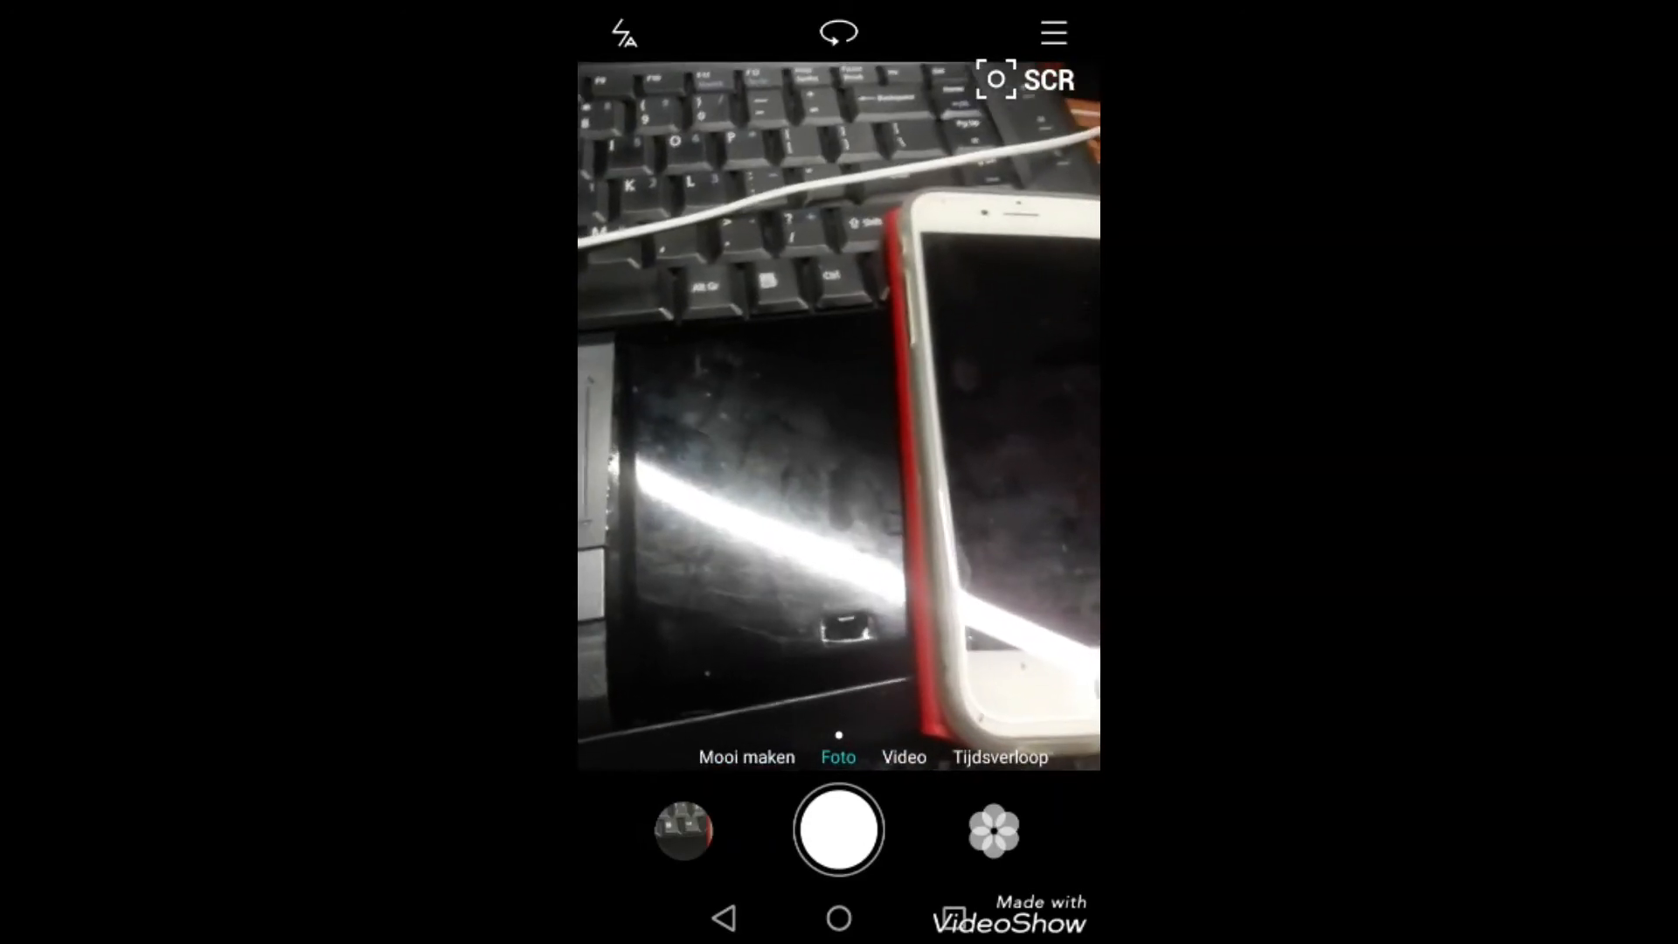
click(997, 757)
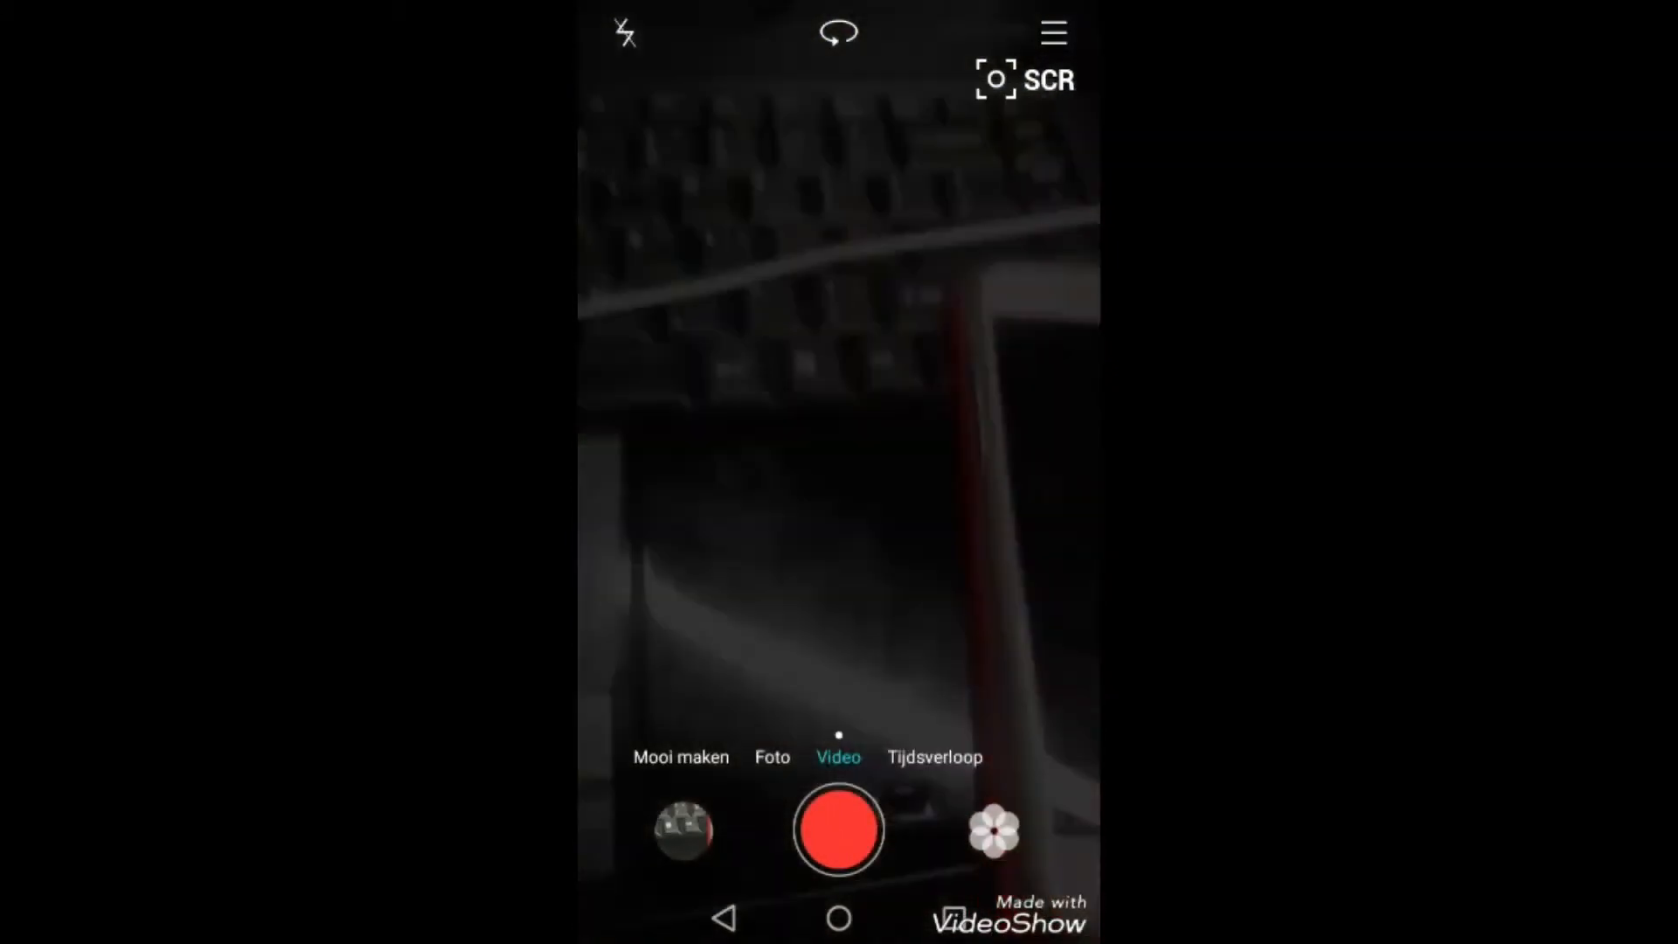
click(838, 828)
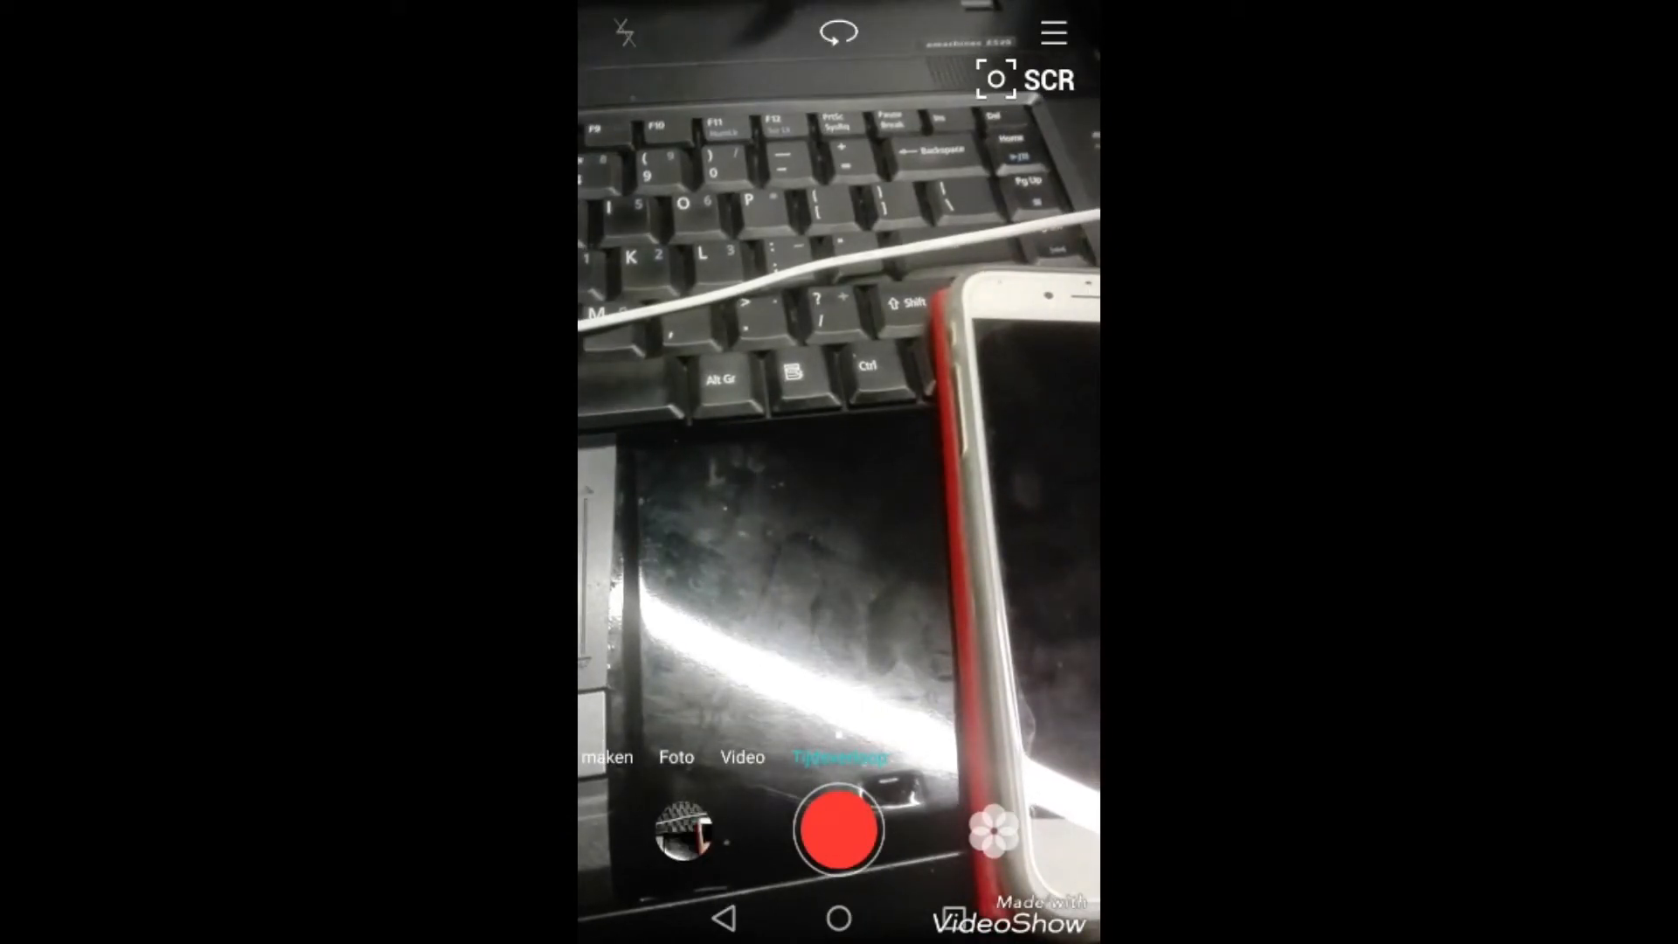
click(837, 828)
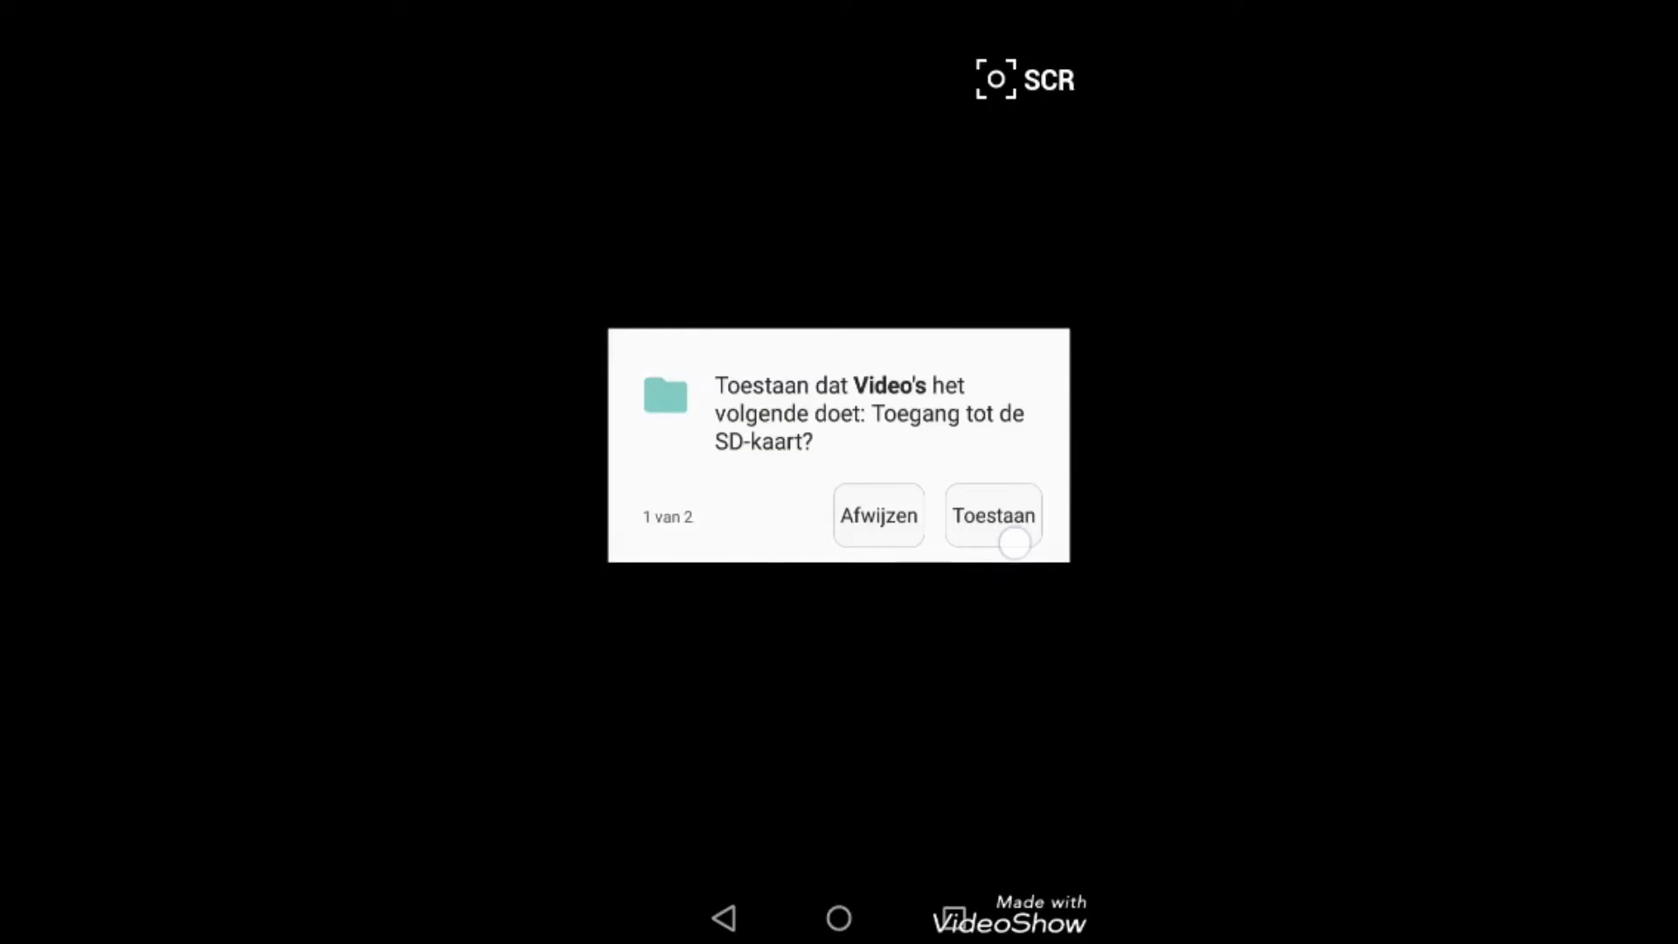
Try Toestaan on the SD-card prompt twice, dismiss the Schermoverlay warnings, and choose Instellingen openen
click(991, 513)
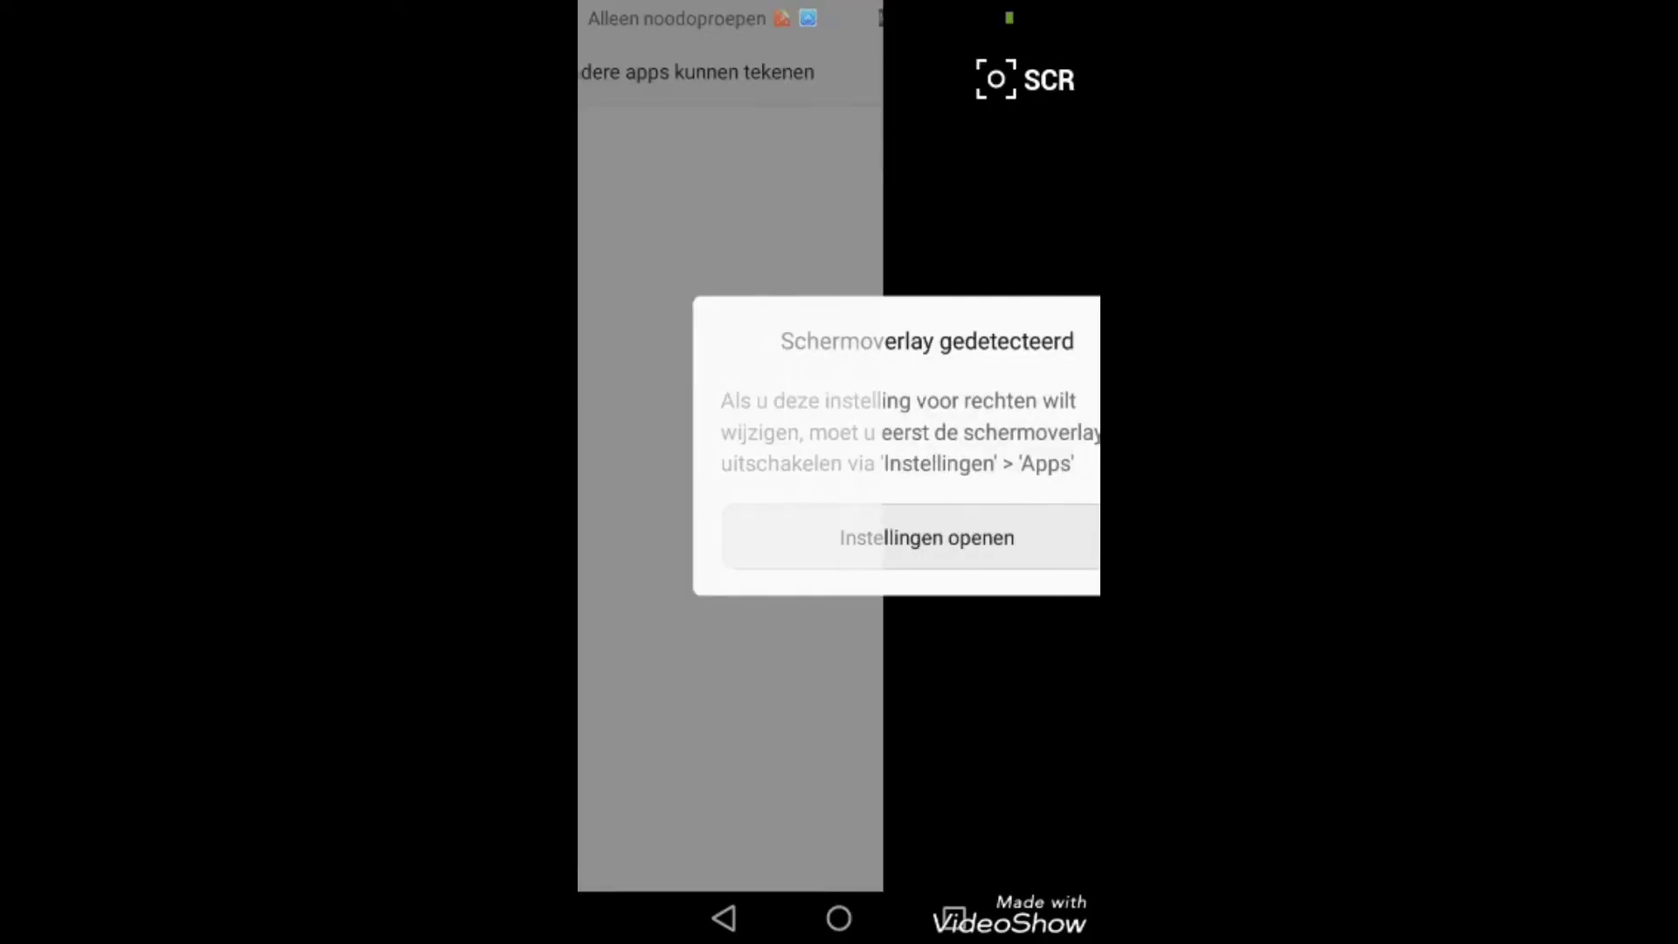
click(926, 537)
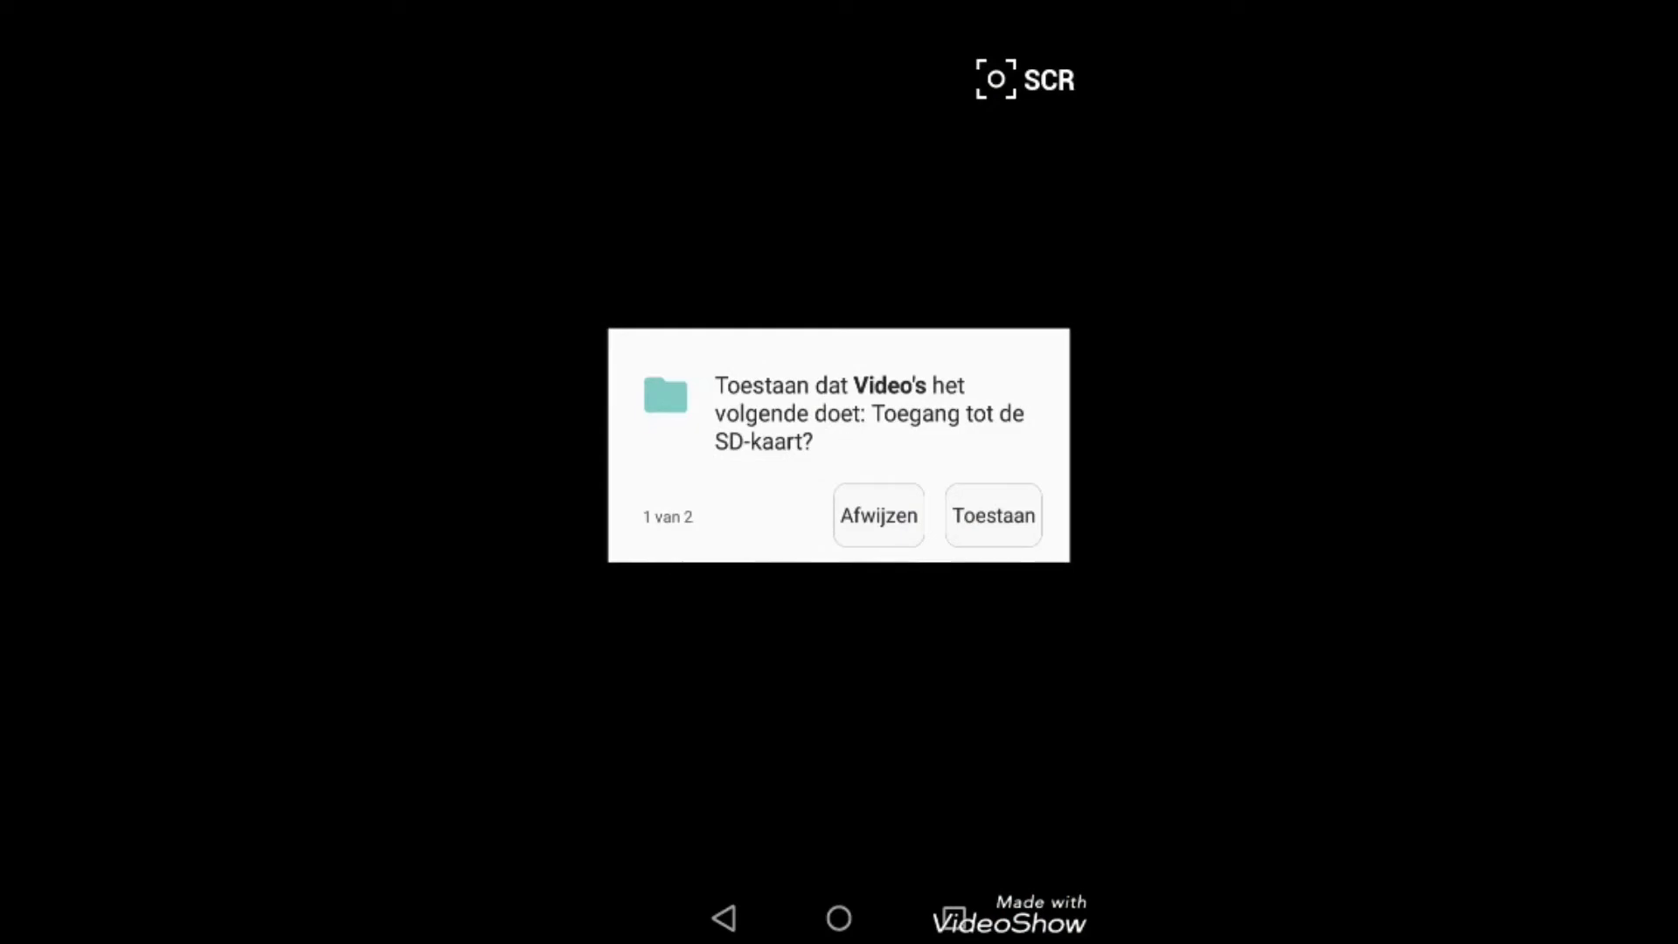
click(993, 514)
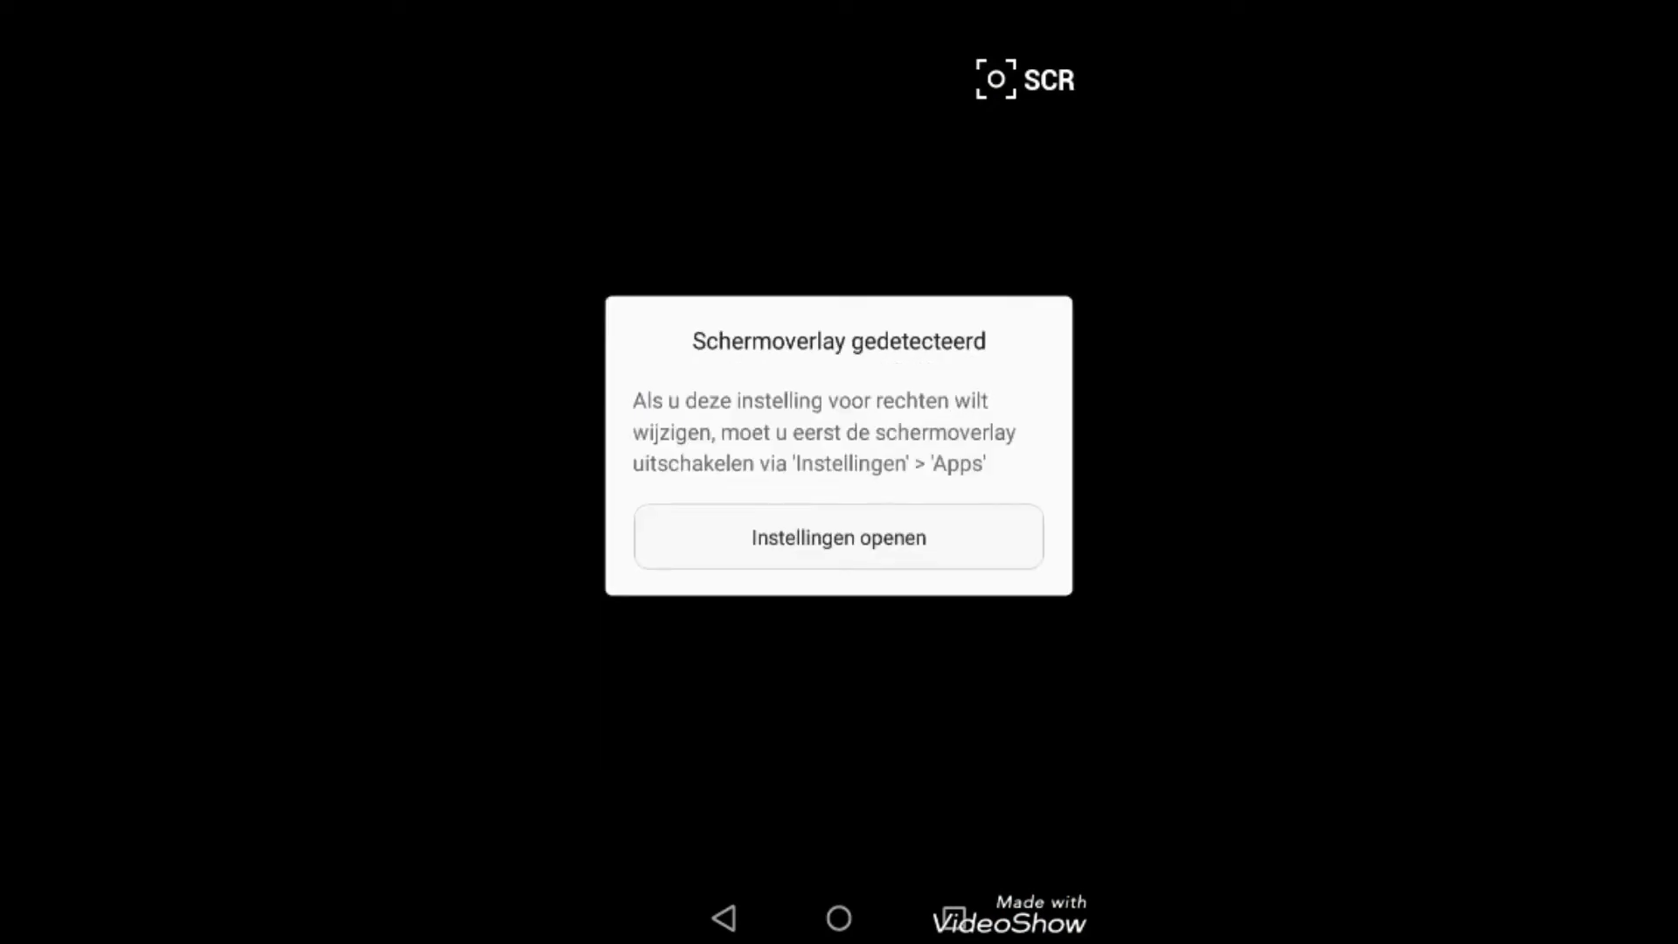
click(837, 536)
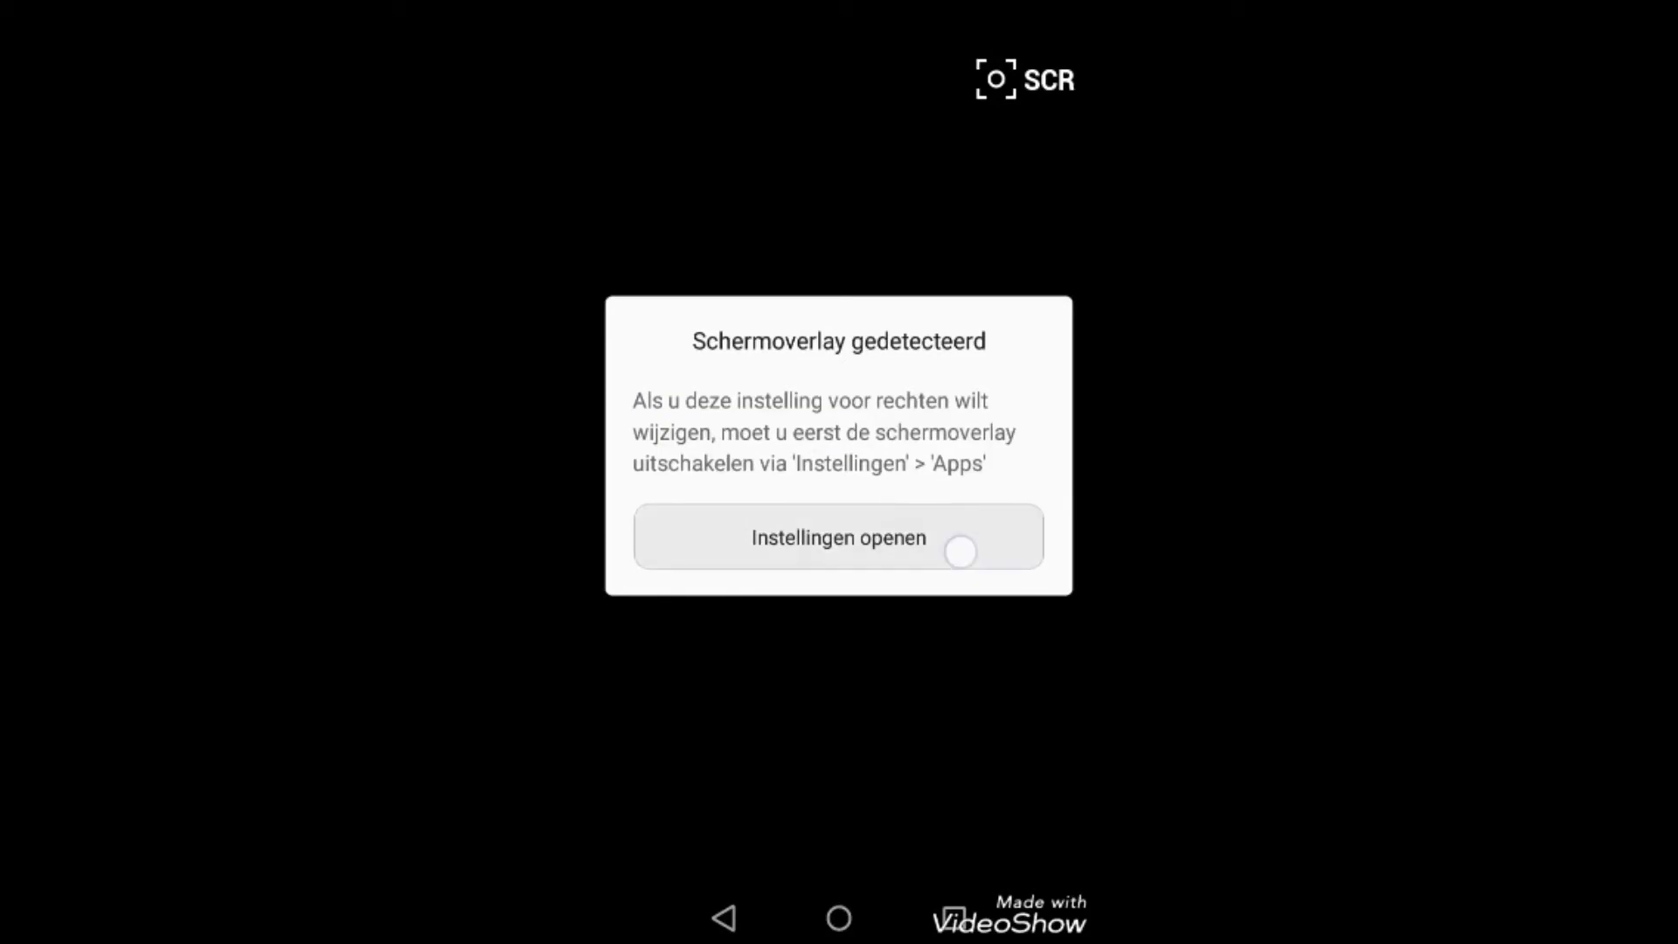
click(837, 537)
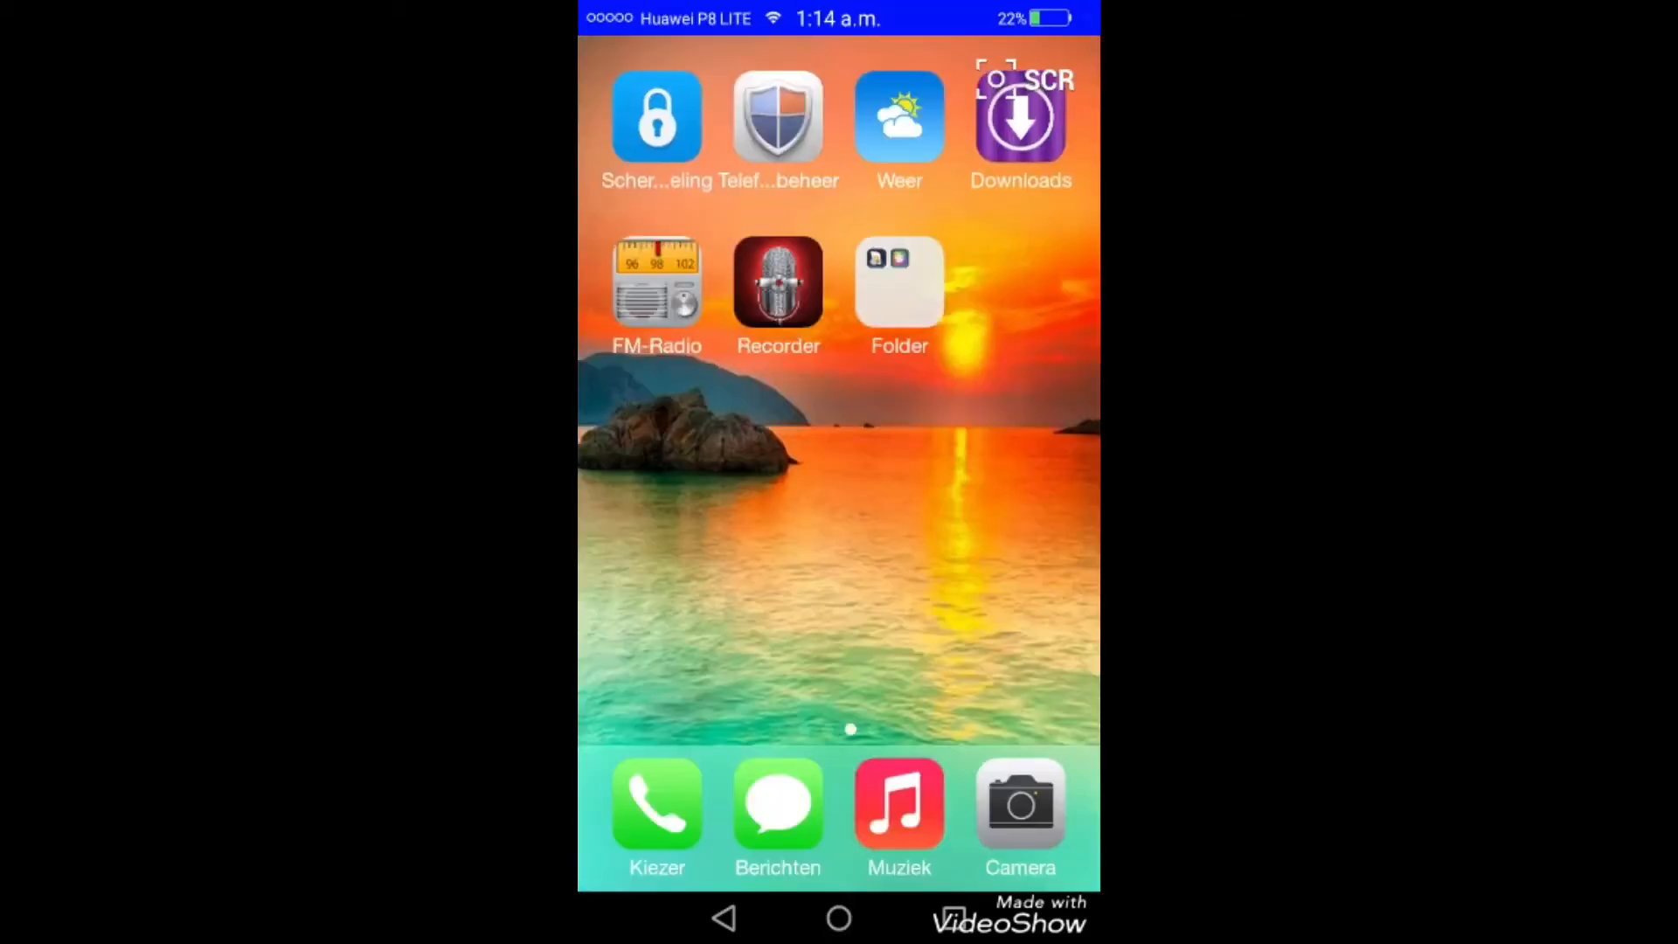
Swipe across the home screen pages toward the page with Instellingen, Gmail and SCR 5+ Free
scroll(left, 3)
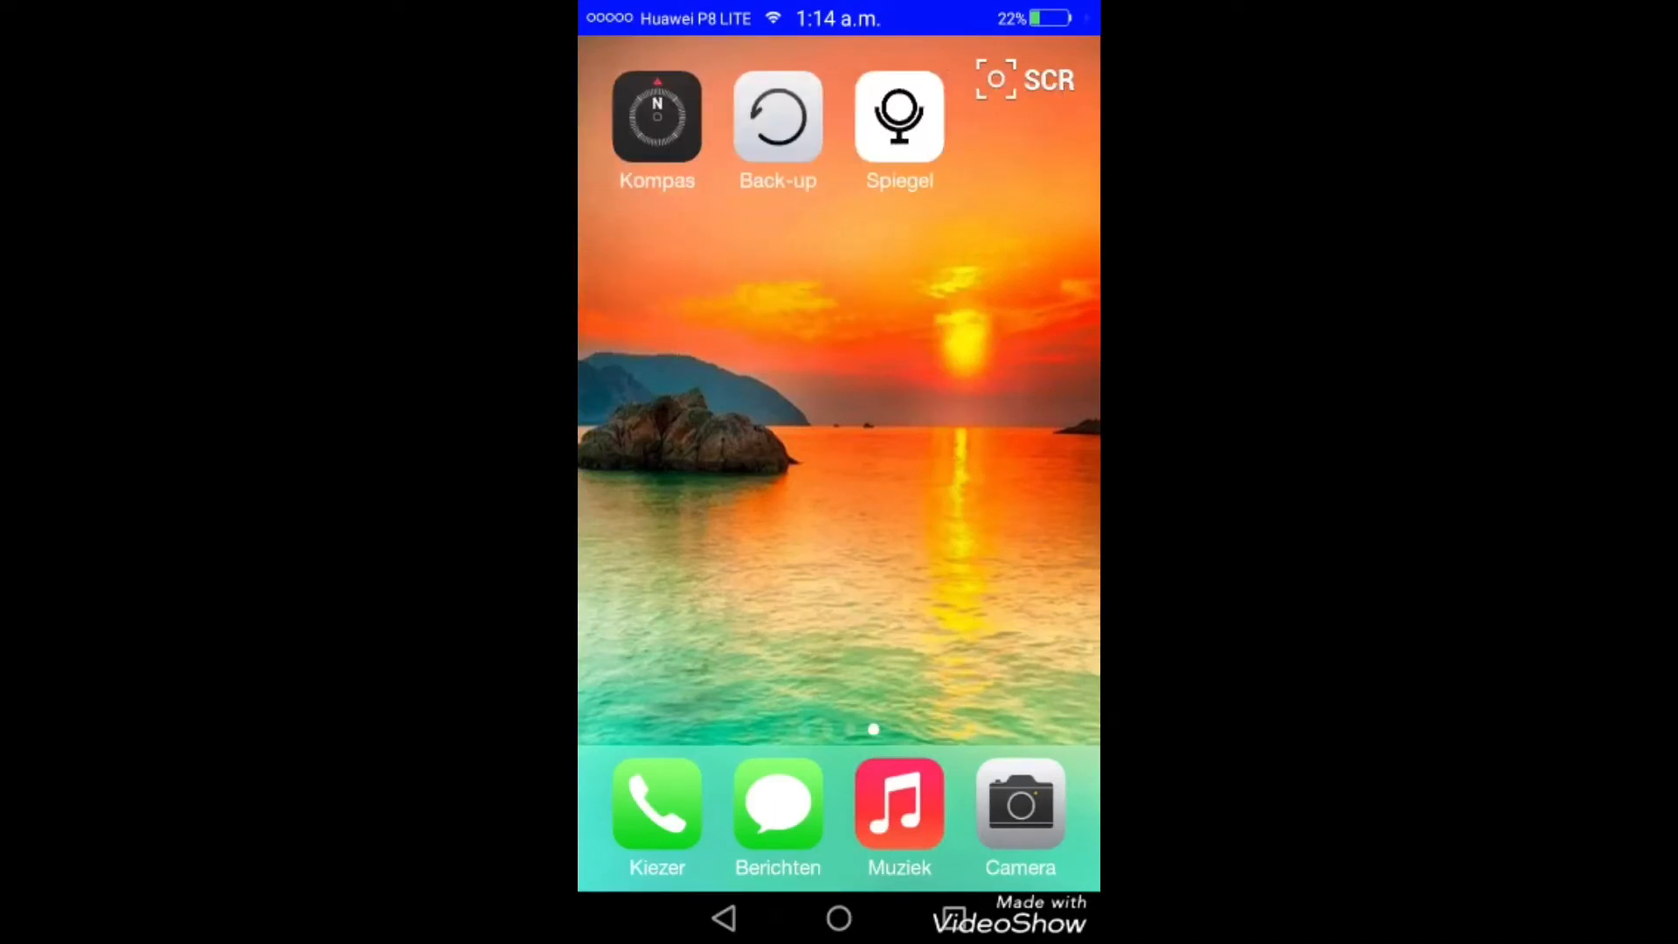
scroll(left, 3)
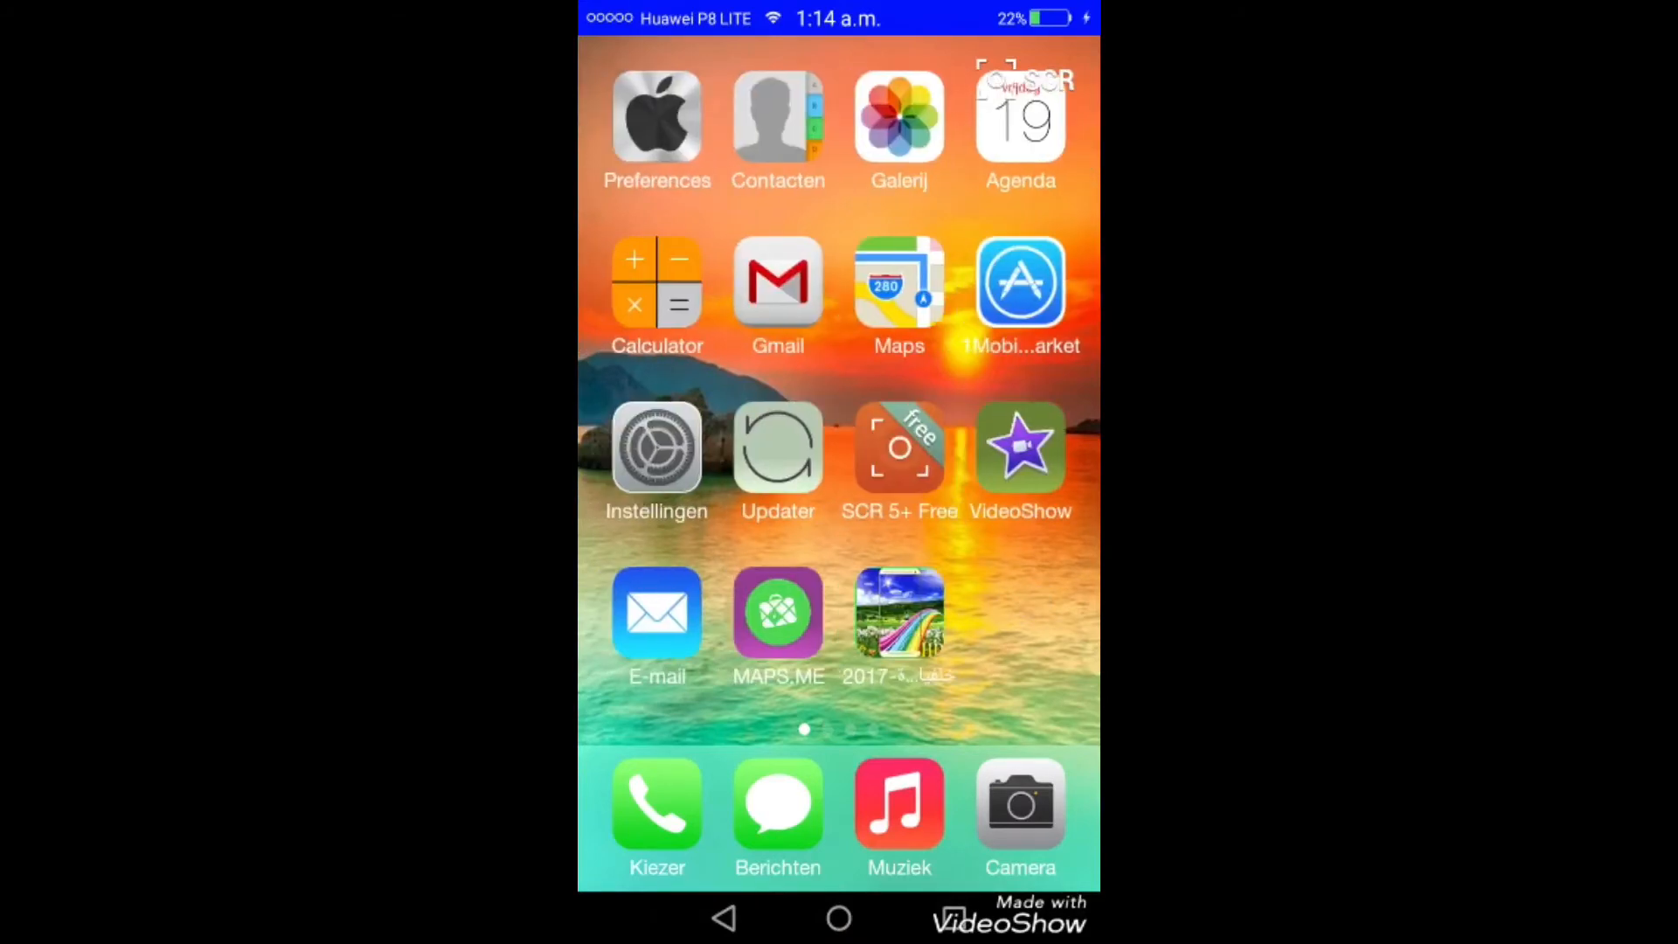
Launch Galerij, switch to the Albums tab, and open one of the listed albums
click(898, 117)
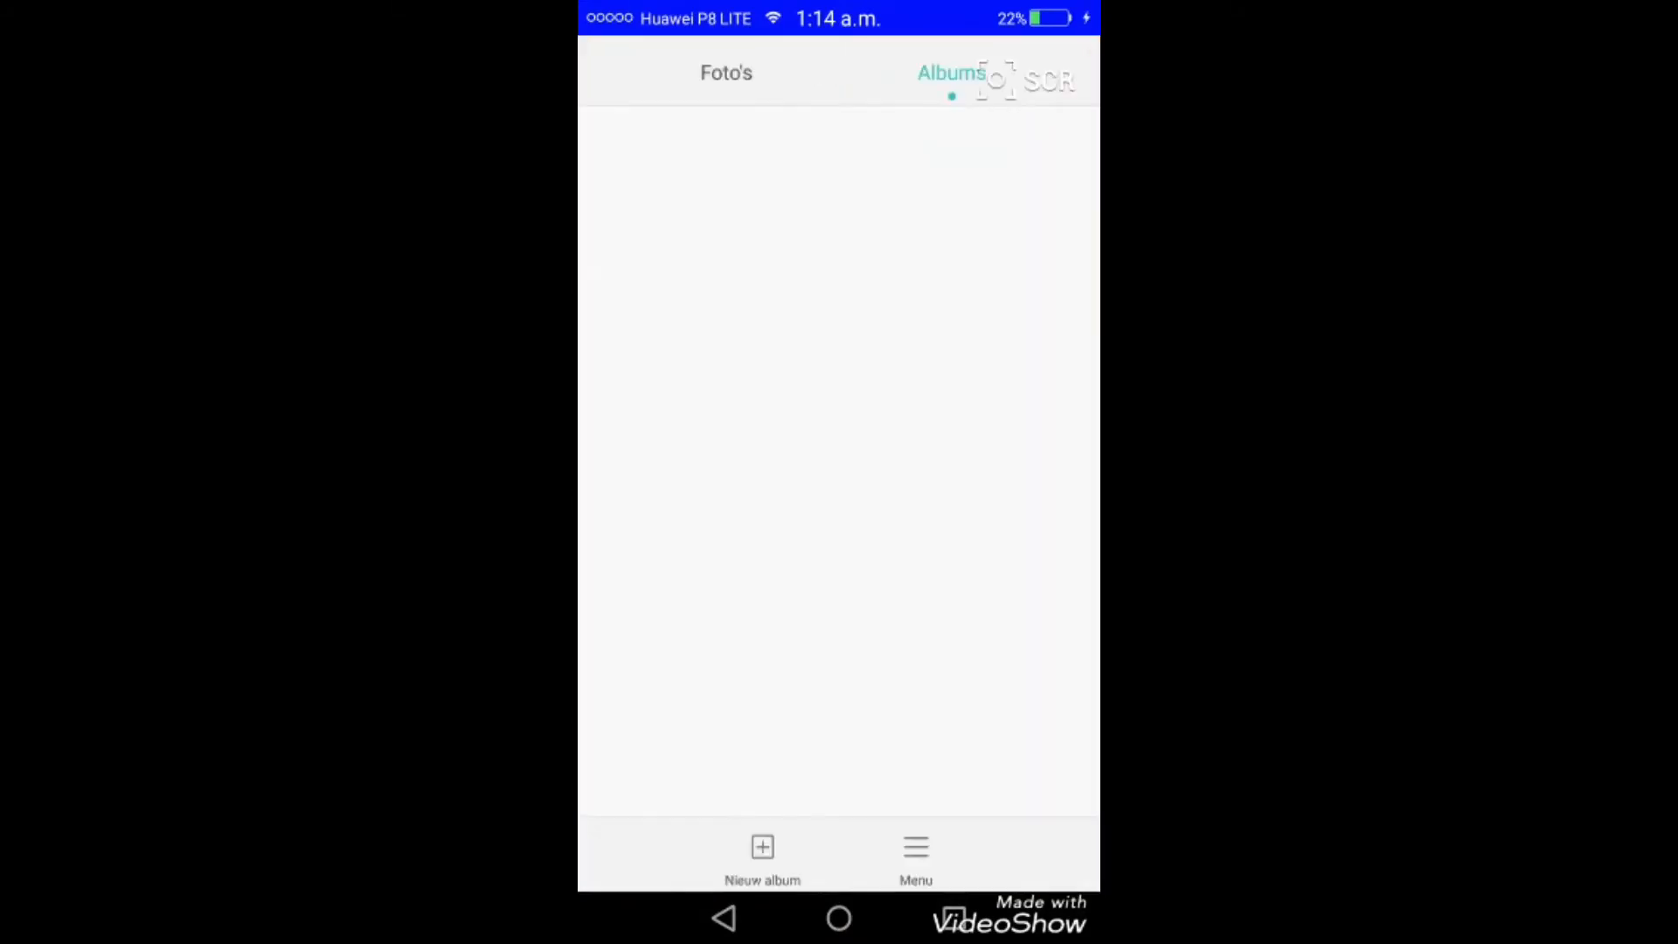
click(949, 73)
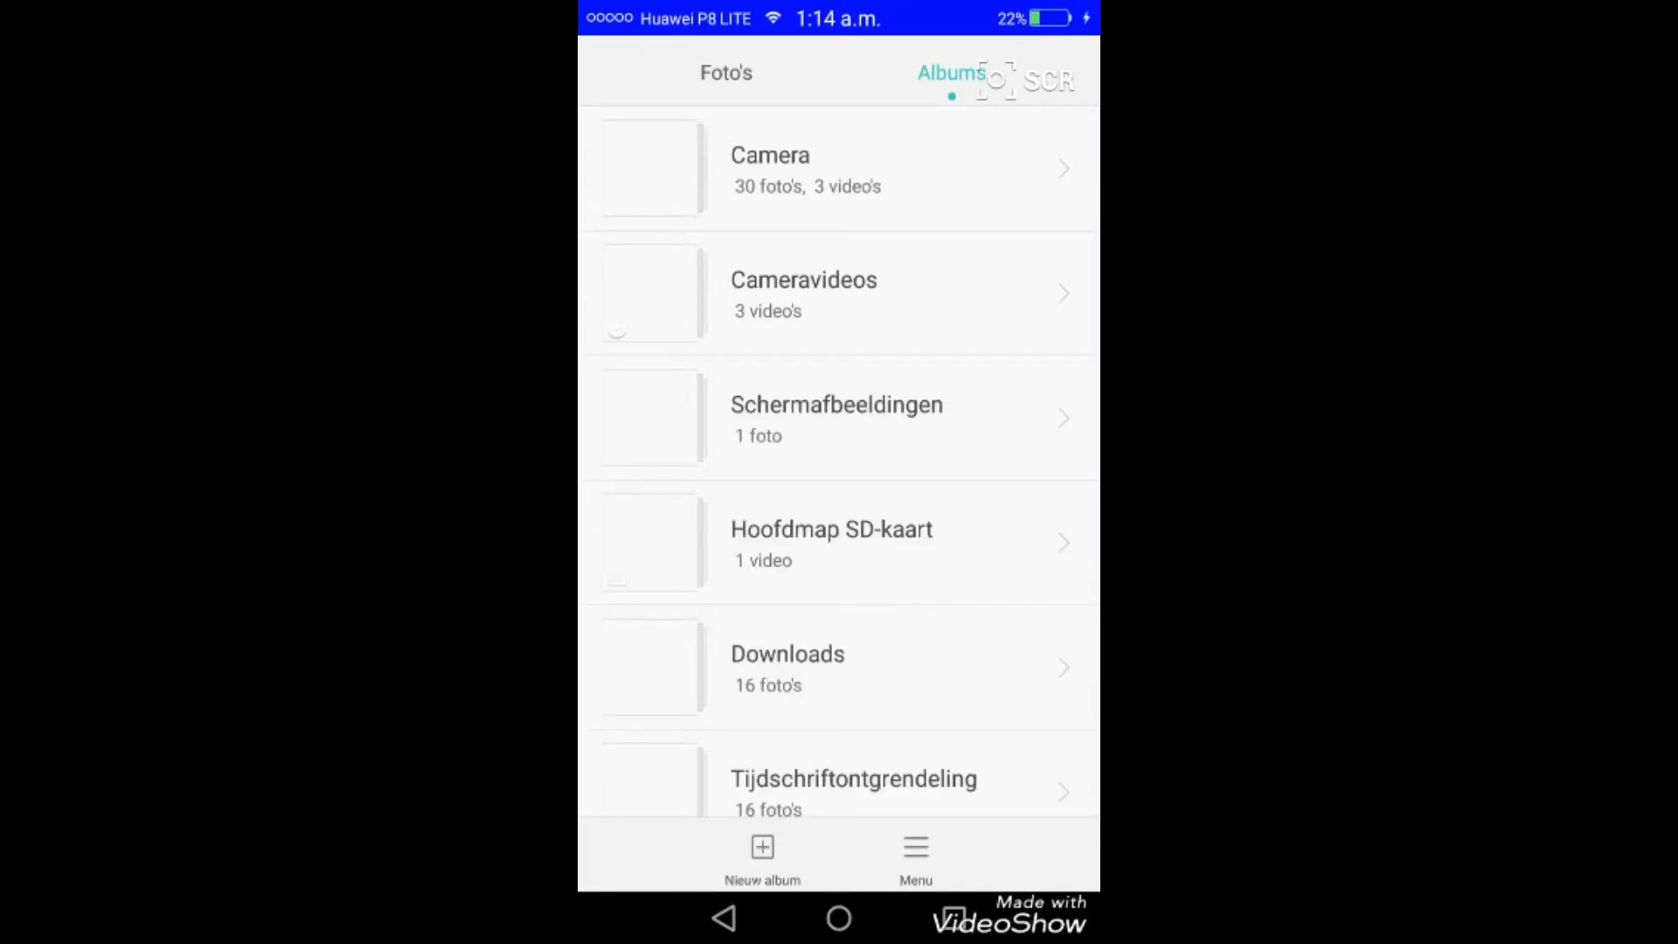
click(838, 294)
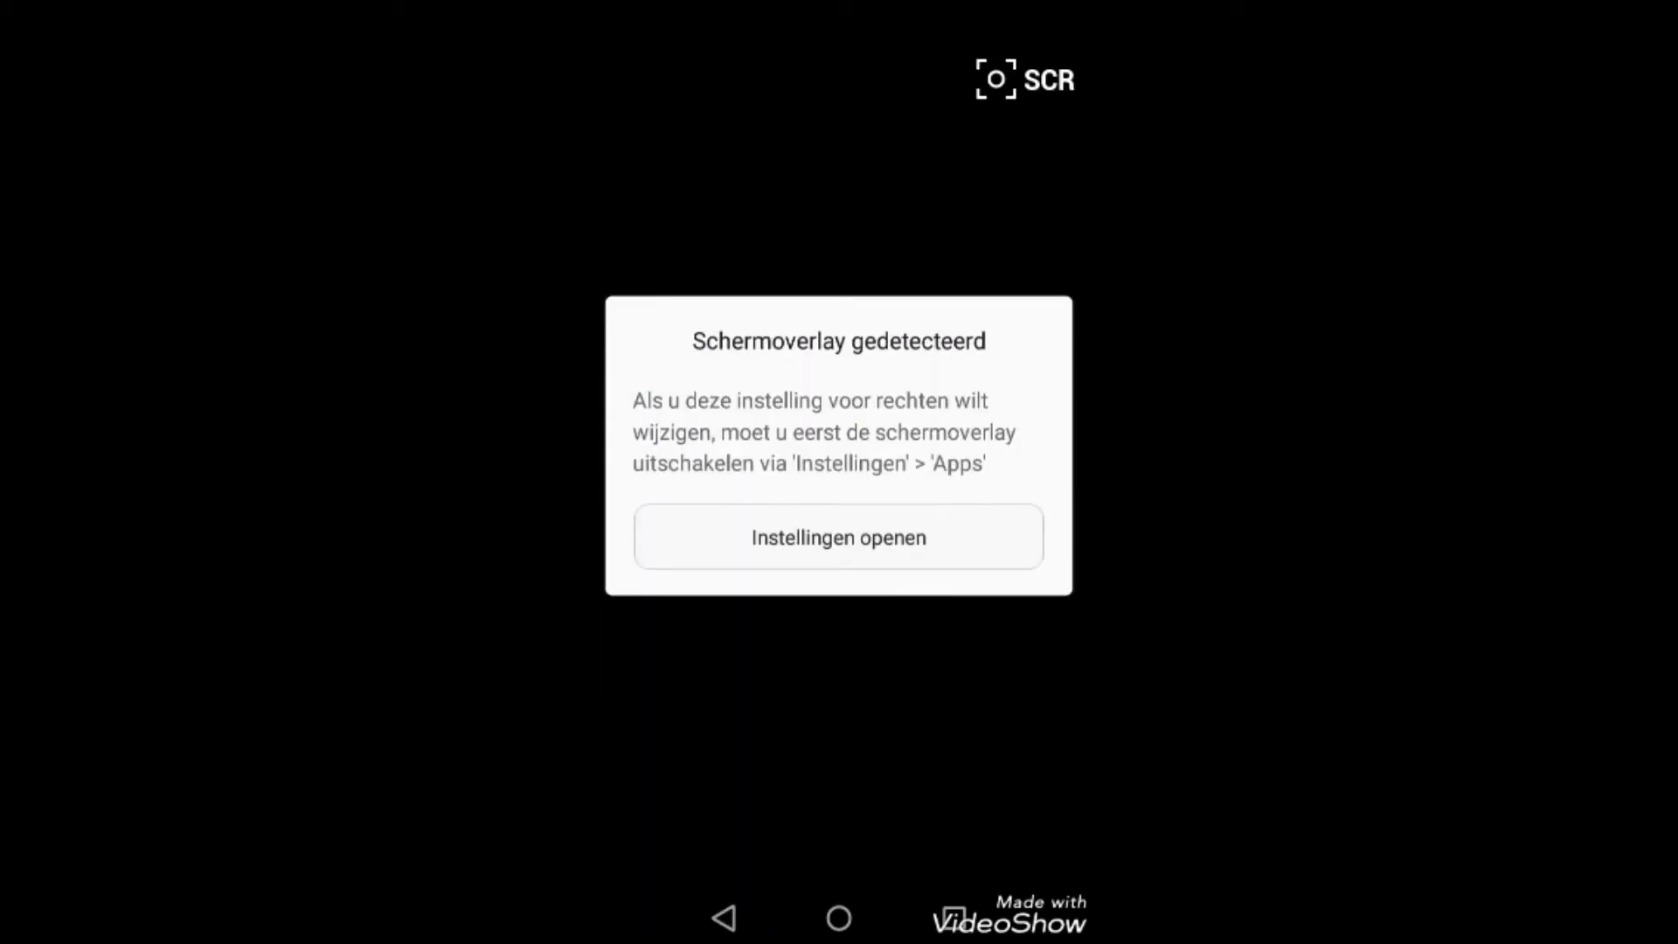
From the overlay warning, go to the 'Altijd bovenaan andere apps' permission settings
click(904, 536)
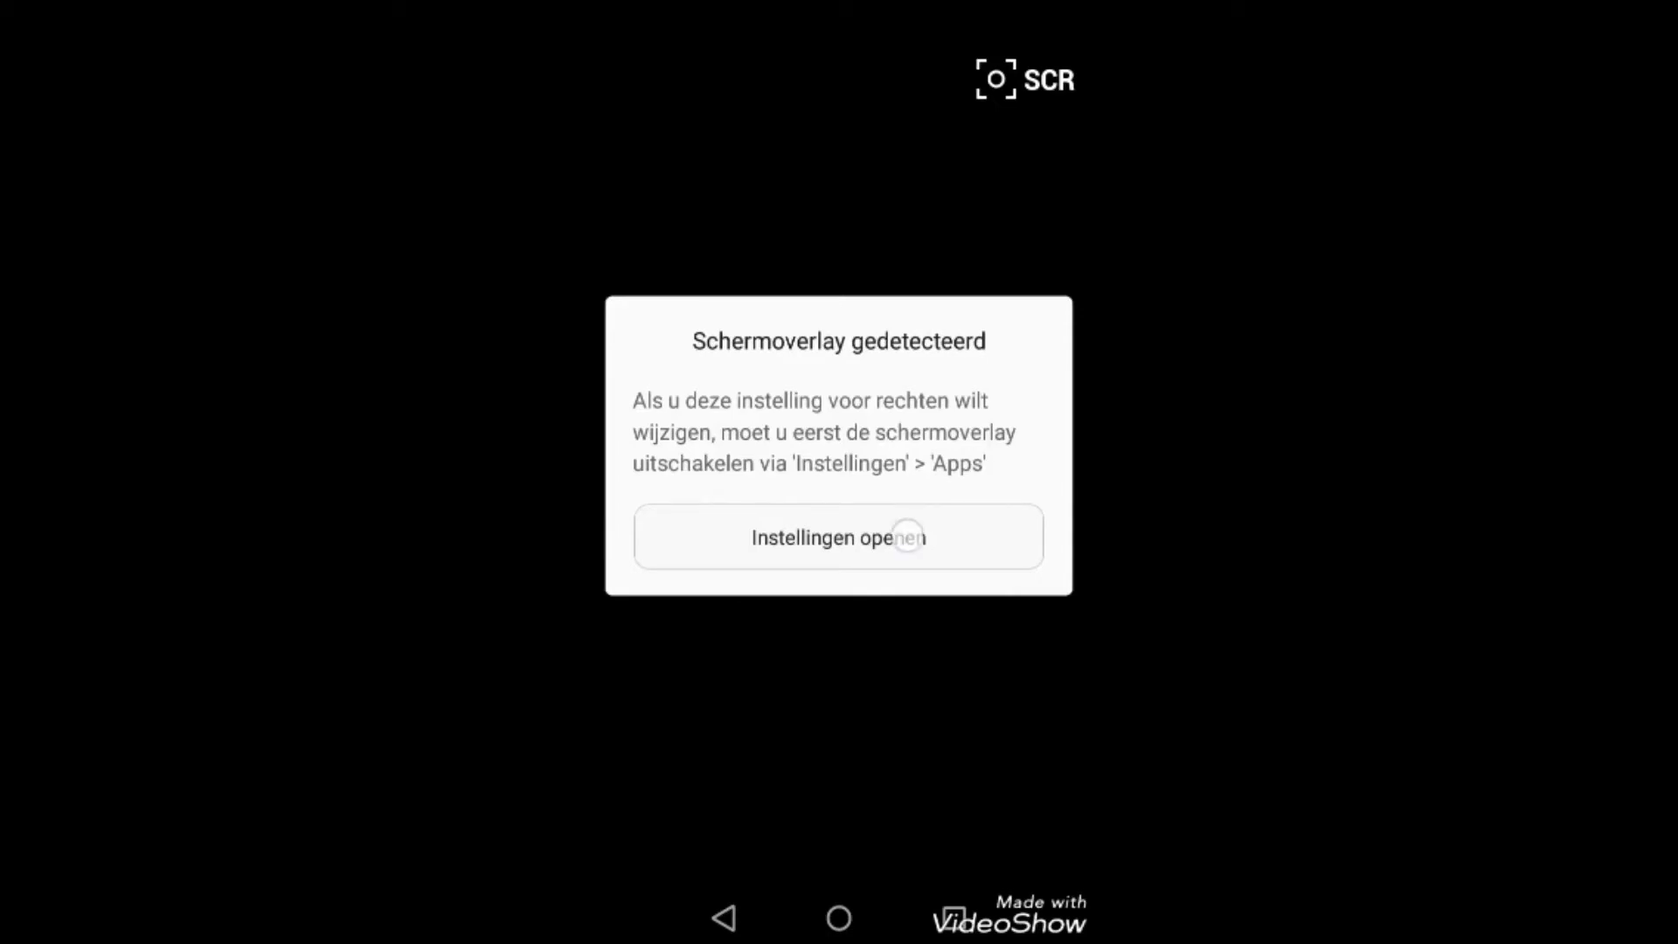
click(838, 537)
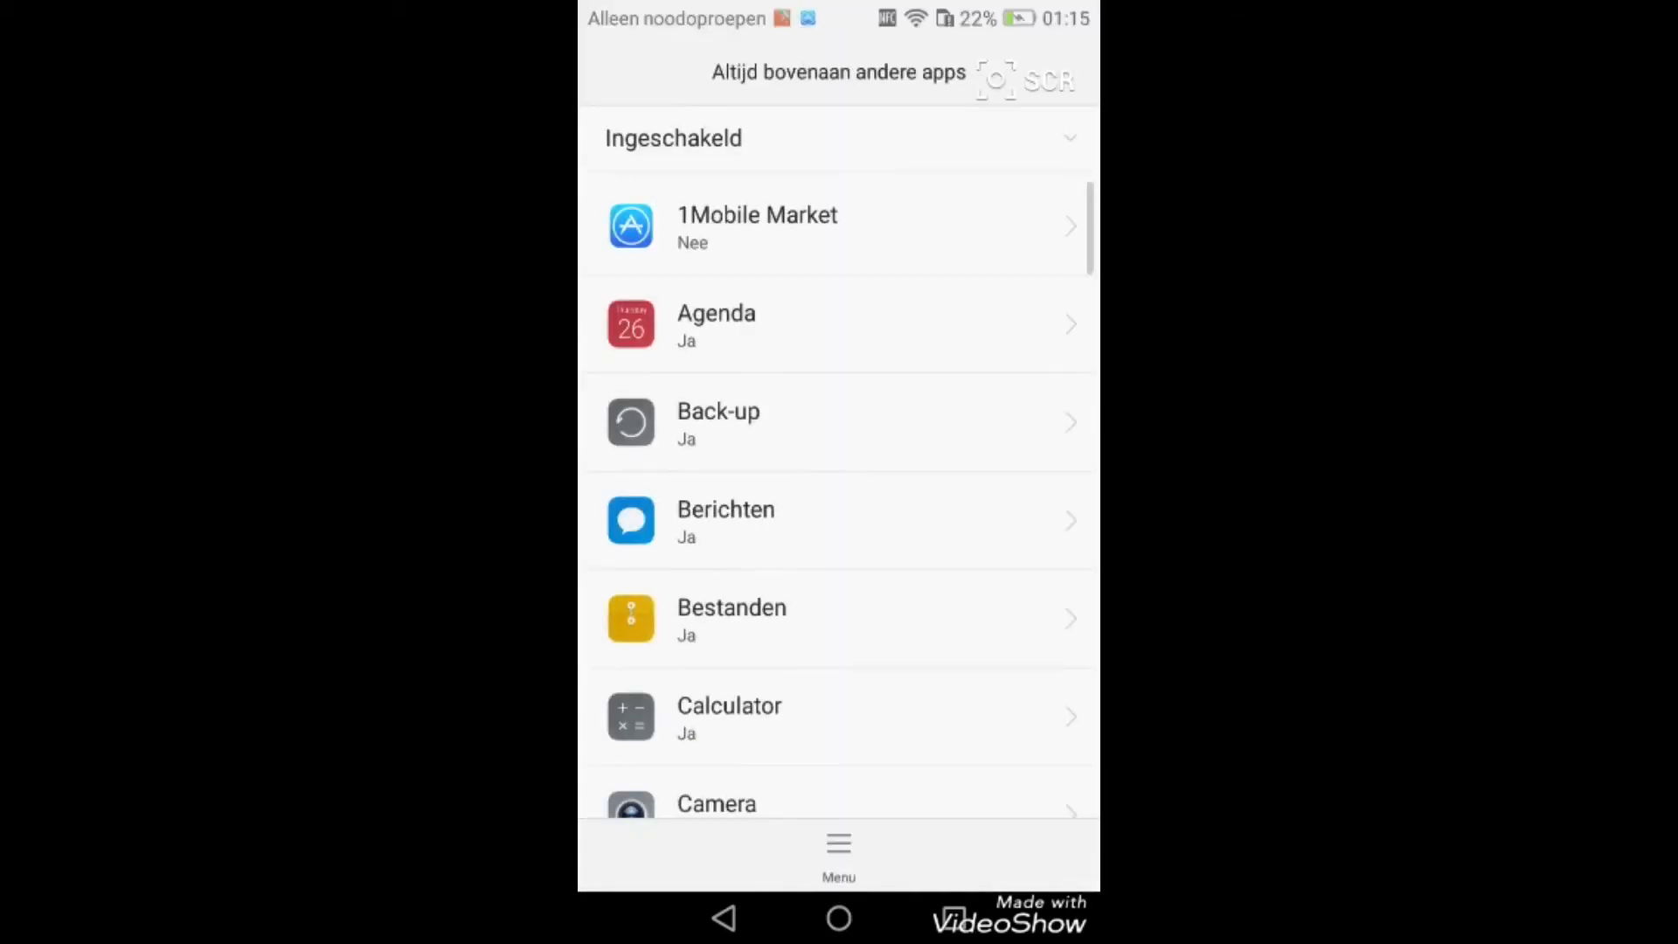
Scroll through the list of apps allowed to draw over other apps
scroll(down, 3)
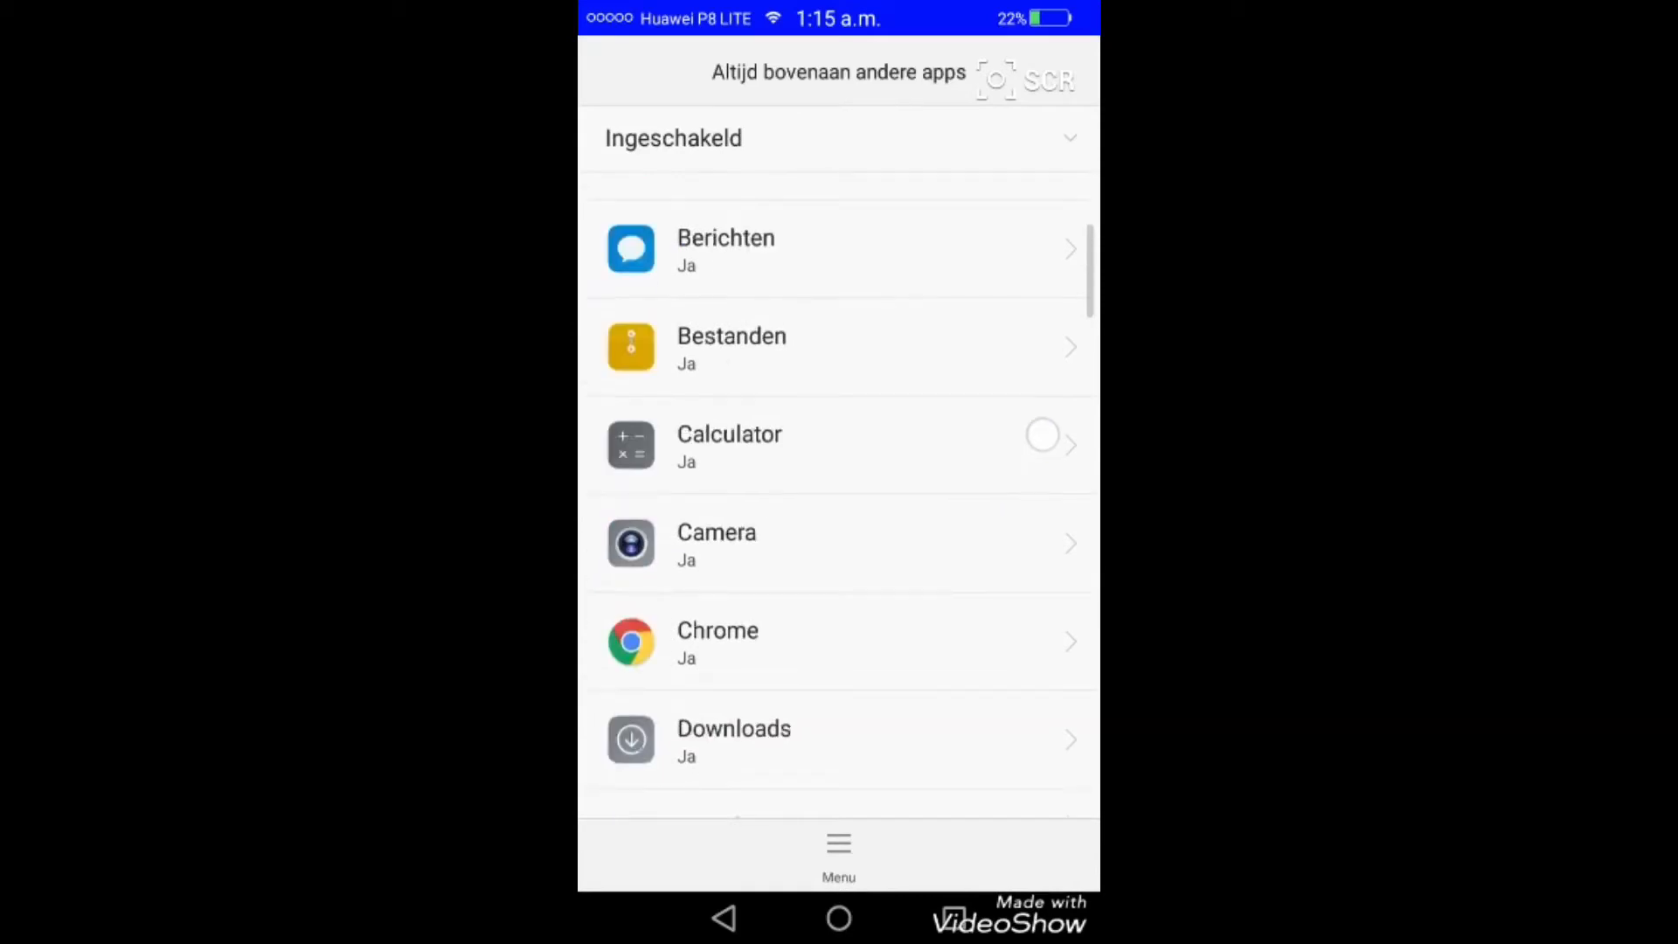
scroll(down, 3)
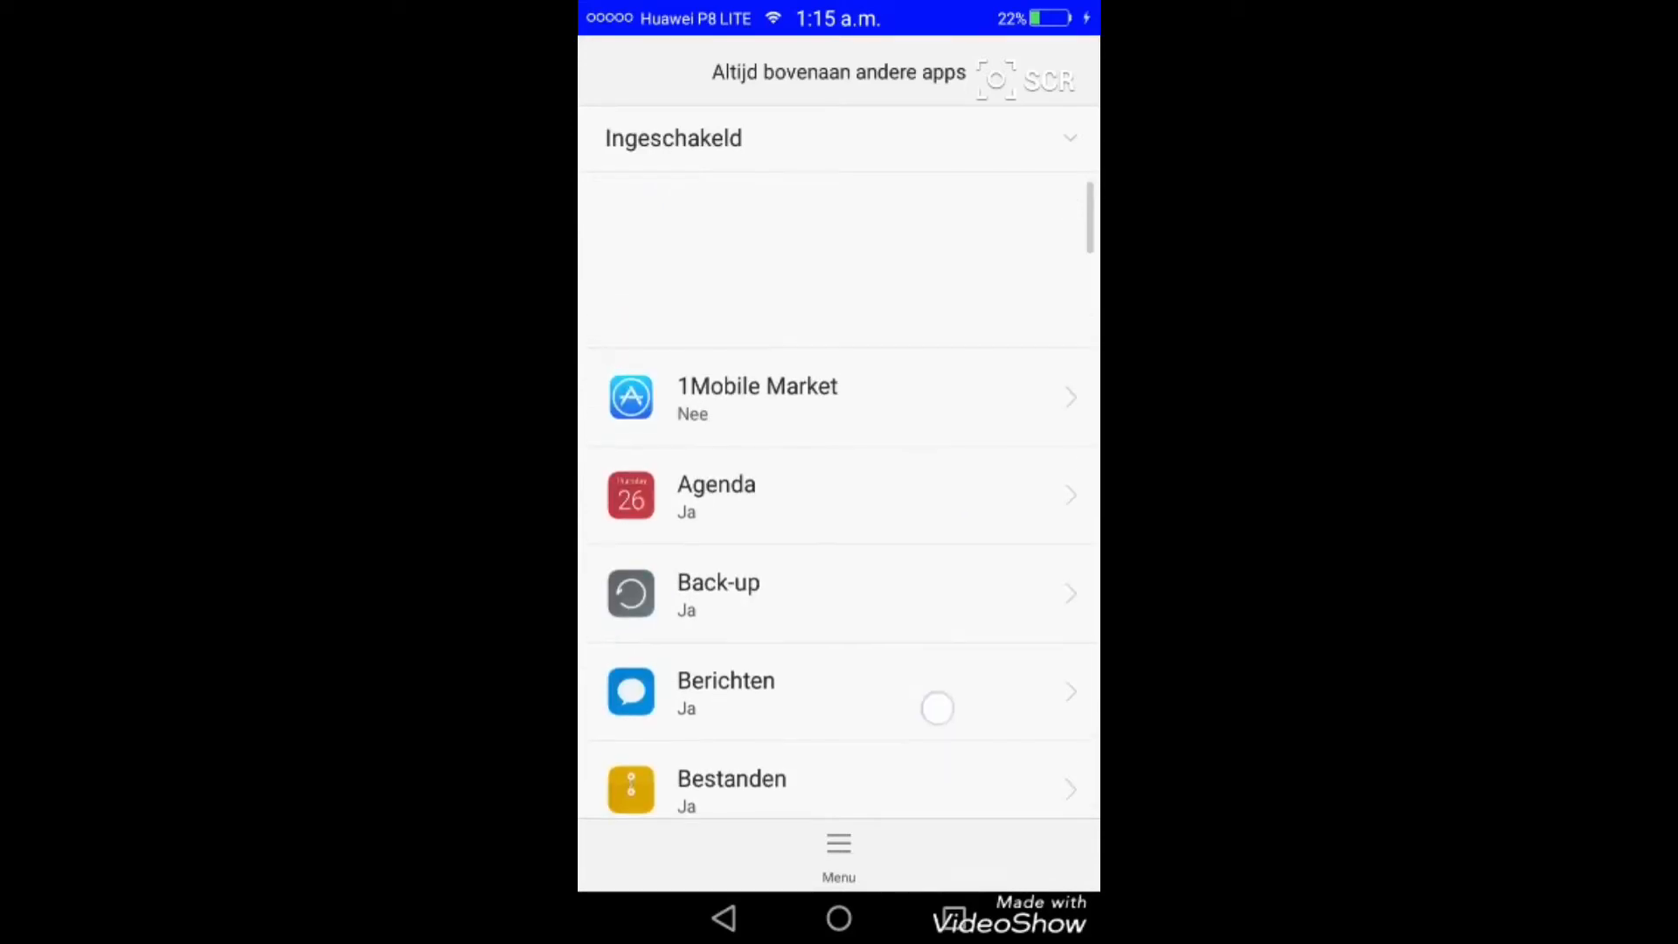
scroll(down, 3)
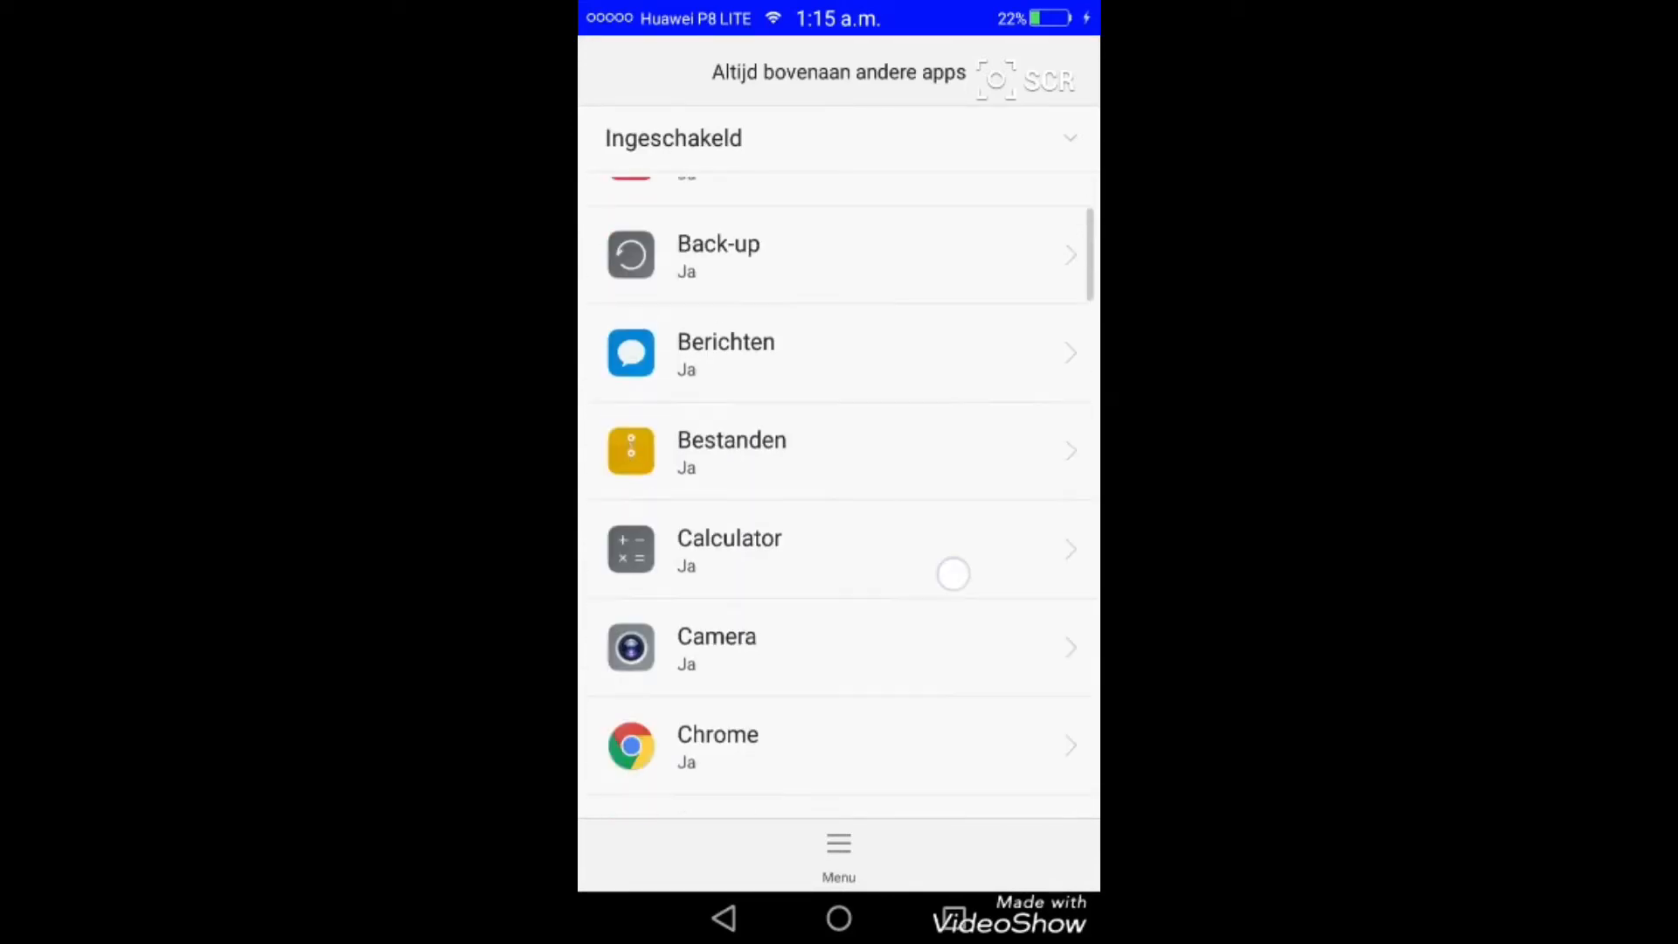
scroll(down, 3)
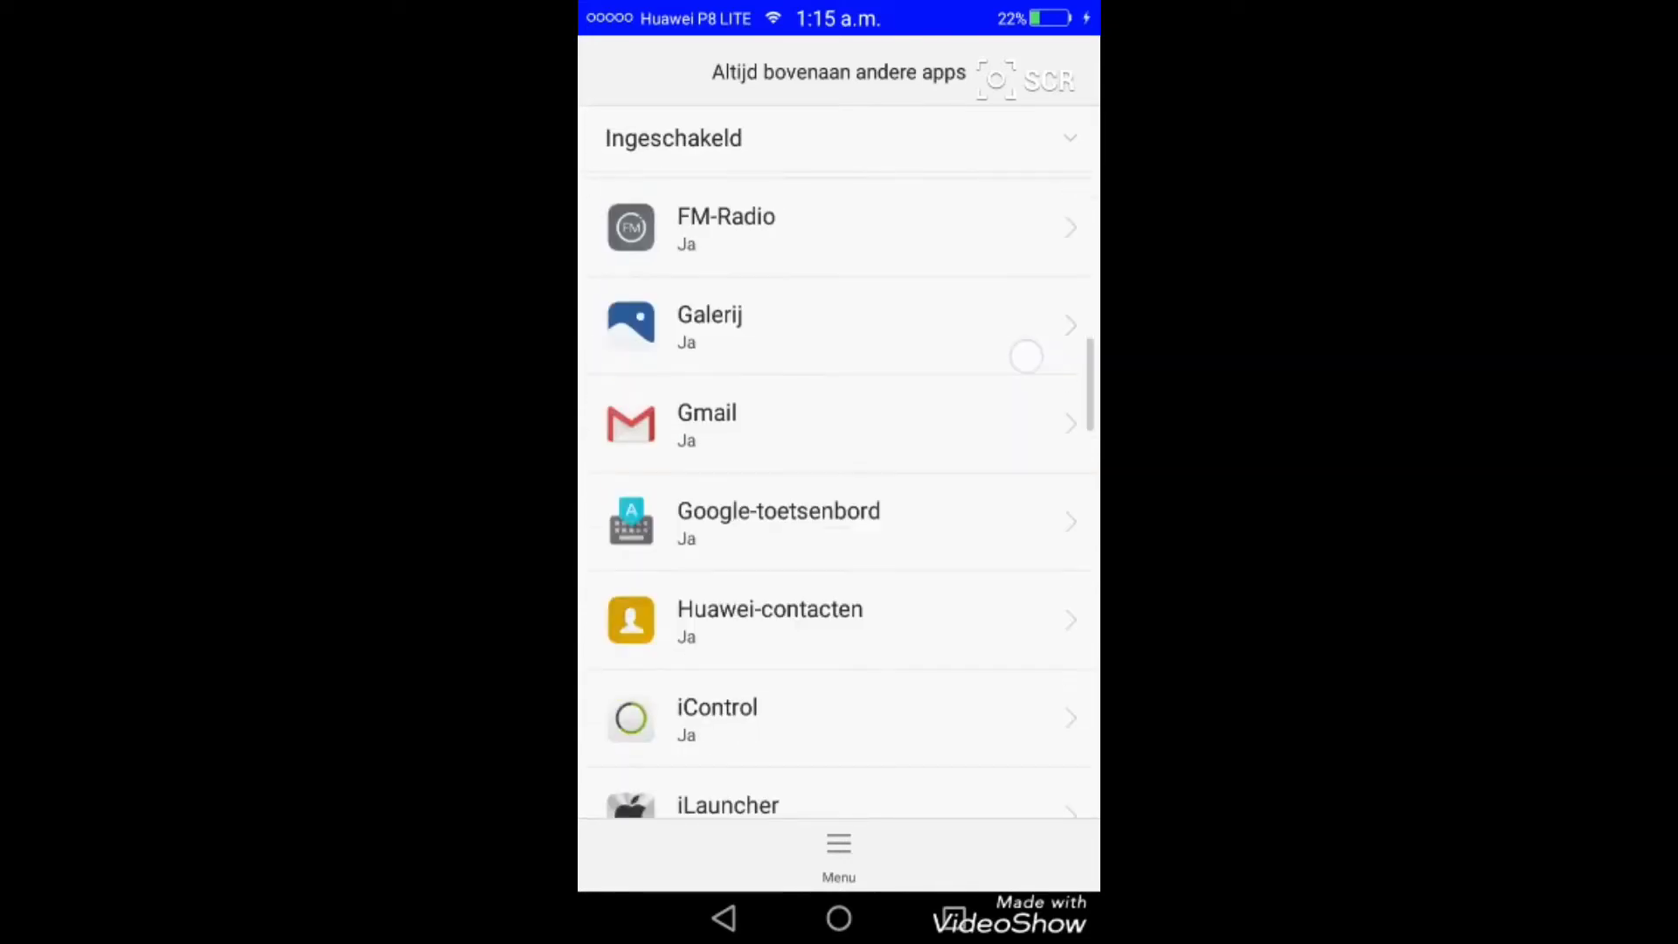
scroll(down, 3)
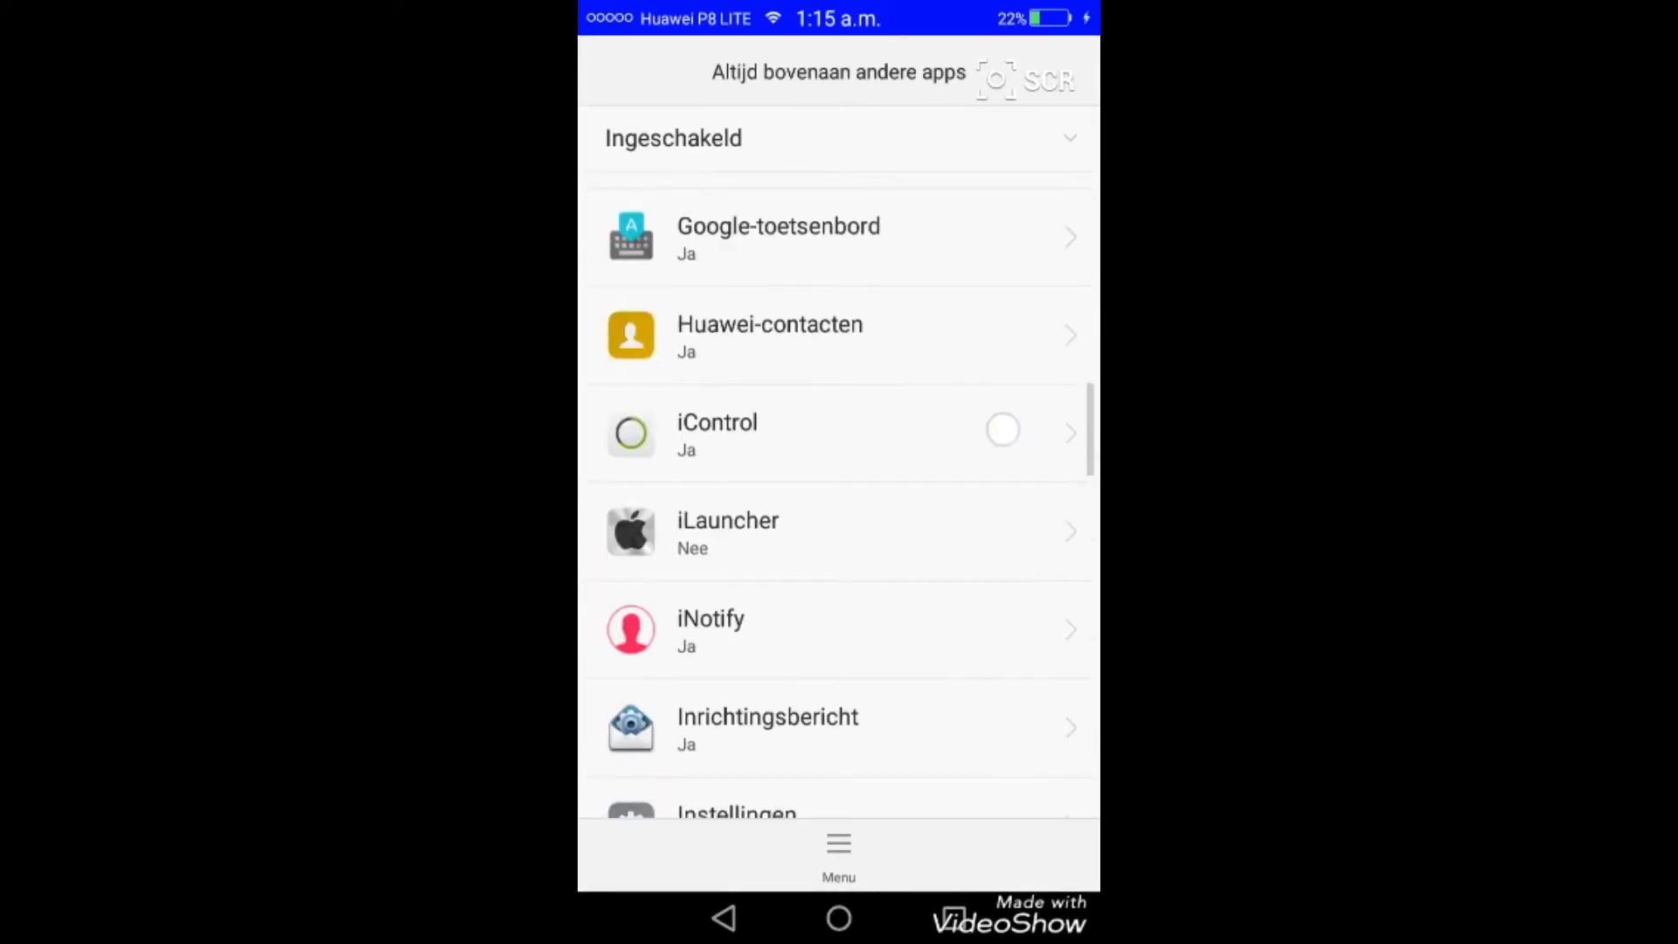
scroll(down, 3)
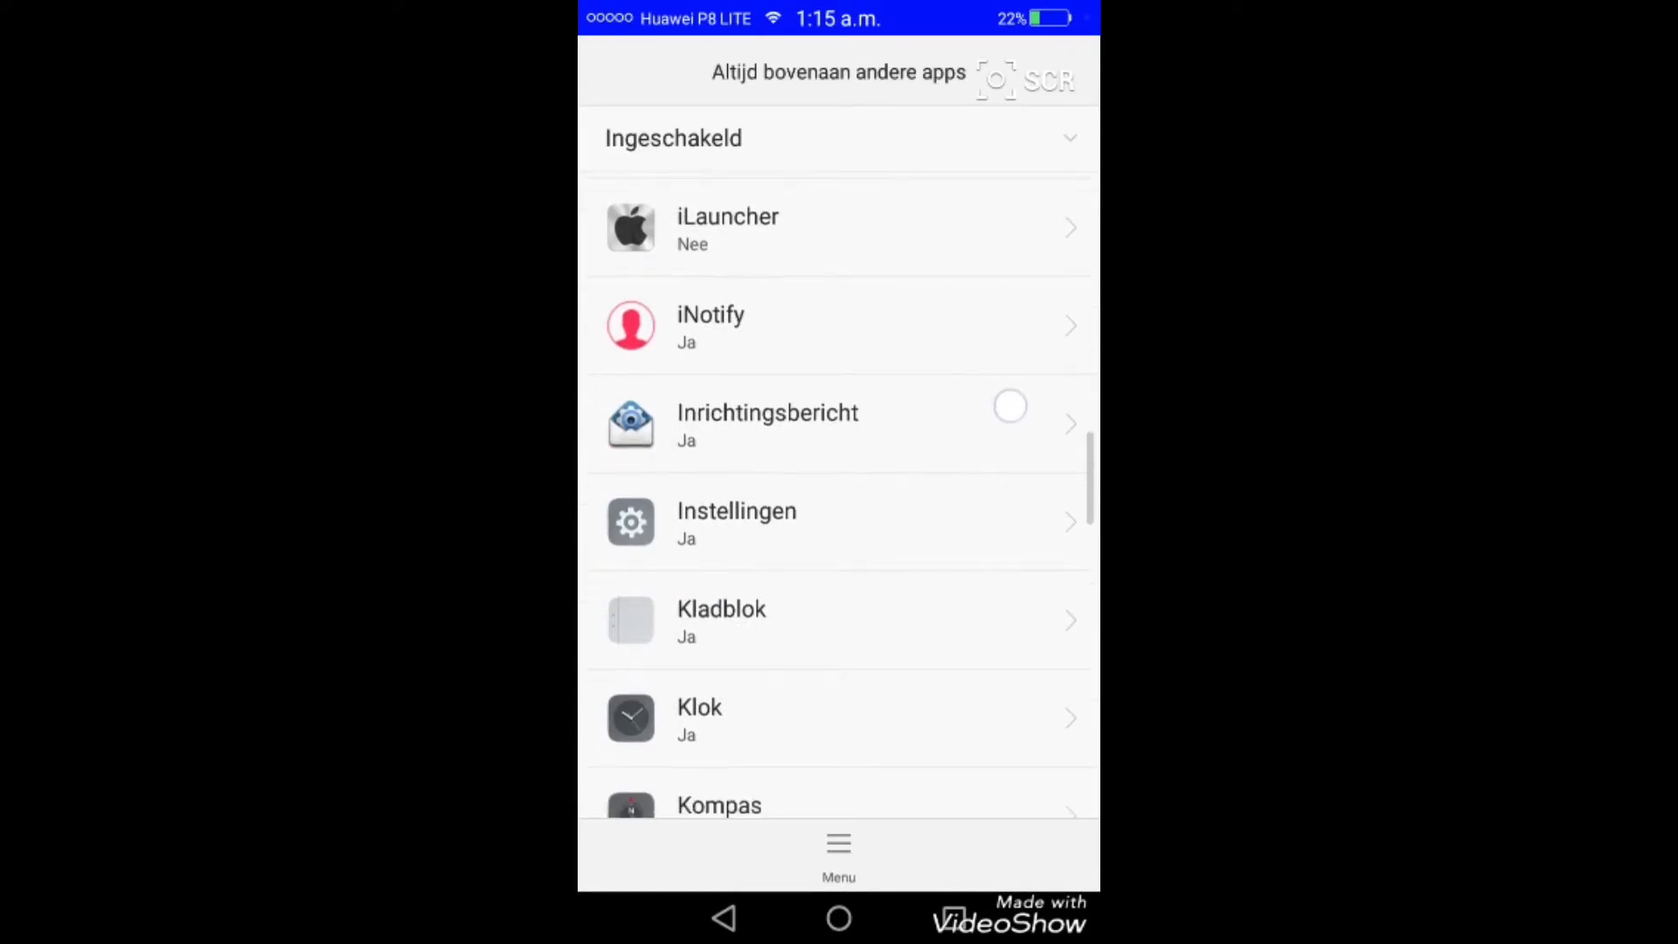
scroll(down, 3)
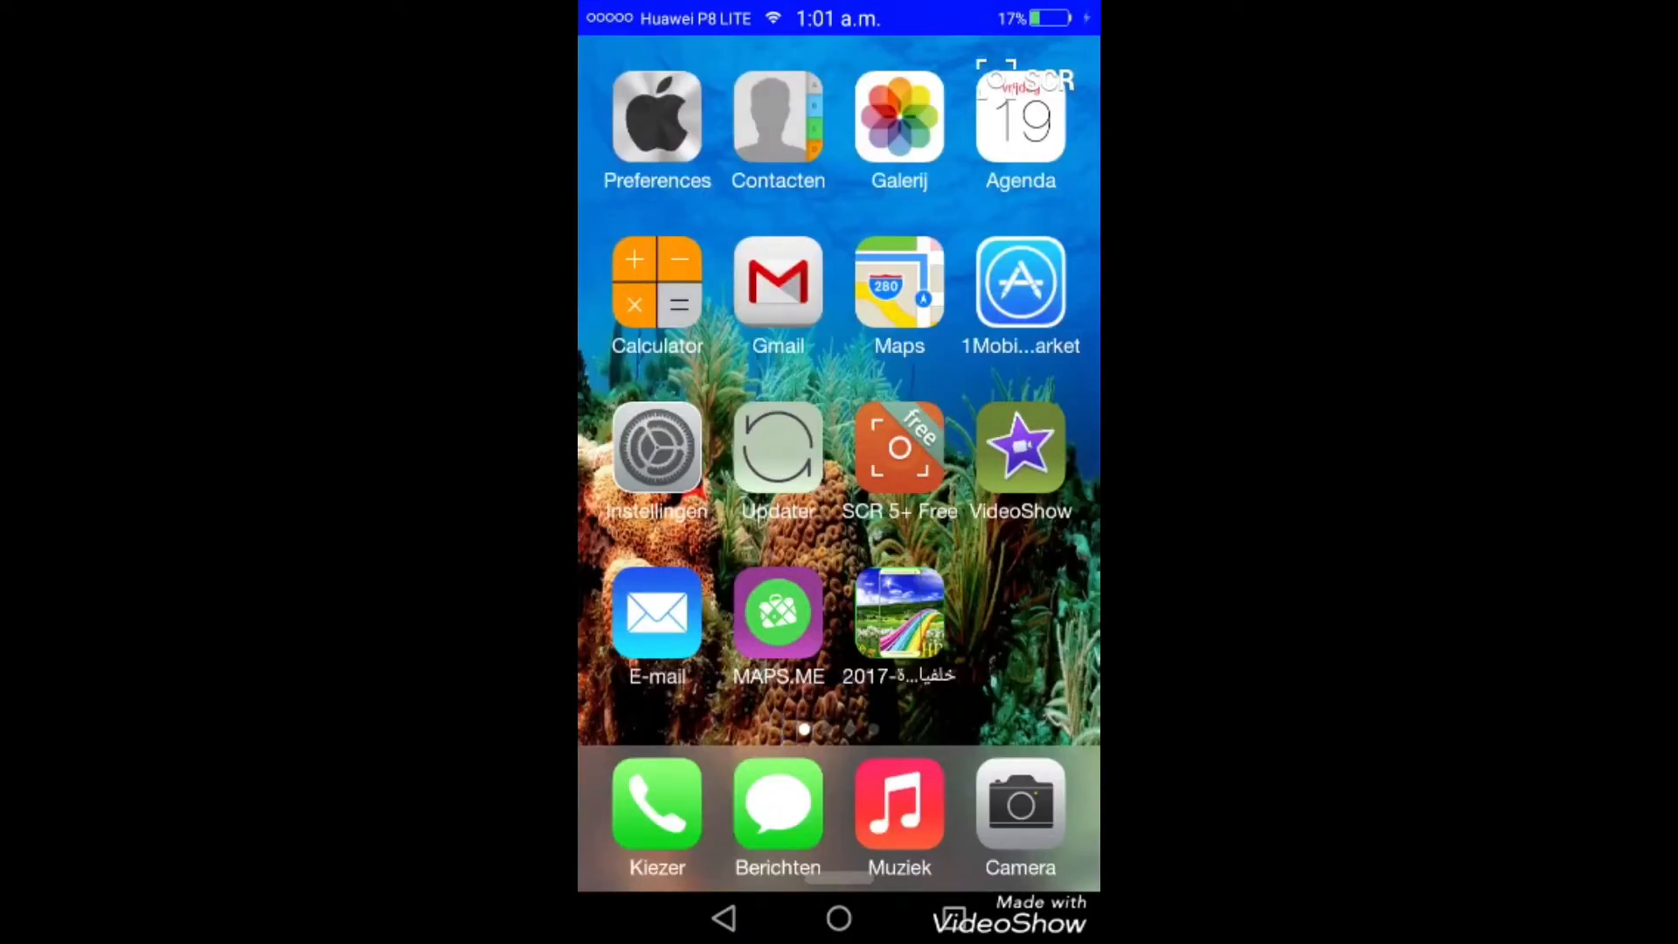
In Geavanceerde instellingen, view Geheugen en opslag, go back, then enter the Beveiliging security page
click(657, 448)
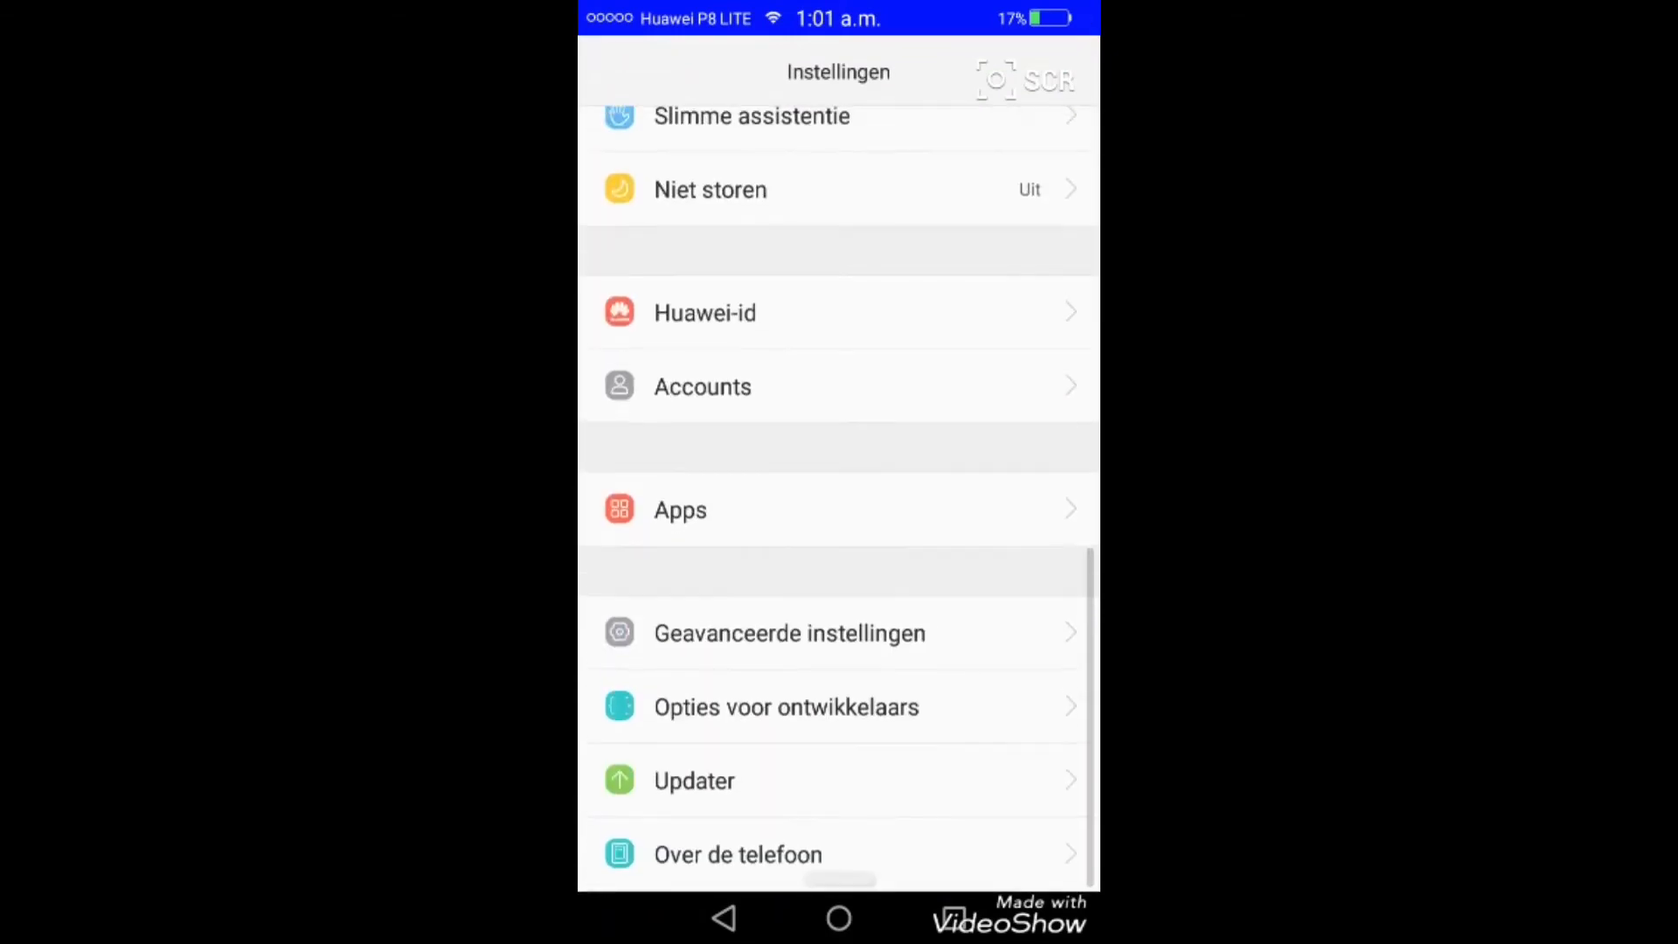
click(788, 632)
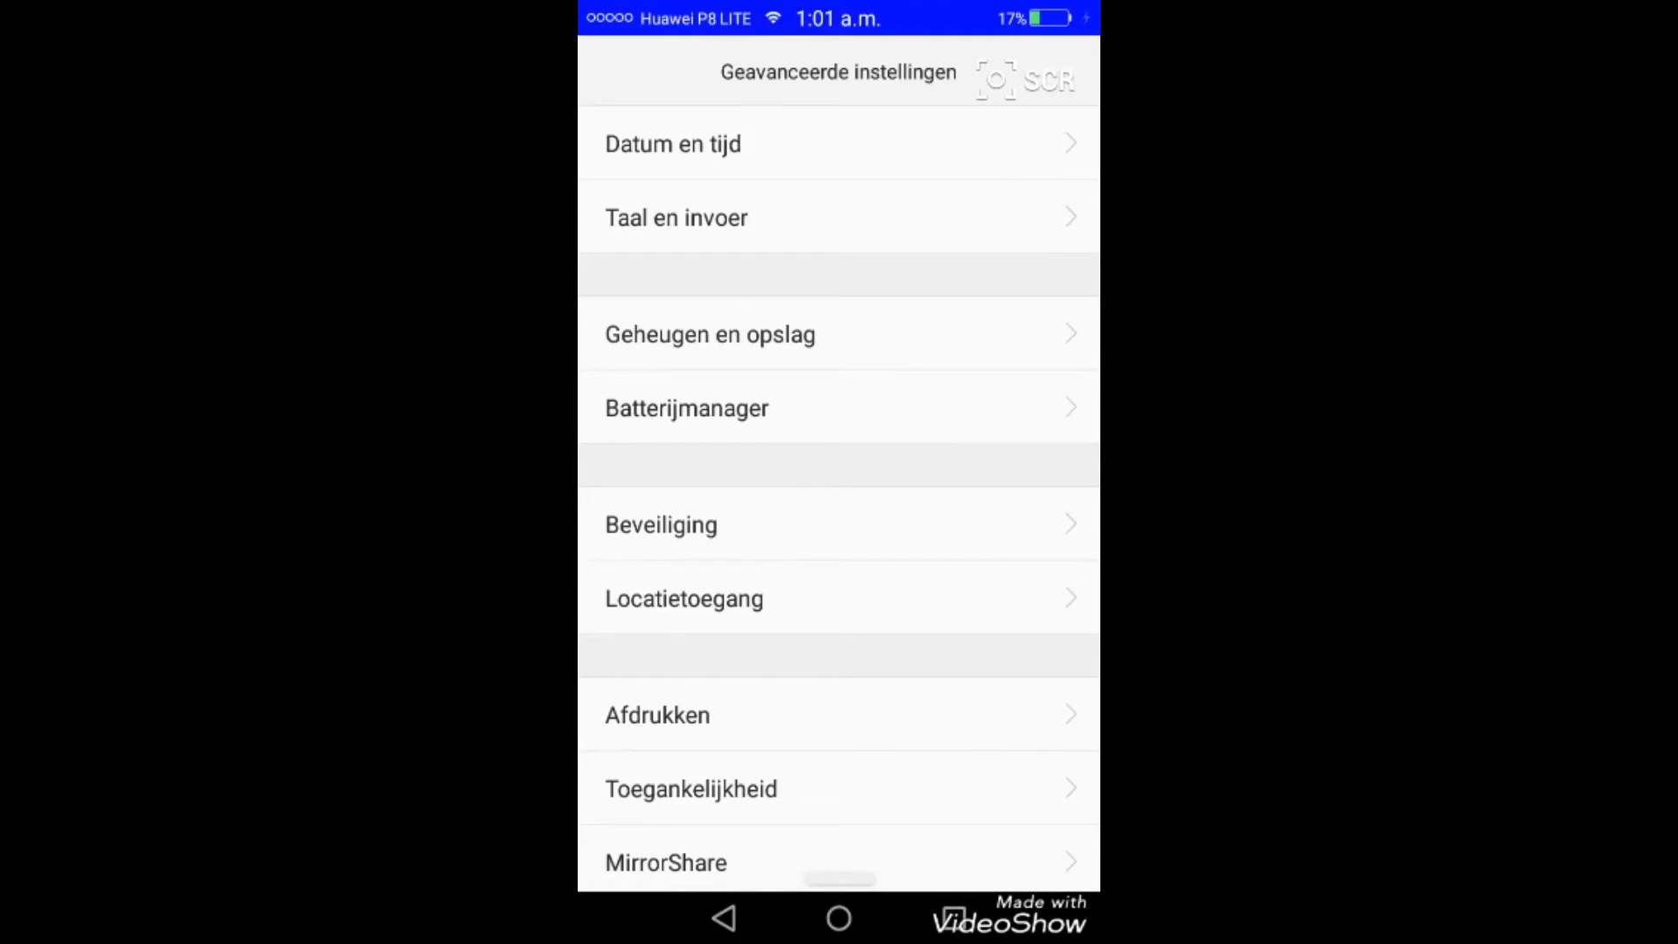
scroll(down, 3)
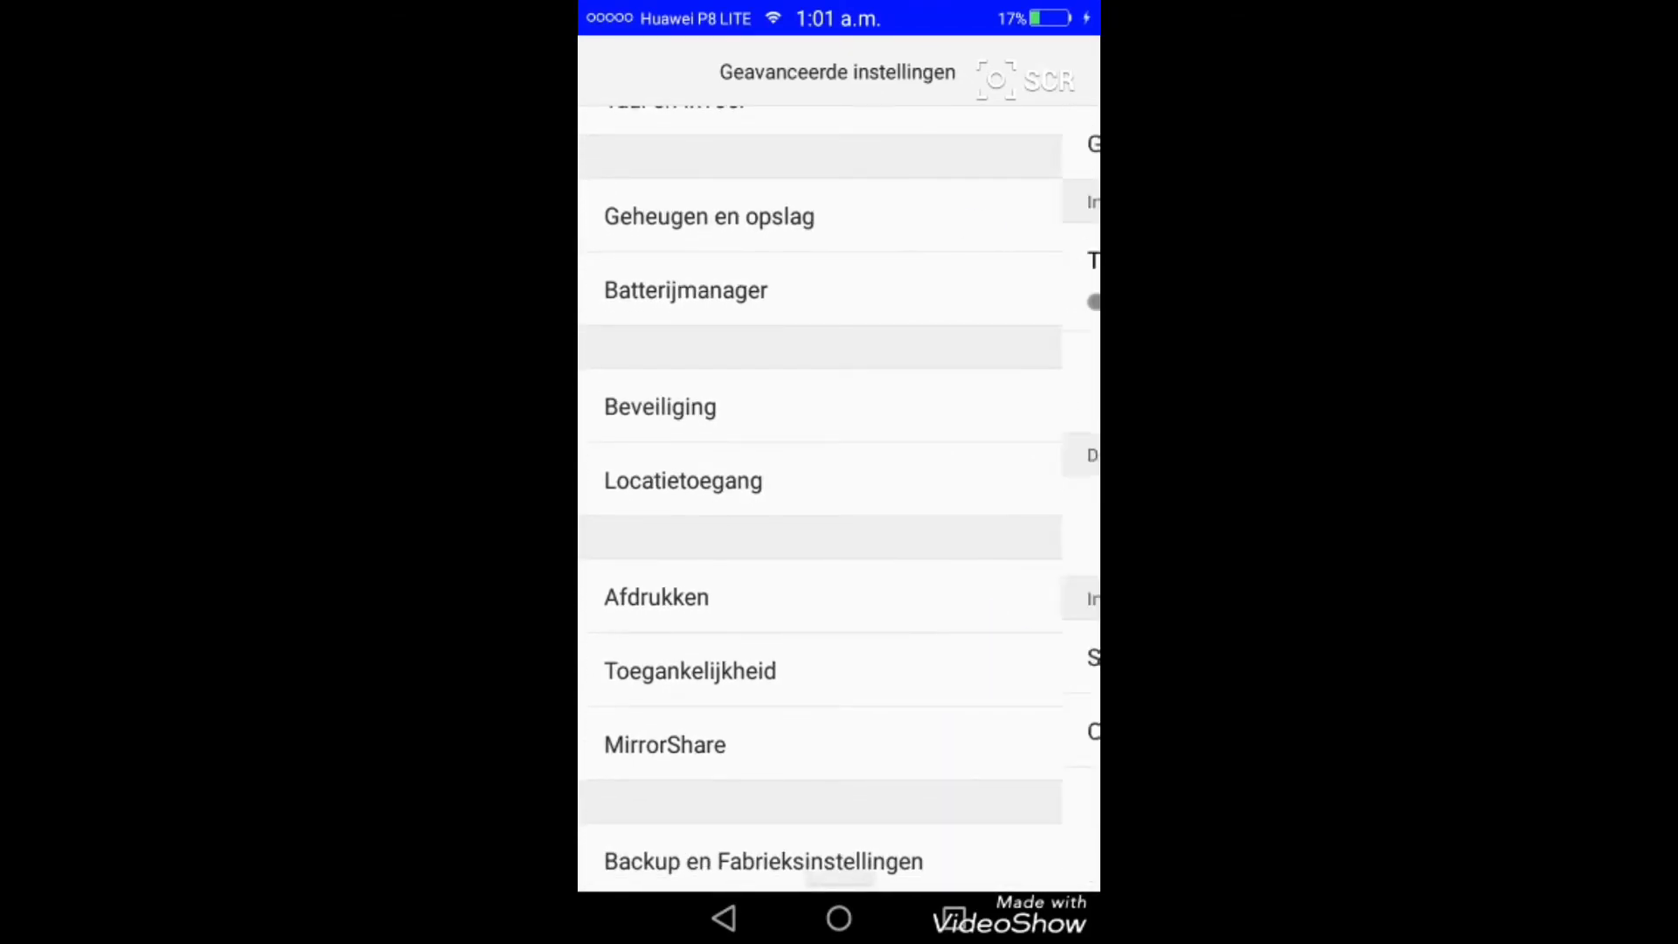
click(710, 215)
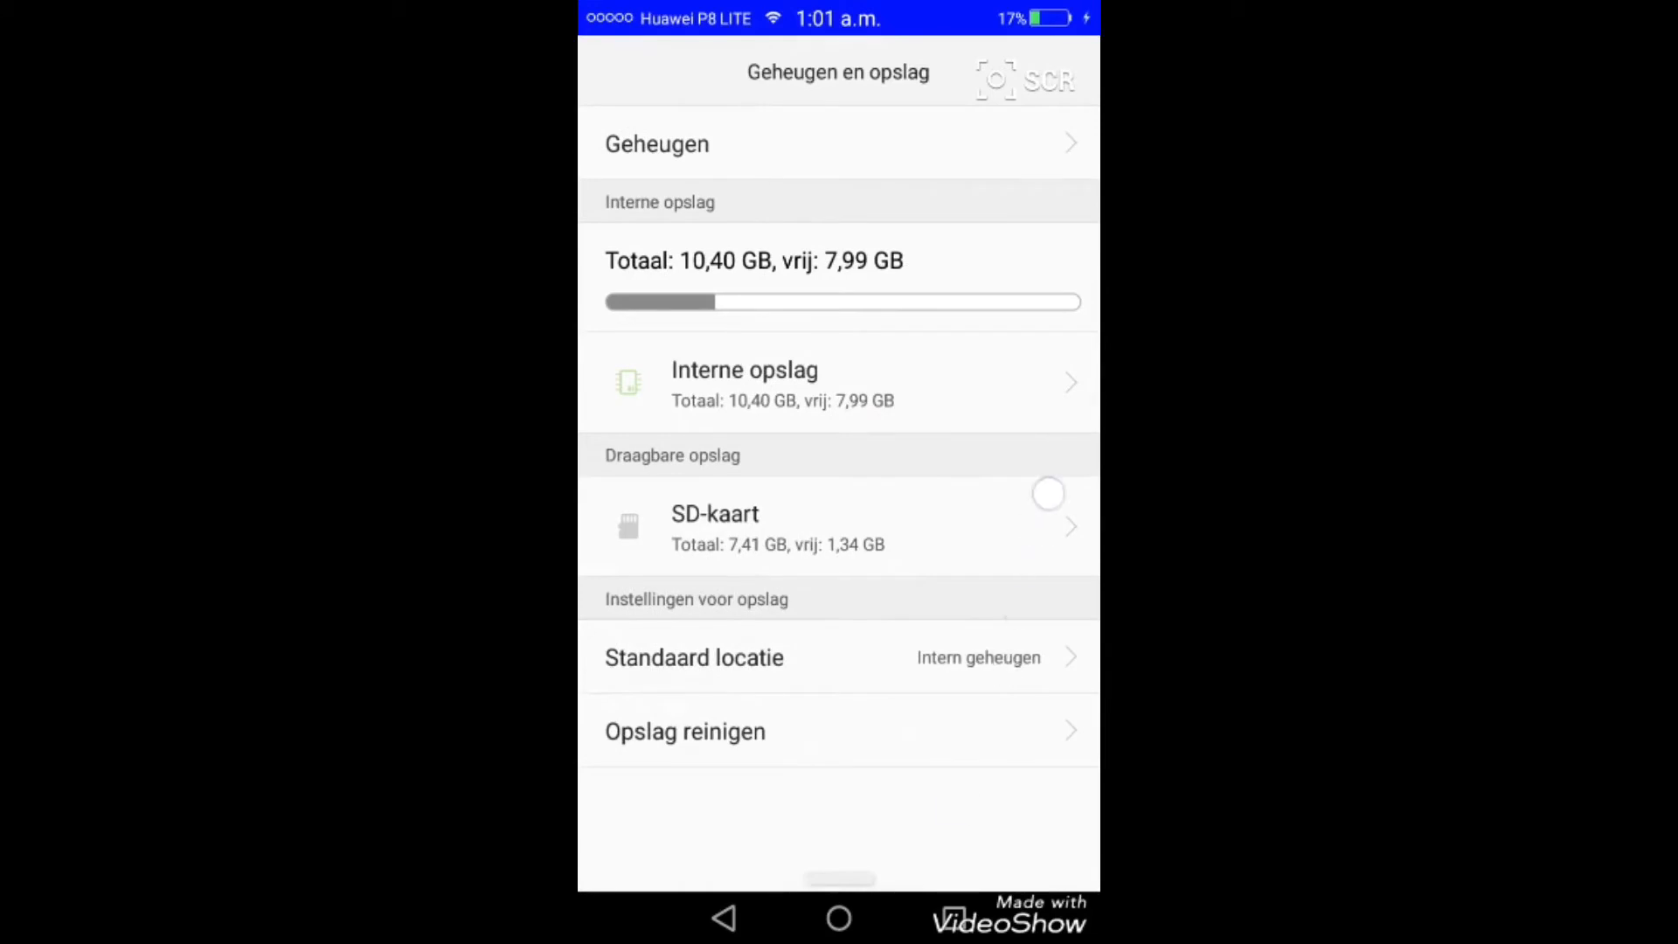
click(723, 918)
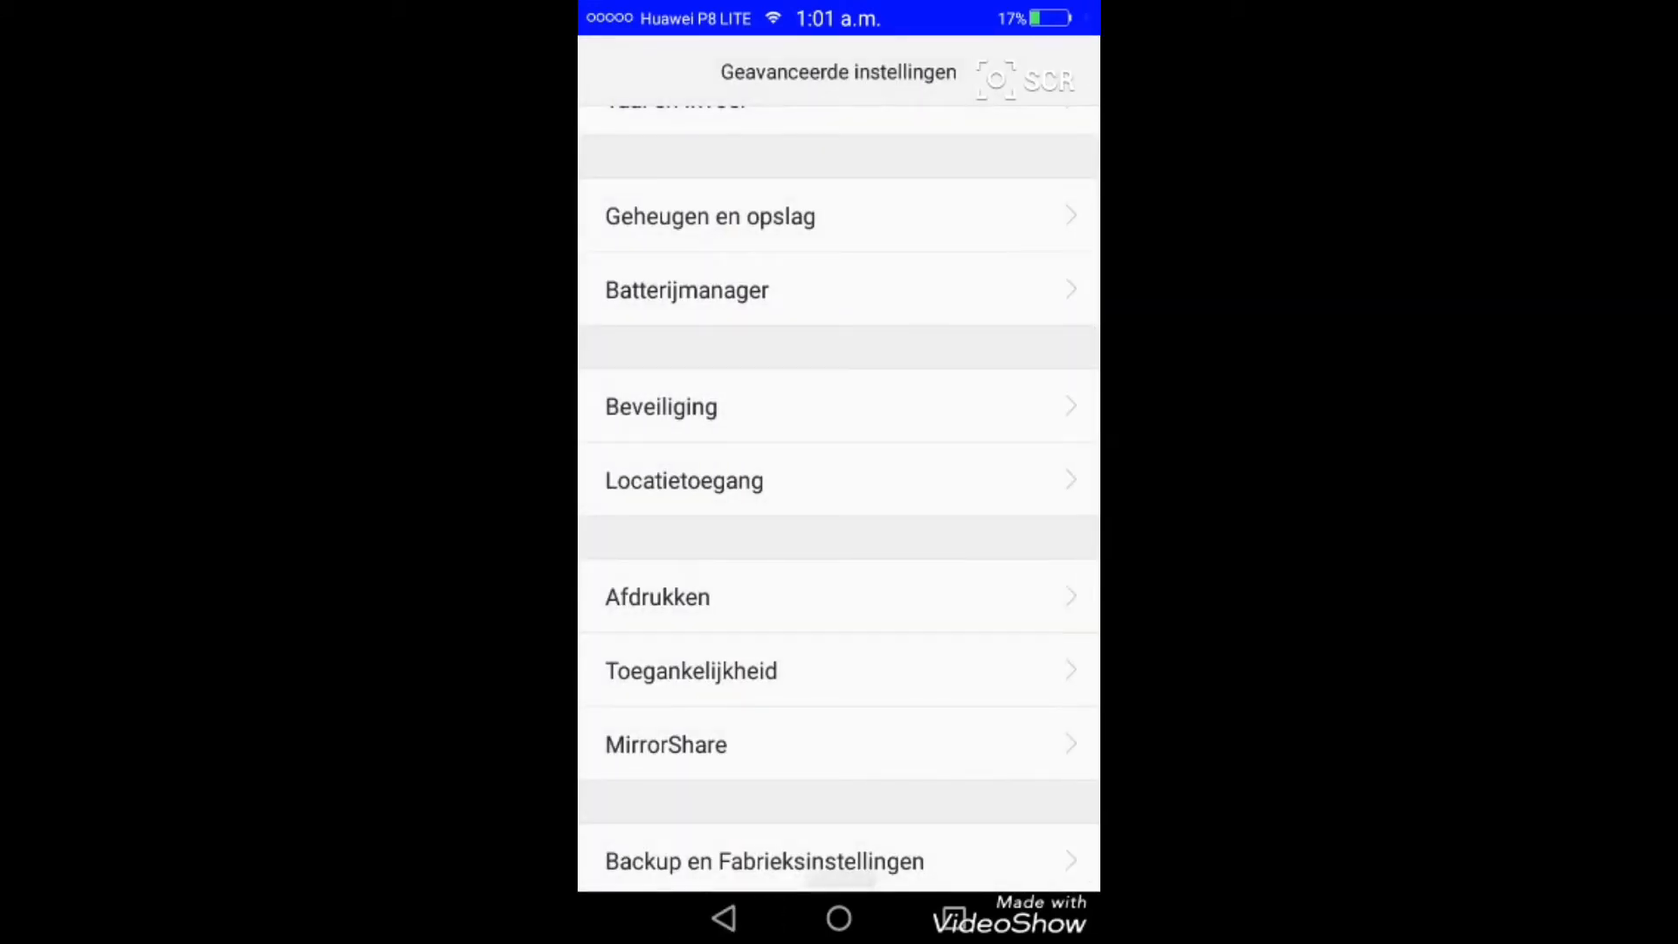
click(661, 407)
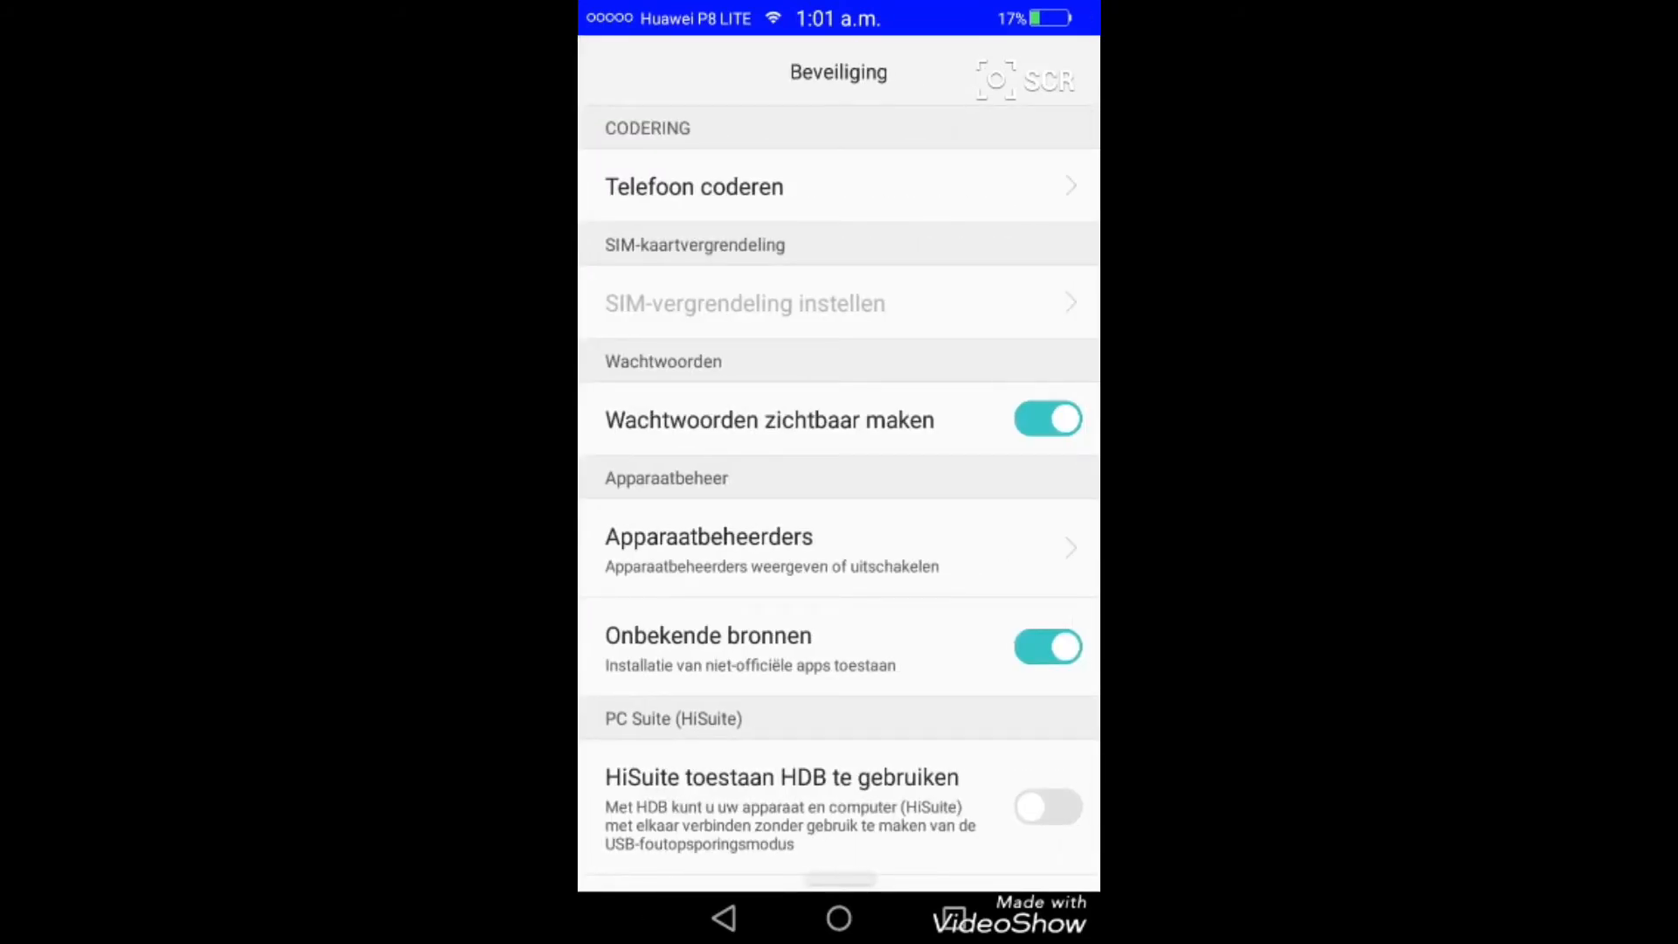
click(694, 187)
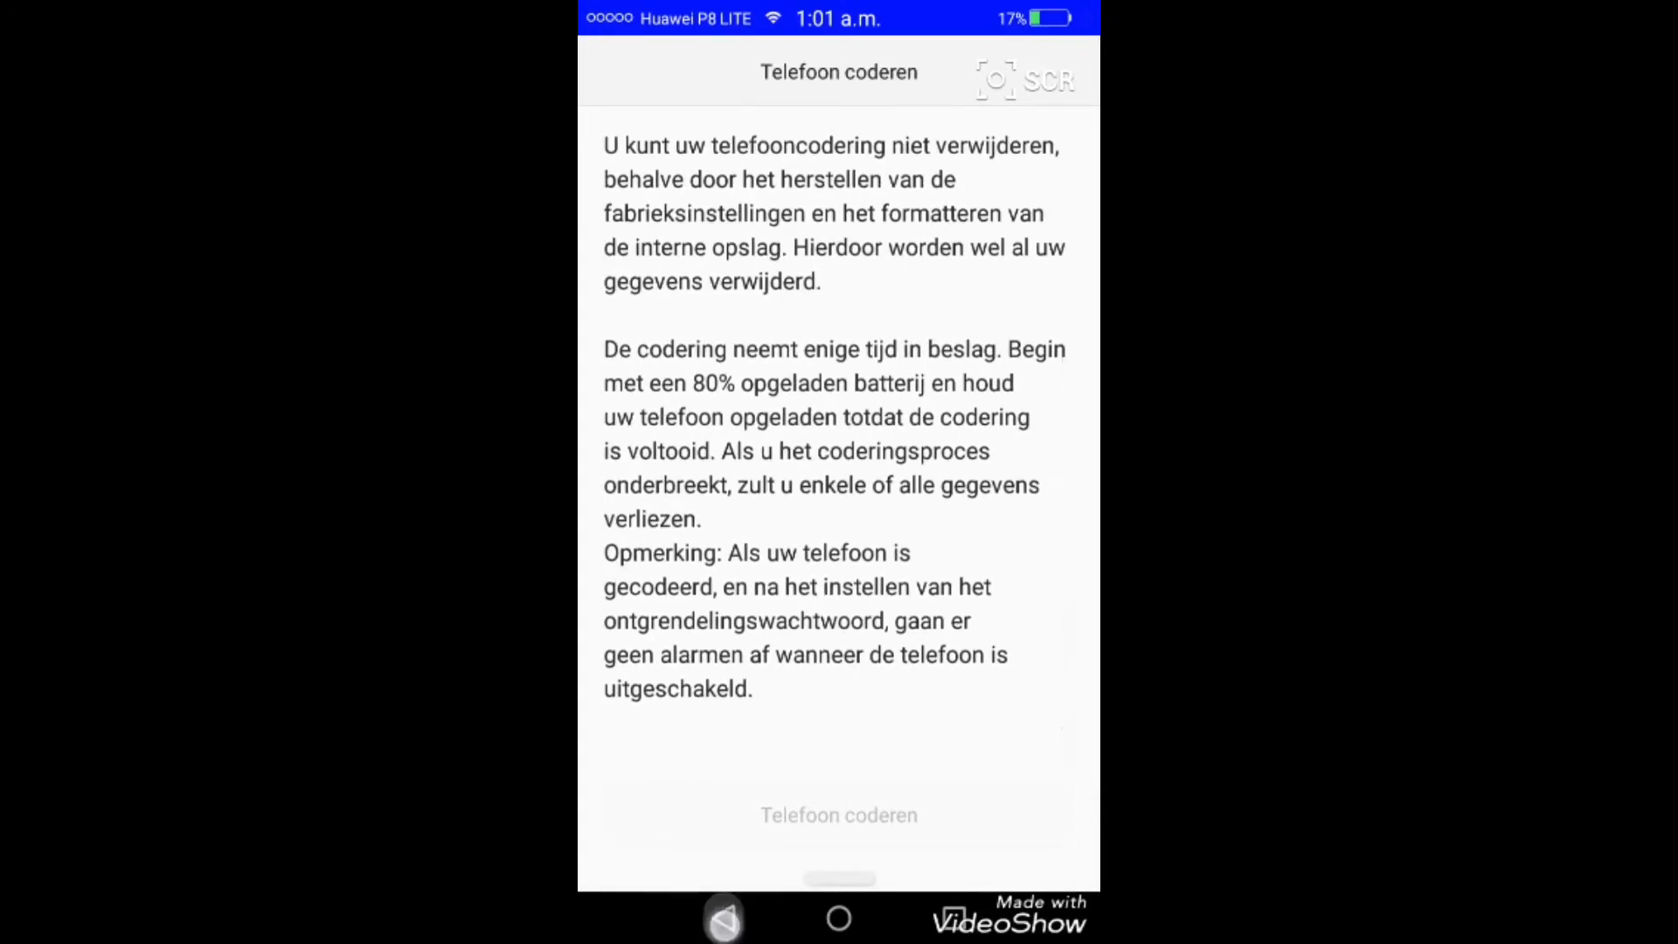
click(723, 917)
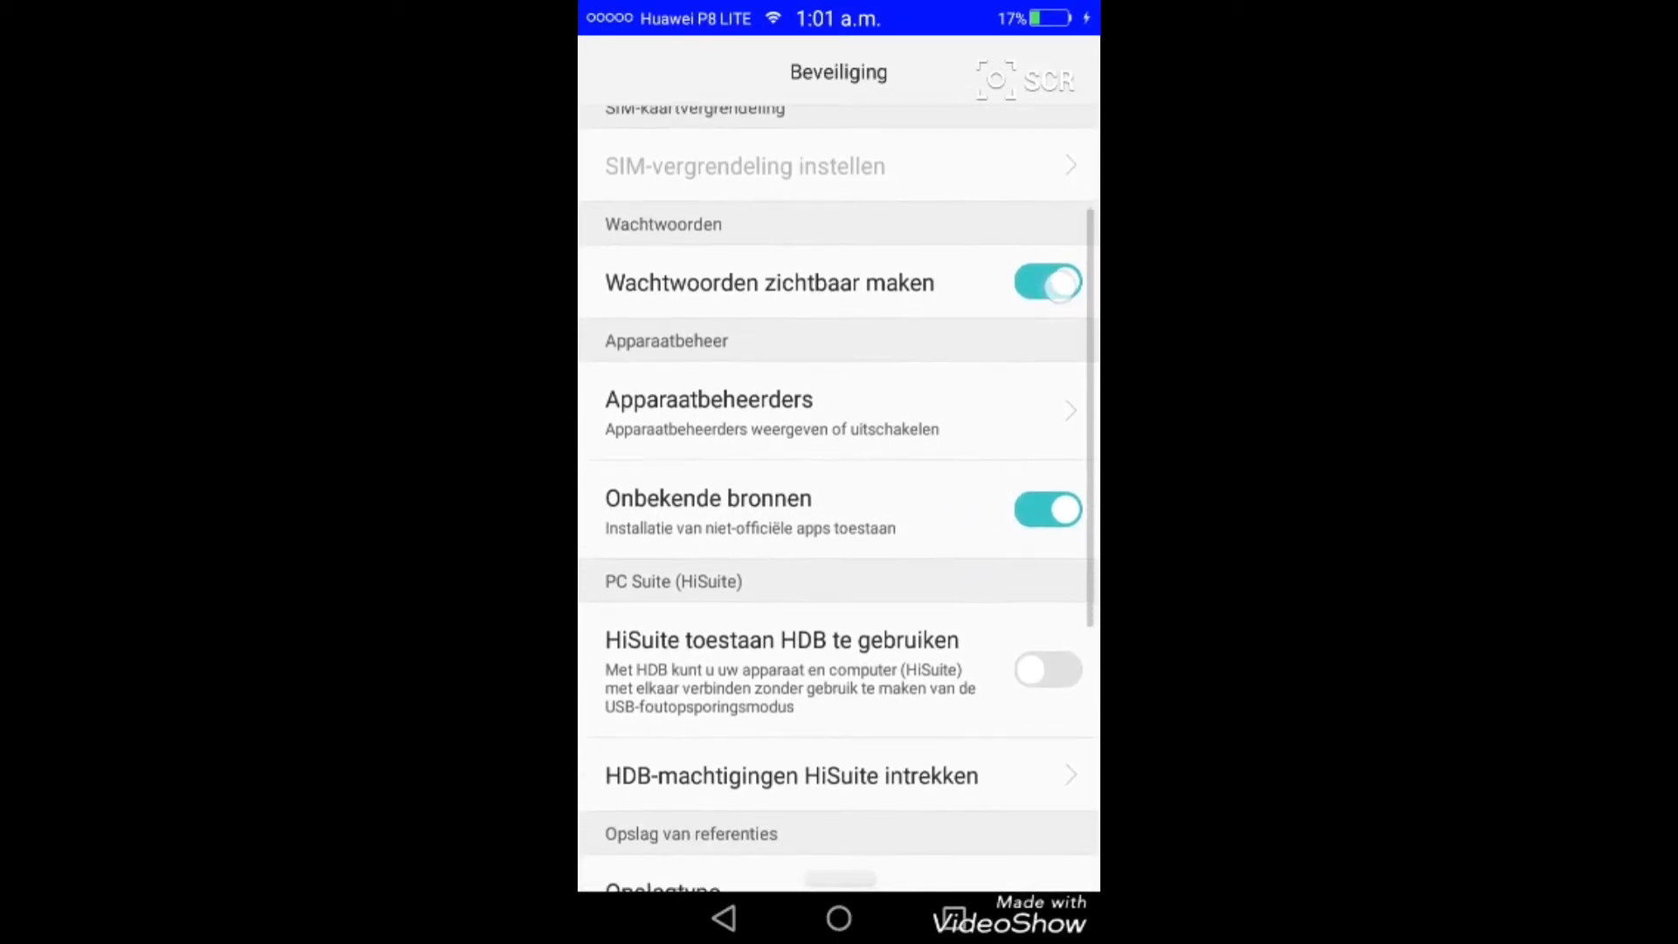
click(1047, 281)
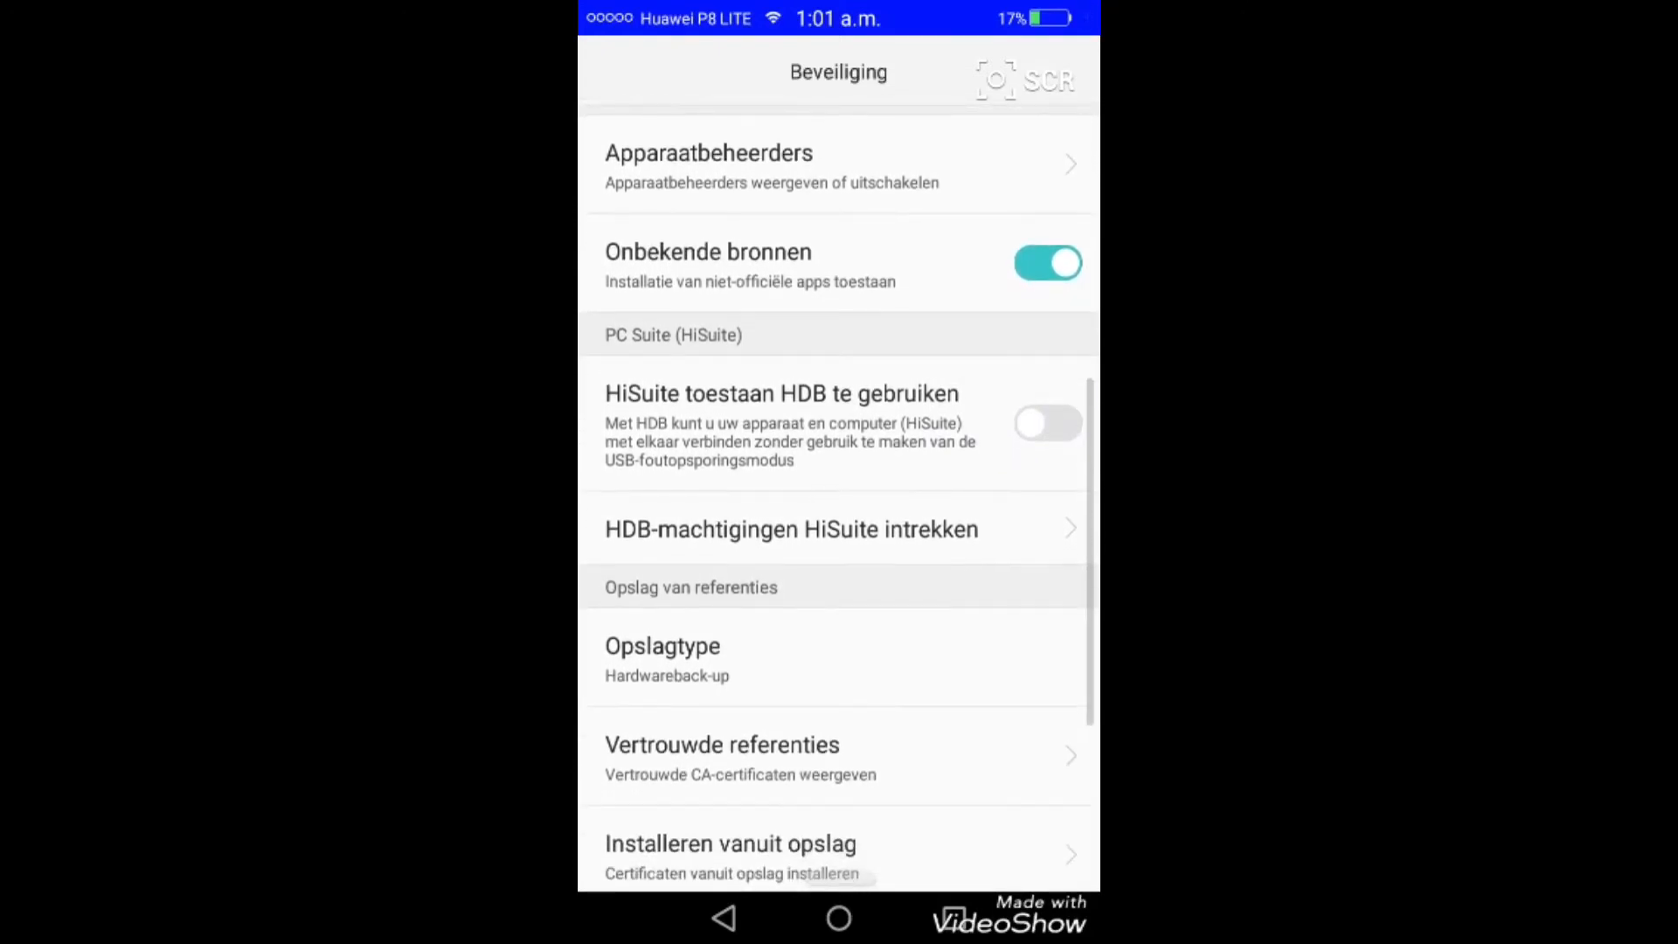
scroll(down, 3)
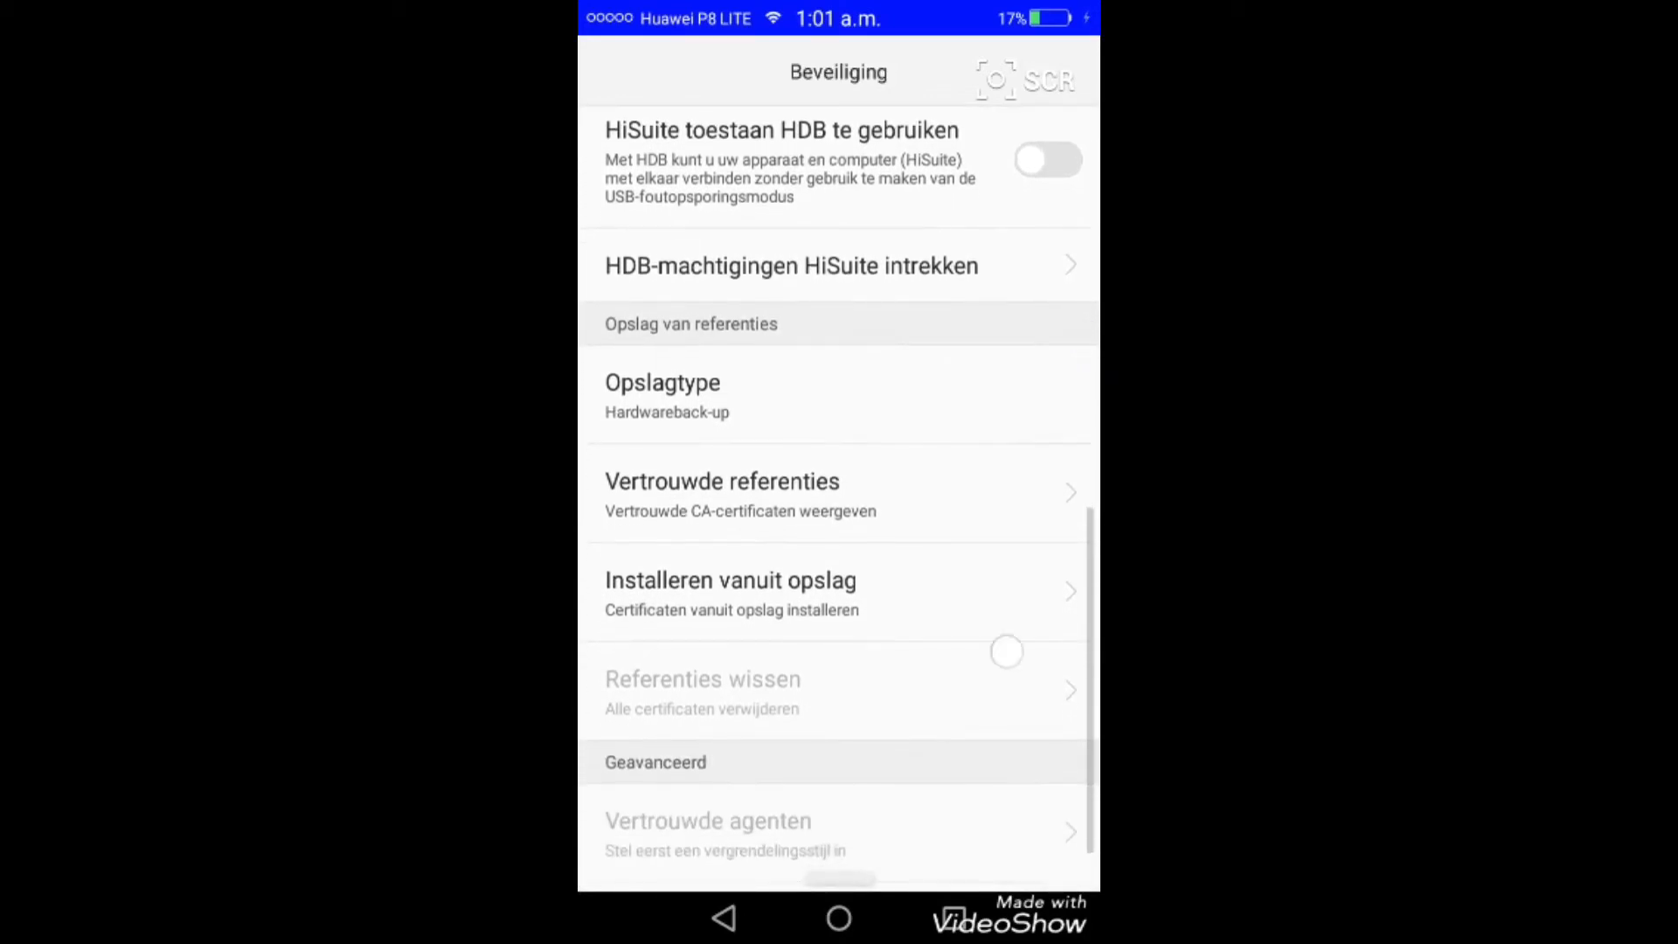
scroll(down, 3)
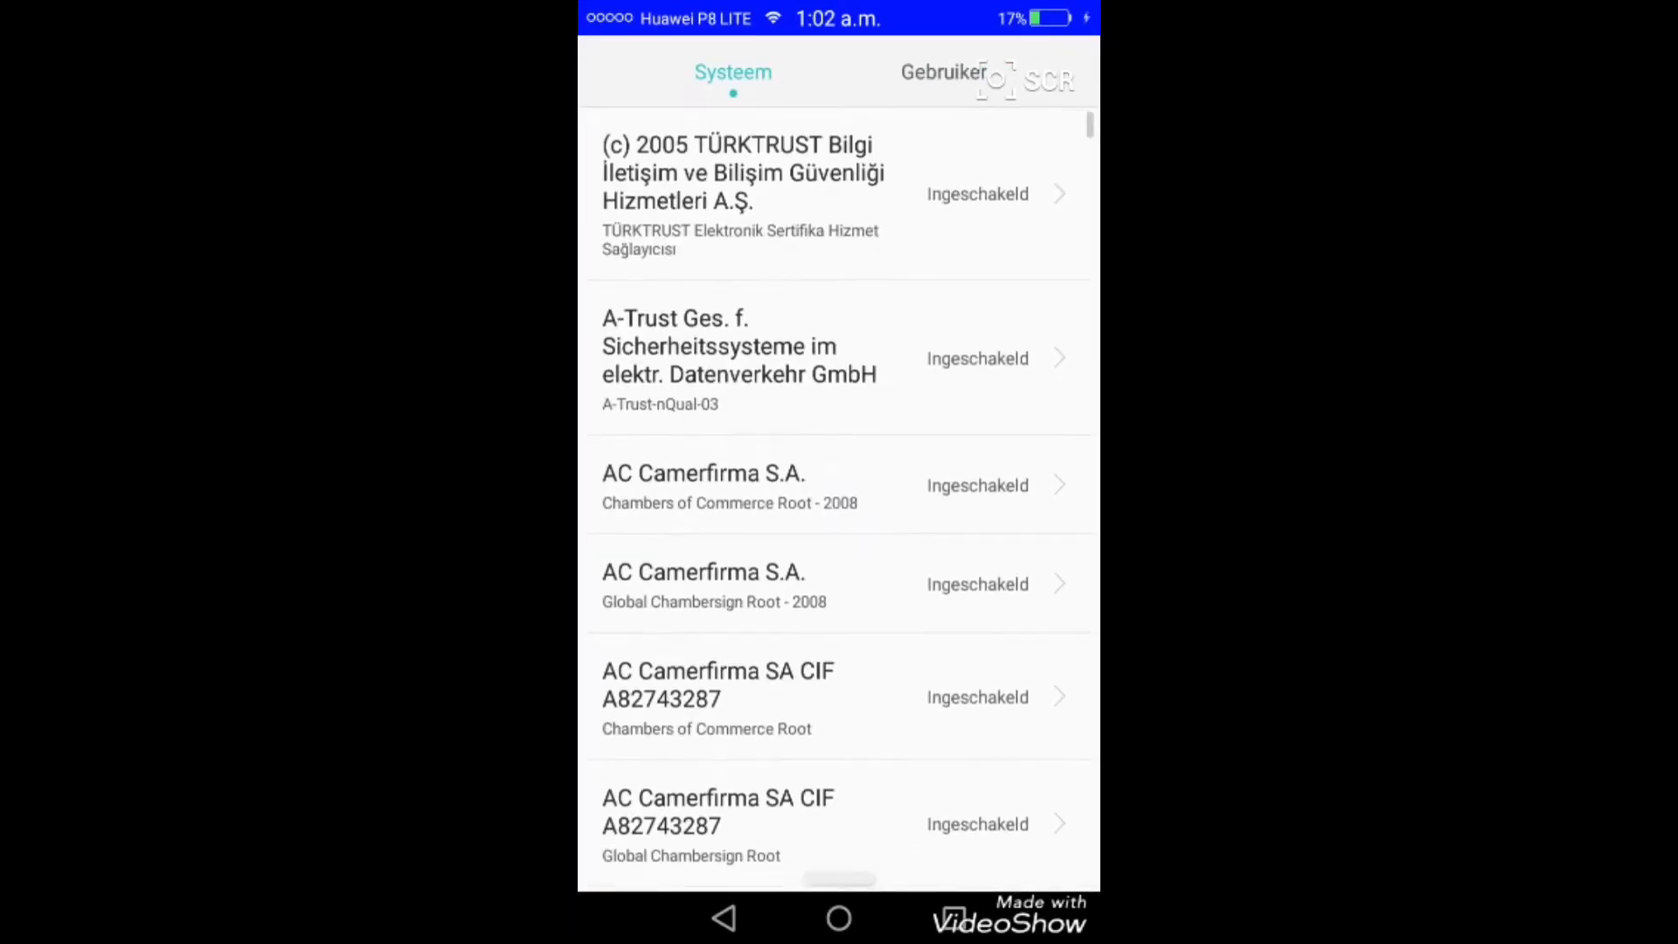
Scroll through the Systeem list of trusted certificates under Vertrouwde referenties
scroll(down, 3)
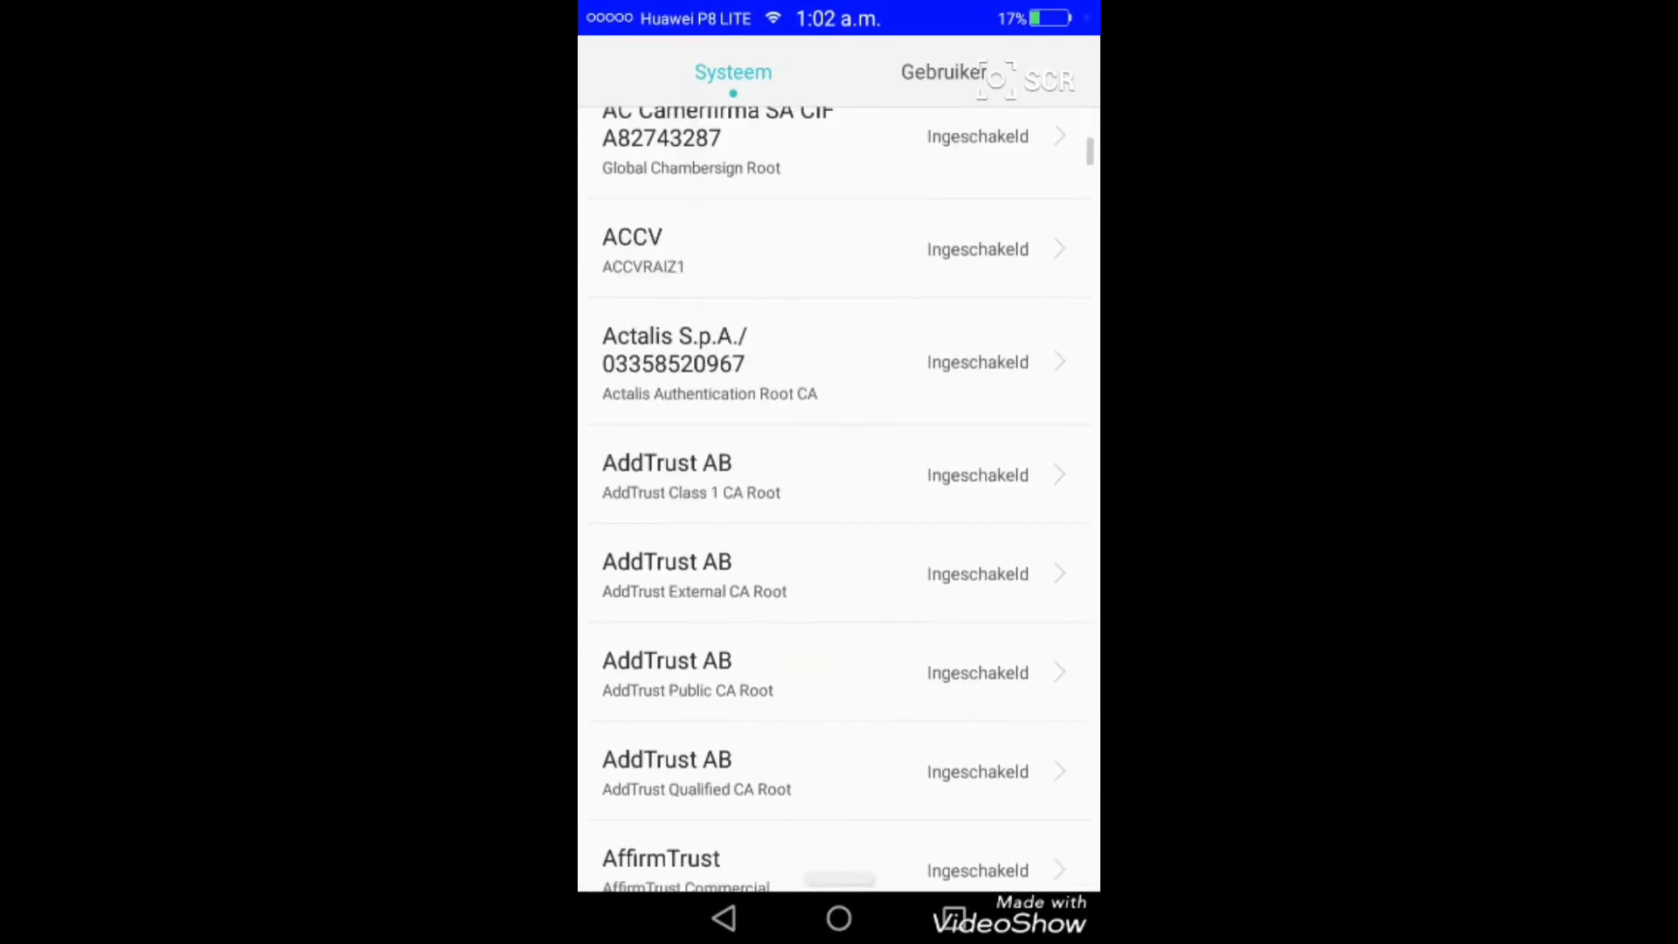
scroll(down, 3)
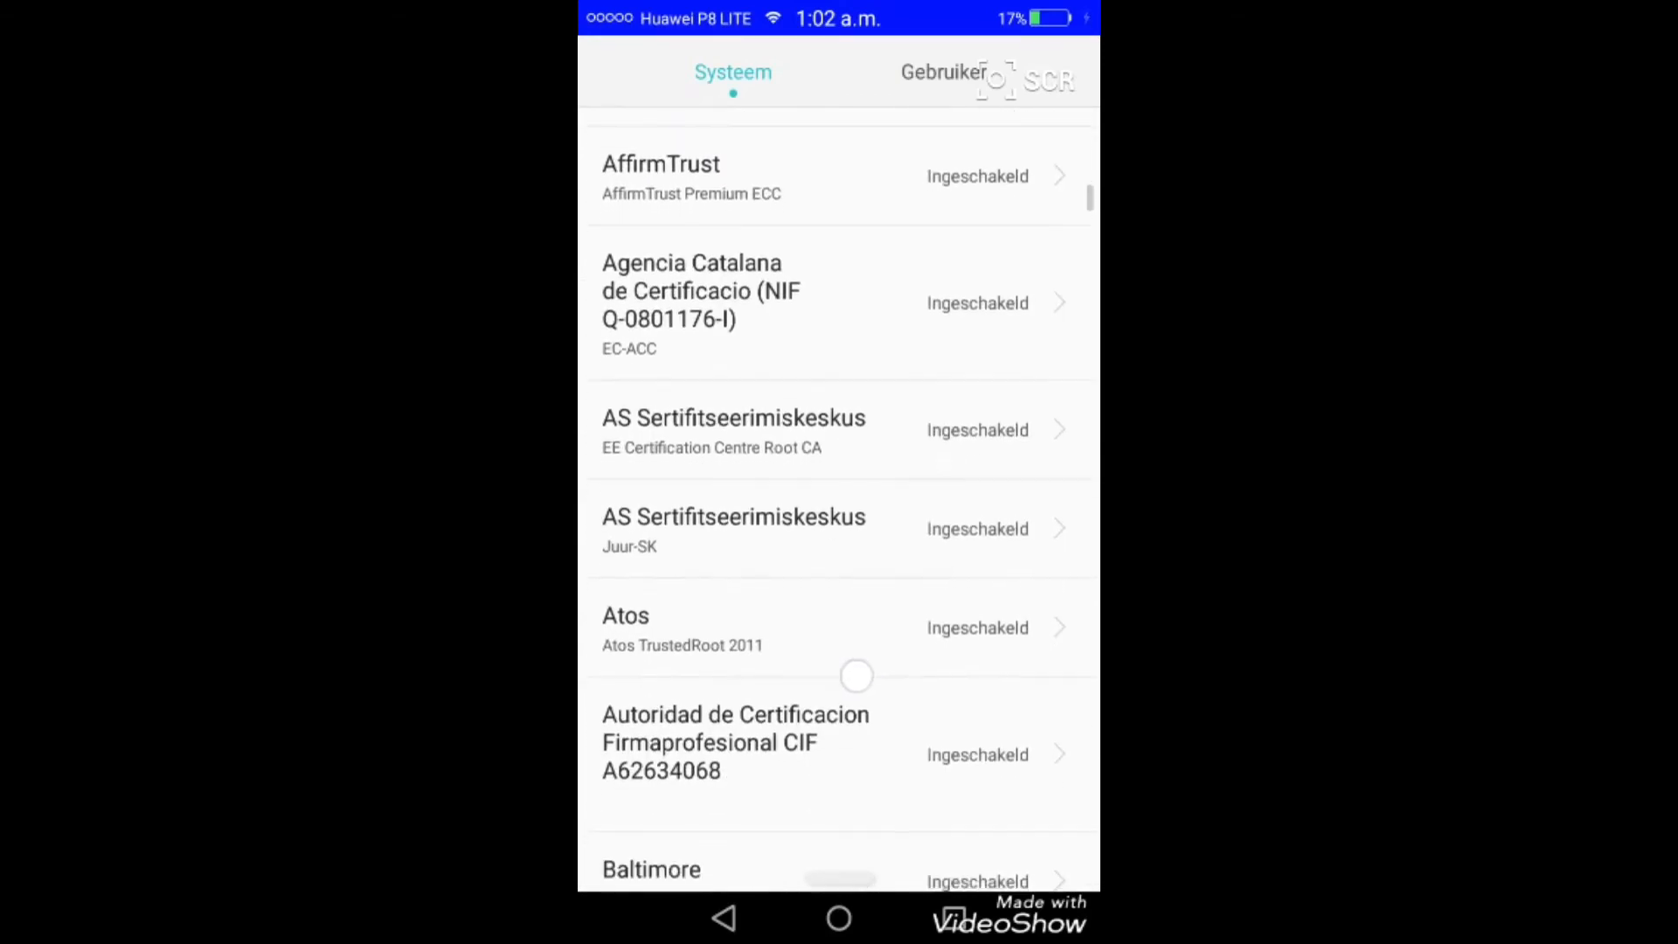
scroll(down, 3)
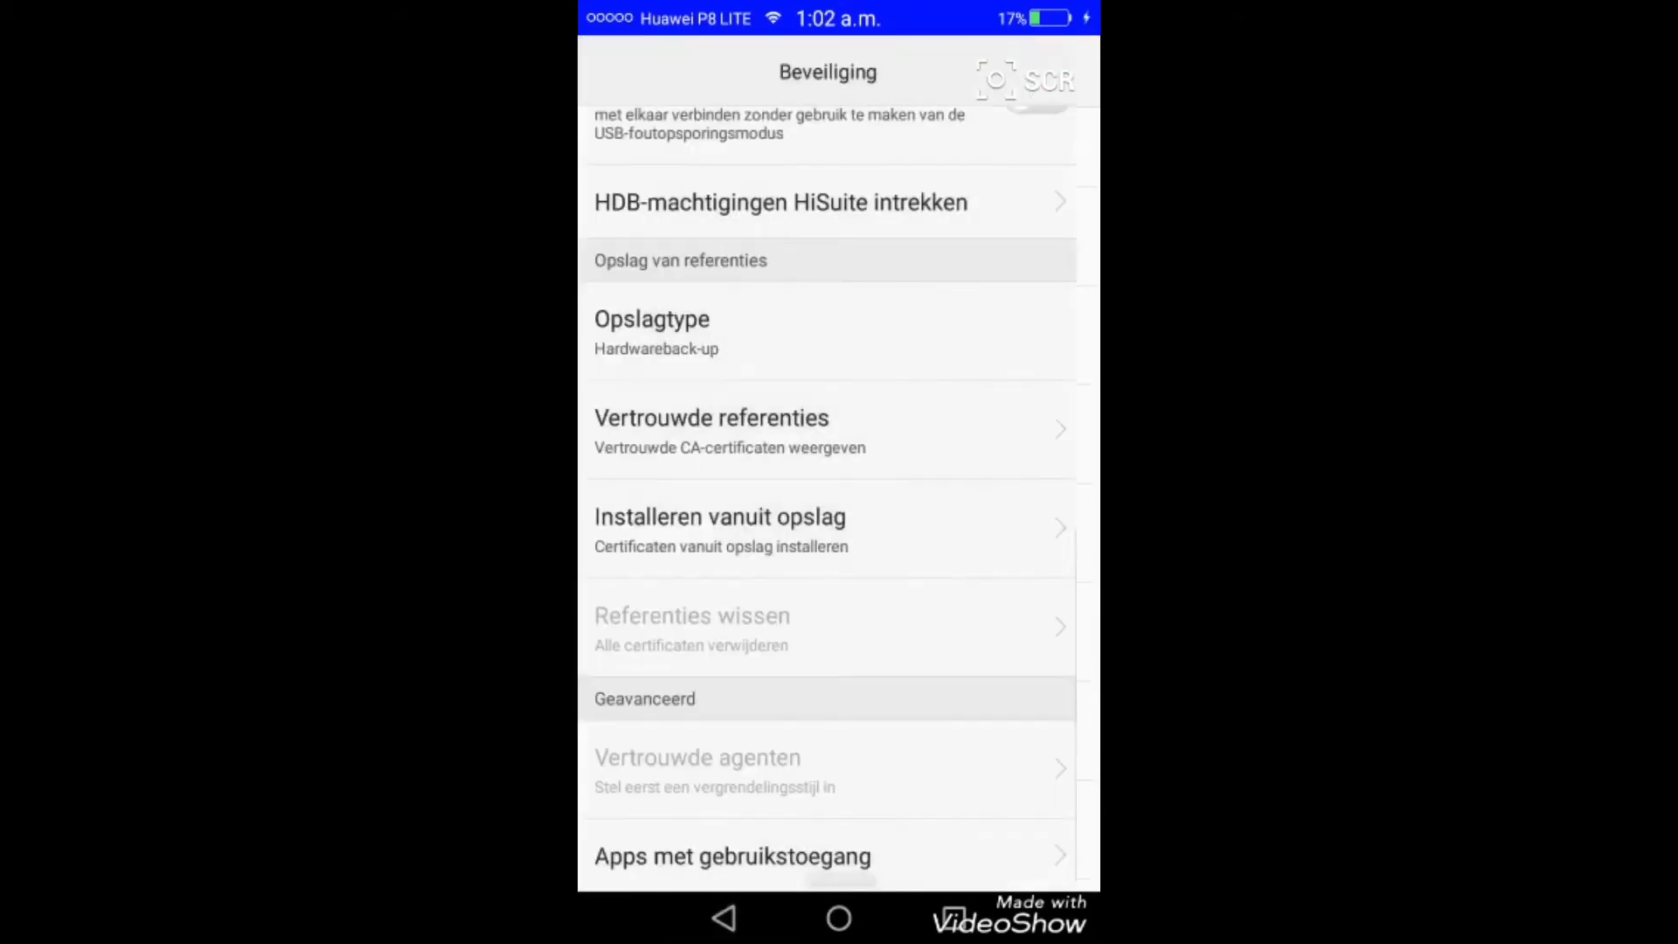
scroll(down, 3)
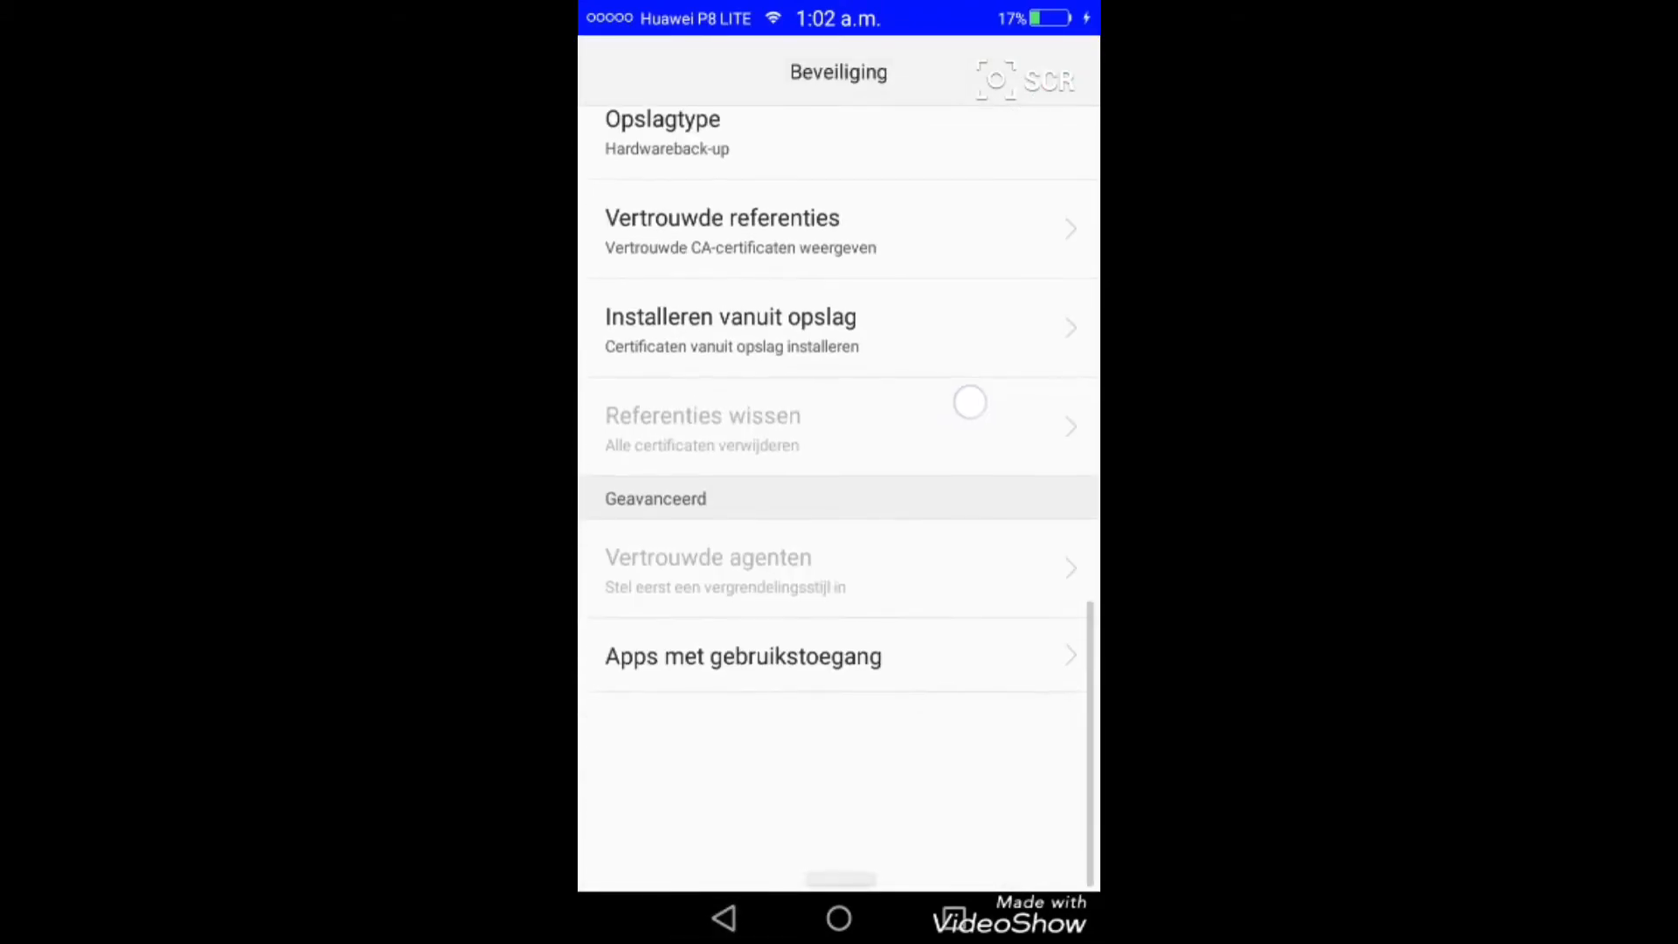
scroll(down, 3)
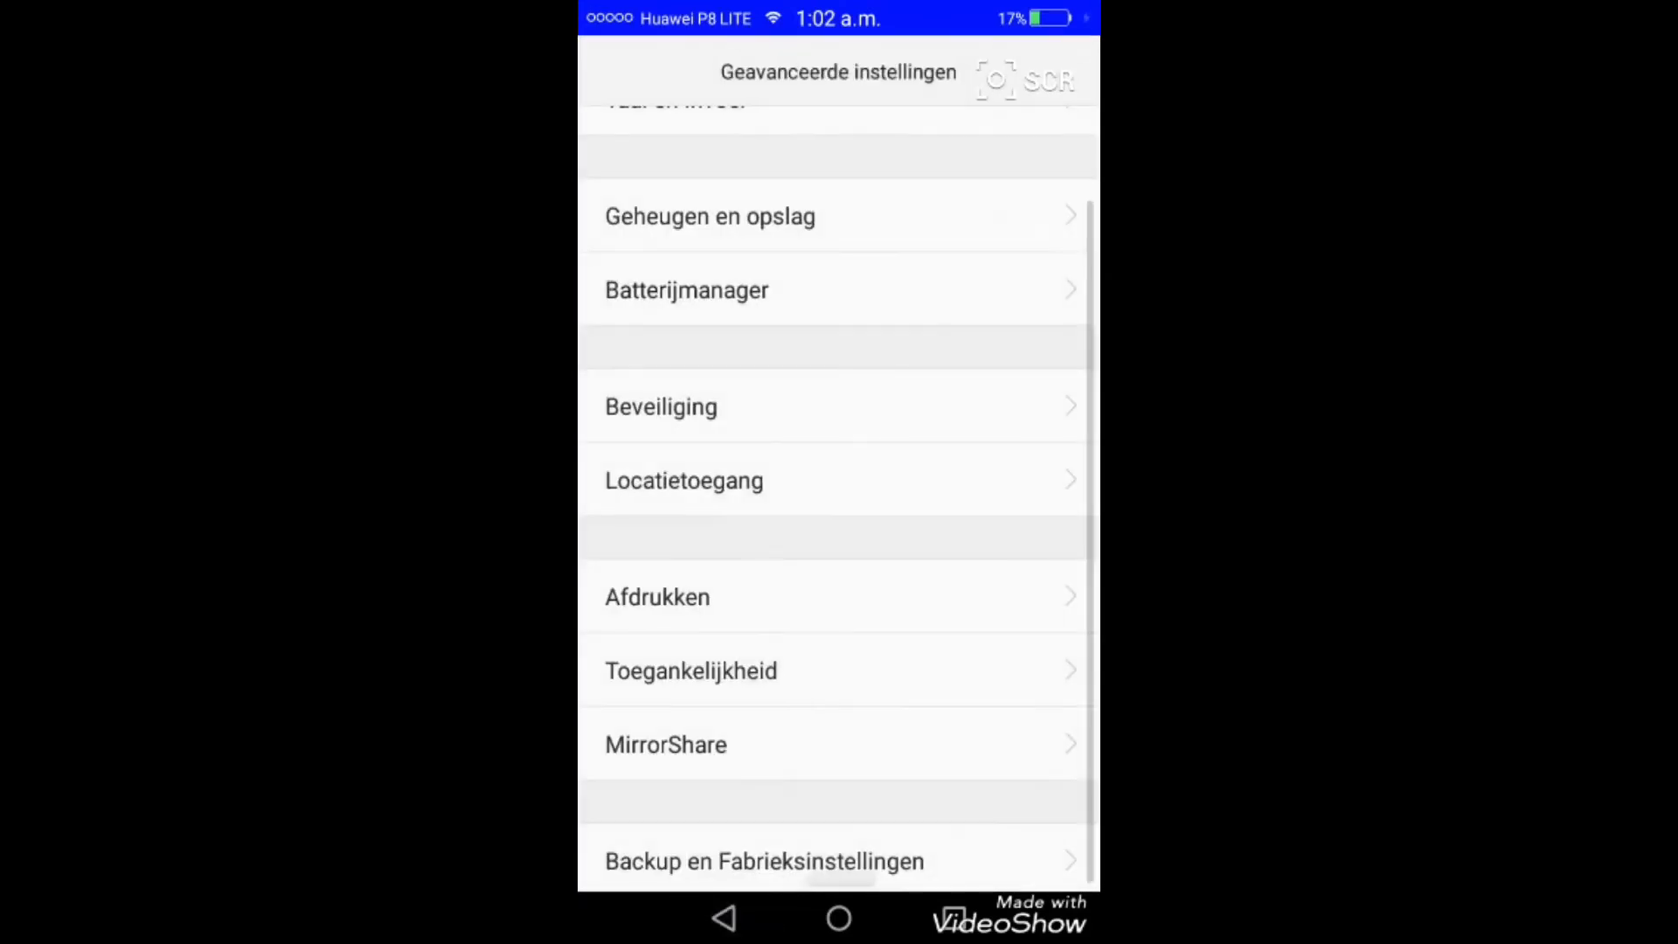
scroll(down, 3)
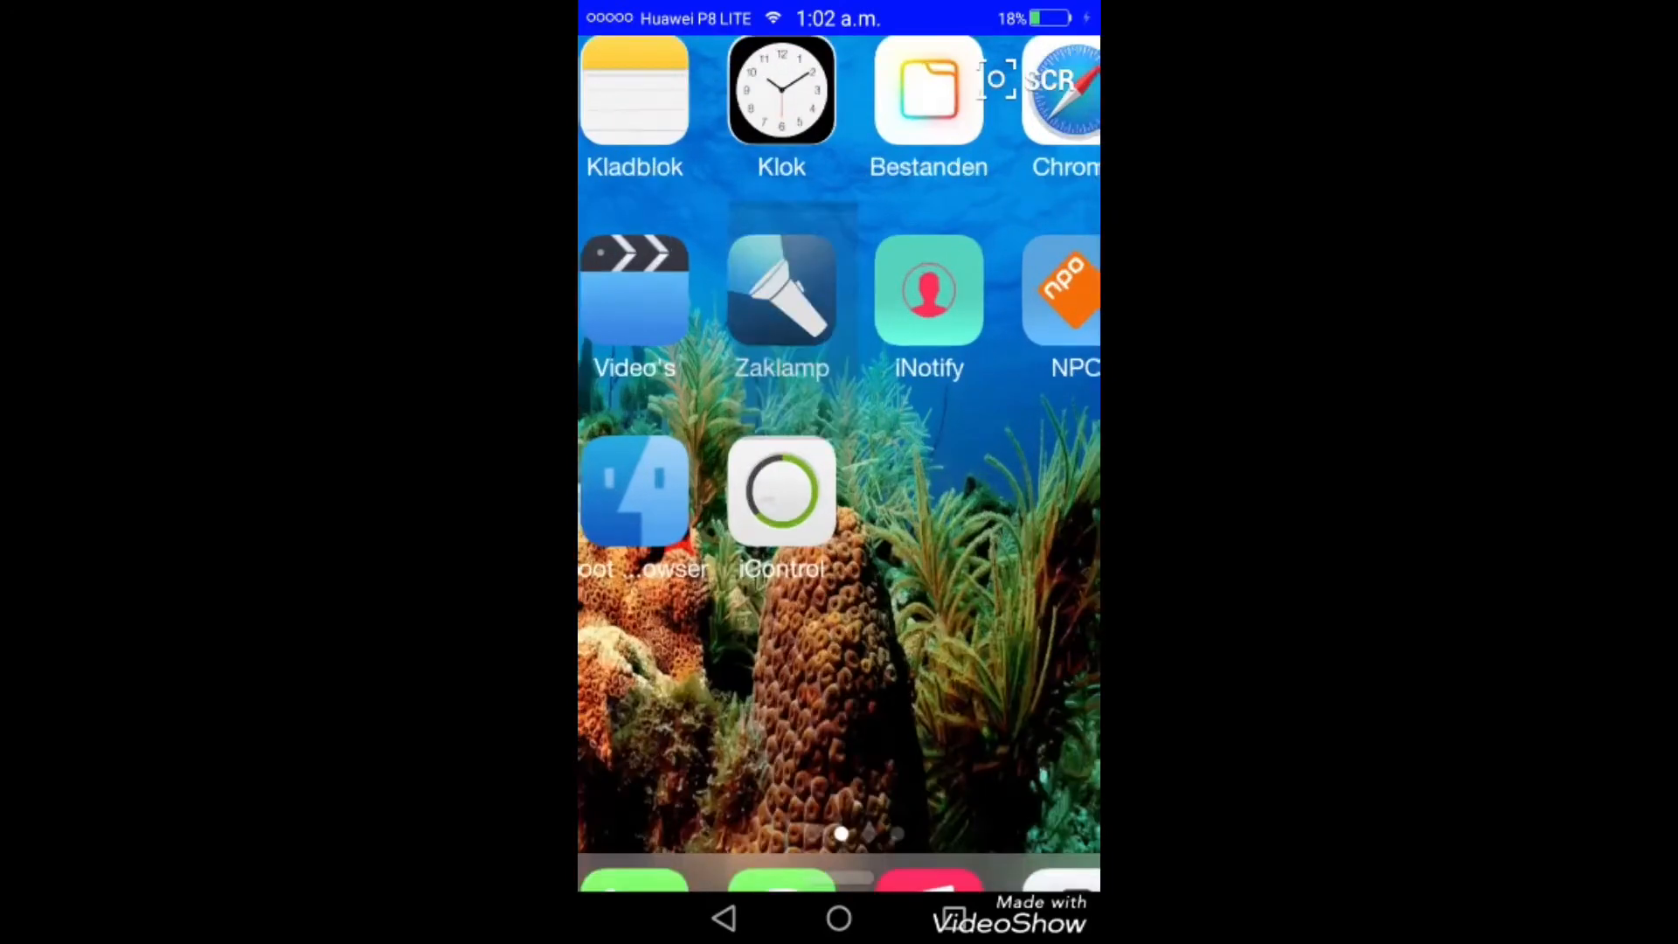
Launch Zaklamp and drag the dial knob around the ring to change the flashlight brightness
click(782, 291)
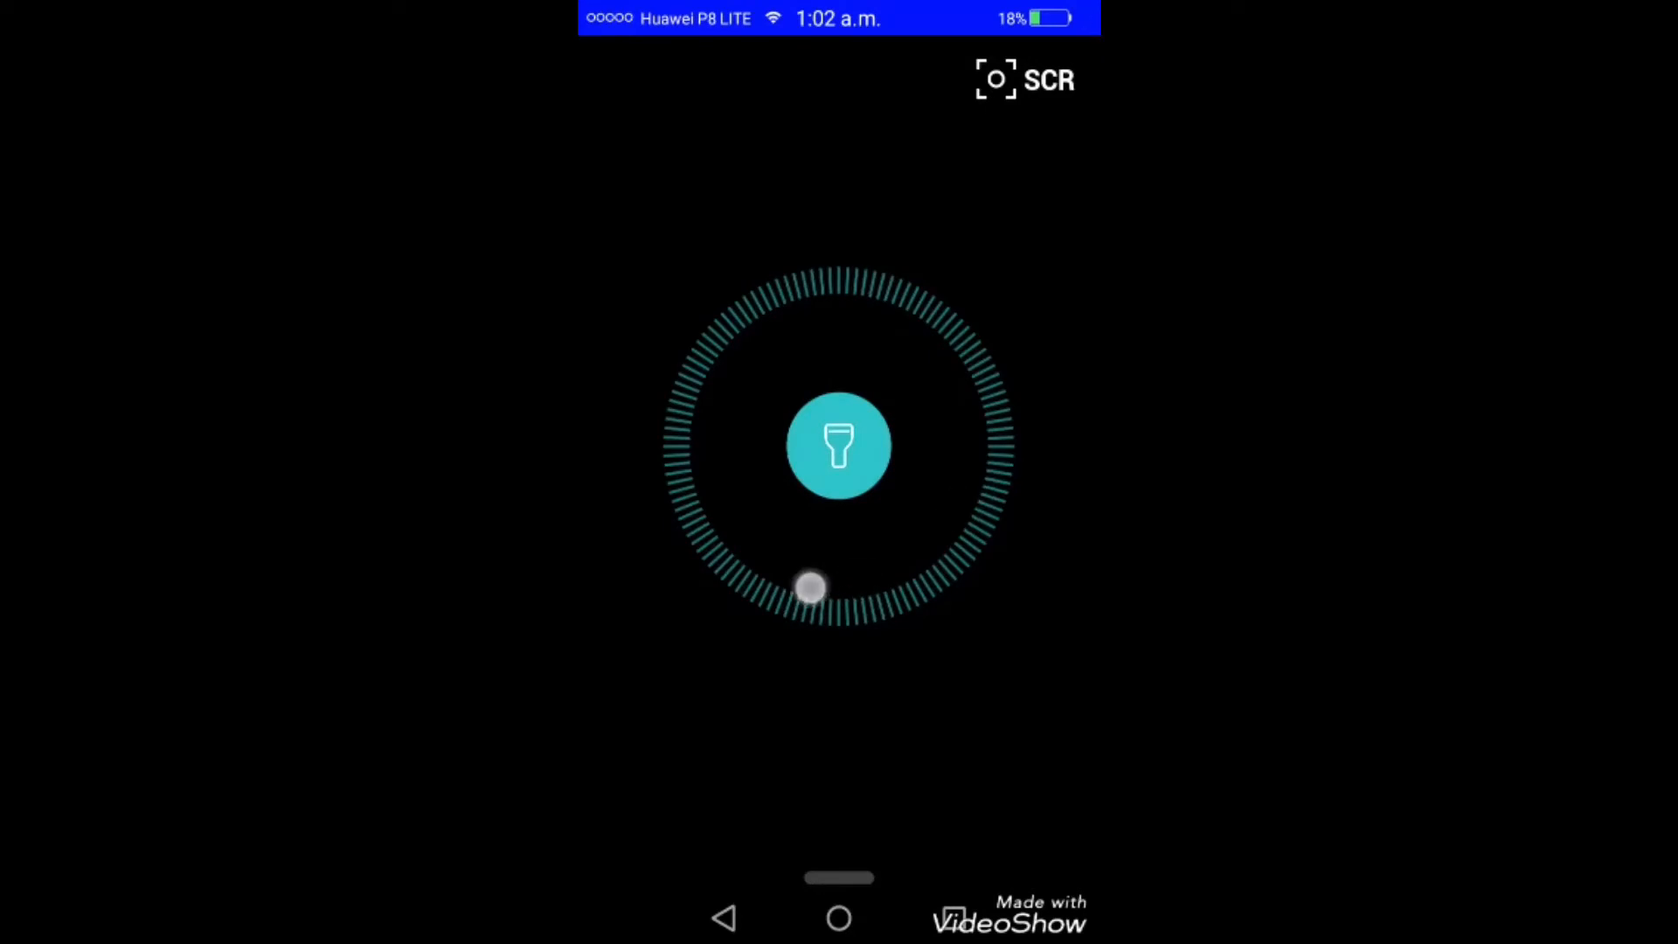
drag(809, 587, 750, 344)
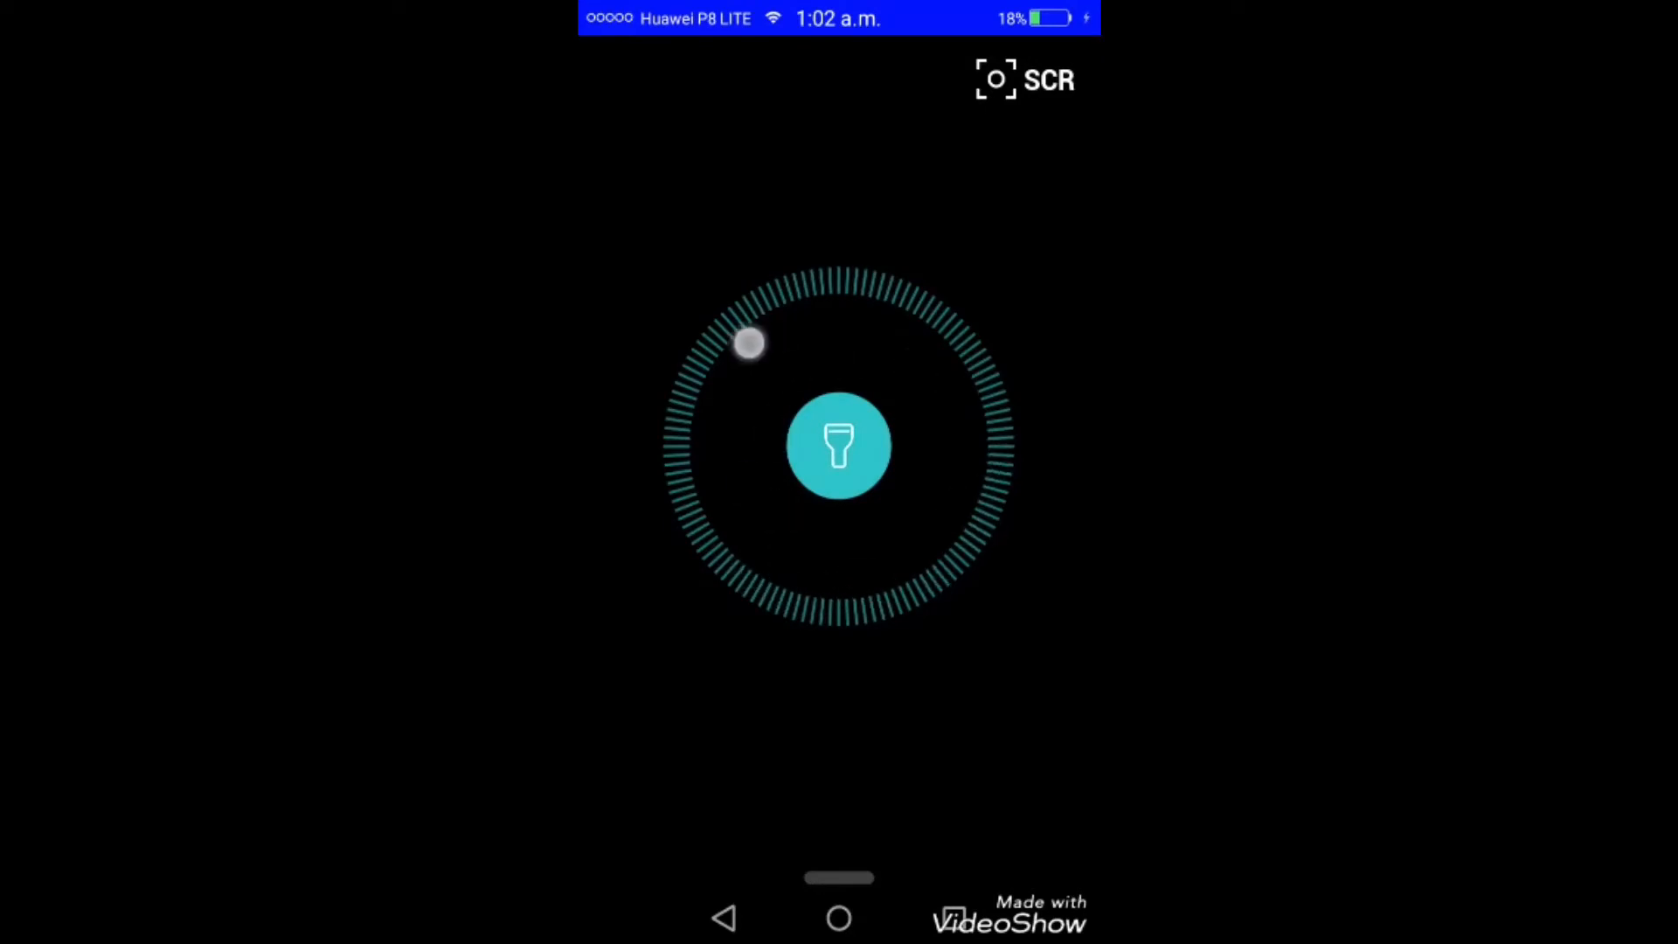
drag(750, 343, 951, 526)
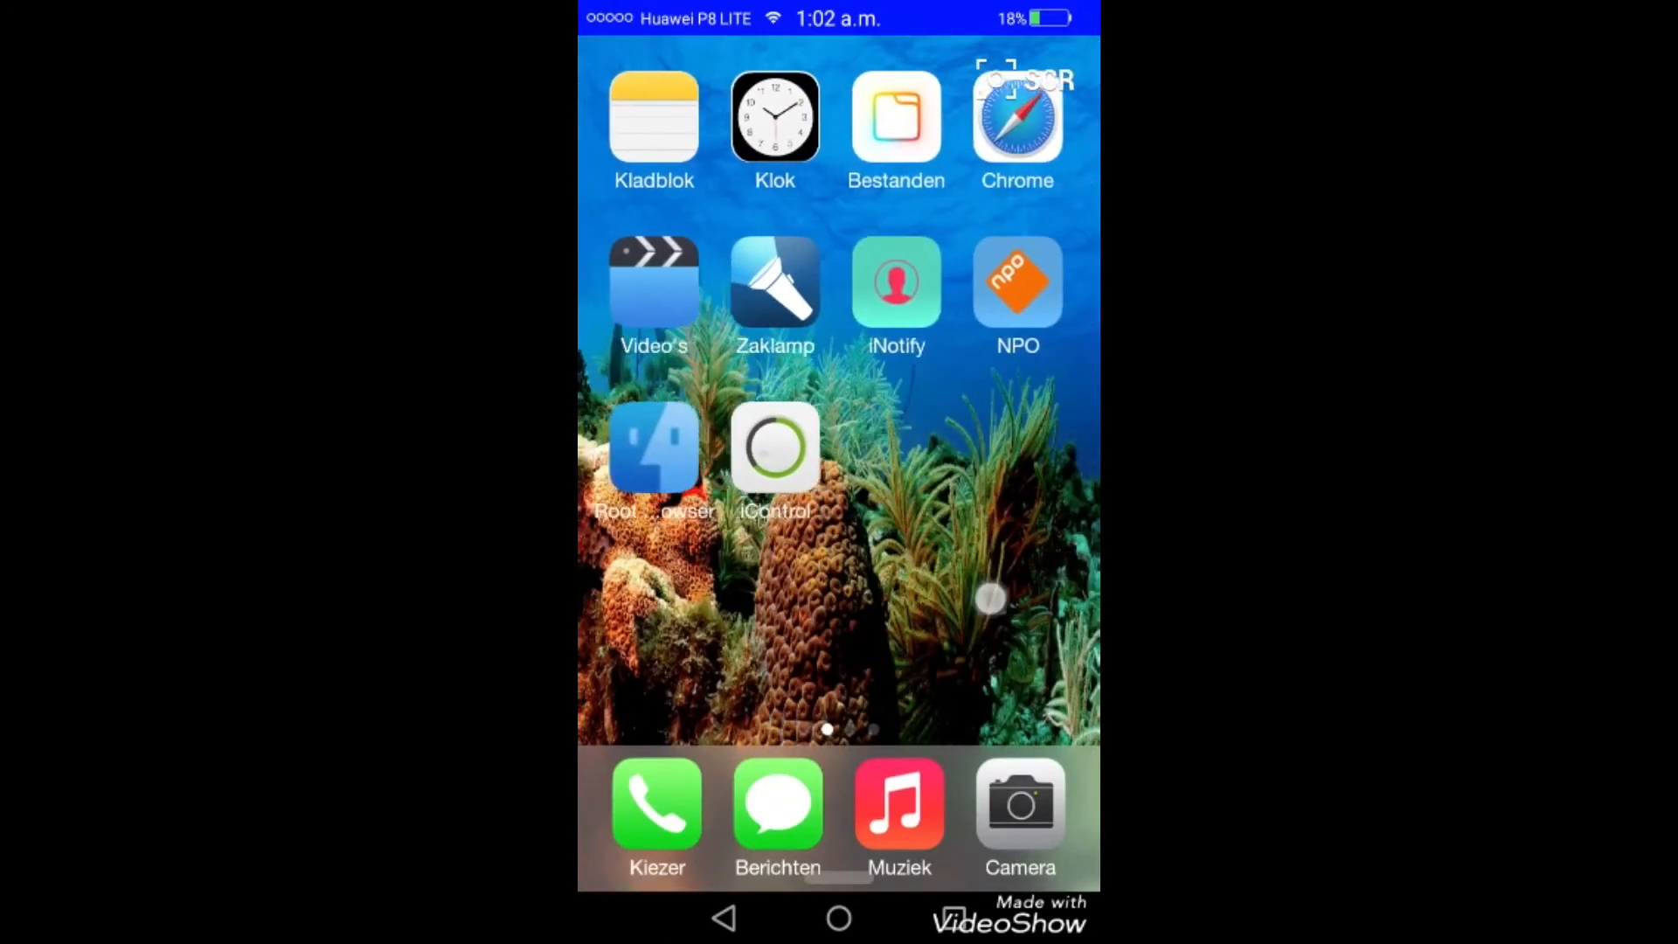
scroll(left, 3)
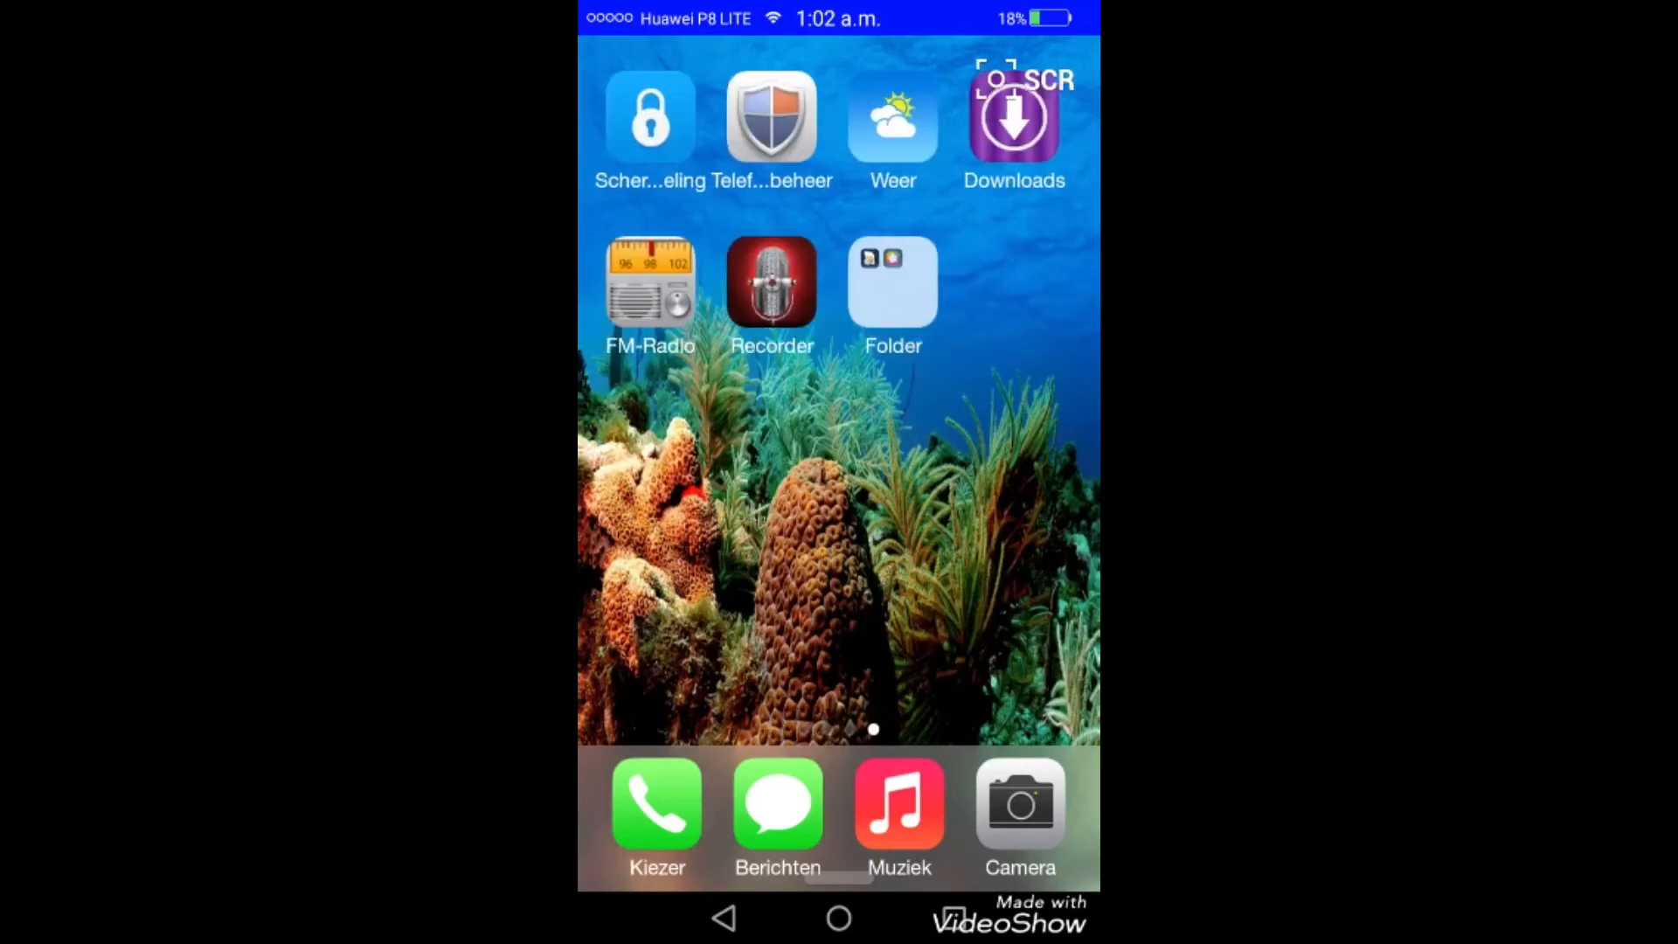
click(893, 283)
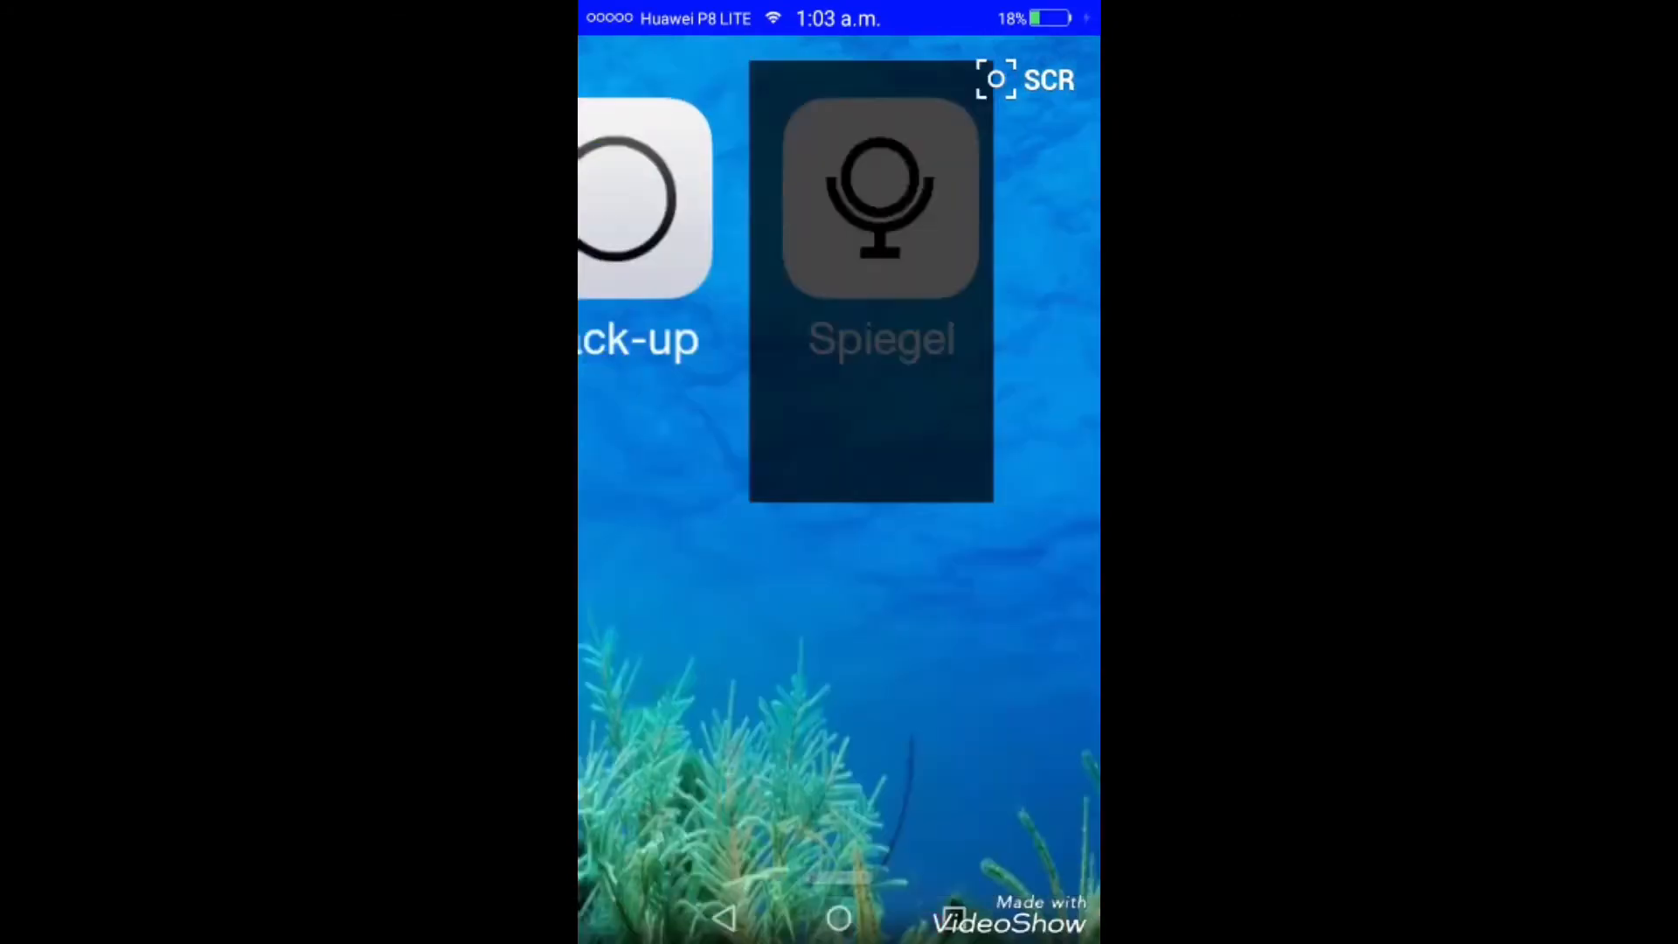
click(870, 199)
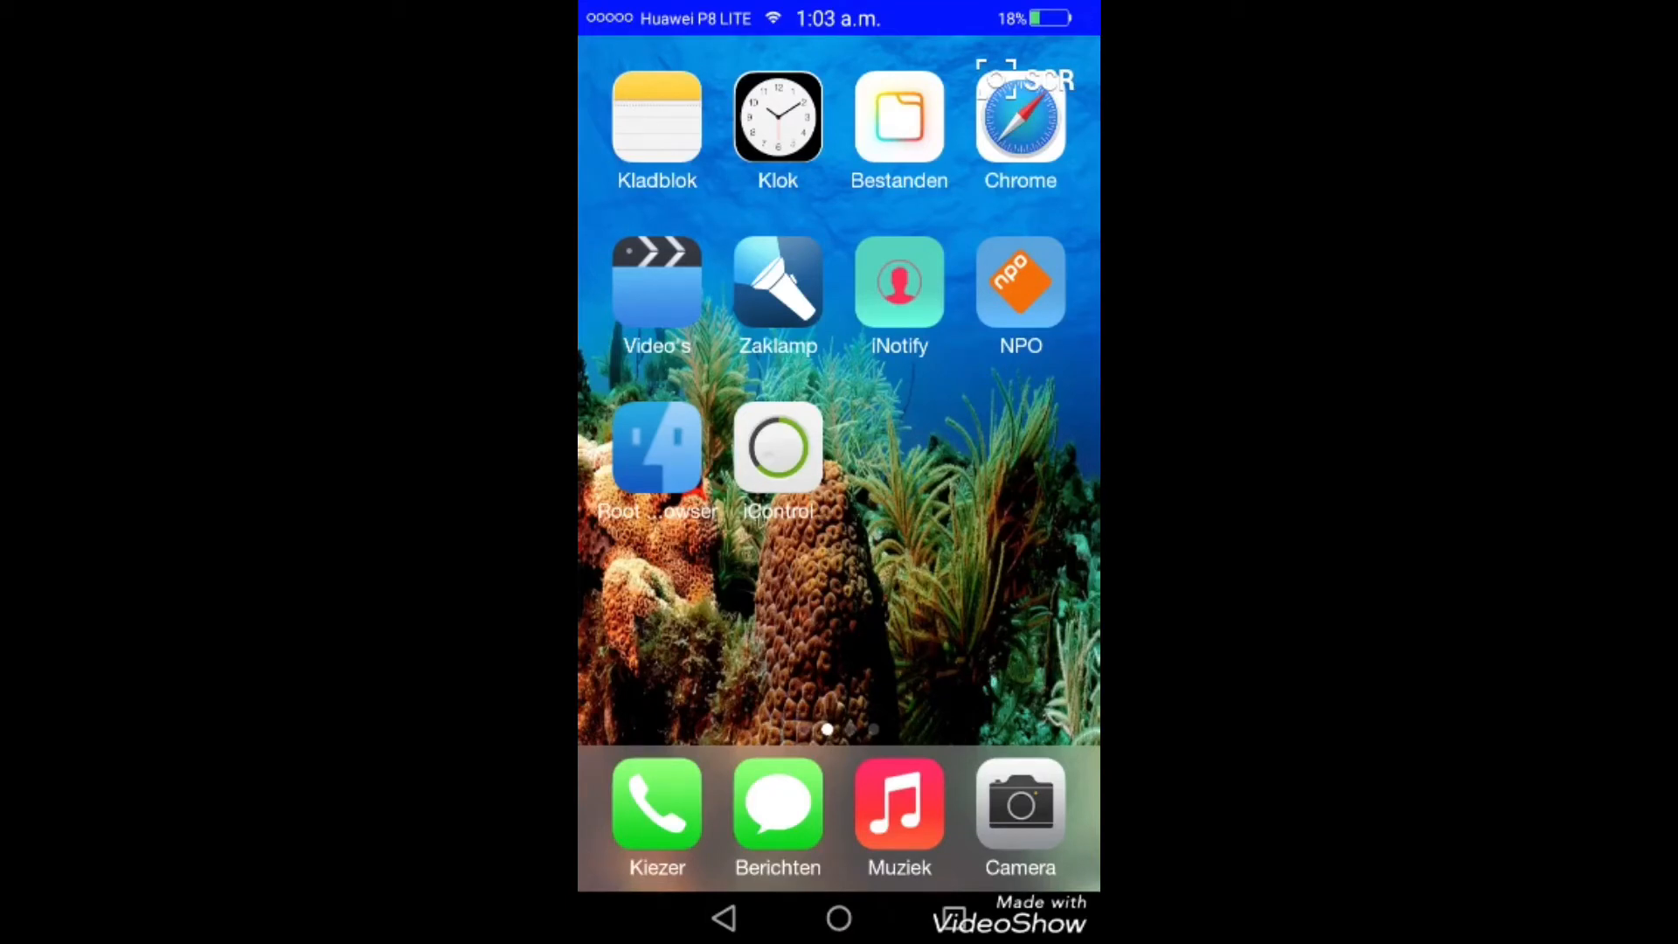
scroll(left, 3)
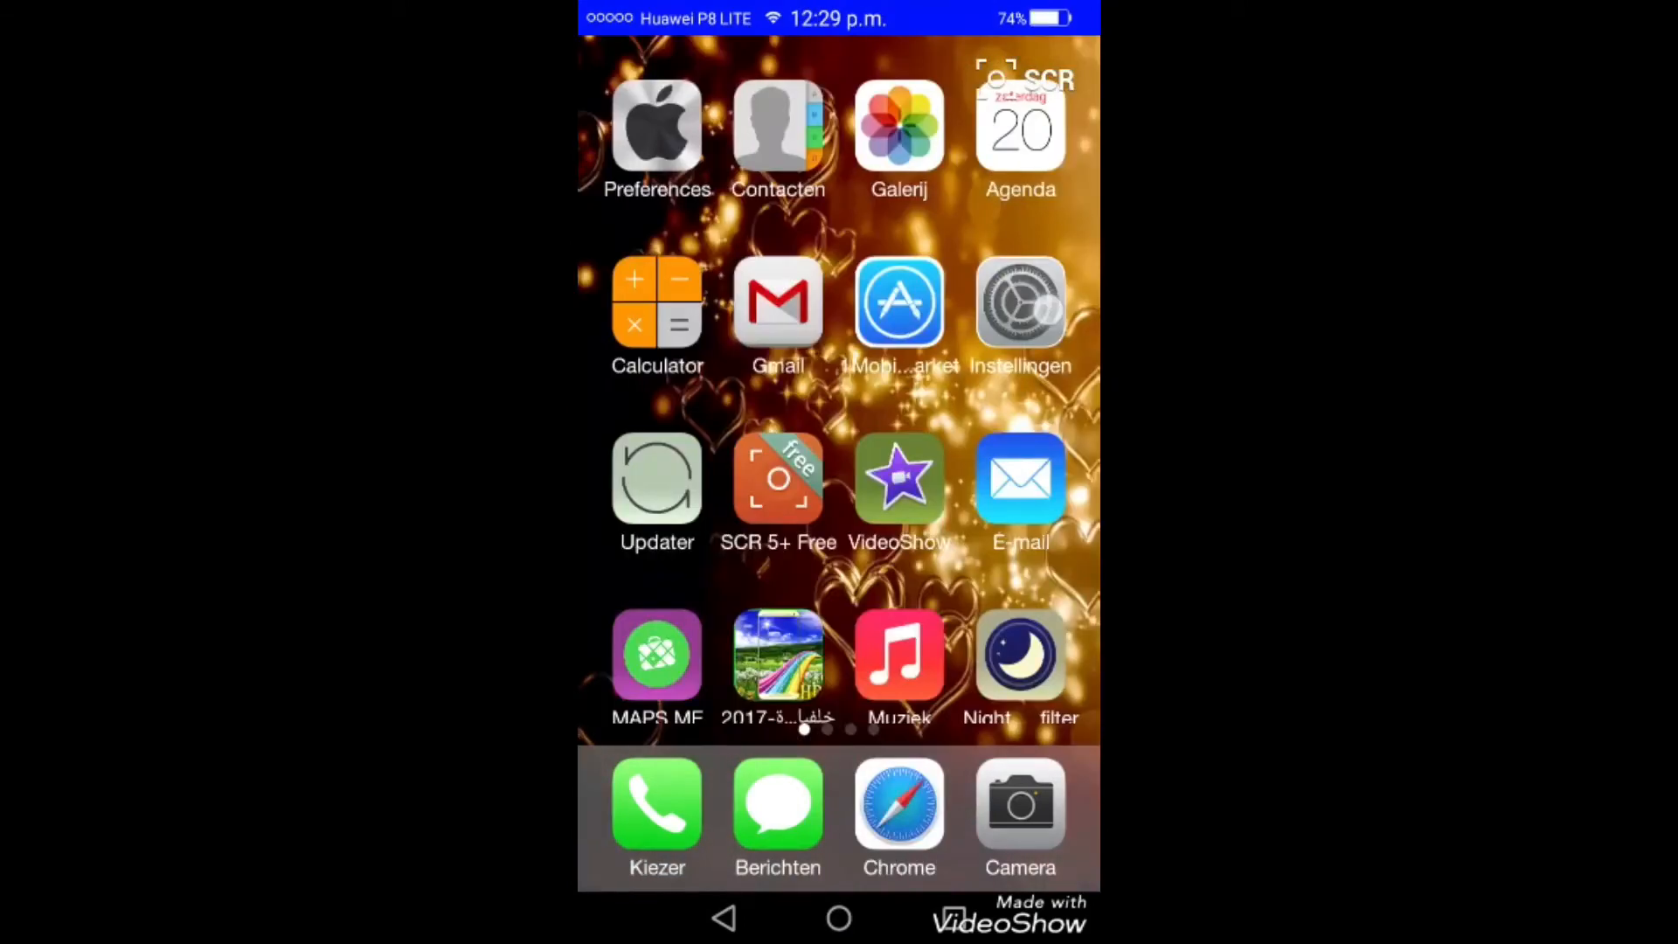
Go into Instellingen and bring up the Apps list of installed apps
click(1018, 302)
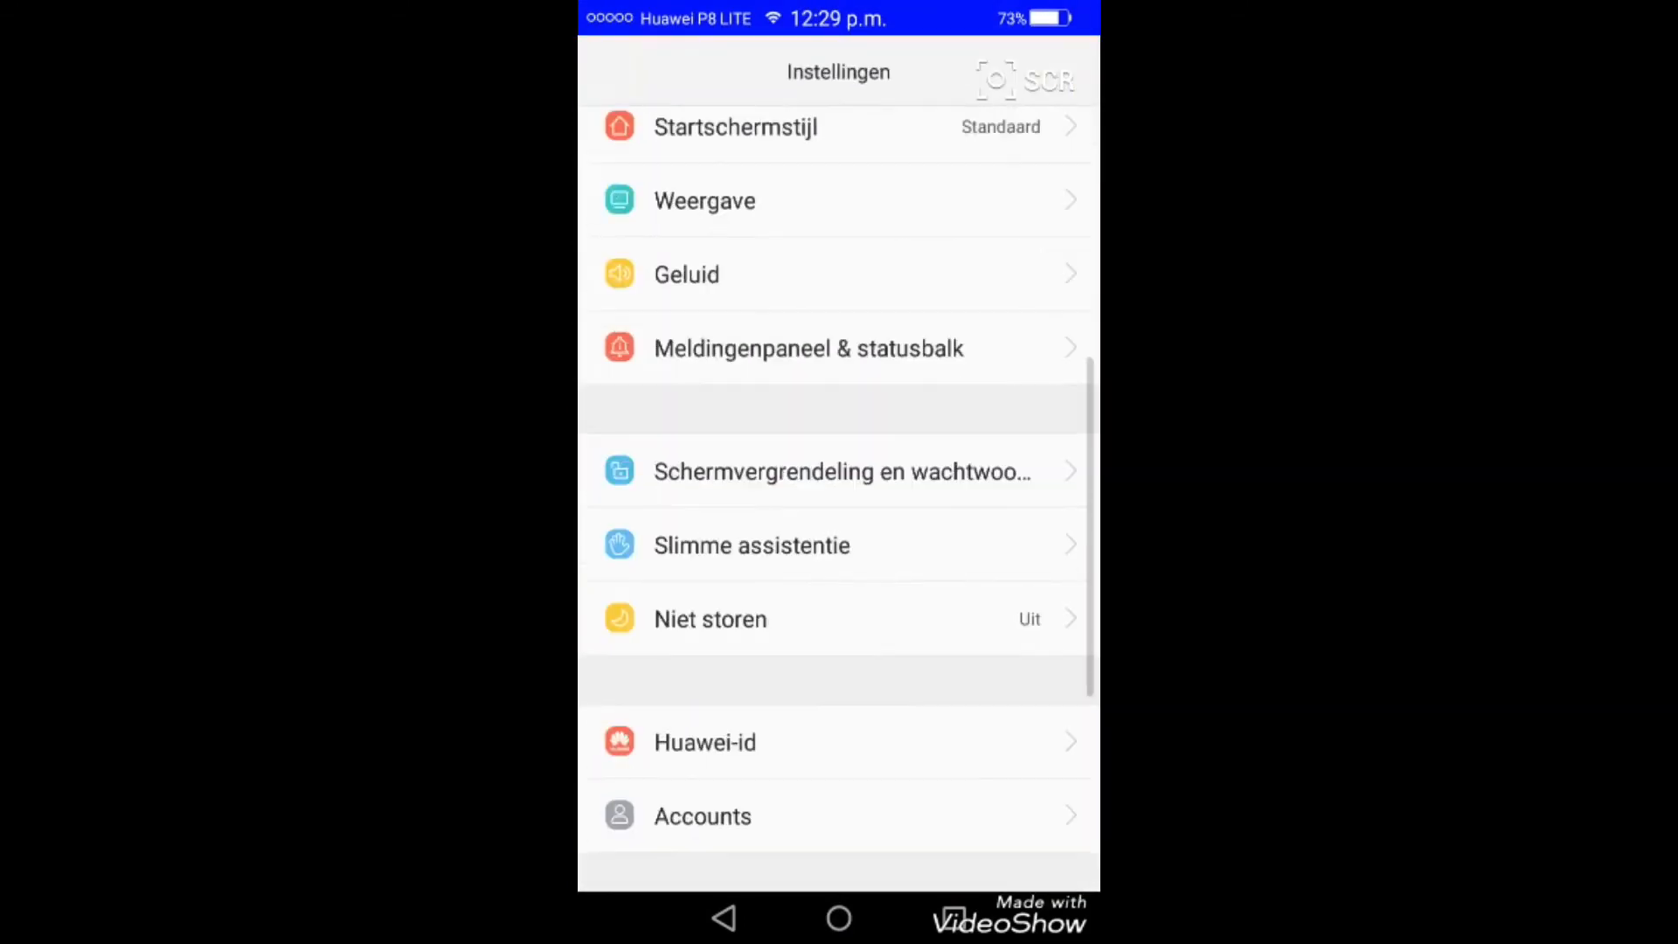
scroll(down, 3)
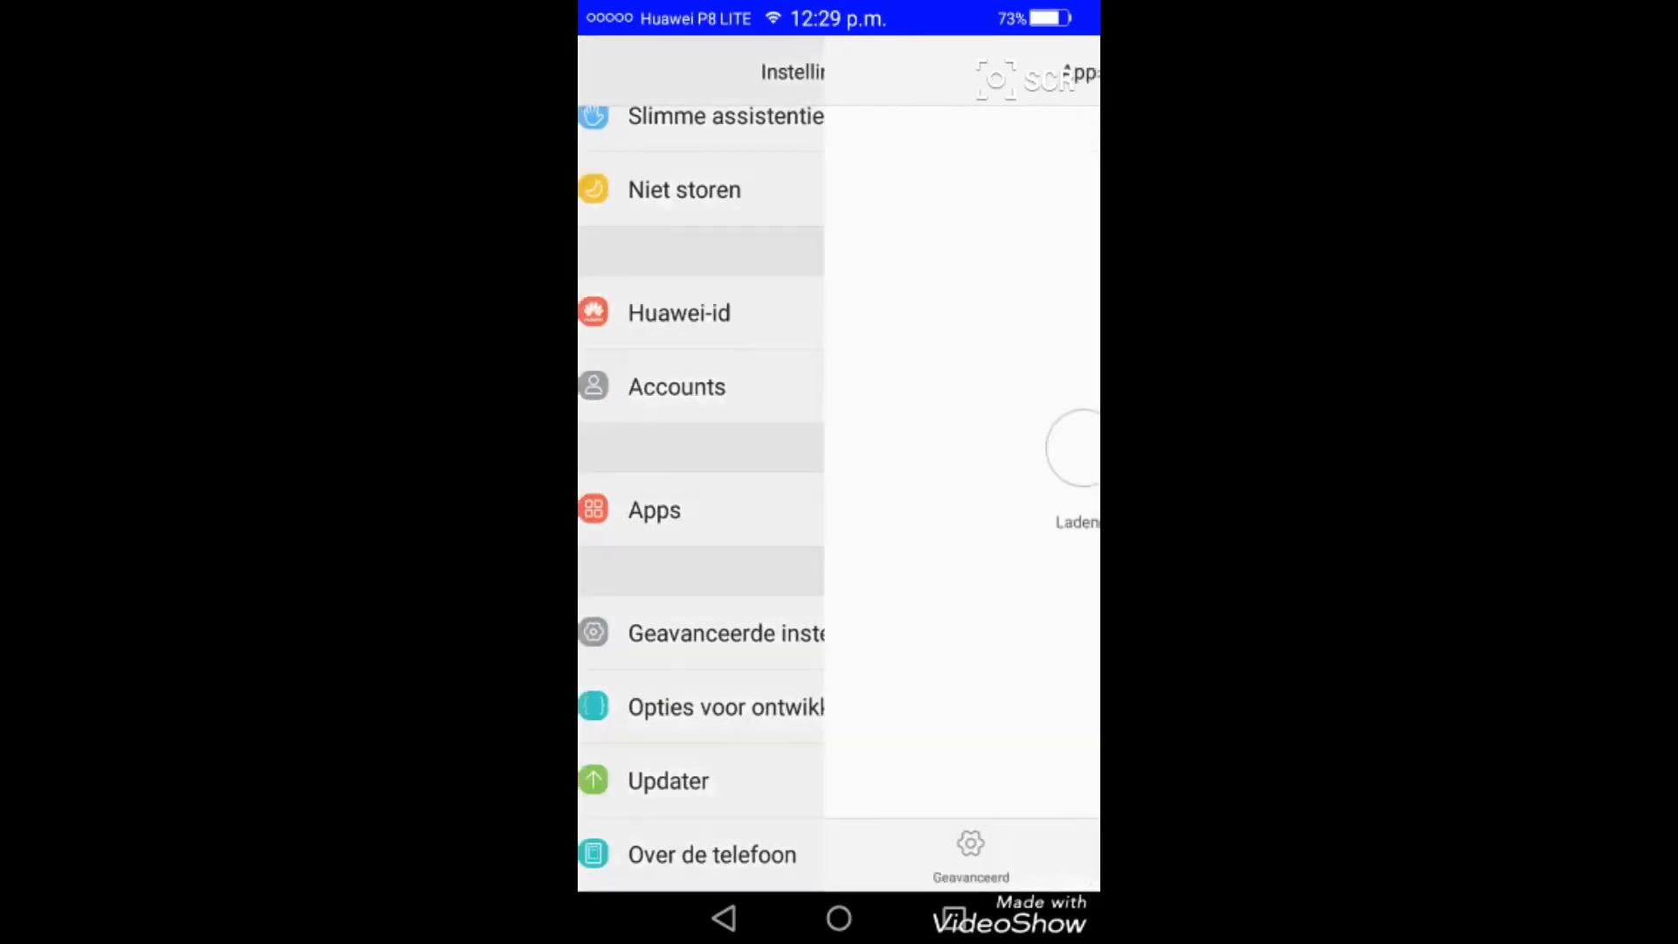
click(654, 508)
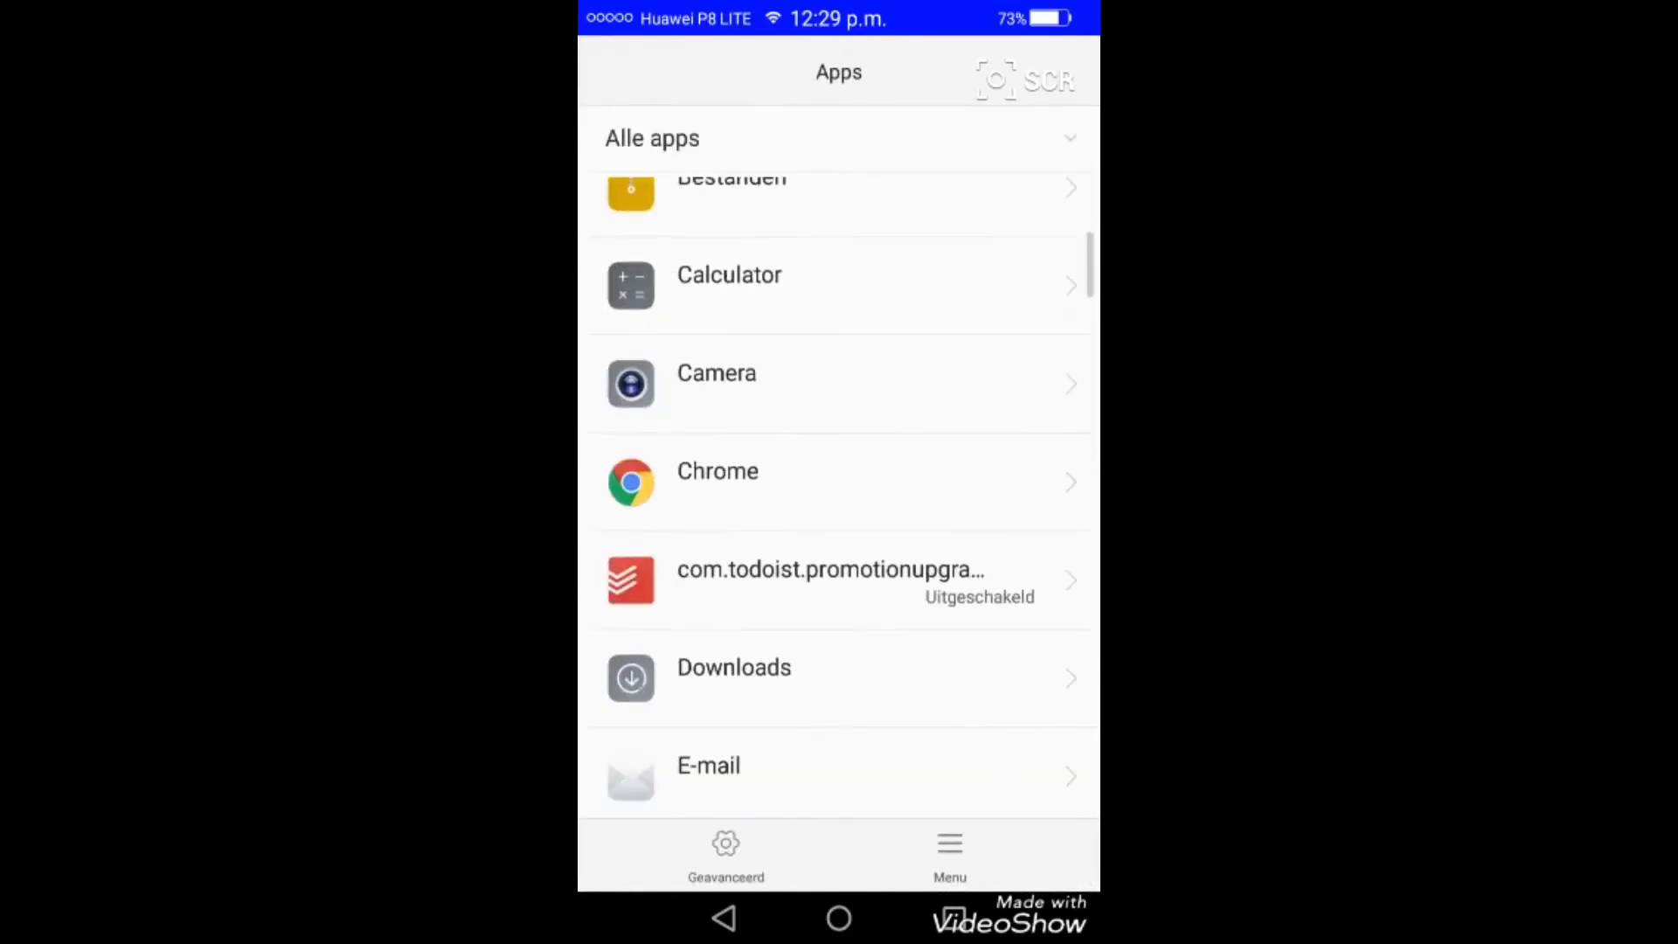
Reach Geavanceerd and show the 'Altijd bovenaan andere apps' permission list
scroll(down, 3)
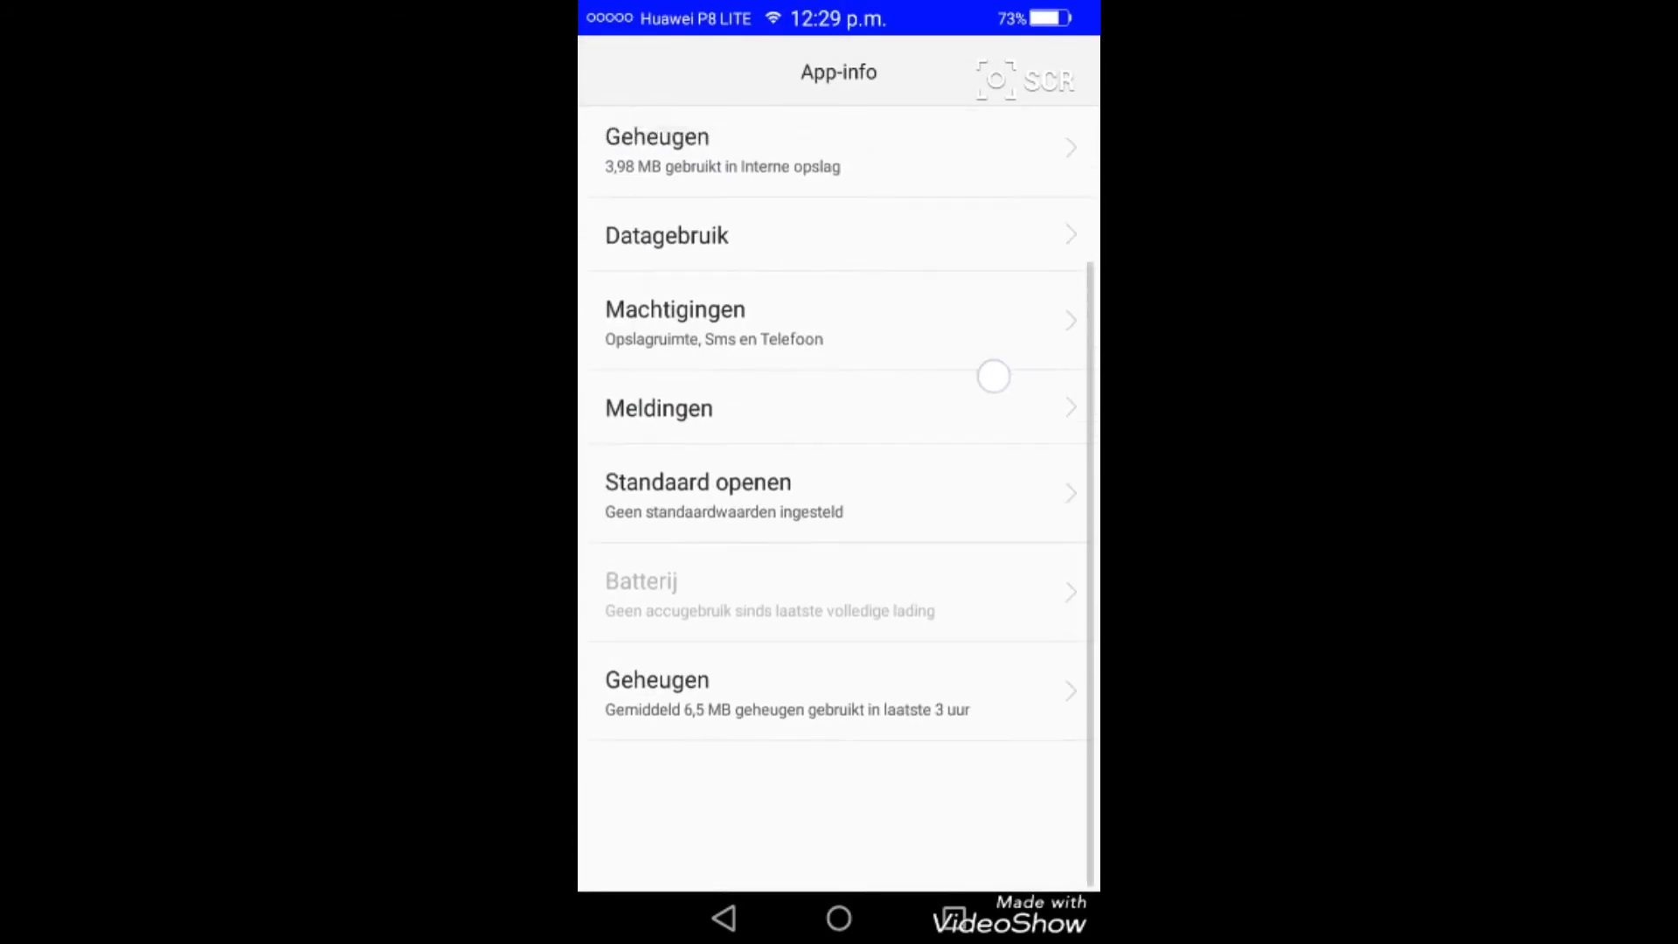
scroll(down, 3)
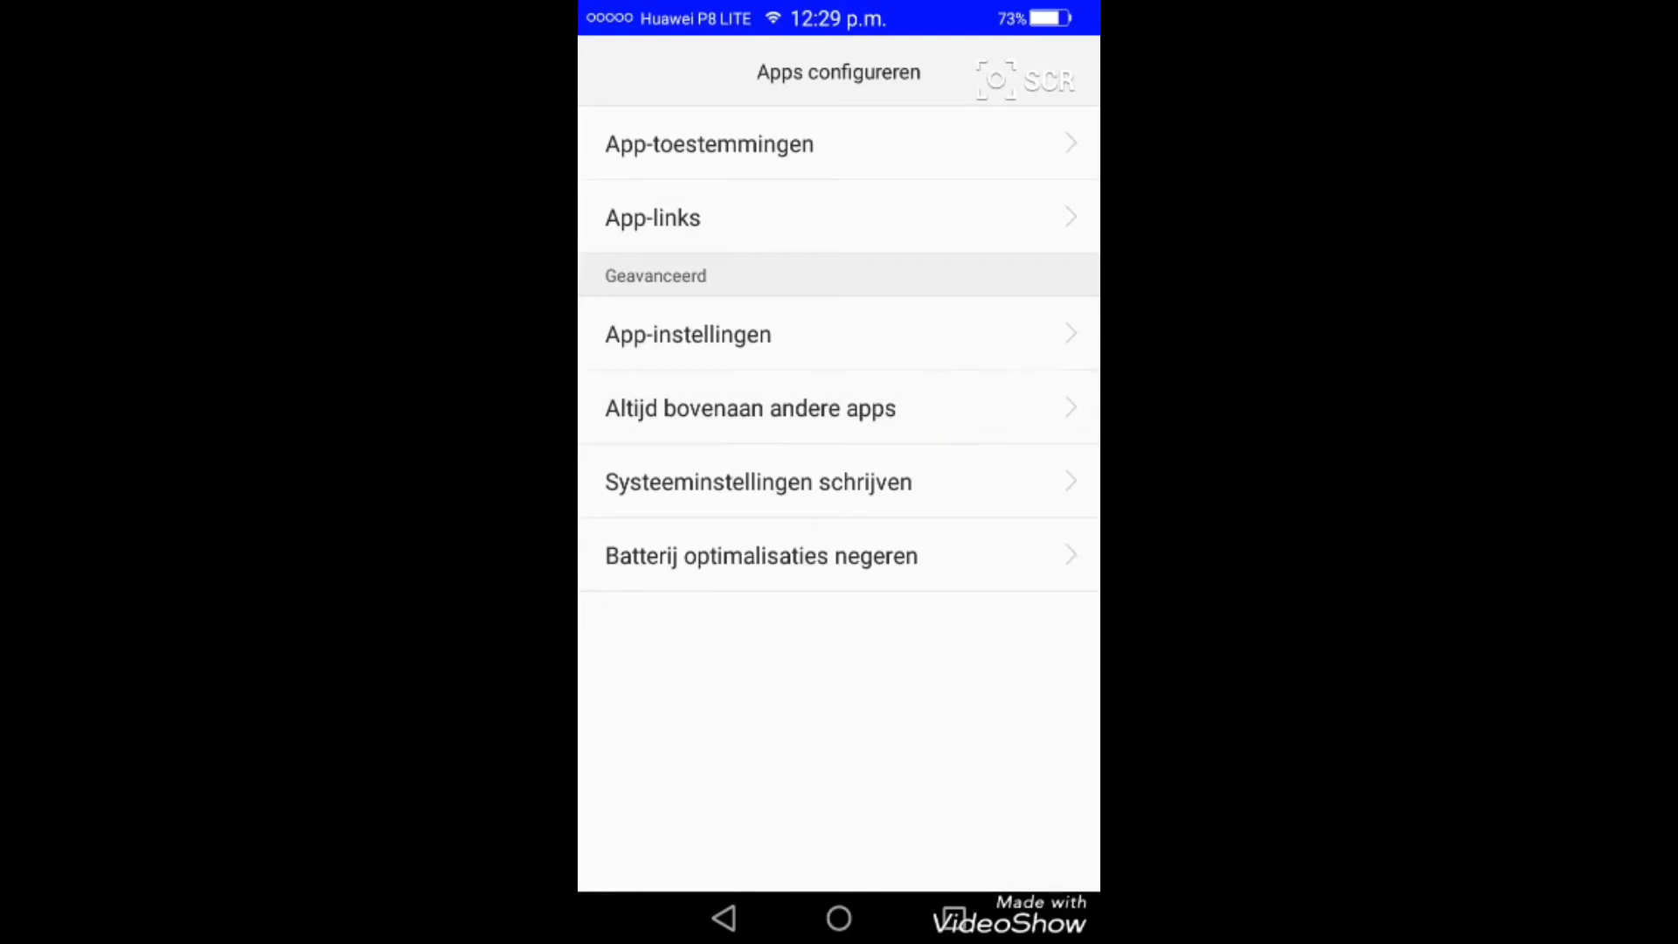
click(750, 407)
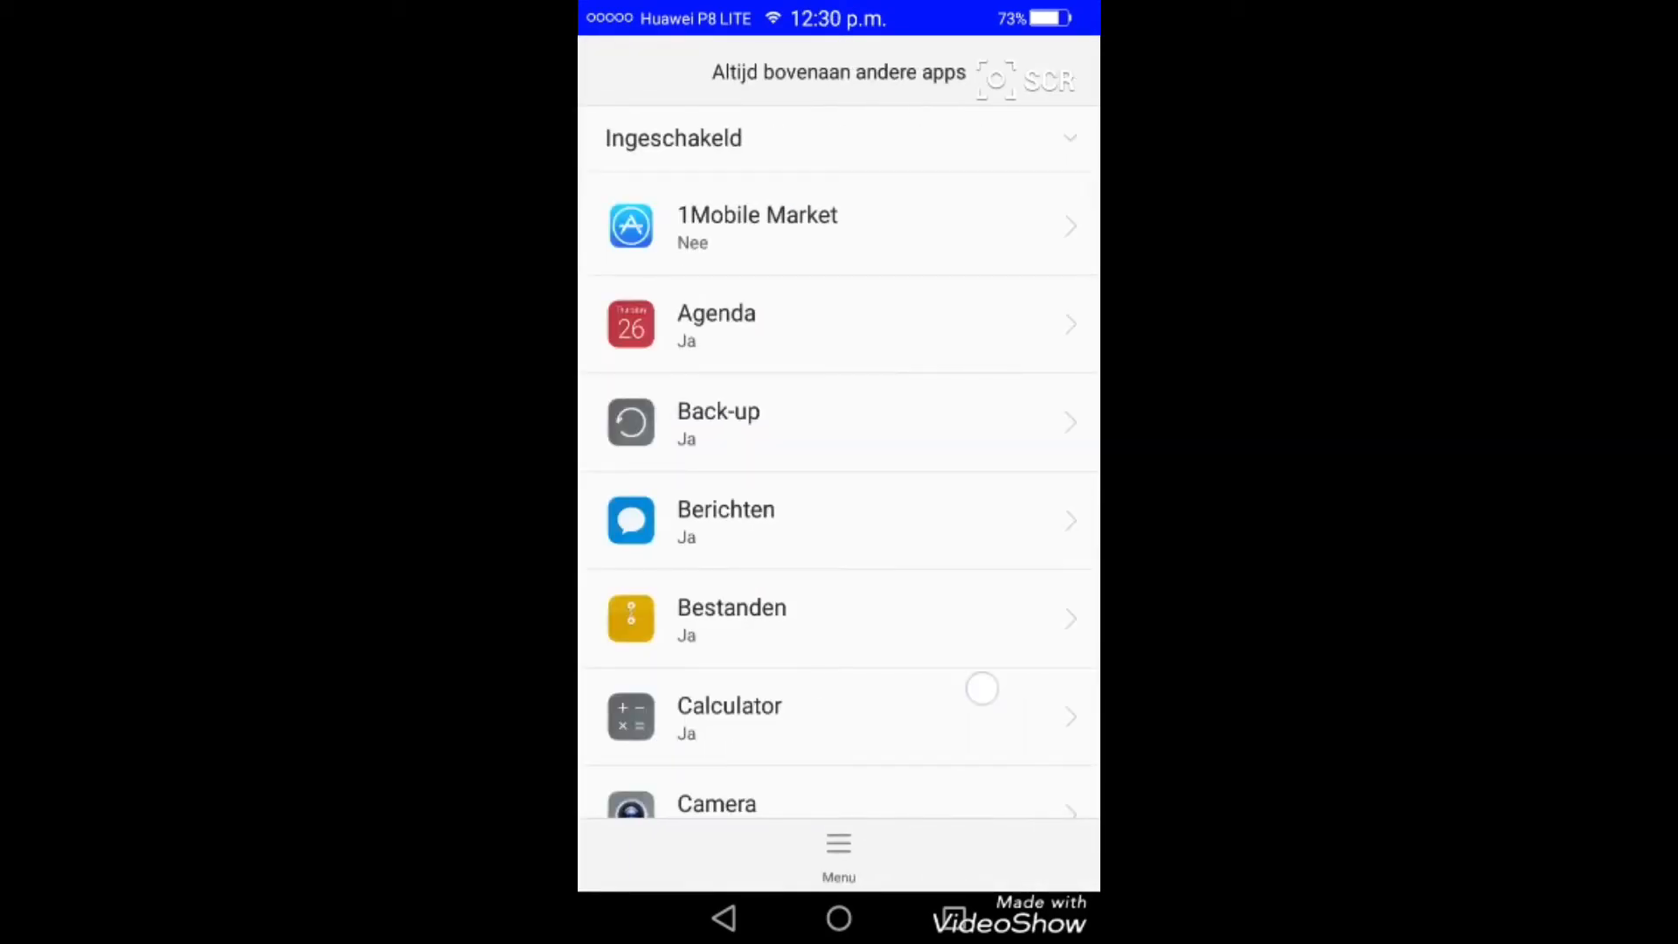
Scroll the on-top list to its end and view the Video's entry before heading home
scroll(down, 3)
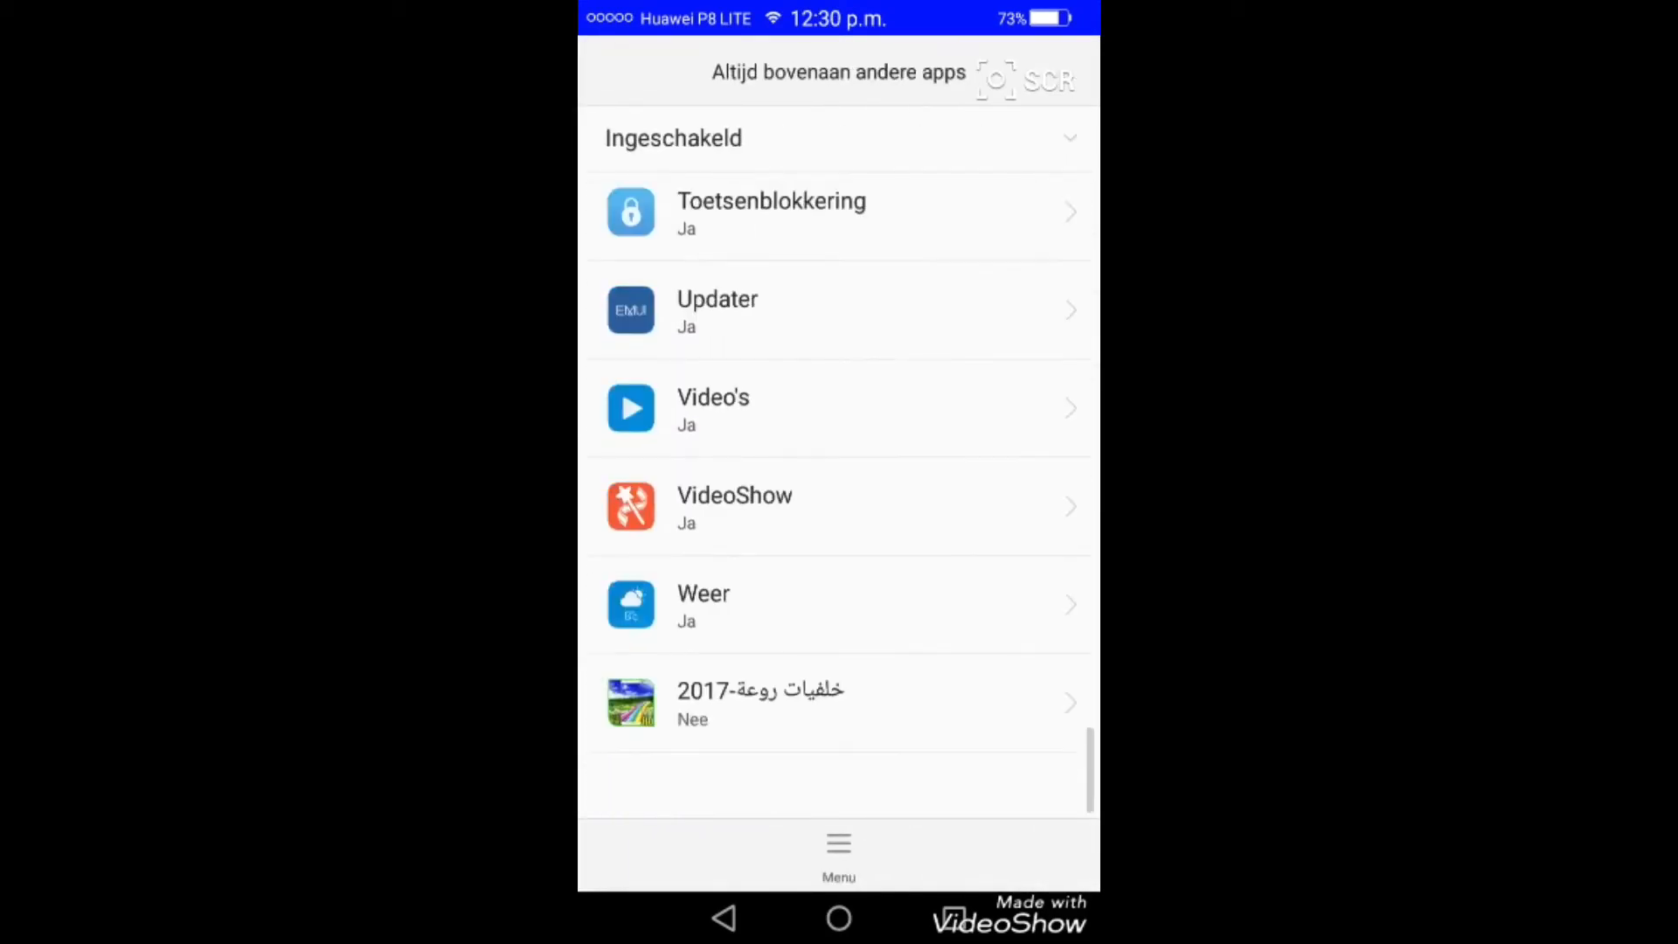
scroll(down, 3)
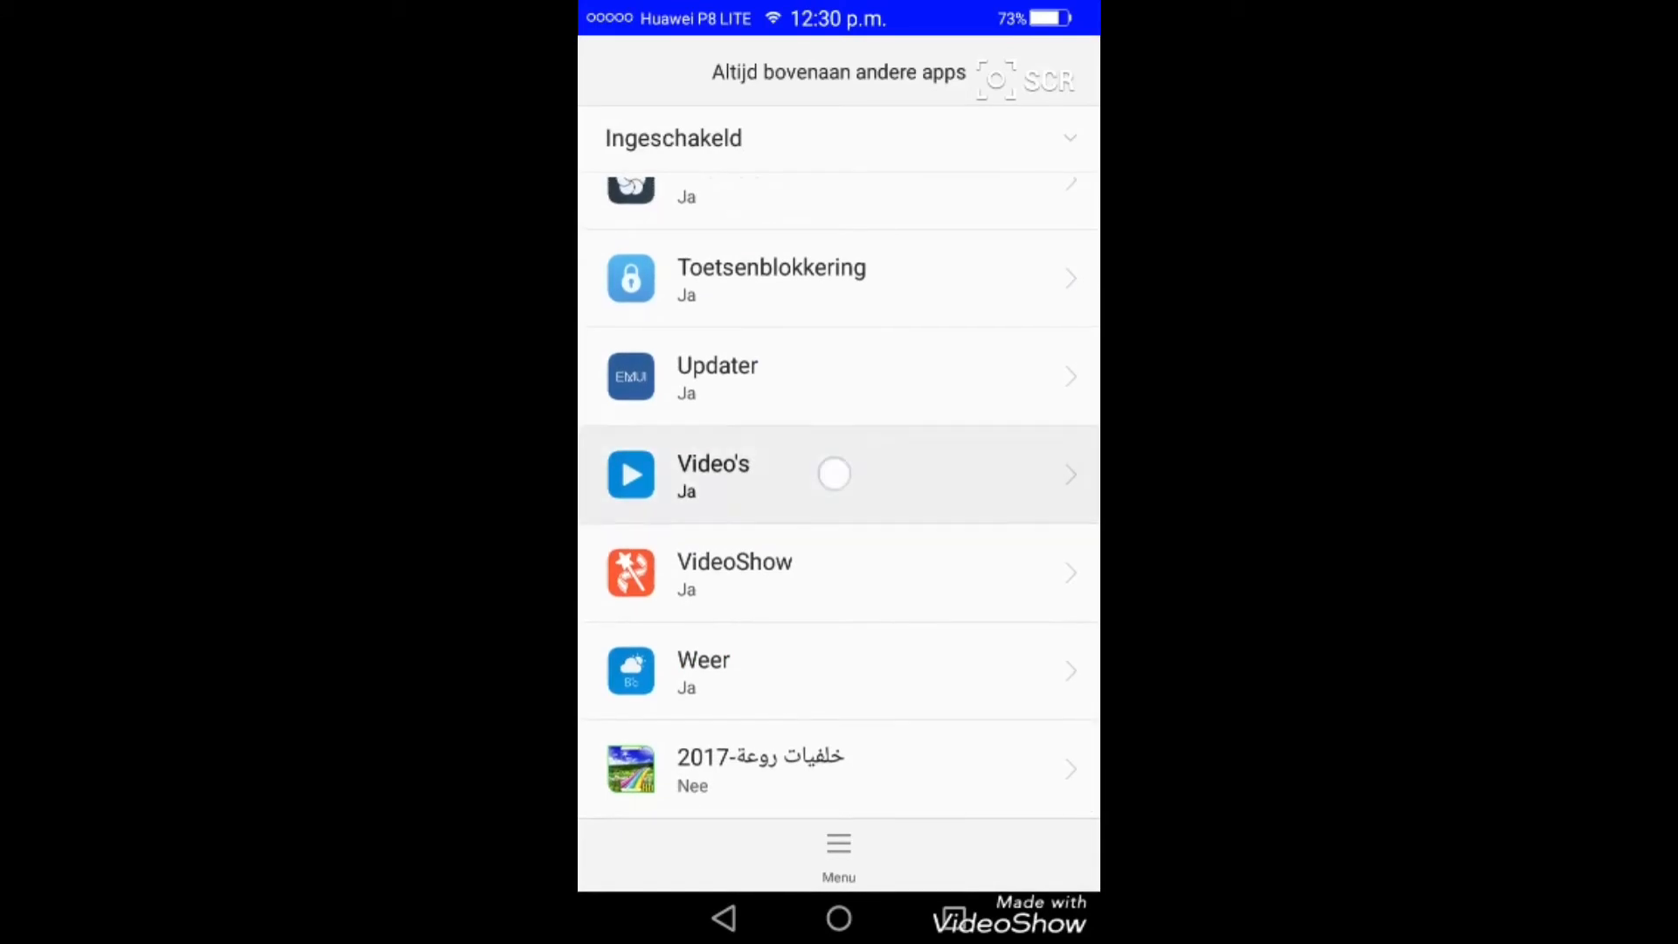
click(837, 473)
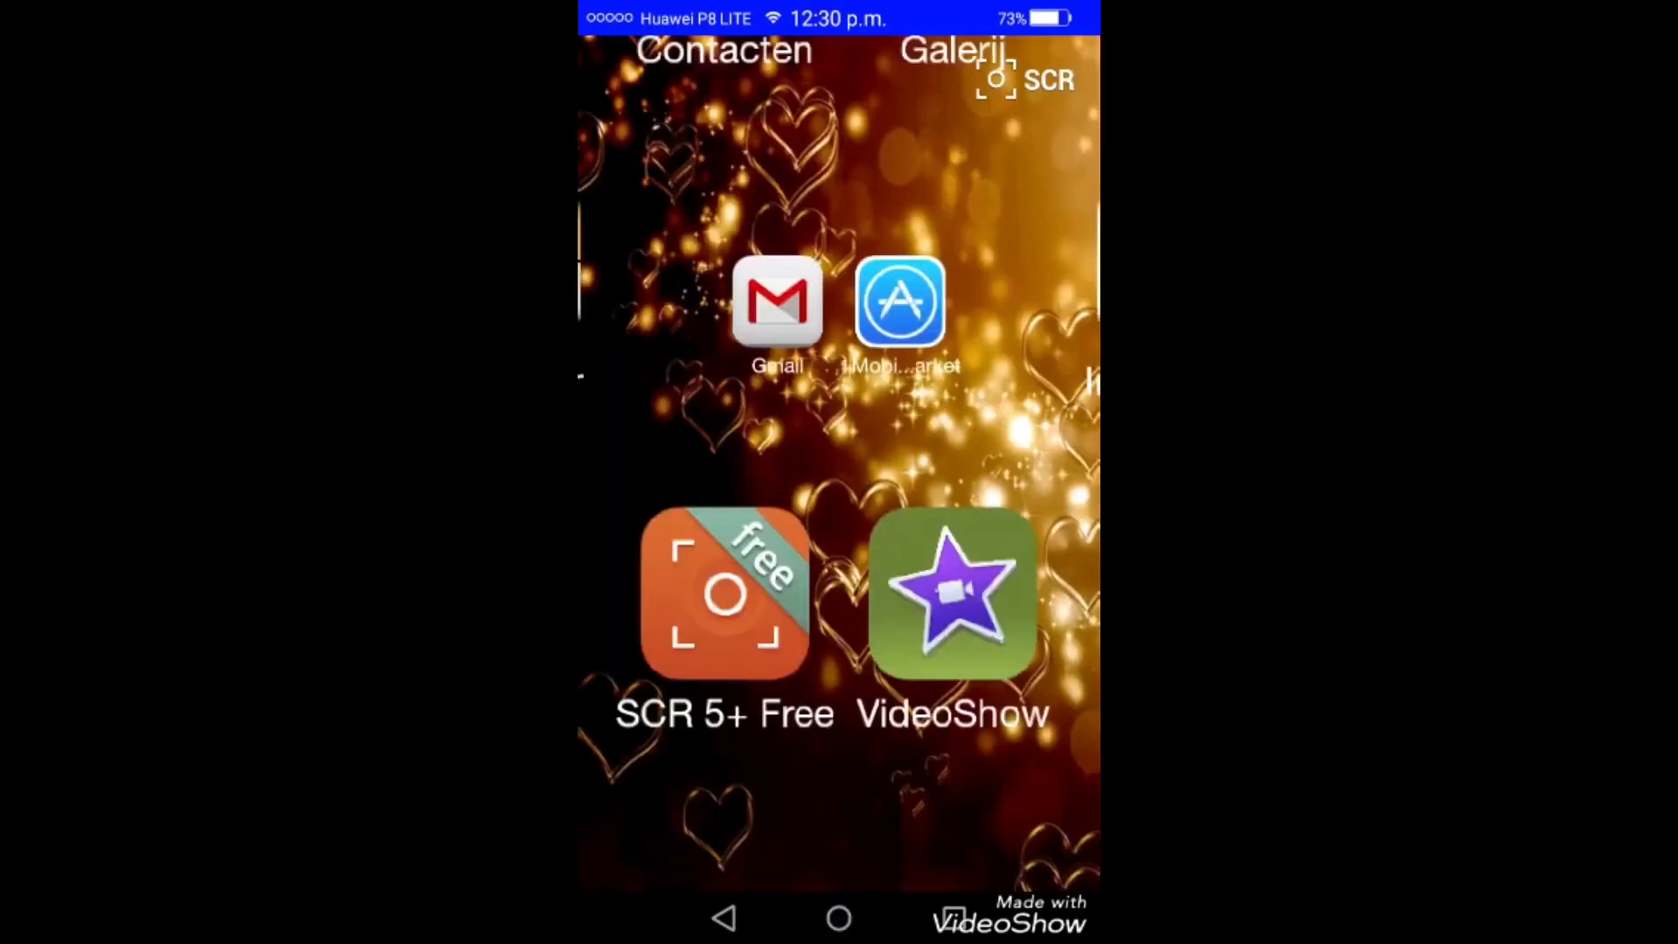
Launch the wallpaper app from the home screen, showing the tulip-field picture
scroll(down, 3)
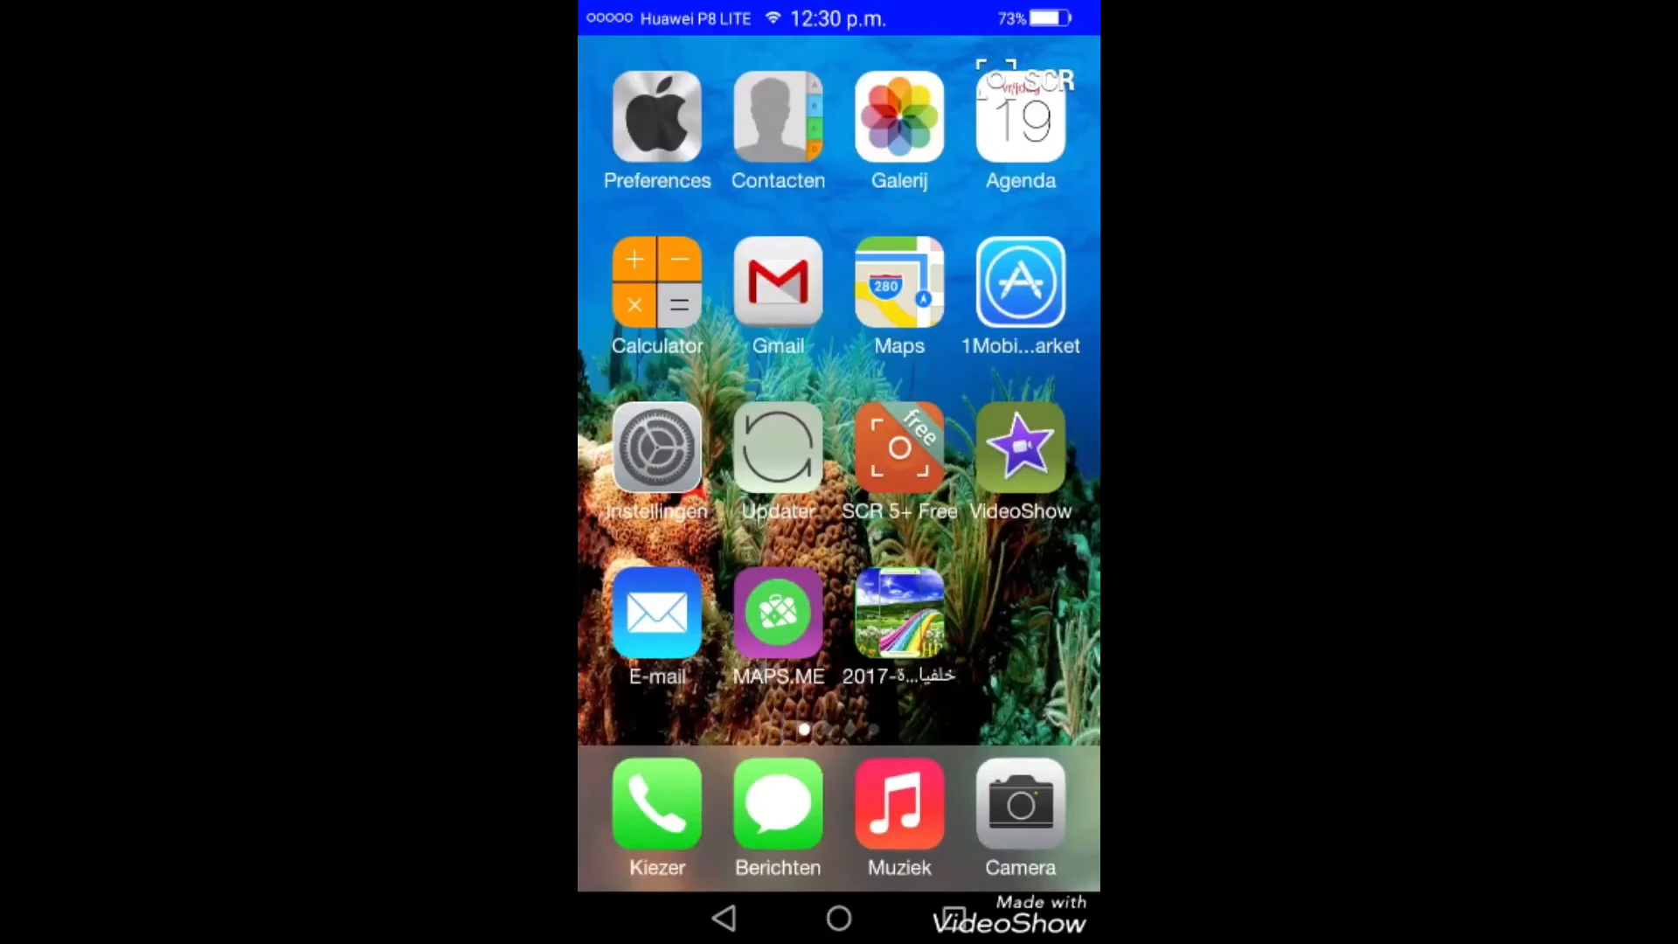
click(898, 616)
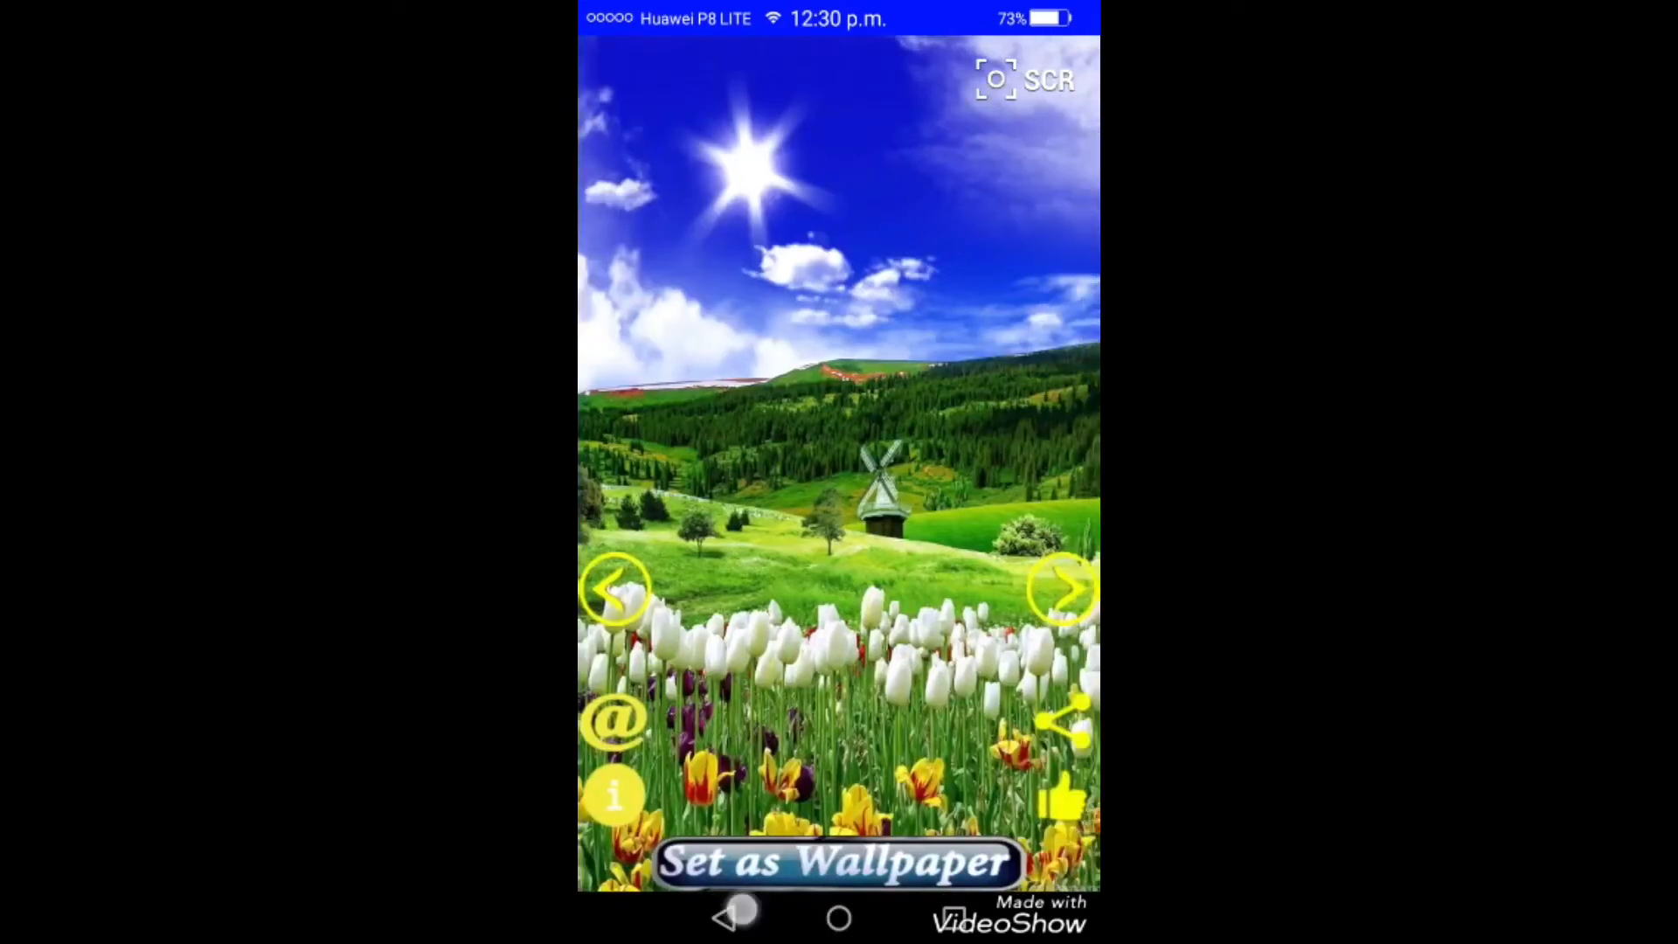
Browse forward through the wallpaper pictures to the golden hearts image
click(1061, 589)
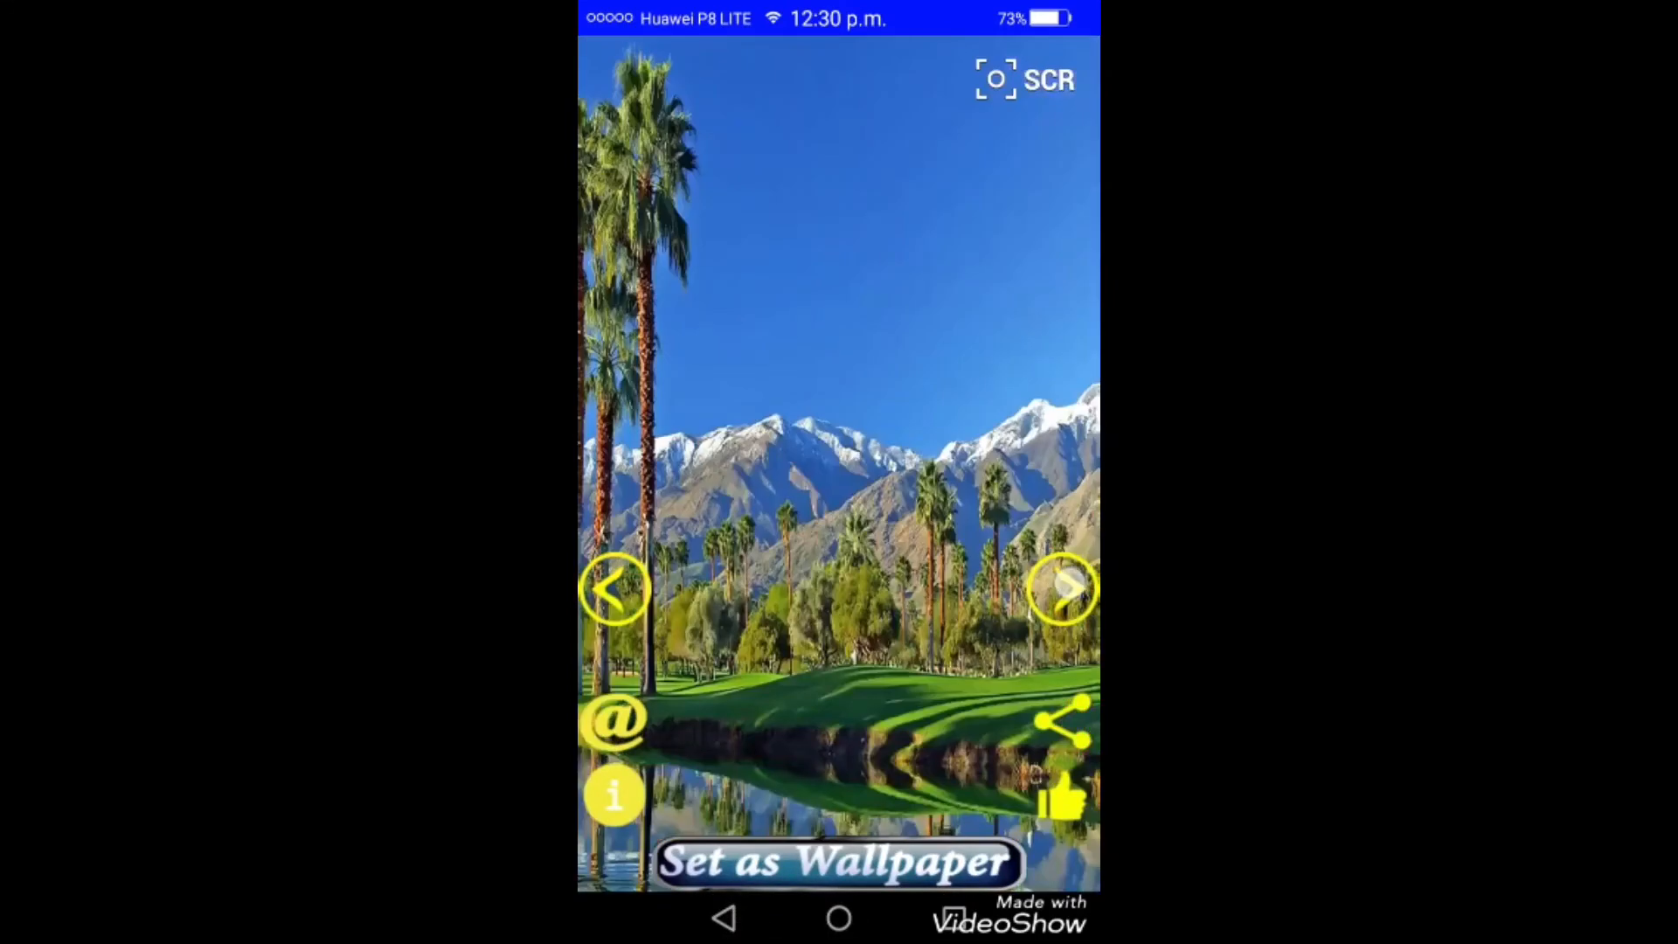
click(1060, 589)
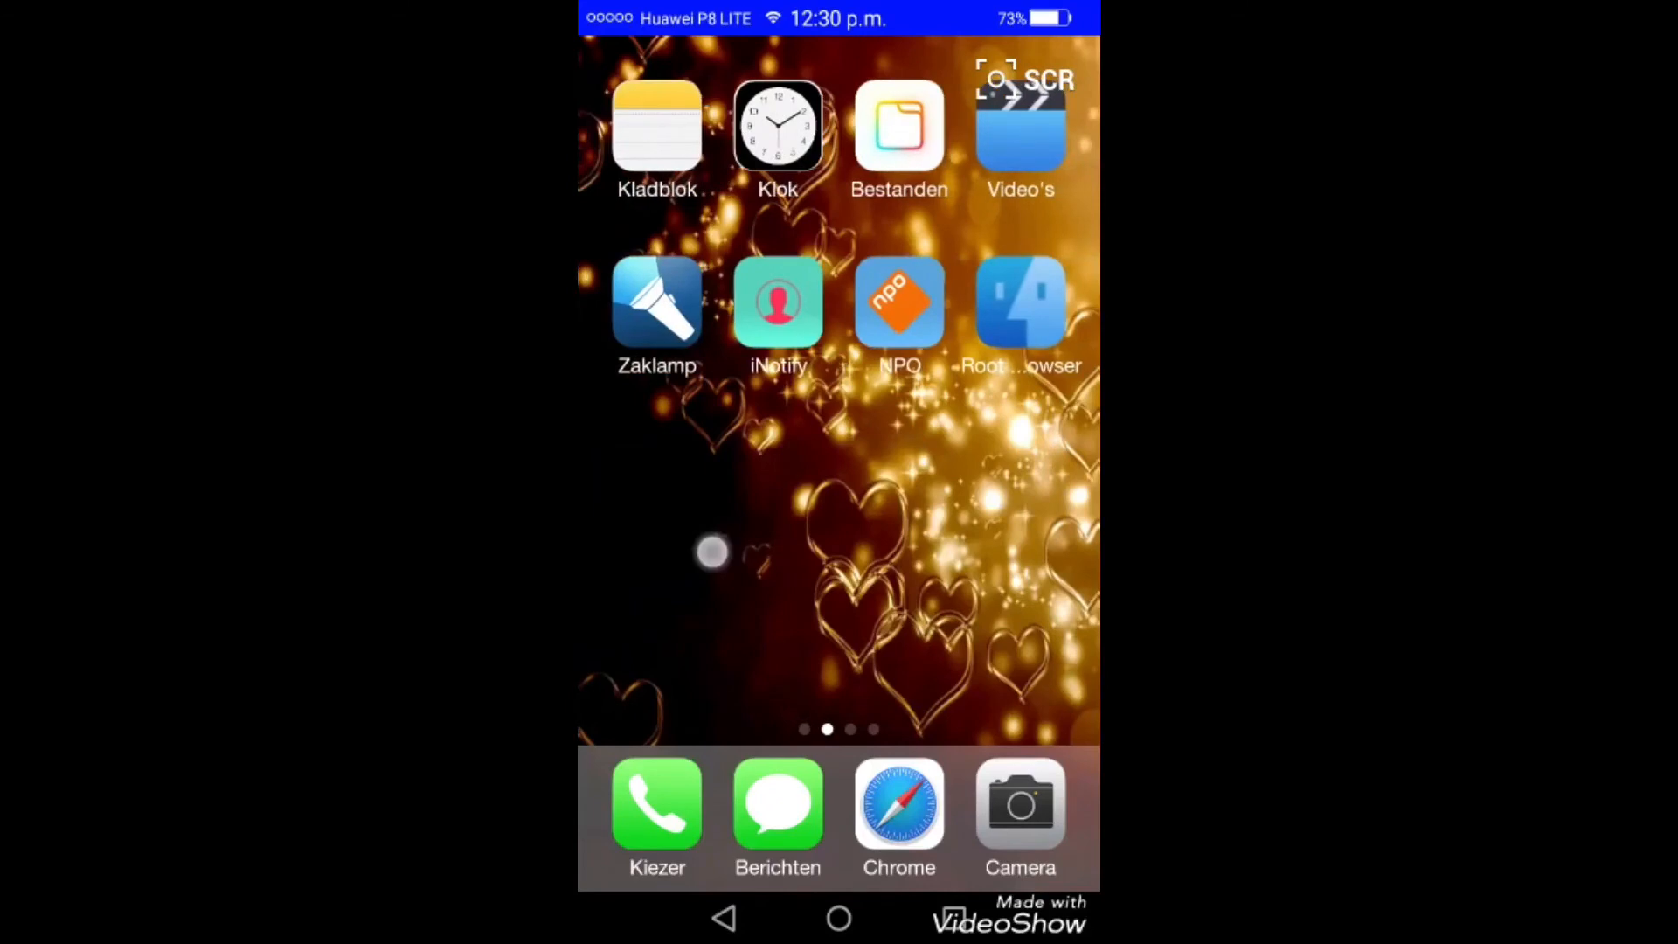
Swipe back to the first home screen page
scroll(left, 3)
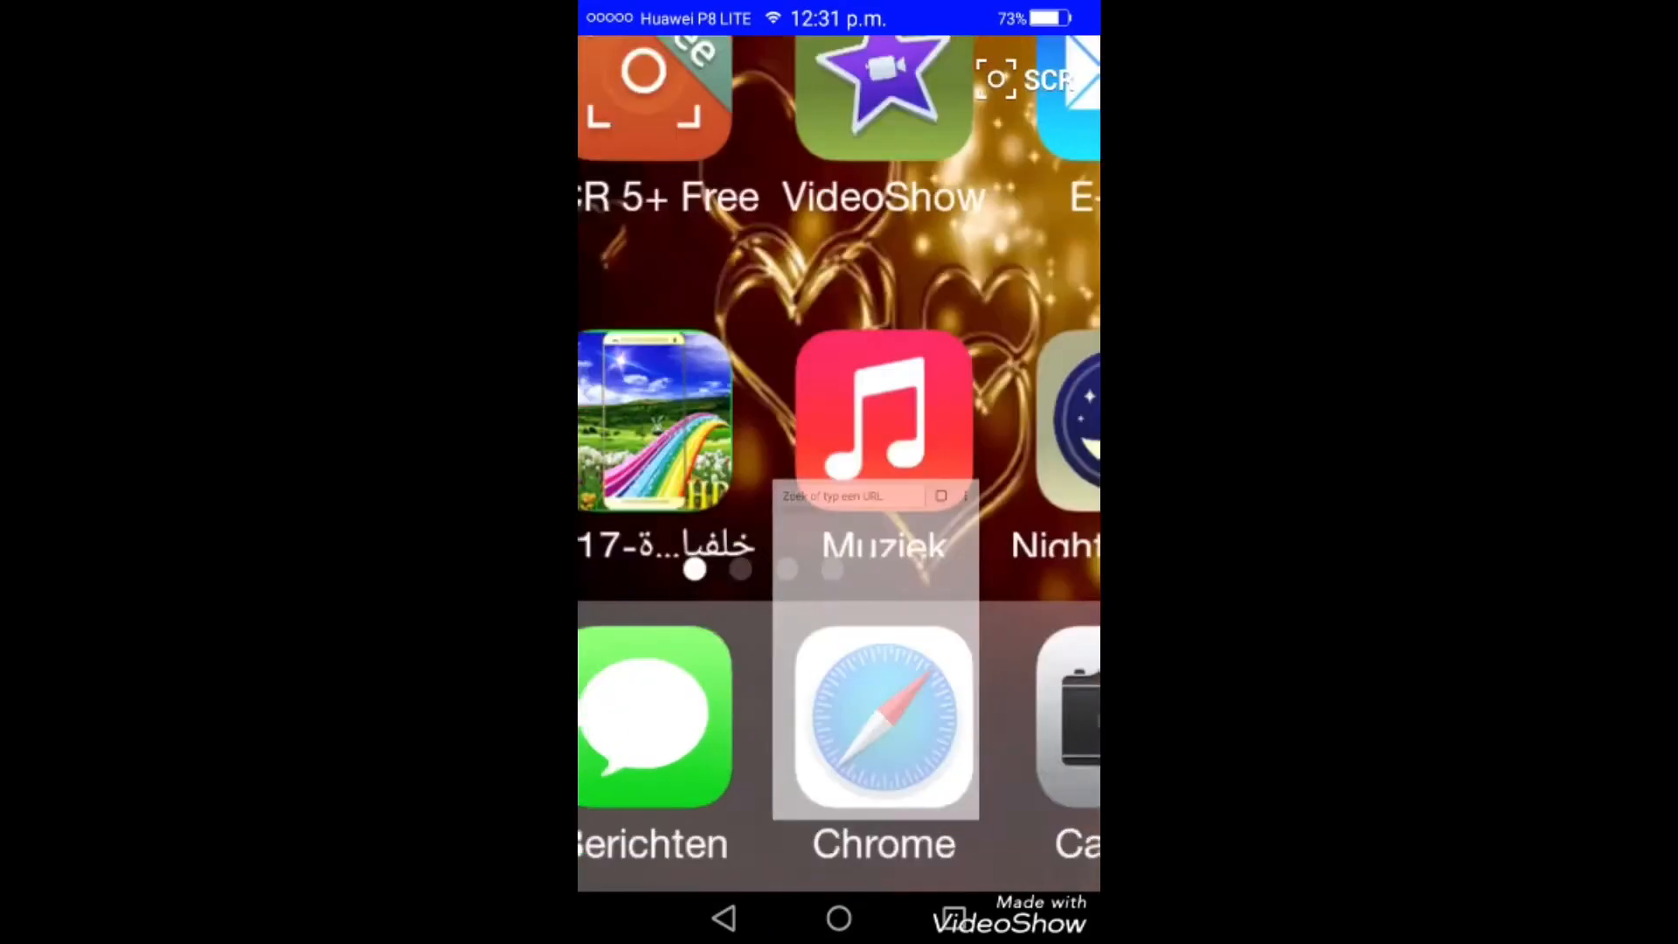
Enter icon edit mode and select the Chrome dock shortcut to change its image
click(876, 716)
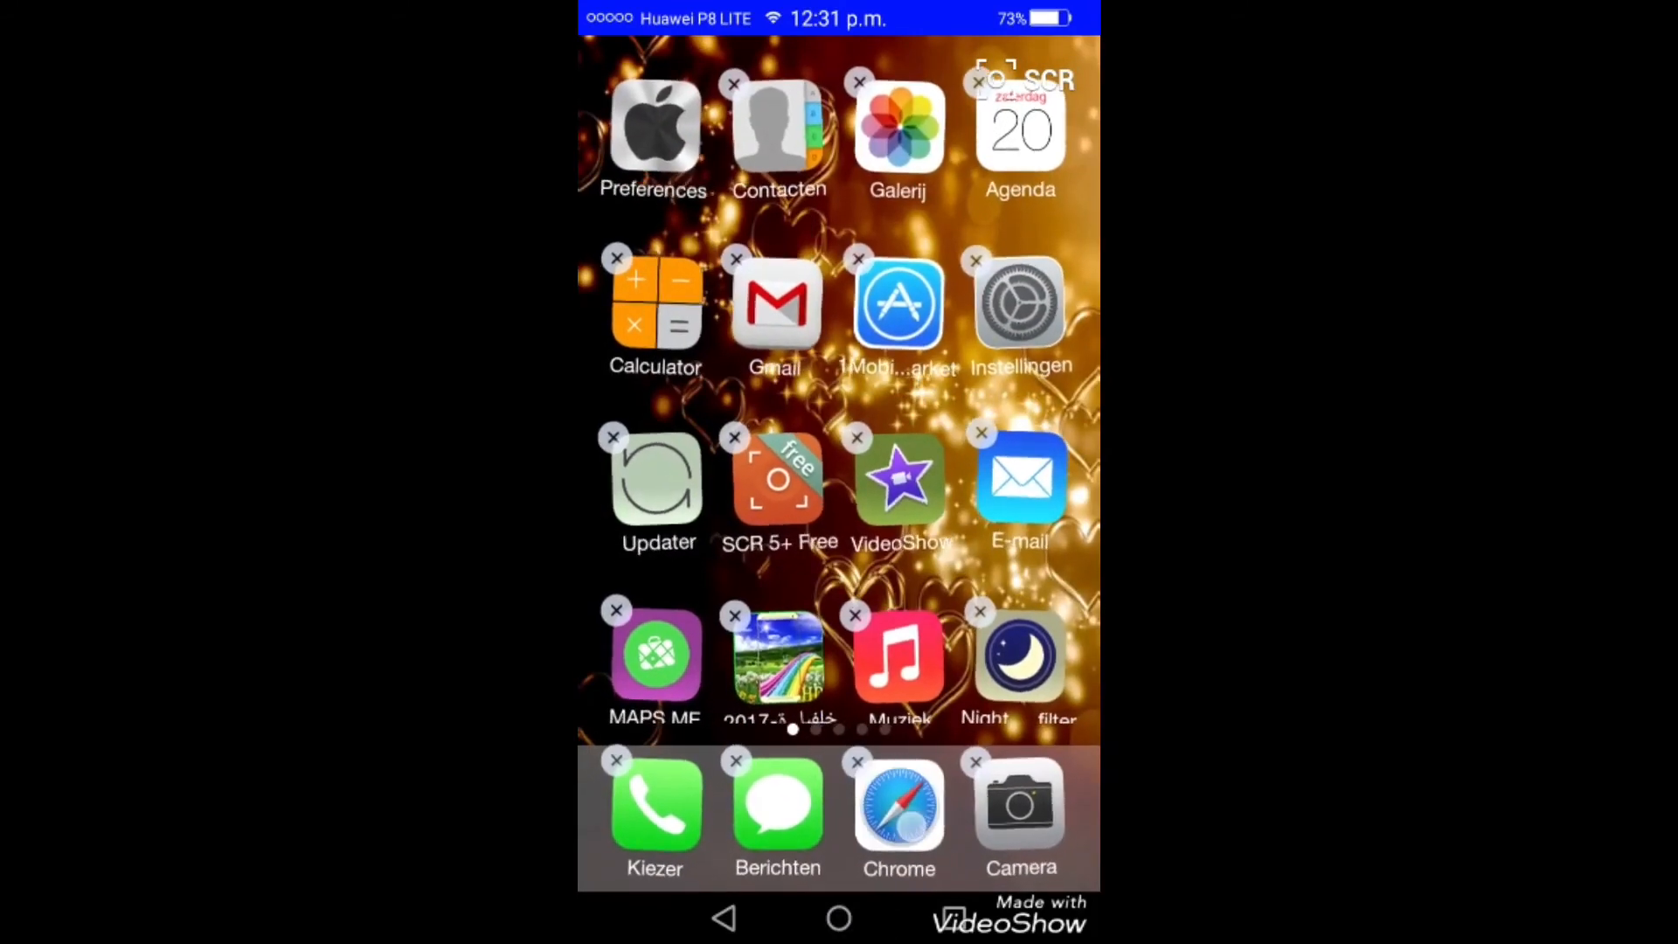
click(898, 808)
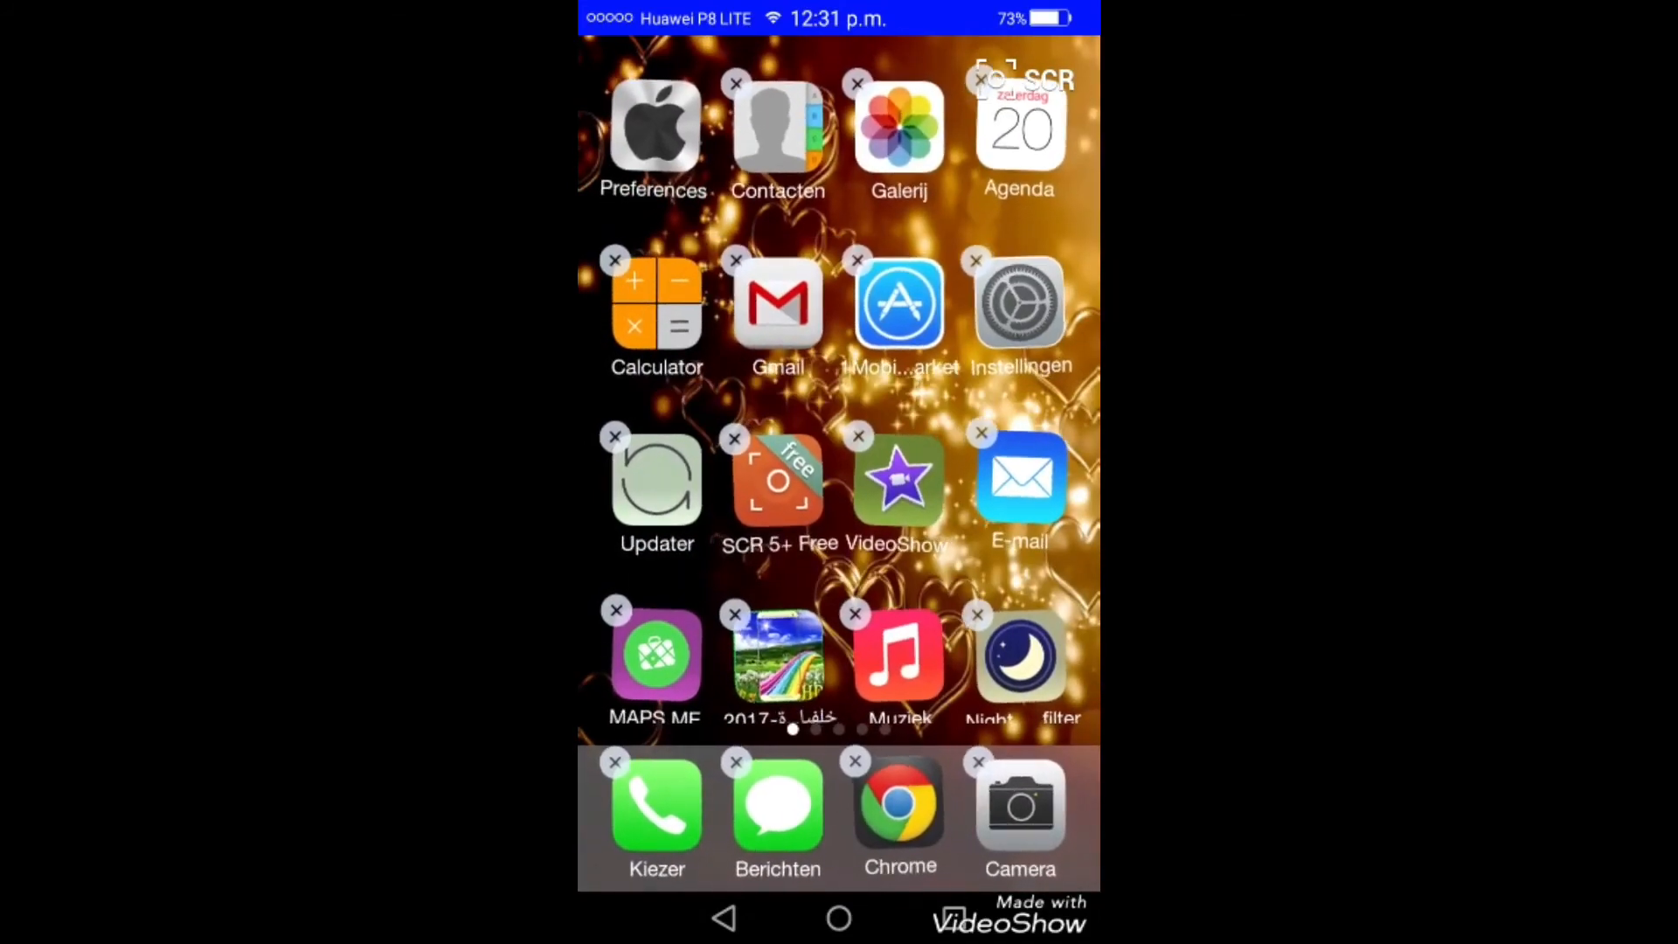
click(898, 808)
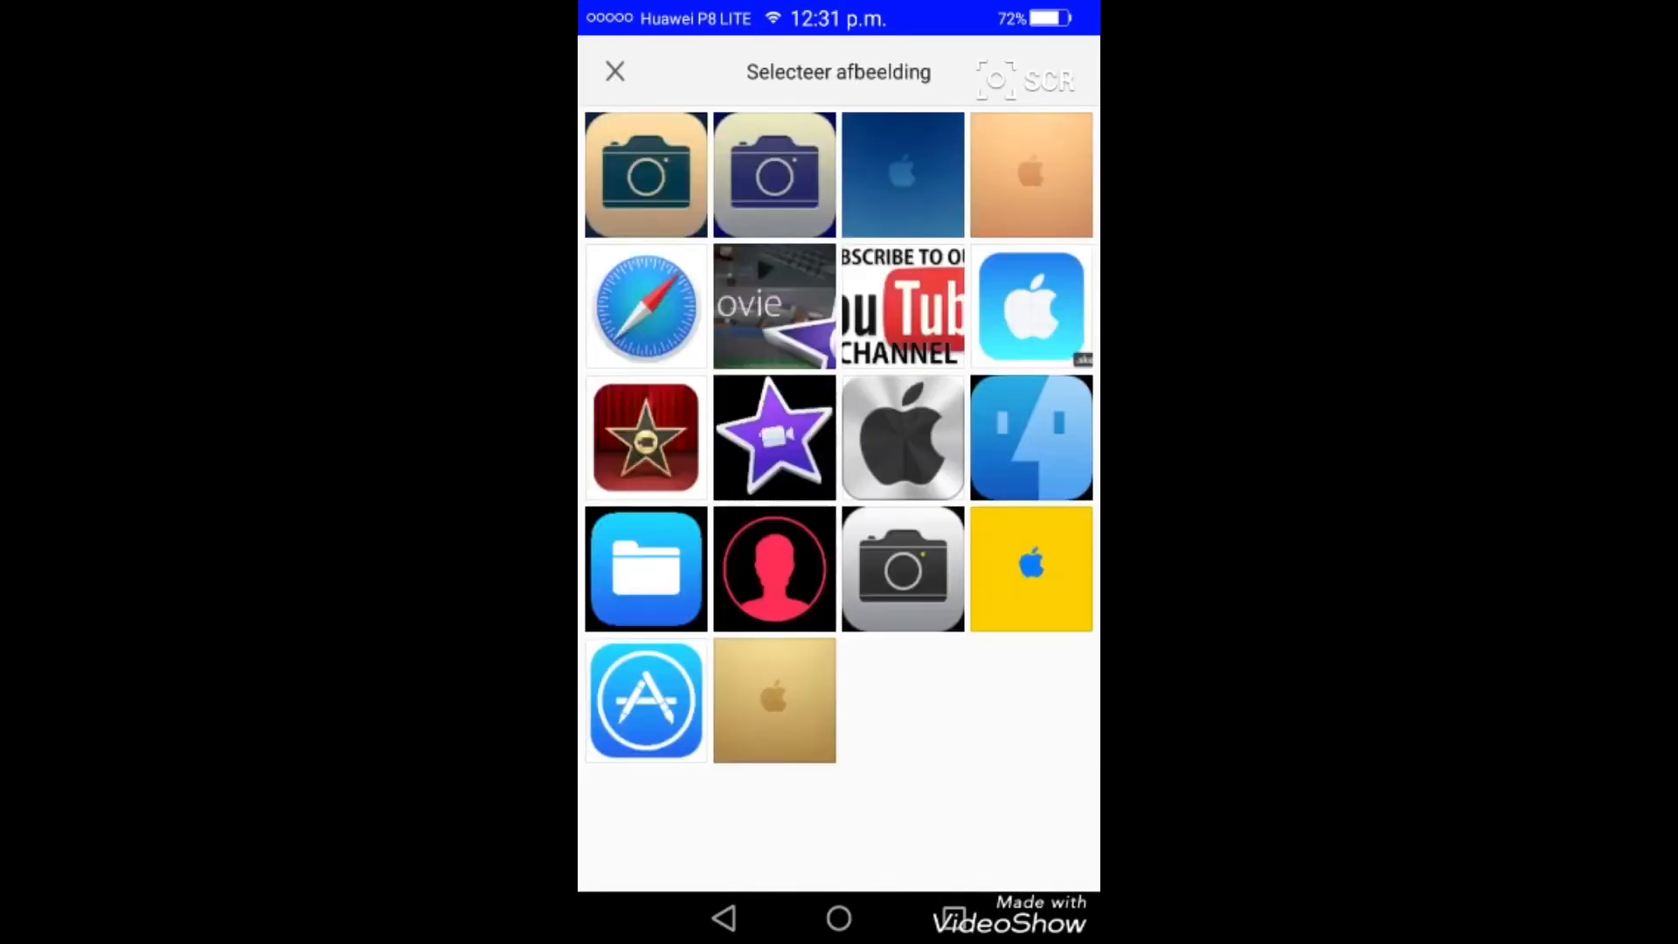
Choose the blue compass image as Chrome's icon in Selecteer afbeelding
click(644, 305)
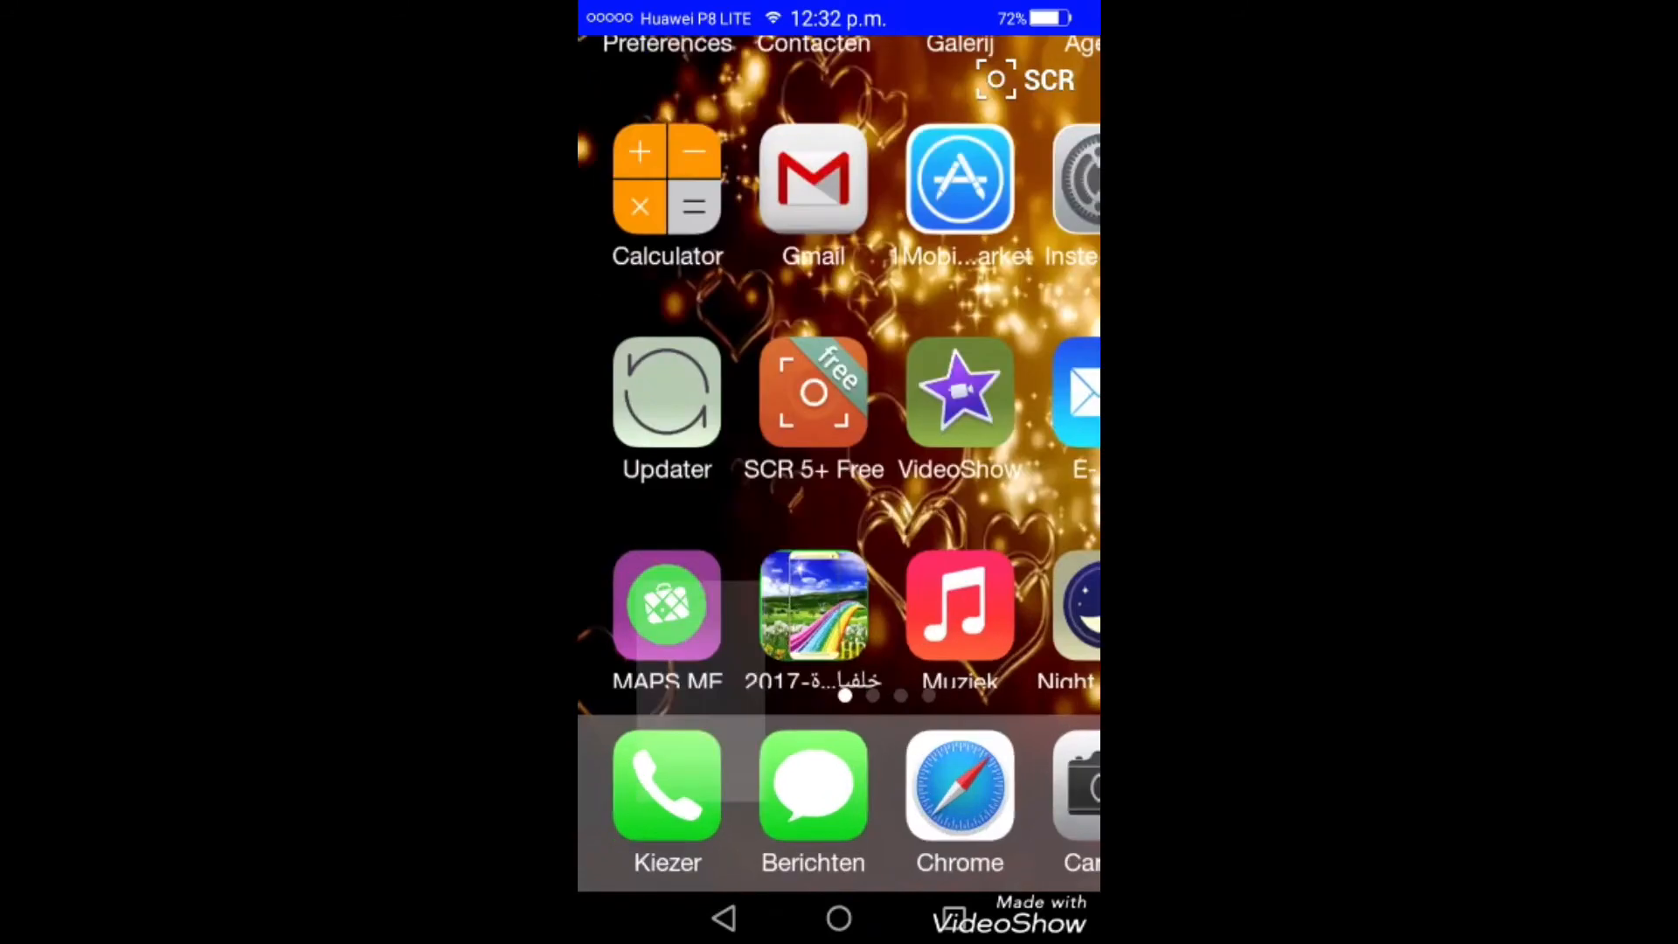
Launch the Kiezer dialer, hide the keypad and reach Instellingen via the menu
click(665, 801)
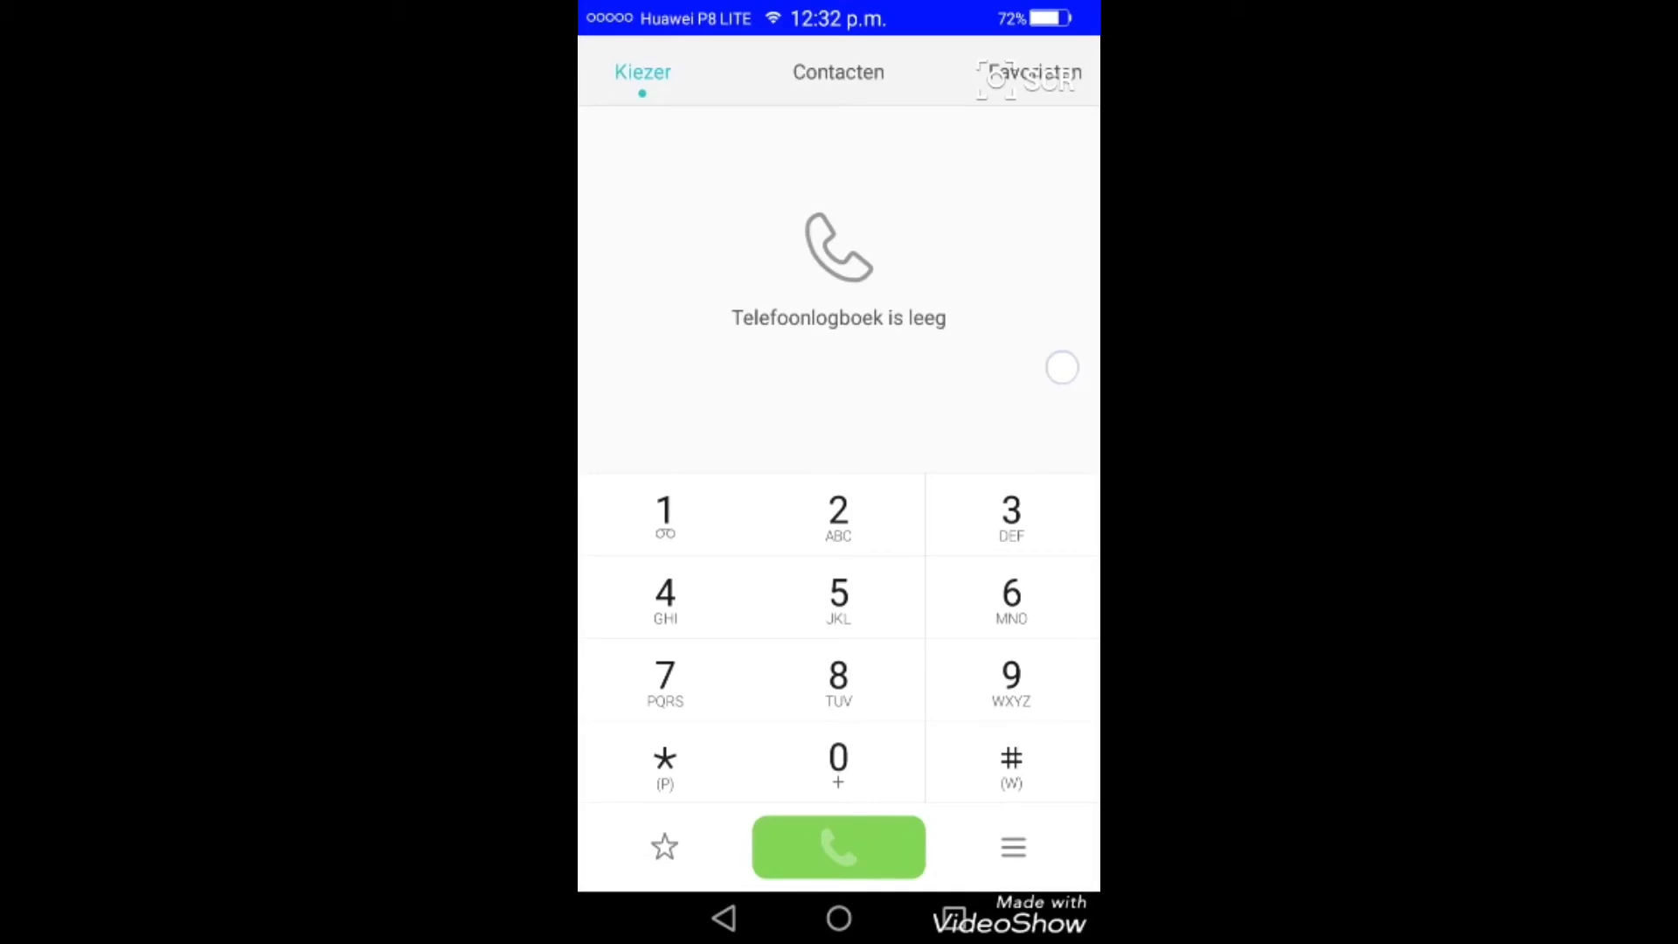
click(837, 846)
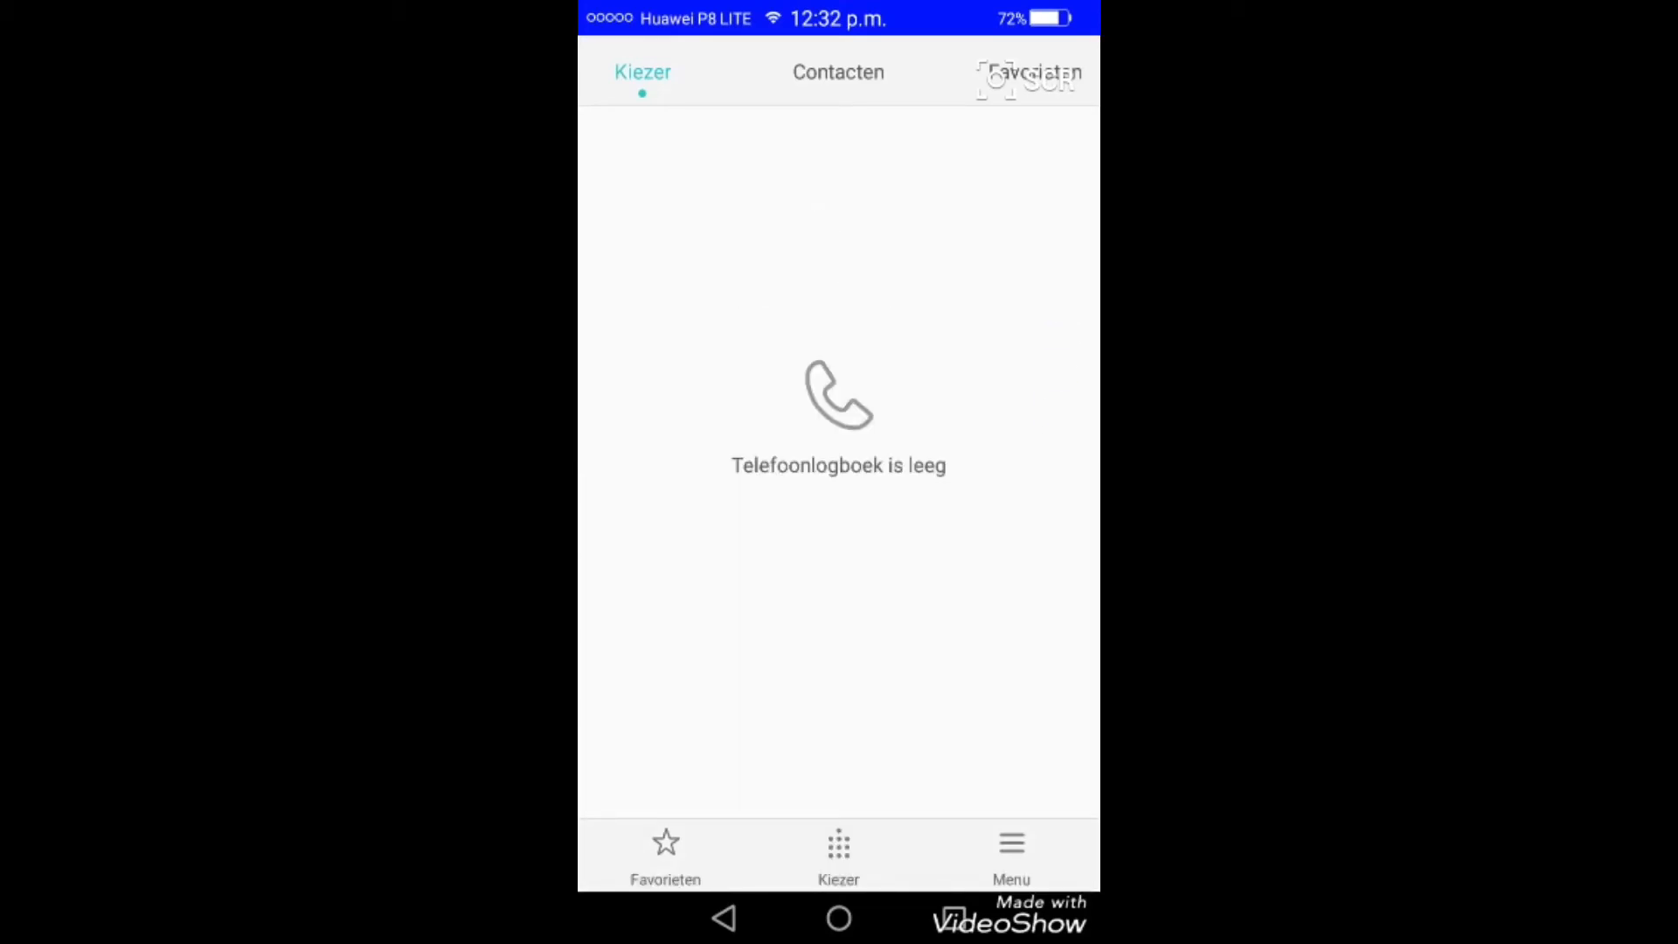
click(1008, 851)
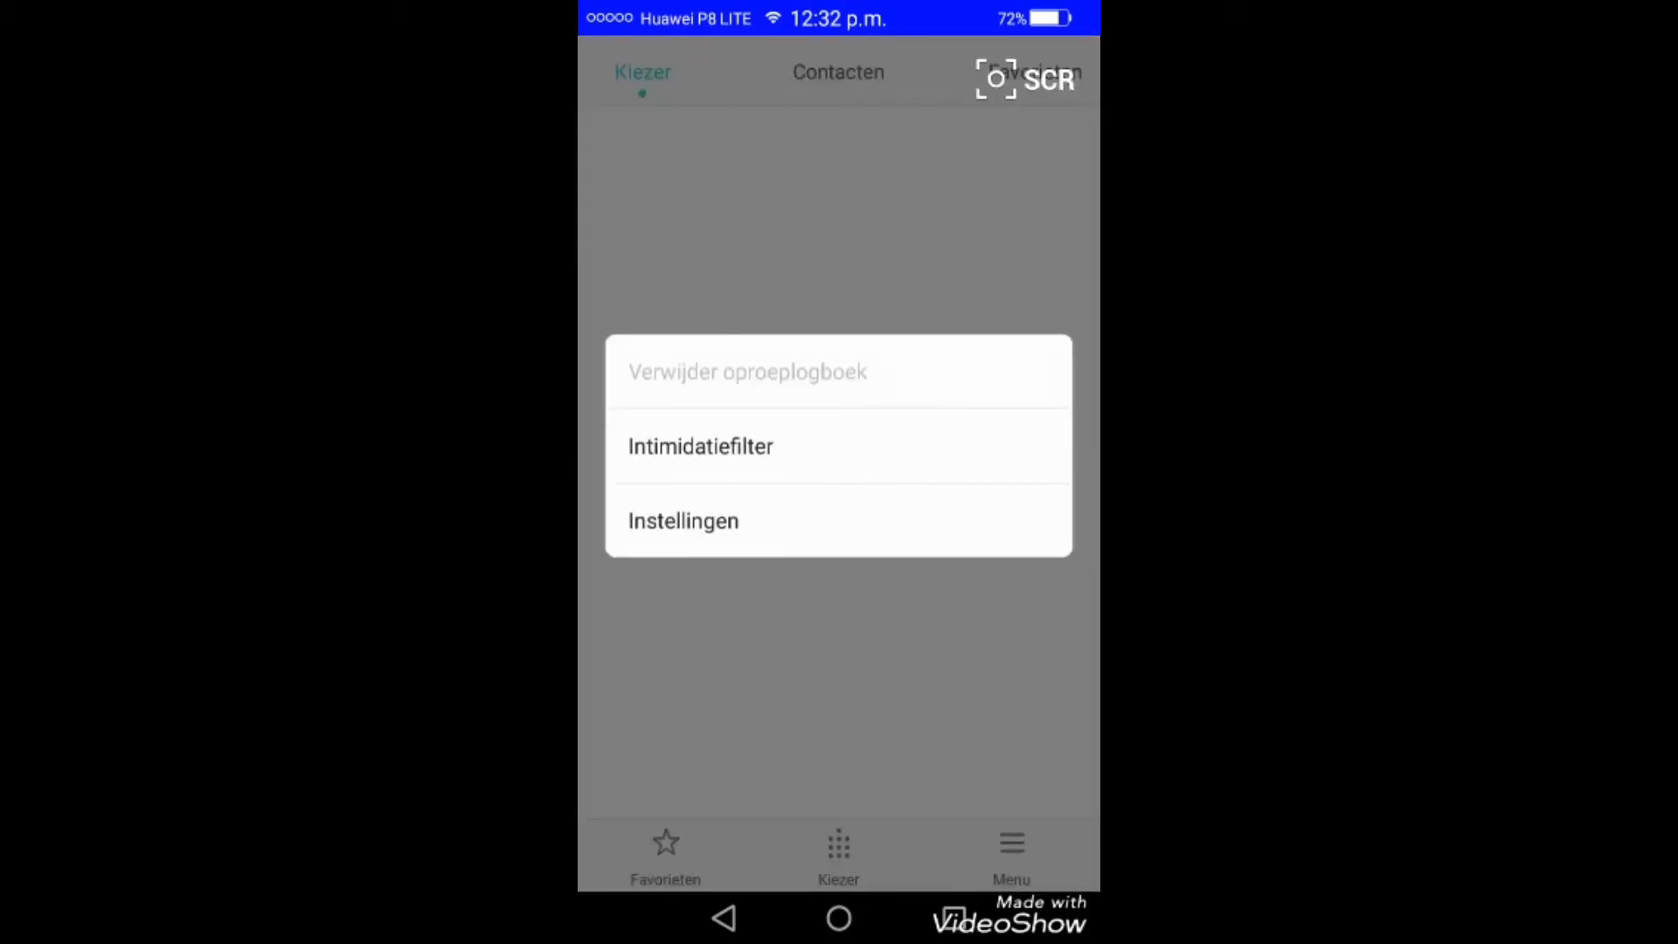
click(684, 521)
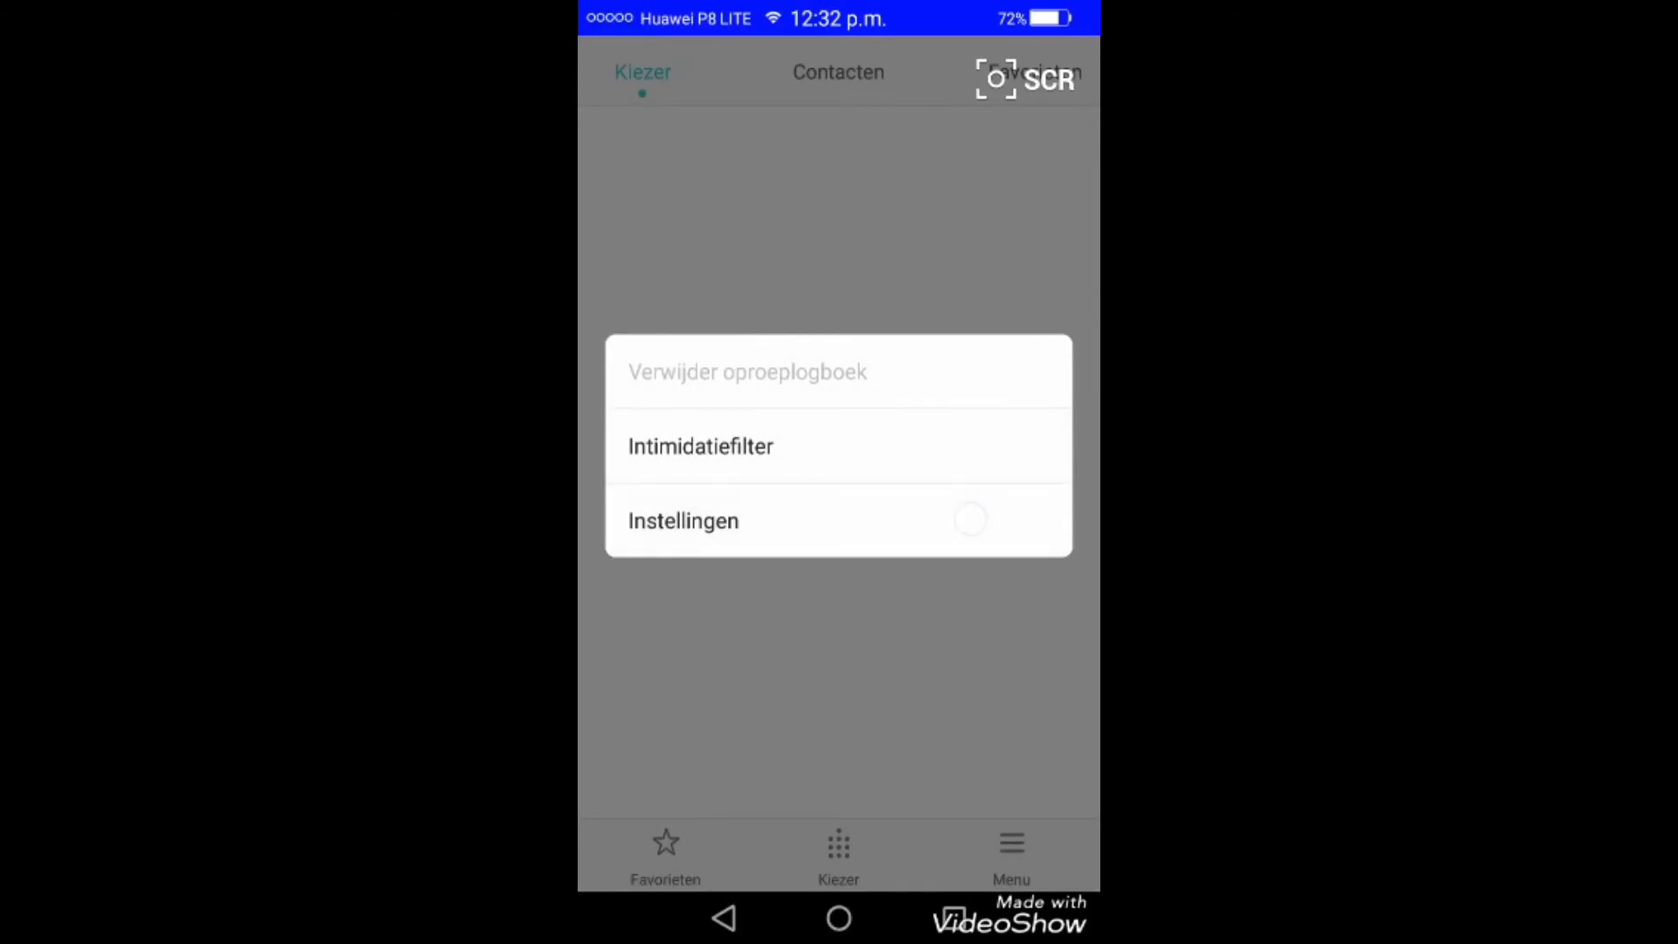
click(684, 521)
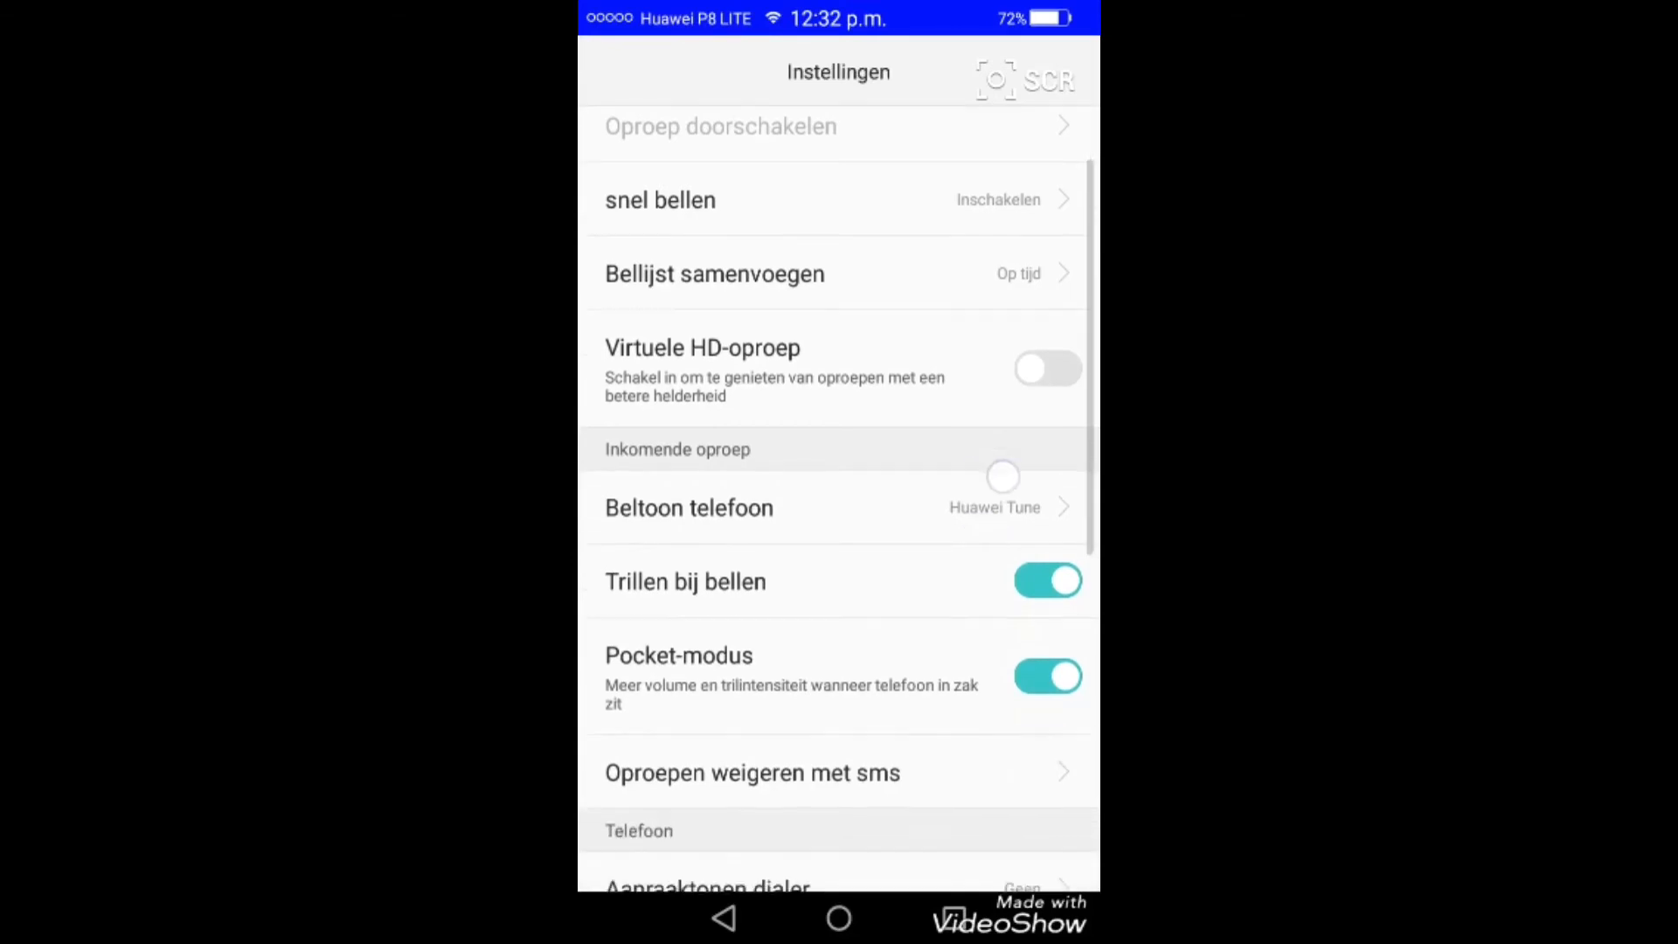
Scroll through the call settings list and return to the empty call log
scroll(down, 3)
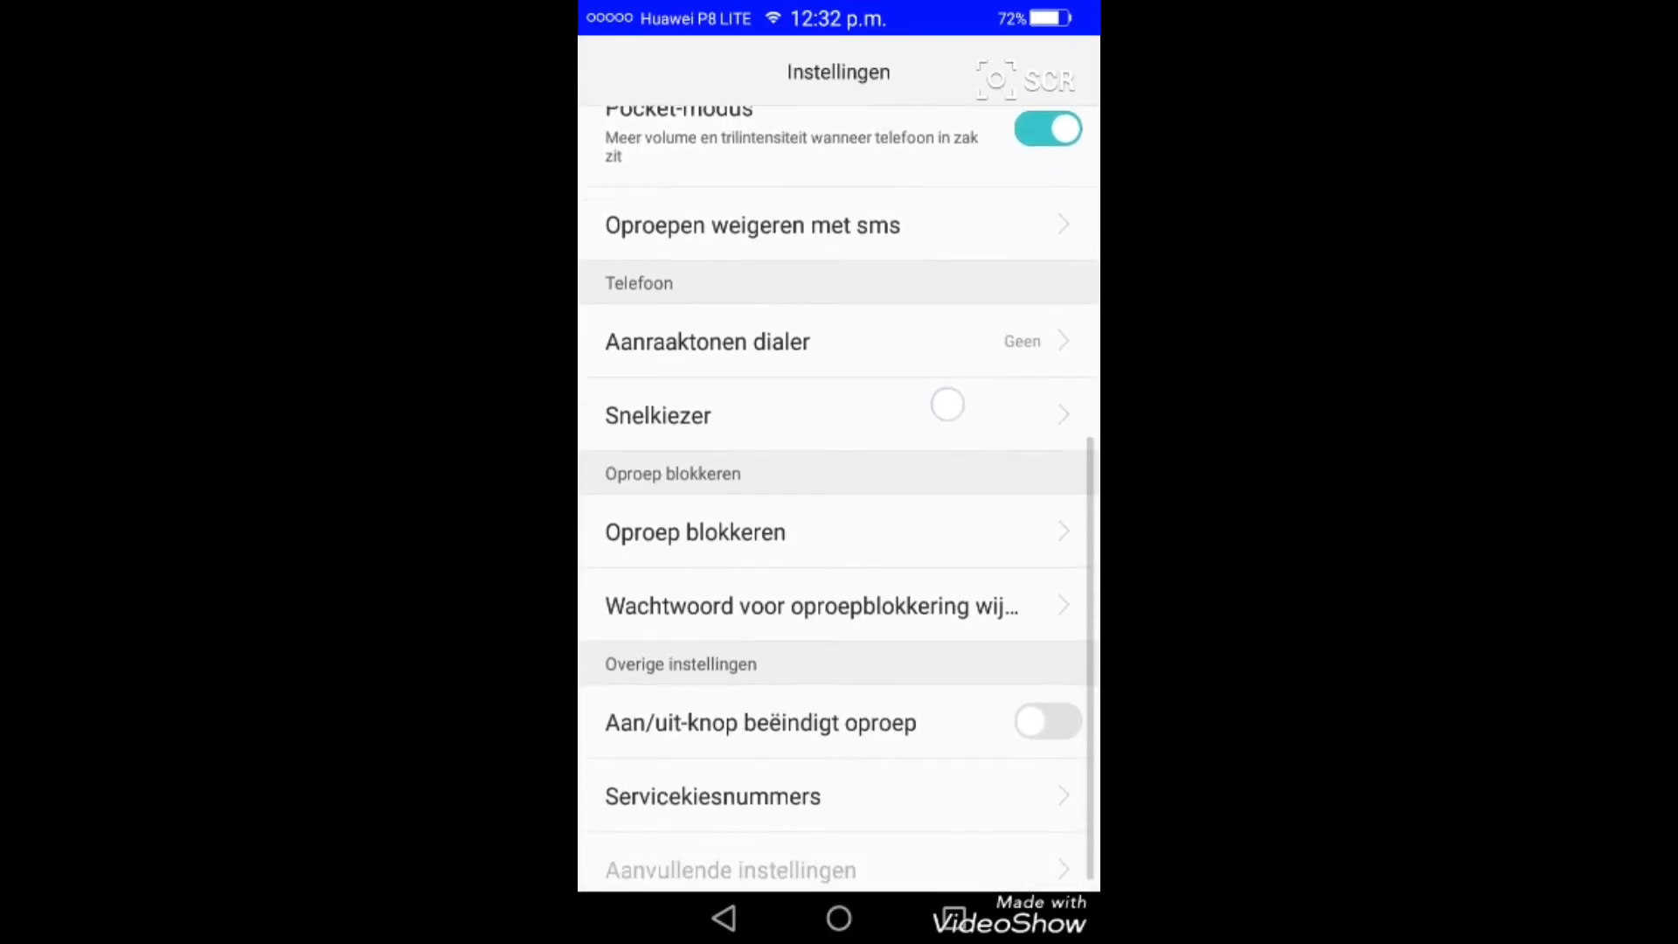
scroll(down, 3)
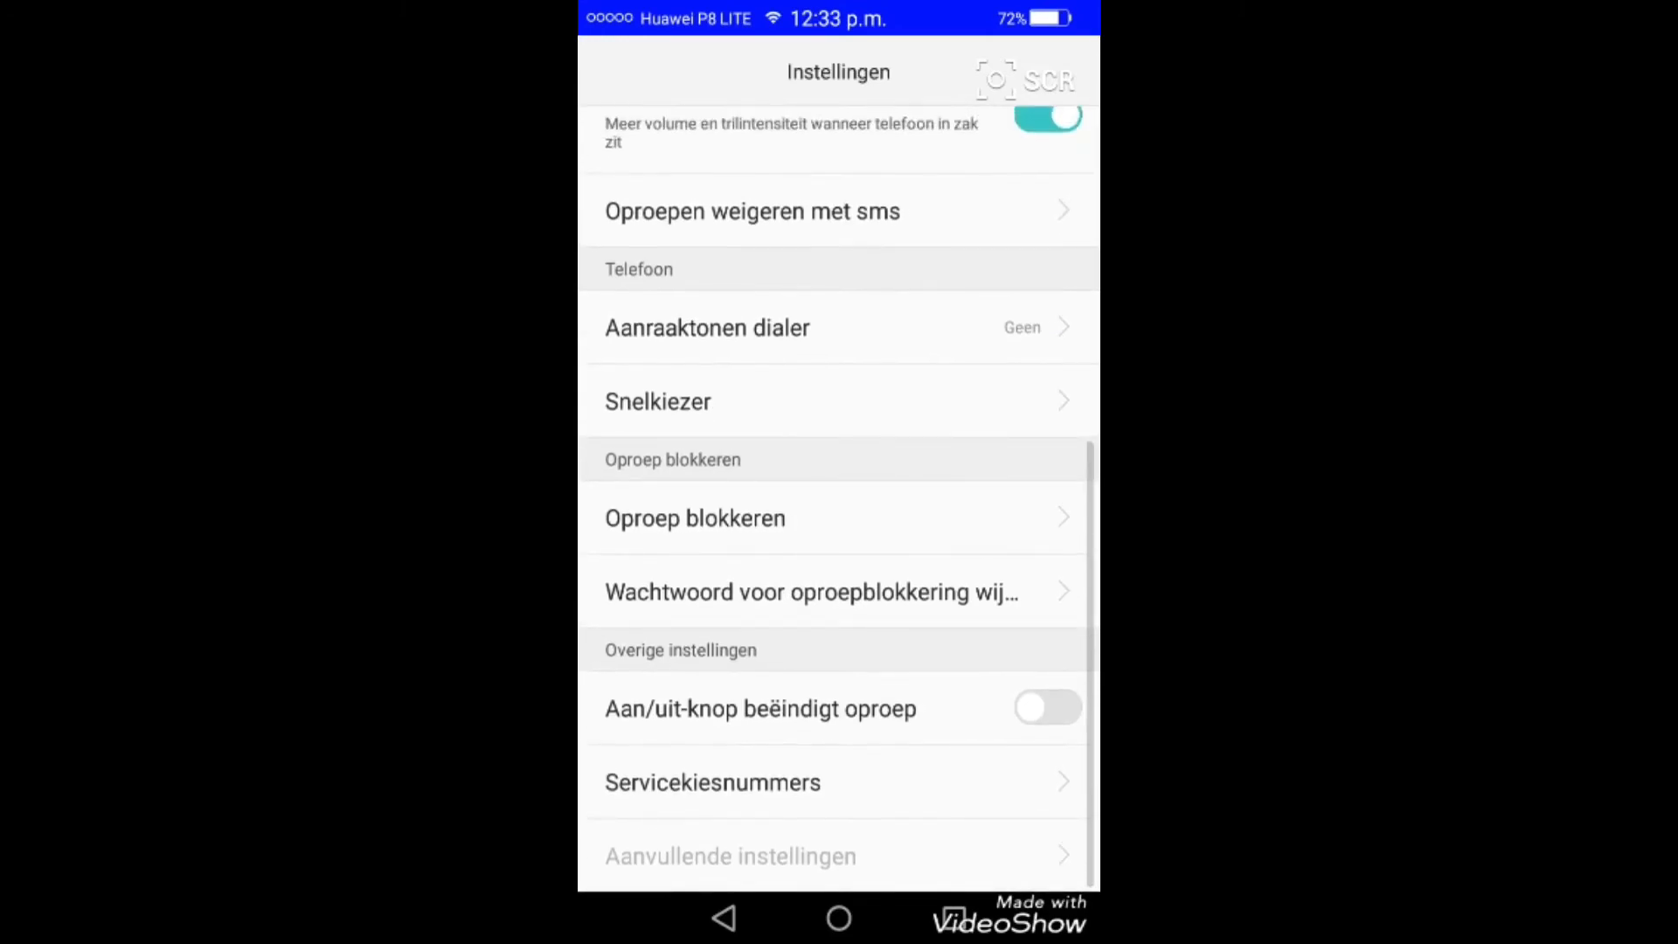
scroll(down, 3)
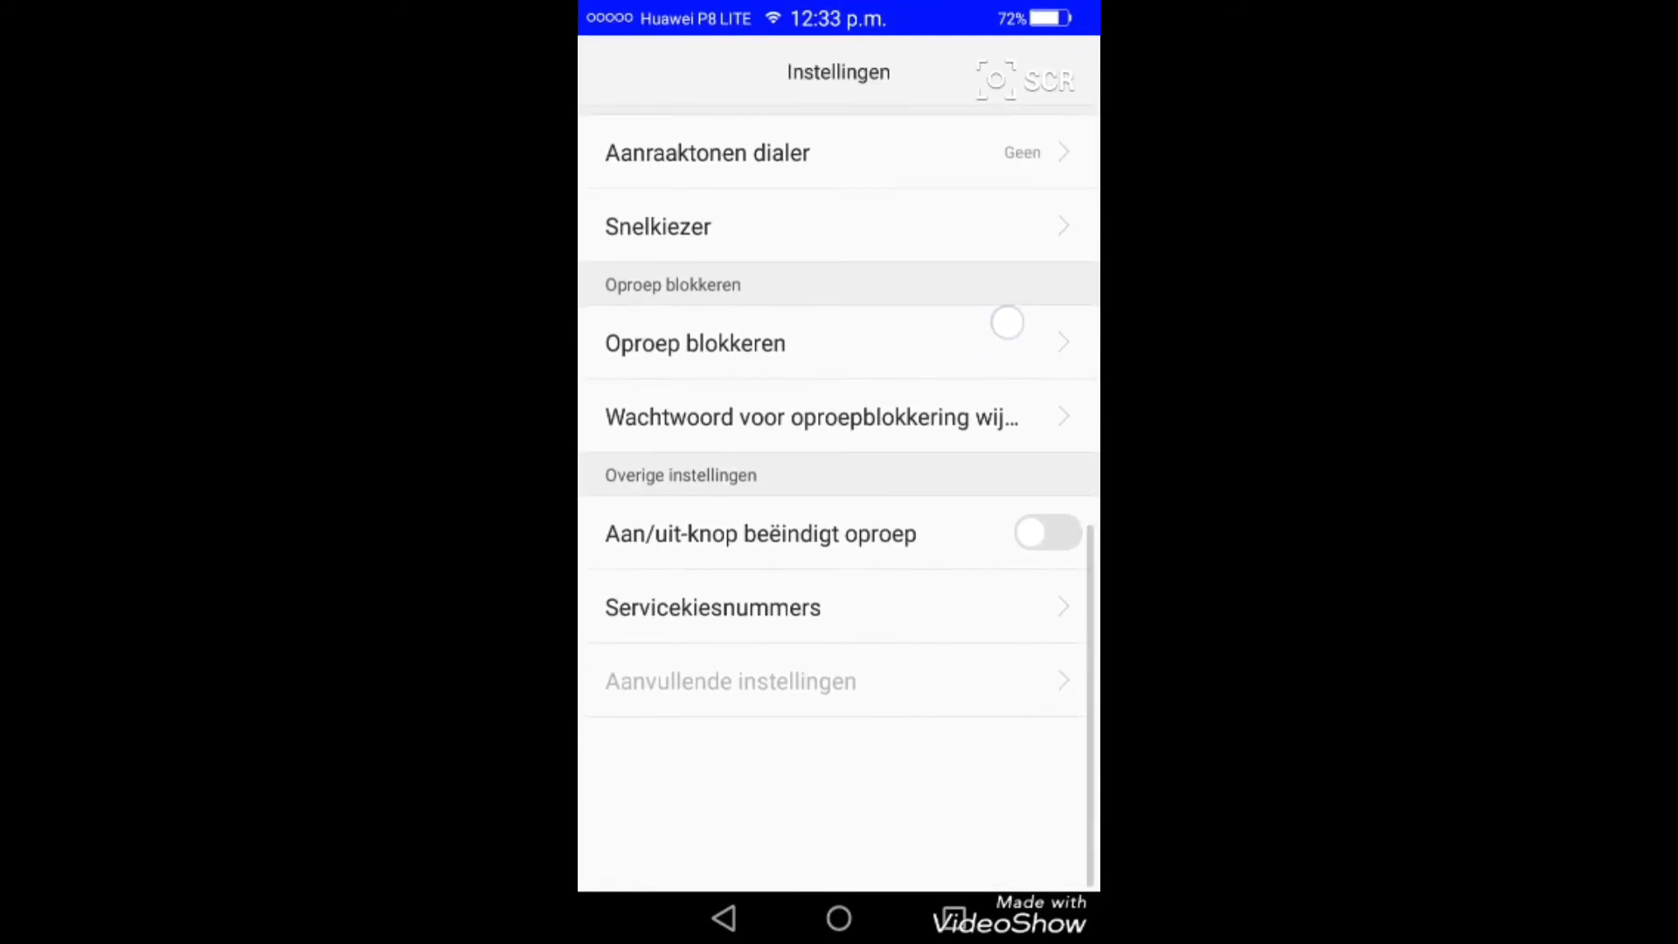
scroll(down, 3)
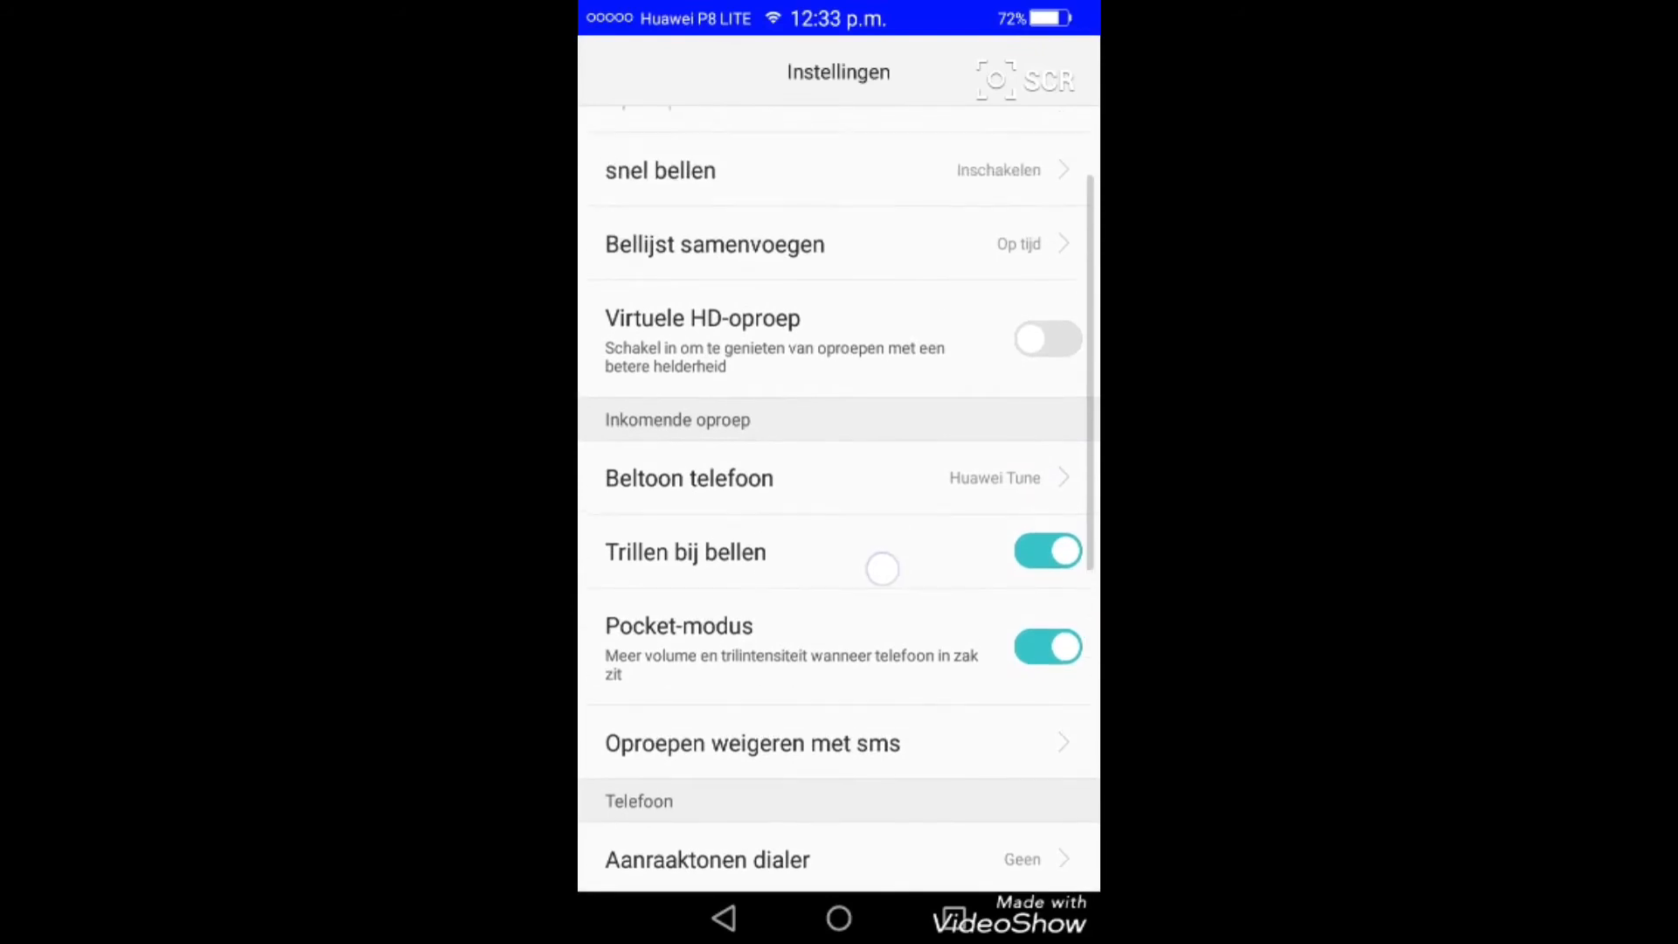
scroll(down, 3)
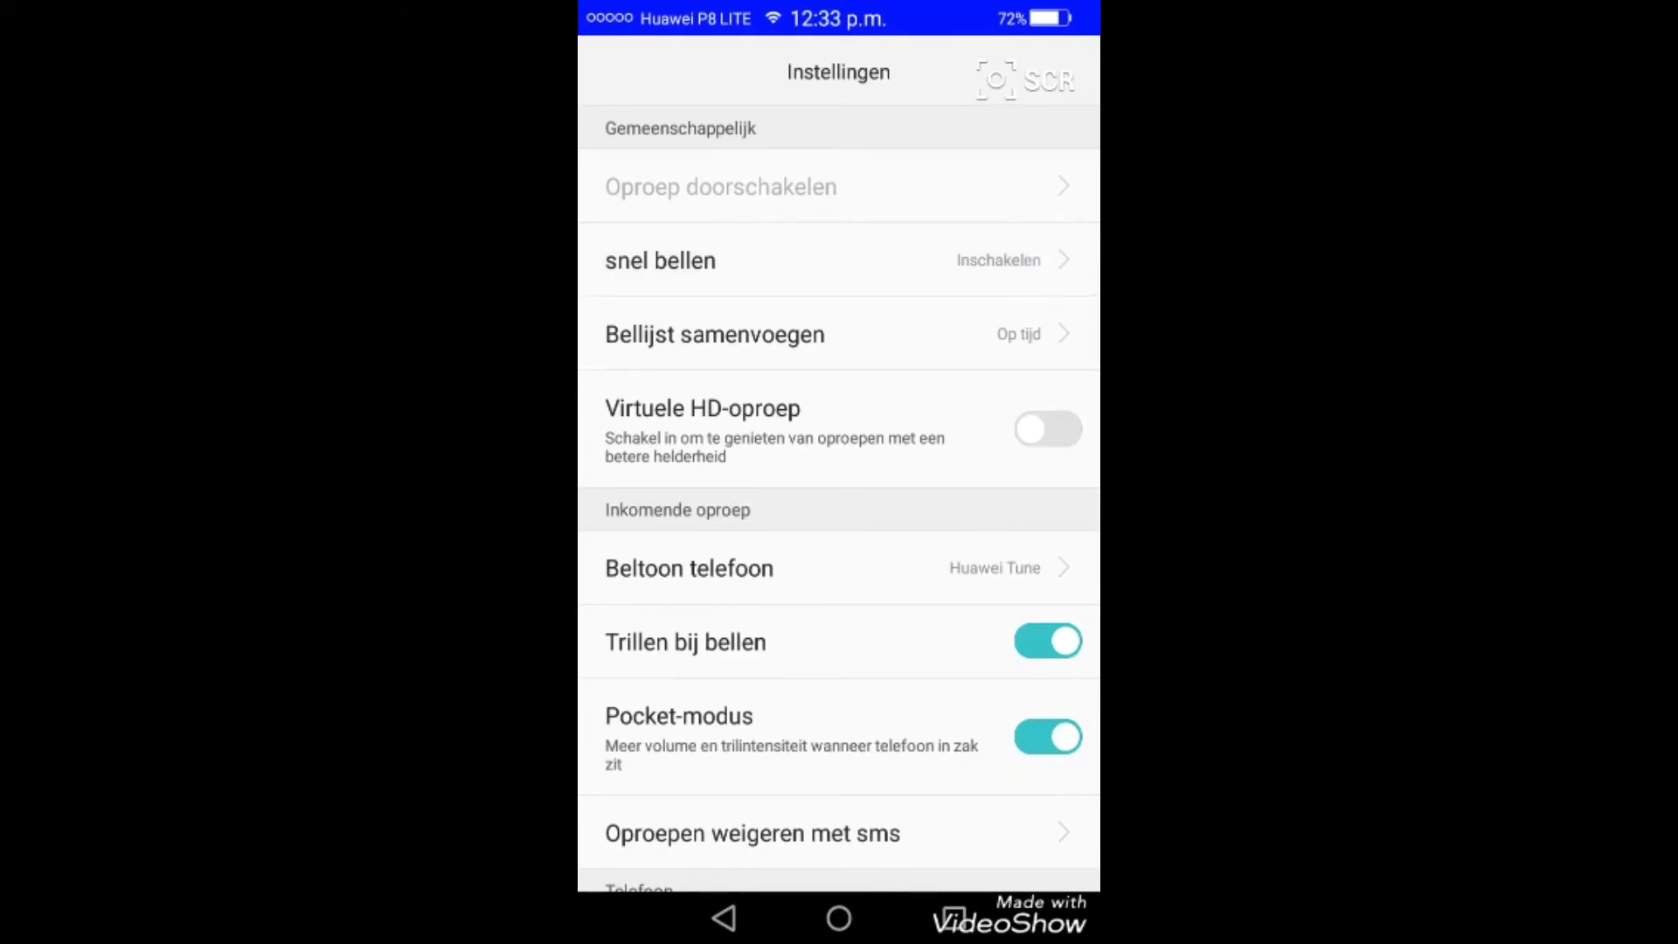
click(661, 260)
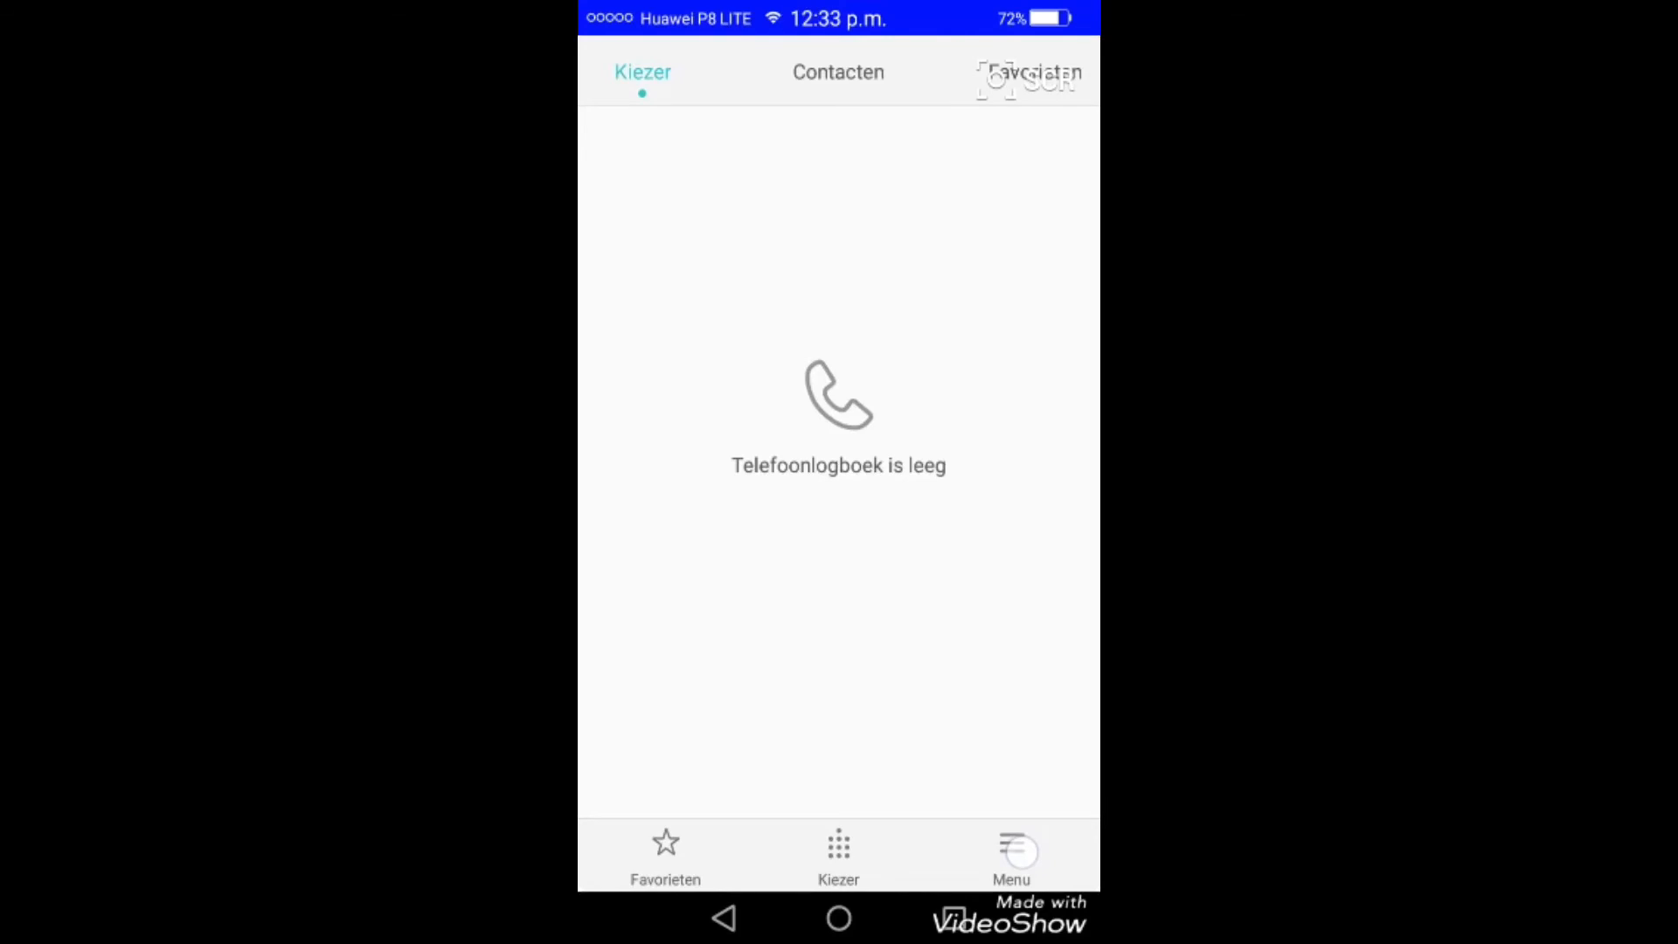
View the empty Intimidatiefilter, go back, and reopen the call Instellingen
click(1010, 855)
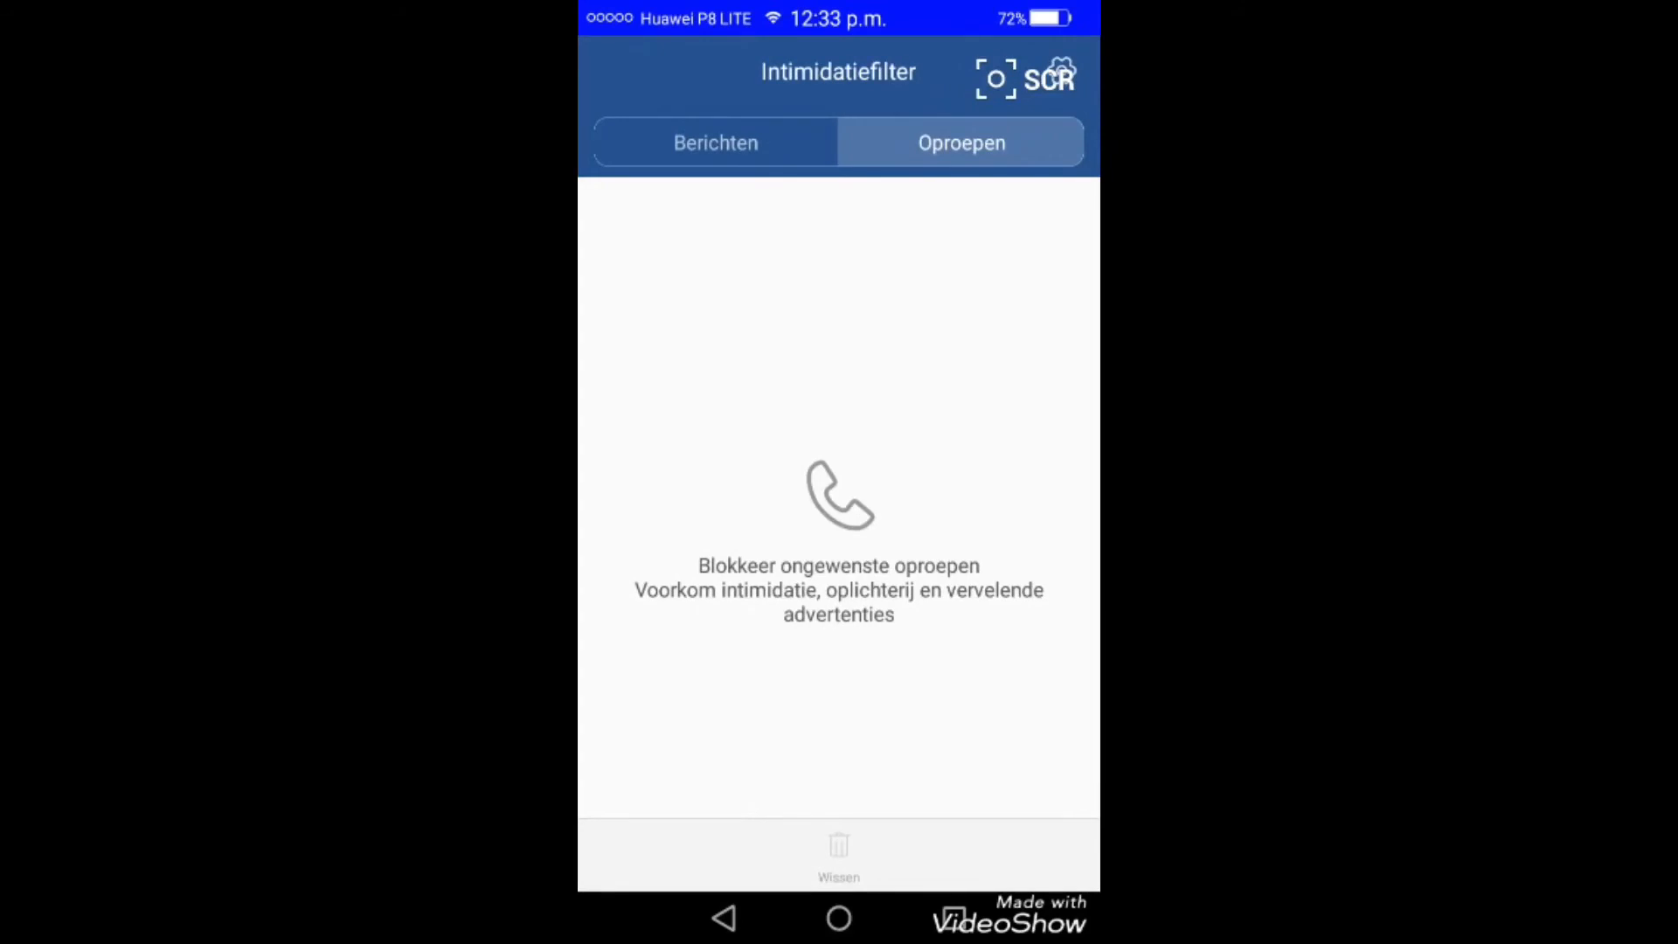
click(723, 917)
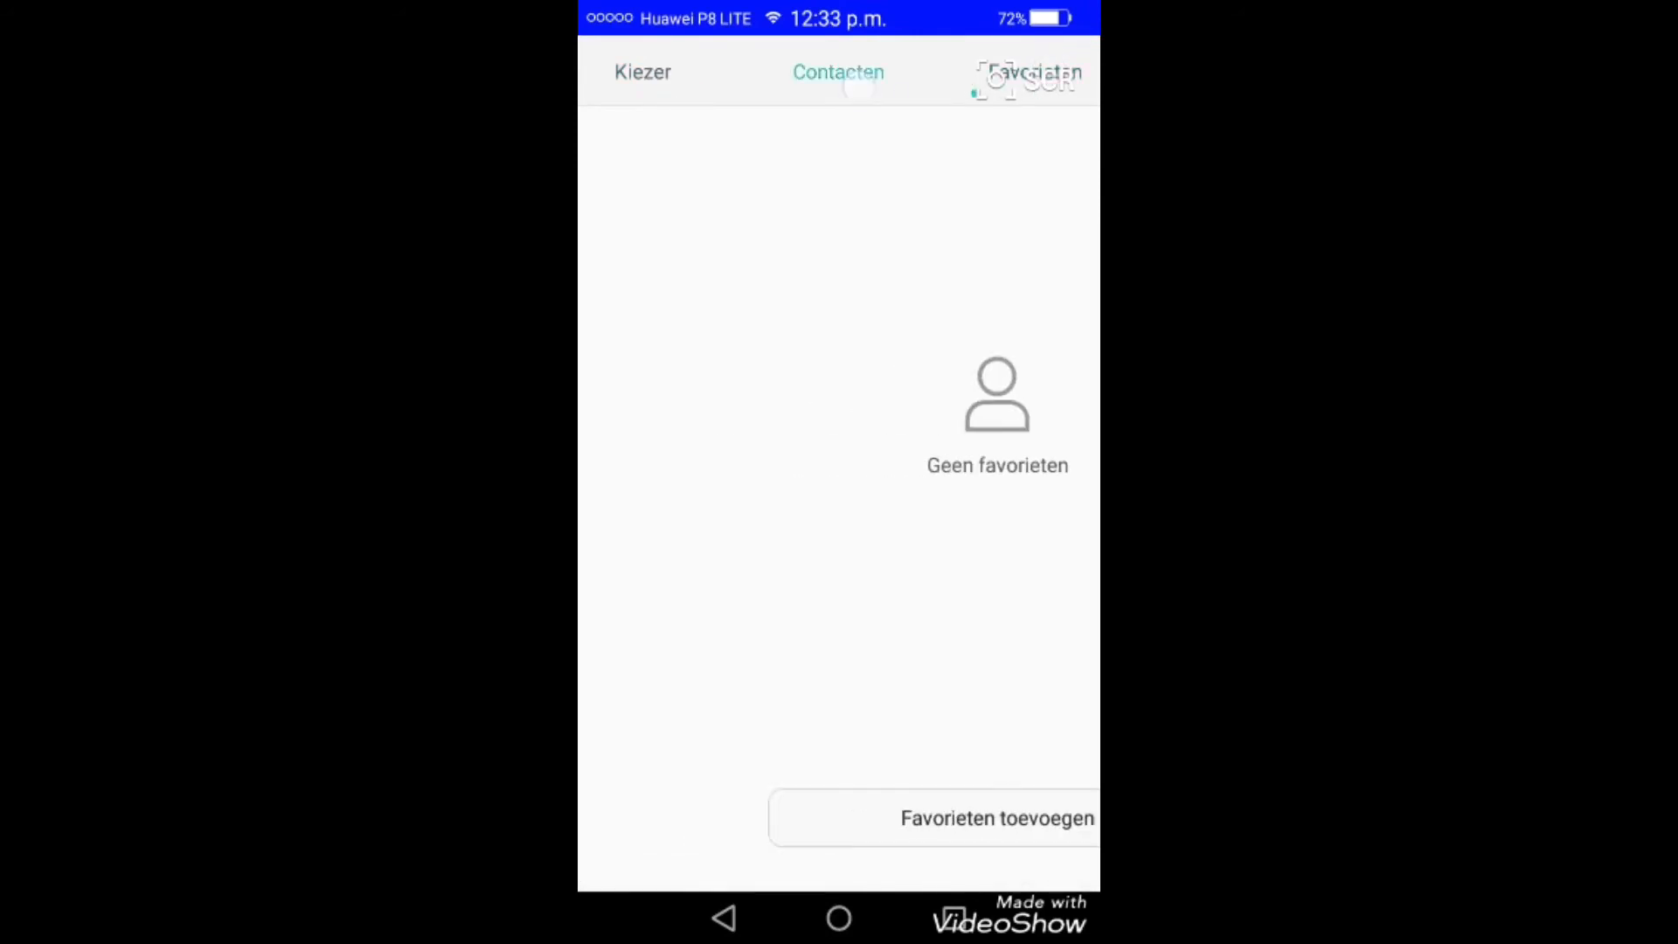
click(643, 71)
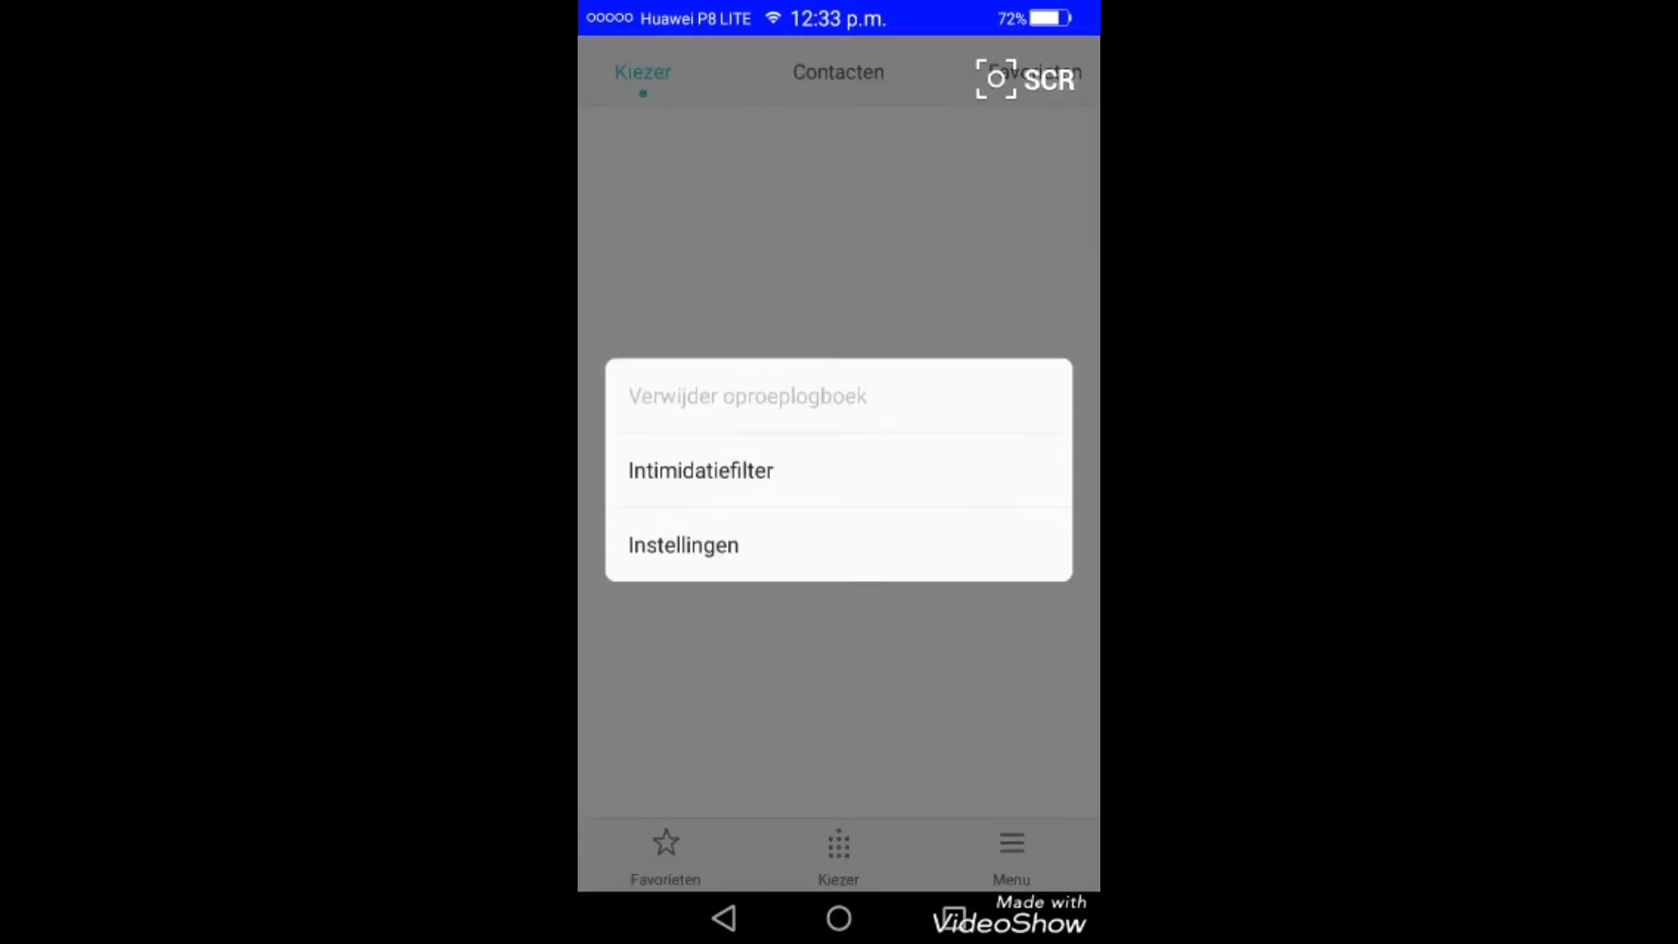
click(684, 546)
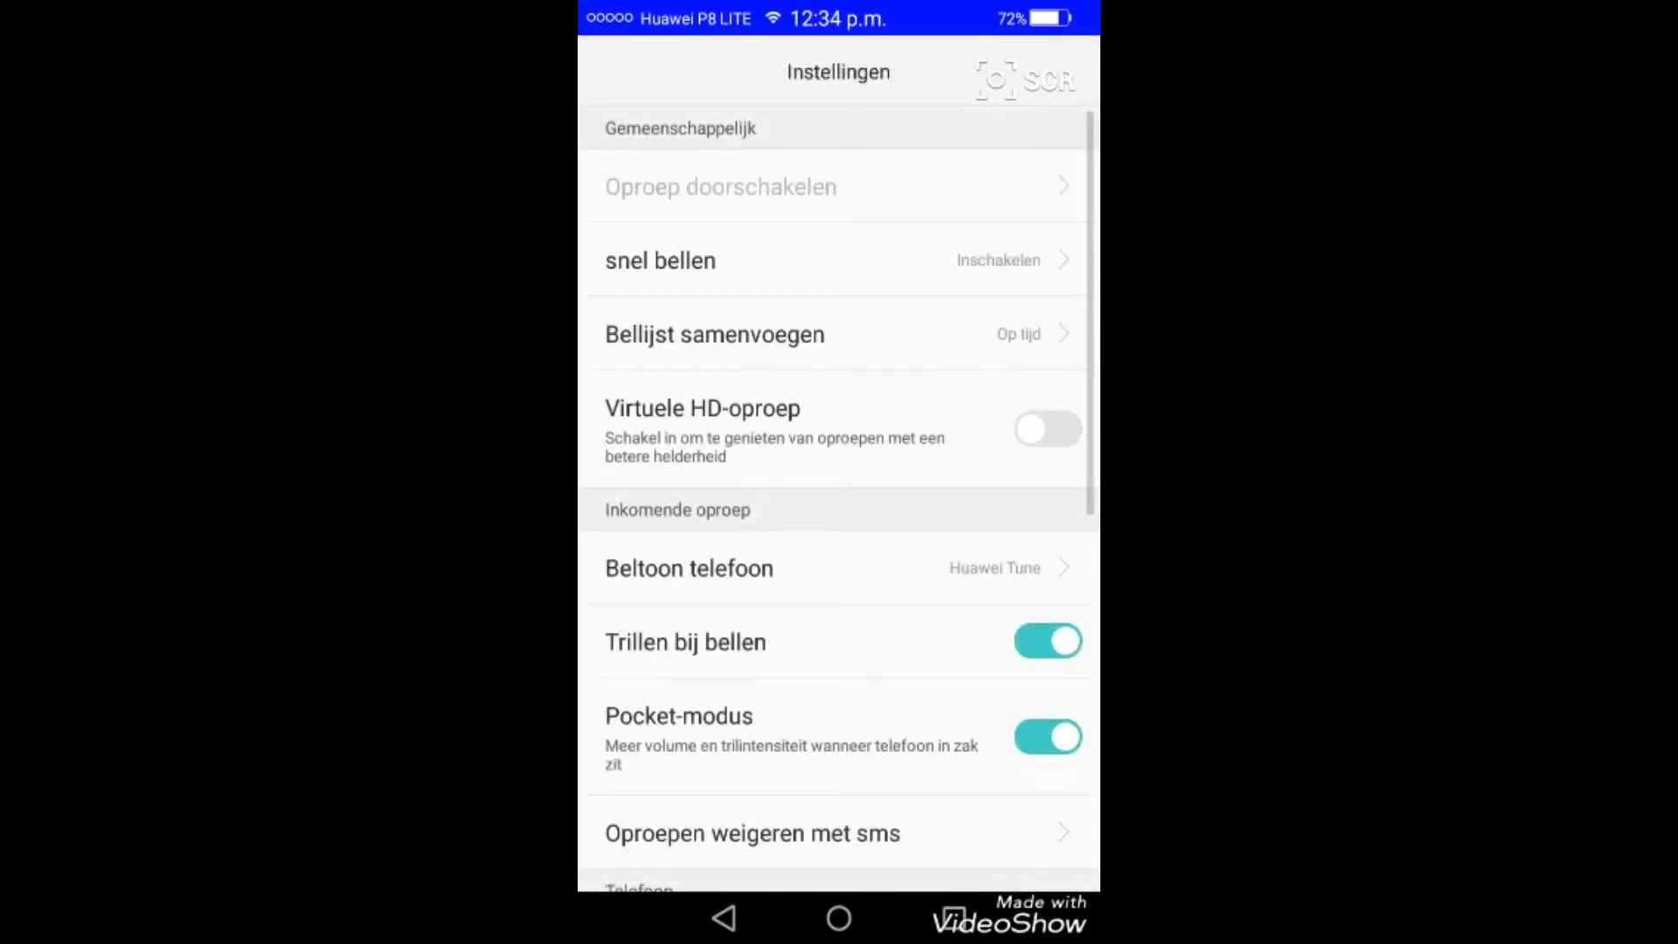
Scroll through the whole call settings list again, then return to the launcher home screen
click(689, 568)
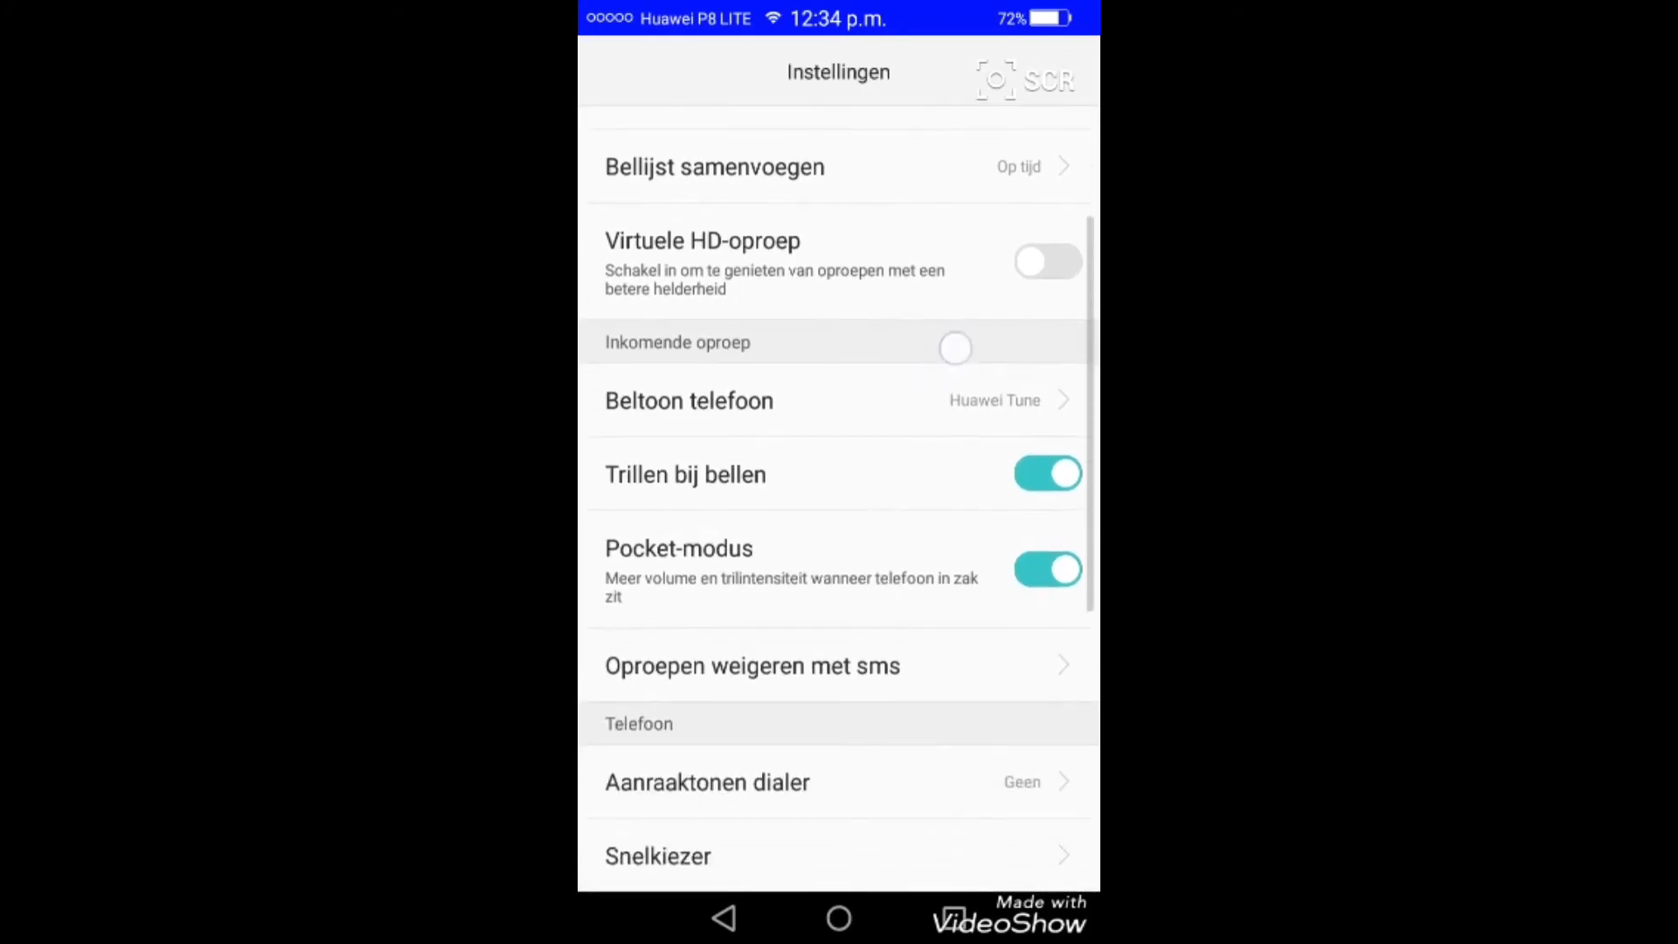
scroll(down, 3)
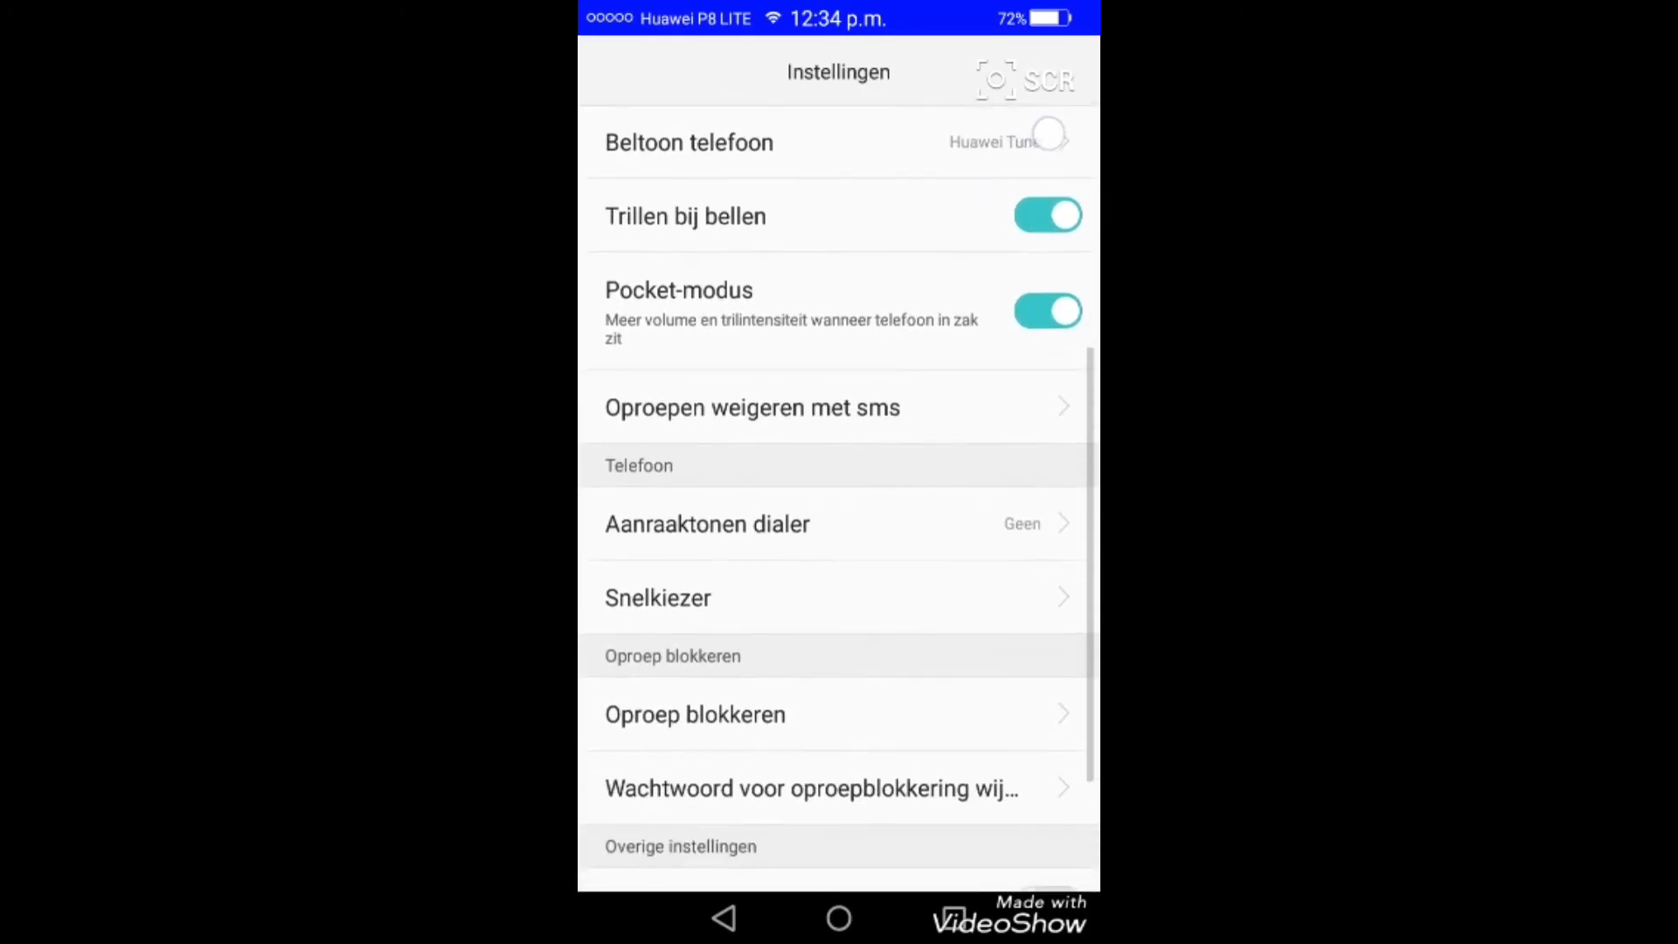
scroll(down, 3)
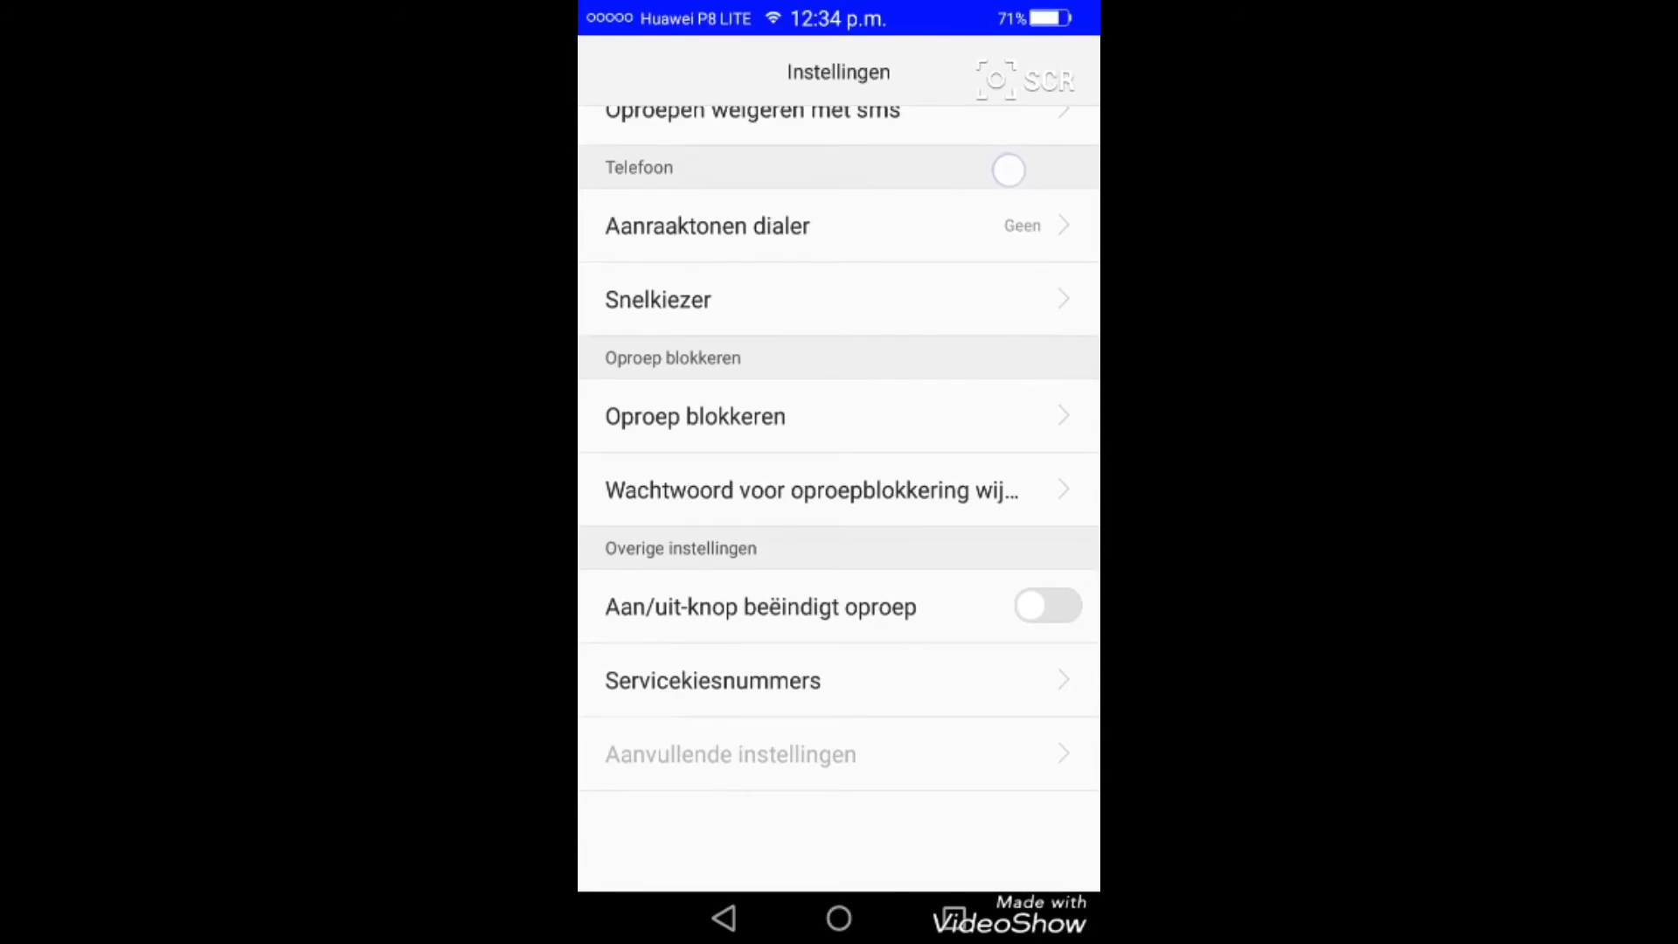
scroll(down, 3)
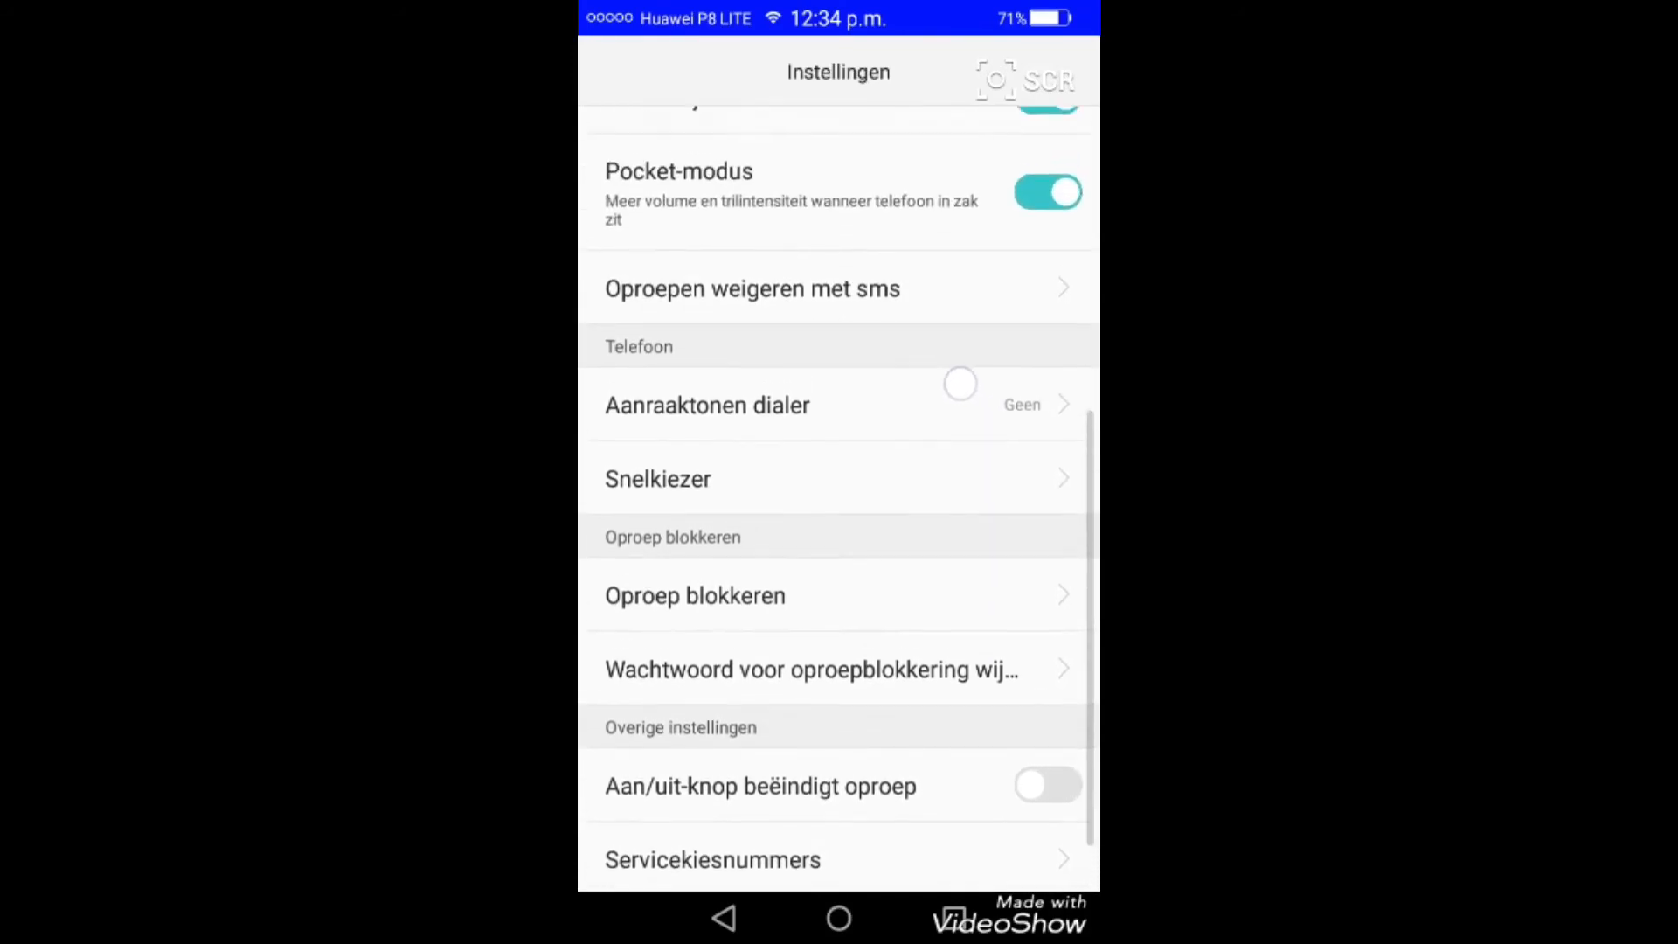
scroll(down, 3)
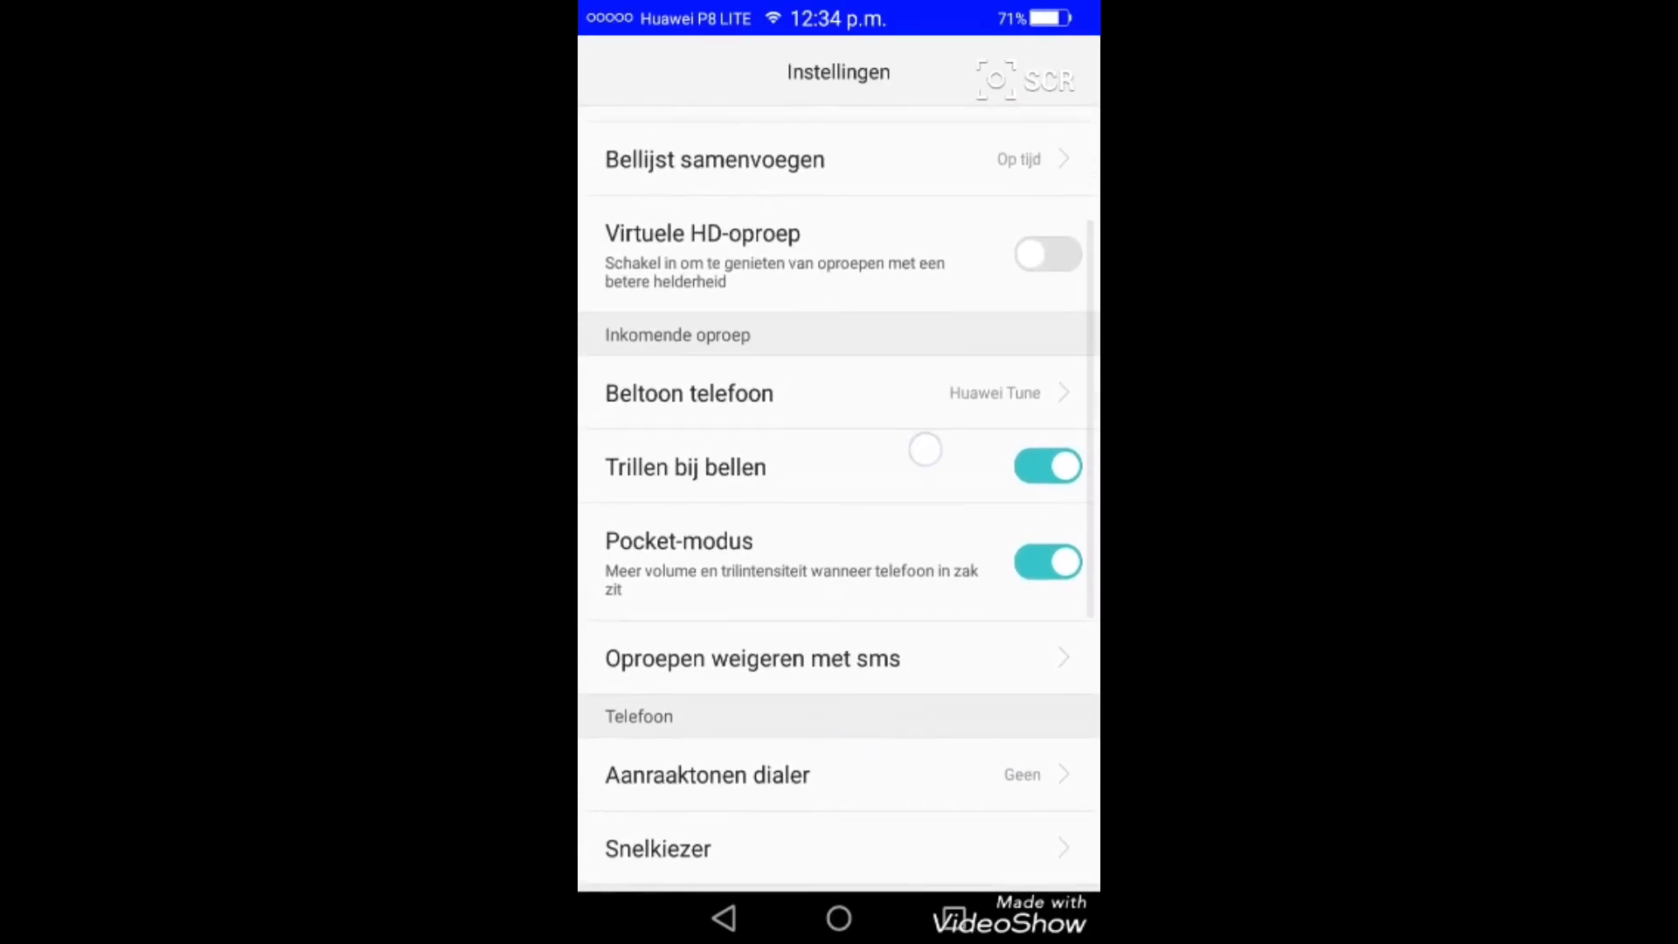
scroll(down, 3)
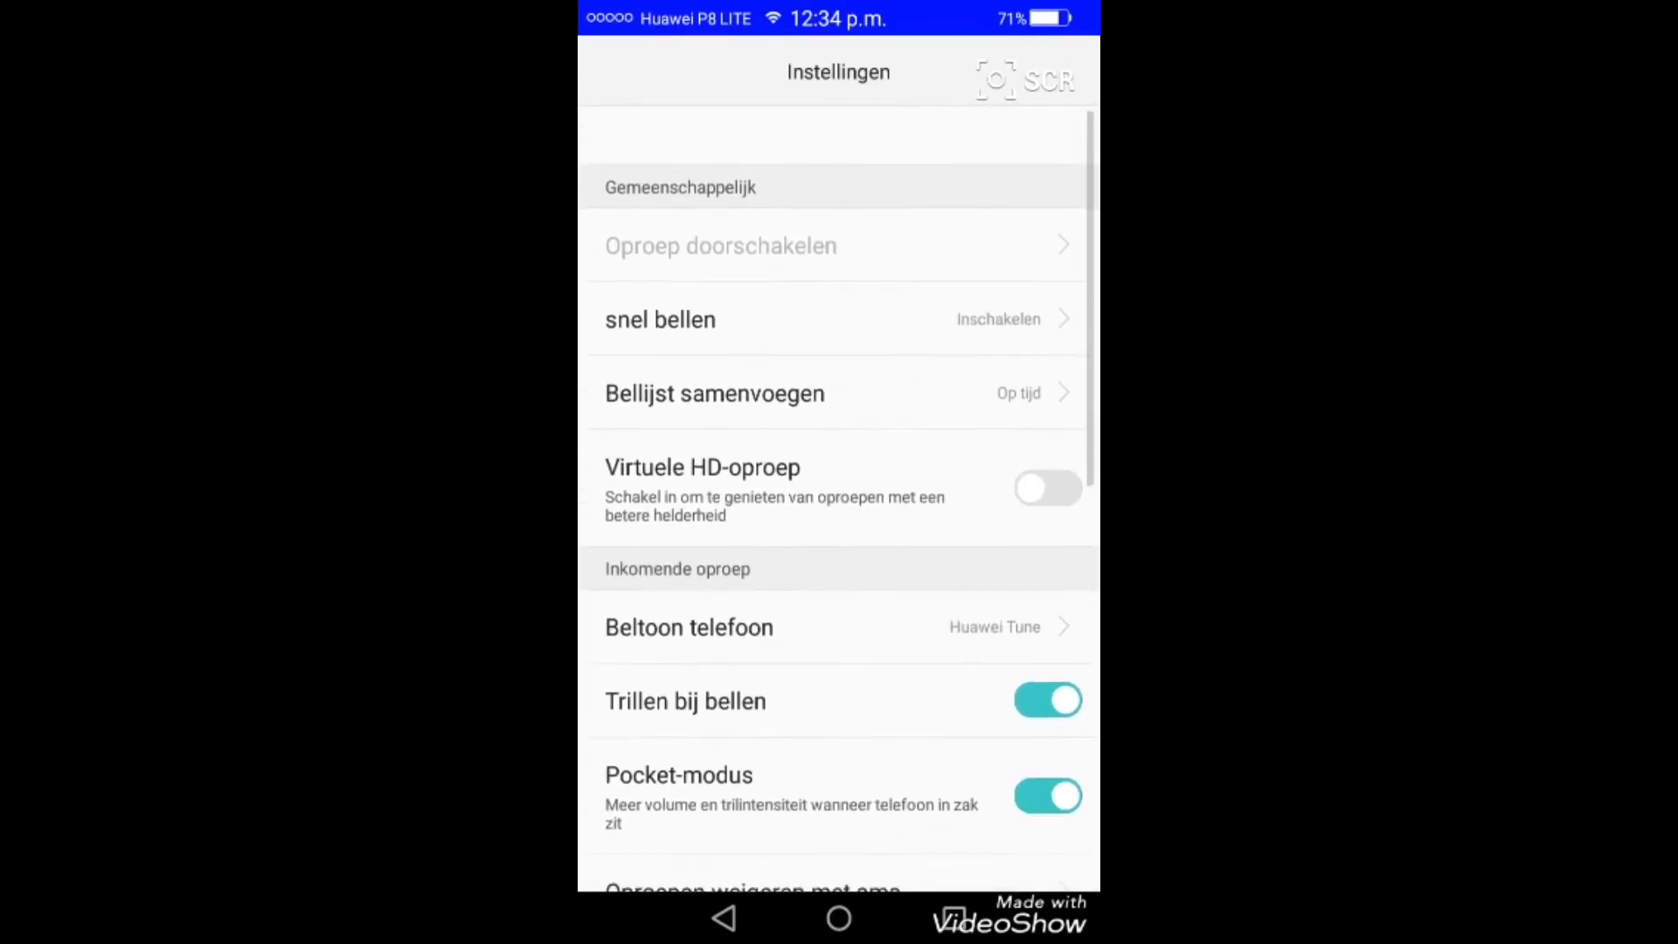
scroll(down, 3)
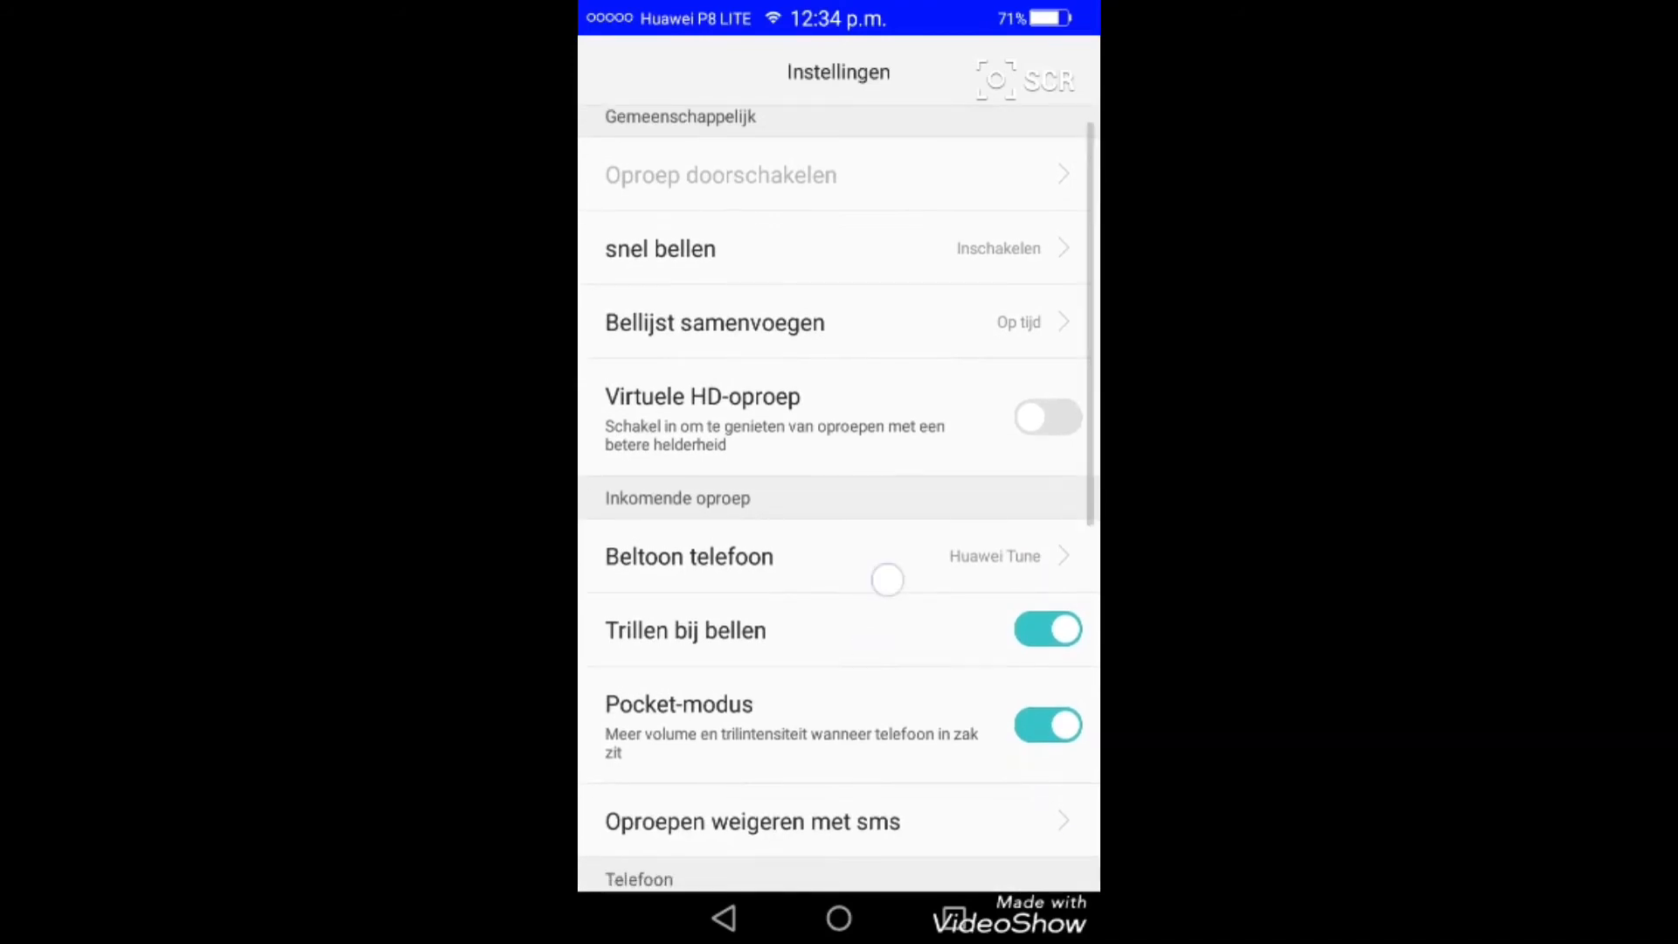
scroll(down, 3)
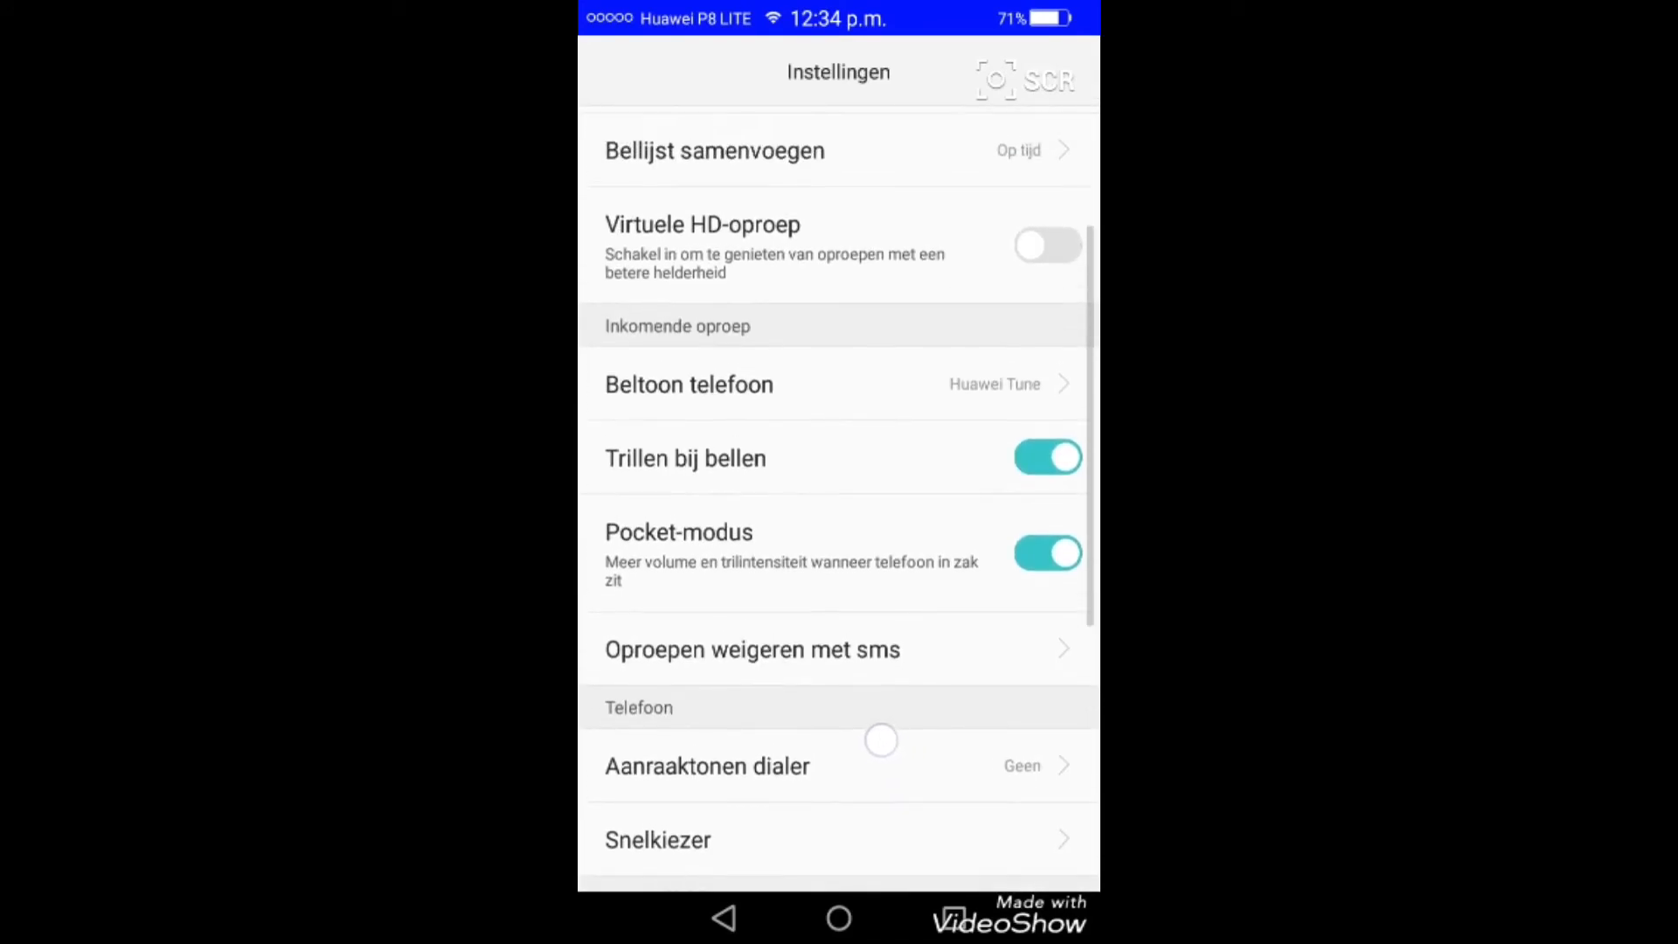
scroll(down, 3)
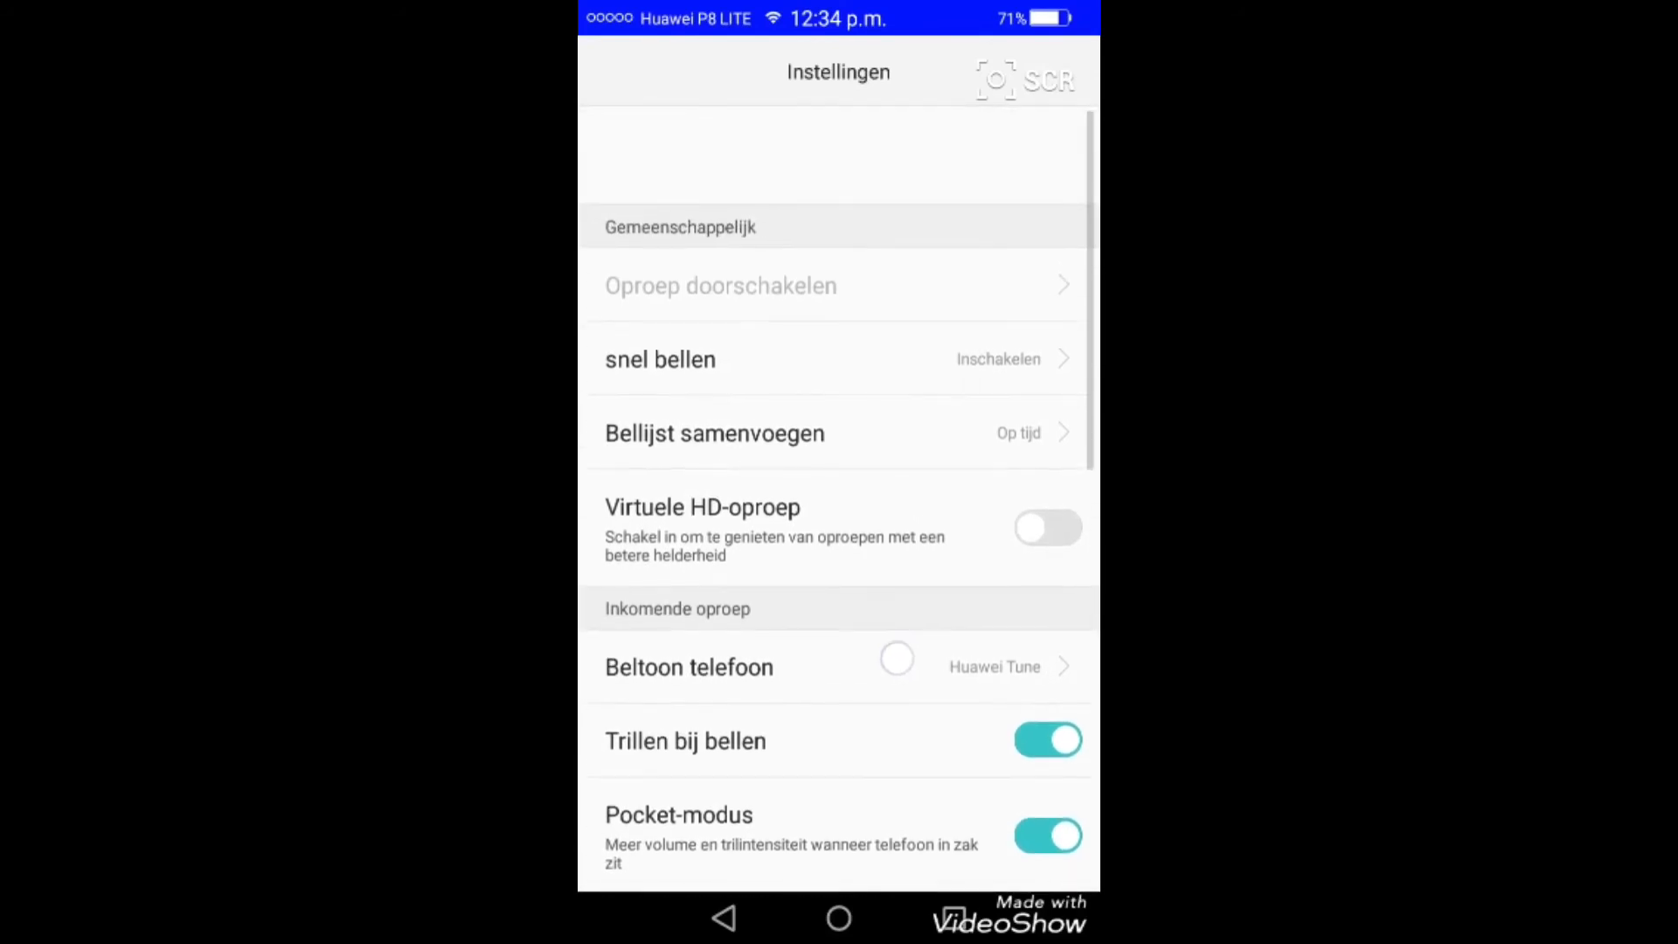
scroll(down, 3)
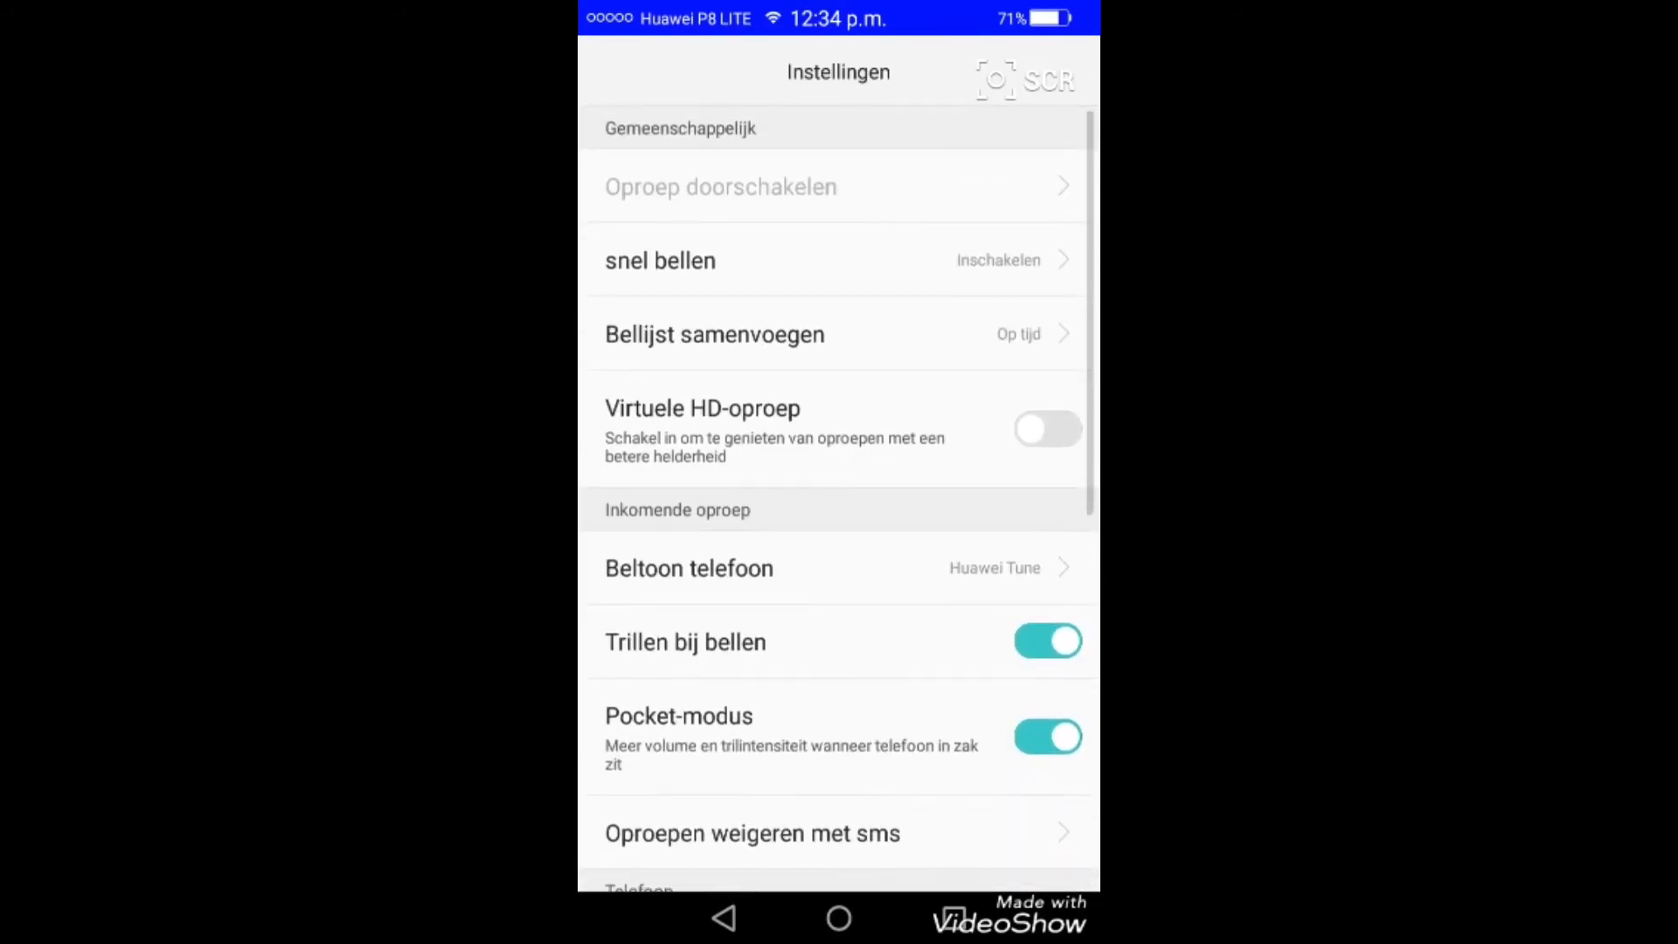
scroll(down, 3)
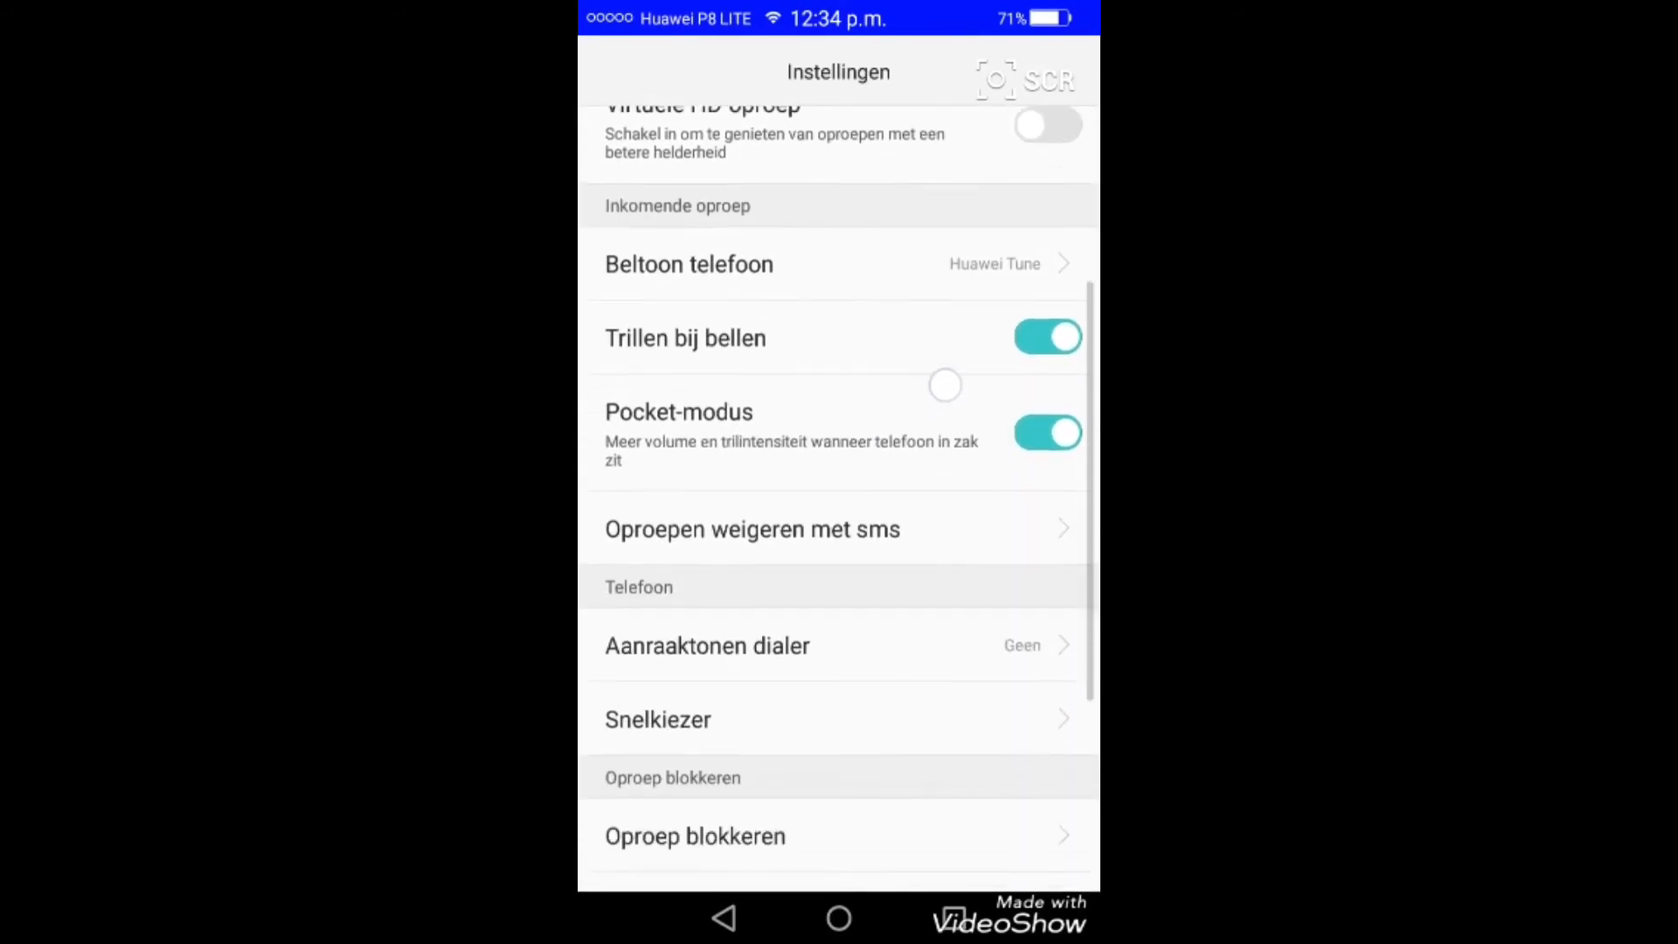
scroll(down, 3)
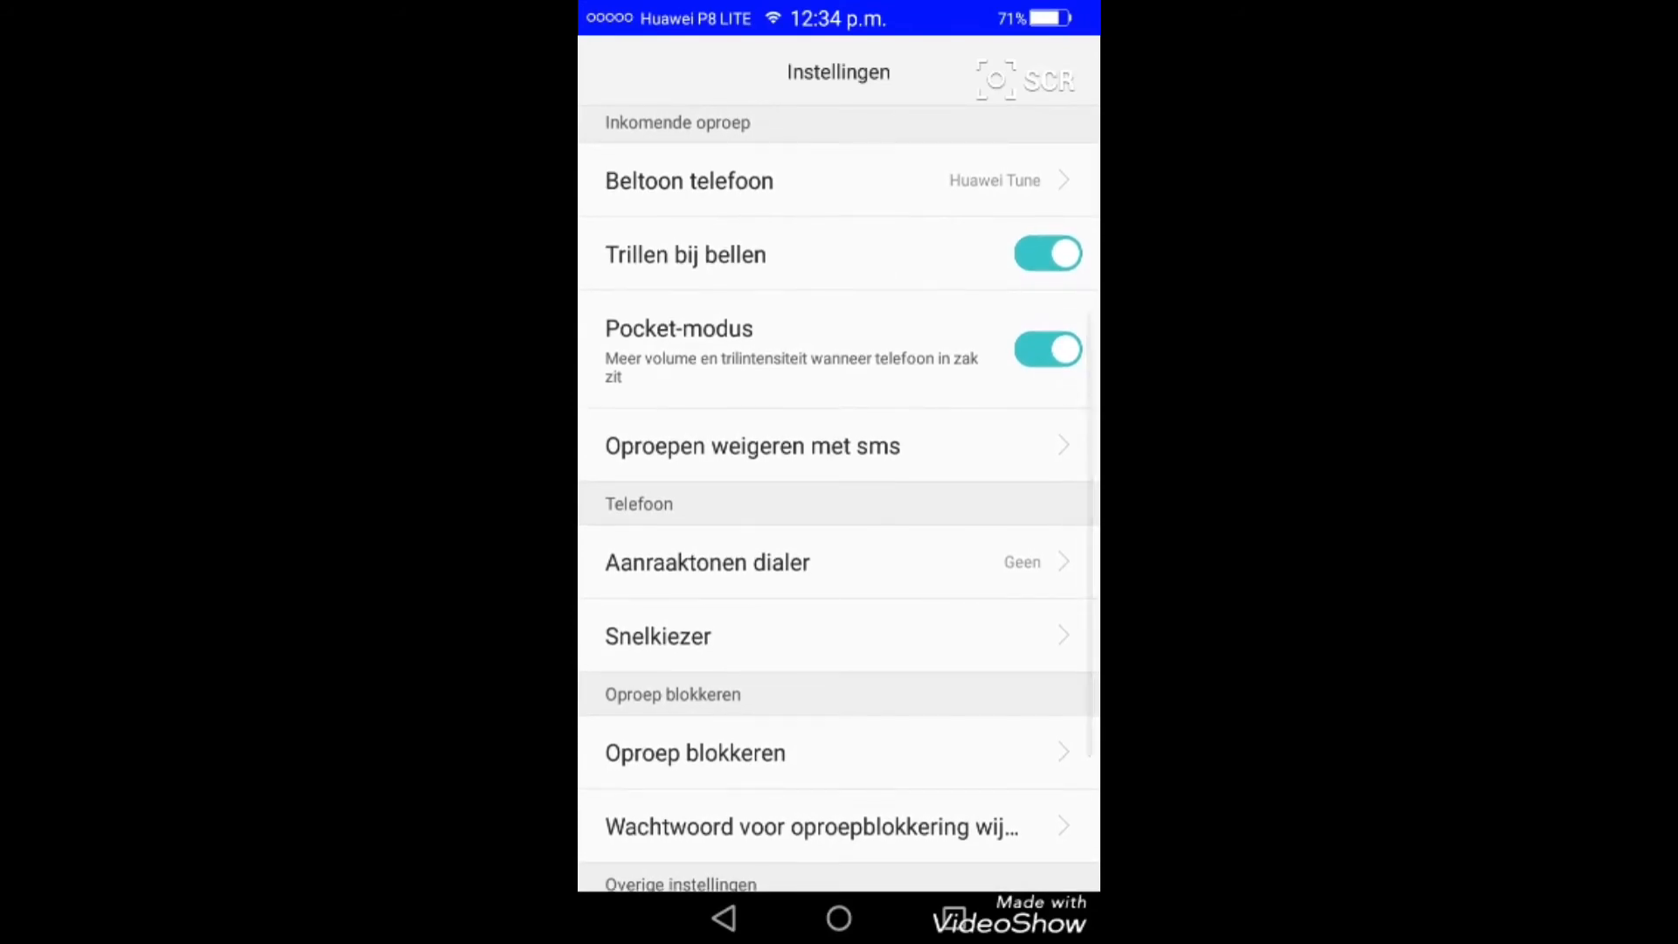
scroll(down, 3)
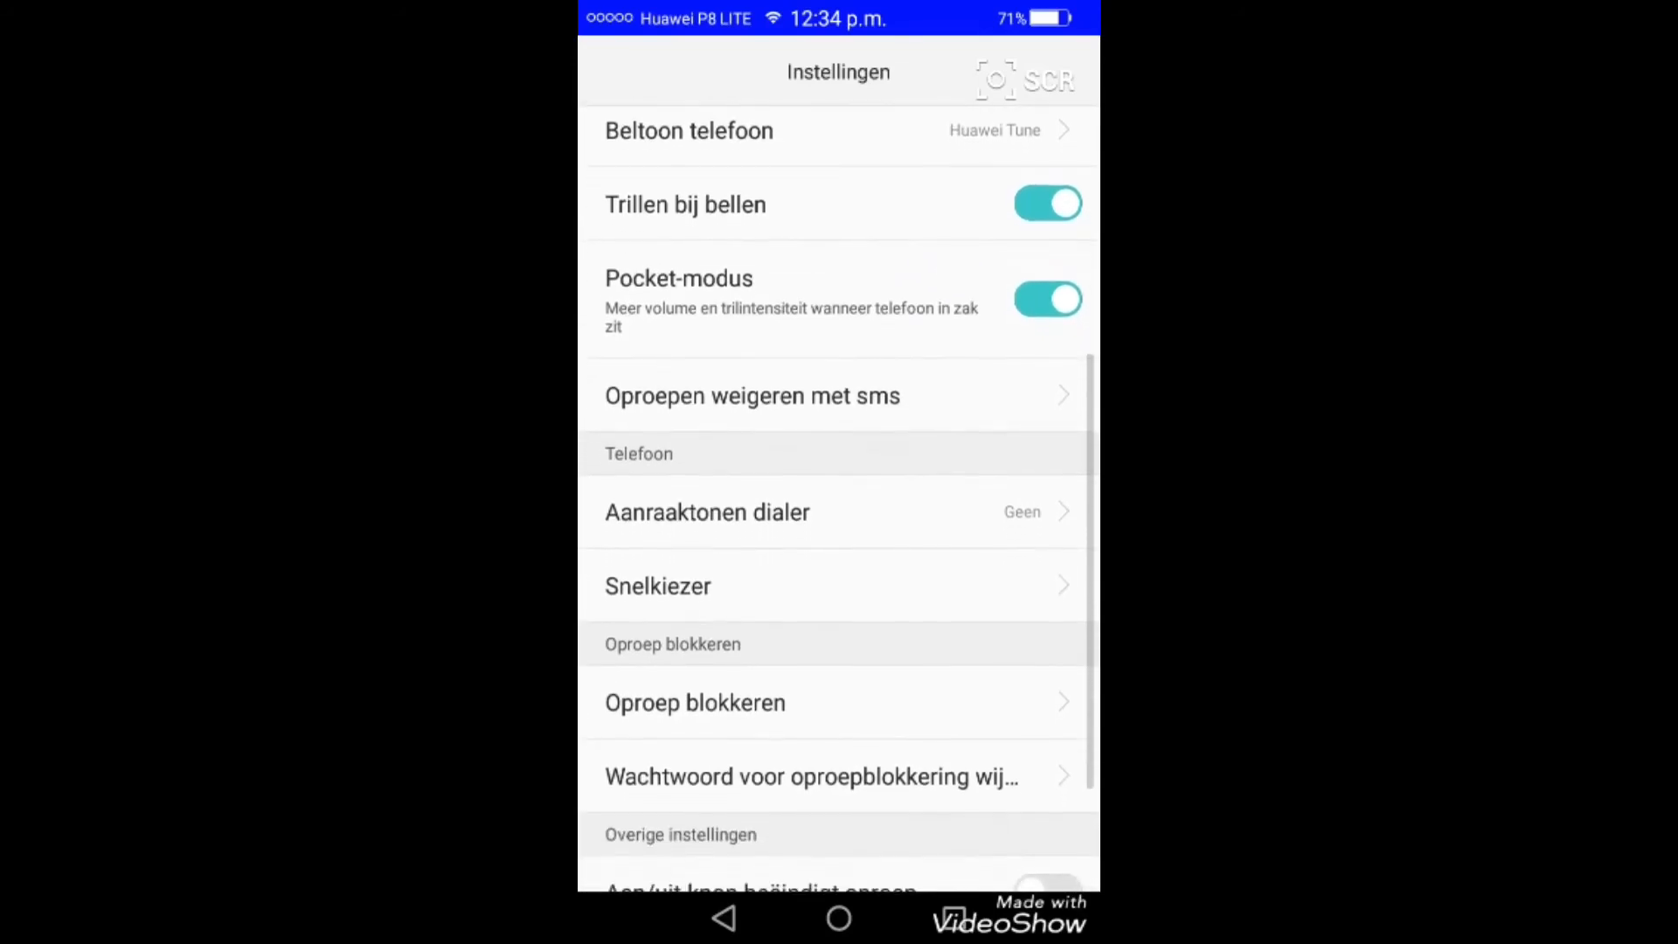
scroll(down, 3)
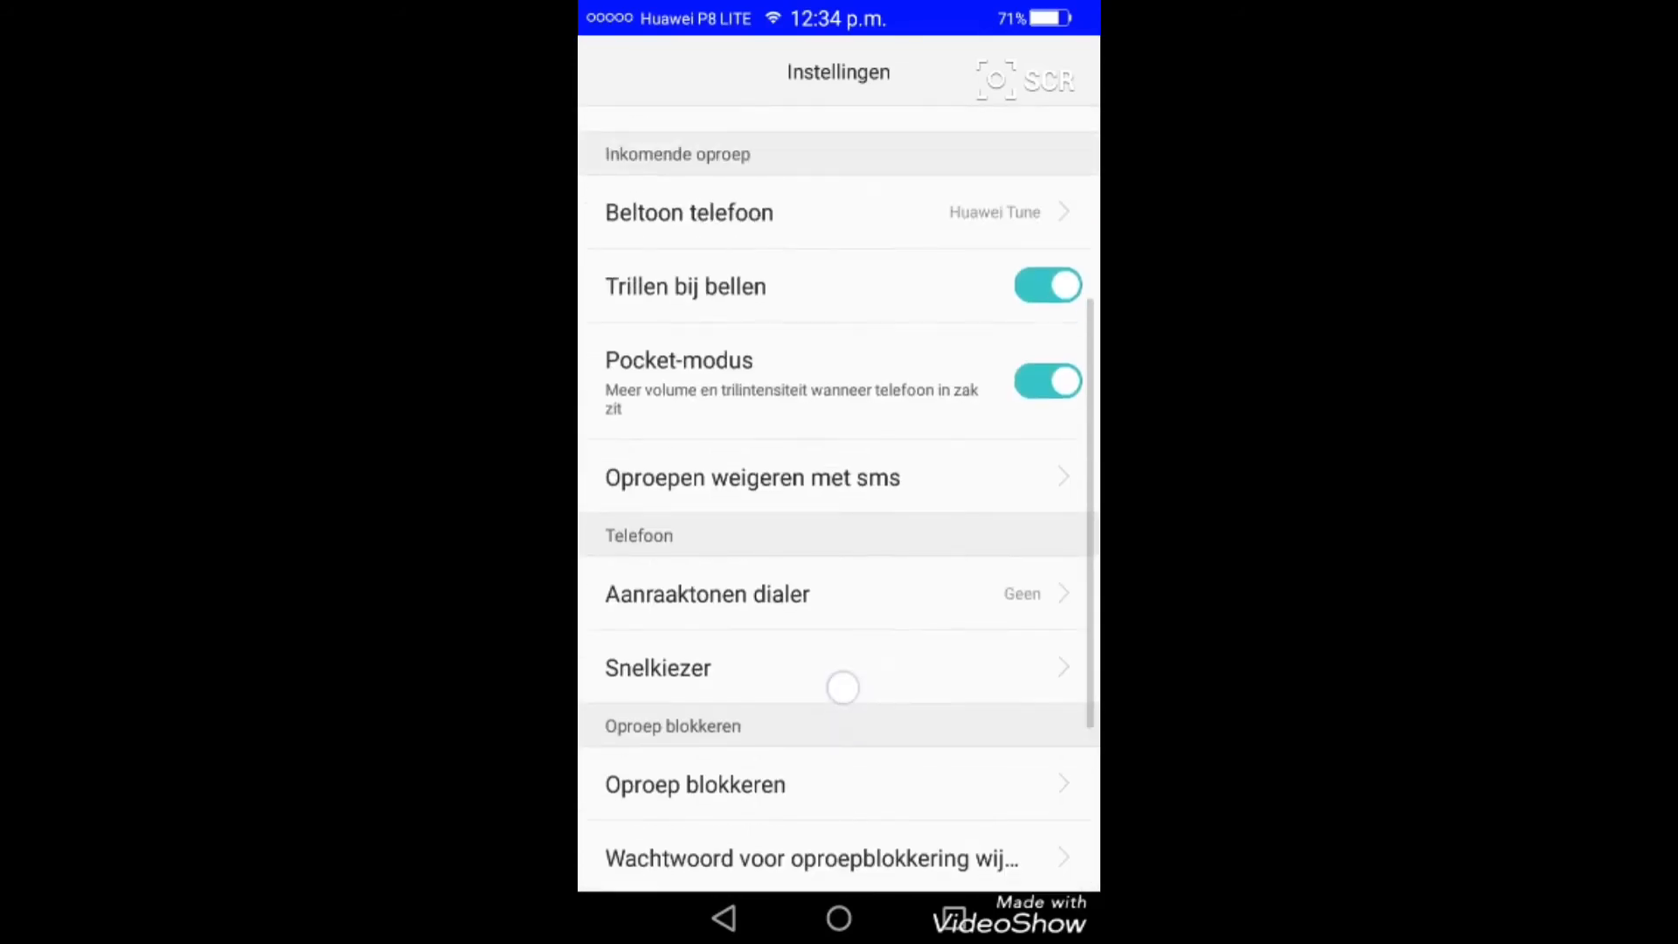
scroll(down, 3)
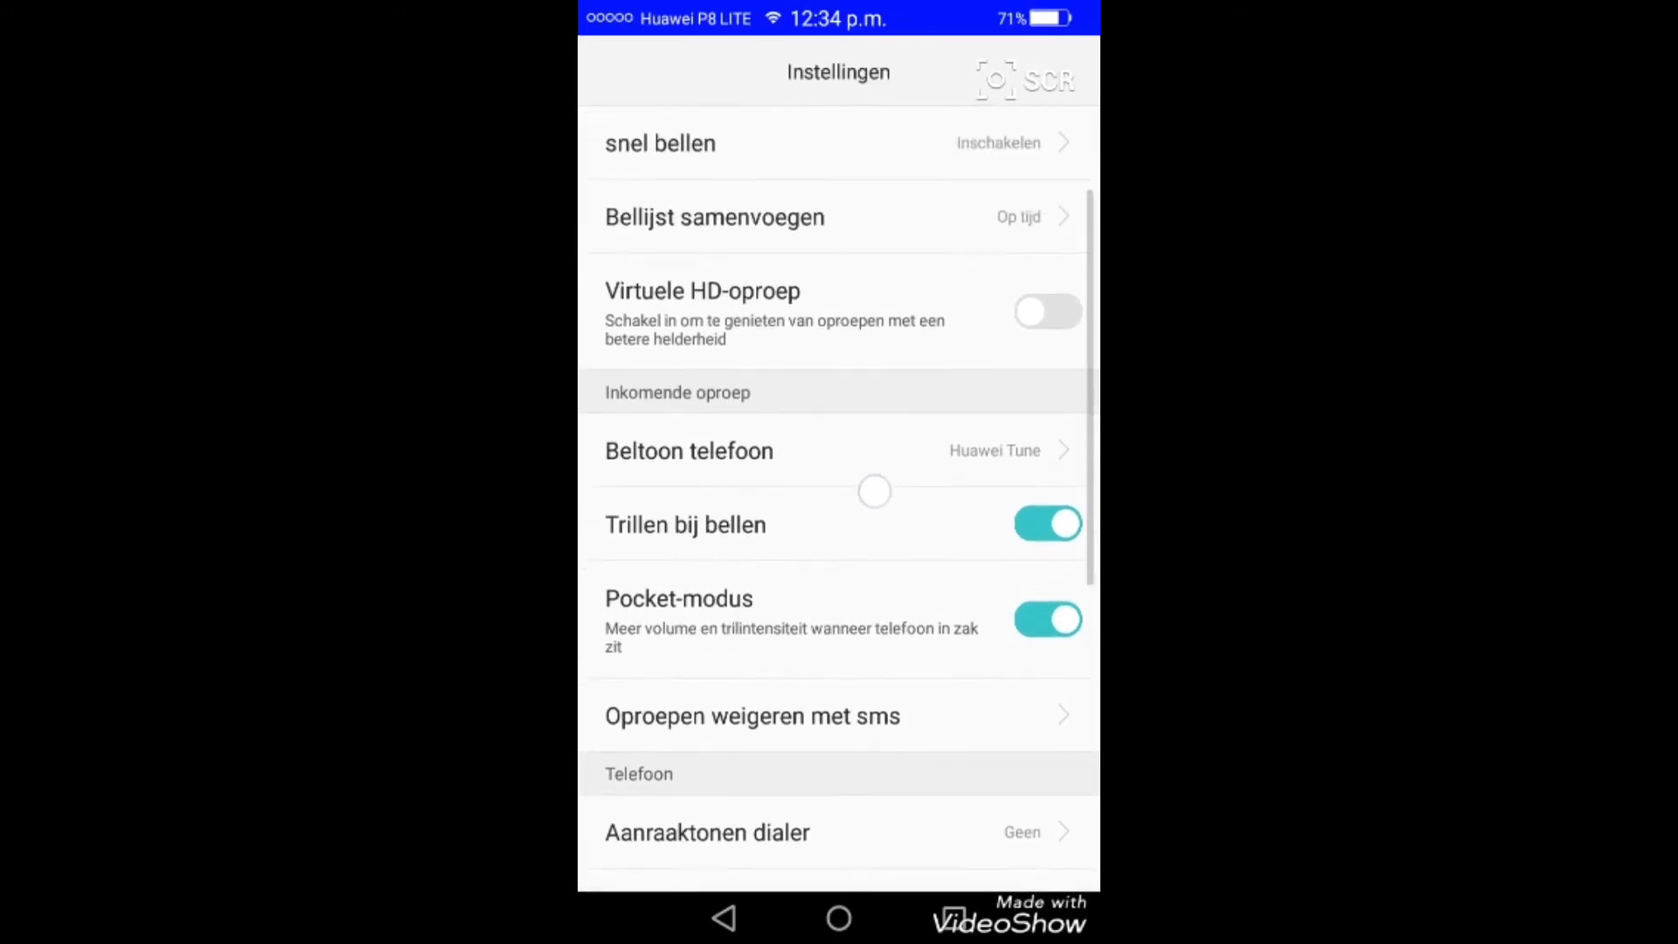
scroll(down, 3)
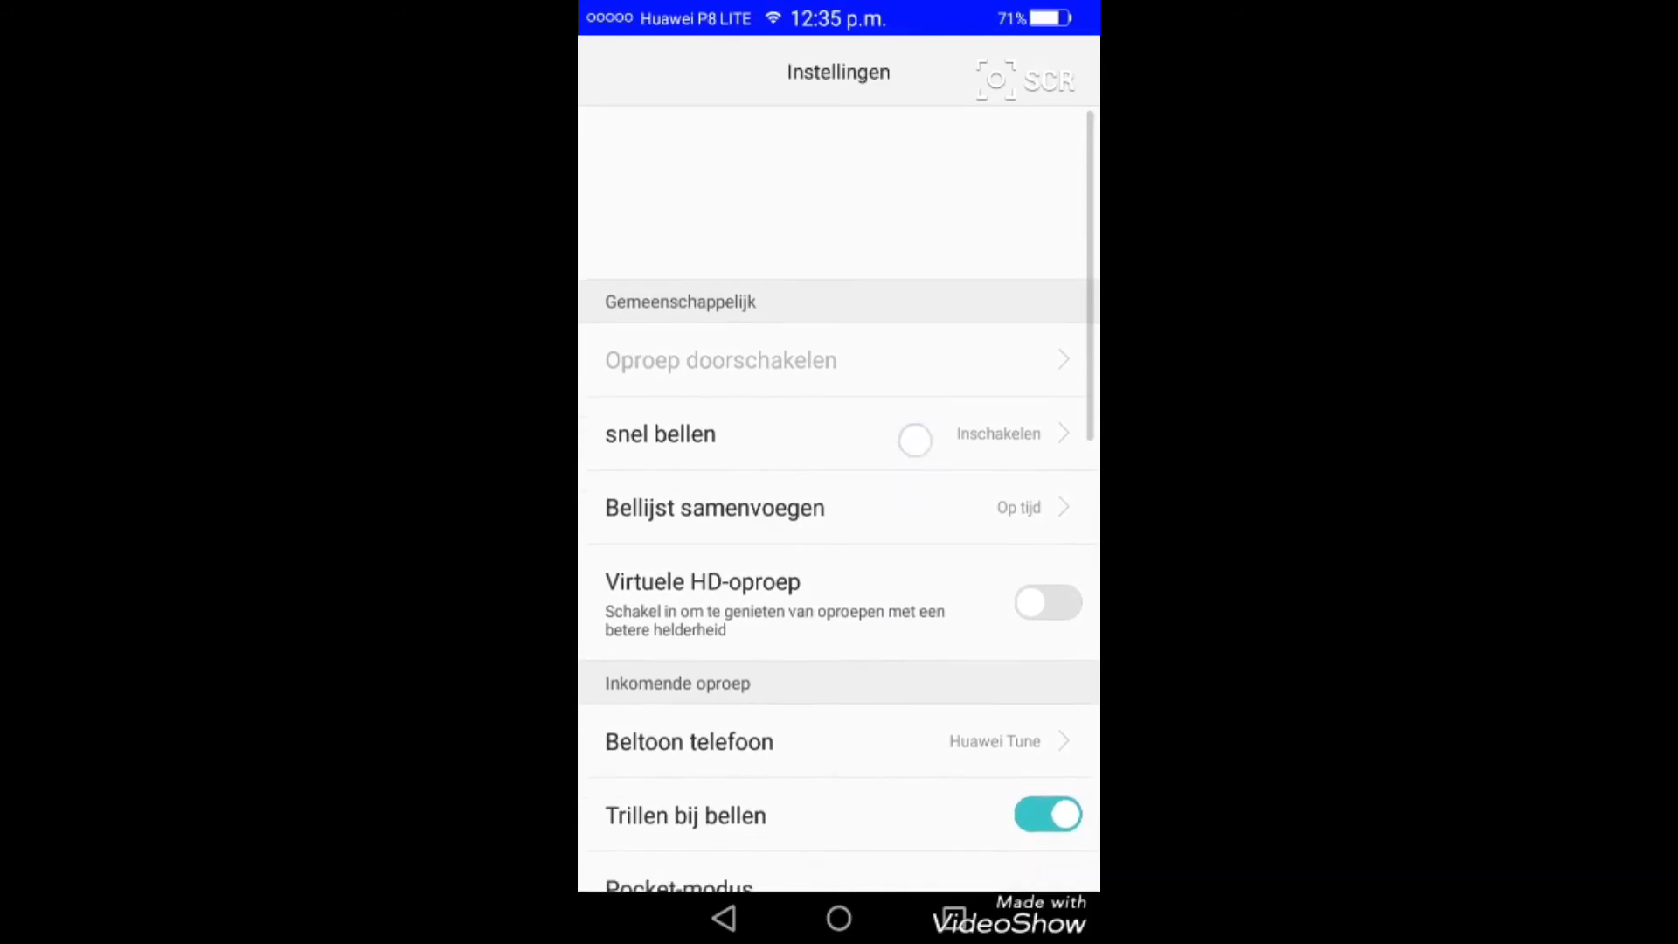
scroll(down, 3)
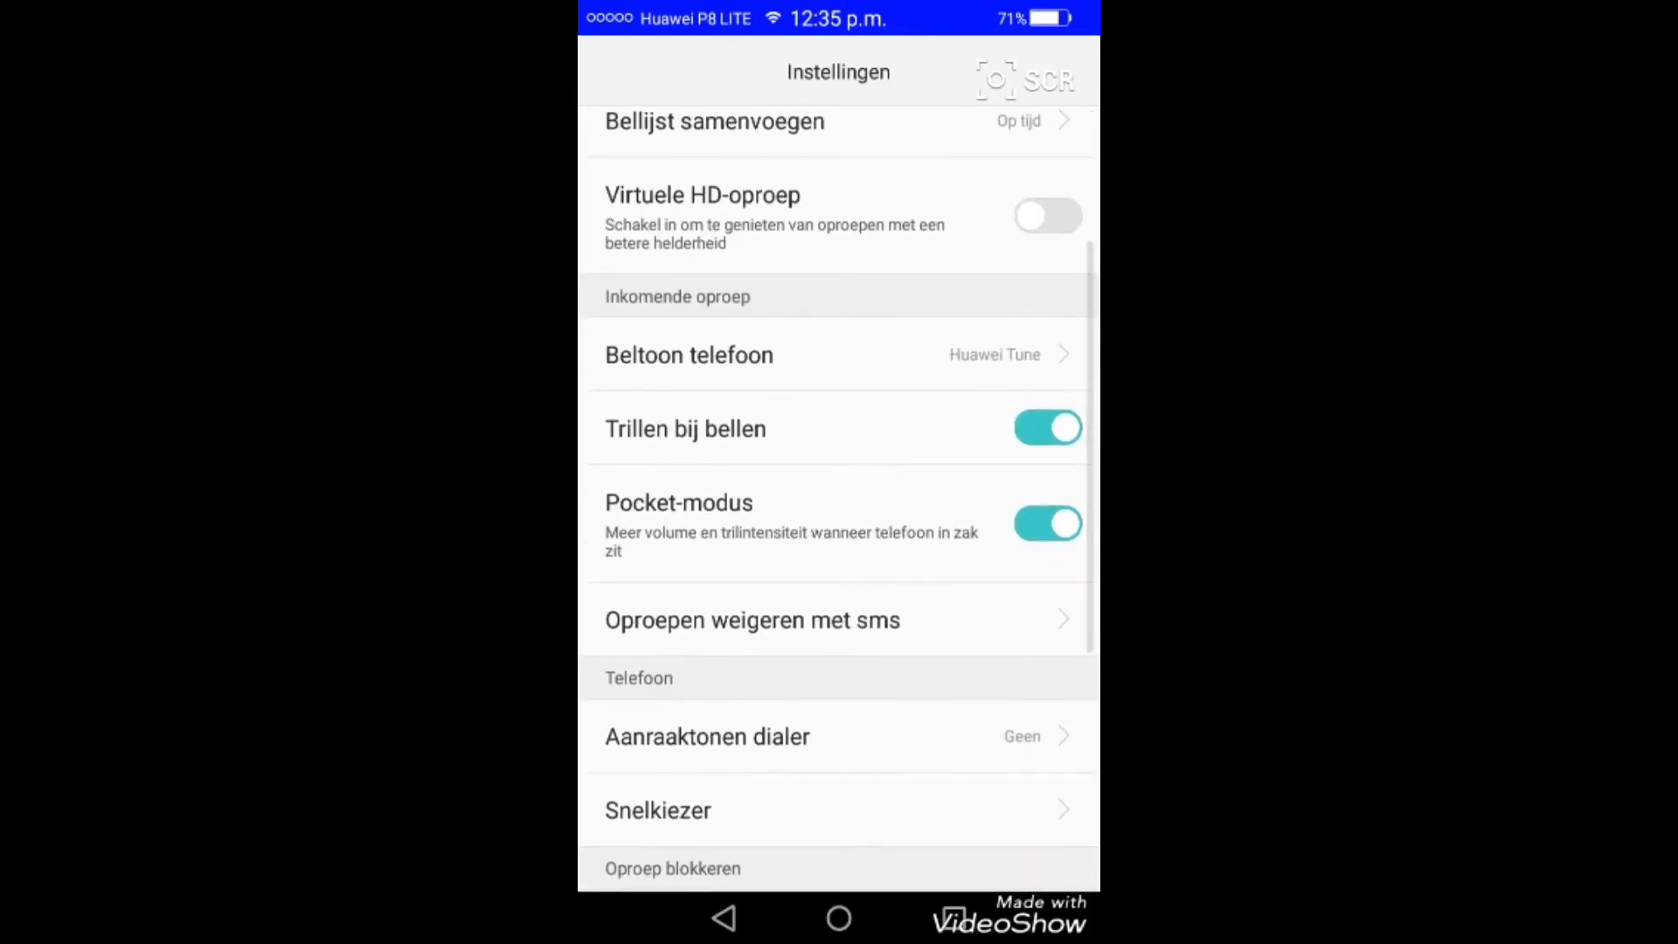
scroll(down, 3)
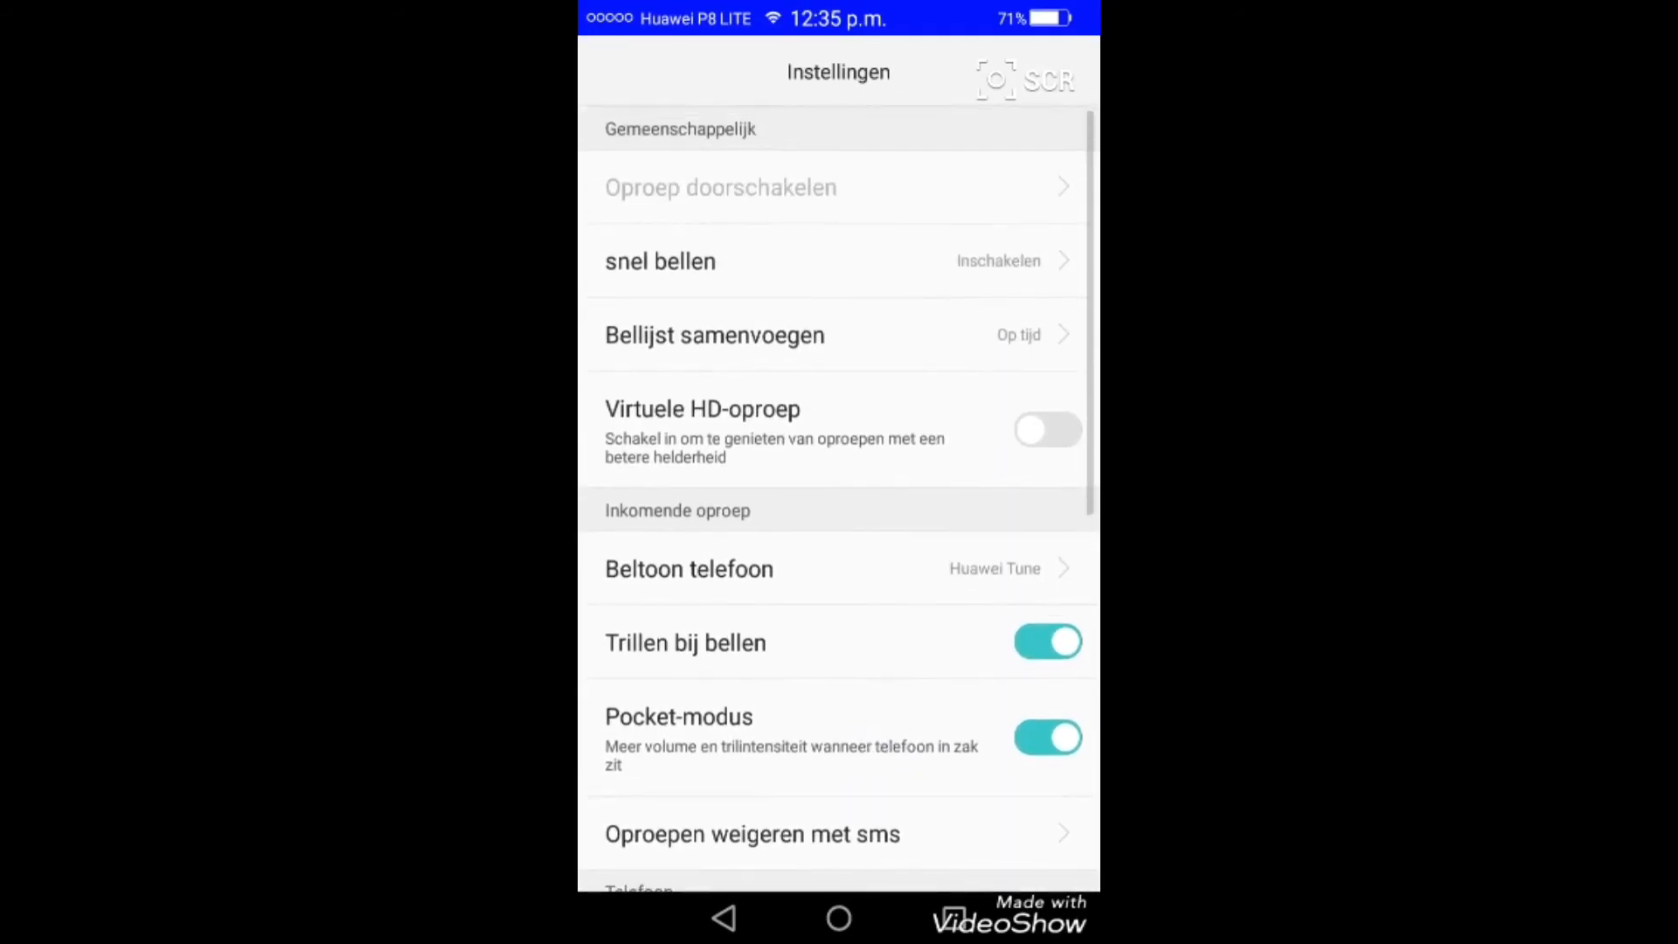
scroll(down, 3)
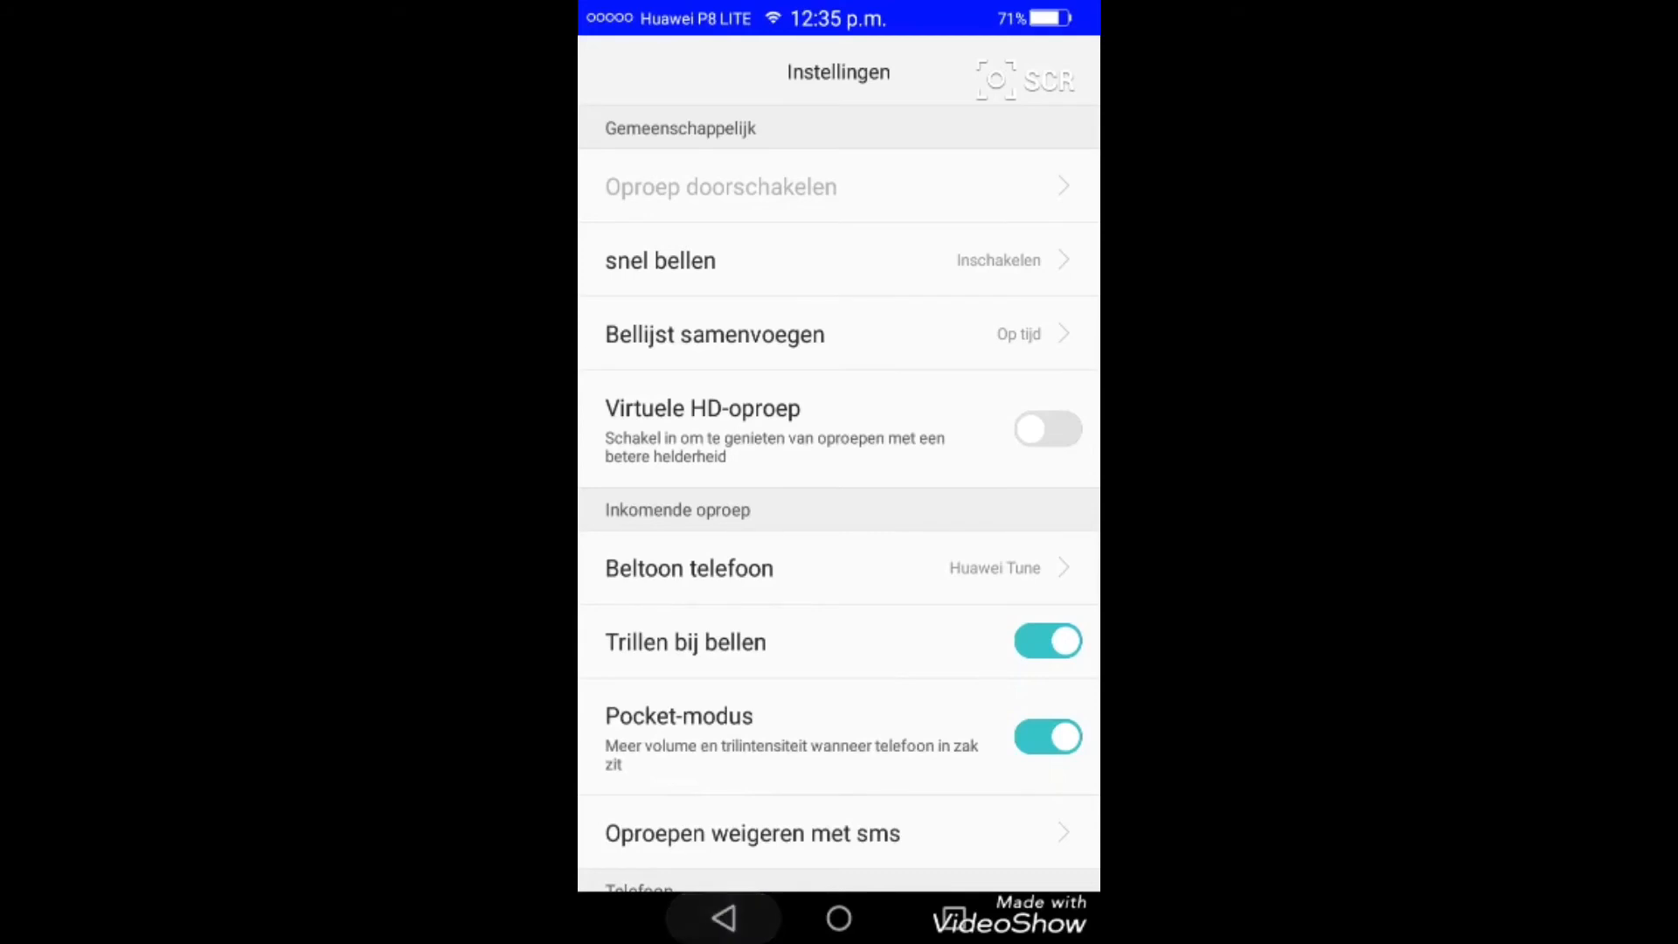
click(722, 917)
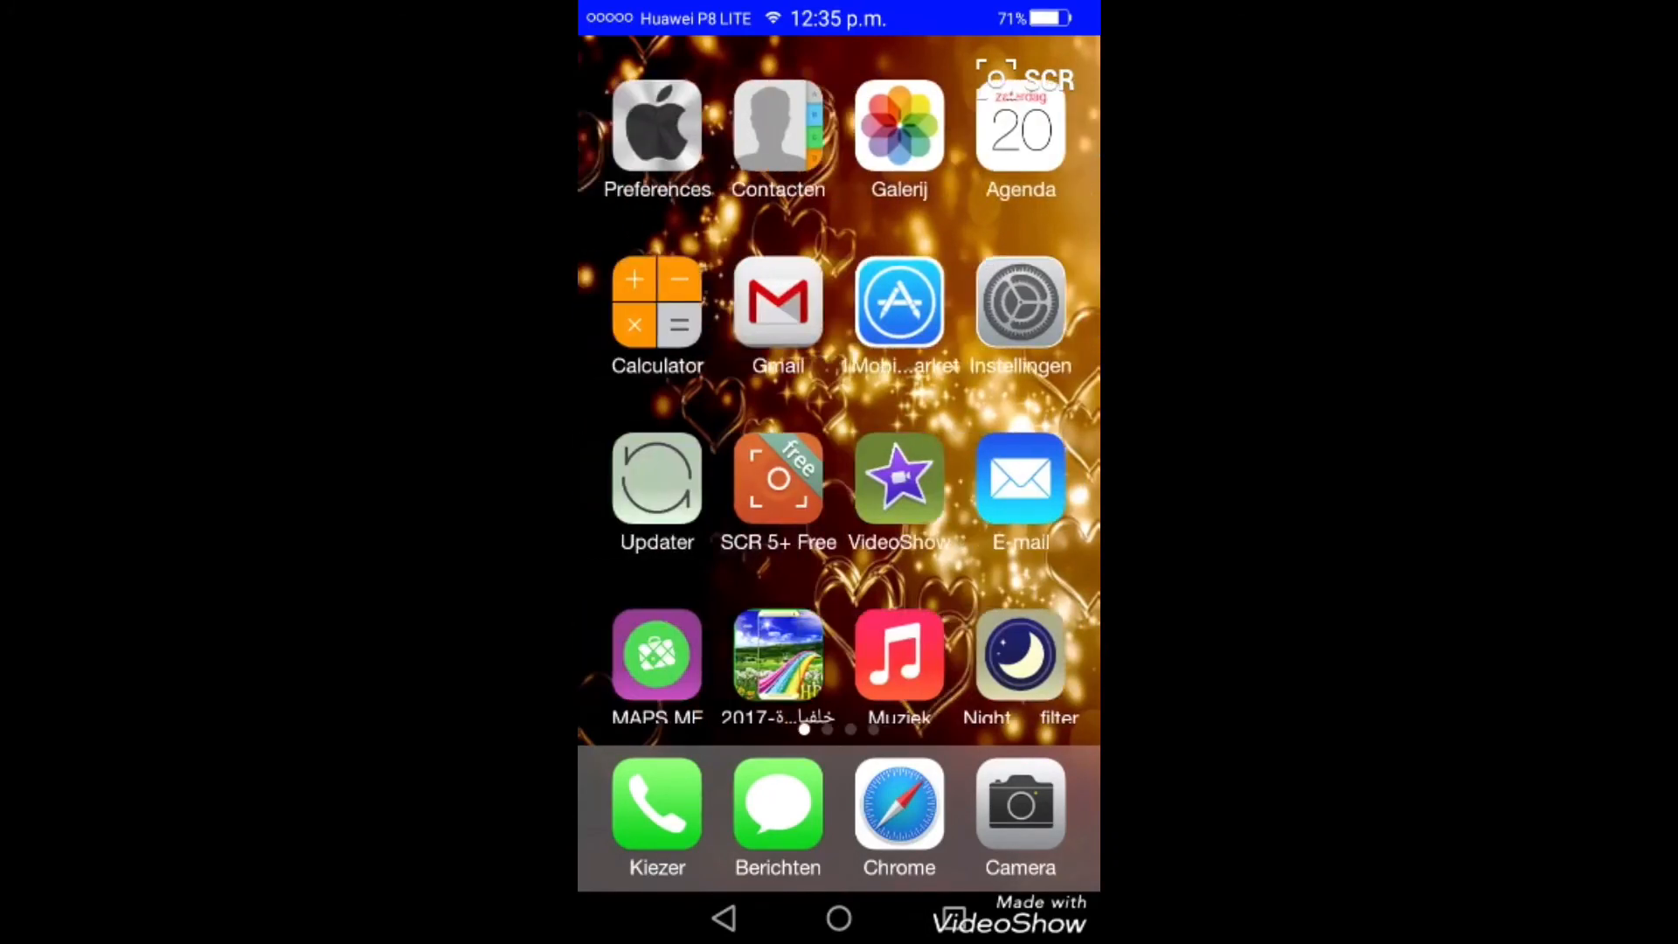
click(656, 812)
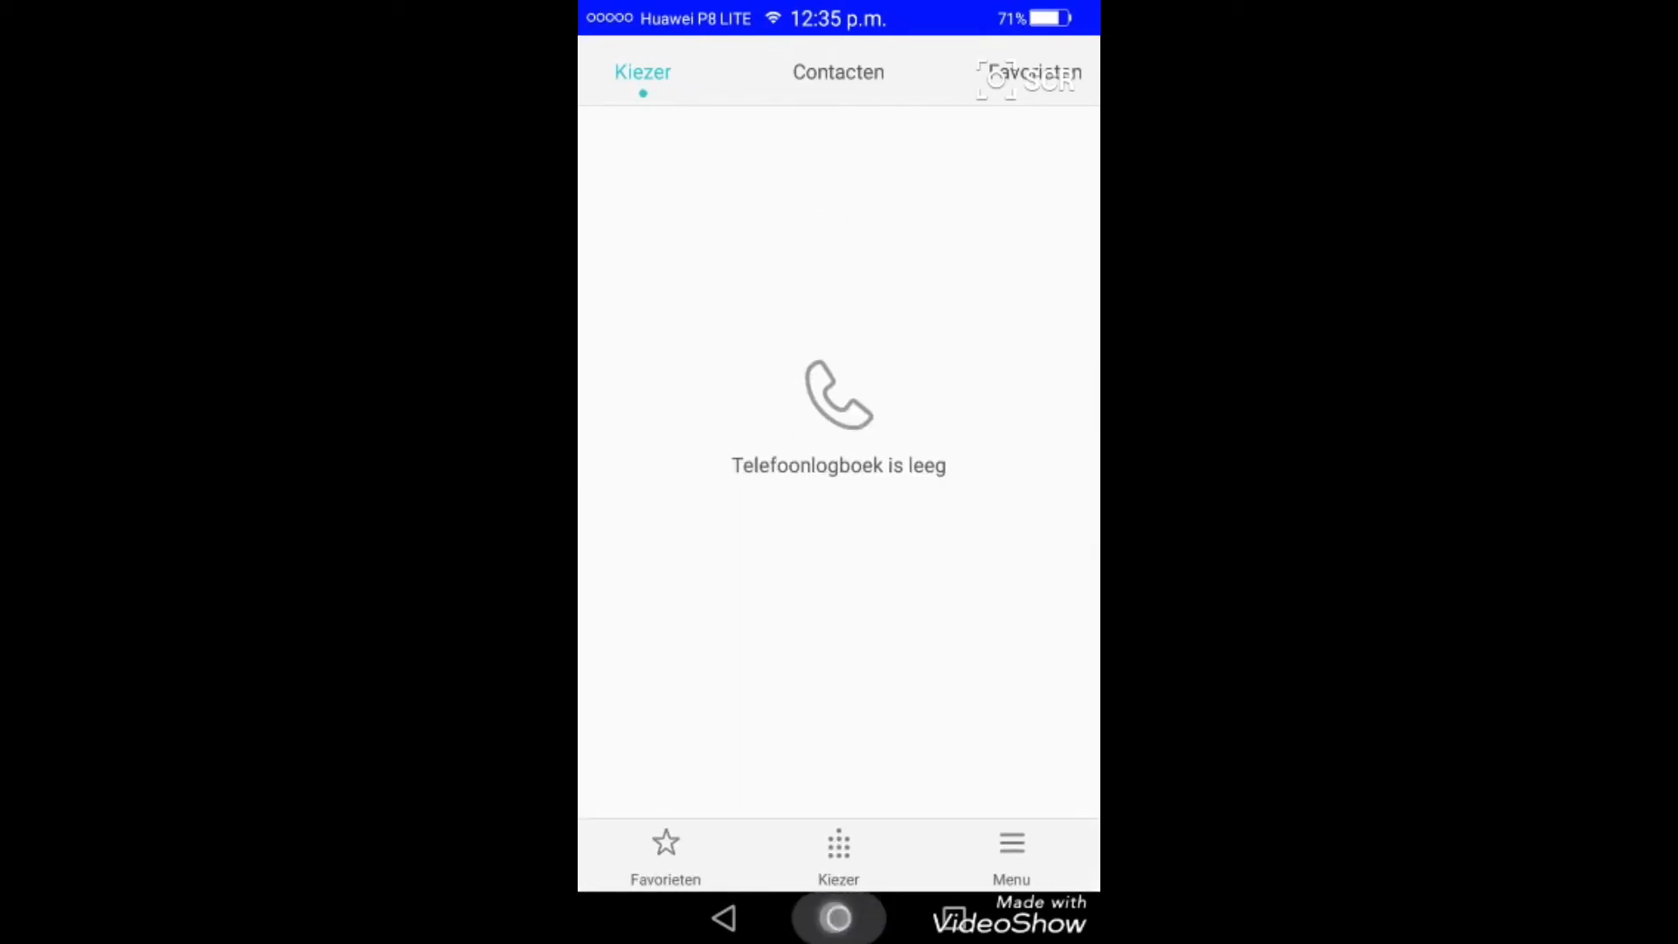
click(837, 918)
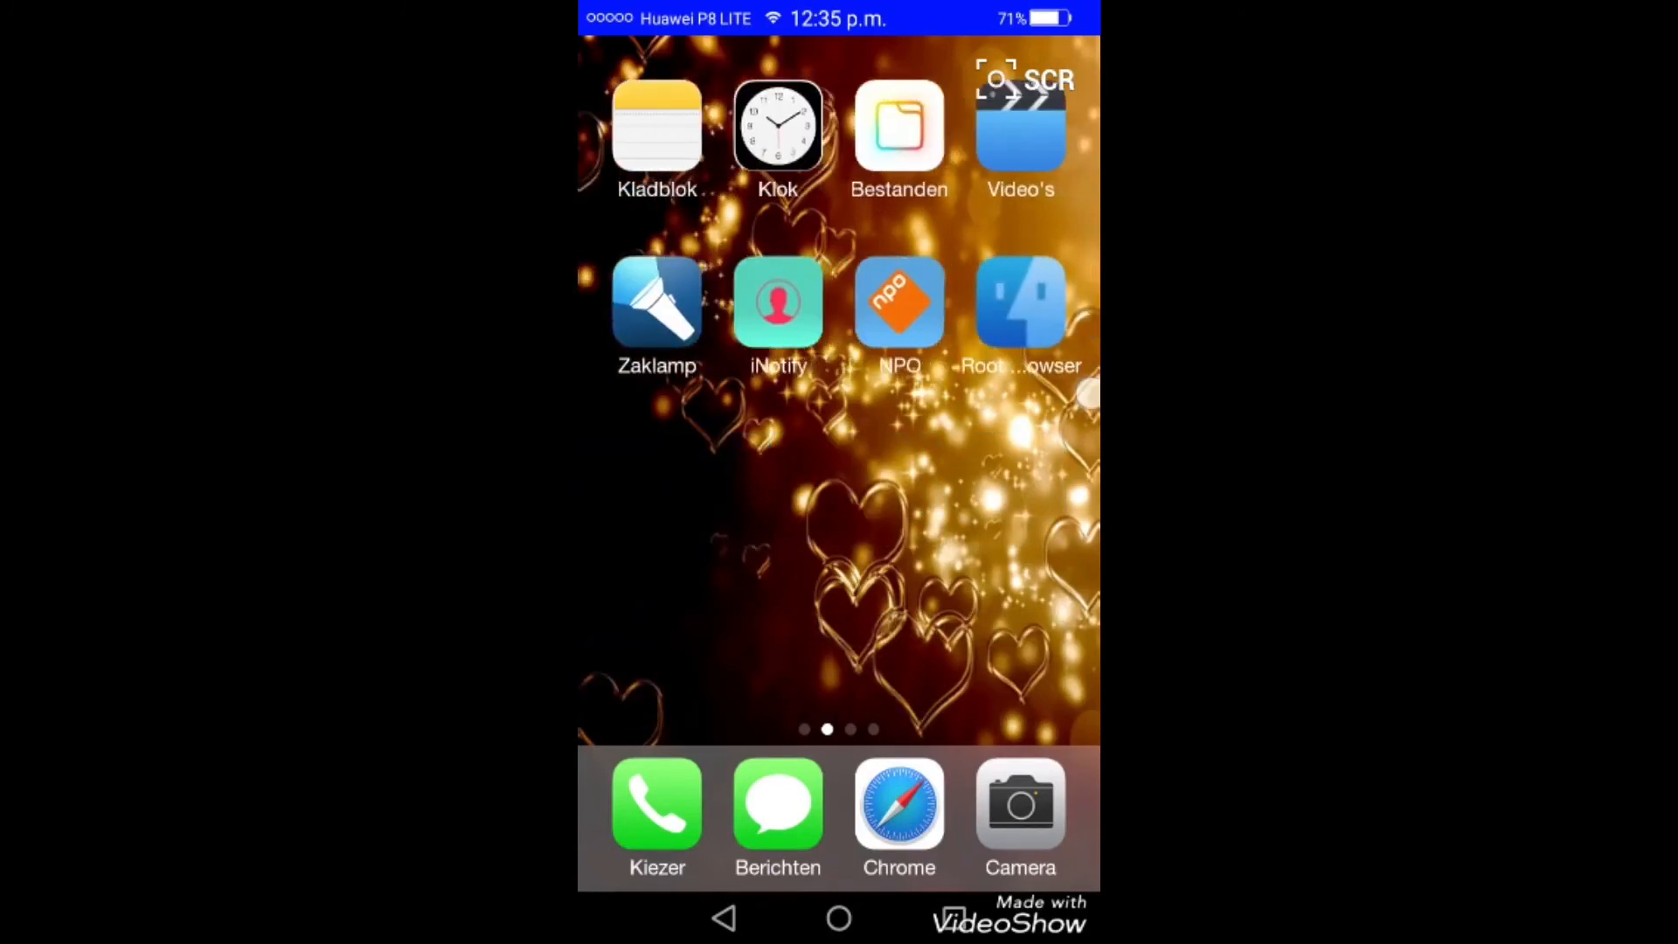
scroll(left, 3)
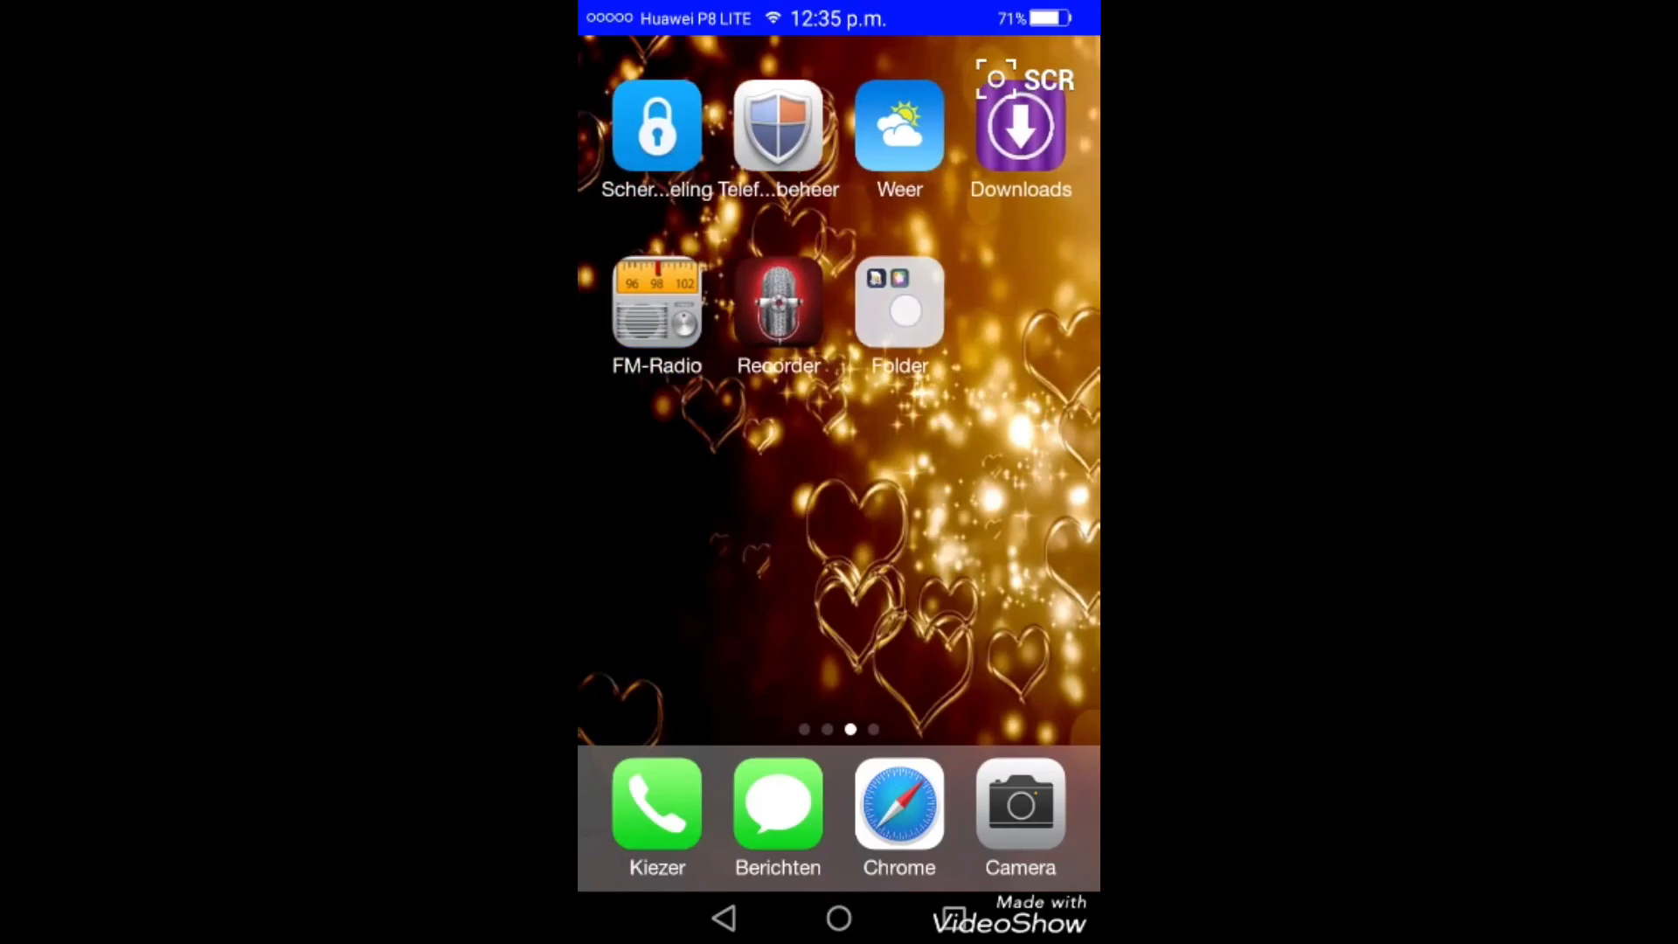
click(898, 302)
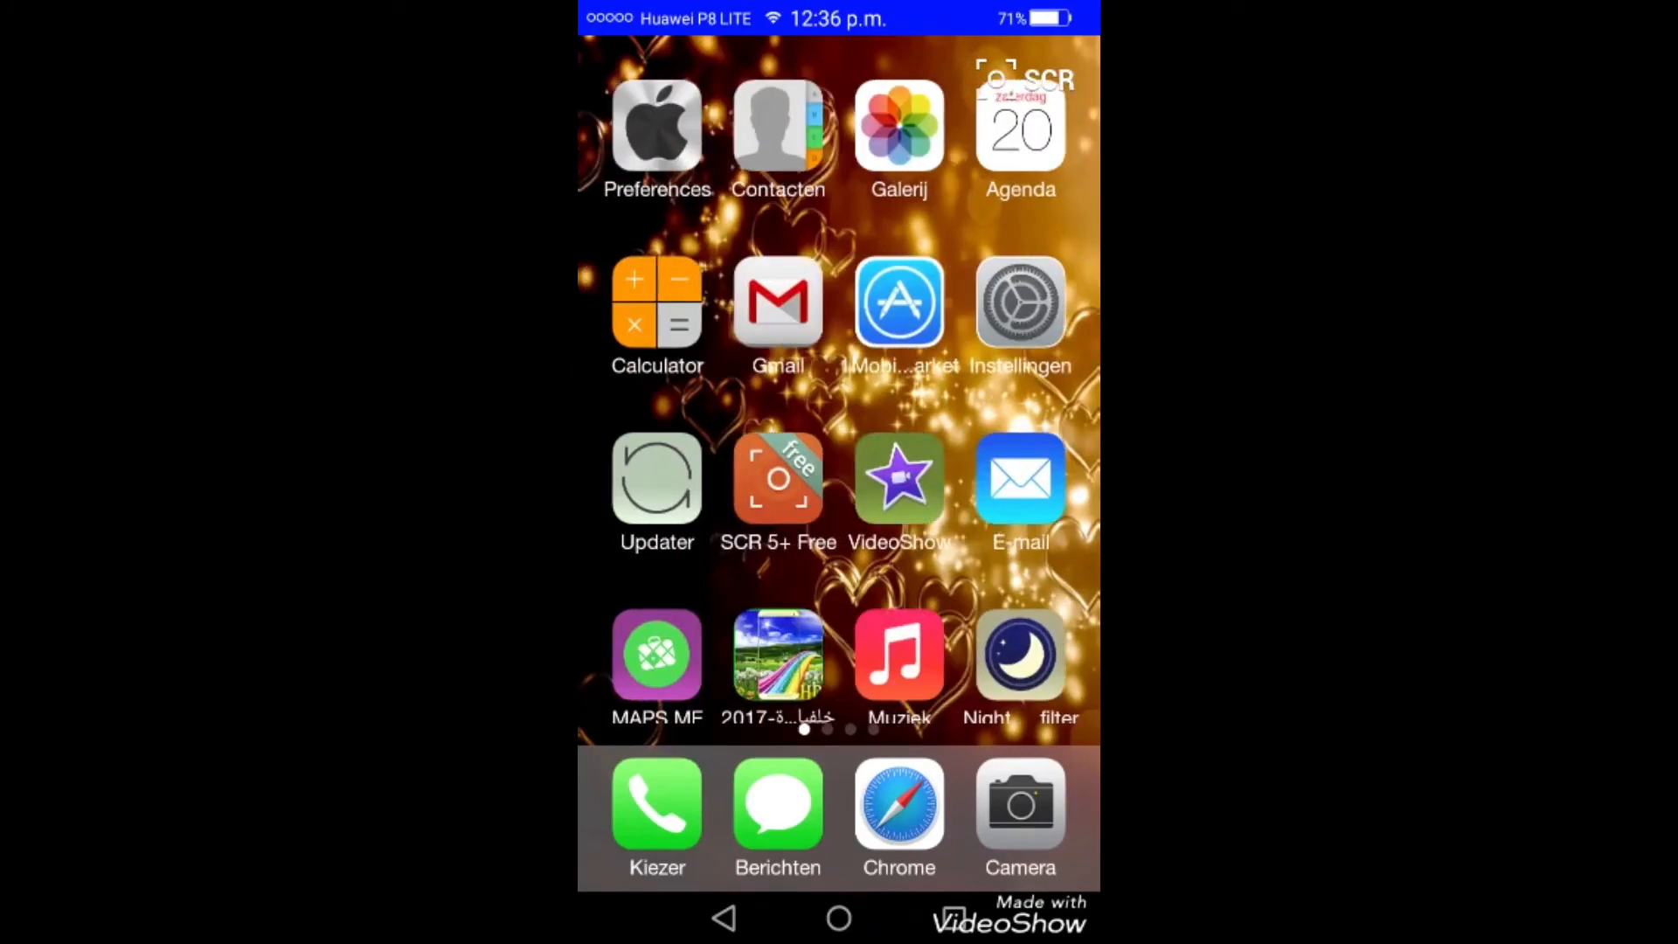
click(778, 479)
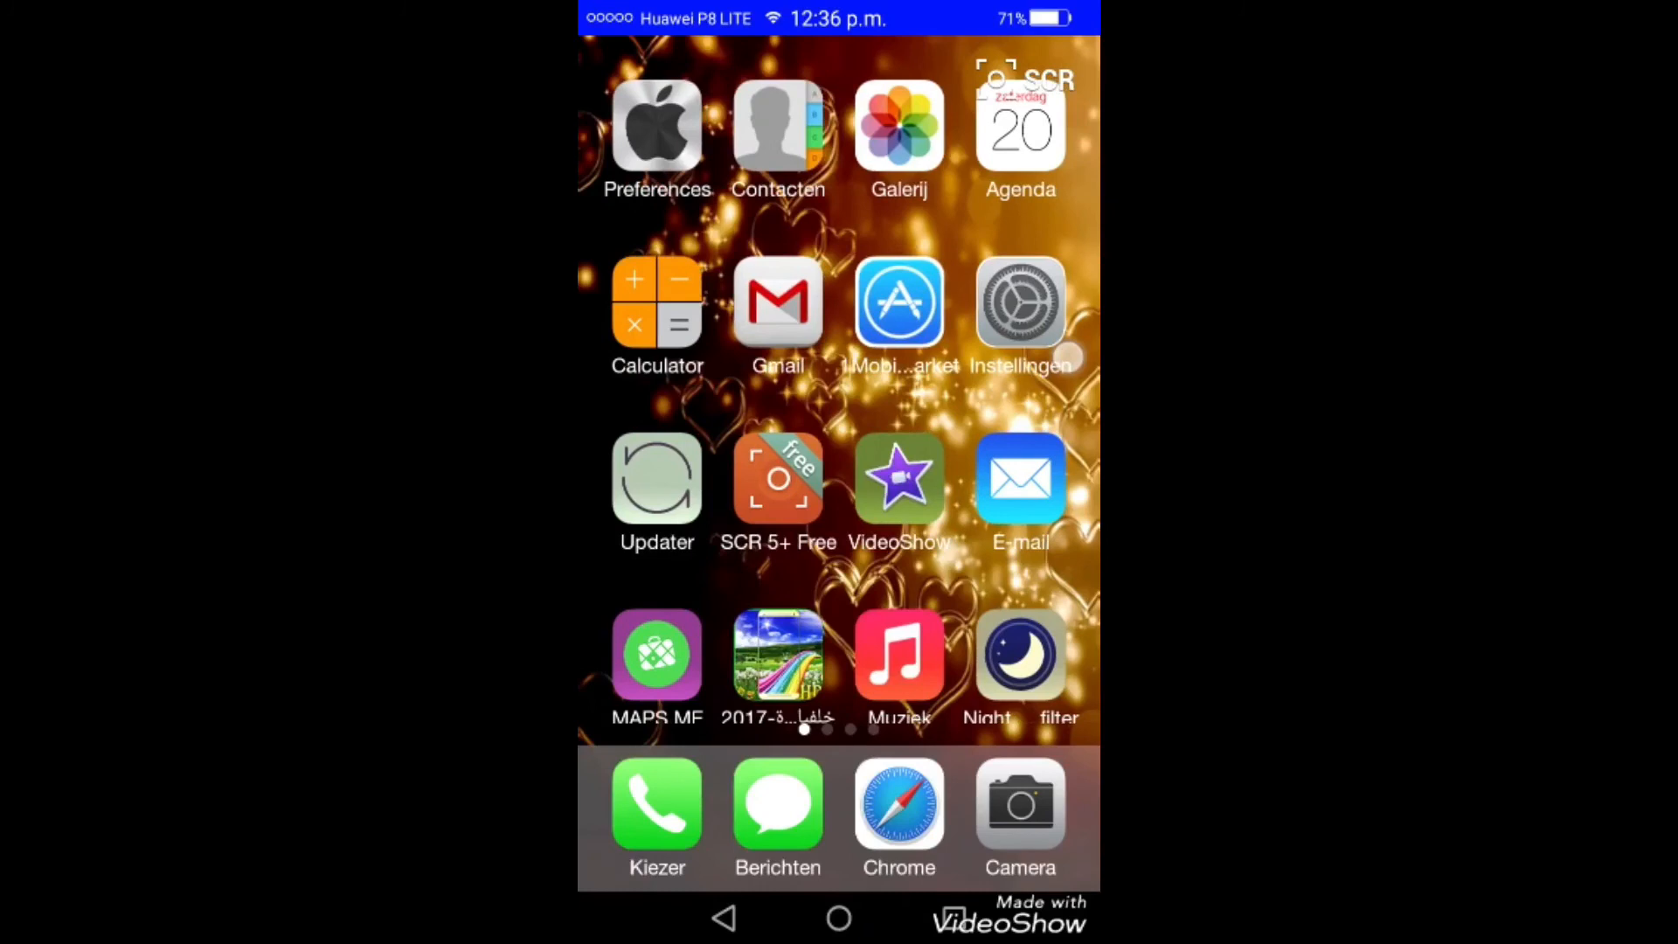
scroll(left, 3)
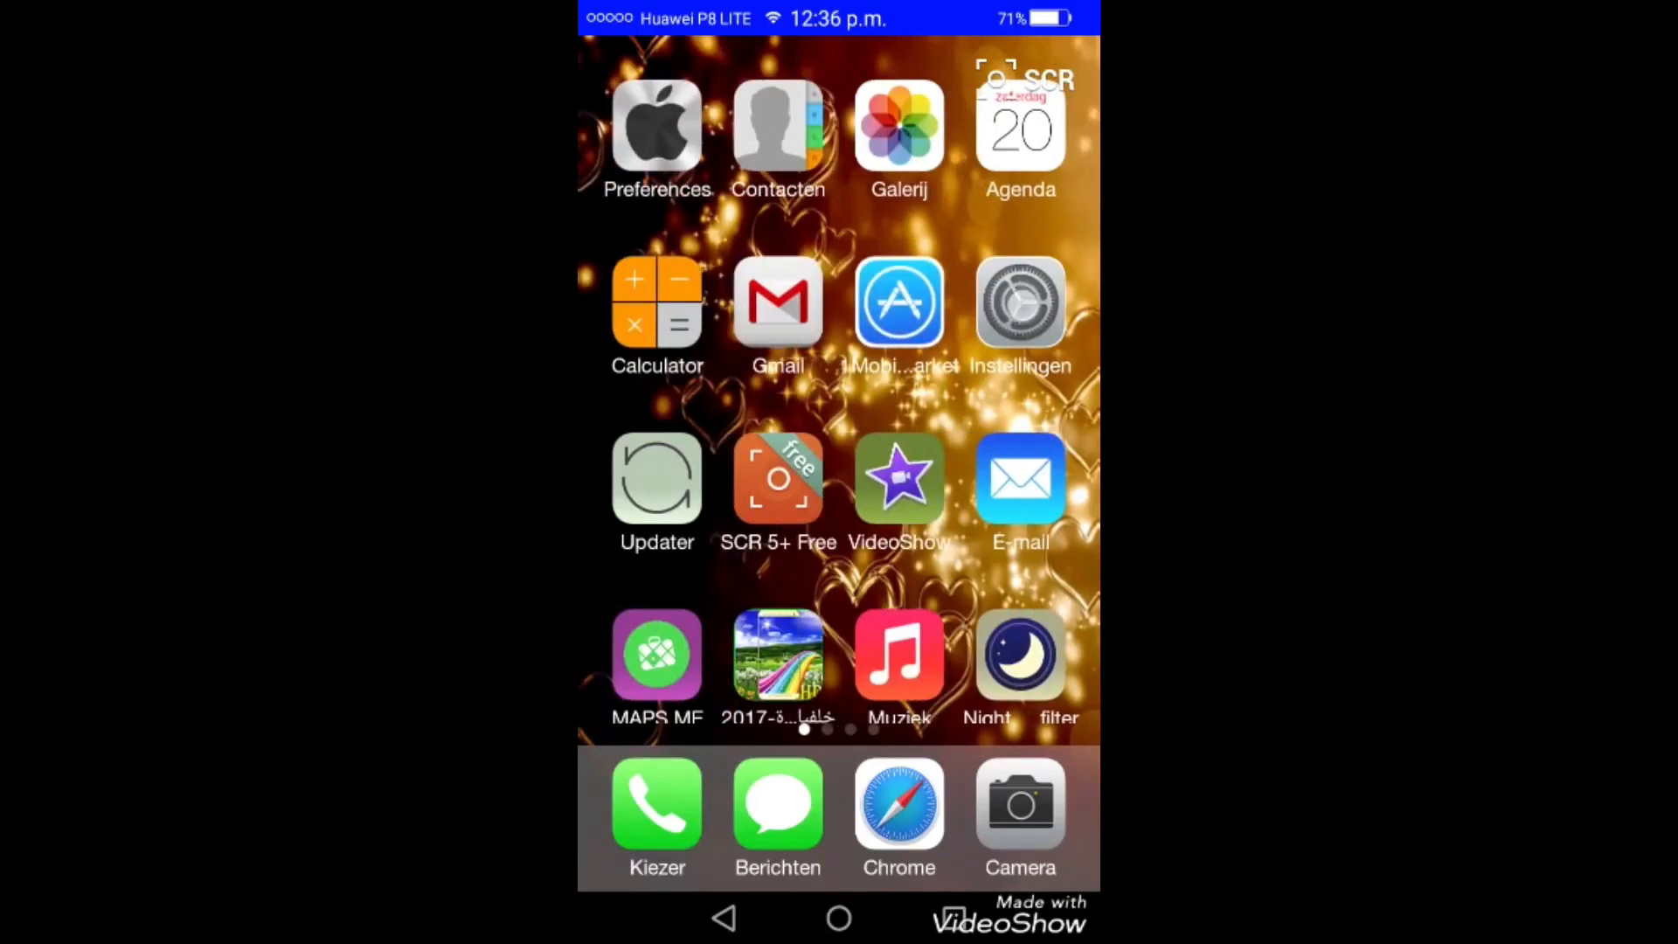
Show the Alle apps list and scroll down past Google apps to Systeem-UI and Video's
click(1019, 302)
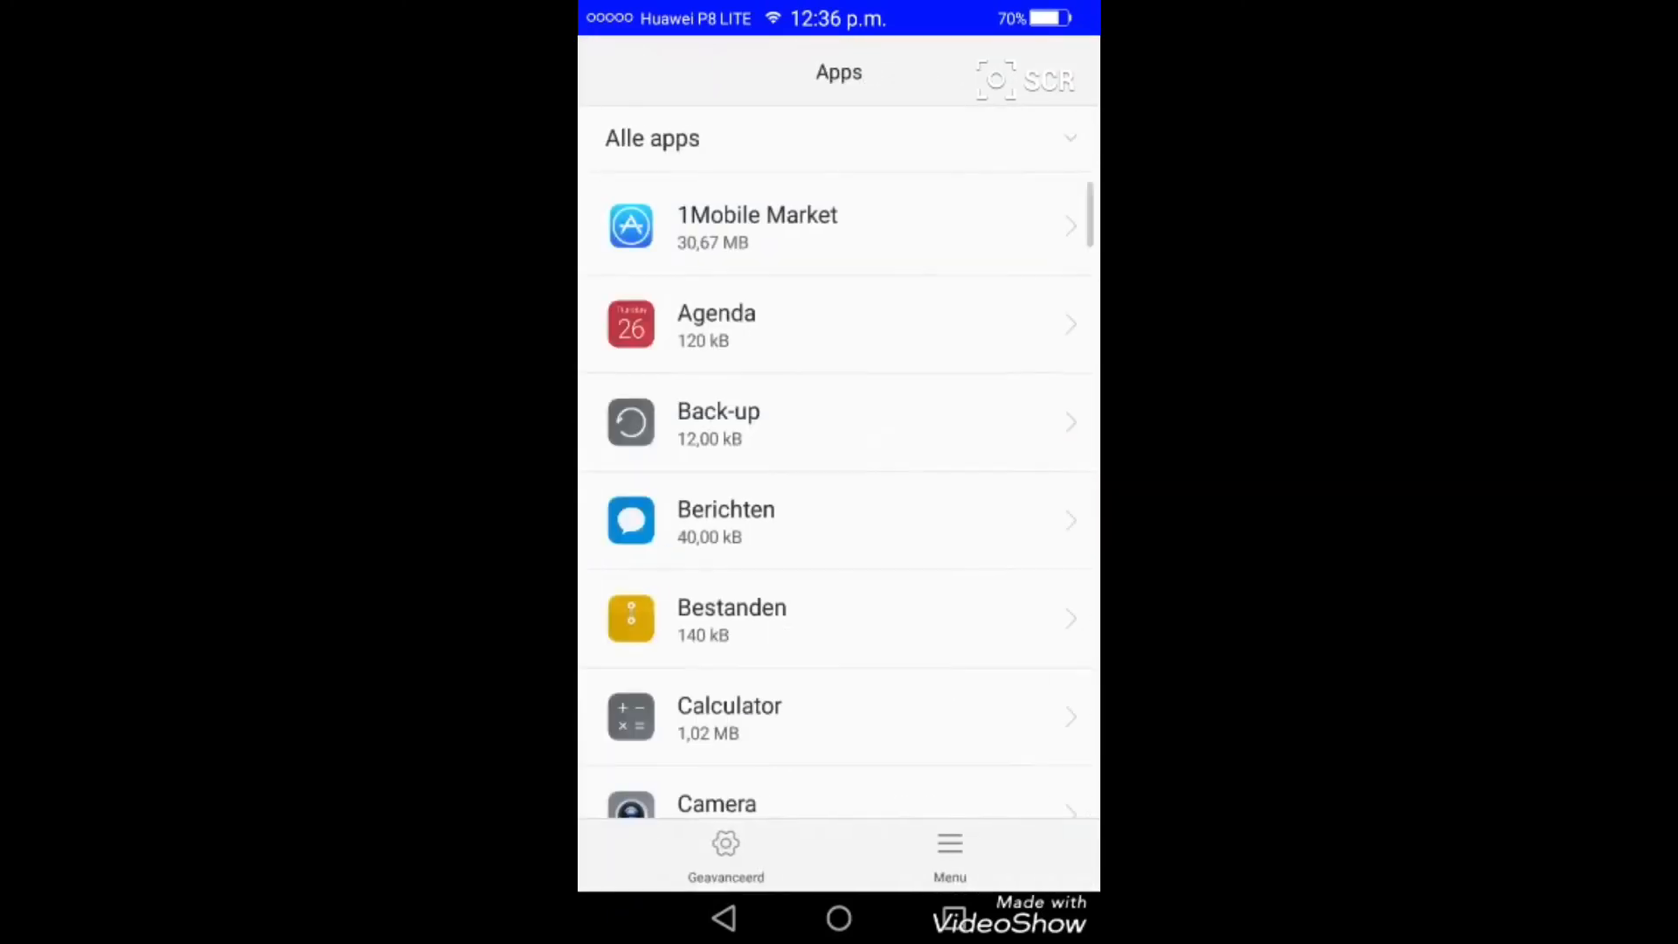
scroll(down, 3)
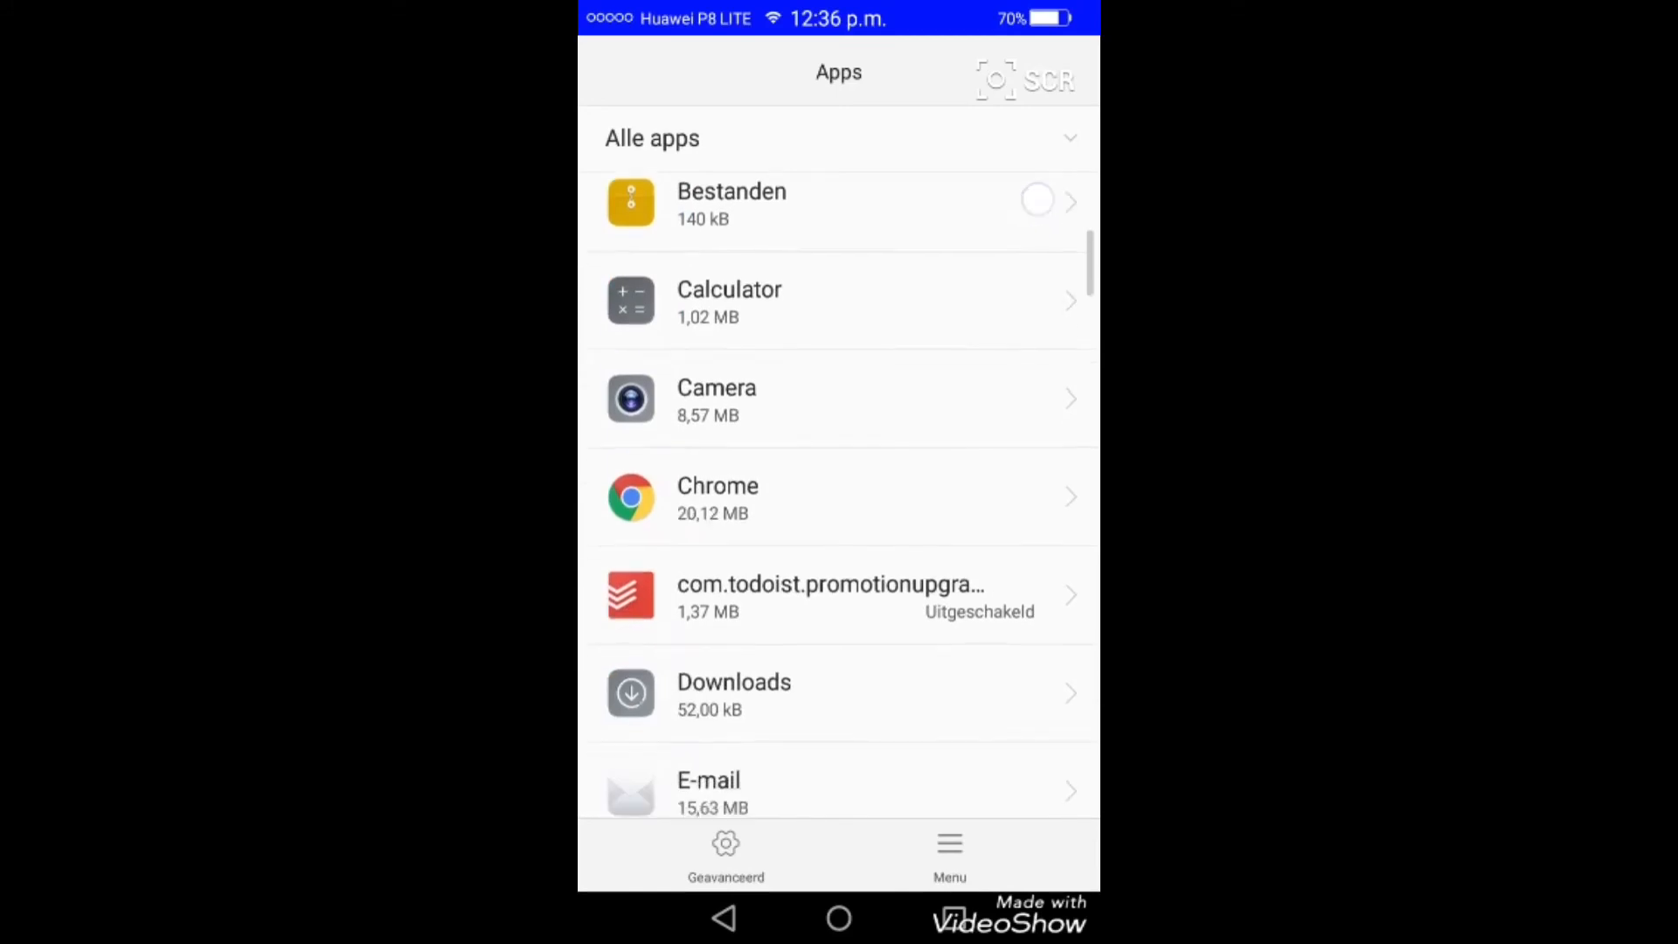
scroll(down, 3)
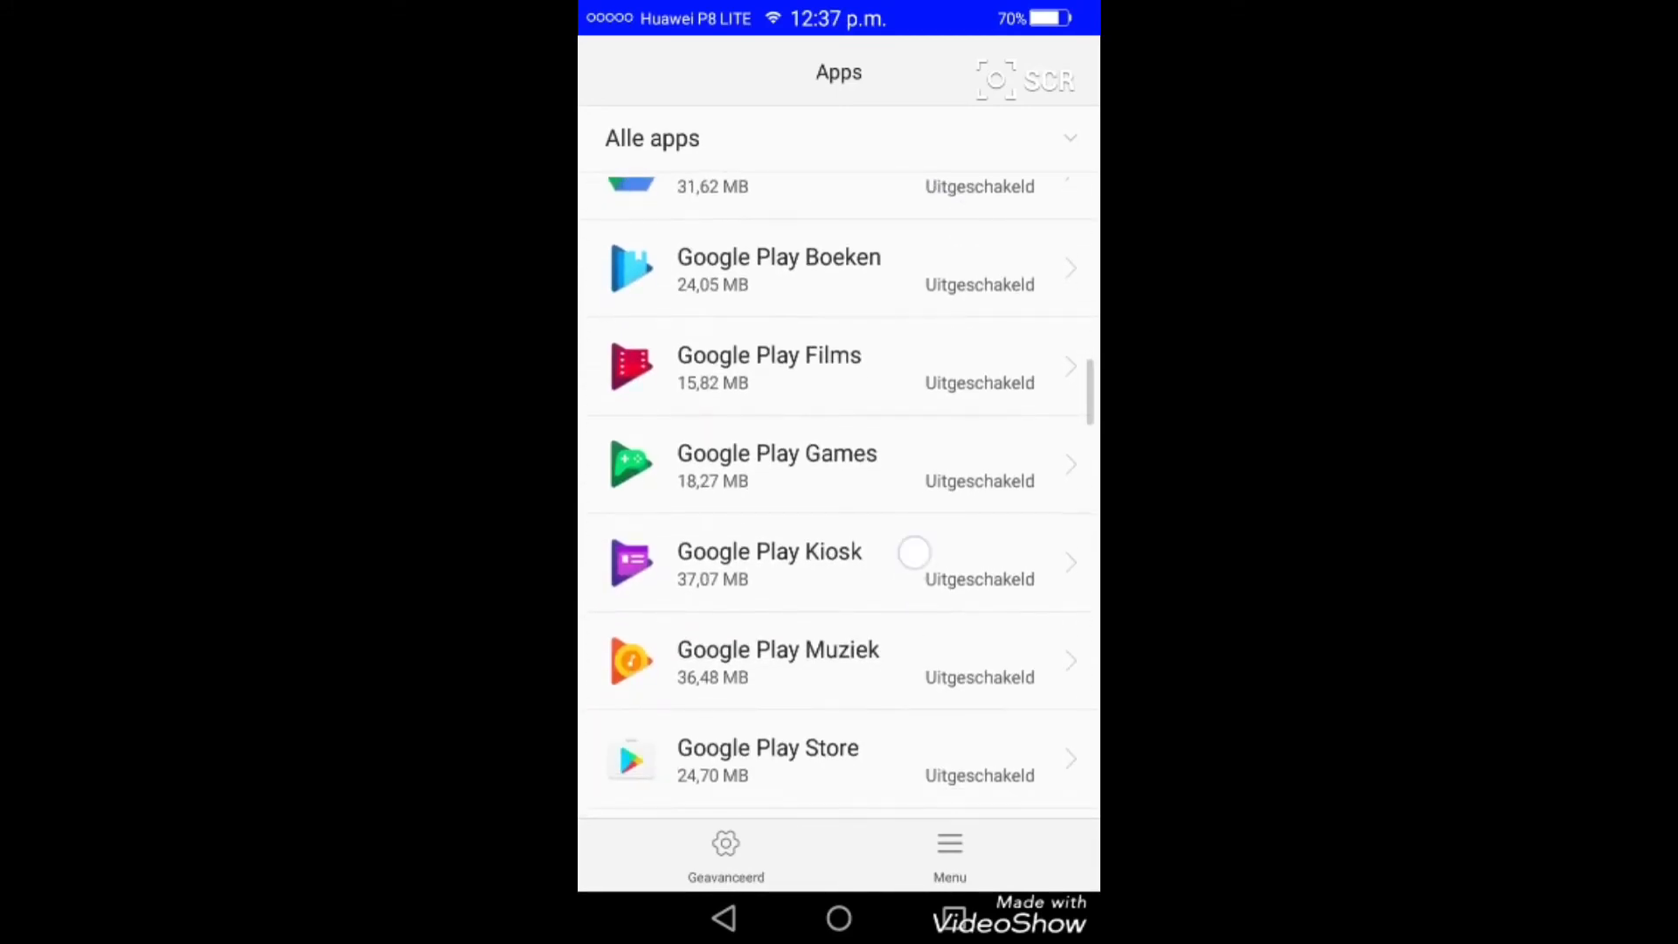
scroll(down, 3)
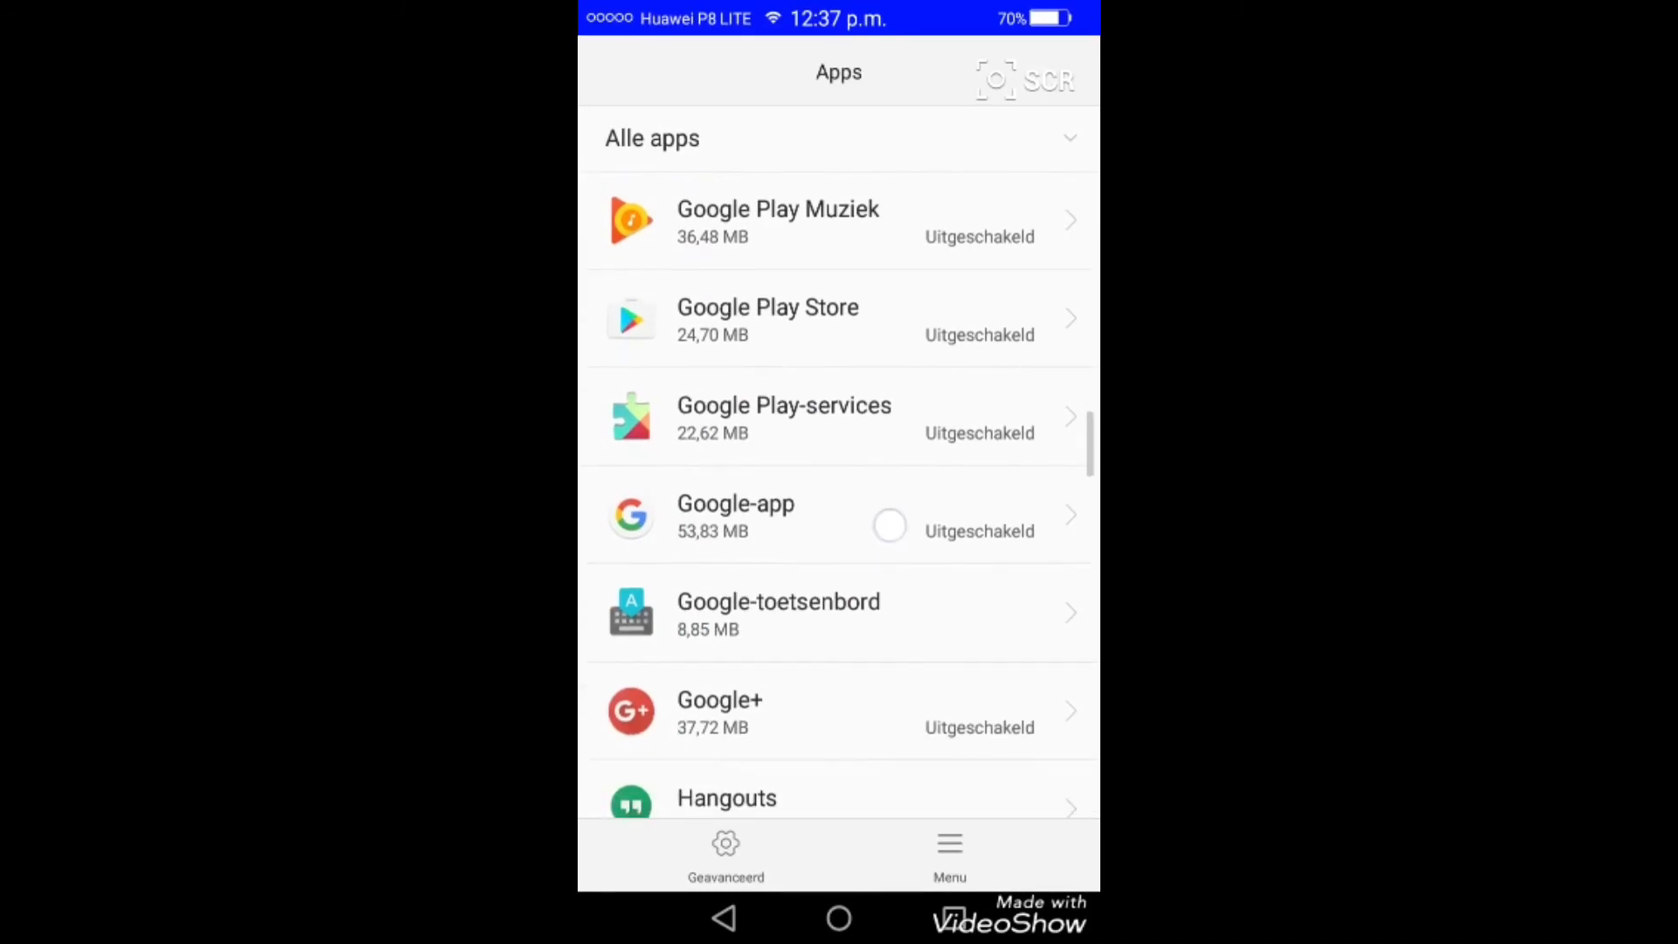
scroll(down, 3)
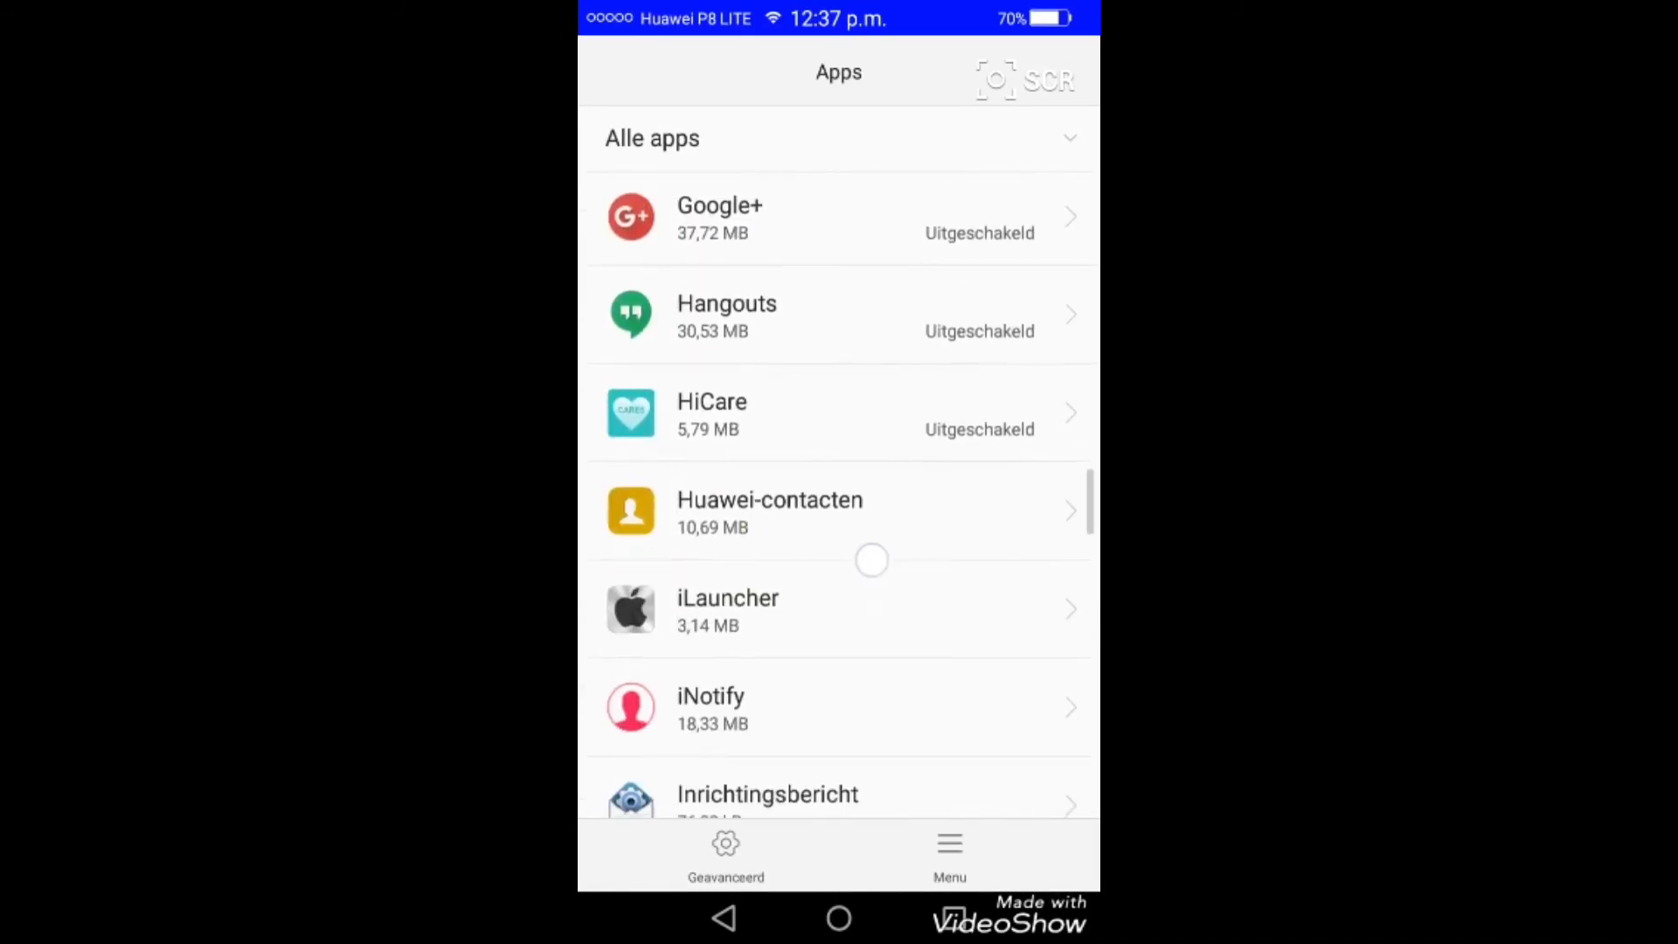
scroll(down, 3)
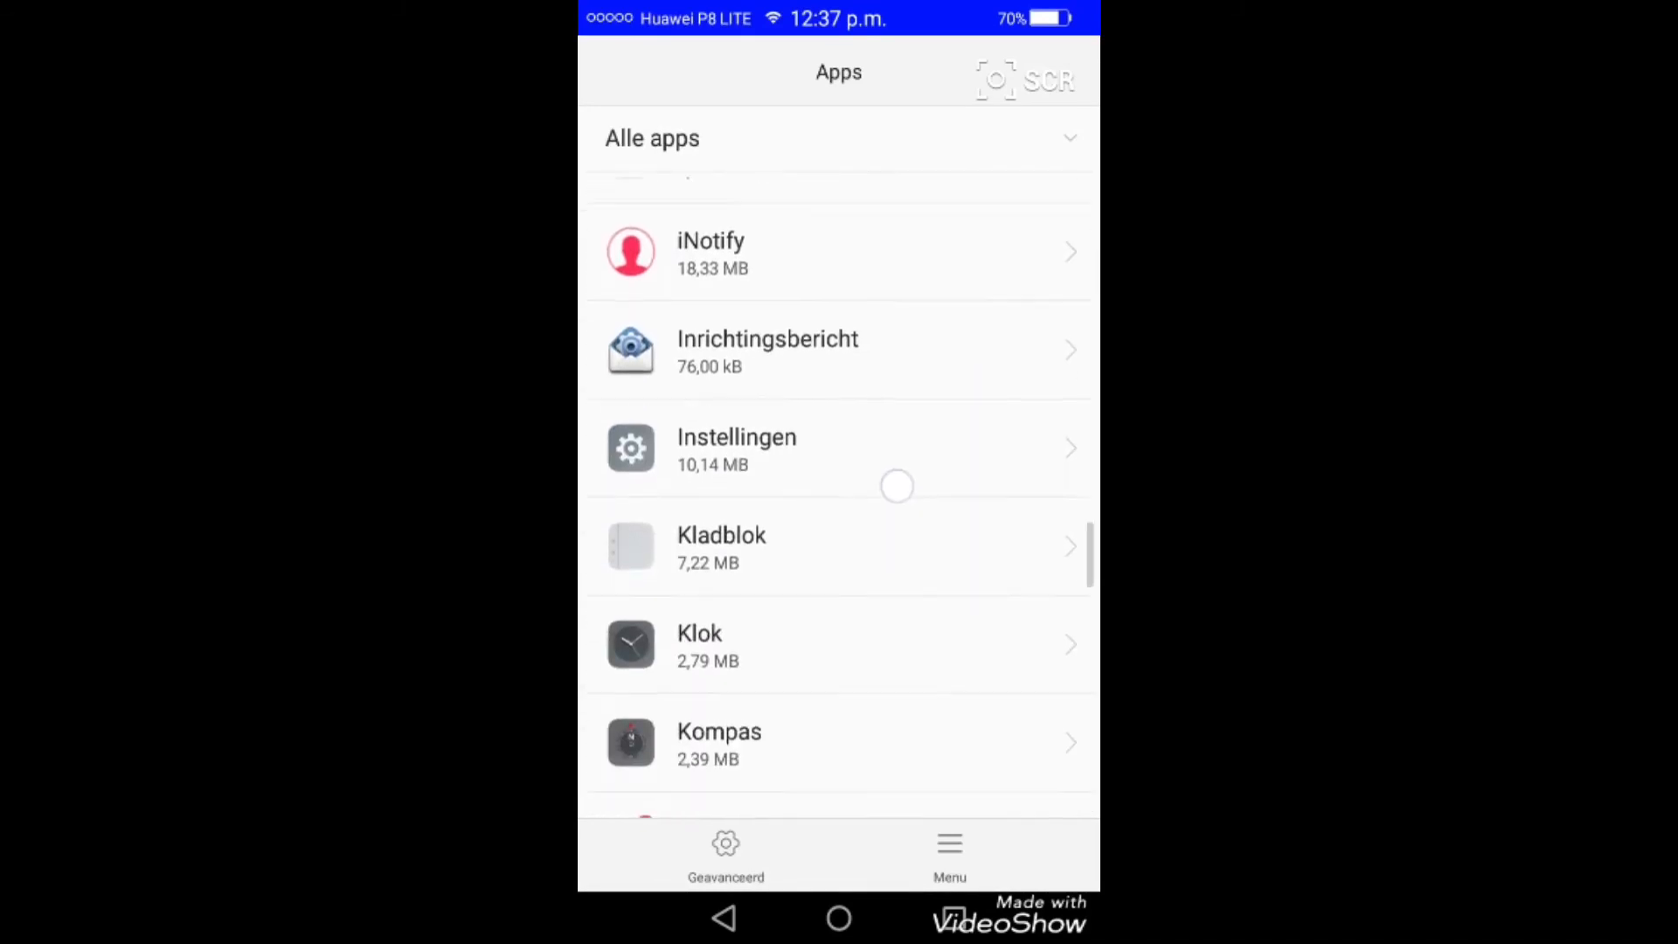
scroll(up, 3)
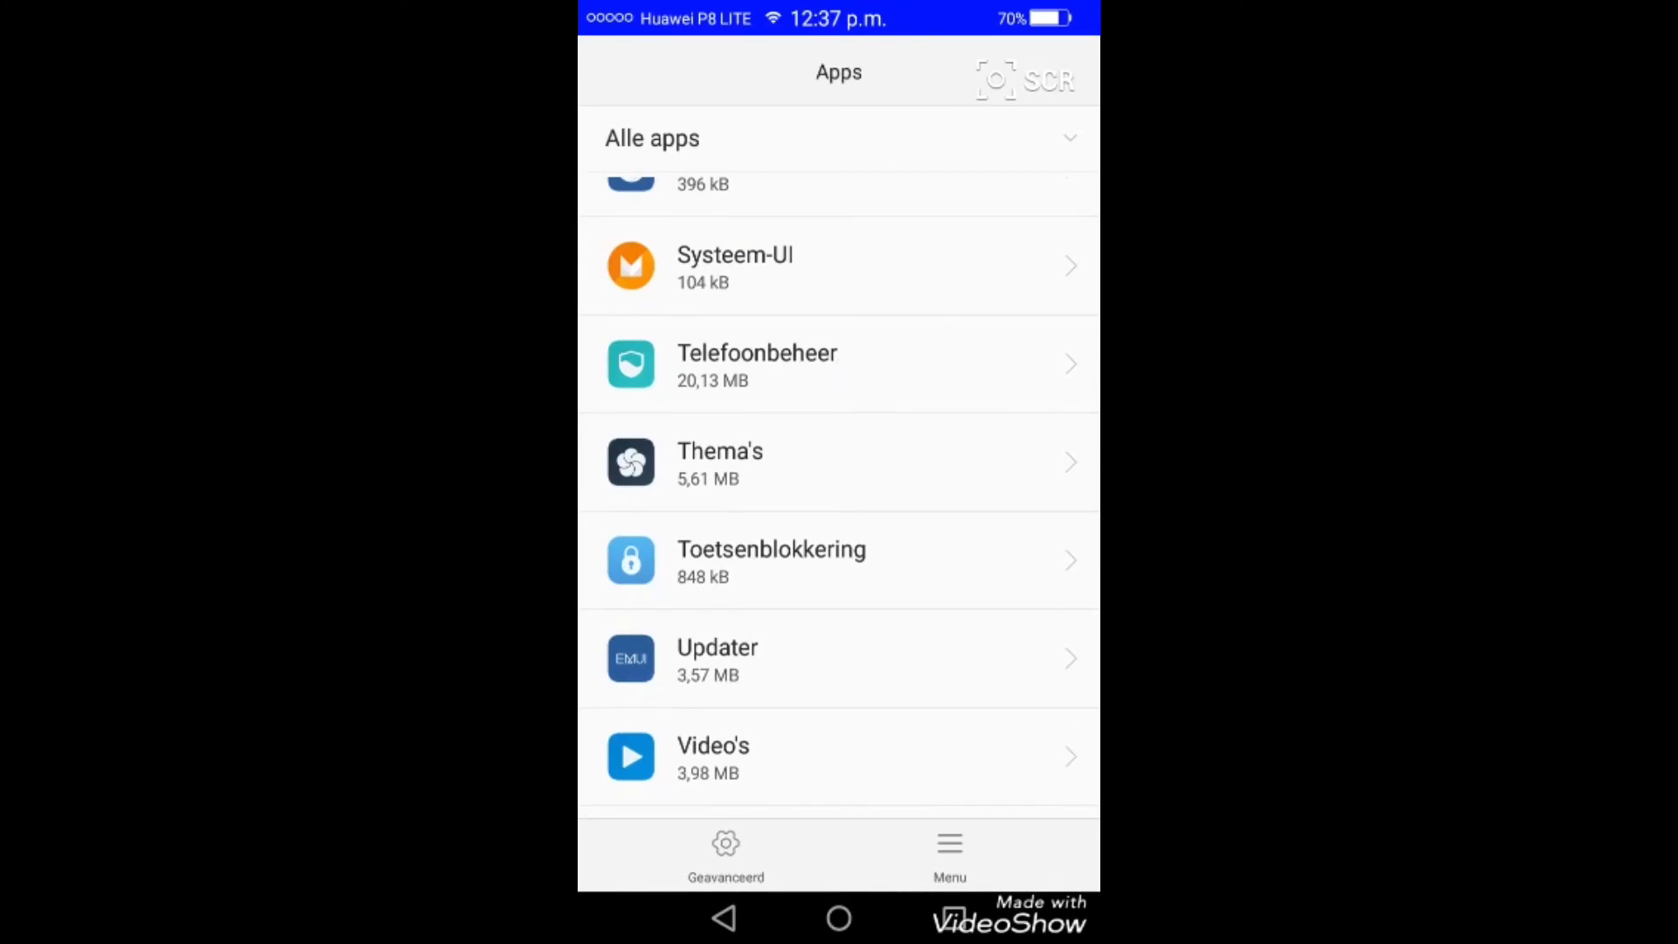
click(837, 365)
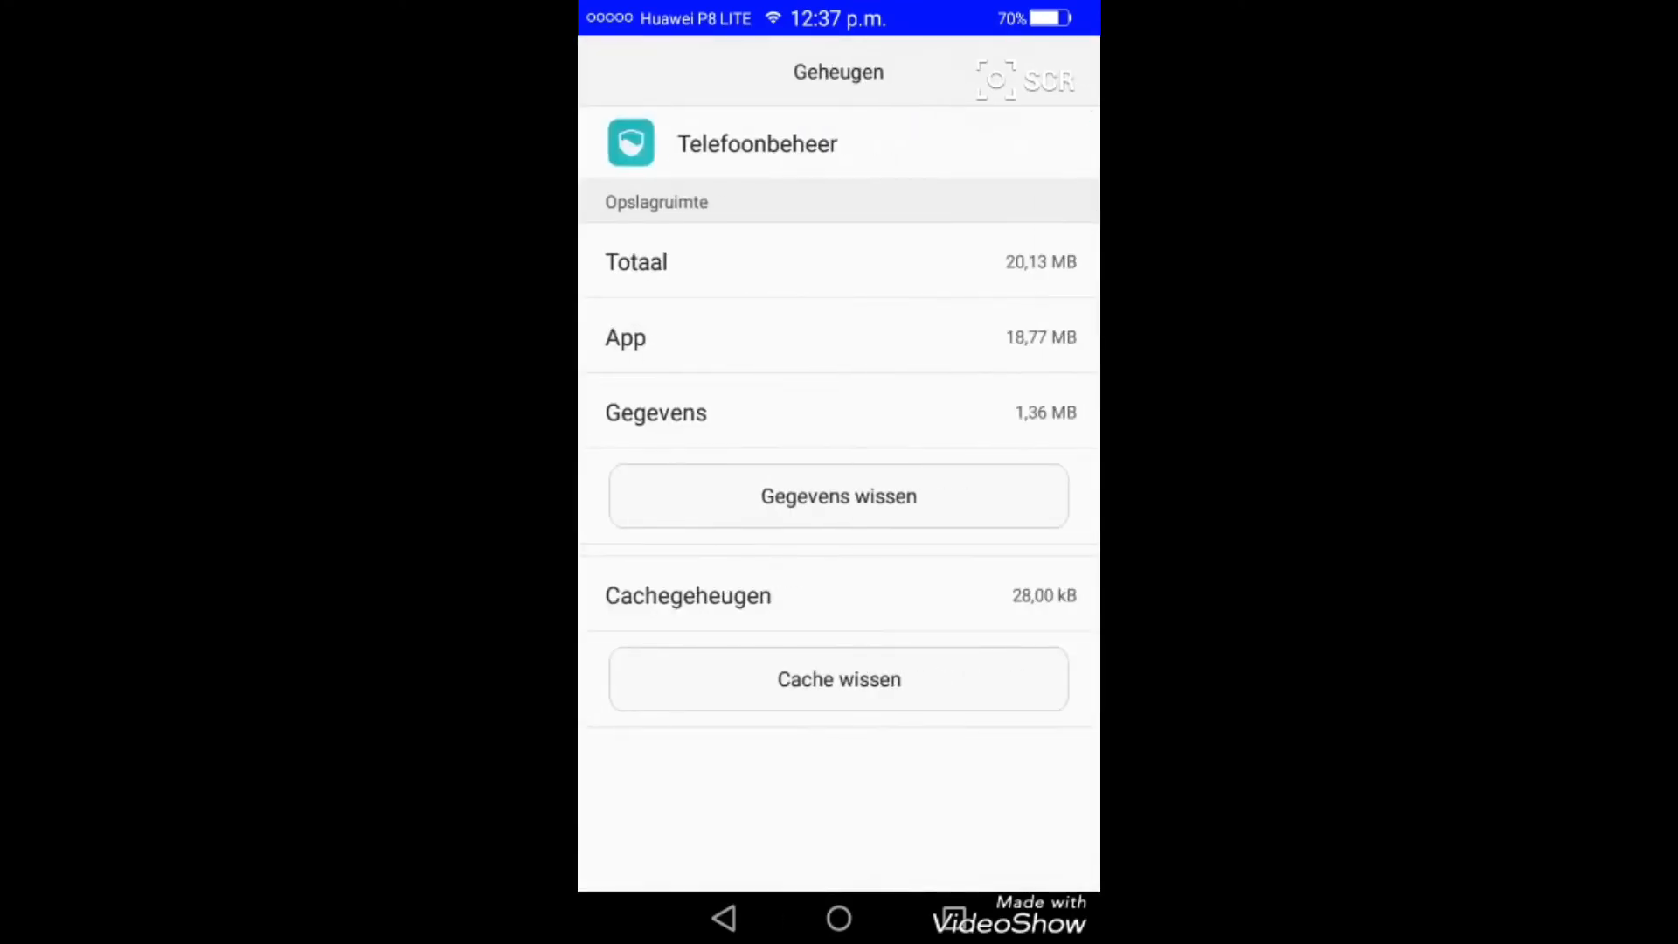
click(723, 917)
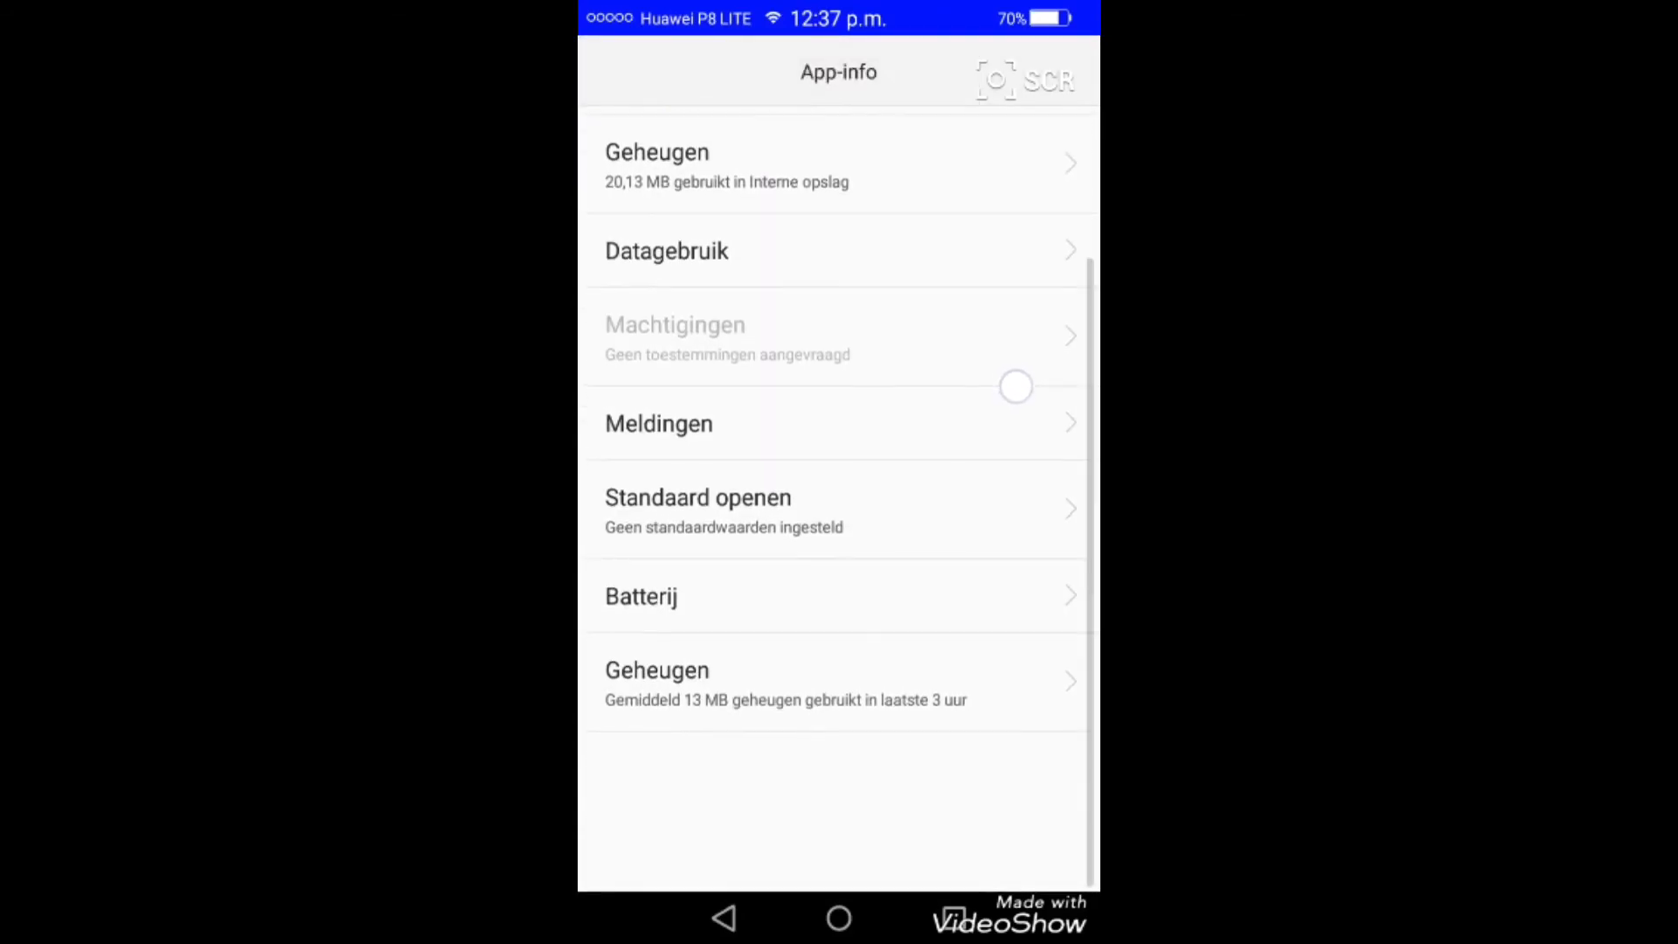
scroll(down, 3)
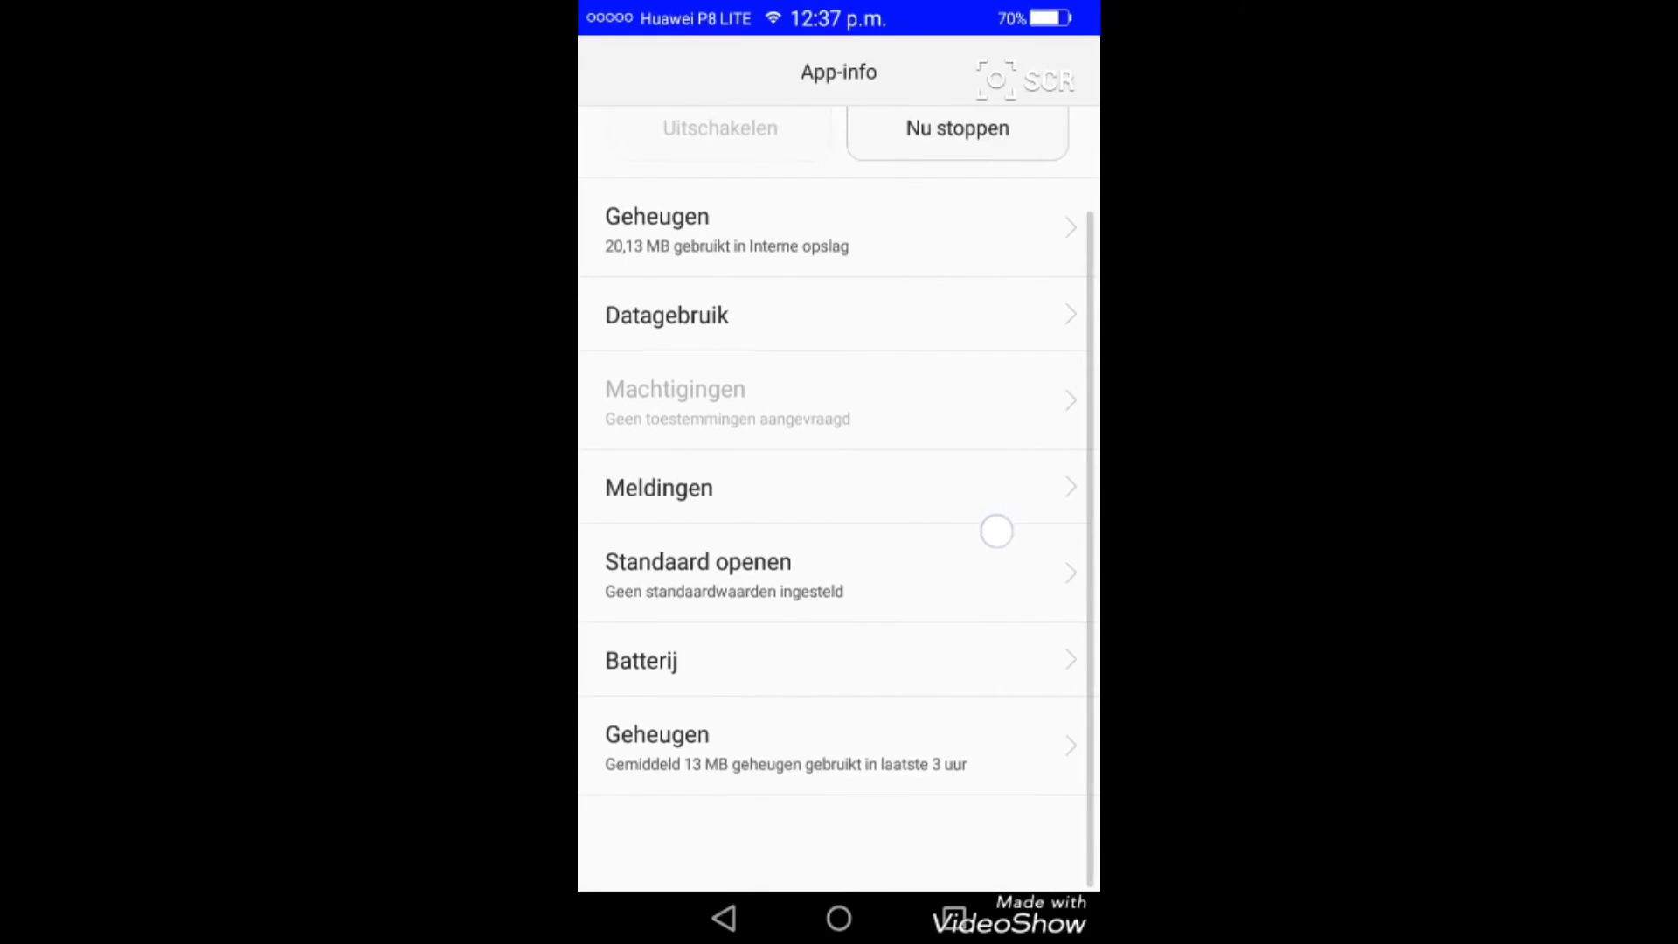
scroll(down, 3)
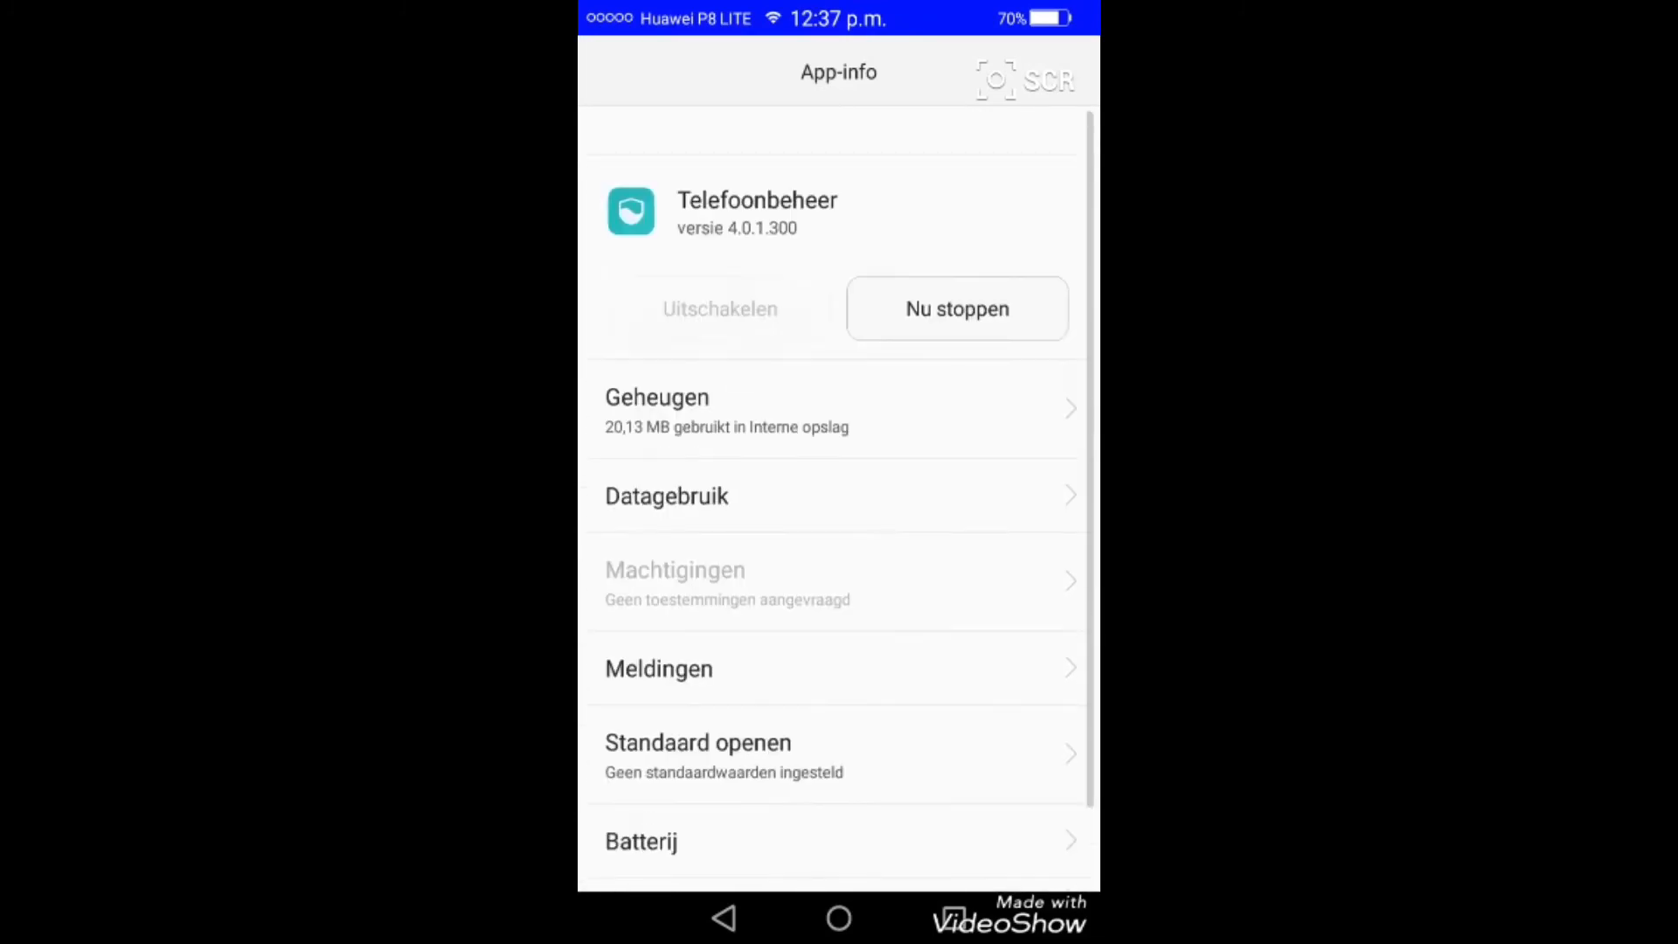
click(723, 917)
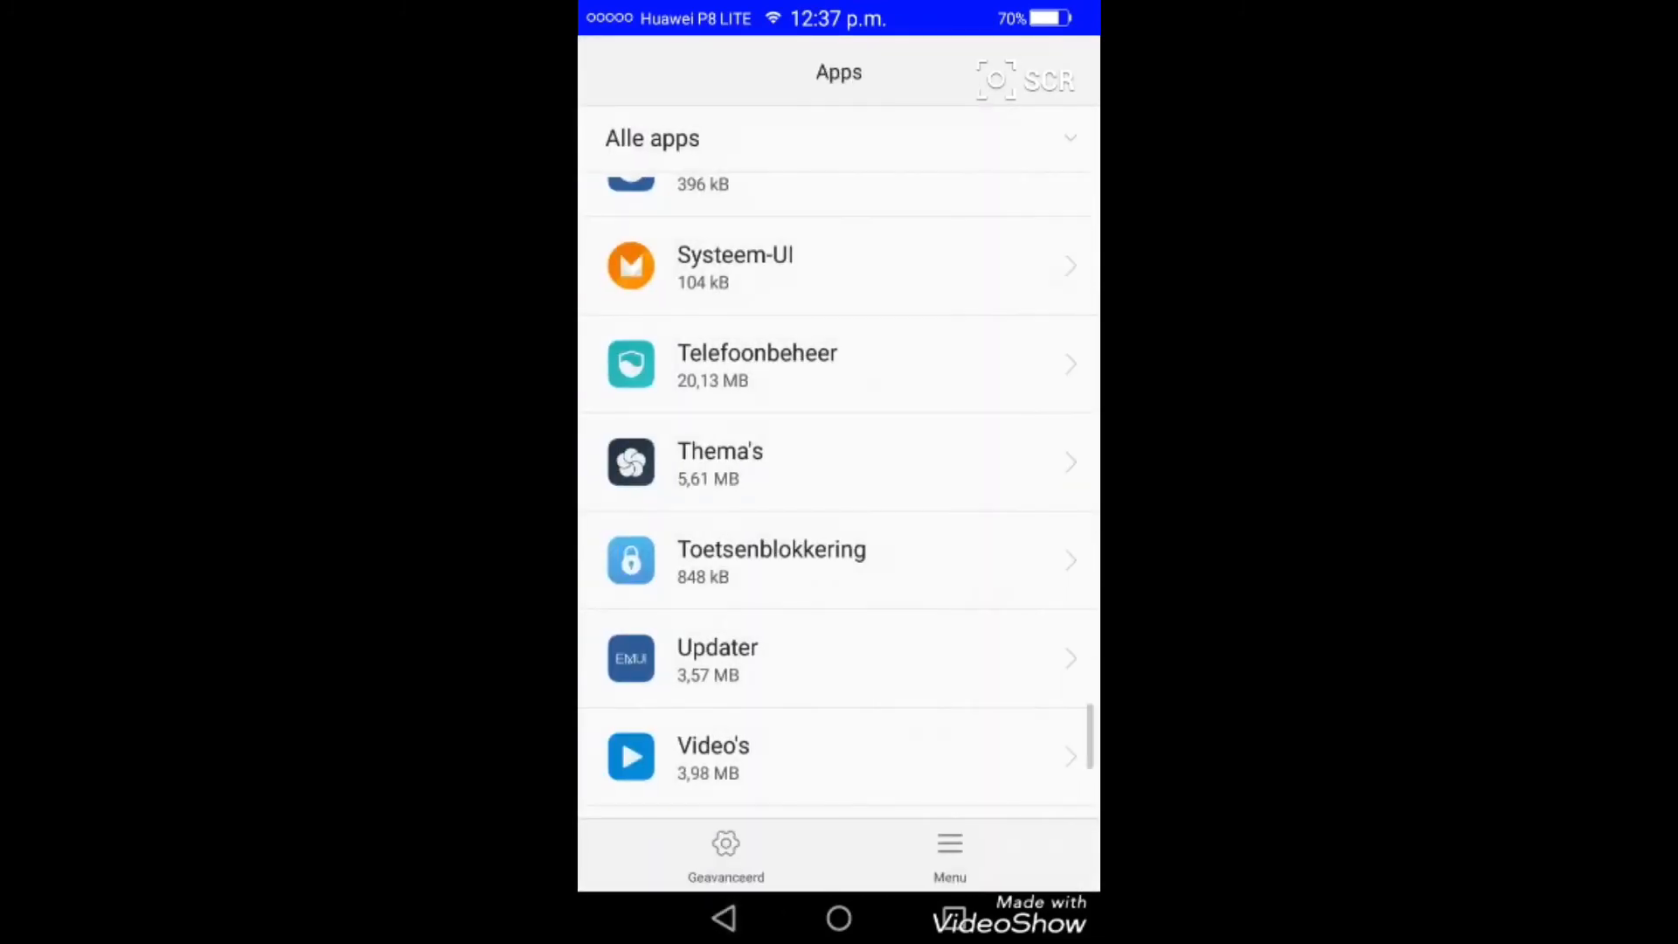
scroll(down, 3)
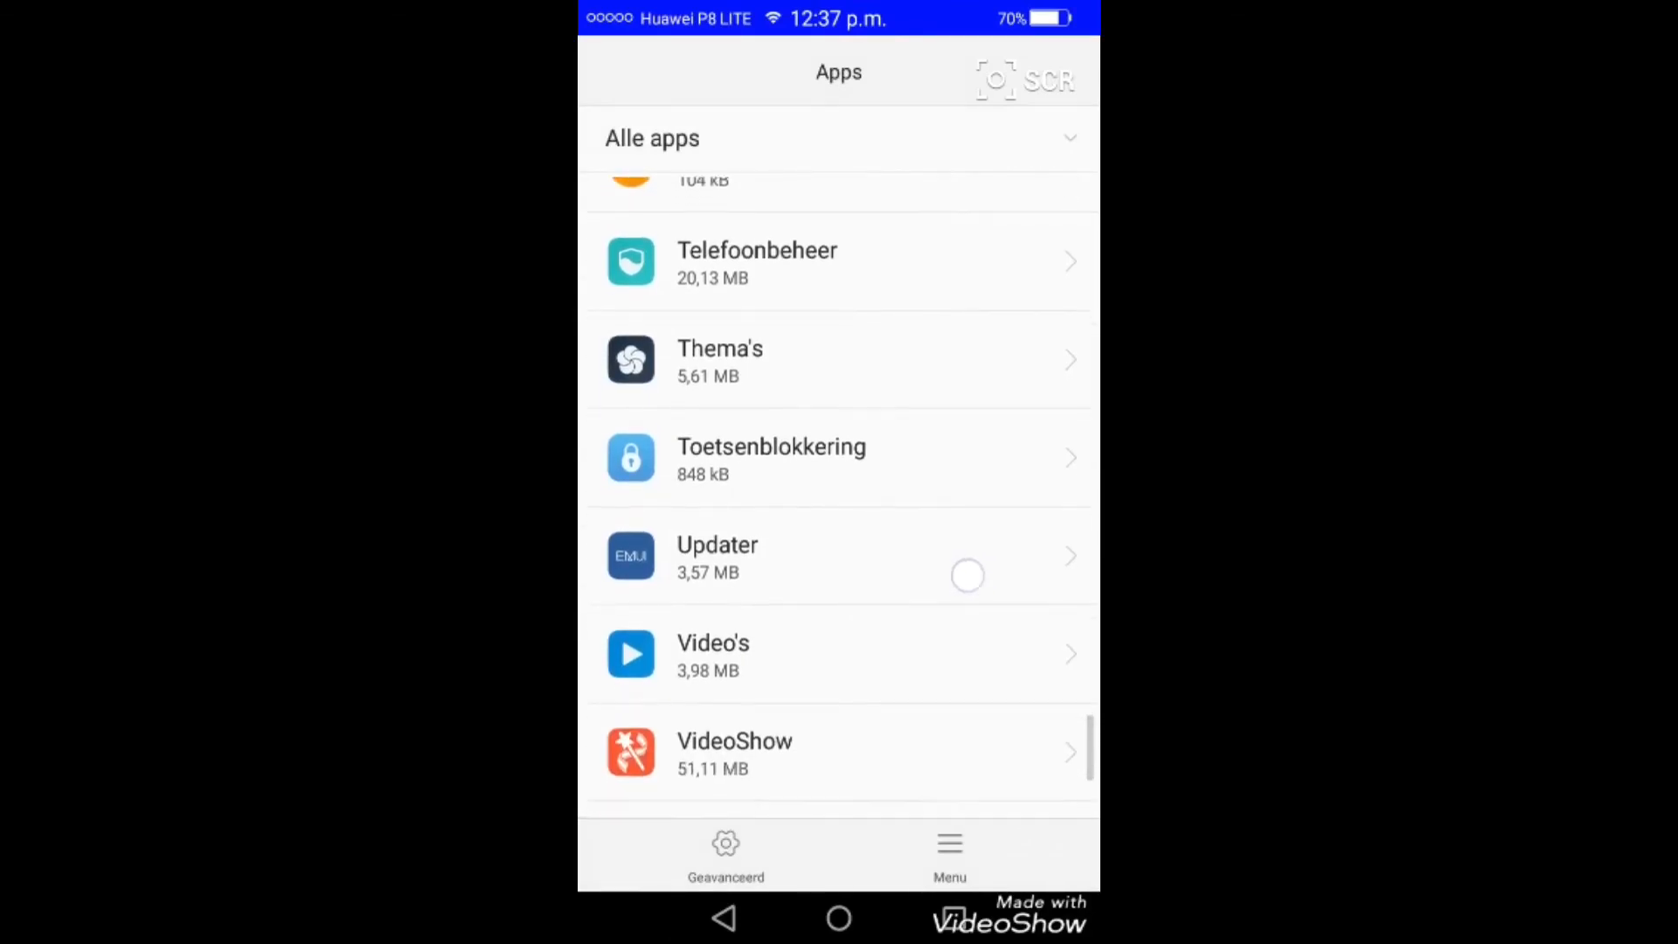
scroll(down, 3)
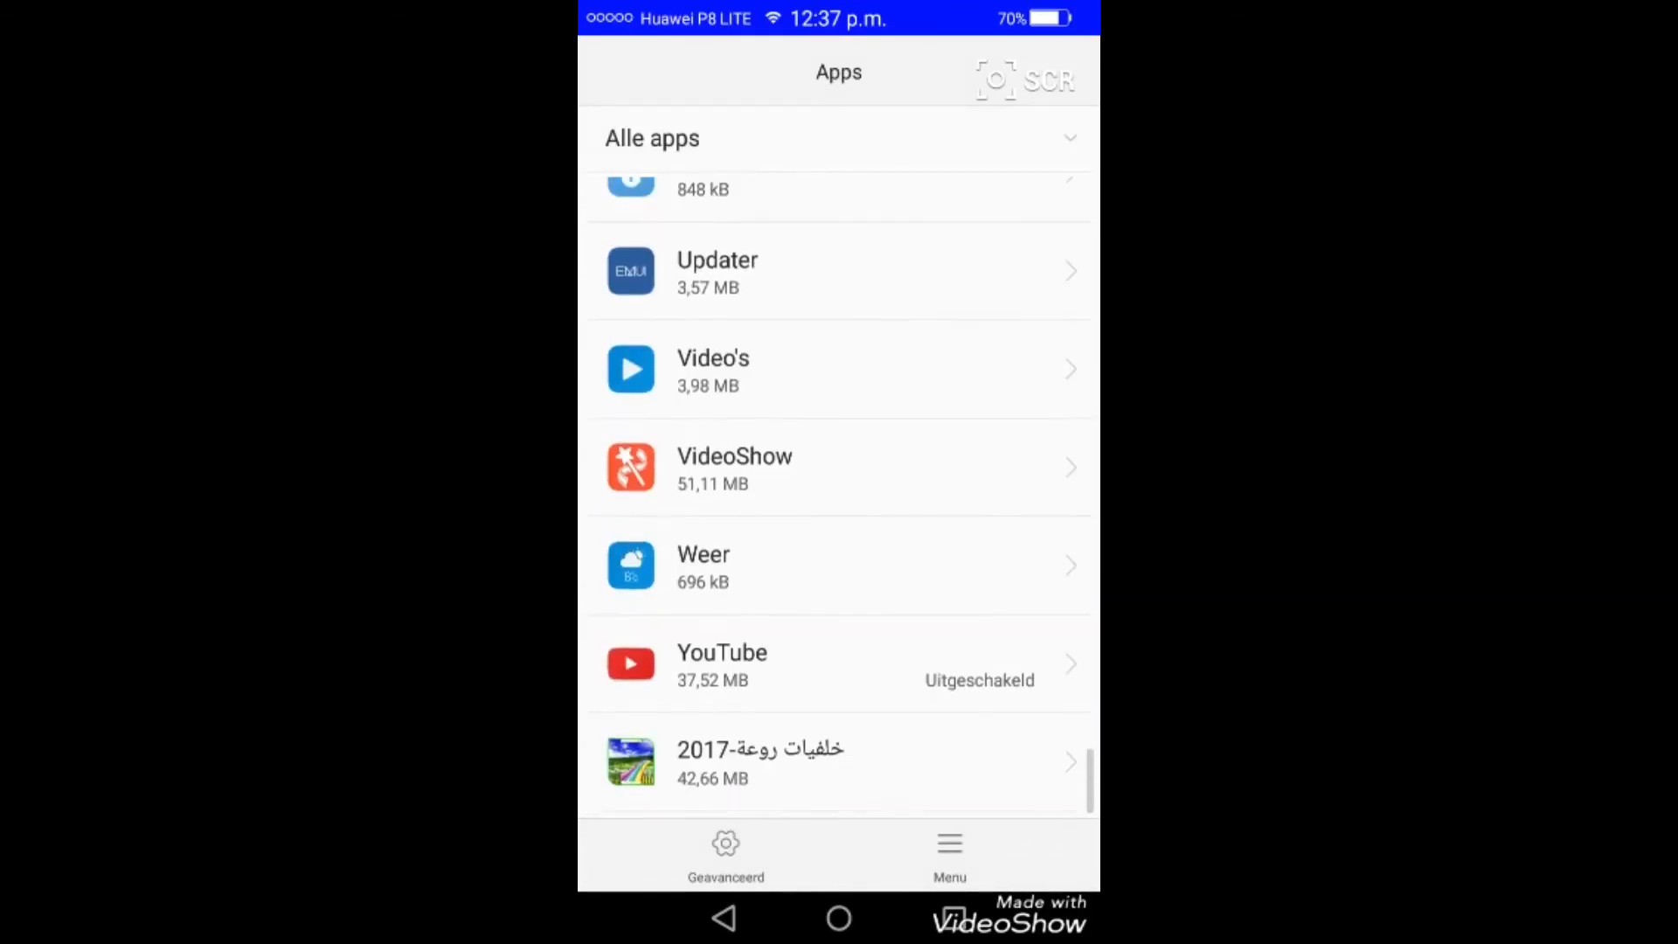
scroll(down, 3)
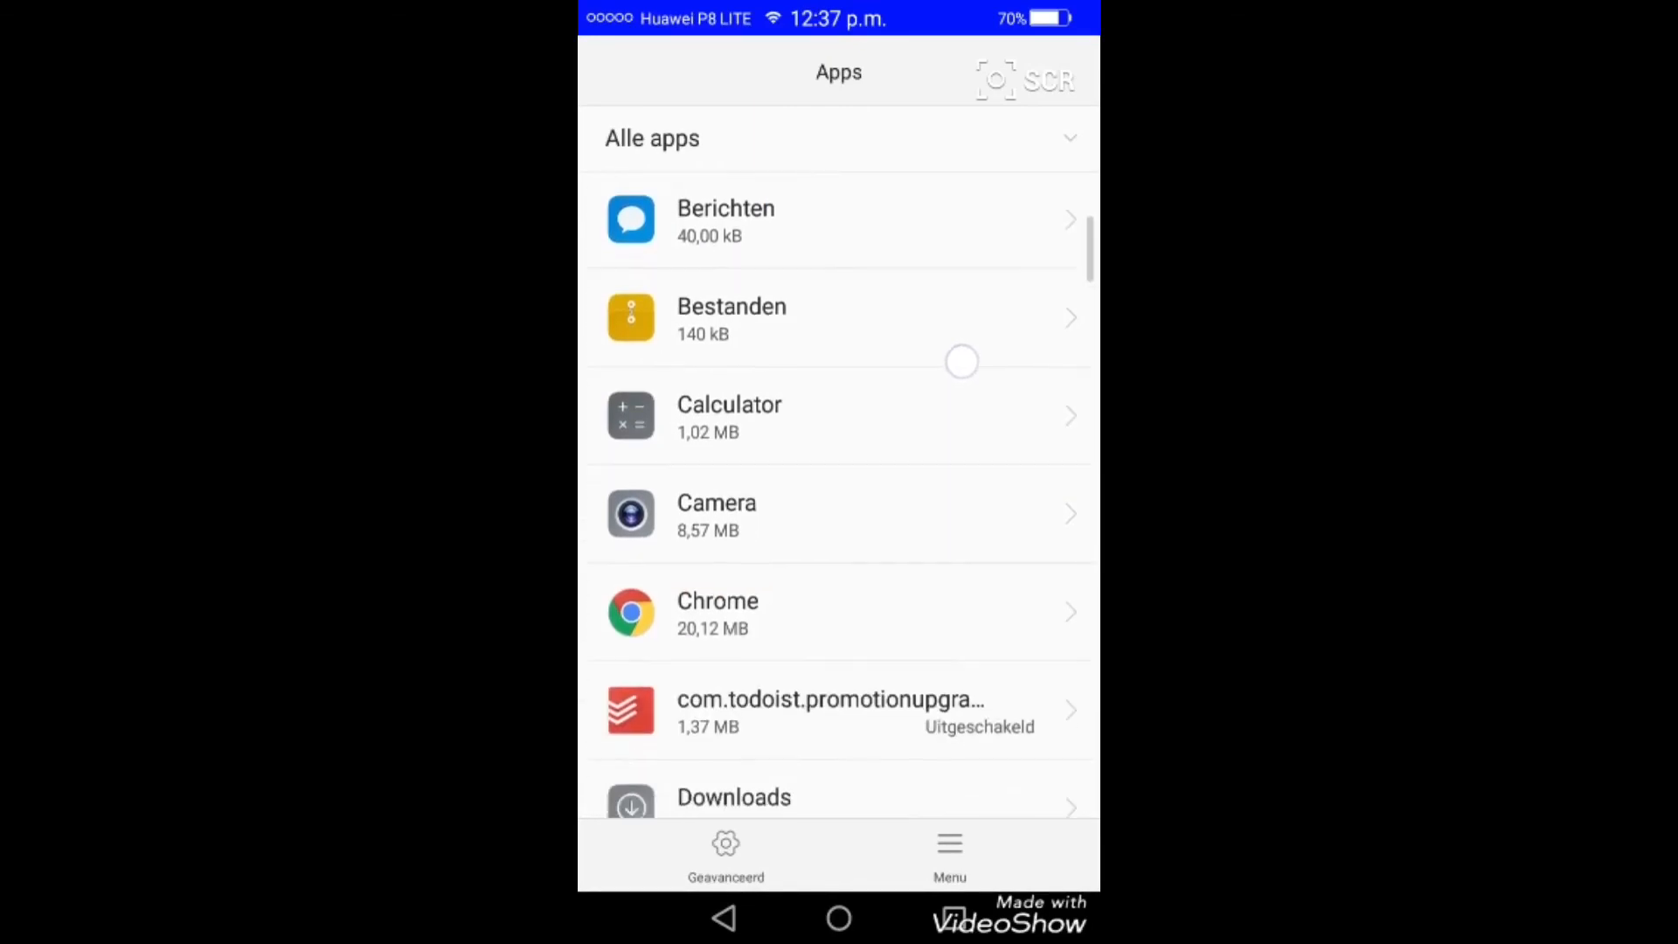
scroll(down, 3)
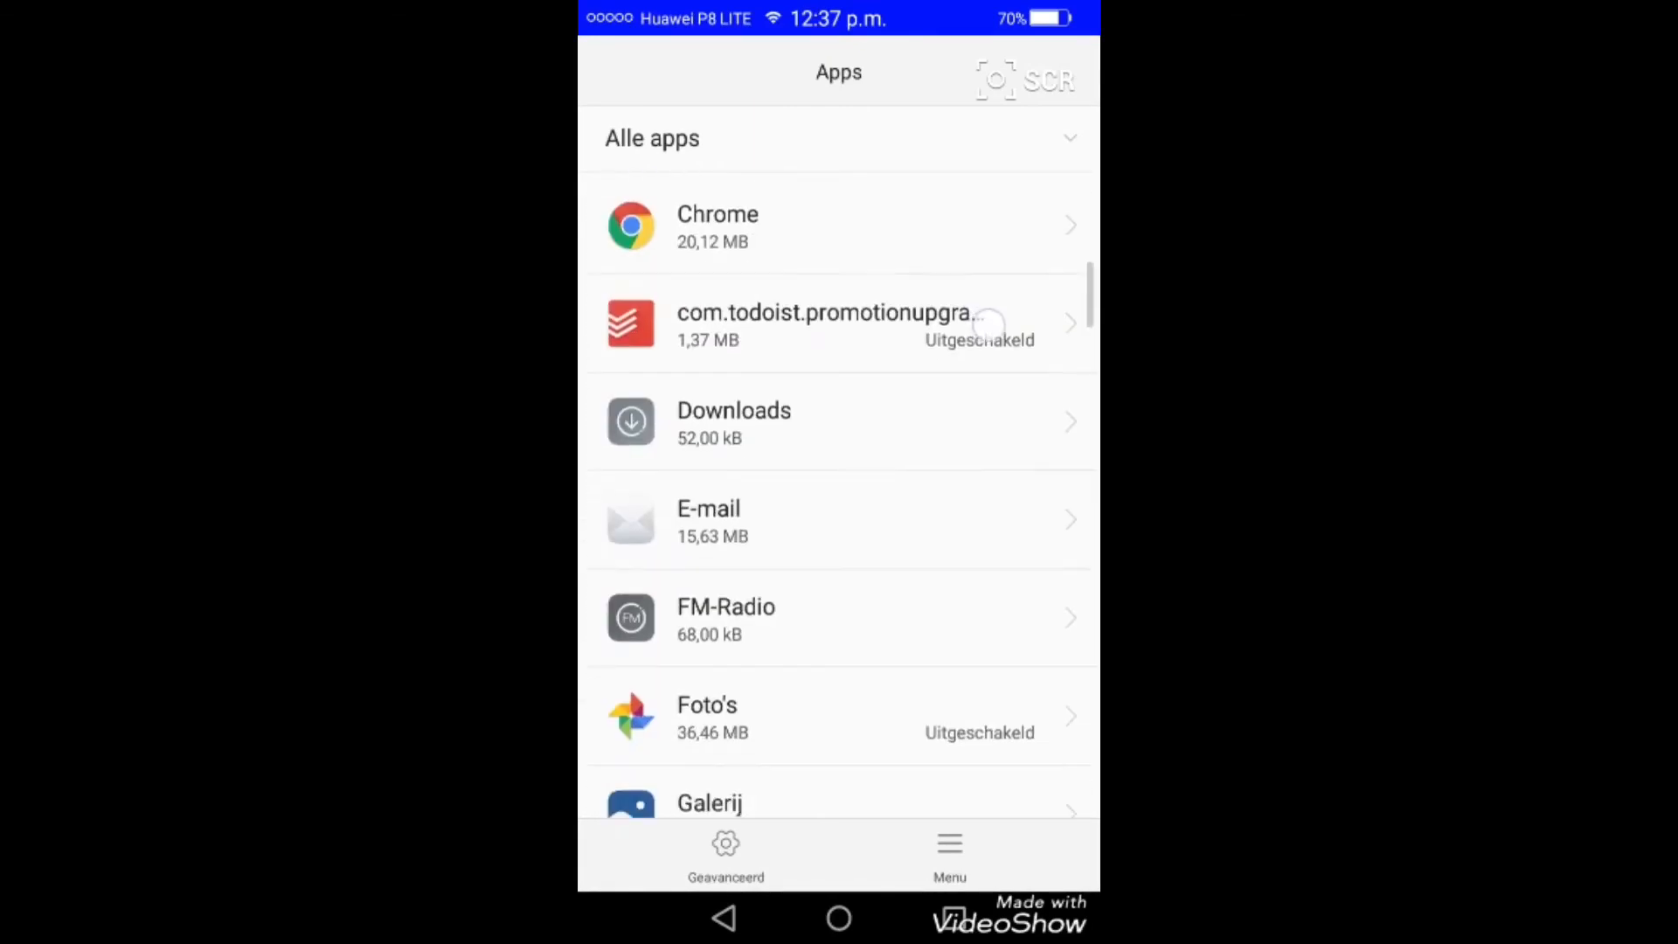
scroll(down, 3)
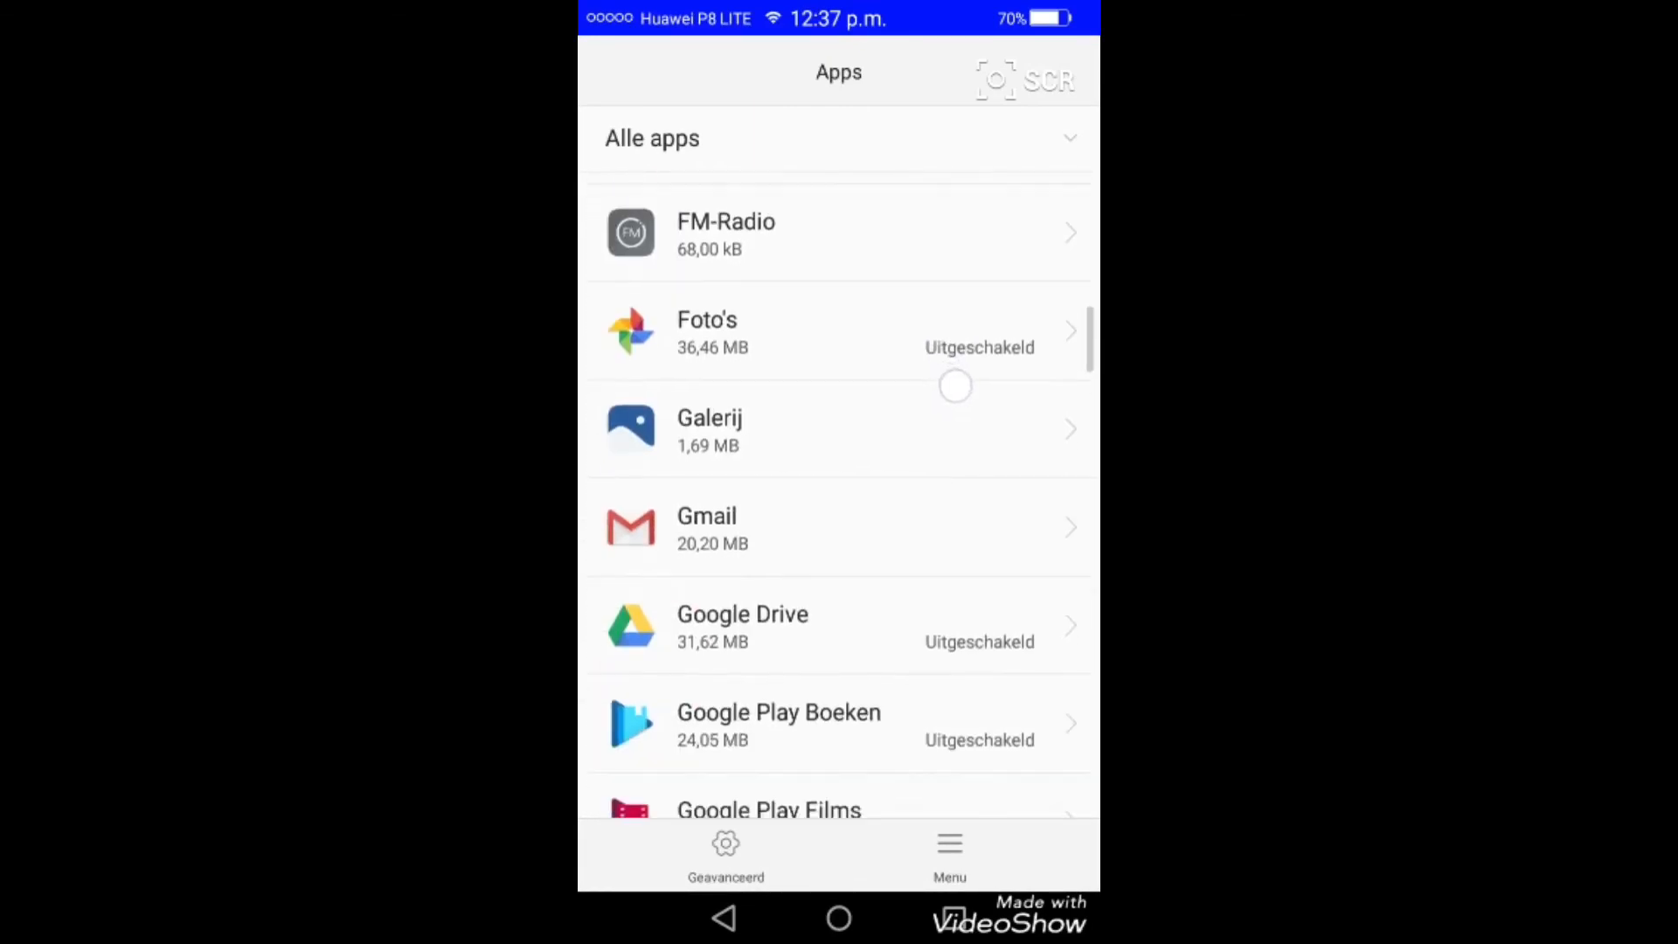
scroll(down, 3)
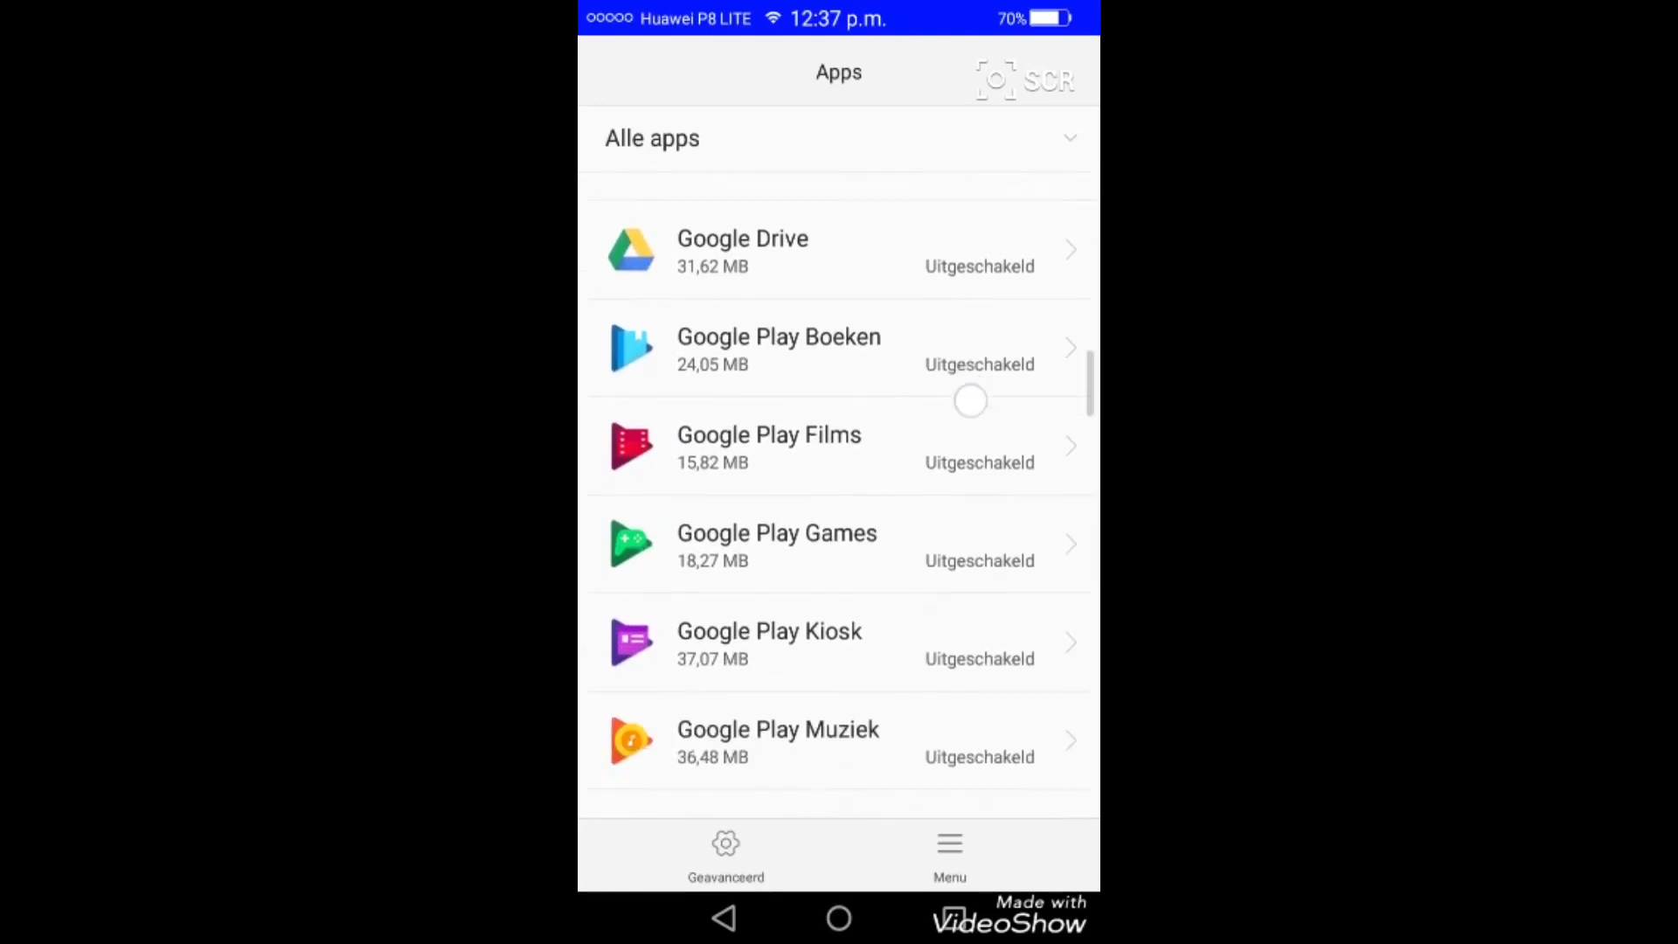
scroll(down, 3)
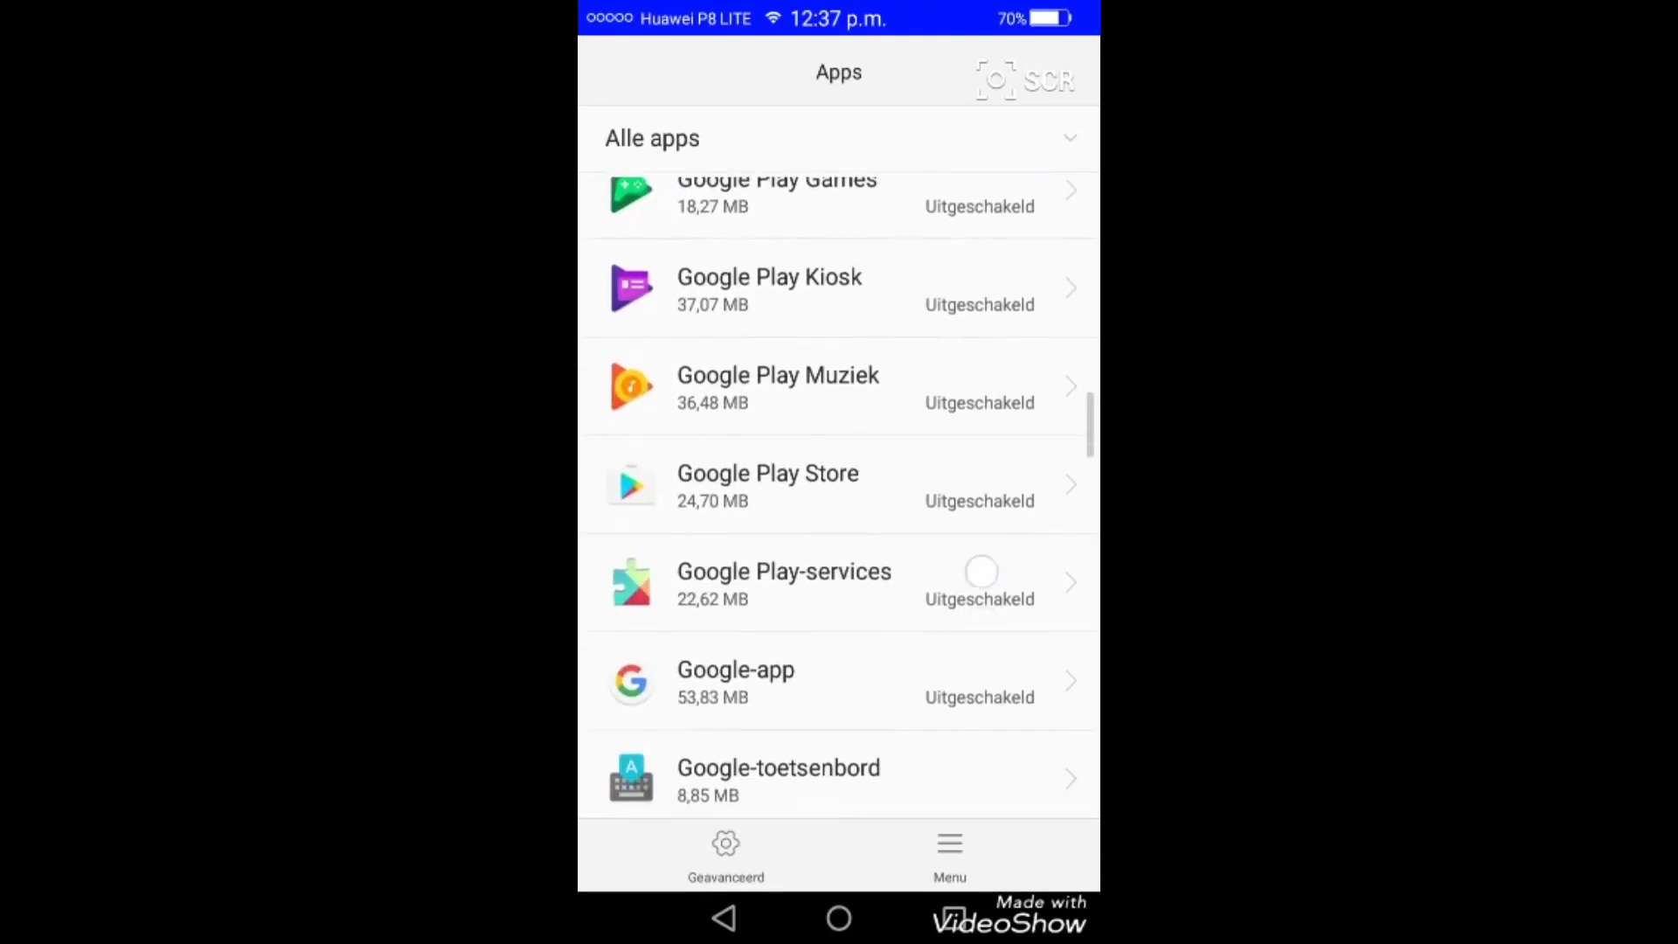
scroll(down, 3)
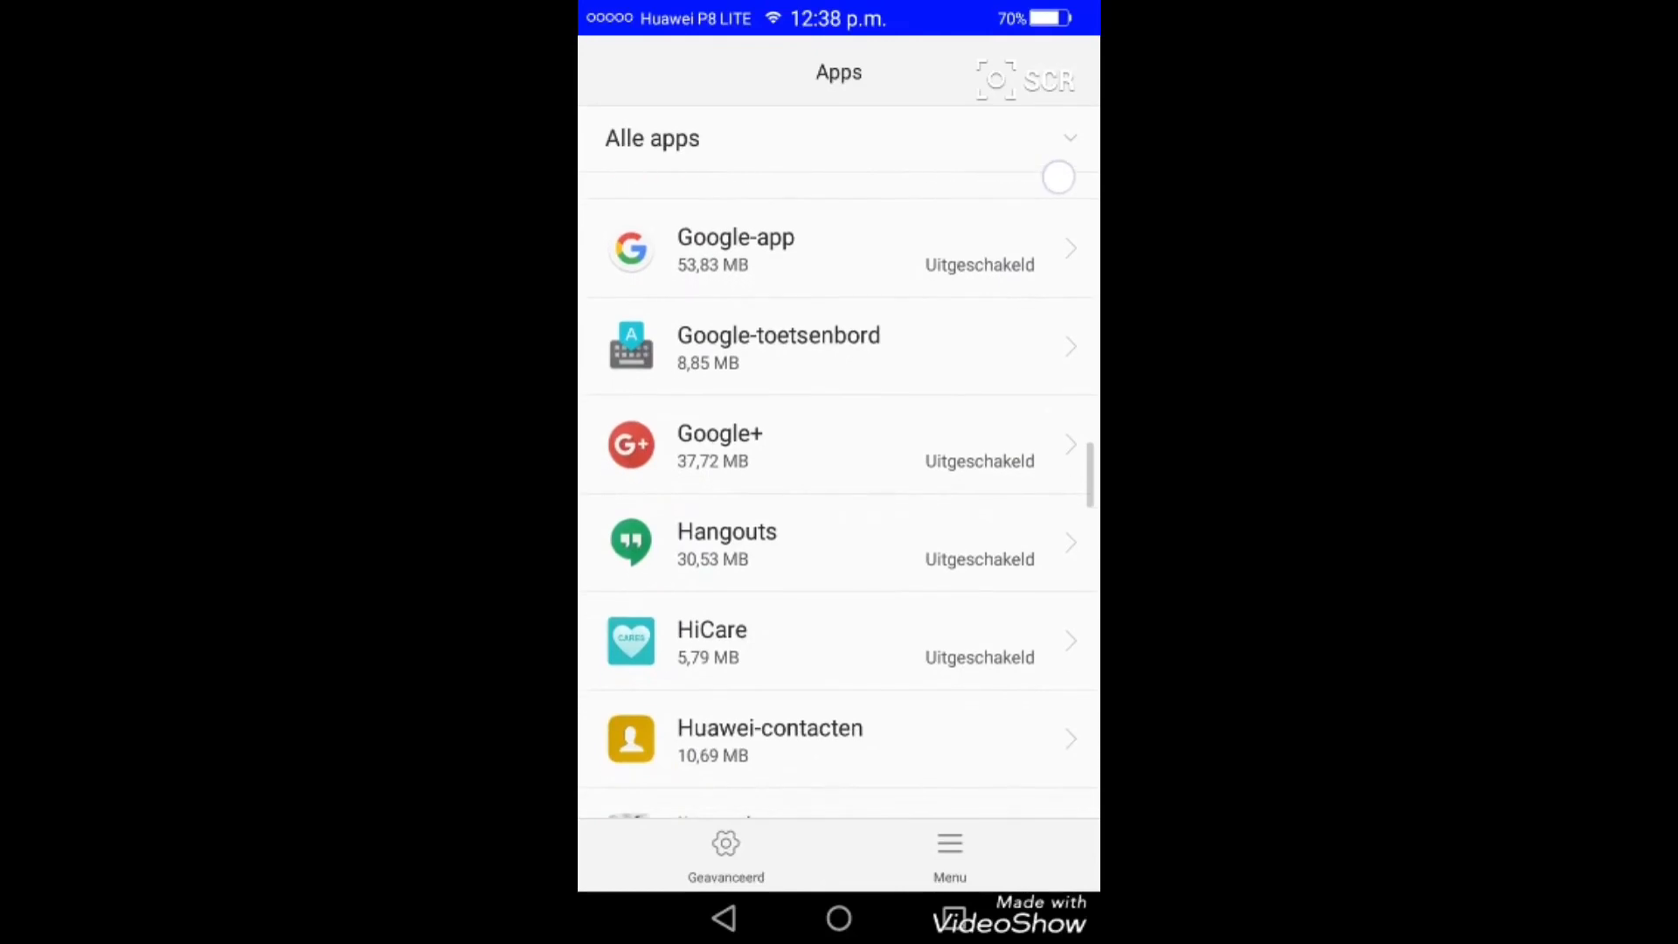
scroll(down, 3)
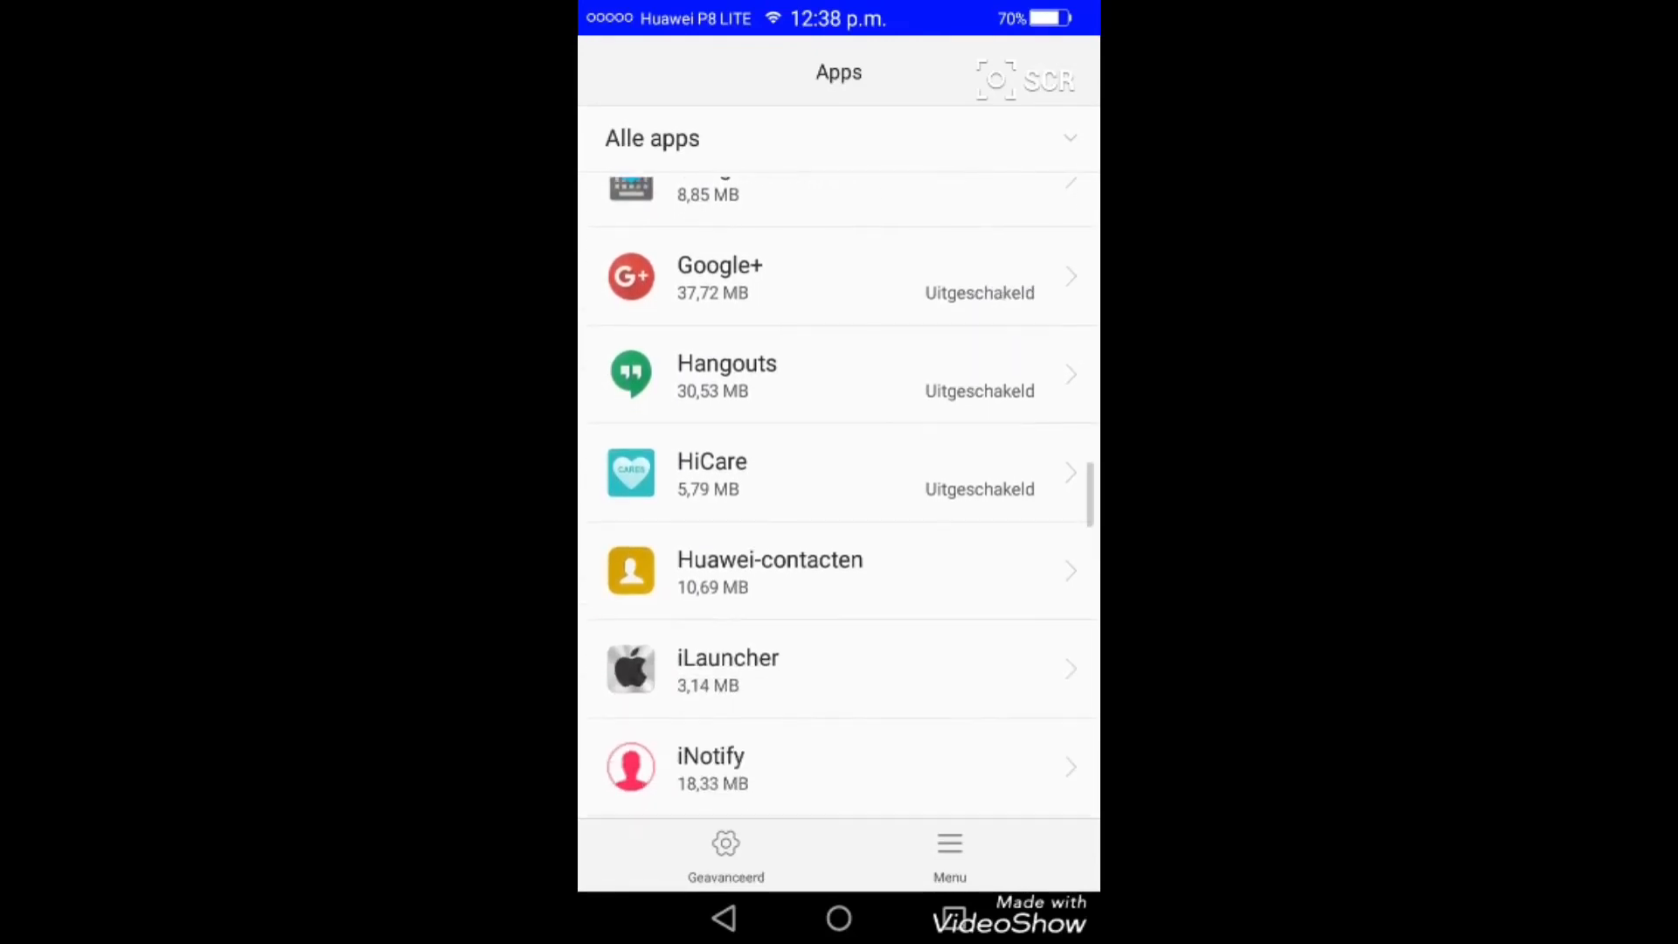
scroll(down, 3)
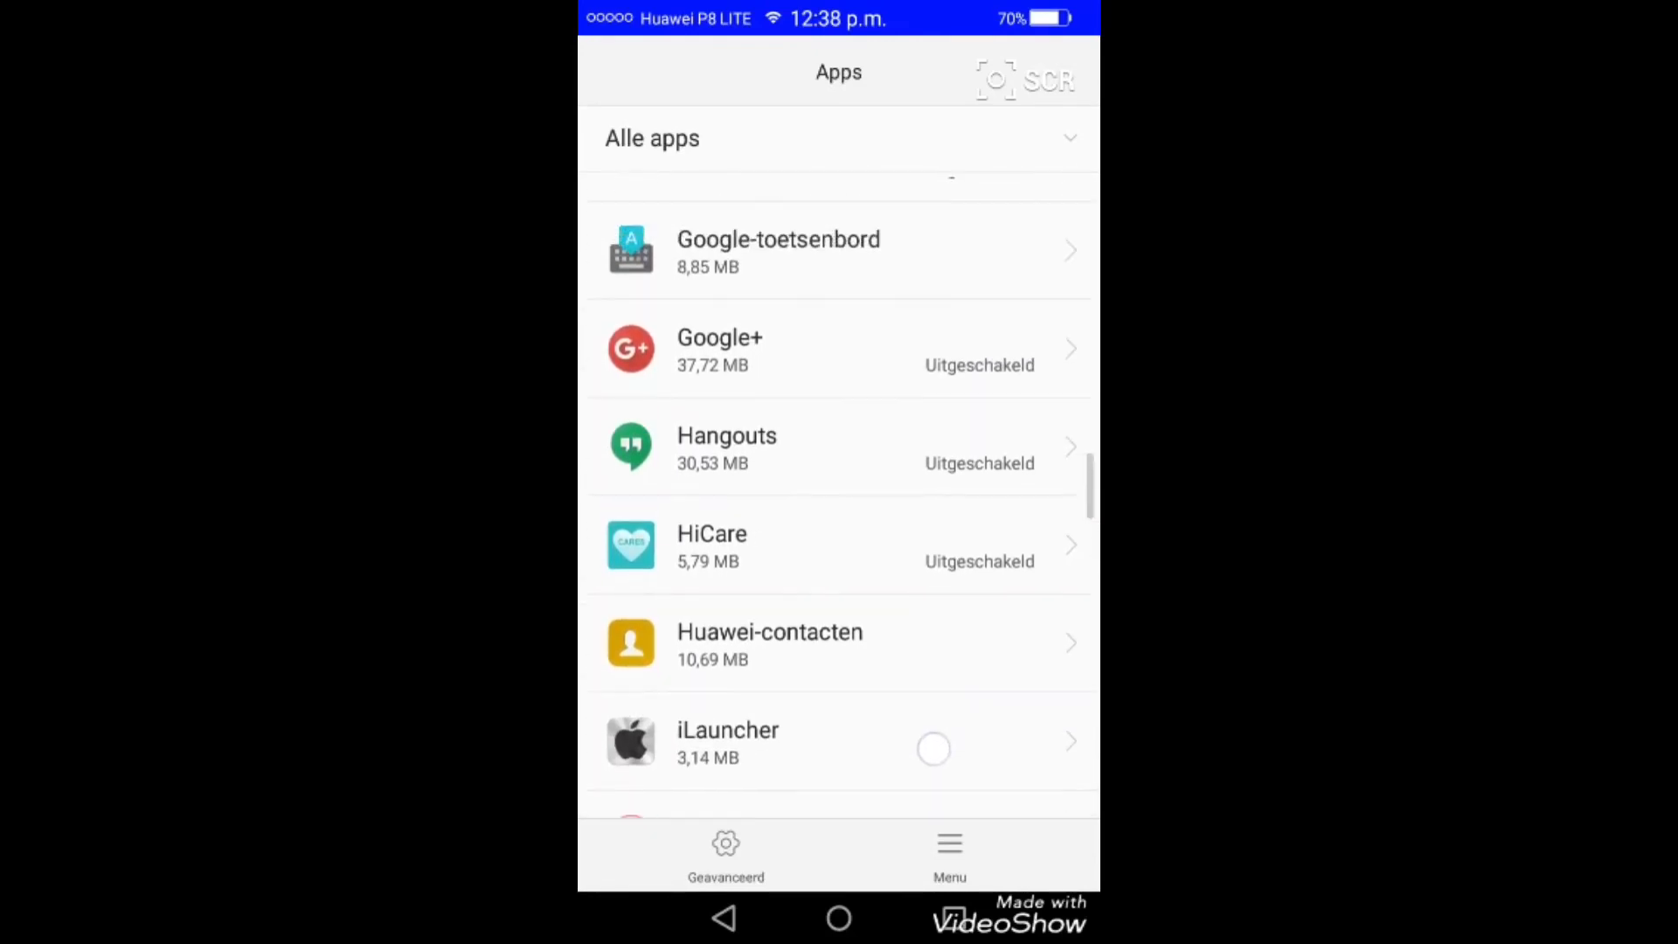
scroll(down, 3)
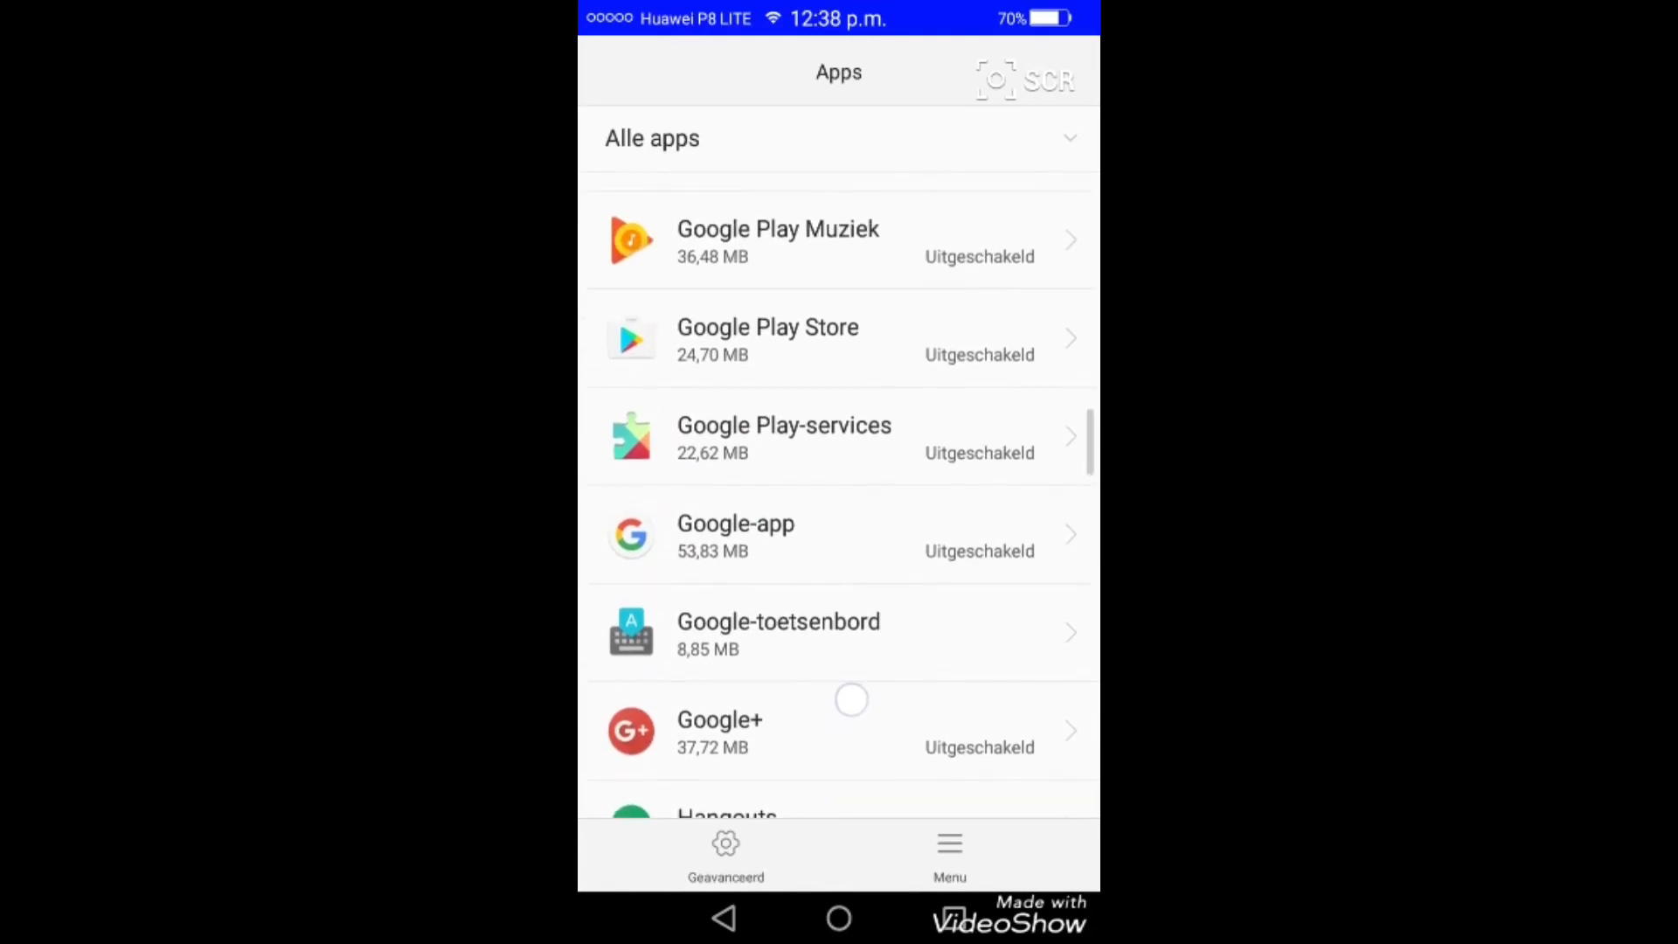
scroll(down, 3)
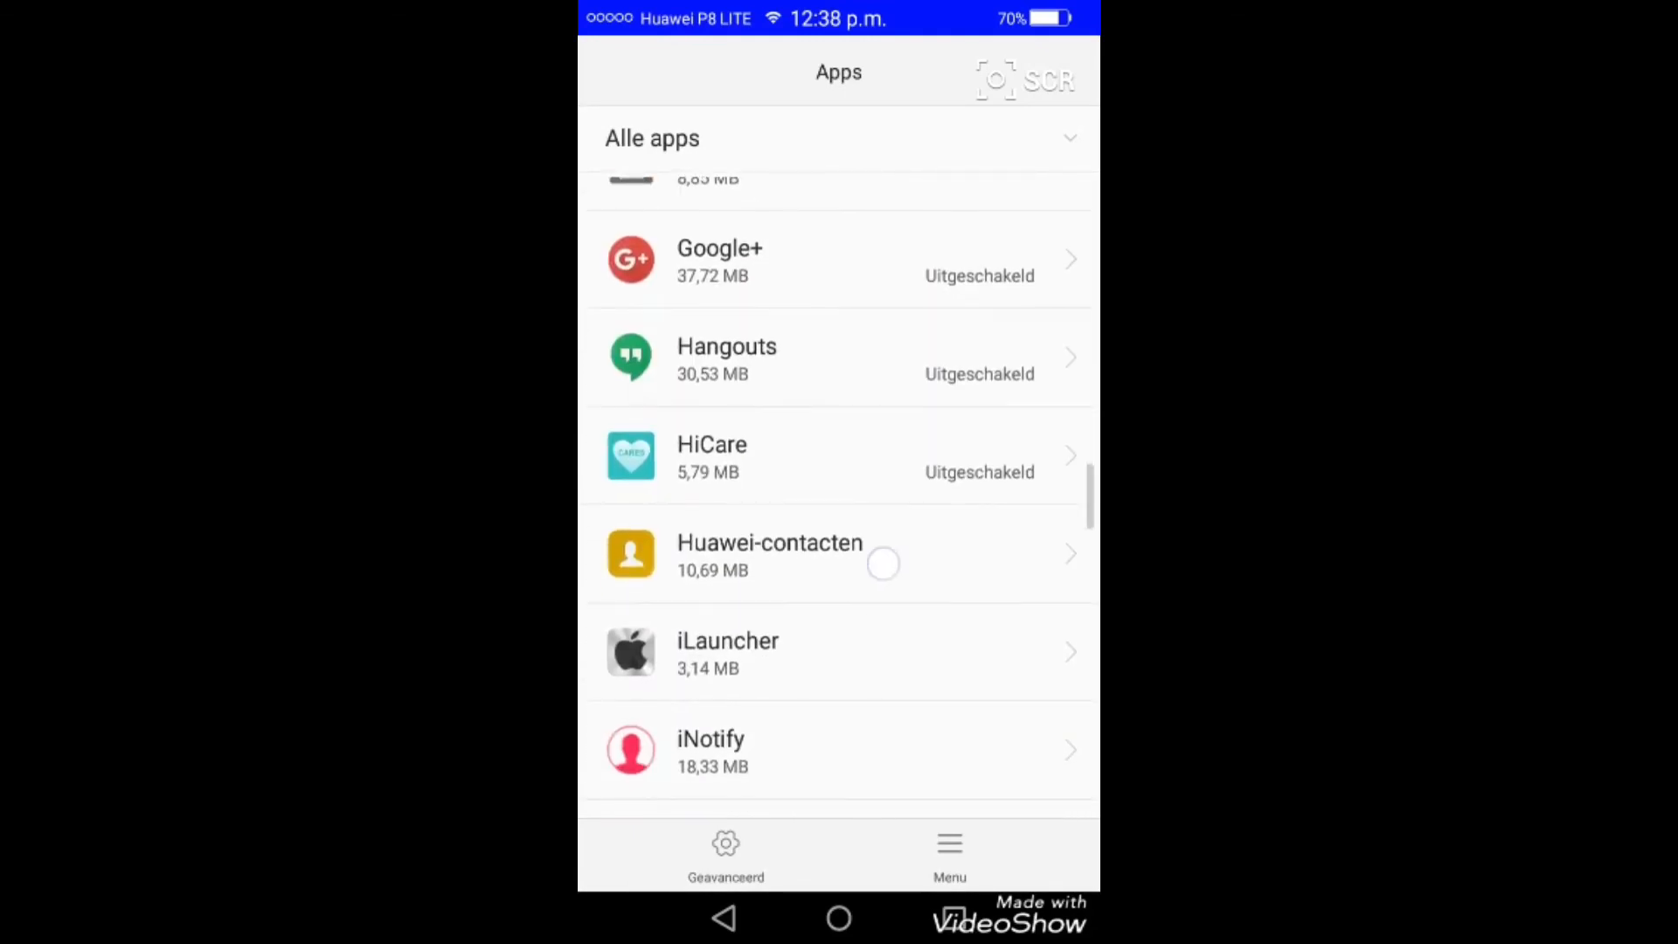
scroll(down, 3)
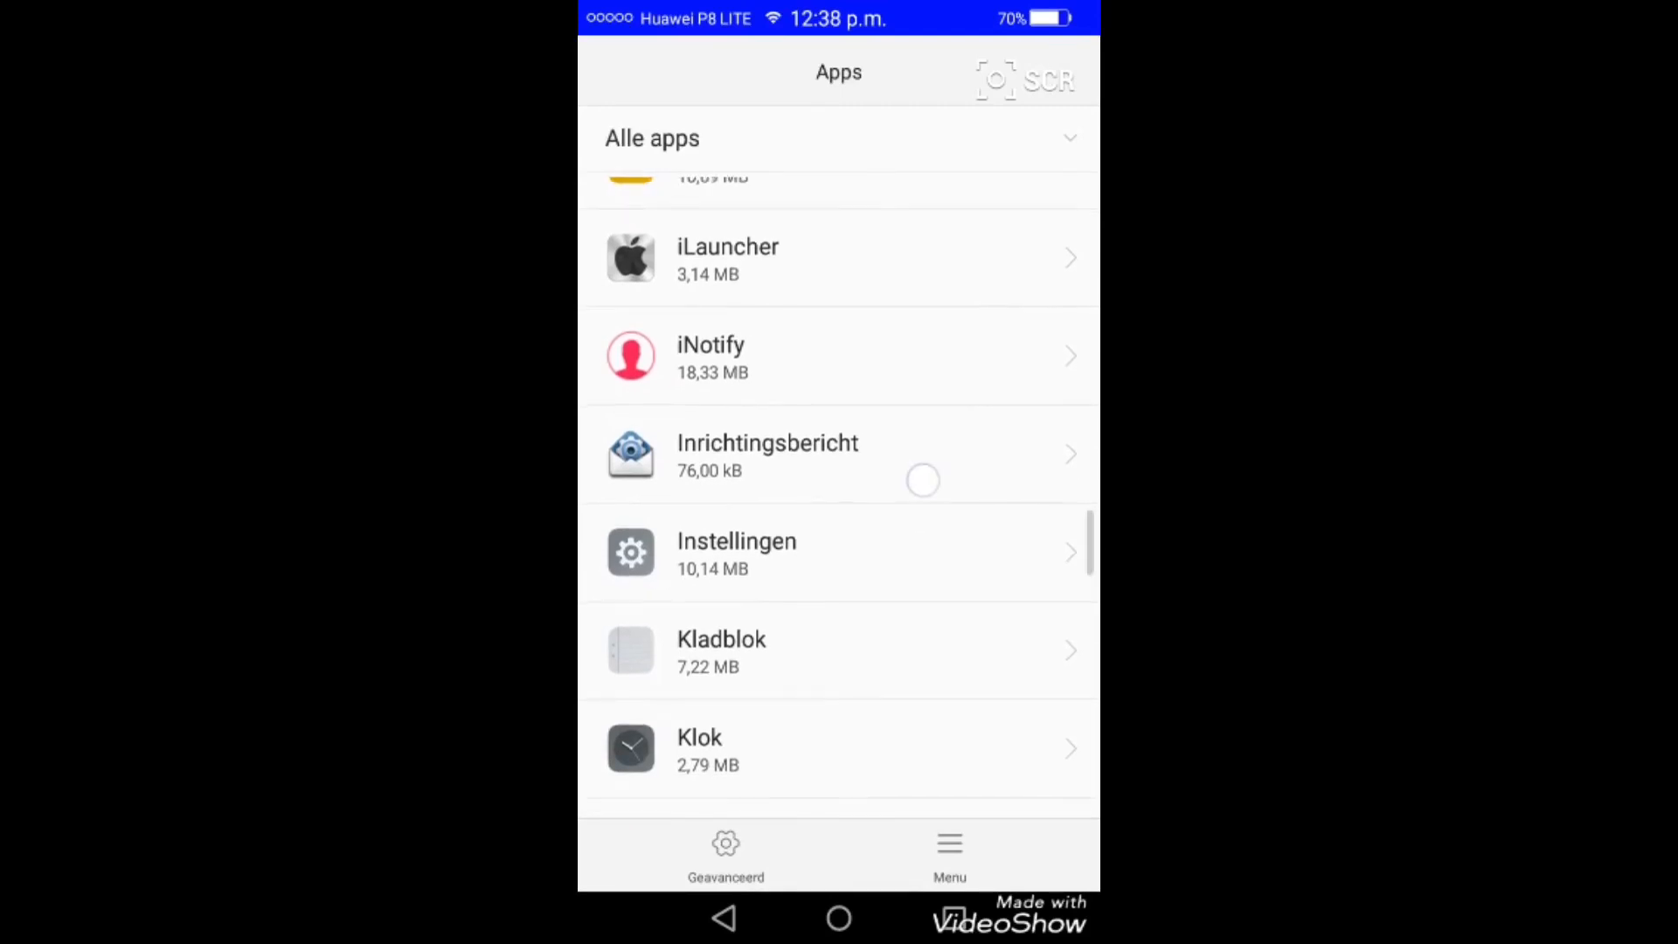
scroll(down, 3)
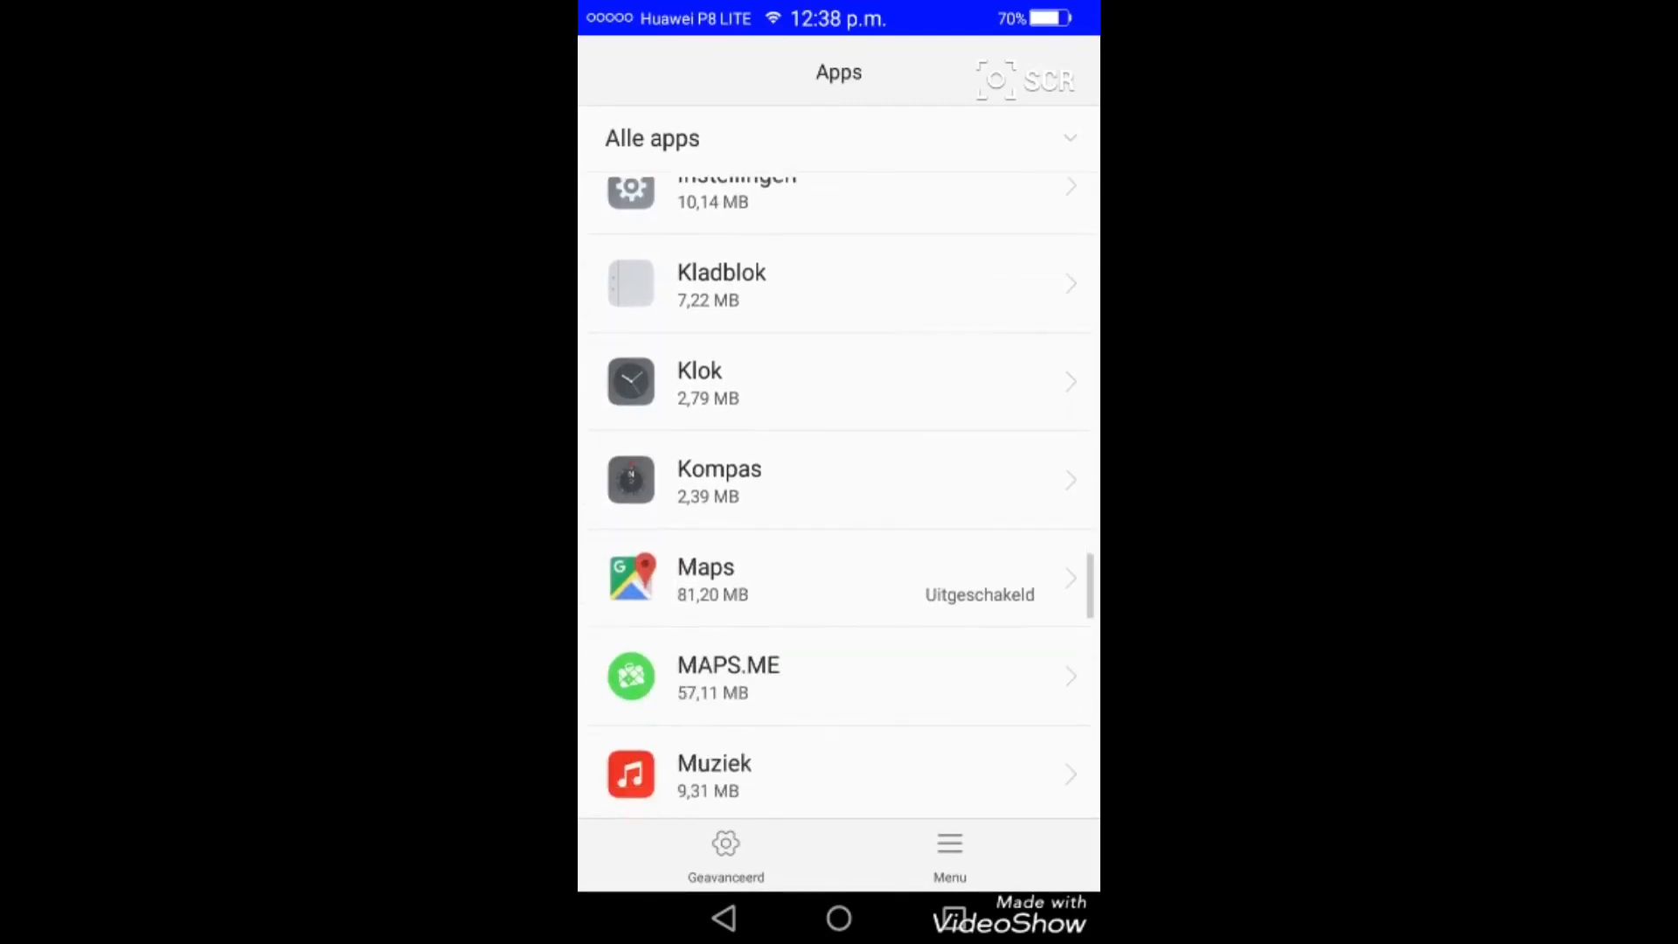
scroll(down, 3)
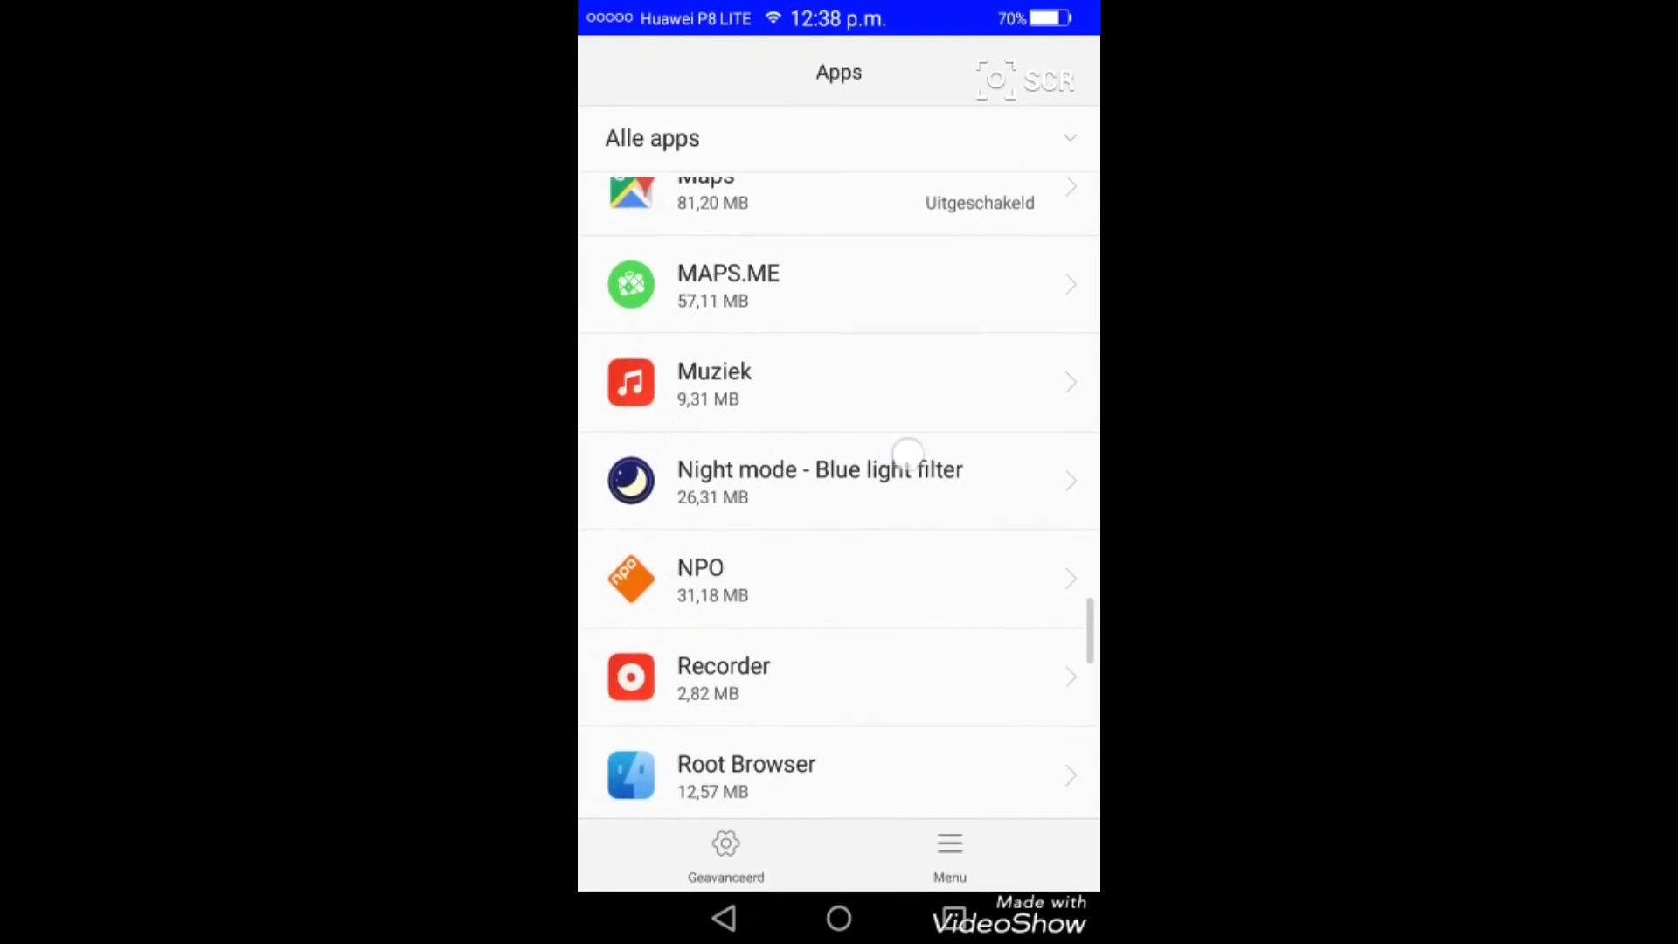
scroll(down, 3)
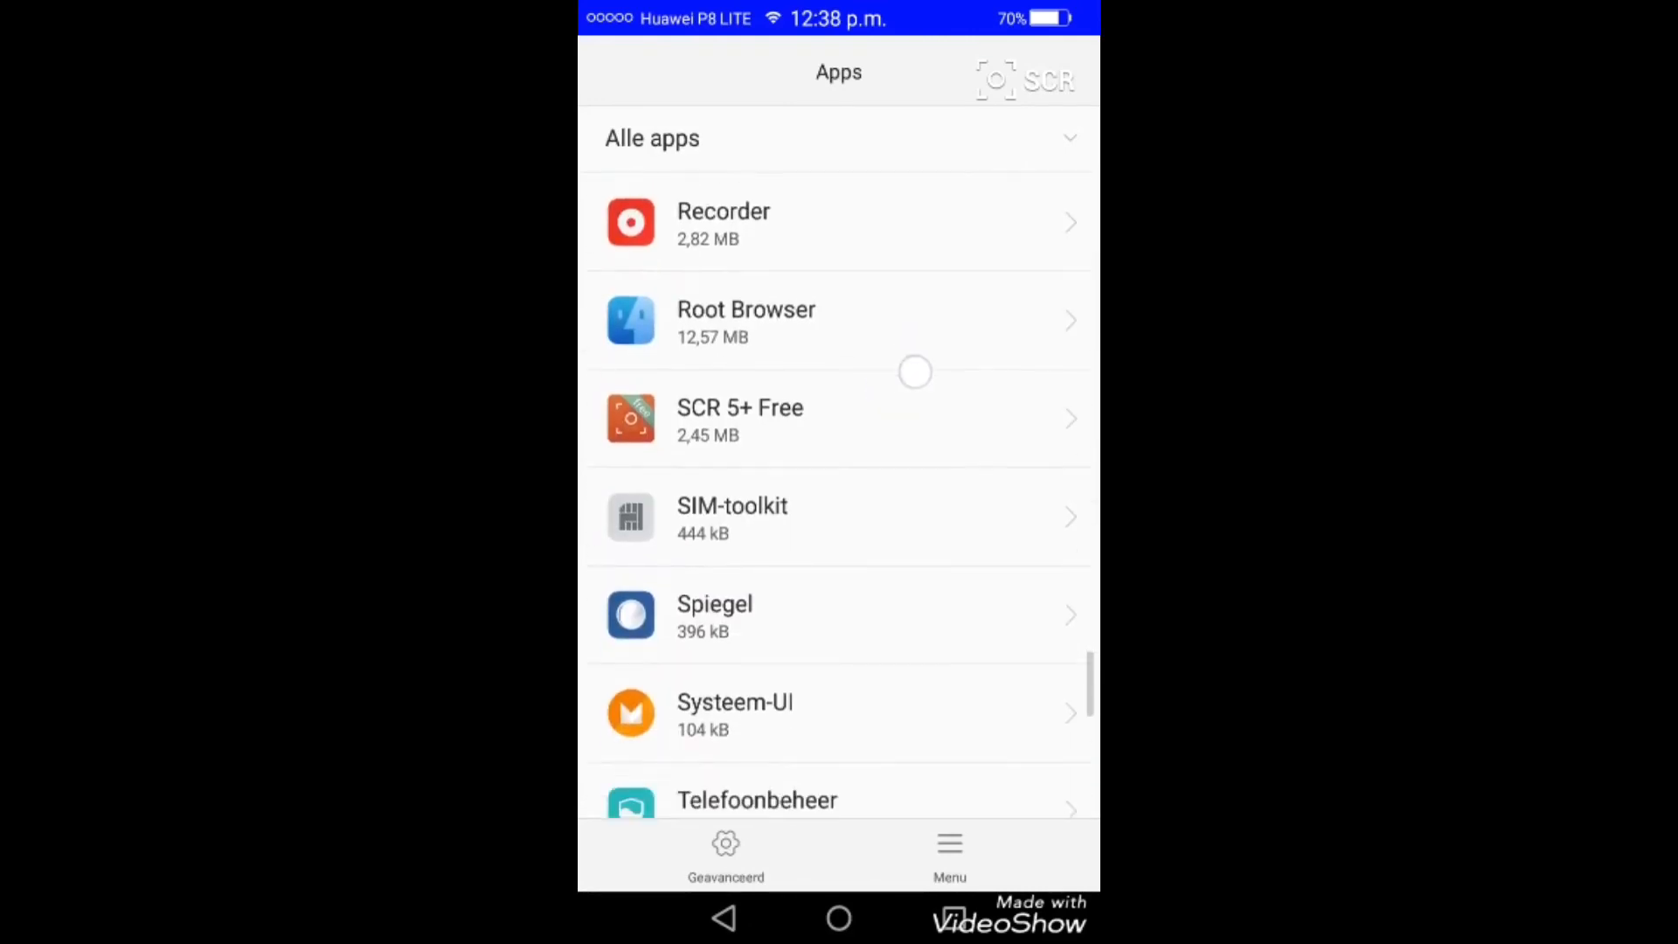
scroll(down, 3)
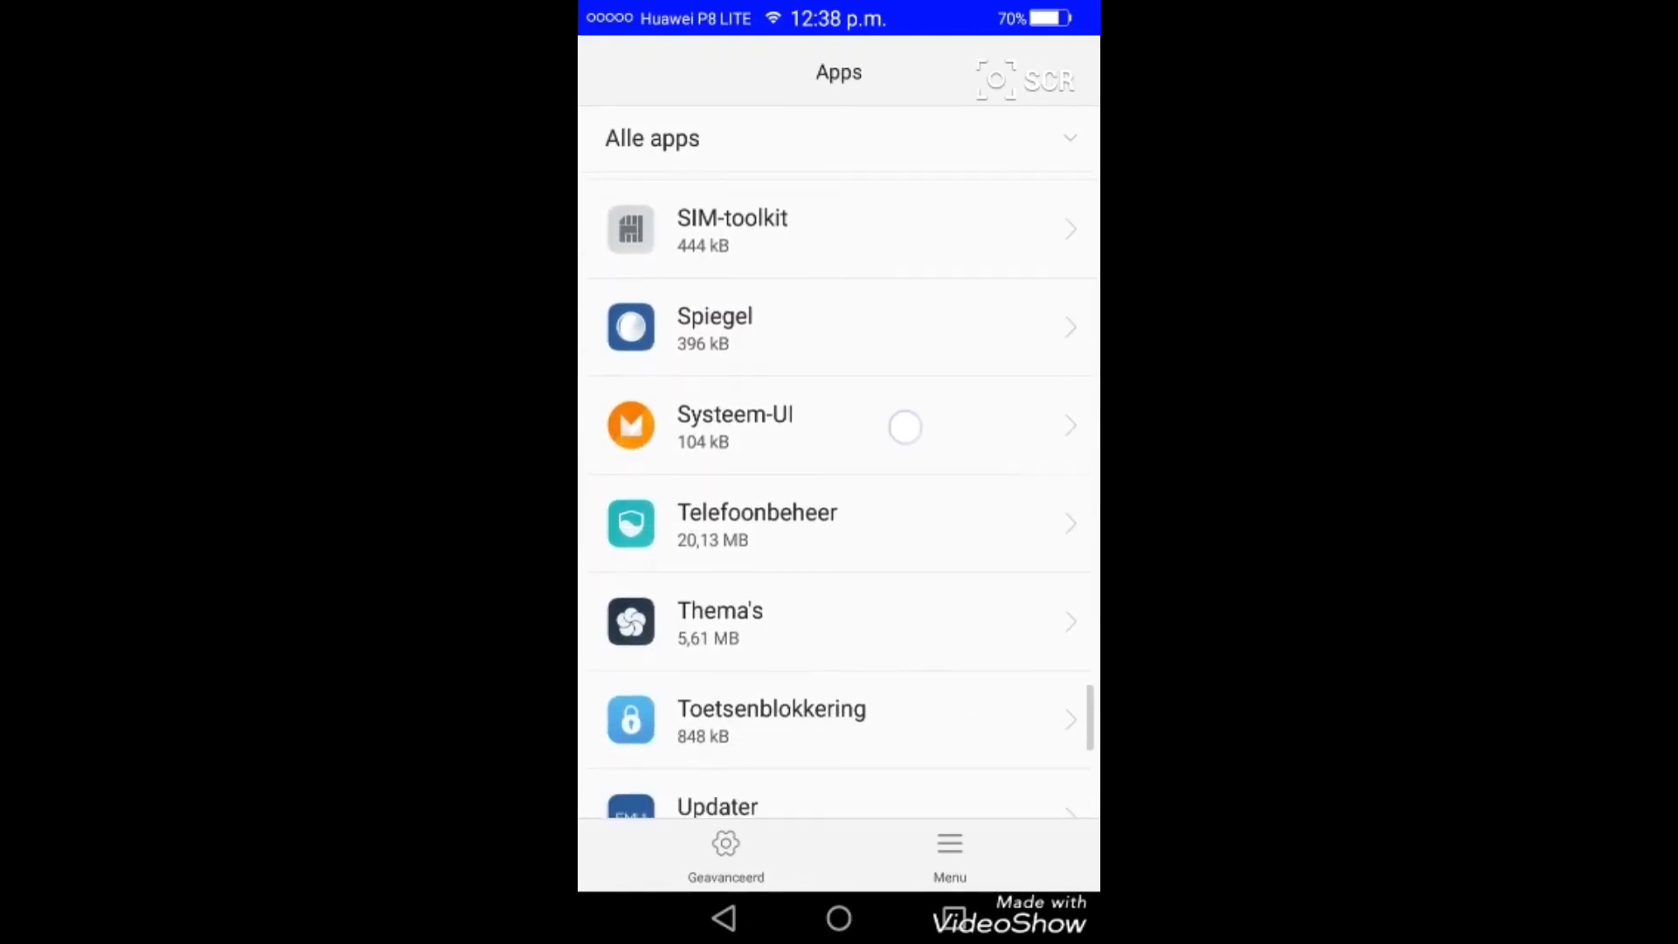
scroll(down, 3)
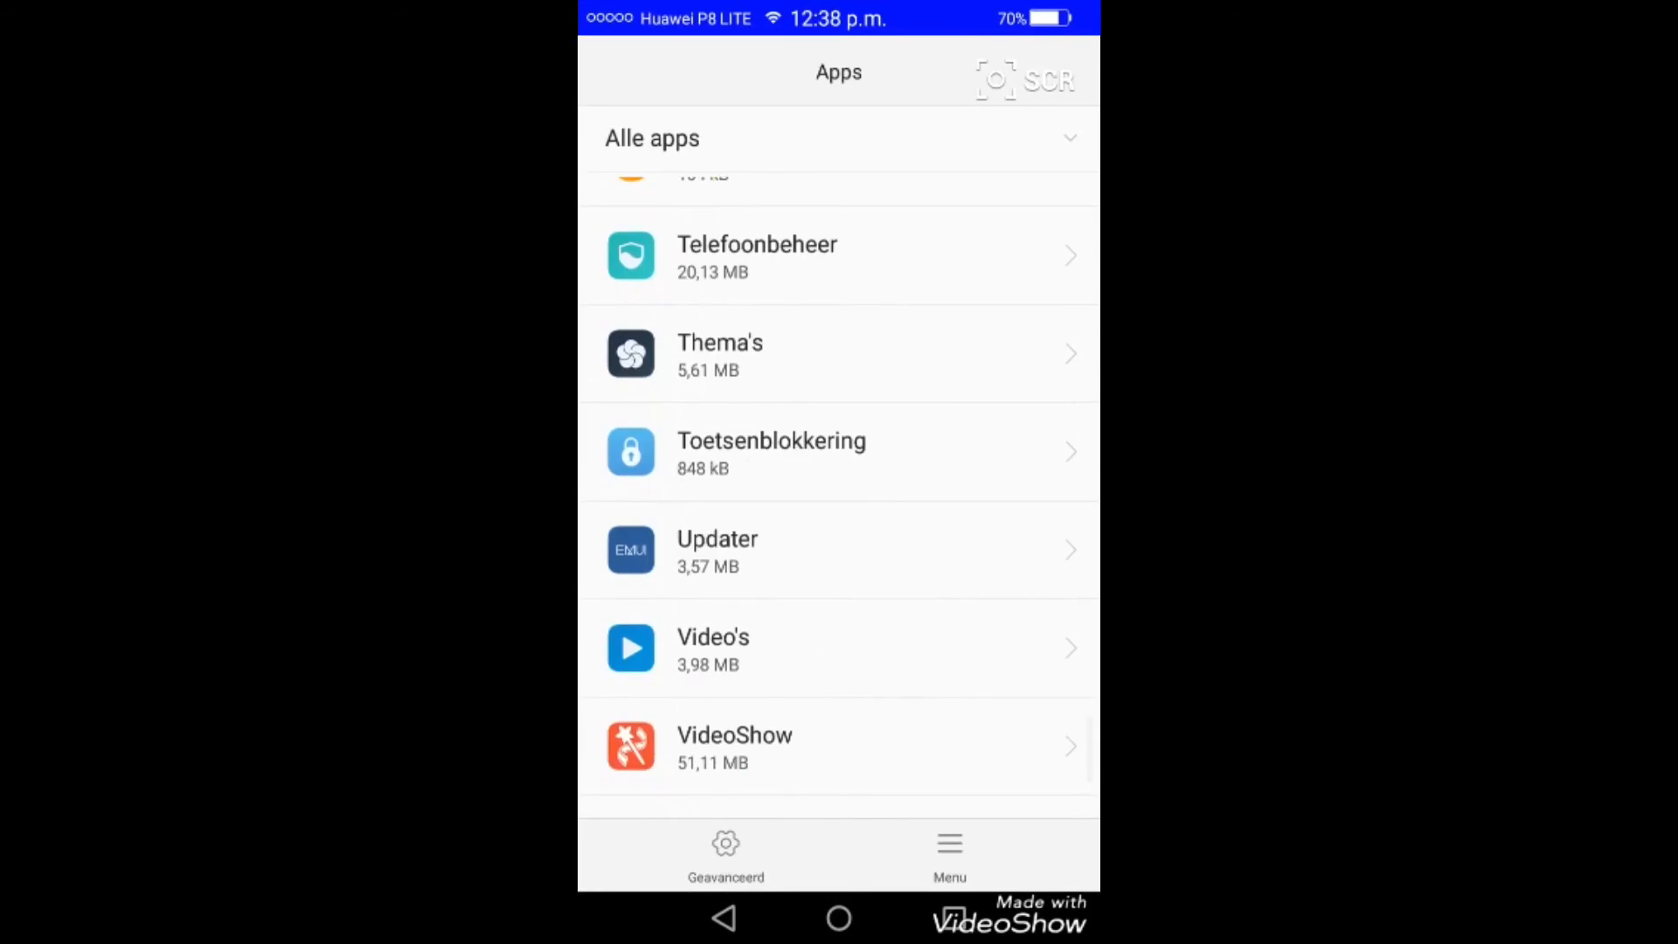
scroll(down, 3)
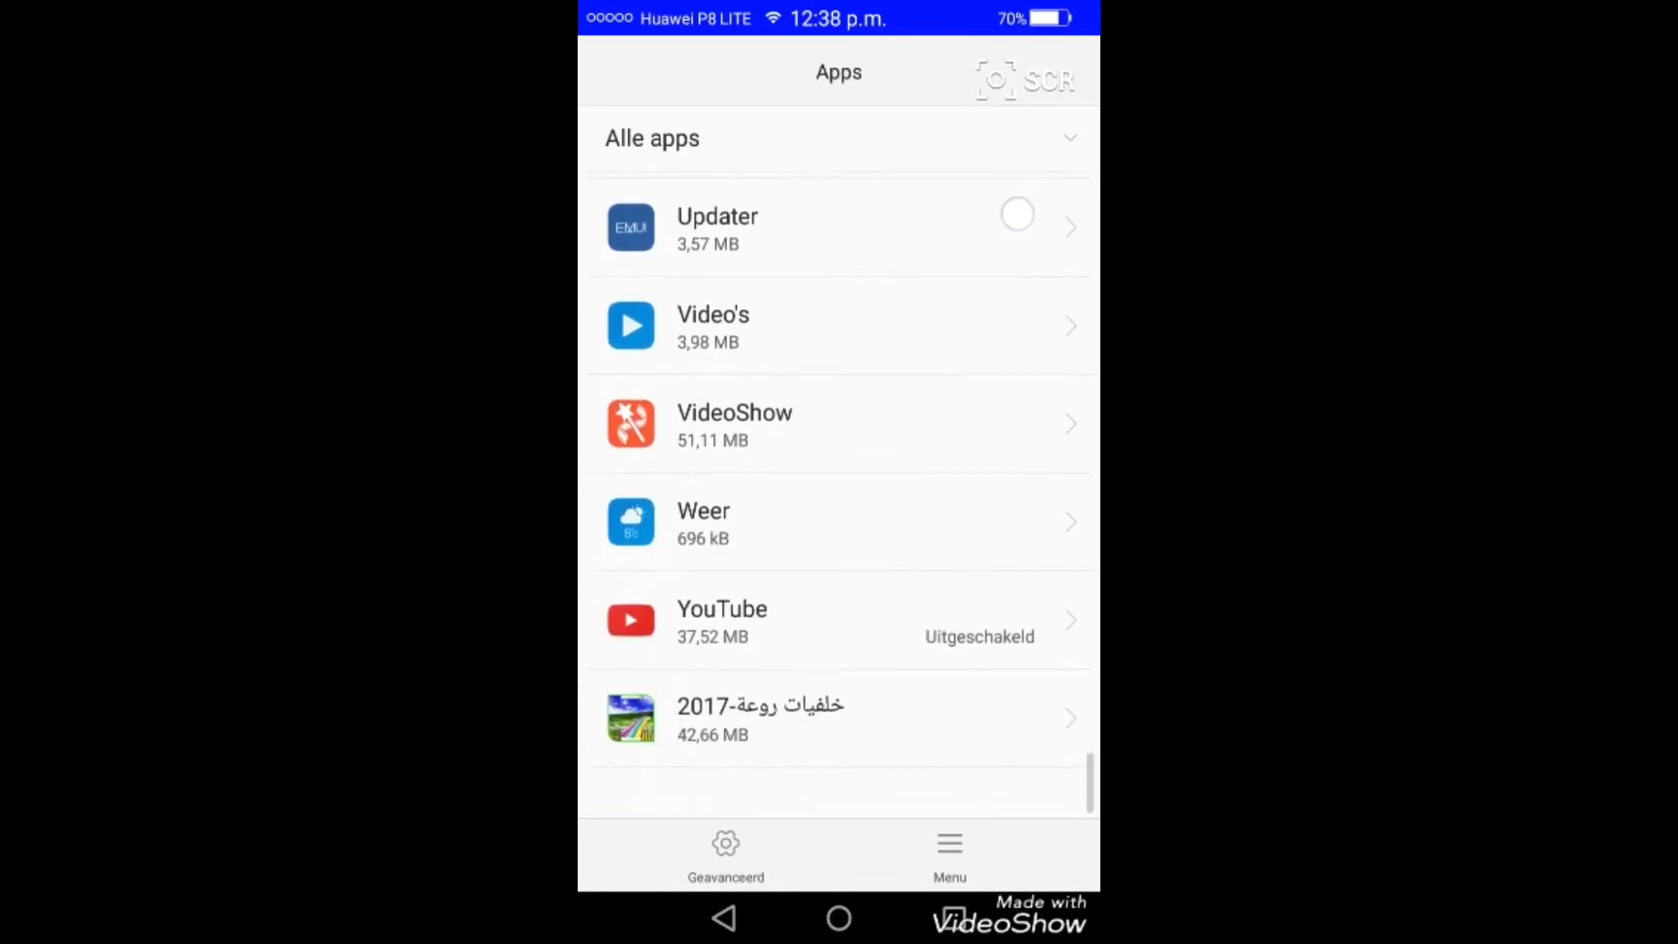
scroll(down, 3)
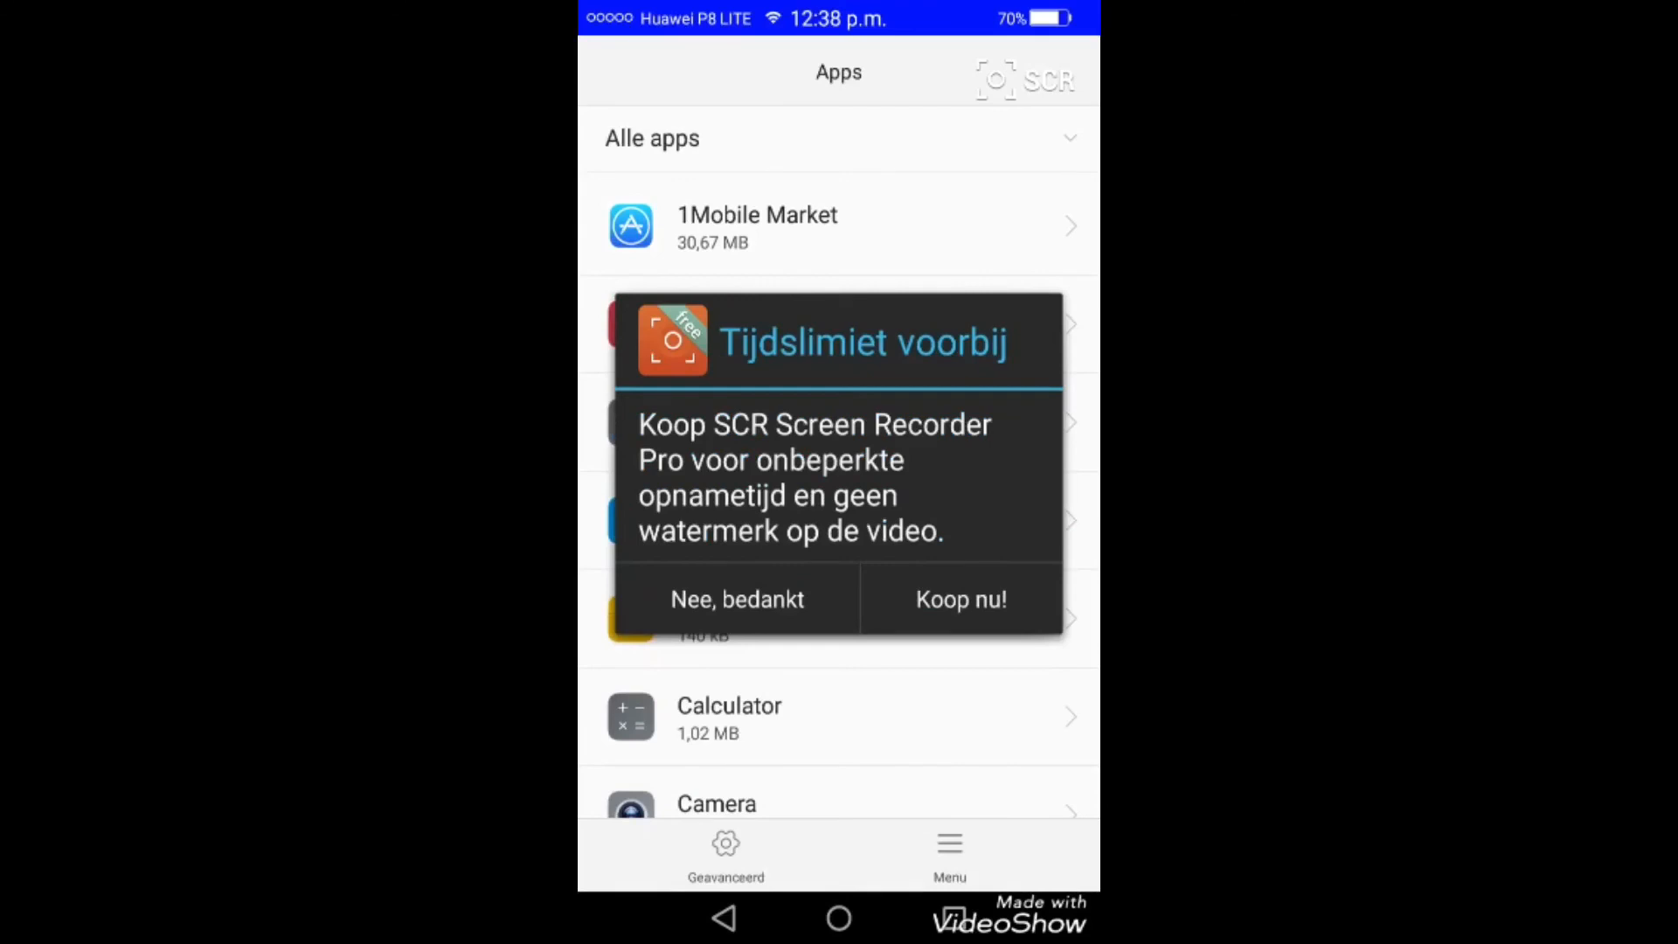
Dismiss the screen-recorder time-limit prompt with 'Nee, bedankt' and return to the iLauncher home page
click(736, 598)
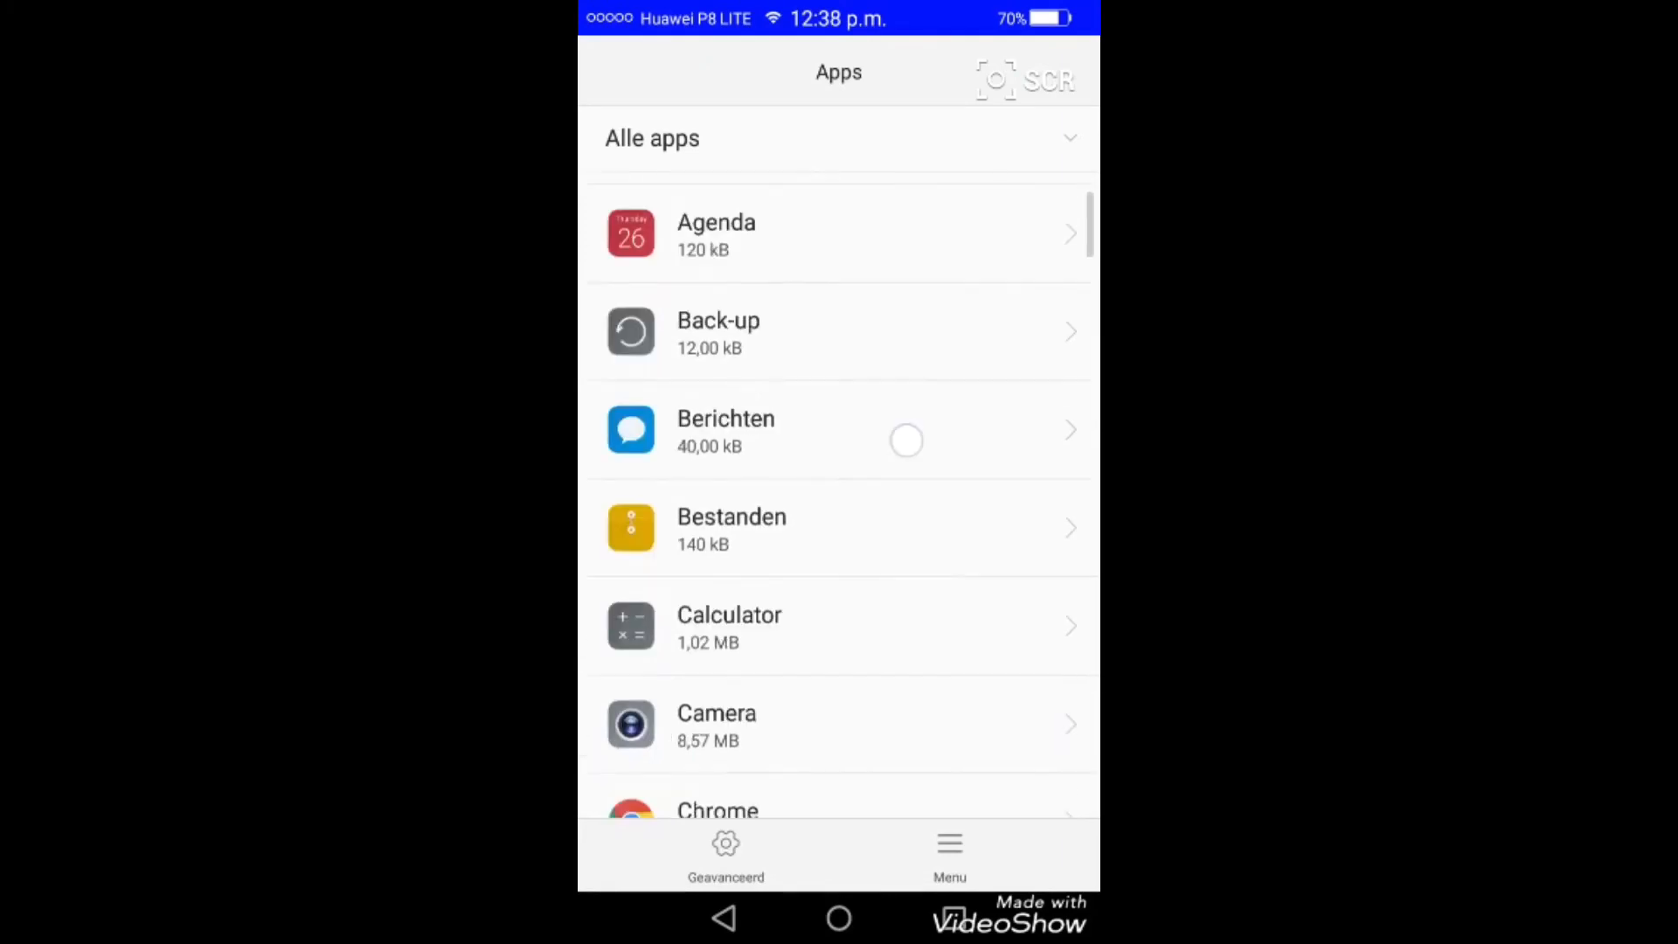
scroll(down, 3)
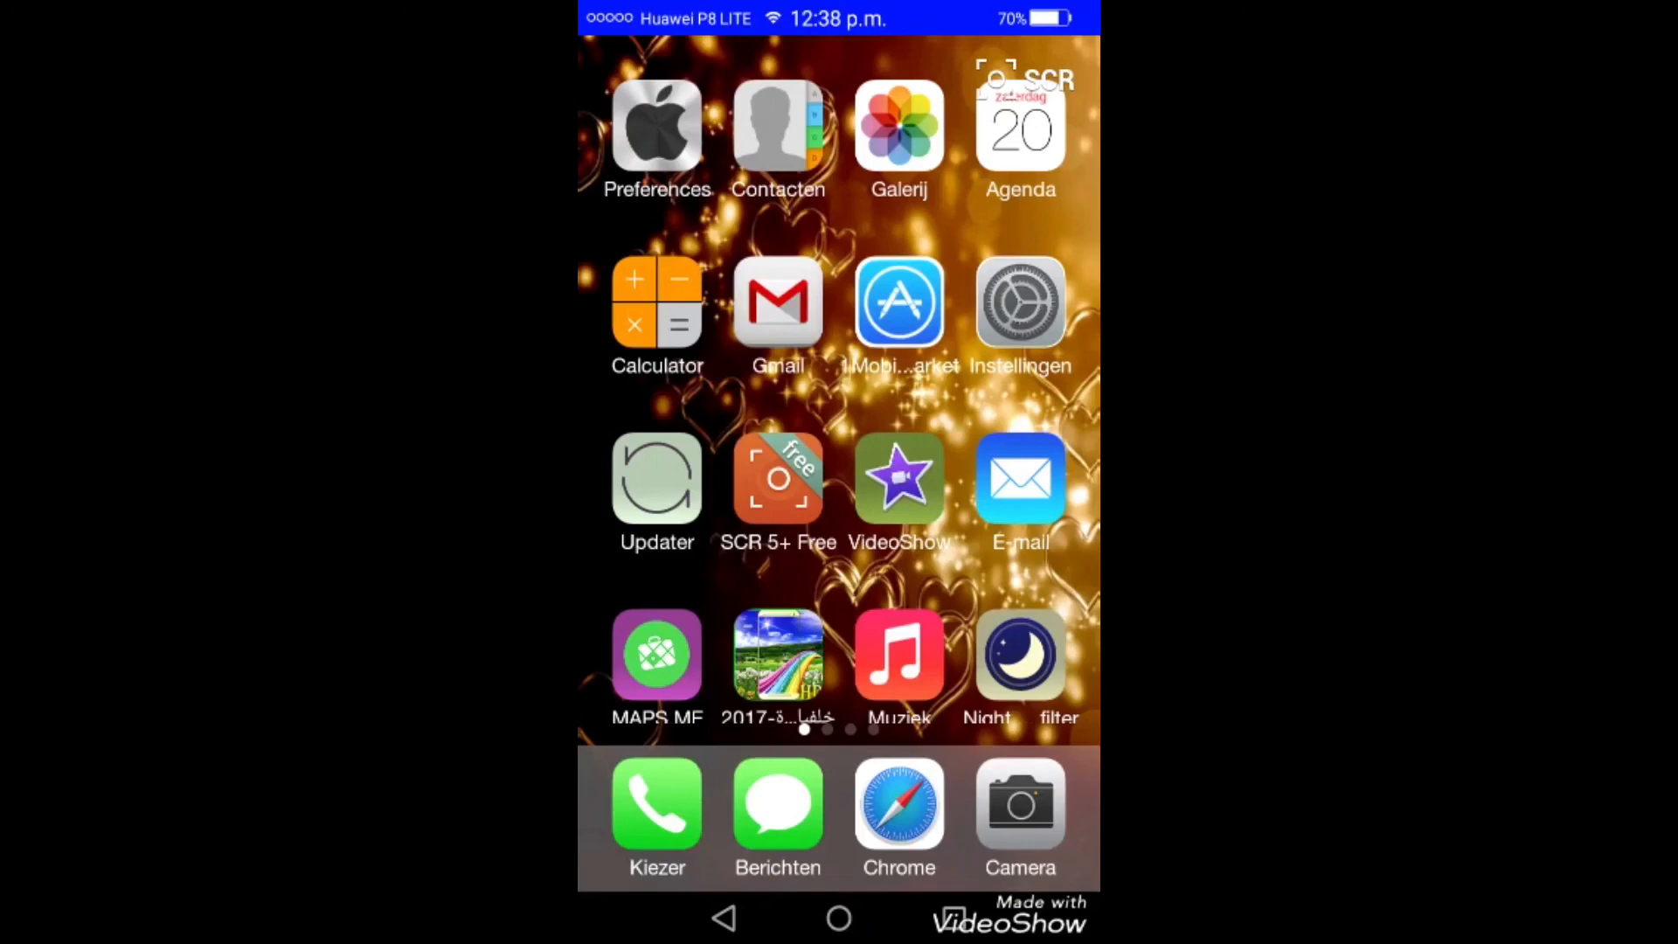
scroll(left, 3)
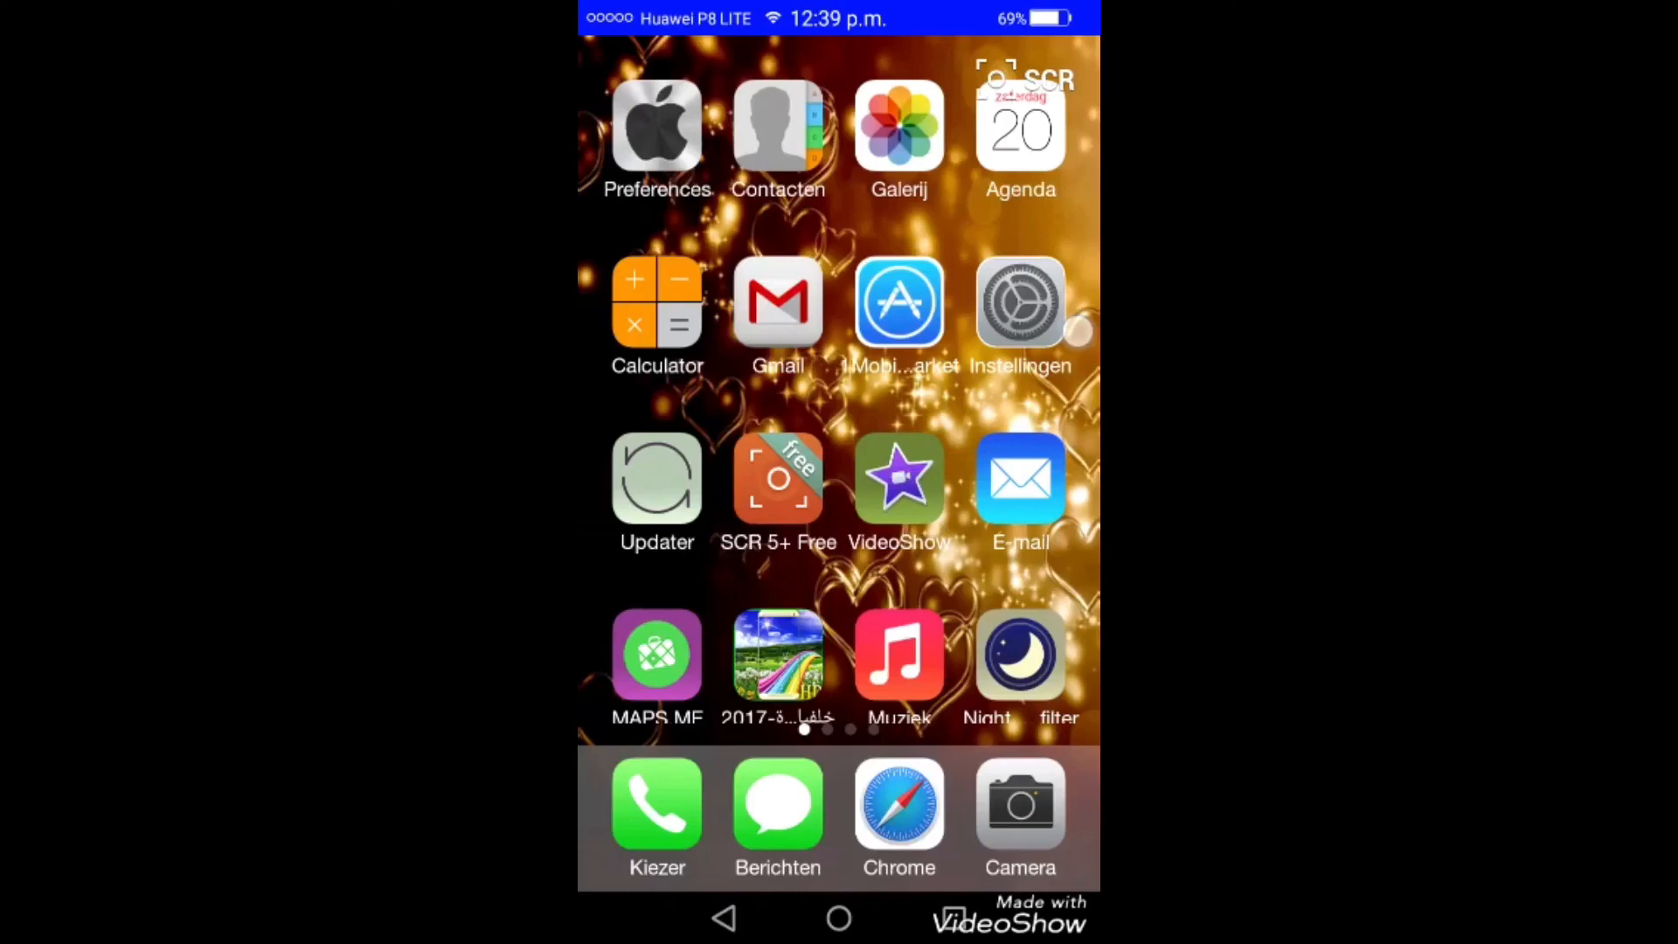
scroll(left, 3)
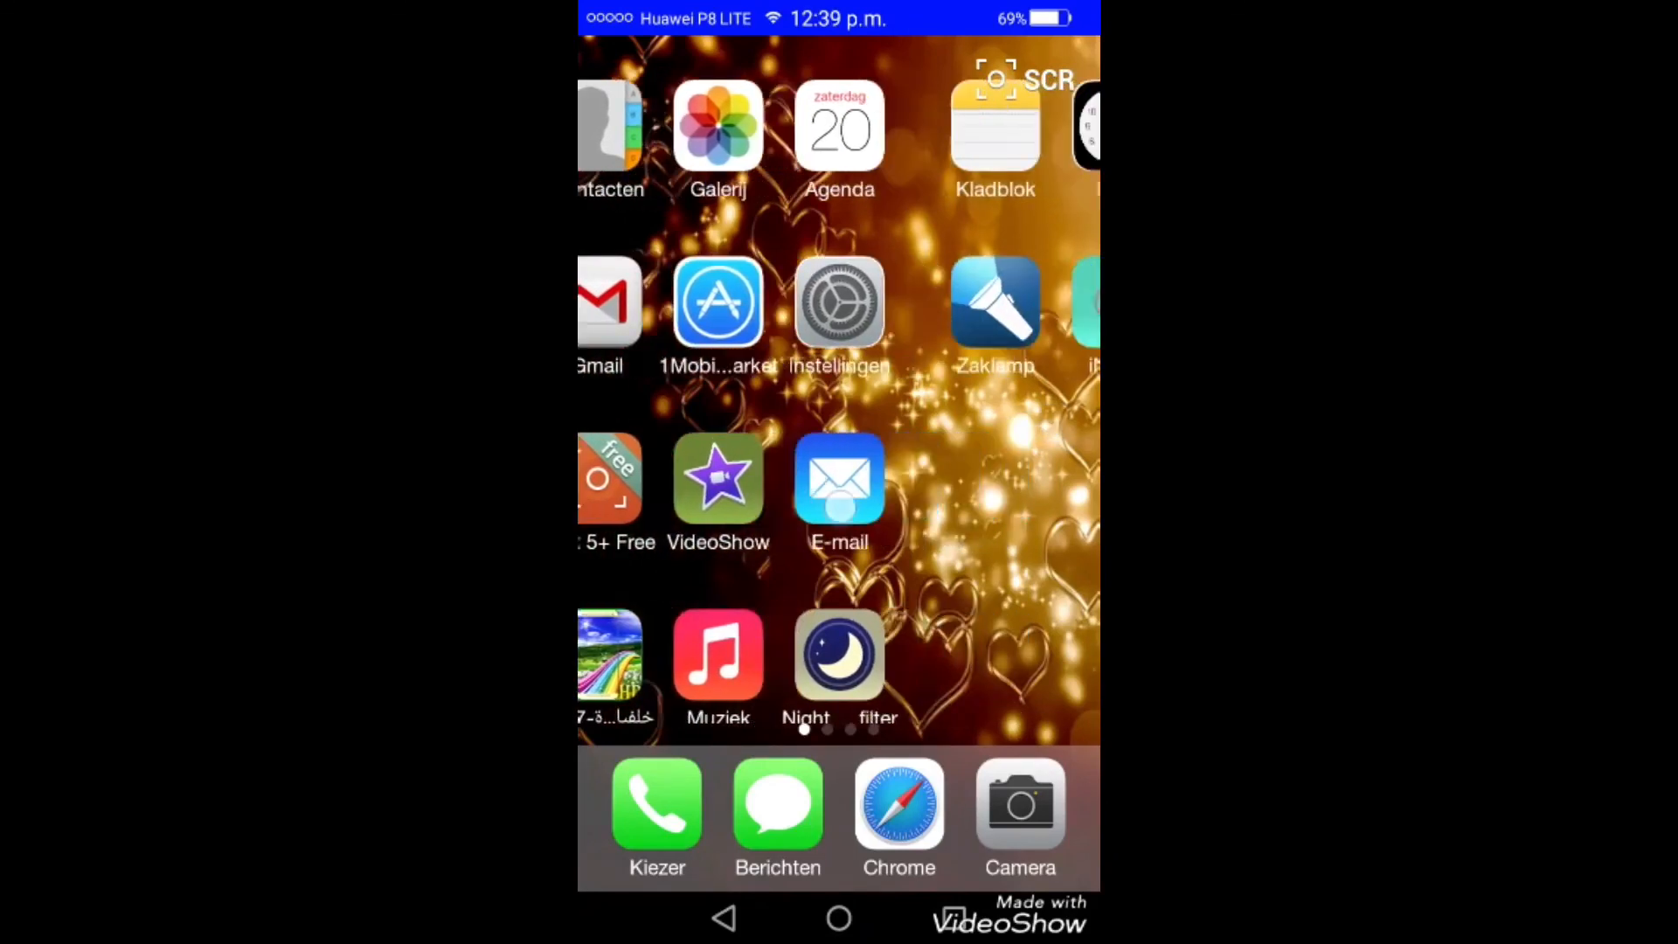
scroll(left, 3)
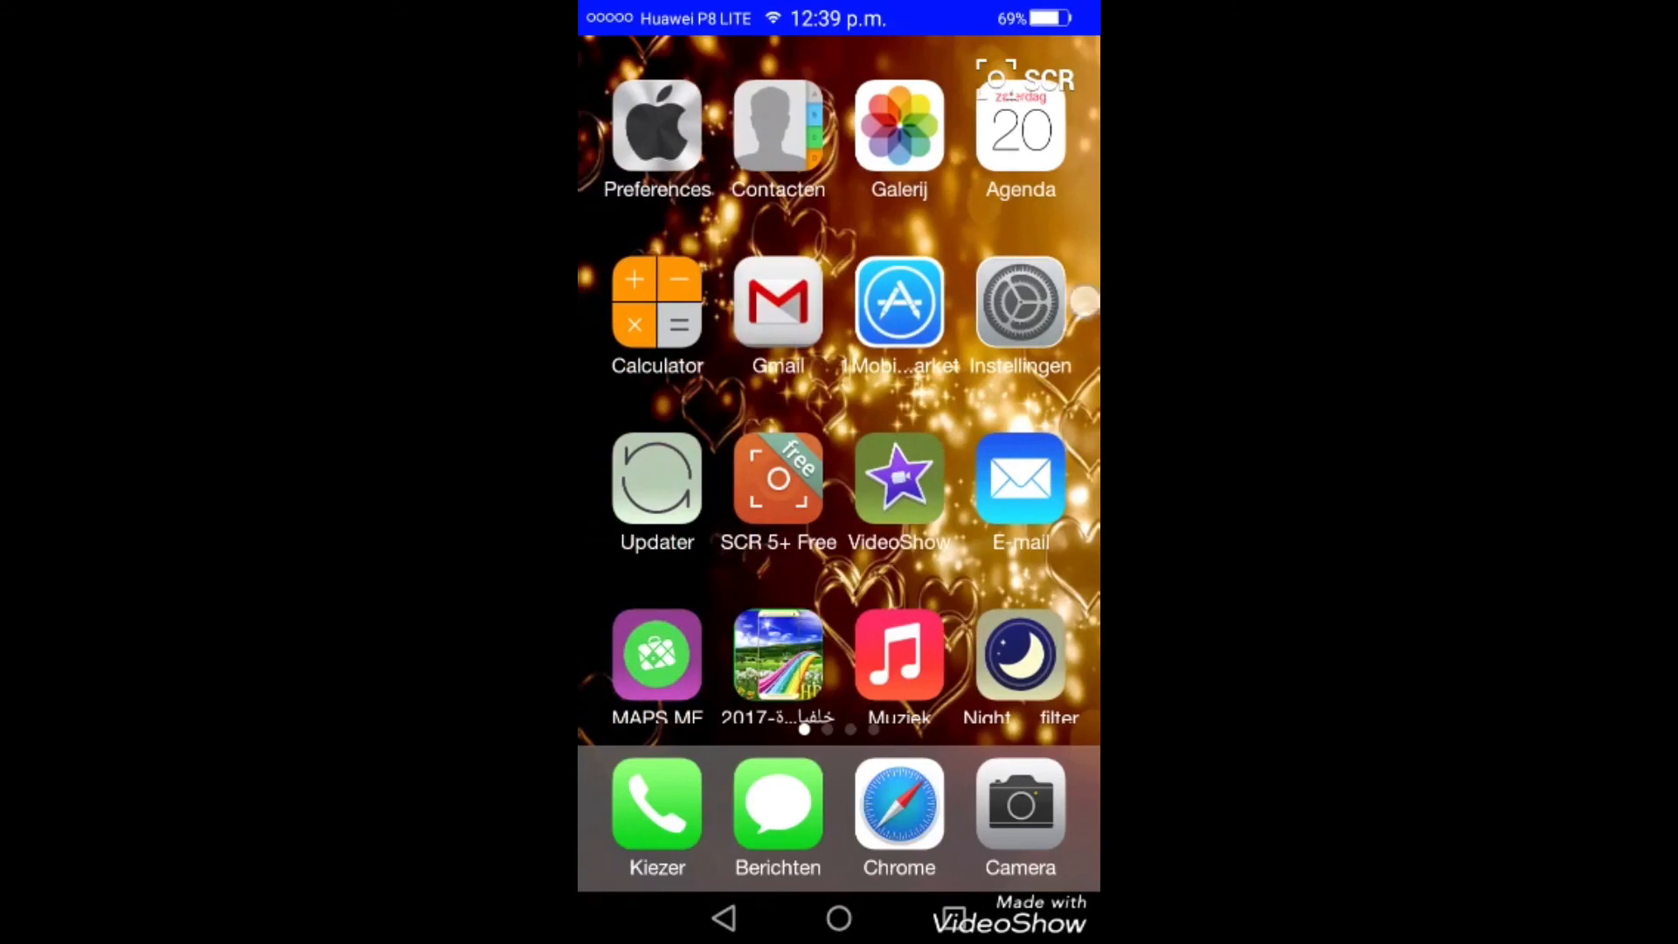
scroll(left, 3)
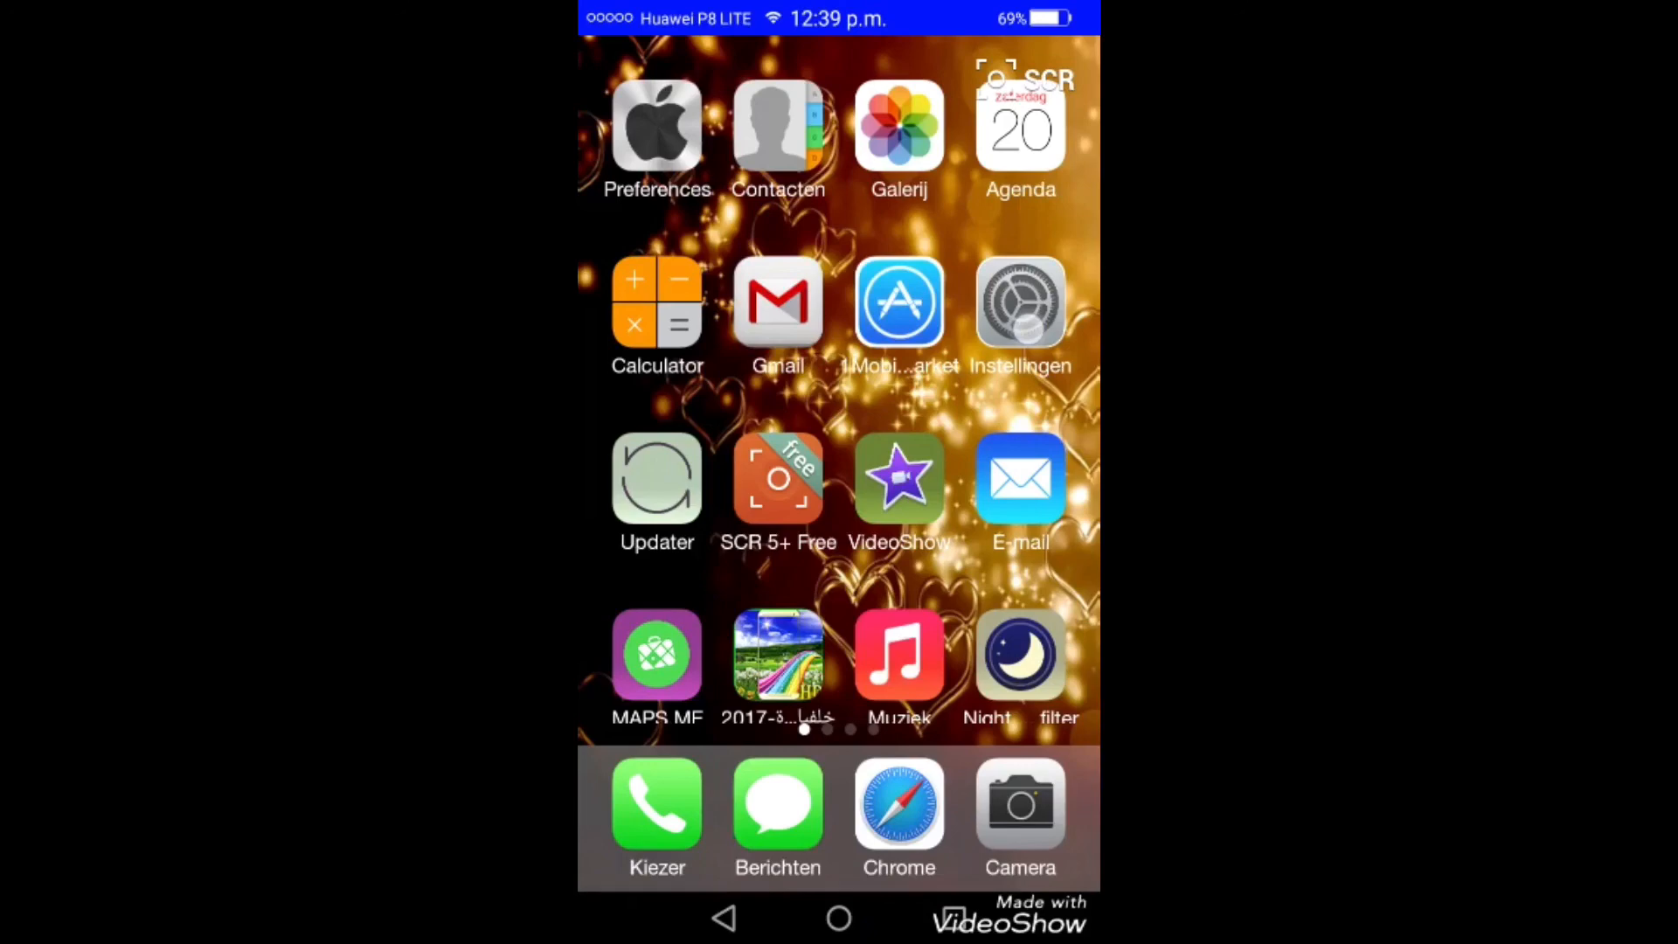
click(1019, 302)
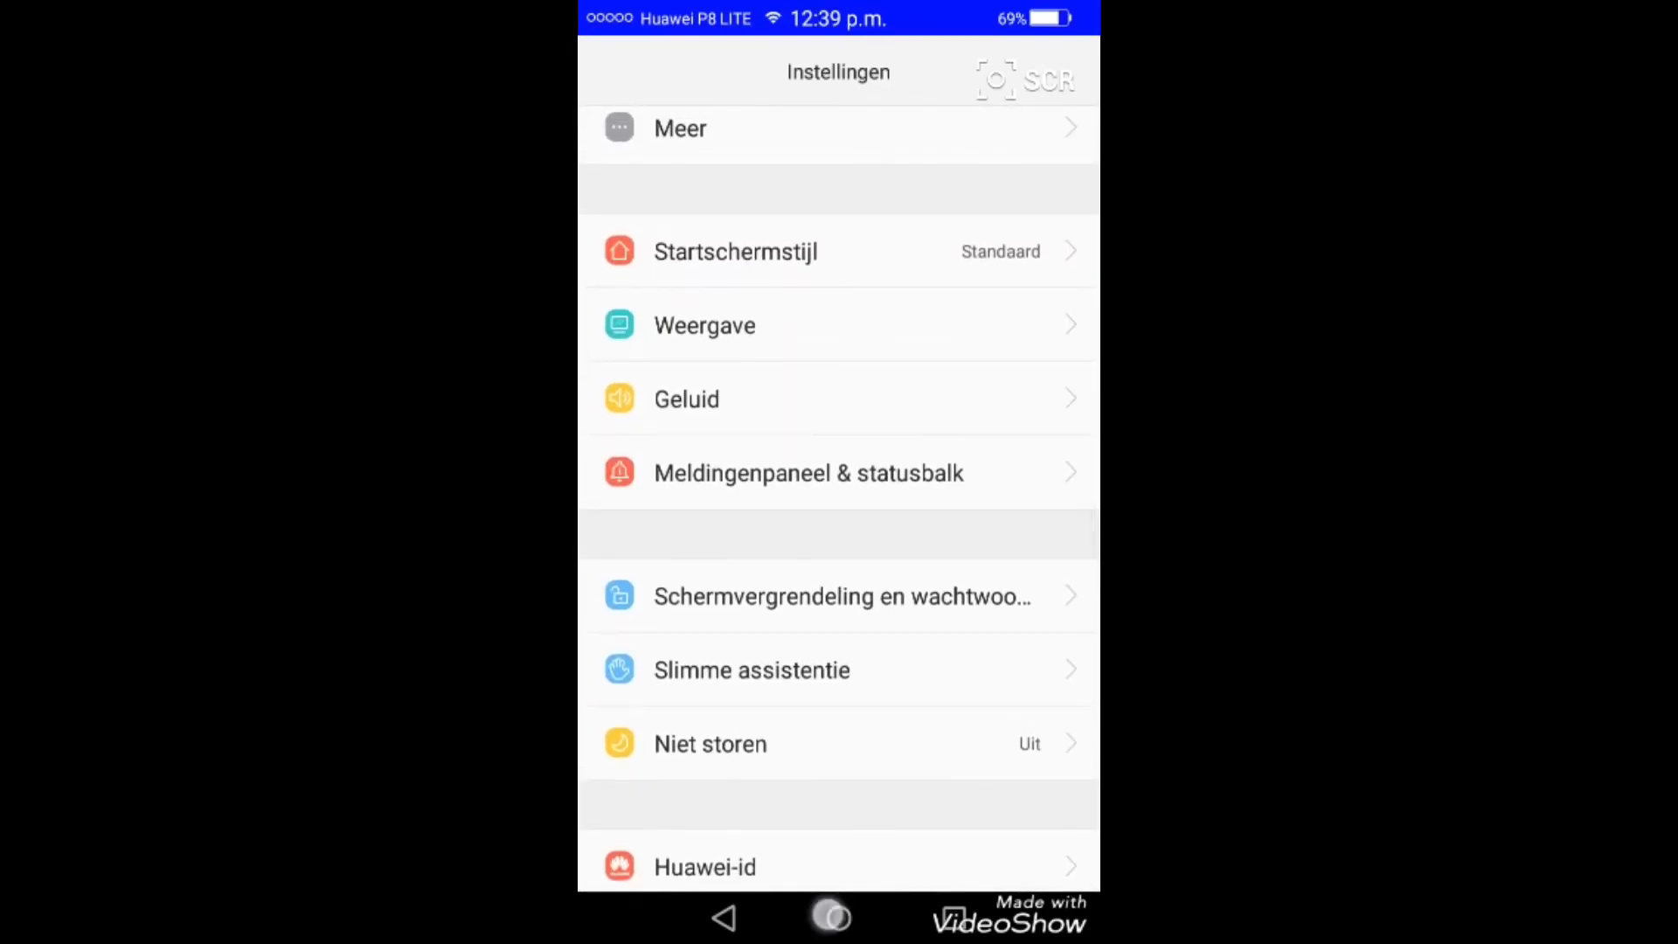
click(837, 917)
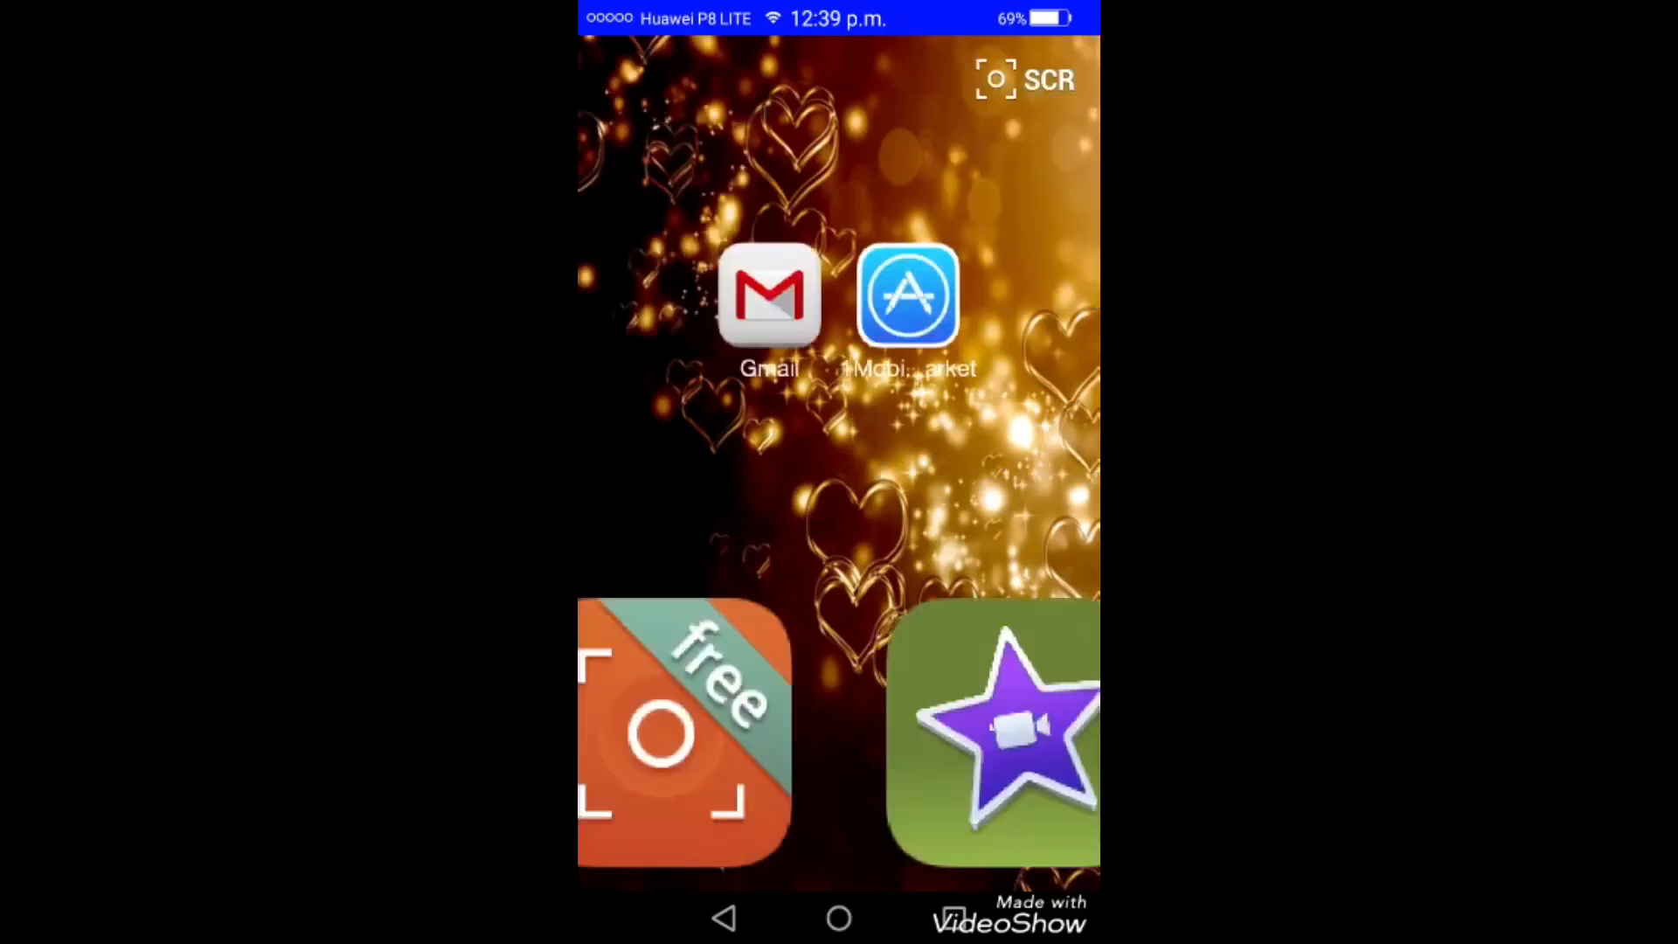